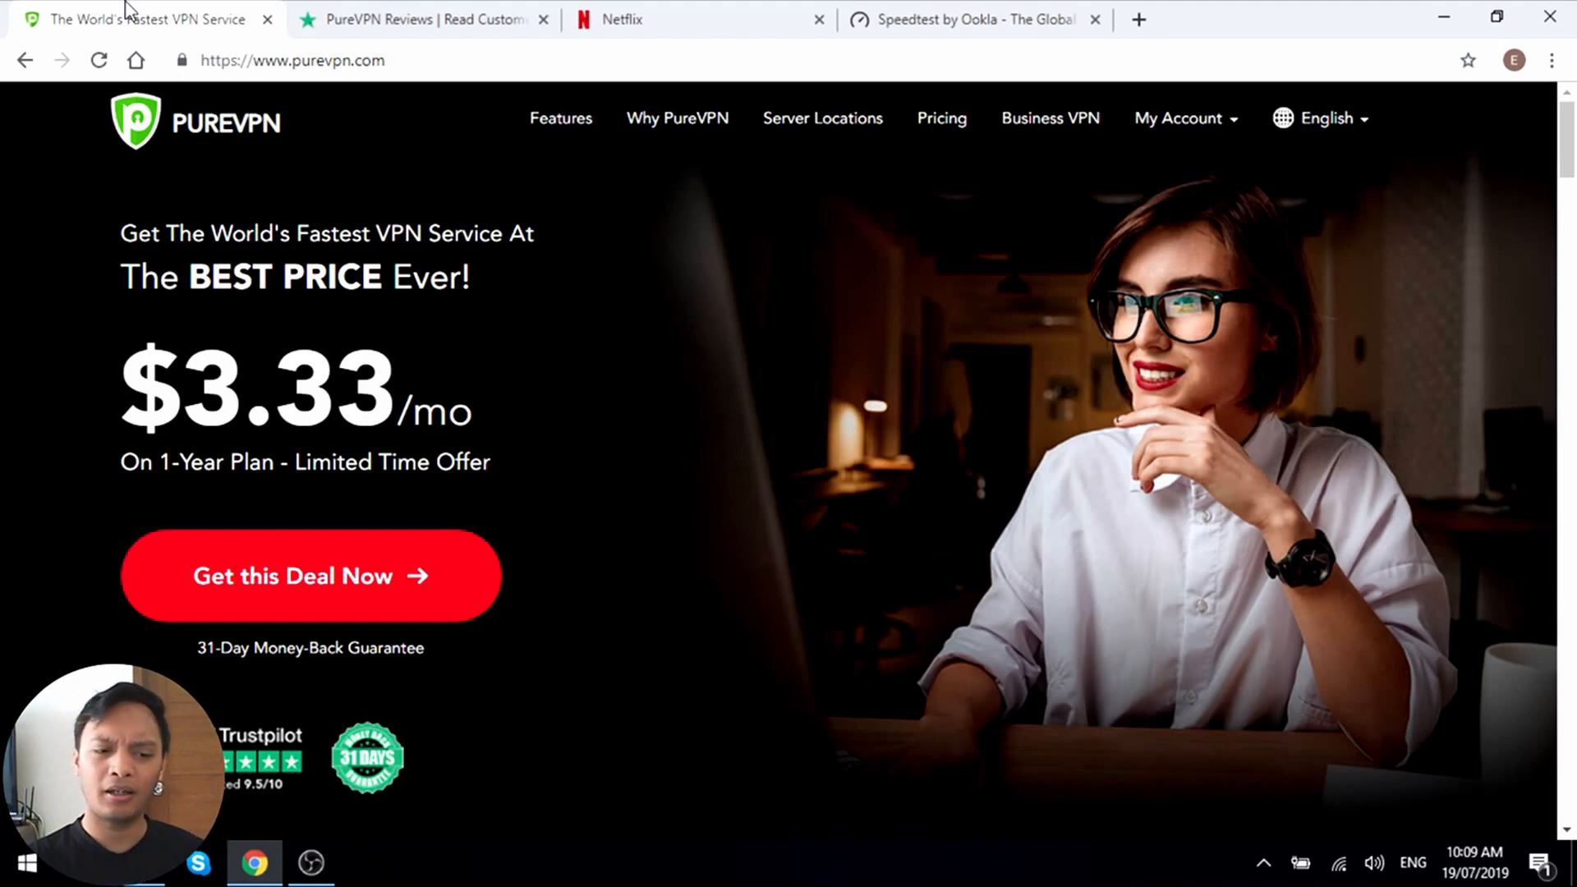
# - Scroll down through the PureVPN homepage content
pyautogui.scroll(-3)
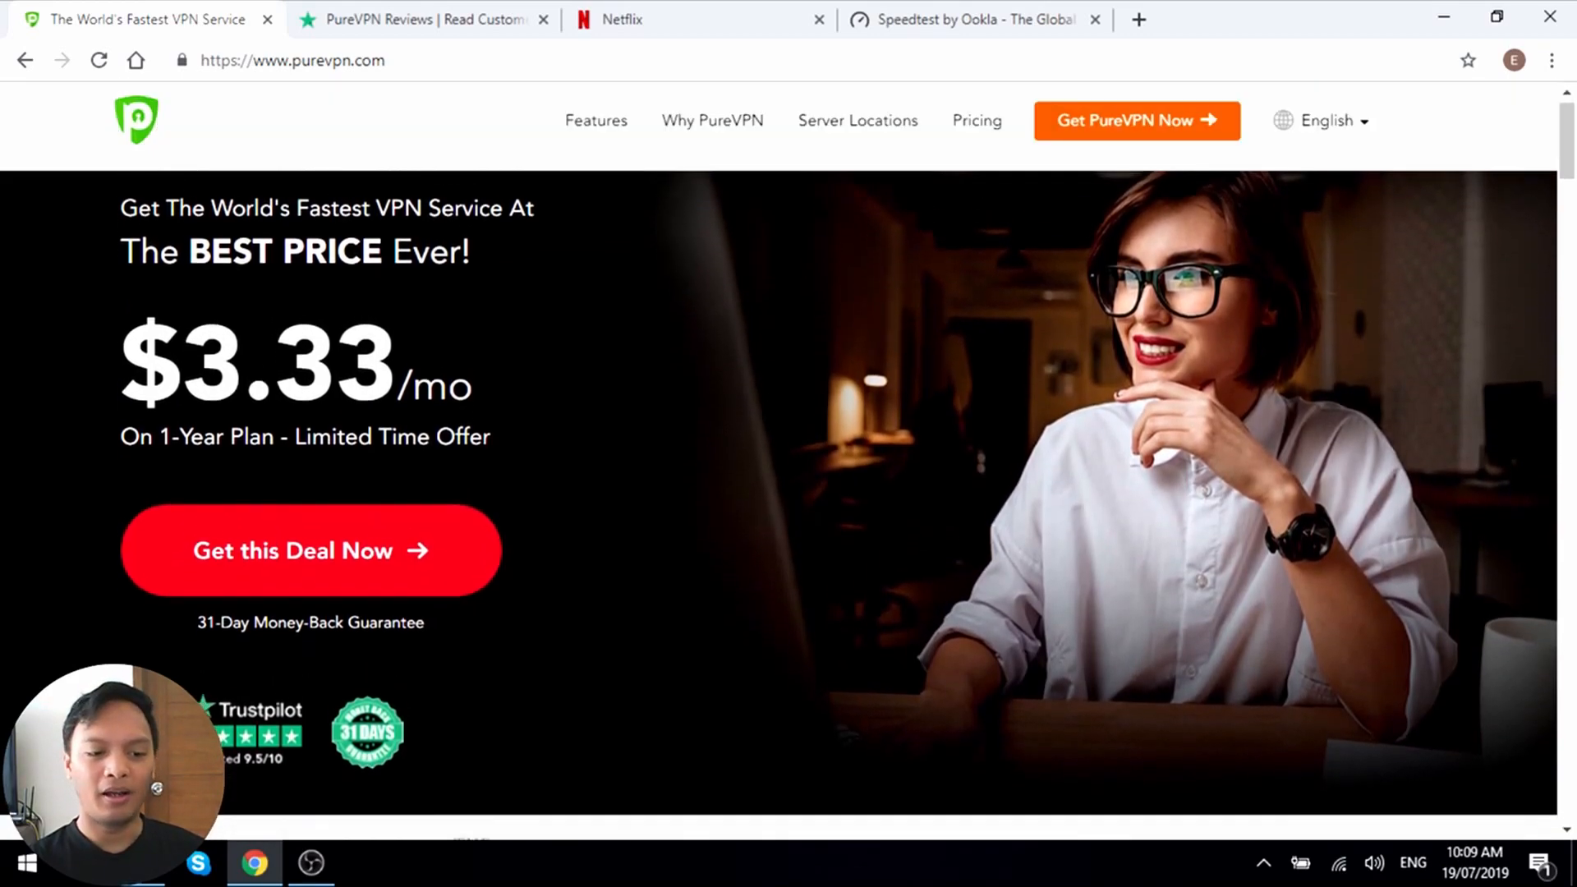
pyautogui.scroll(-3)
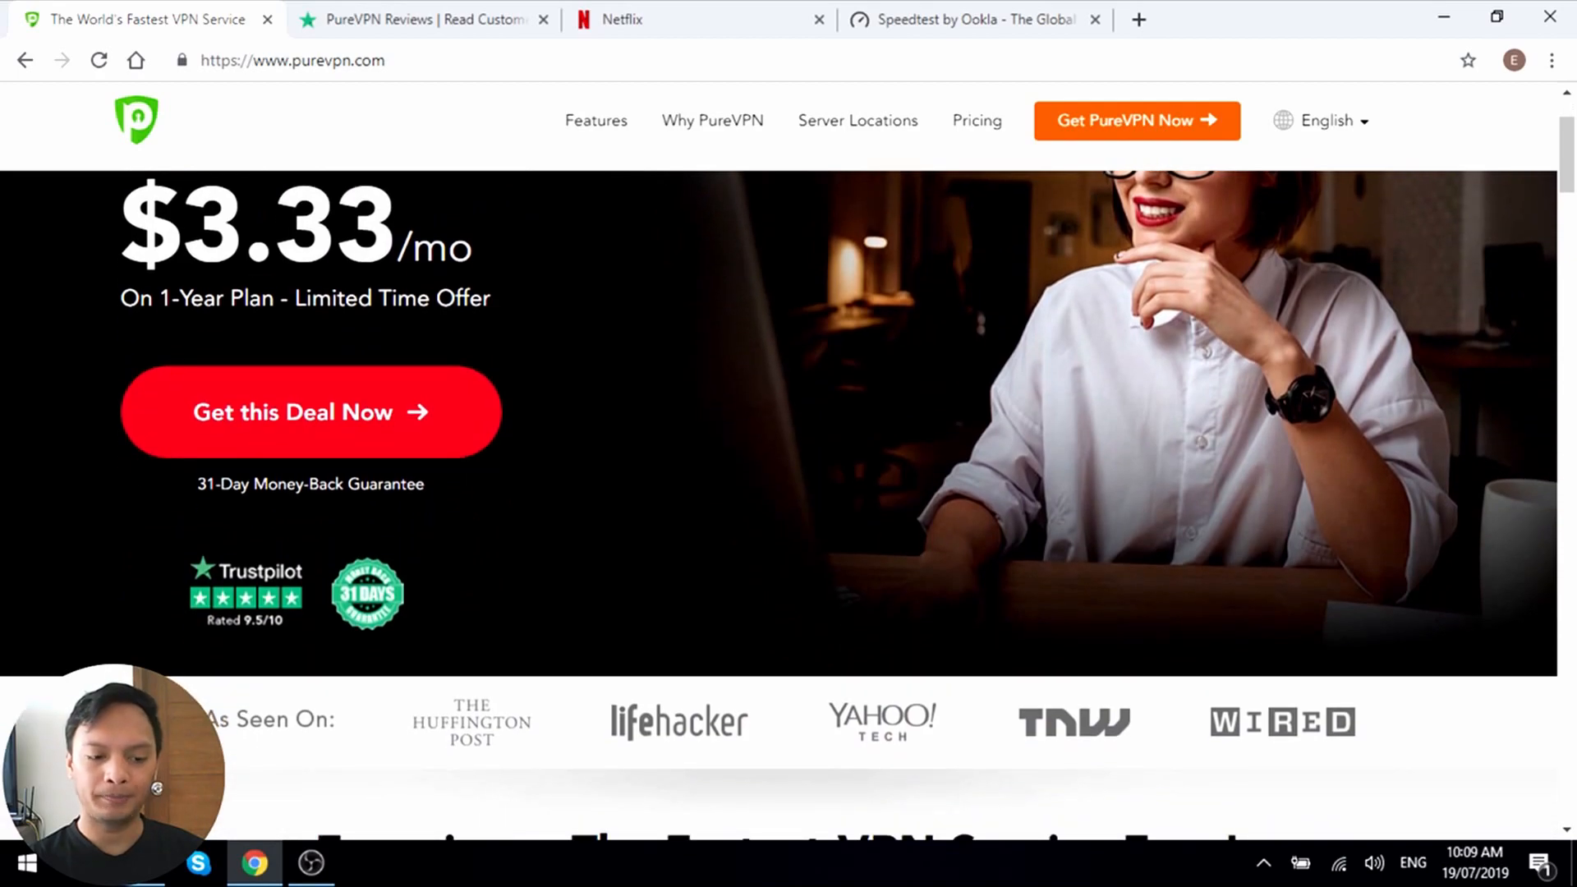
pyautogui.scroll(-3)
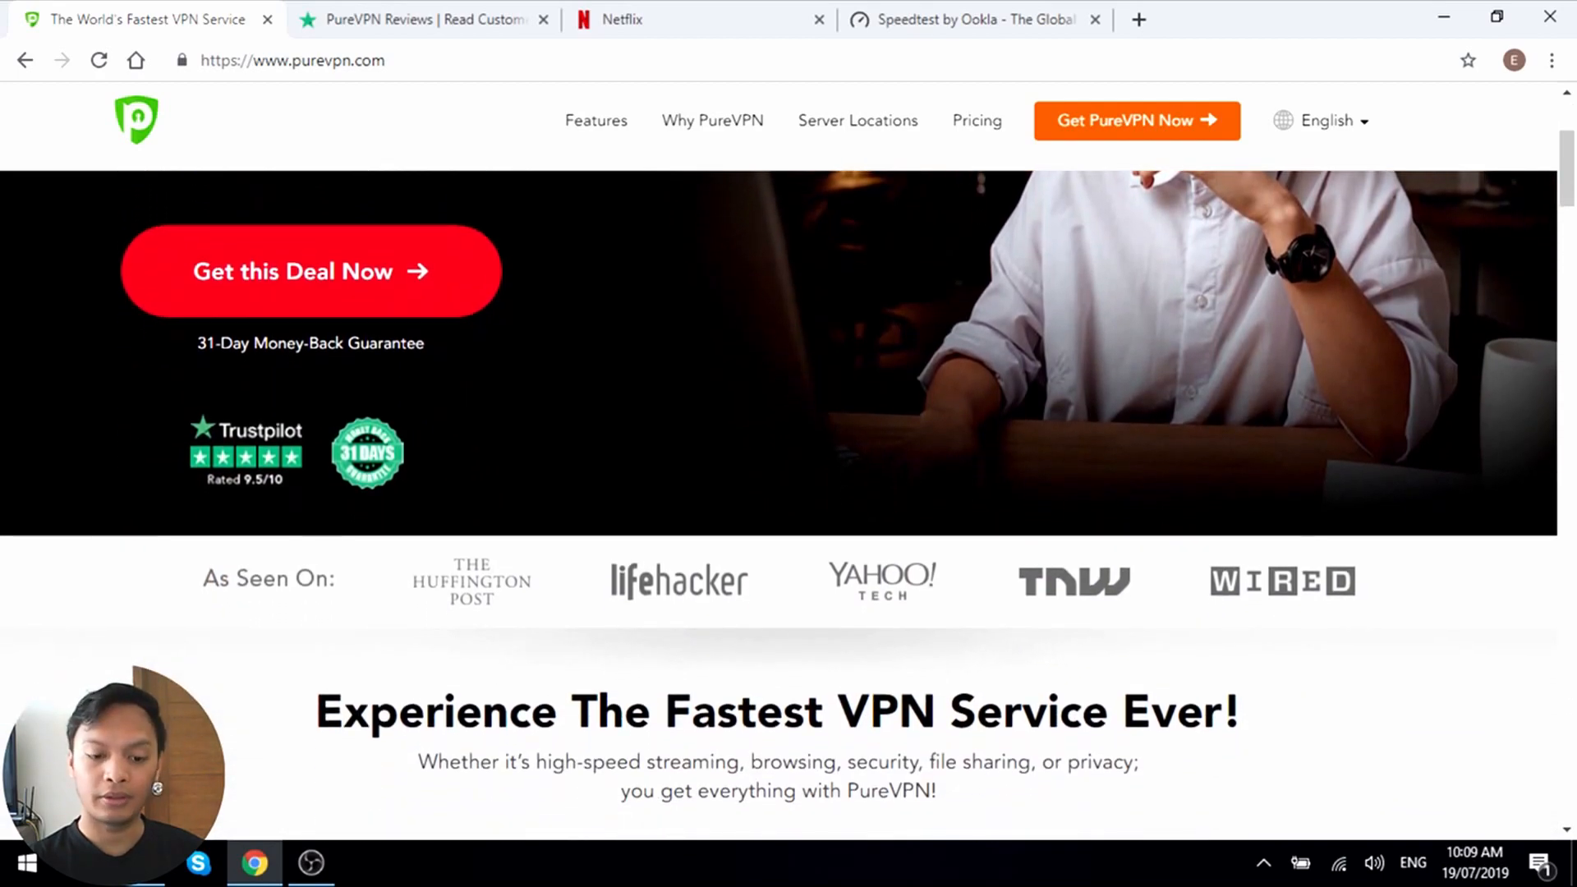
pyautogui.scroll(-3)
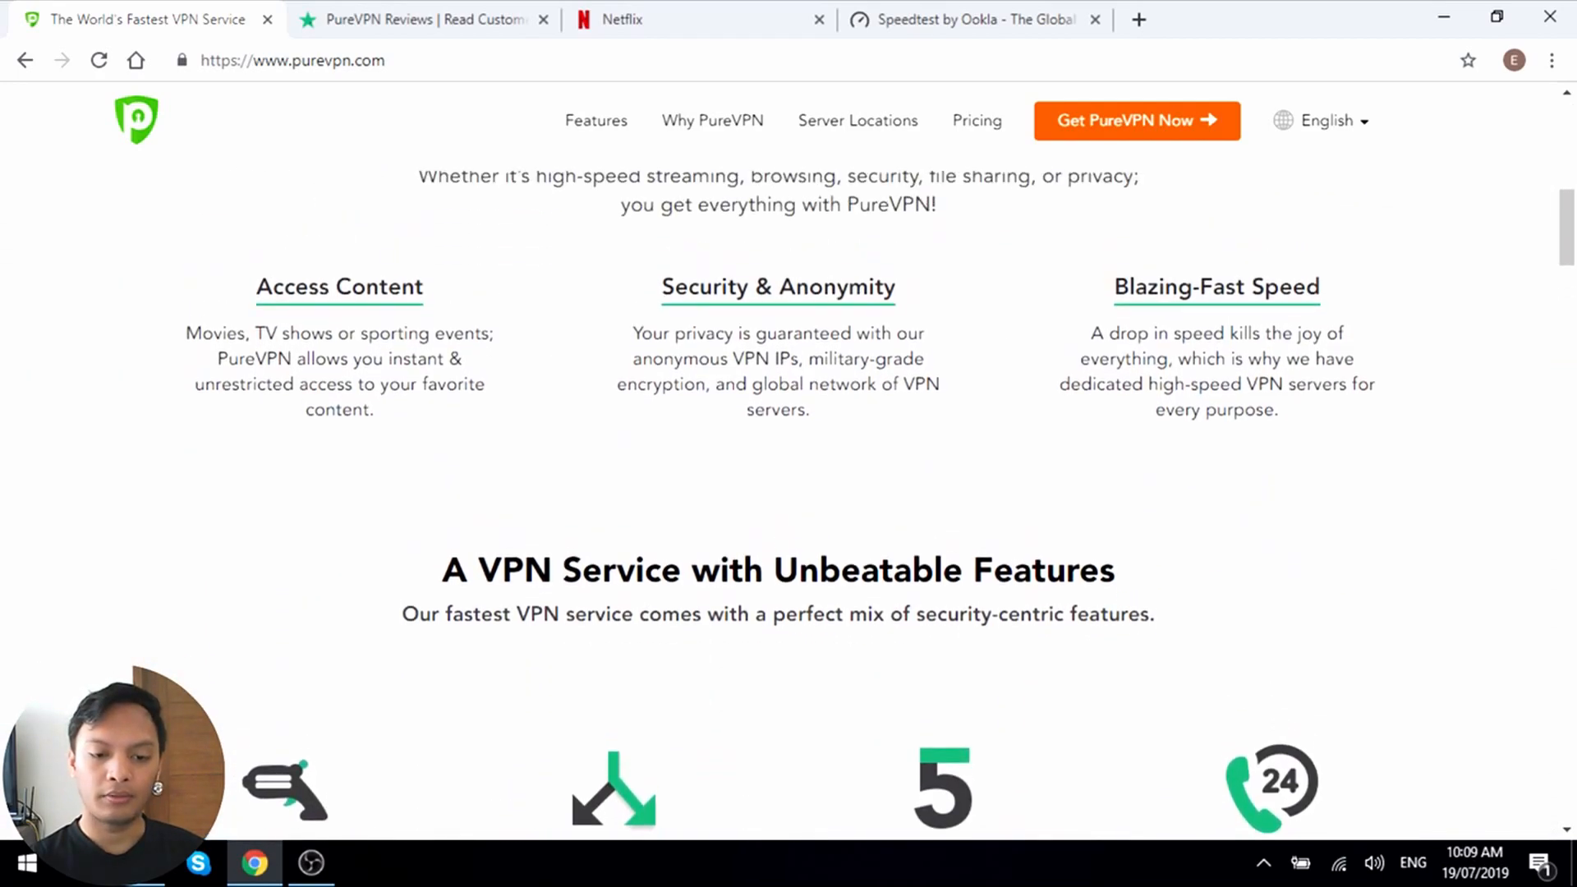
pyautogui.scroll(-3)
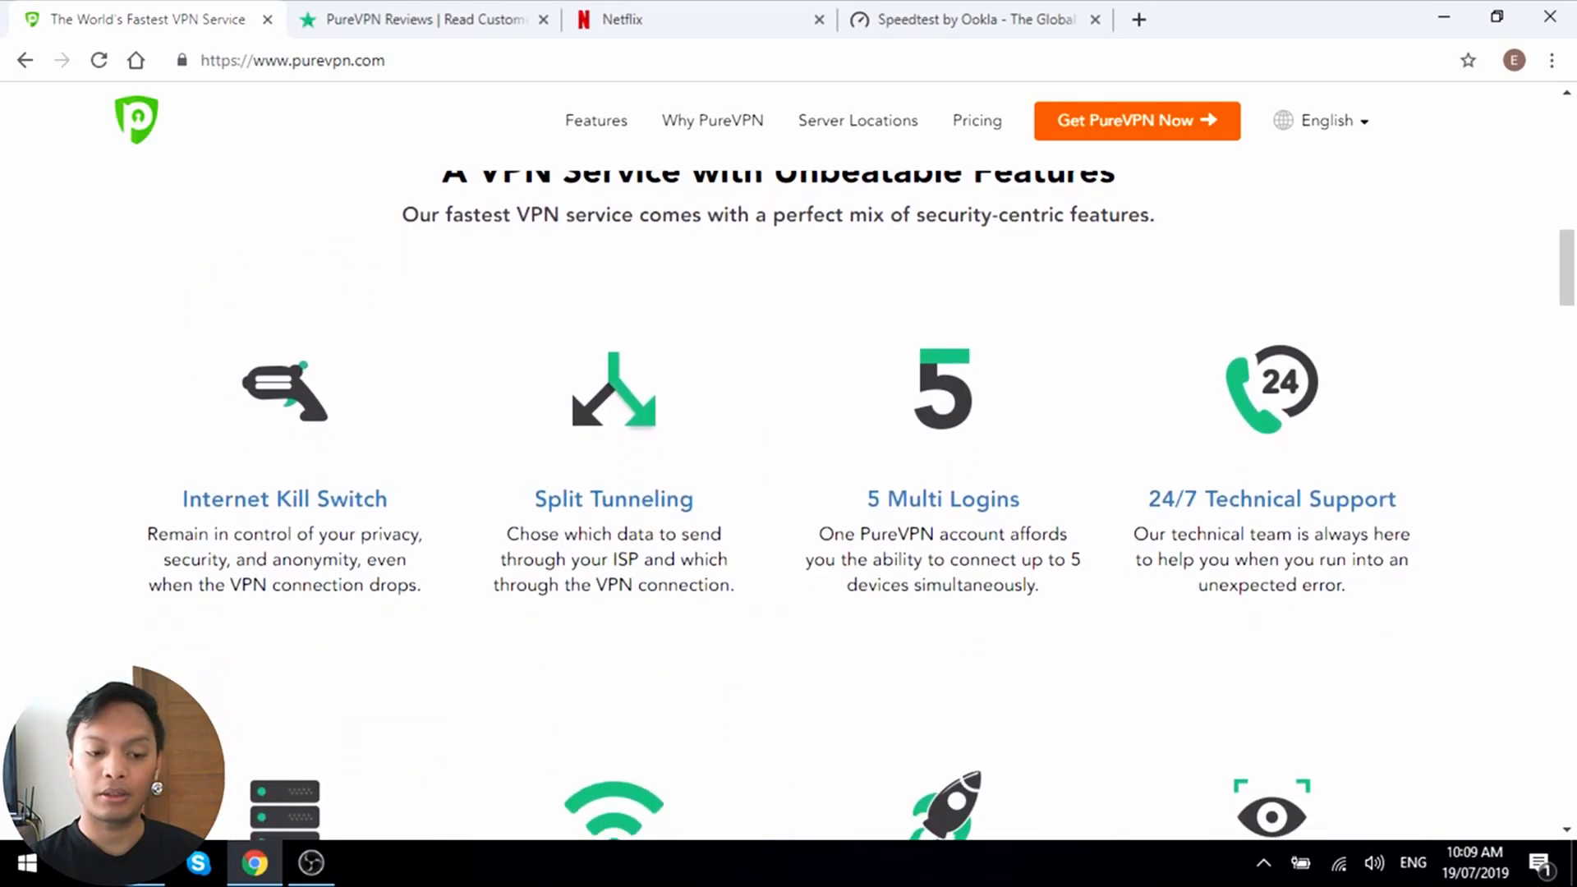
pyautogui.scroll(-3)
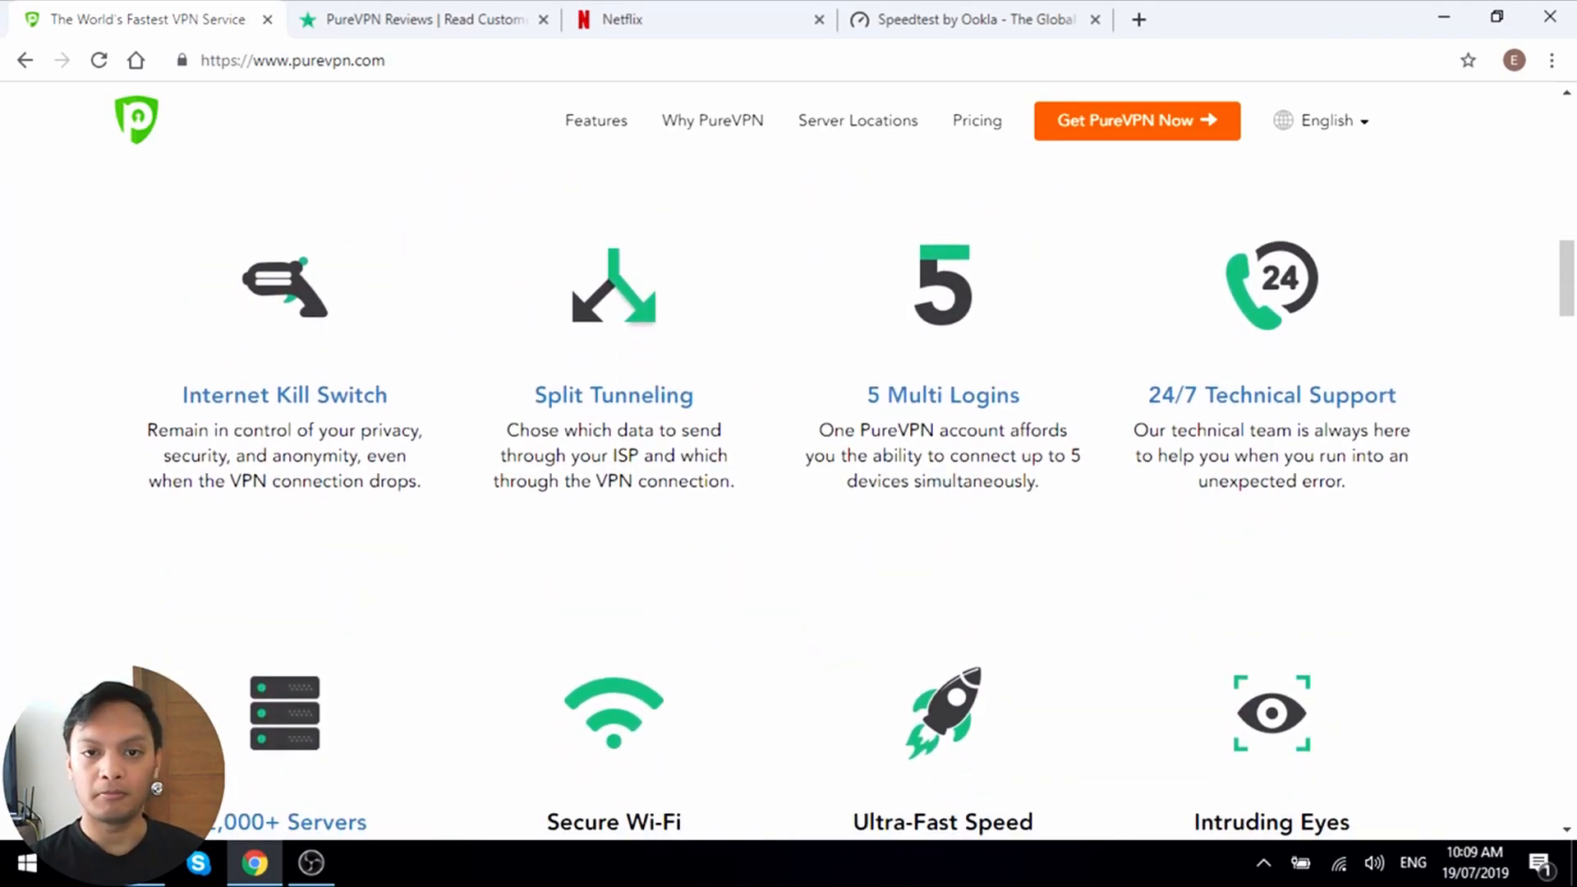
pyautogui.scroll(-3)
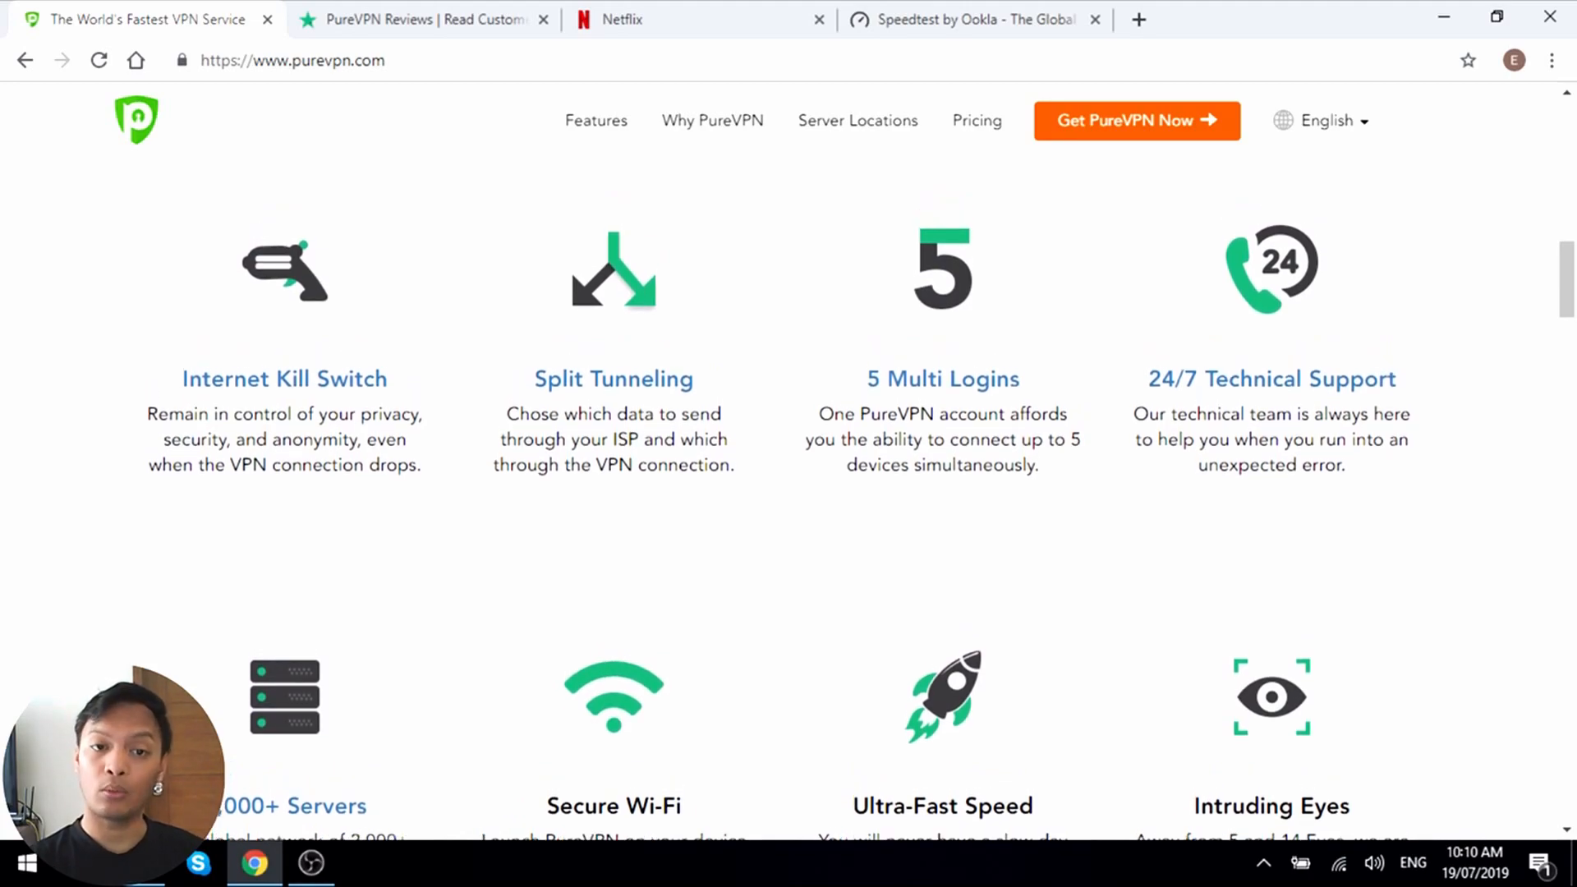
pyautogui.scroll(-3)
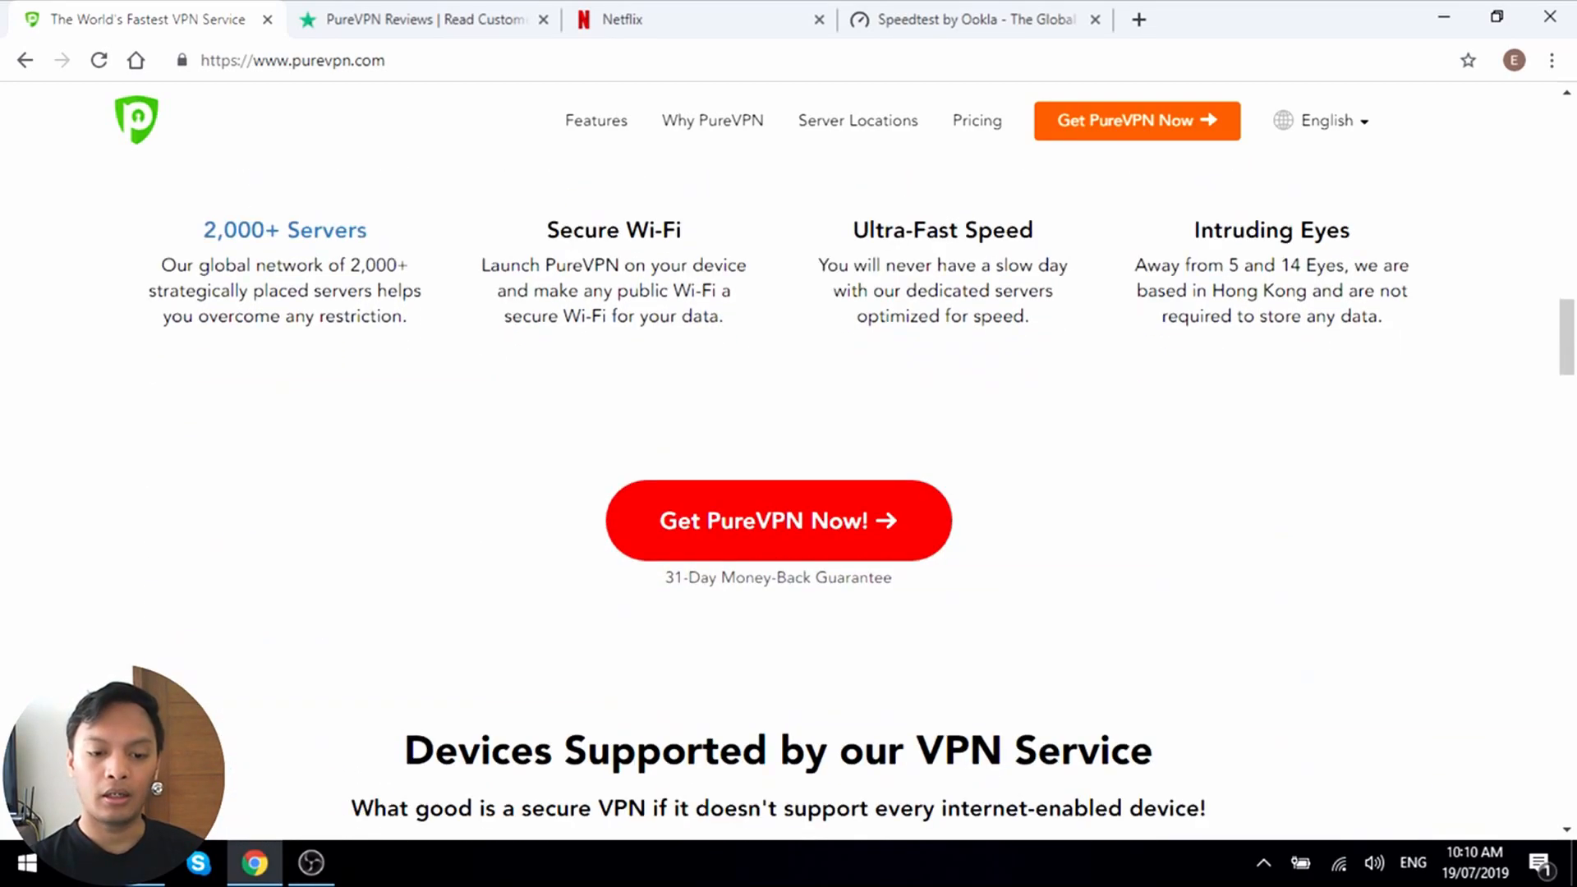
pyautogui.scroll(-3)
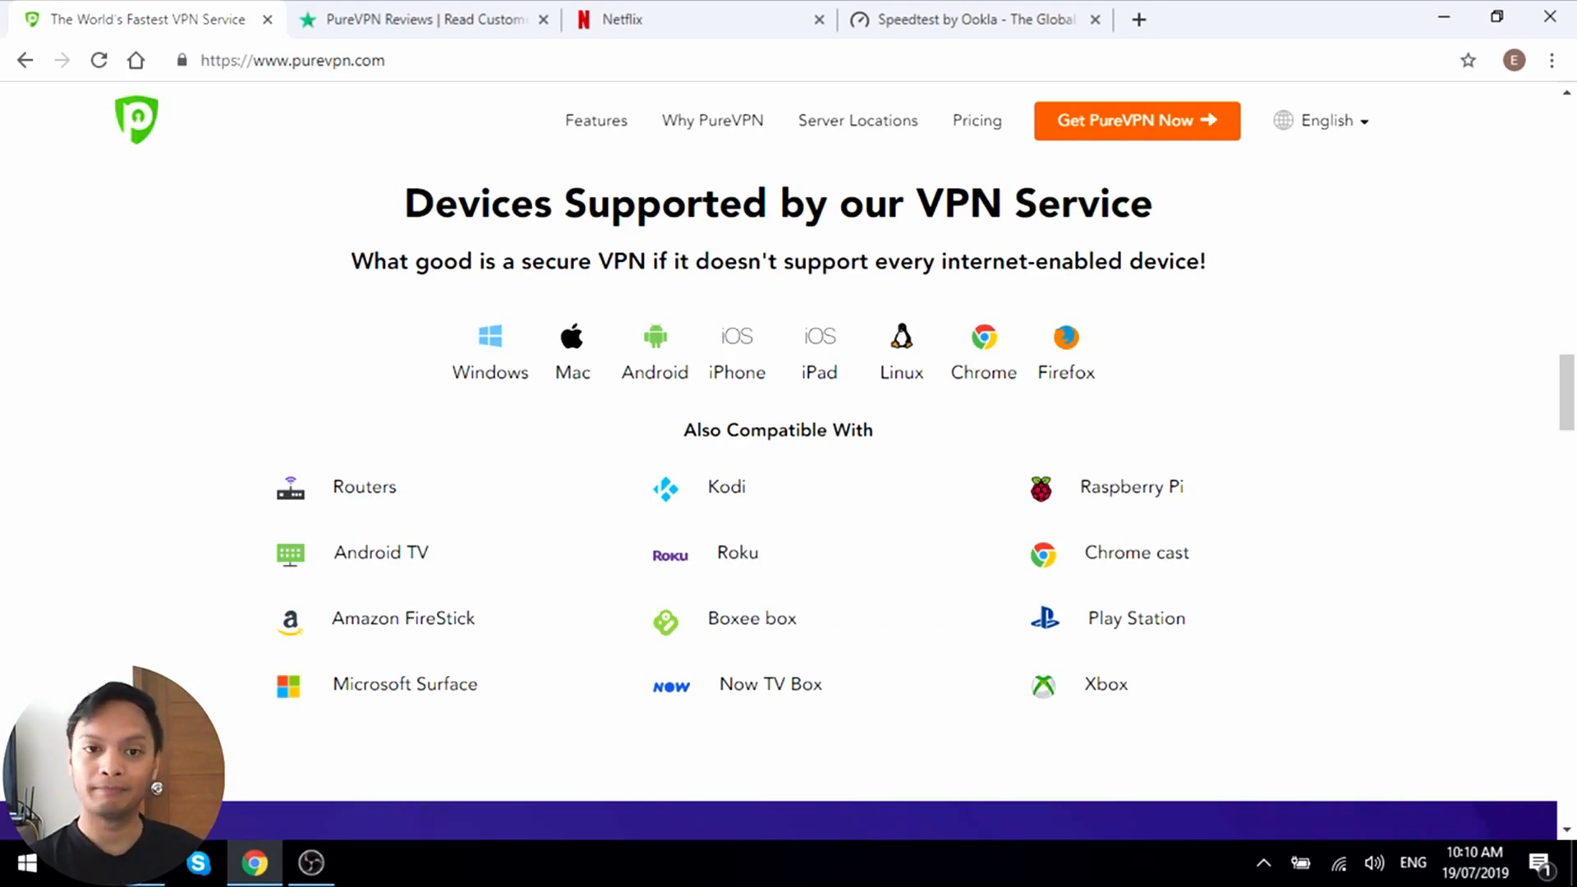
pyautogui.scroll(3)
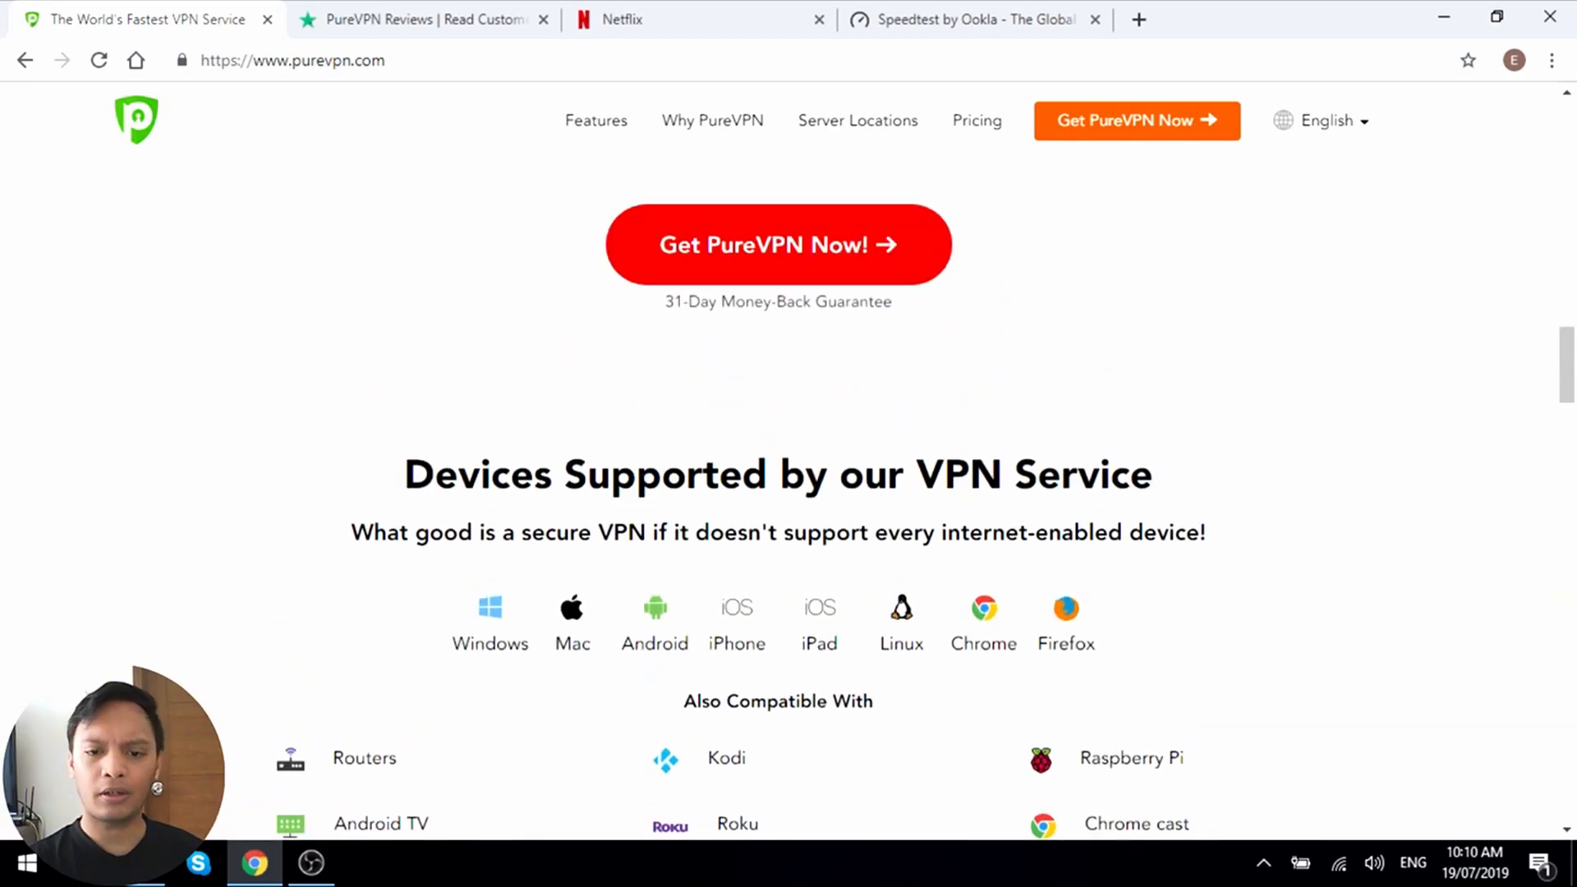
pyautogui.scroll(-3)
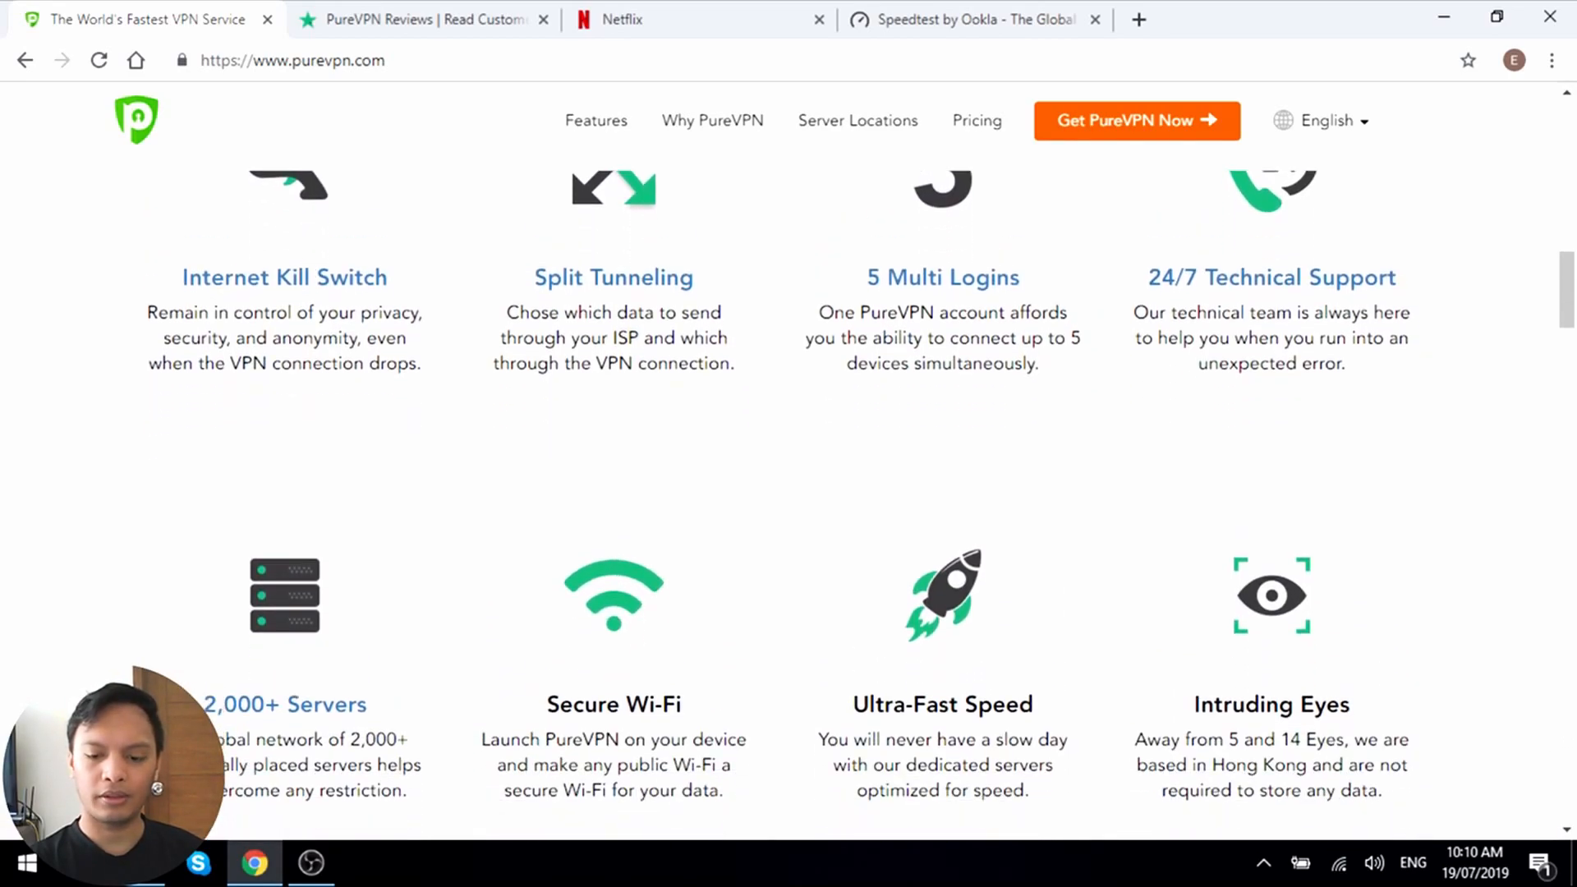
pyautogui.scroll(3)
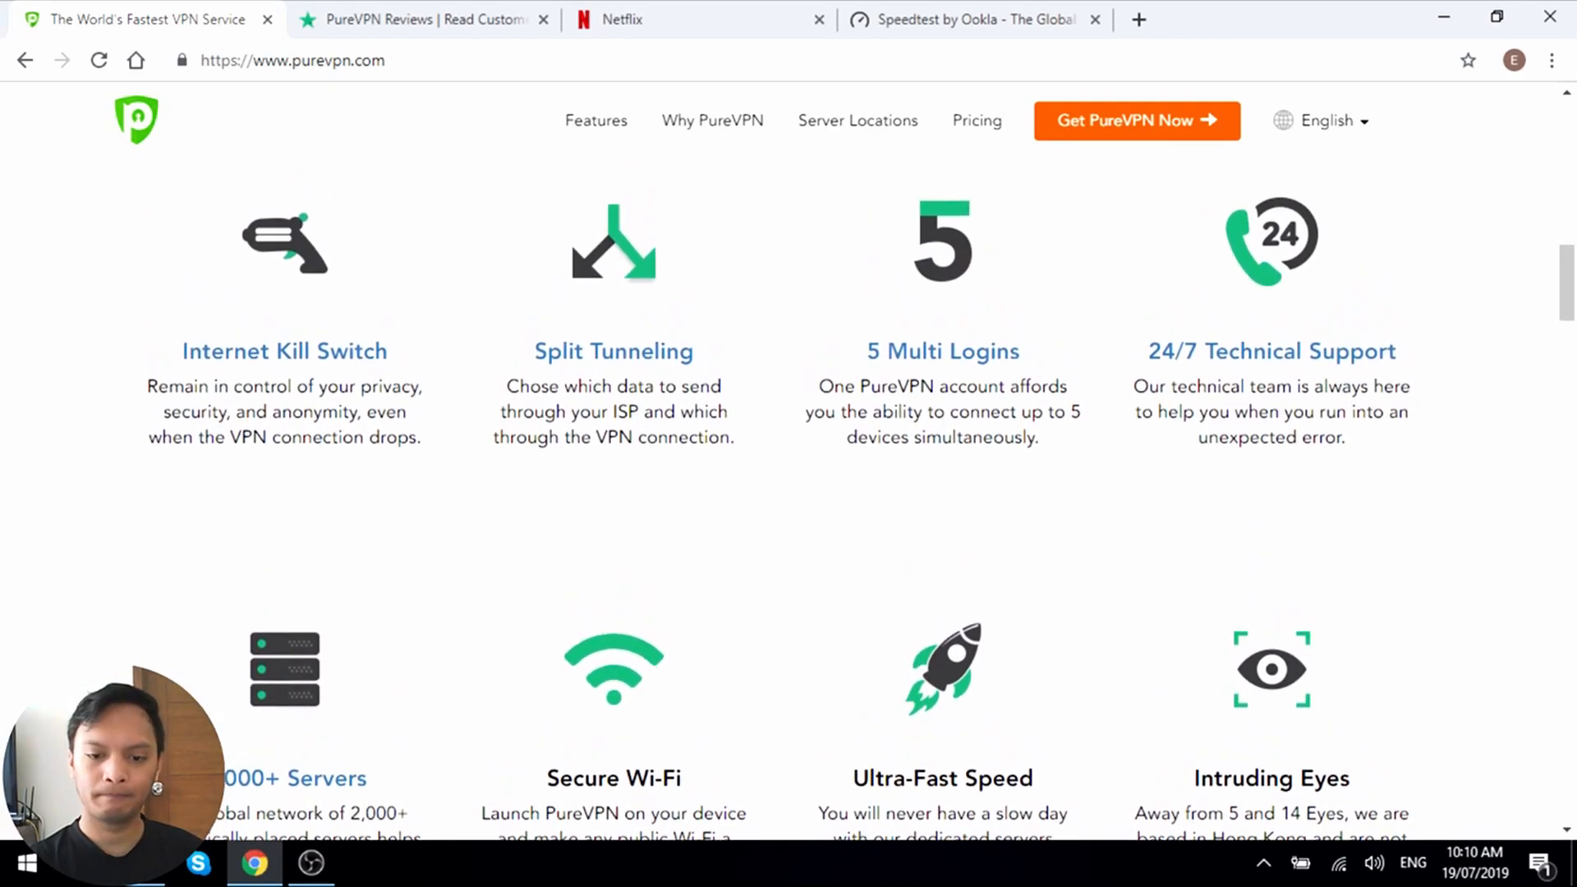
pyautogui.scroll(-3)
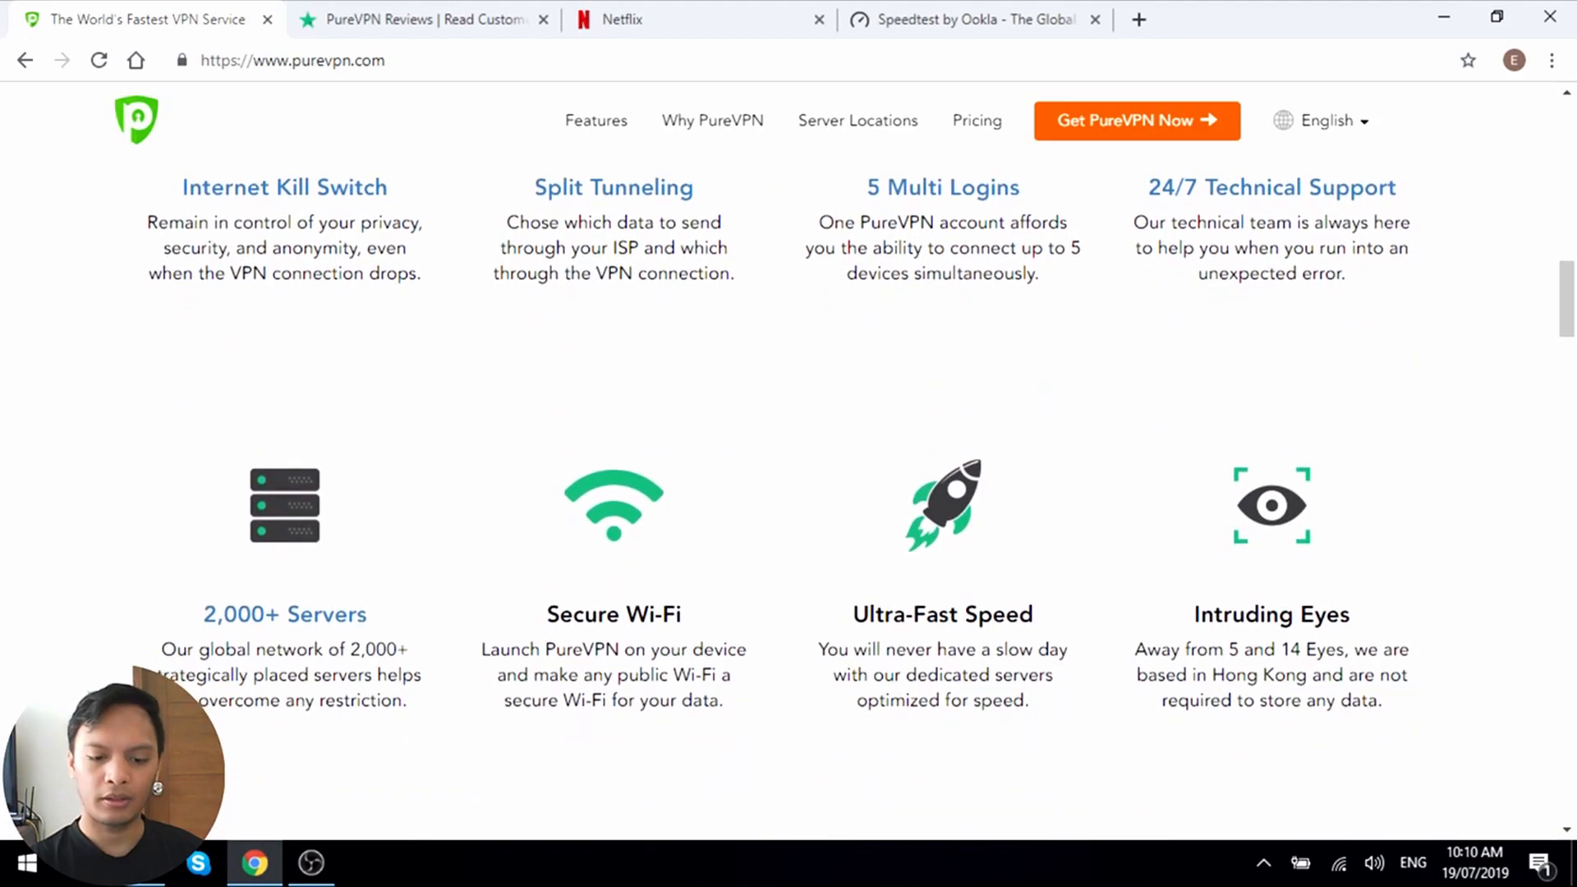
pyautogui.scroll(-3)
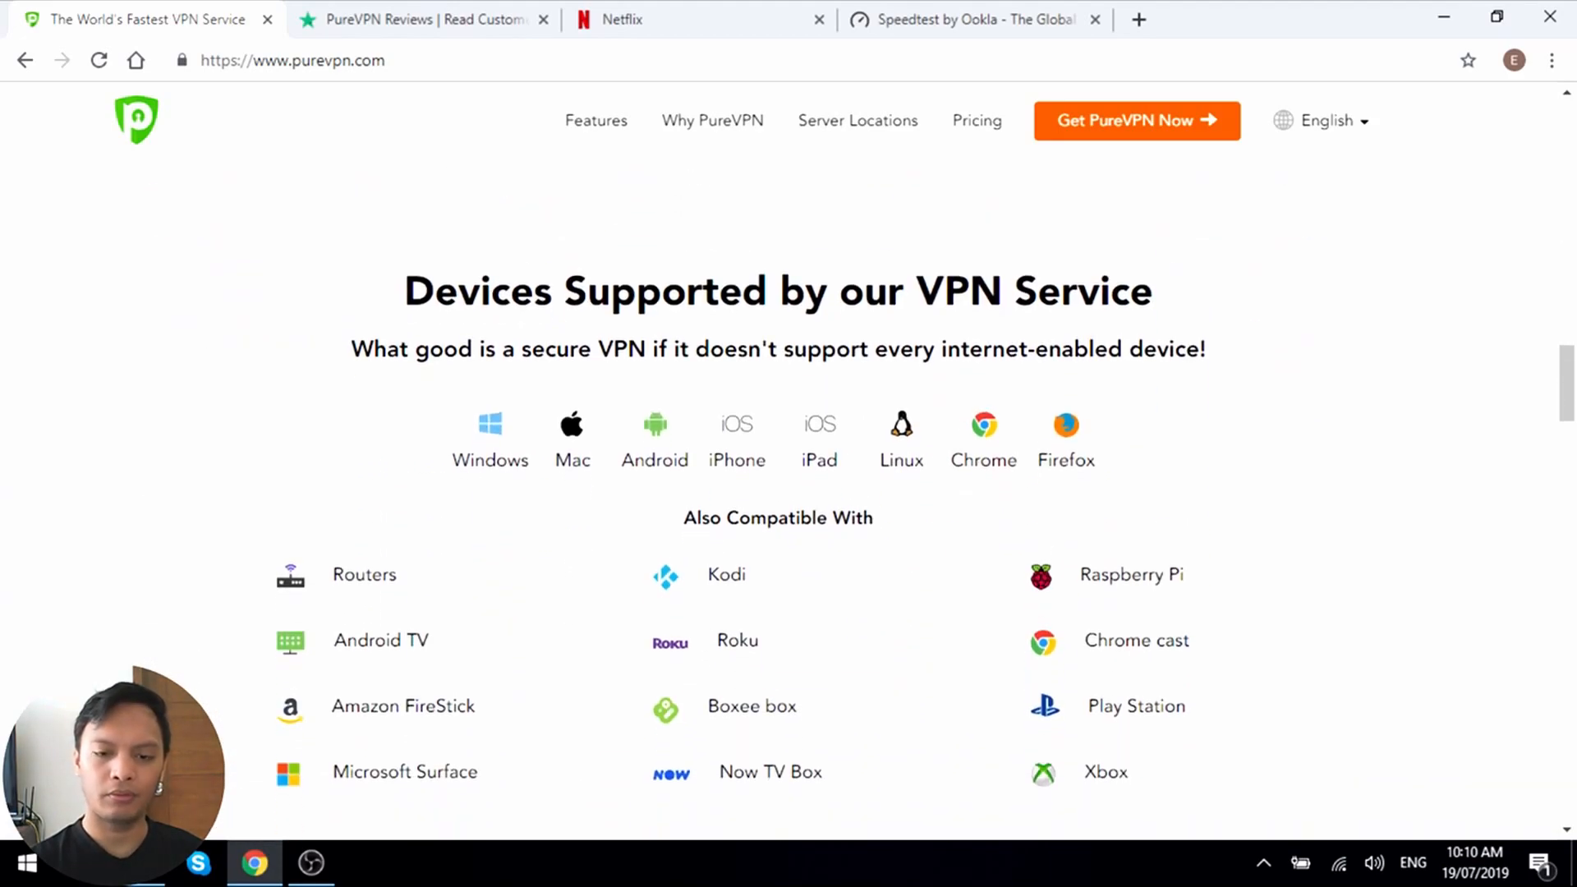
pyautogui.scroll(-3)
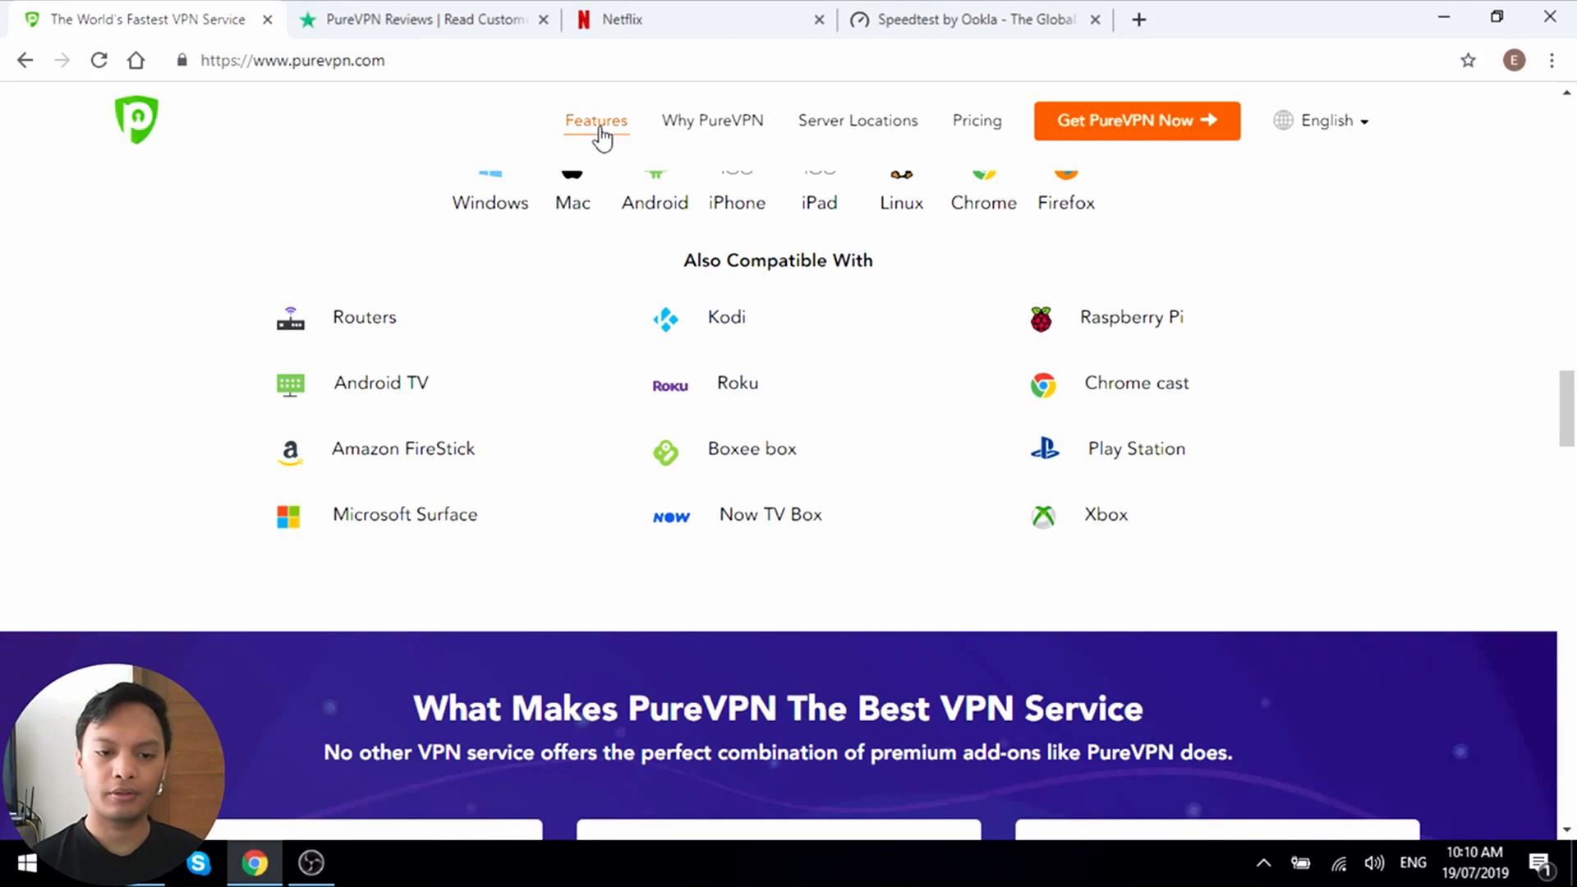
# - View the Features page's Internet Security, 5 Multi Login and Basic Features sections, then go back
pyautogui.click(596, 121)
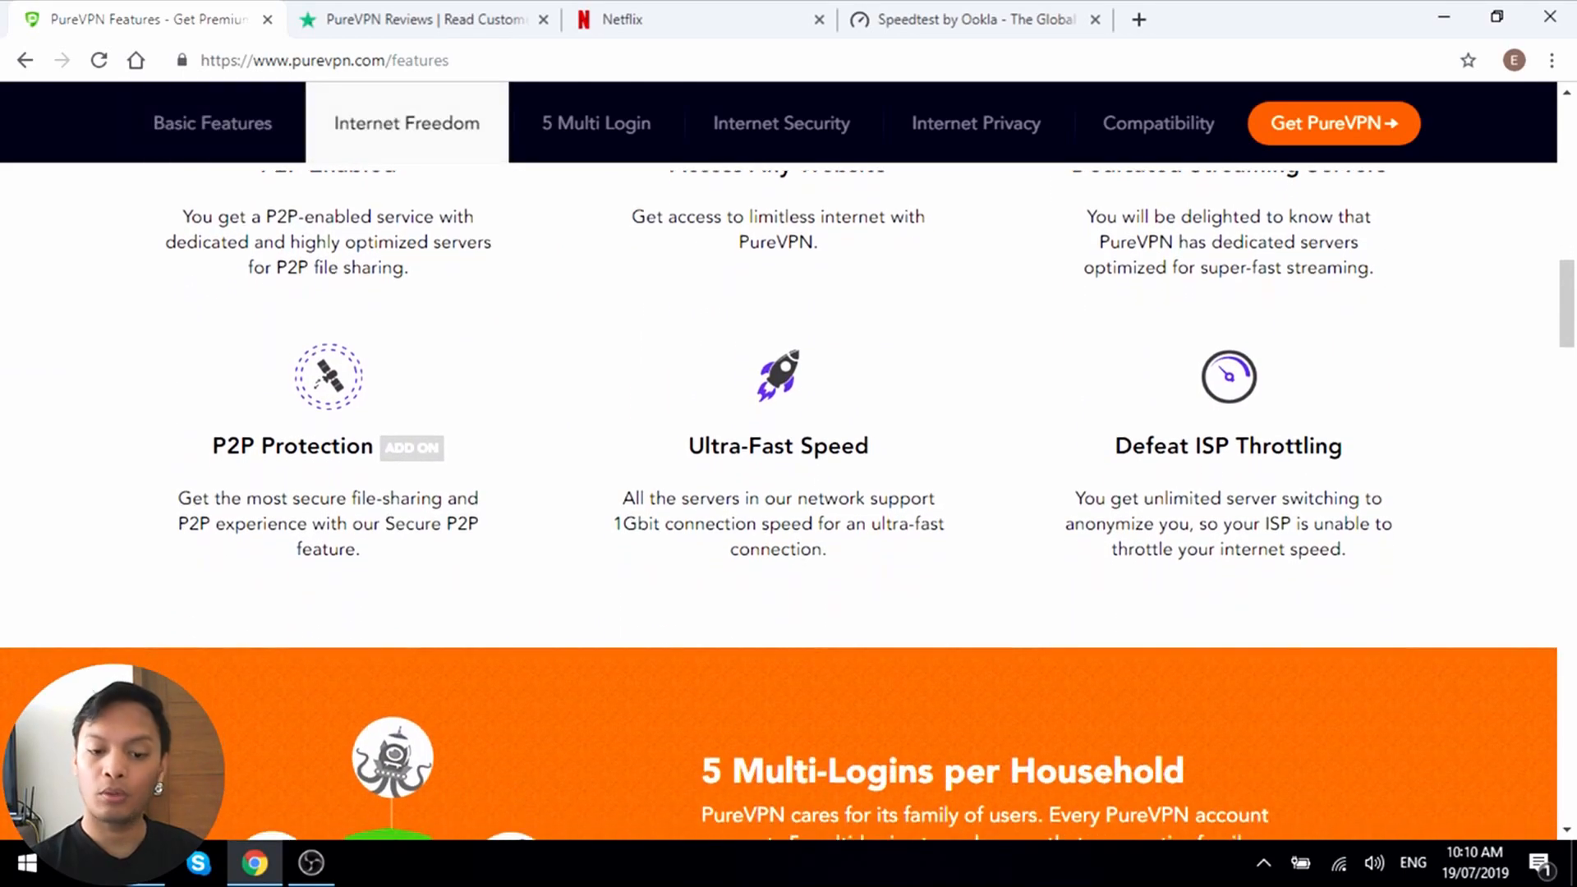
pyautogui.scroll(-3)
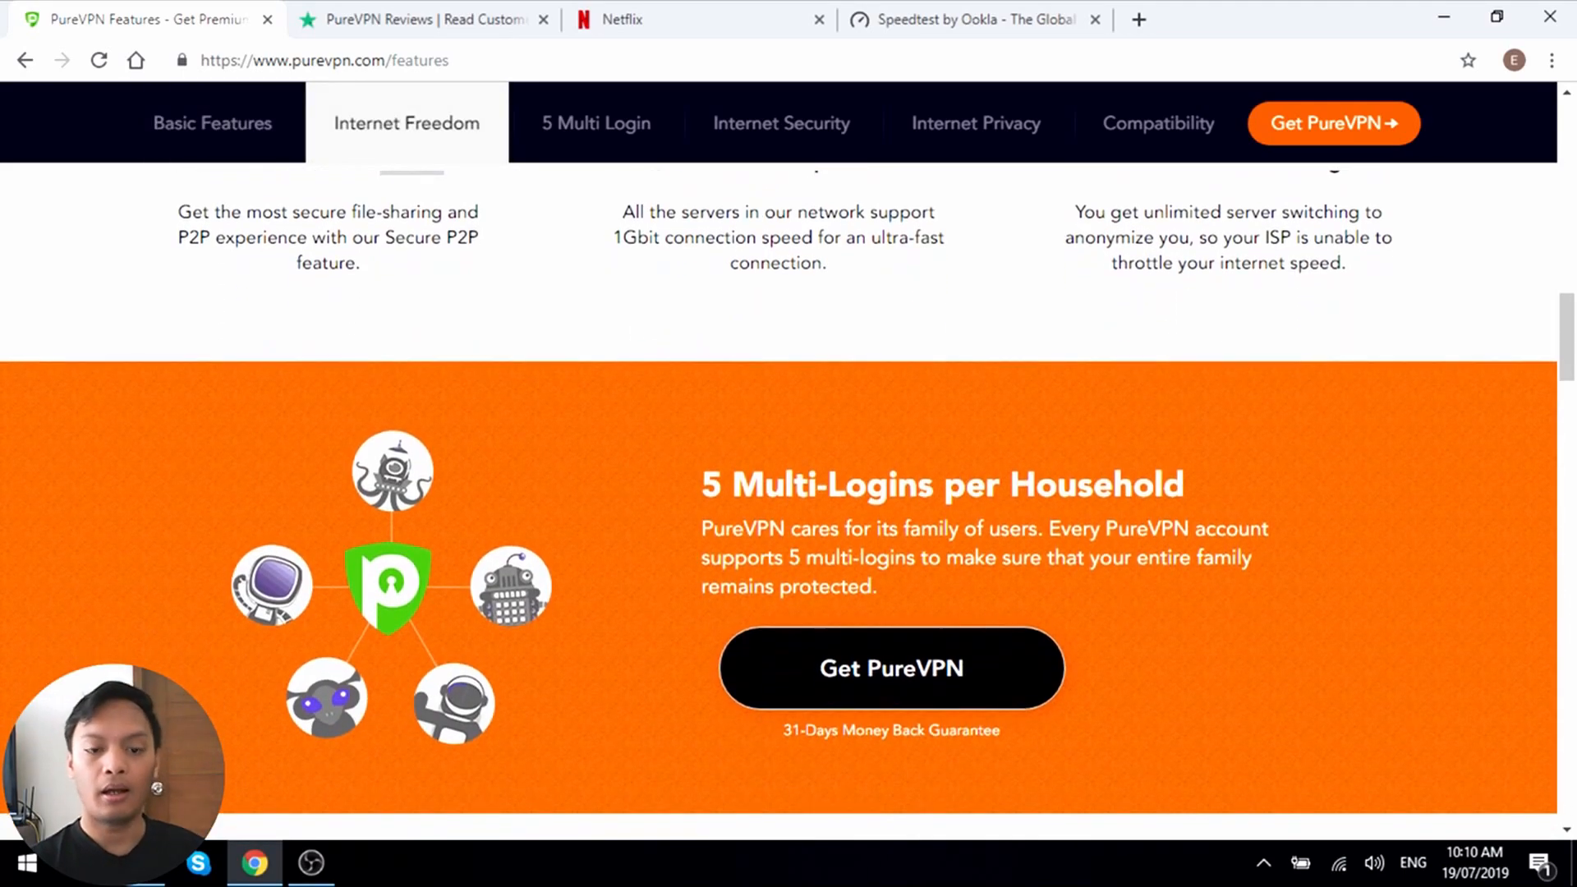
pyautogui.click(781, 123)
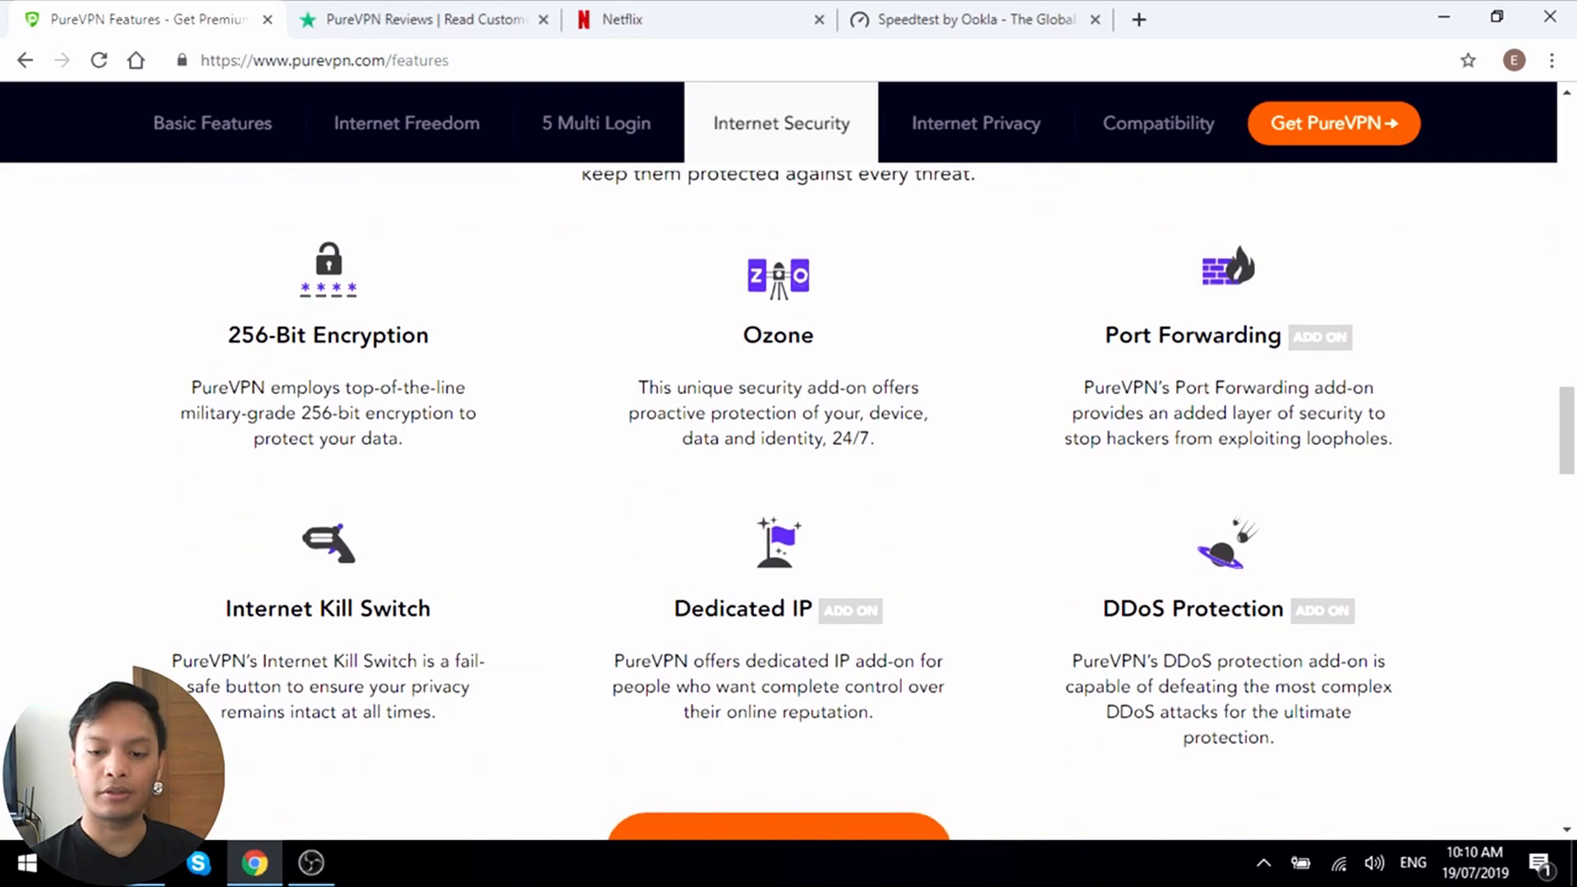
pyautogui.scroll(-3)
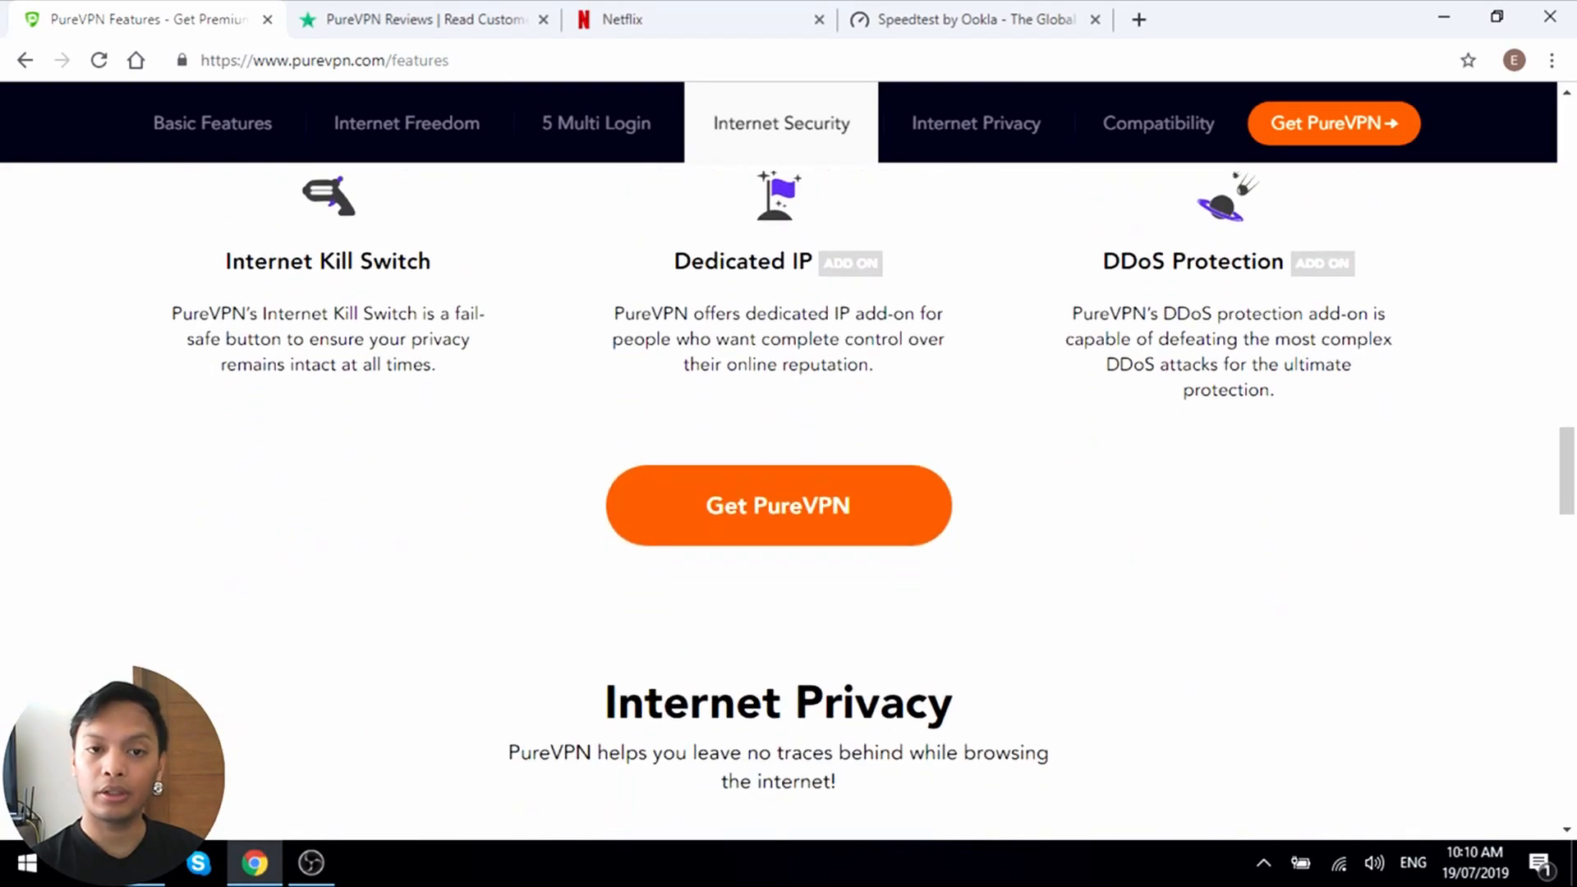
pyautogui.click(975, 123)
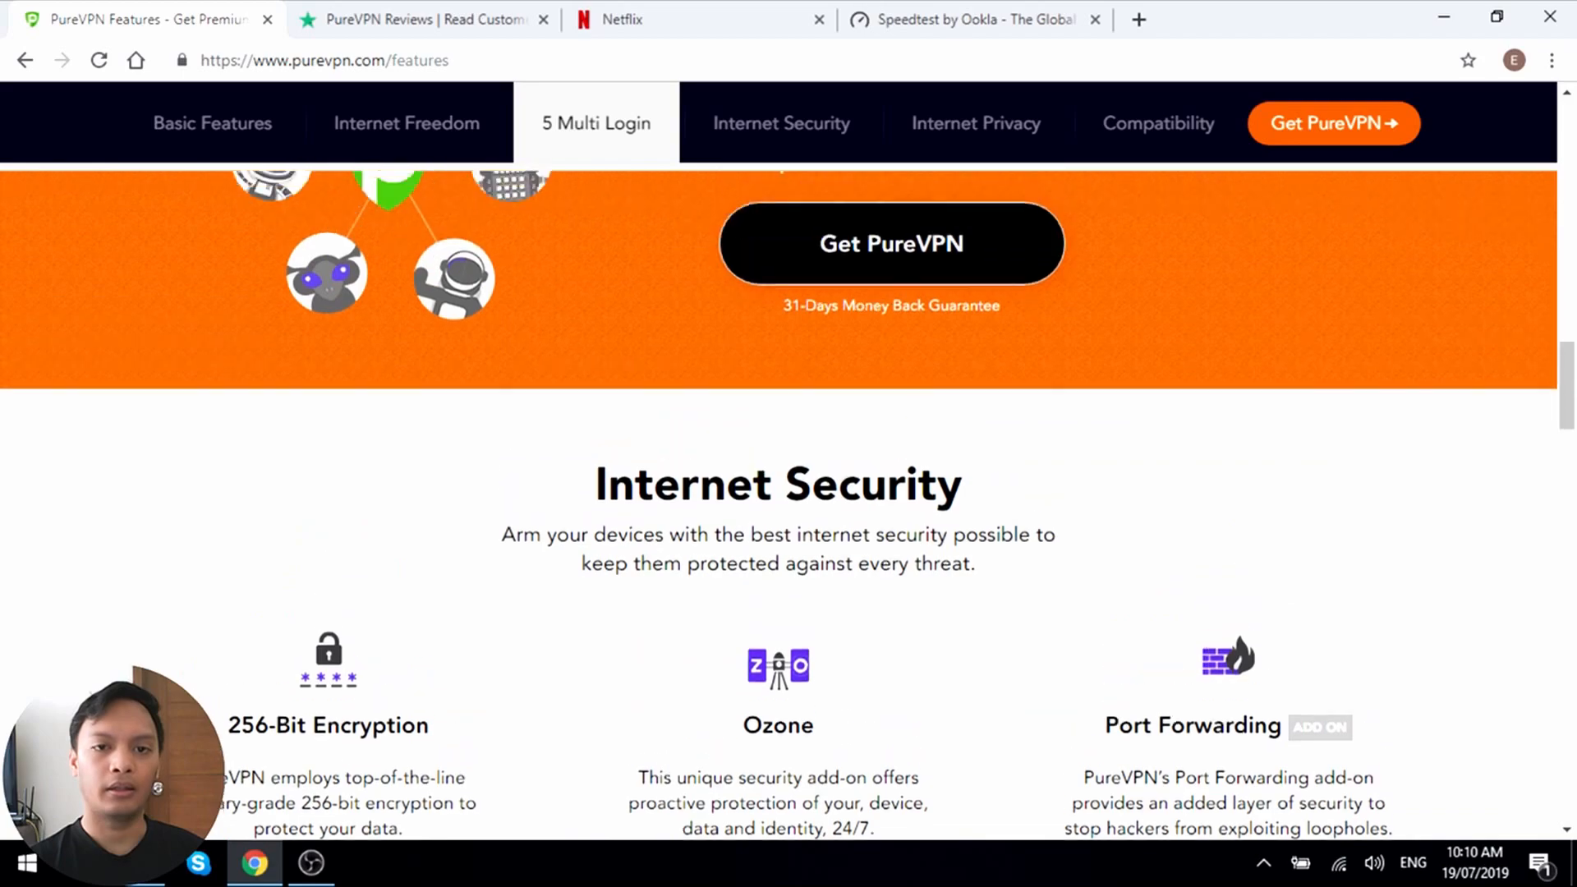
pyautogui.click(212, 124)
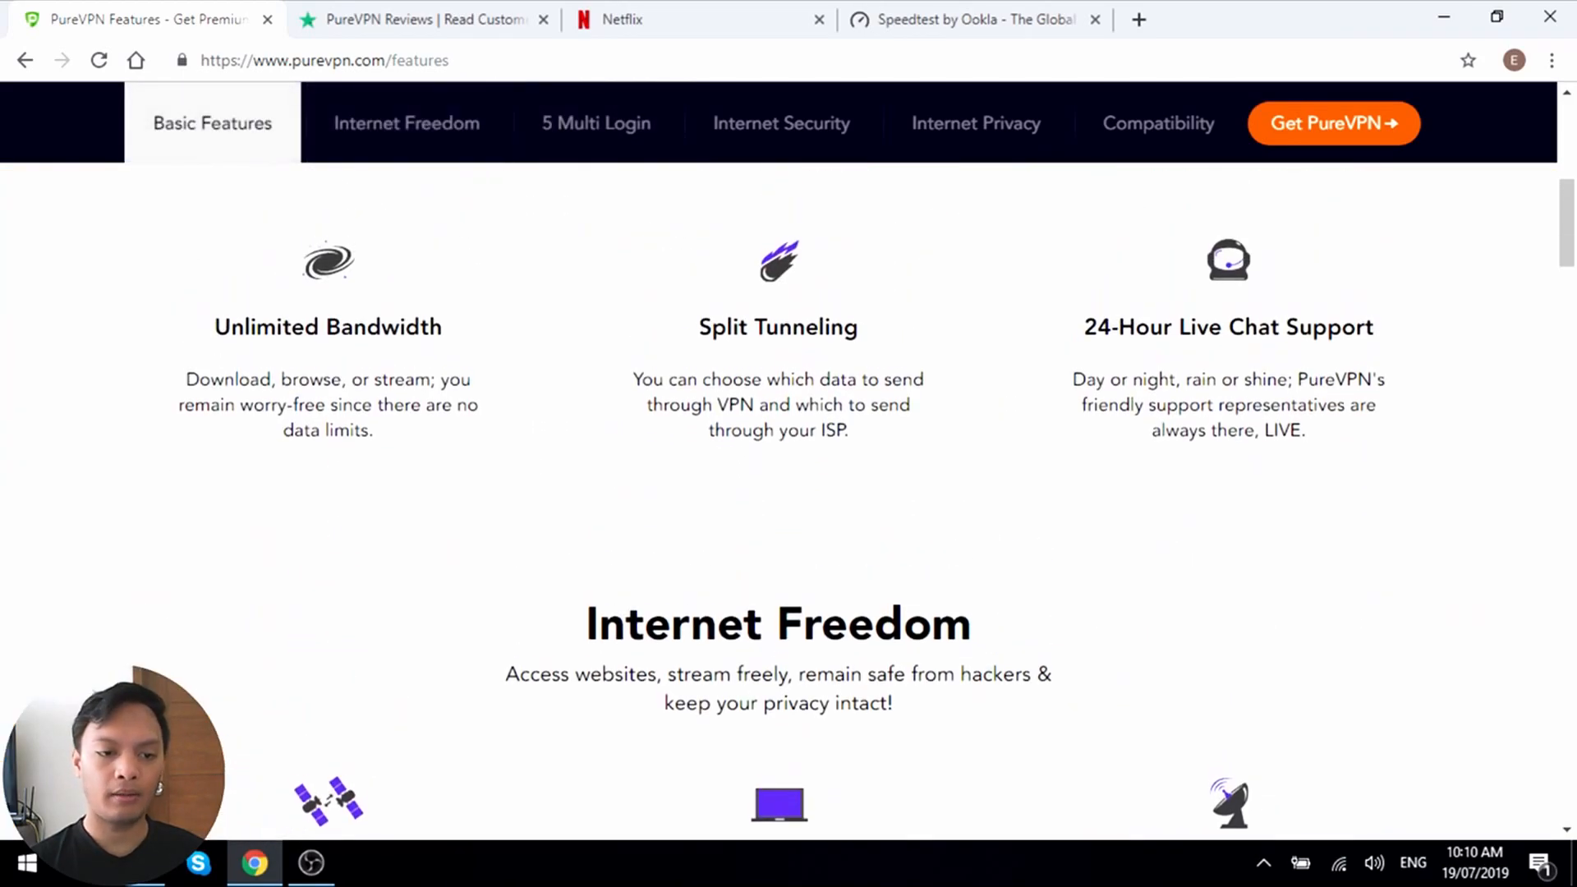
pyautogui.click(27, 60)
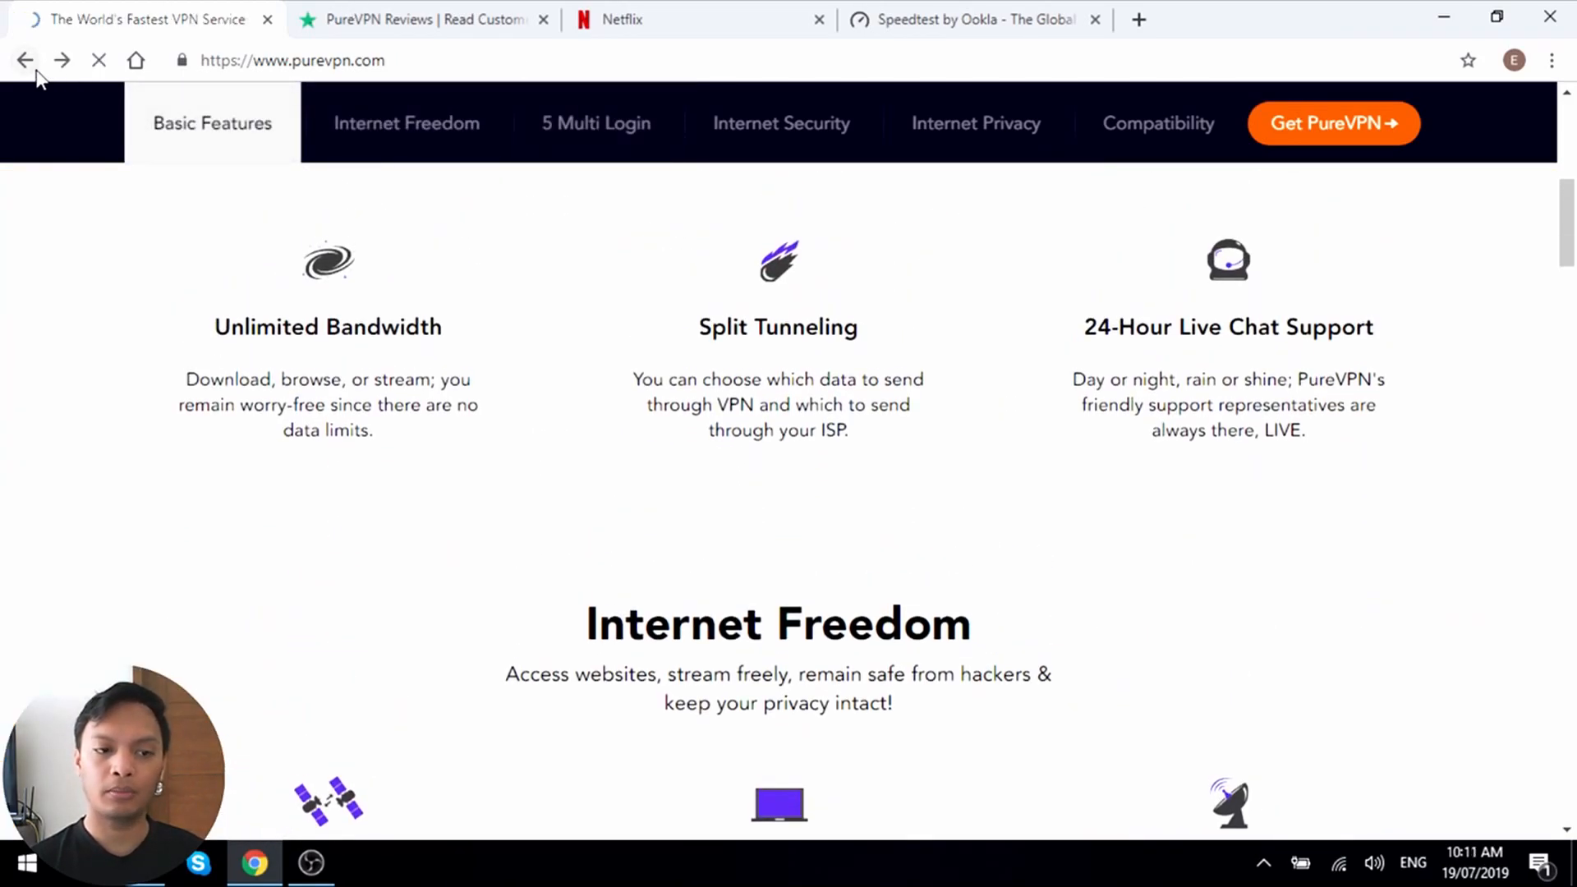
# - Scroll the homepage back up and choose Business VPN from the navigation bar
pyautogui.scroll(-3)
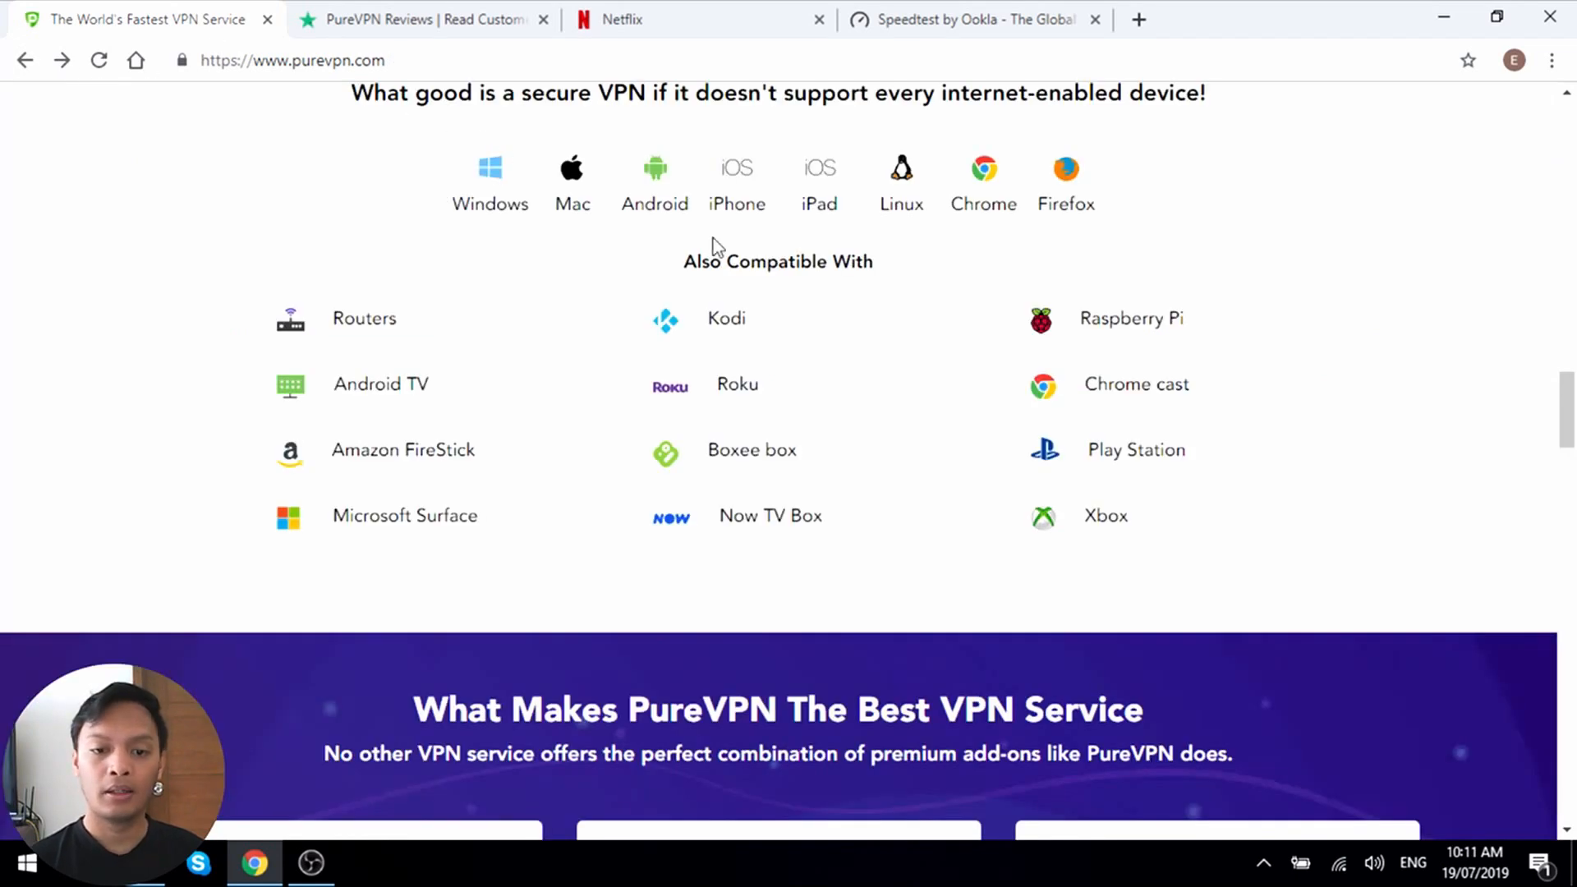
pyautogui.scroll(-3)
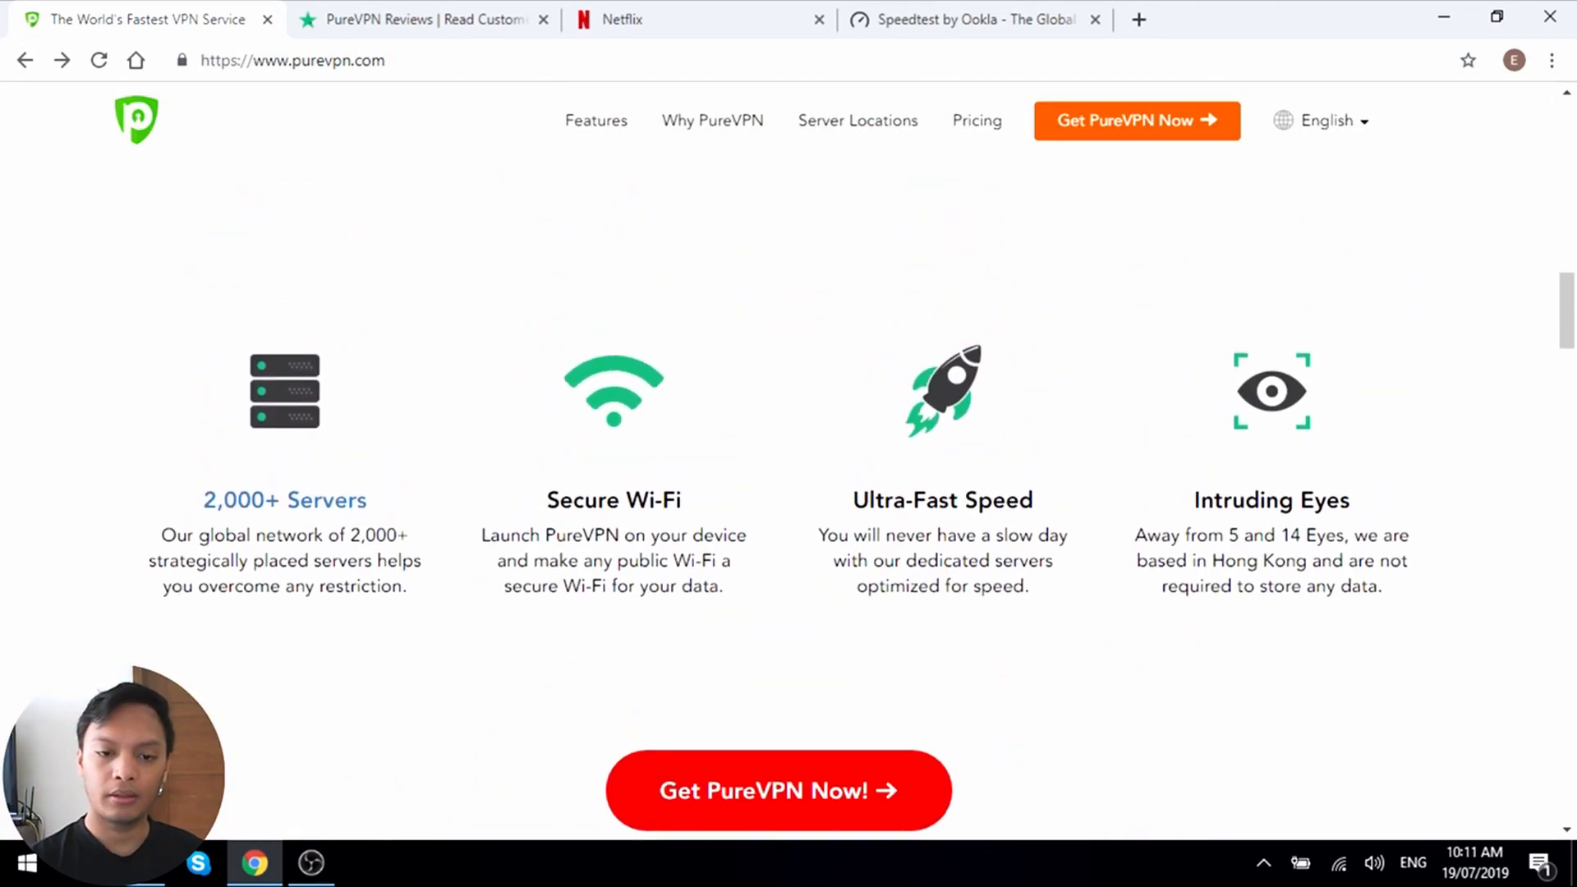
pyautogui.scroll(3)
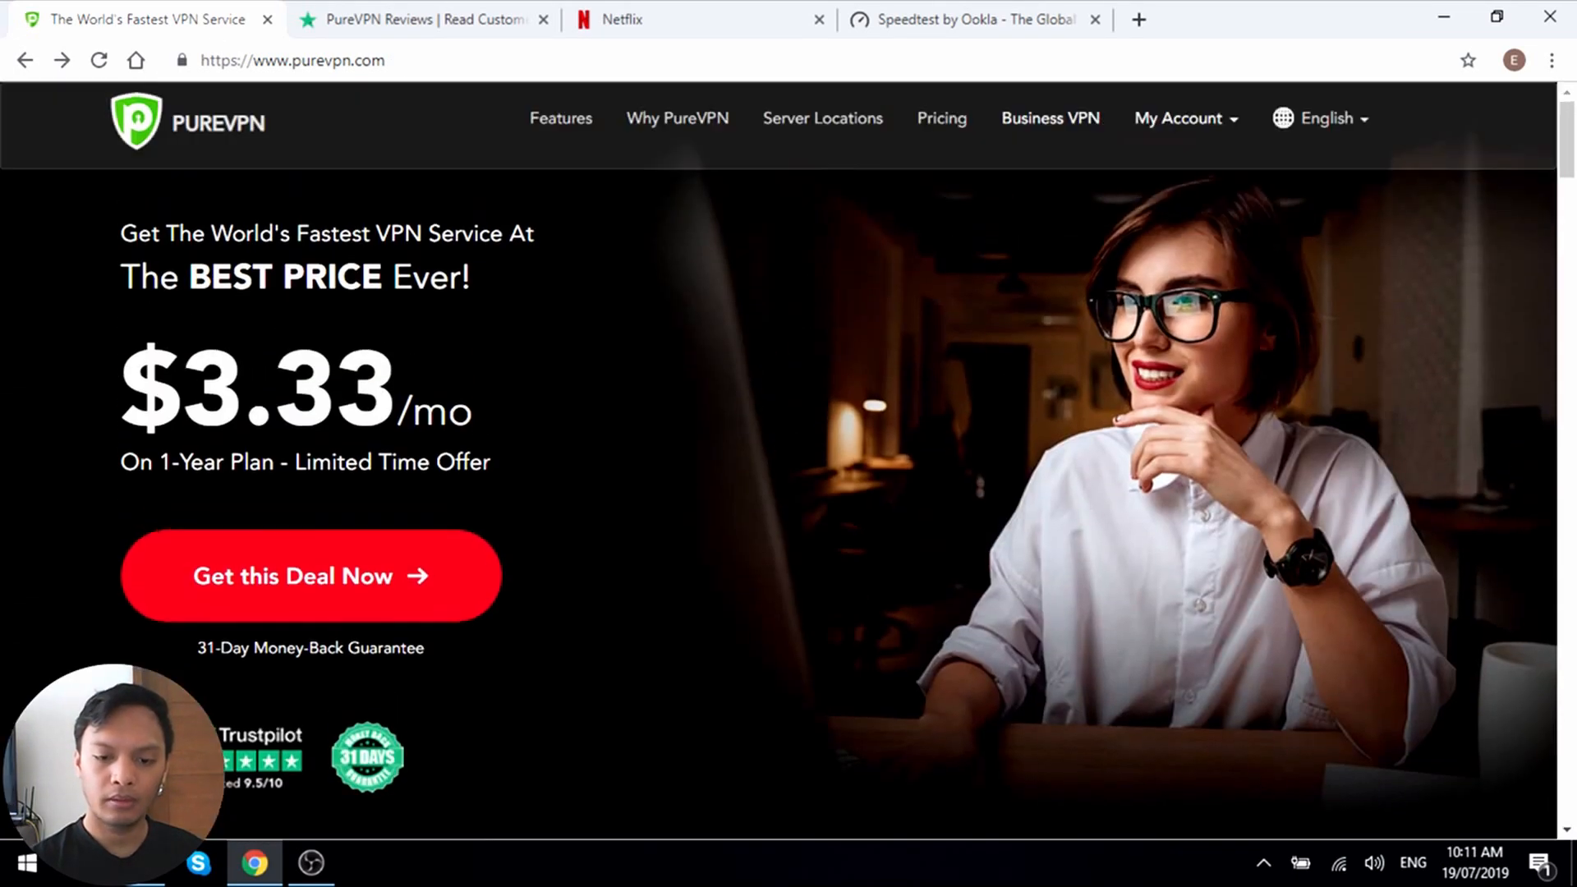
pyautogui.moveTo(1065, 146)
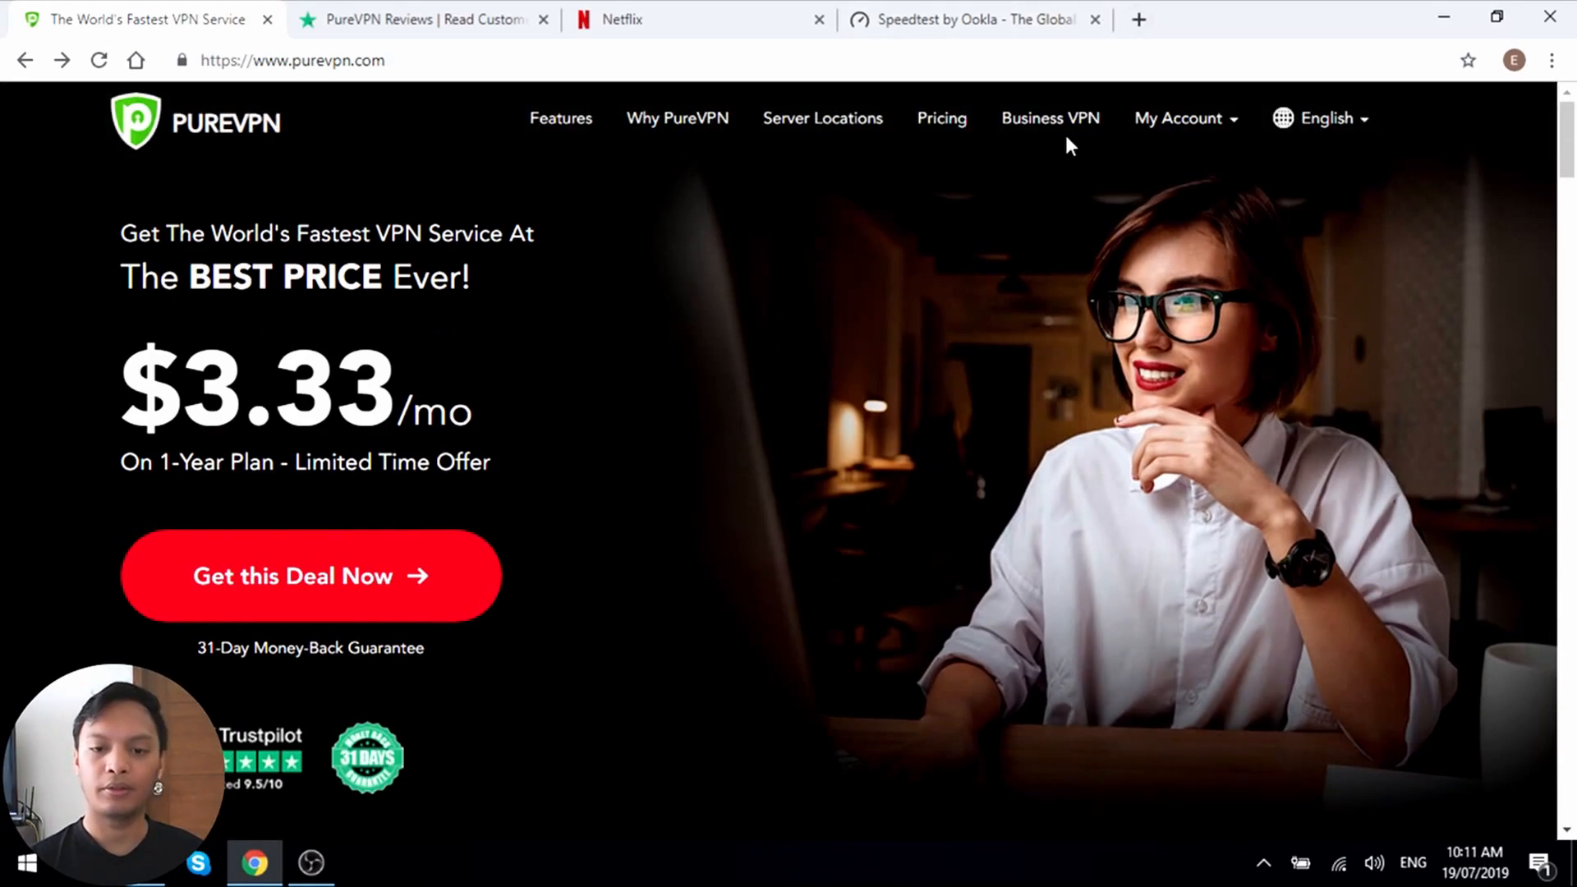
pyautogui.click(1051, 118)
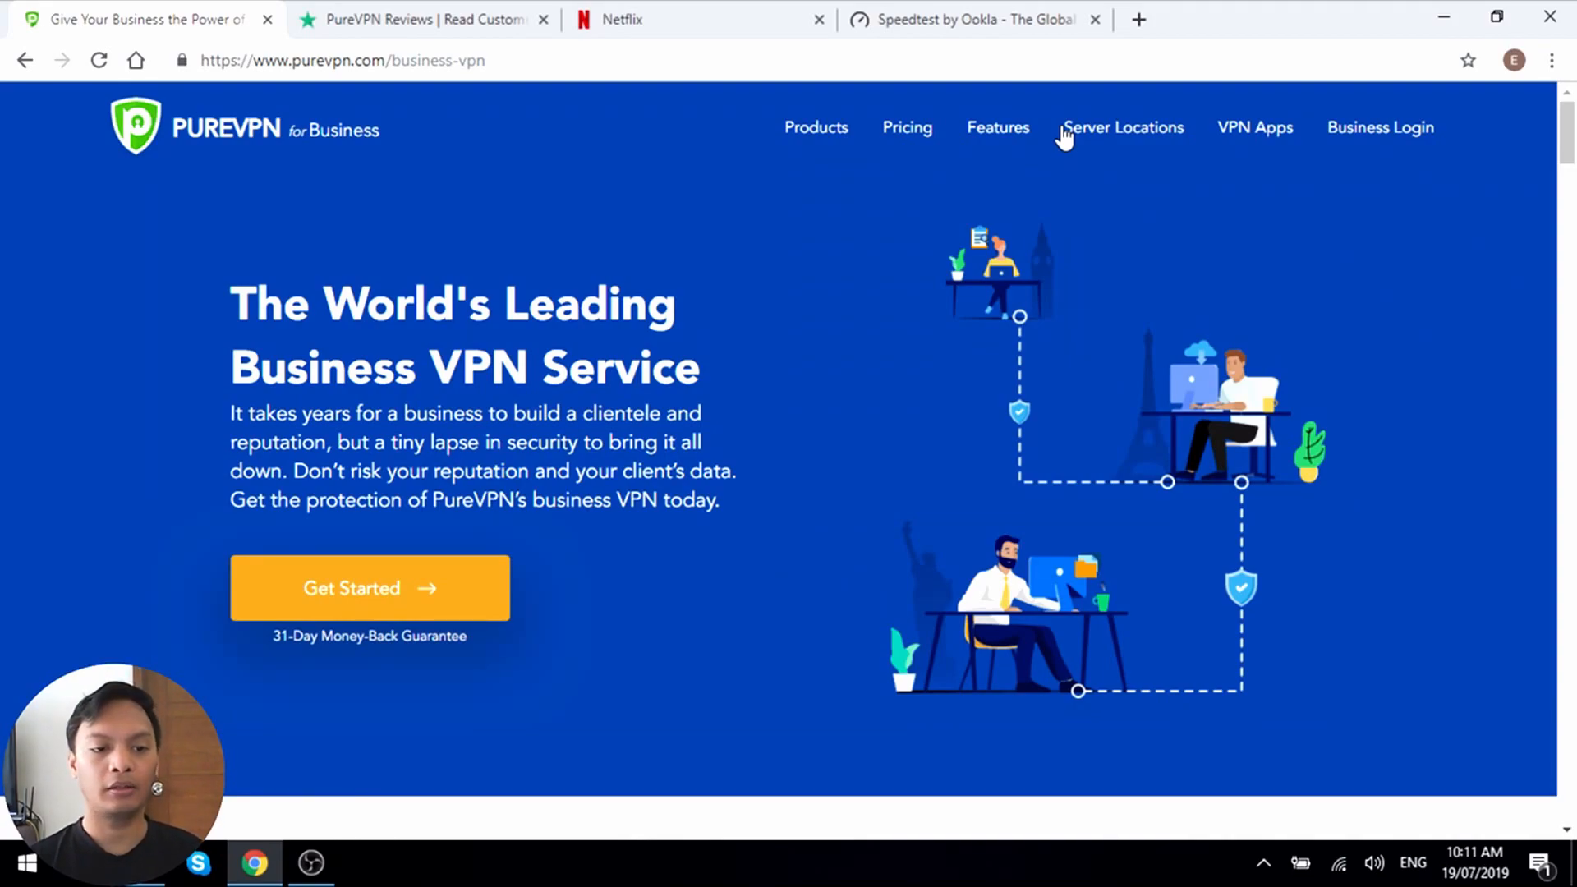
pyautogui.moveTo(342, 120)
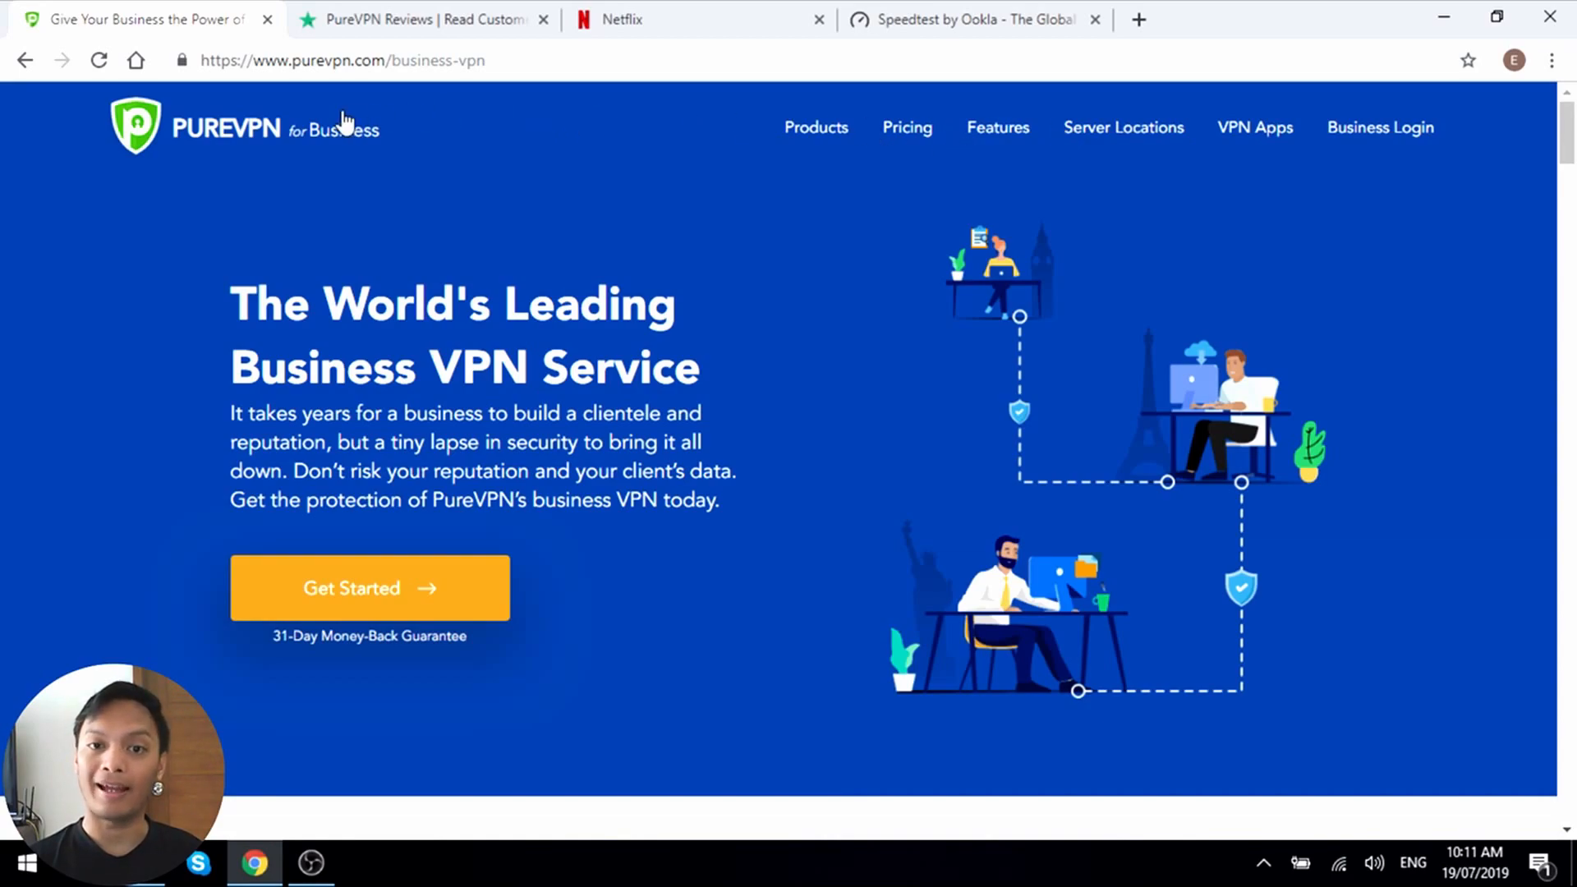
pyautogui.moveTo(42, 98)
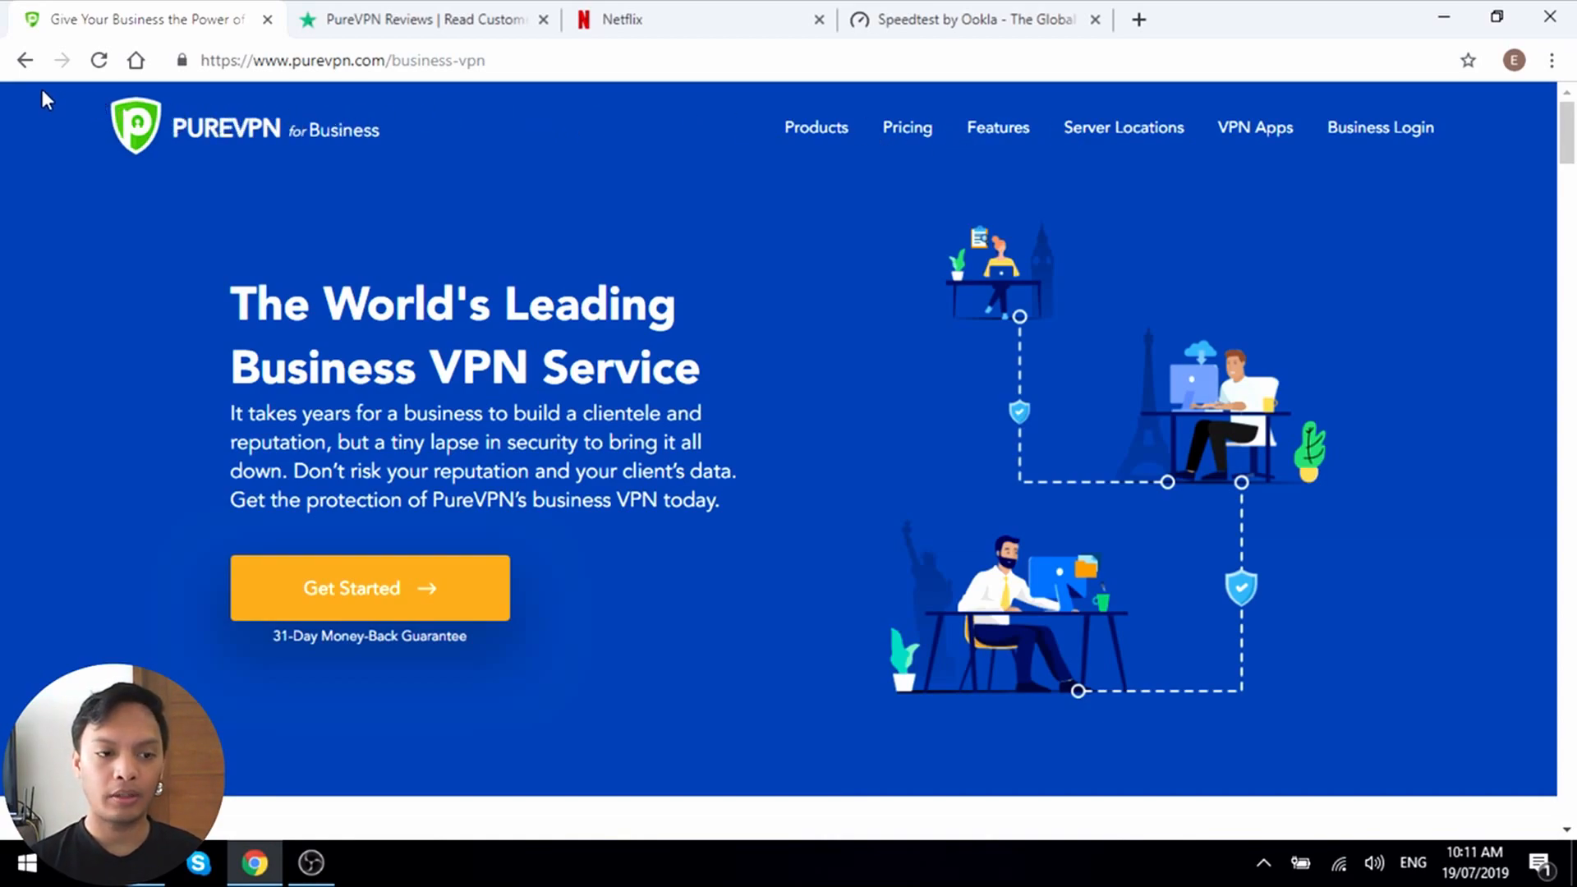
# - Open business pricing on Monthly Billing, showing $8.45, $9.99 and $399 plans
pyautogui.click(906, 128)
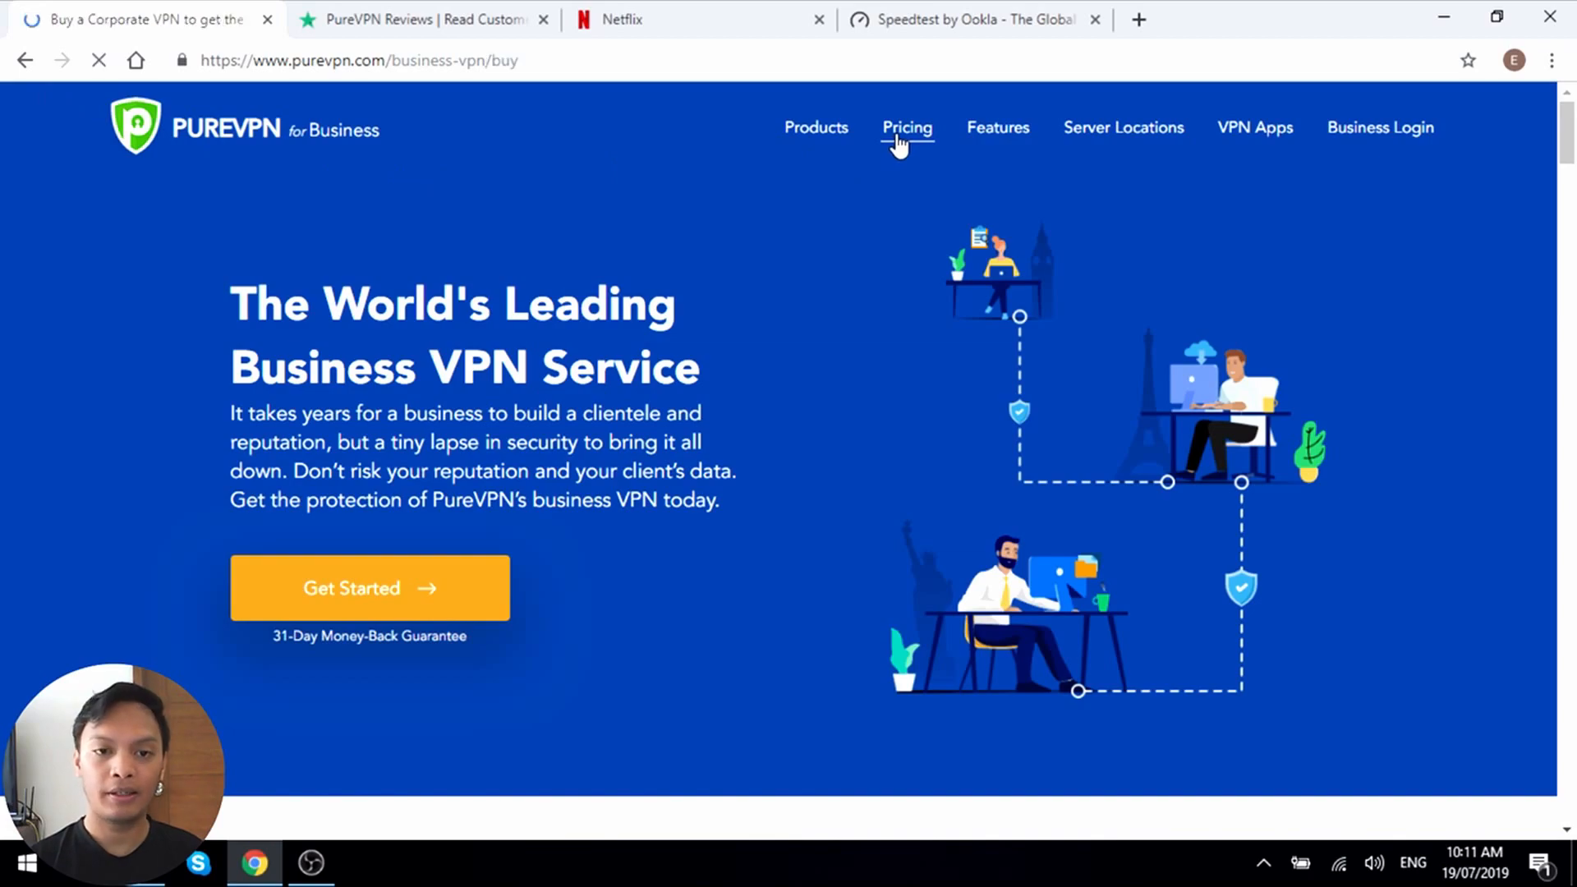
pyautogui.click(907, 128)
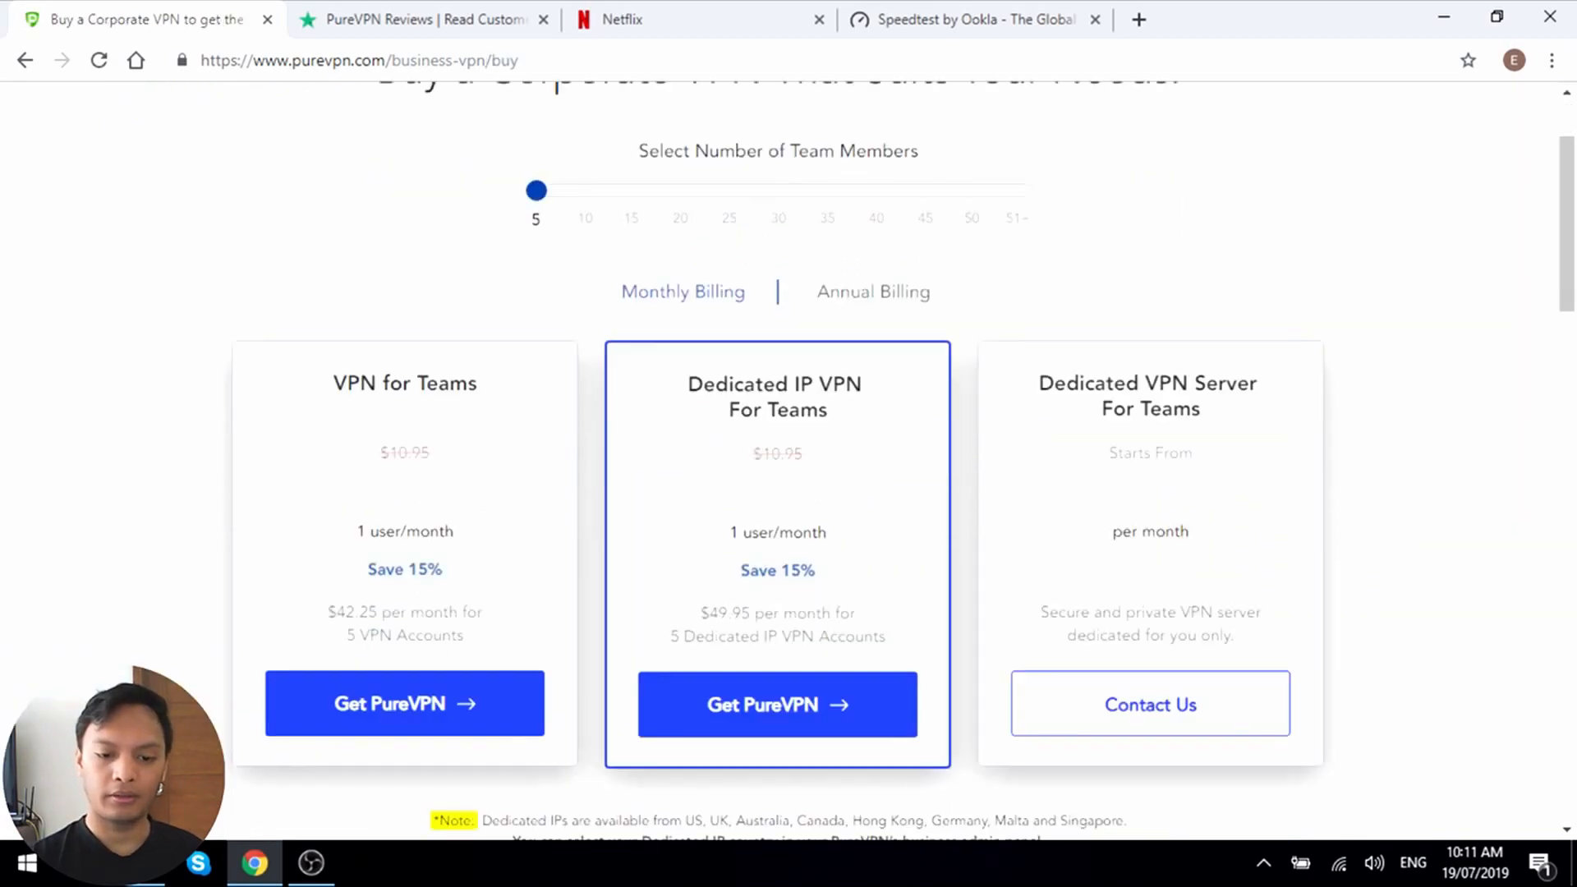
pyautogui.scroll(-3)
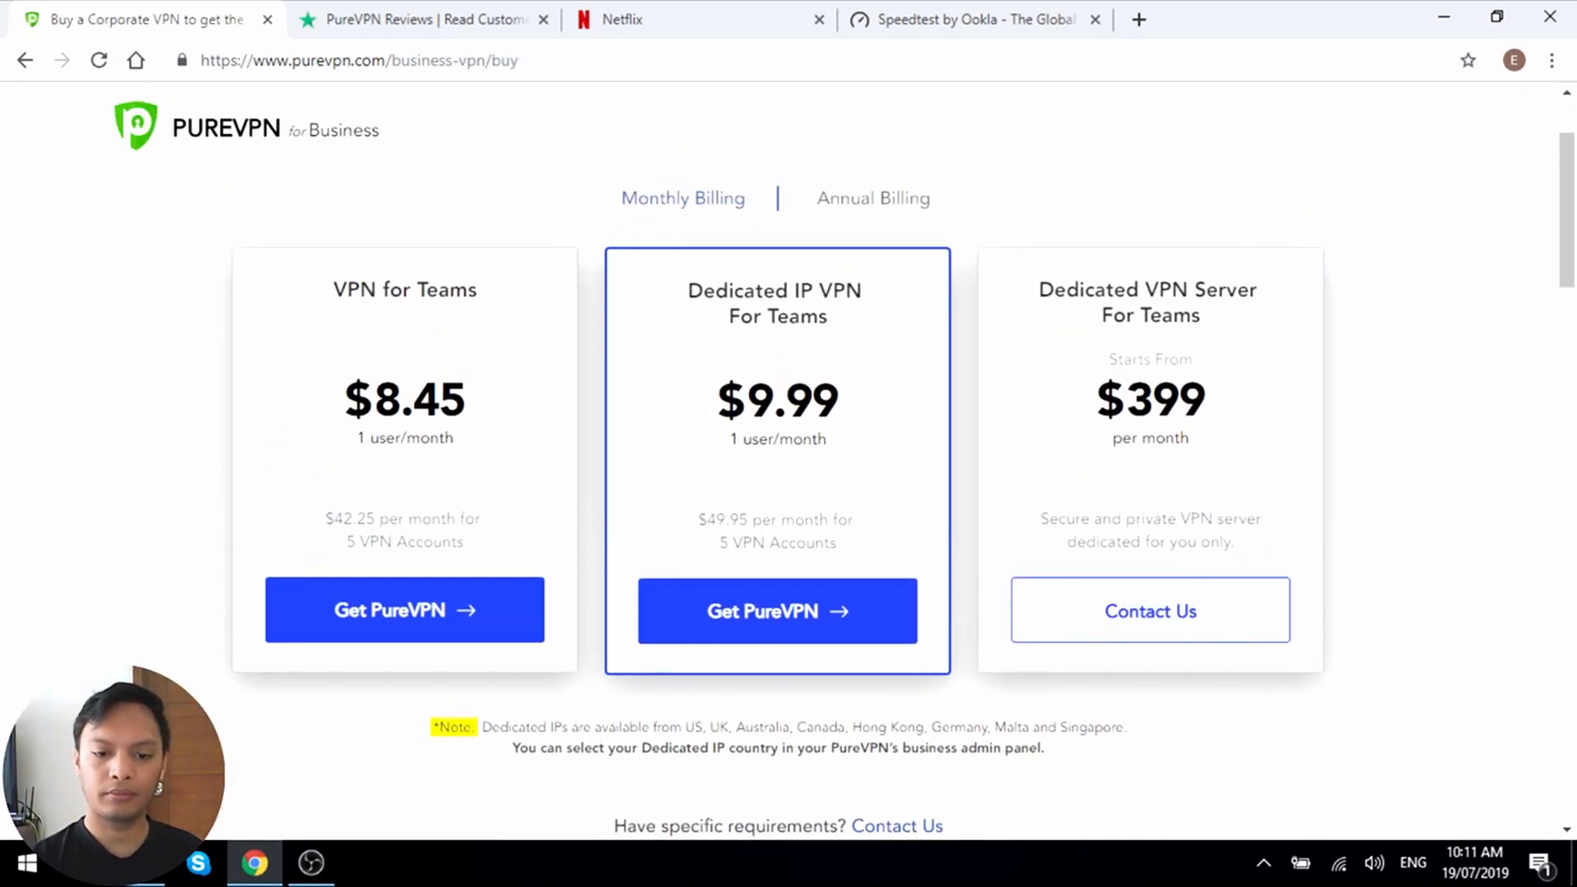
pyautogui.scroll(3)
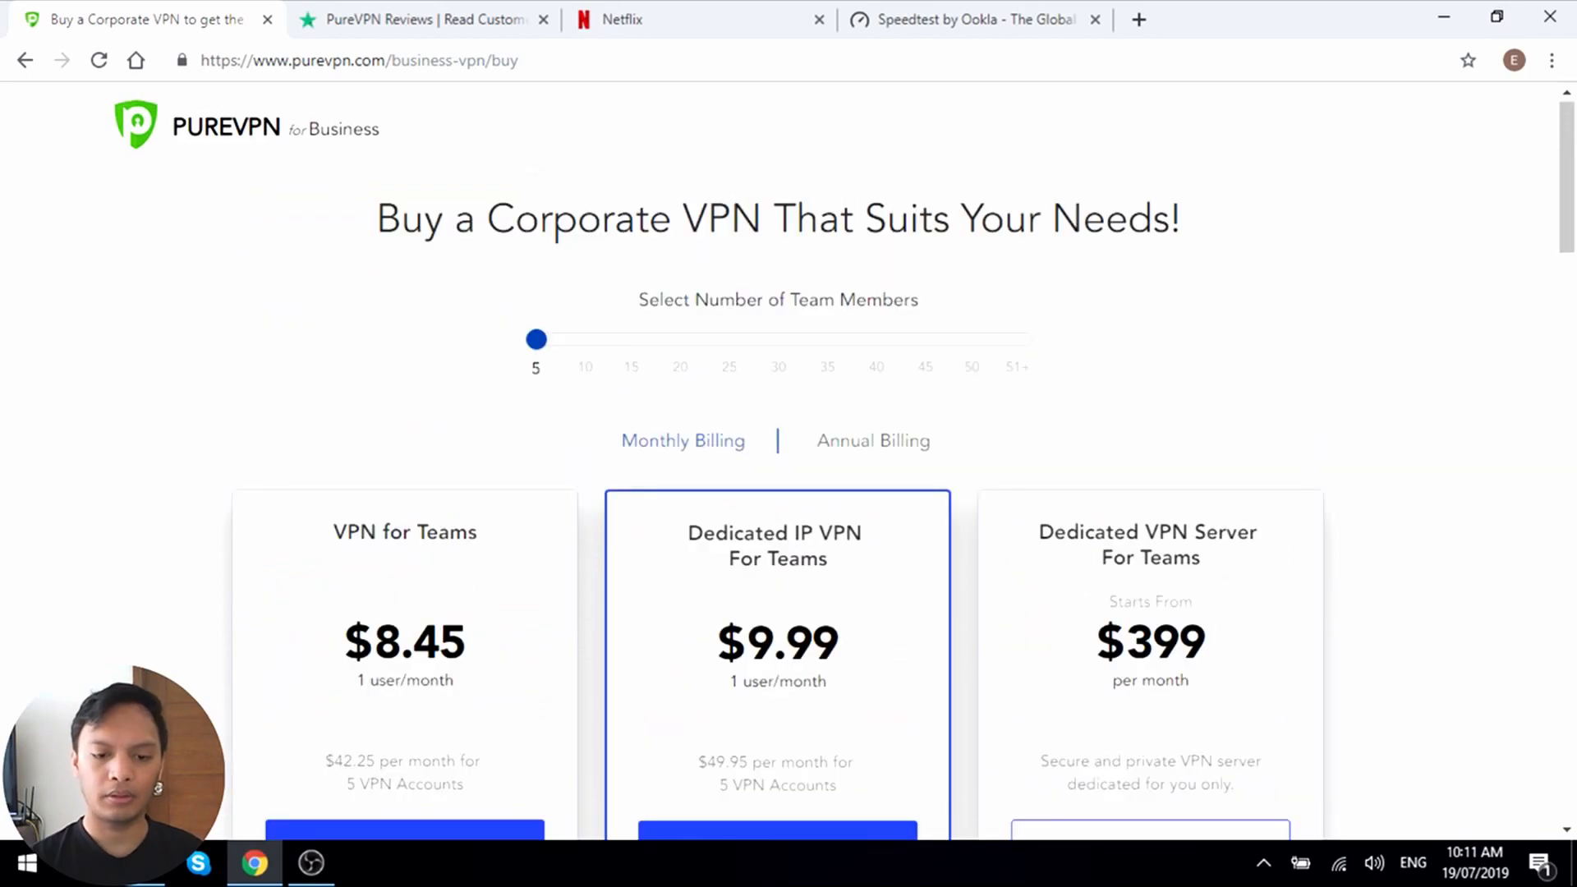
pyautogui.moveTo(713, 447)
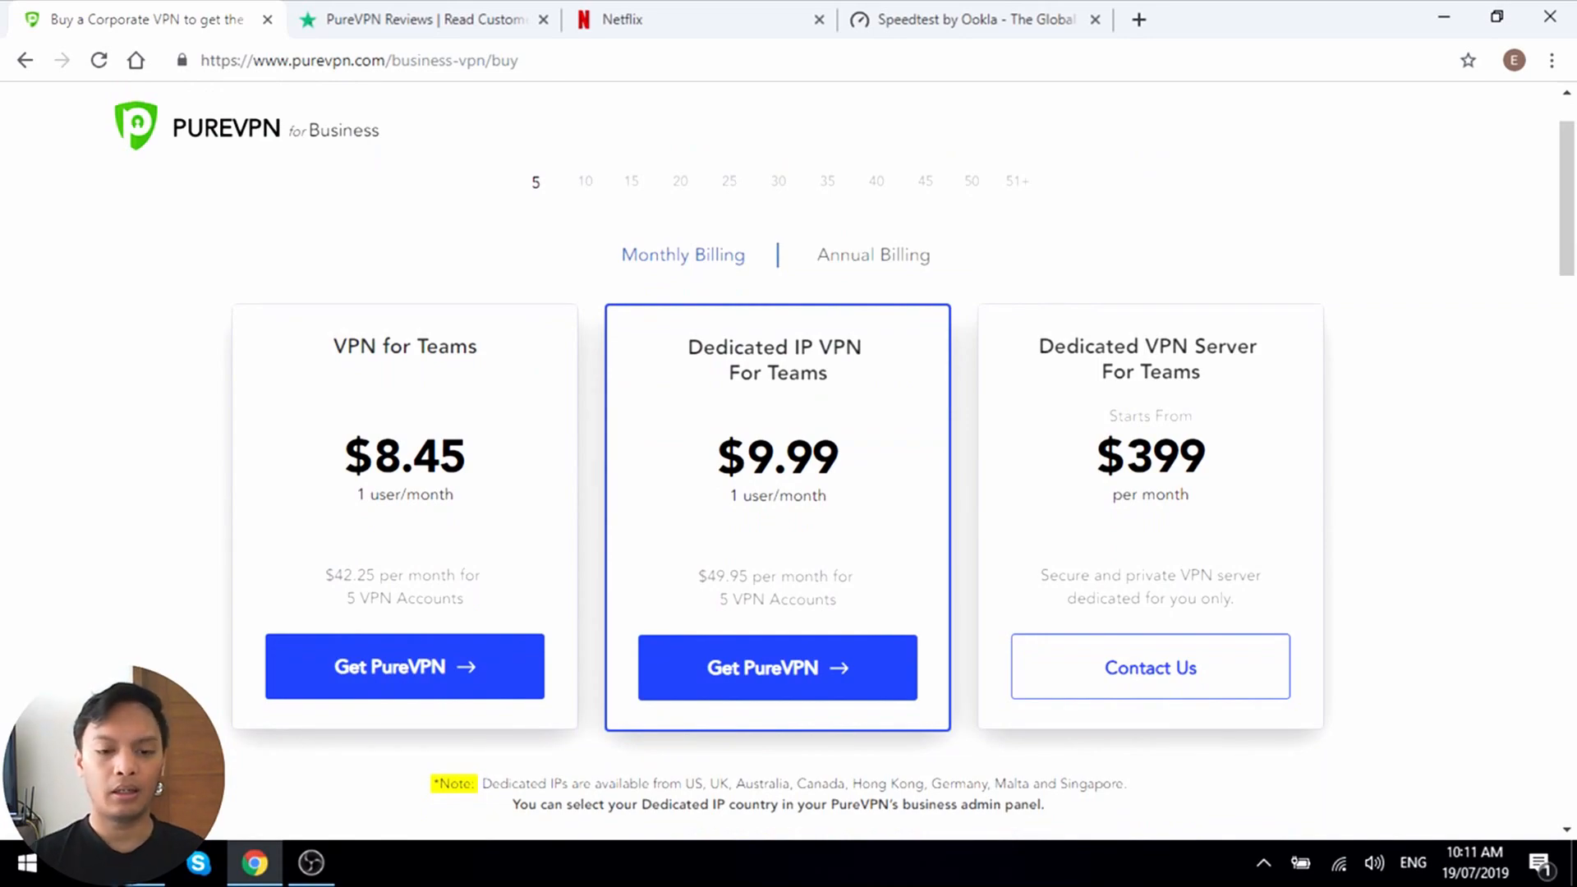
pyautogui.moveTo(872, 266)
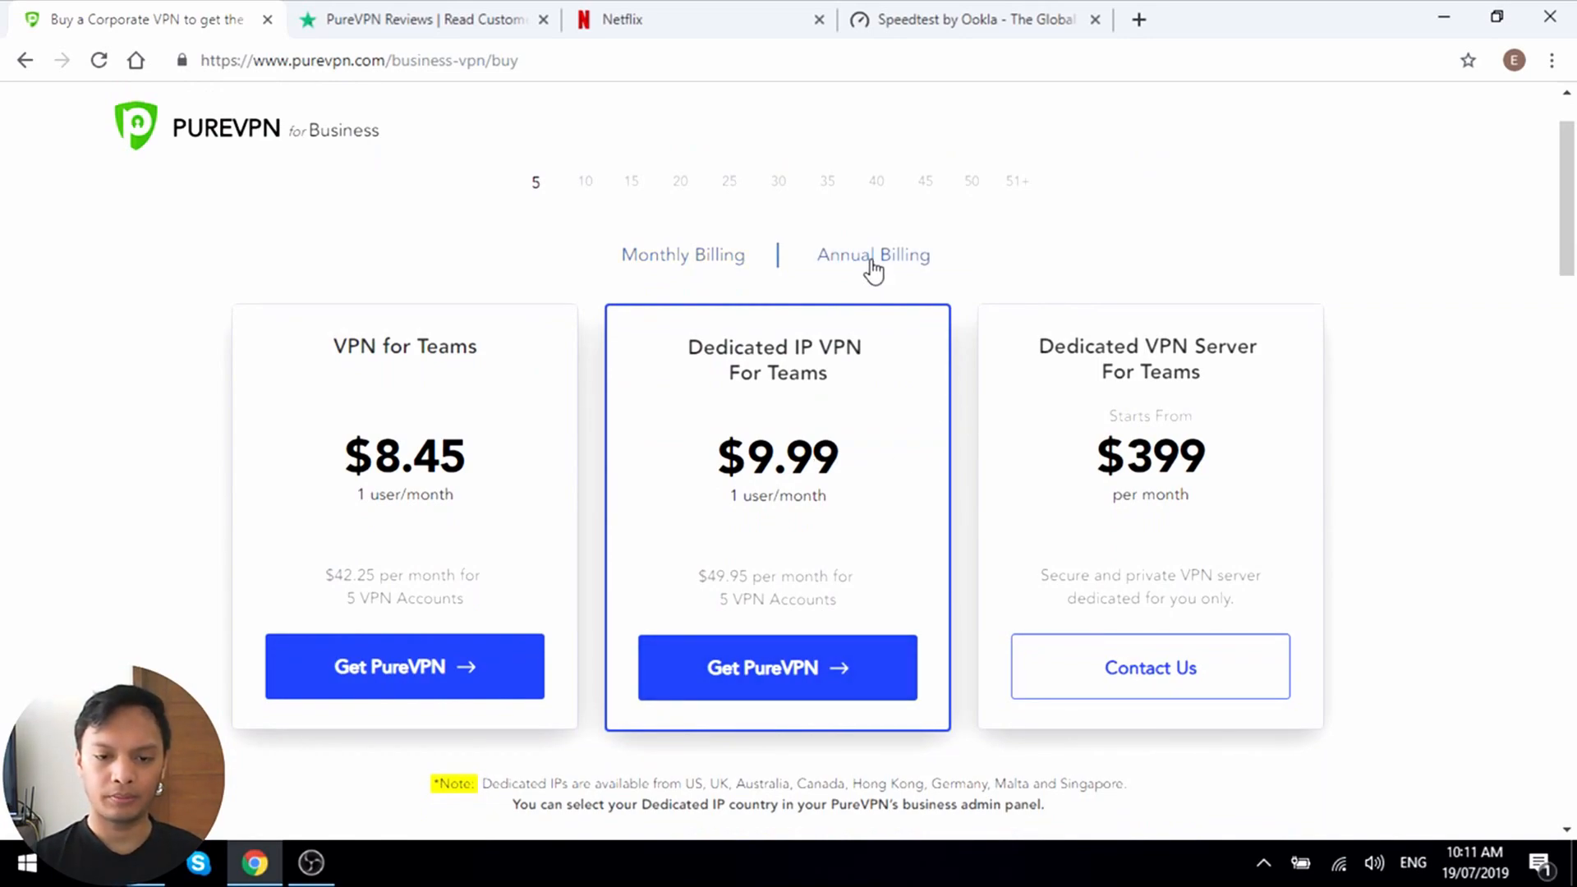
# - Toggle Annual Billing so team plans drop to $5.00 and $6.99 per user
pyautogui.click(873, 254)
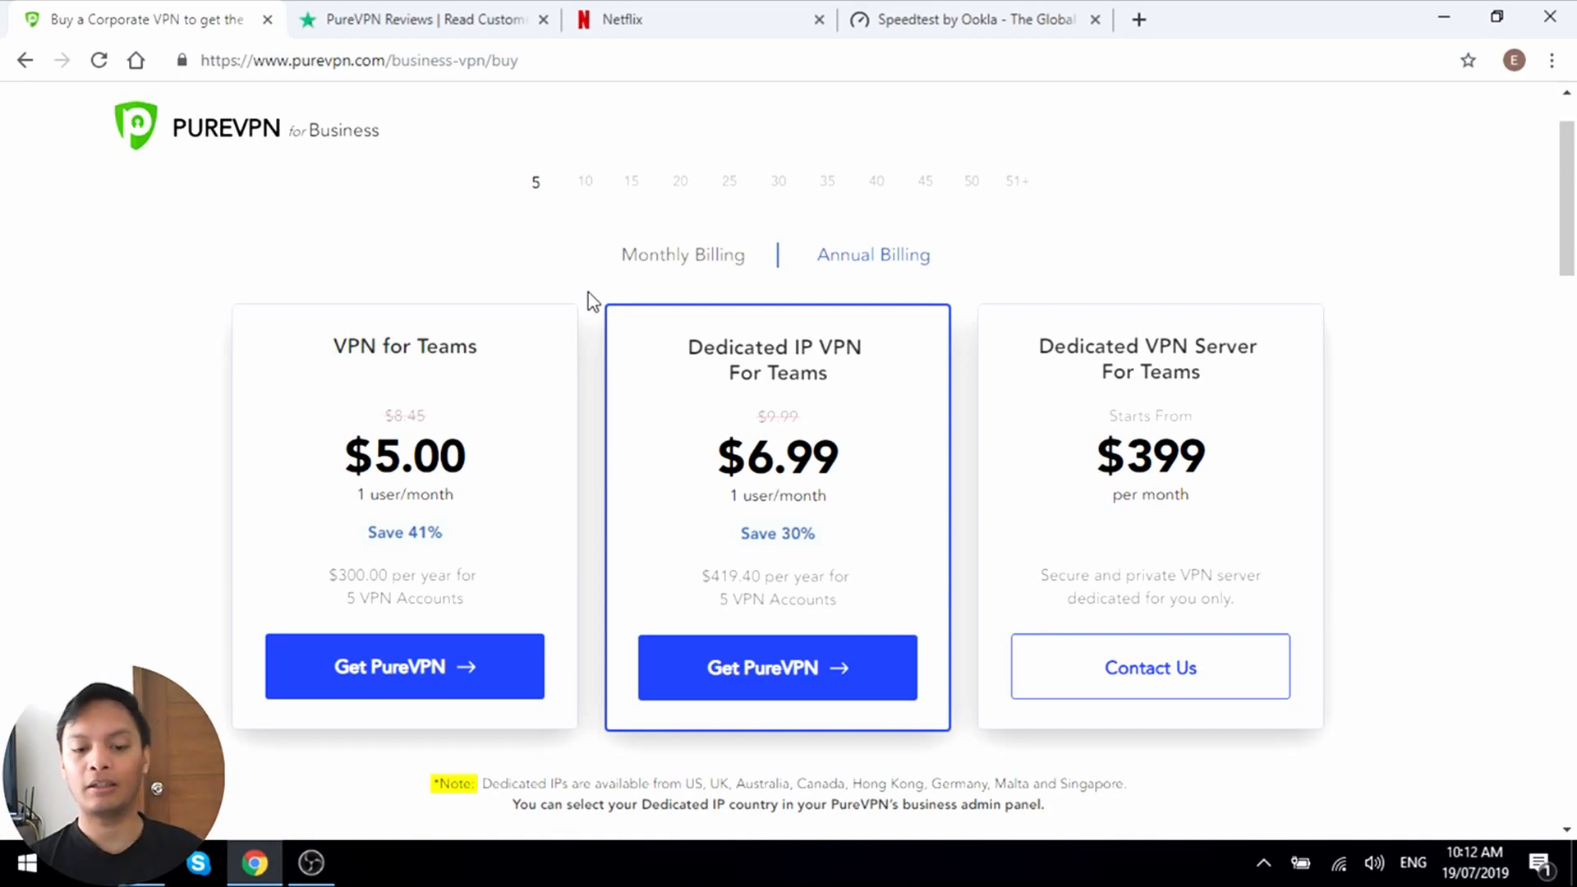
pyautogui.moveTo(636, 275)
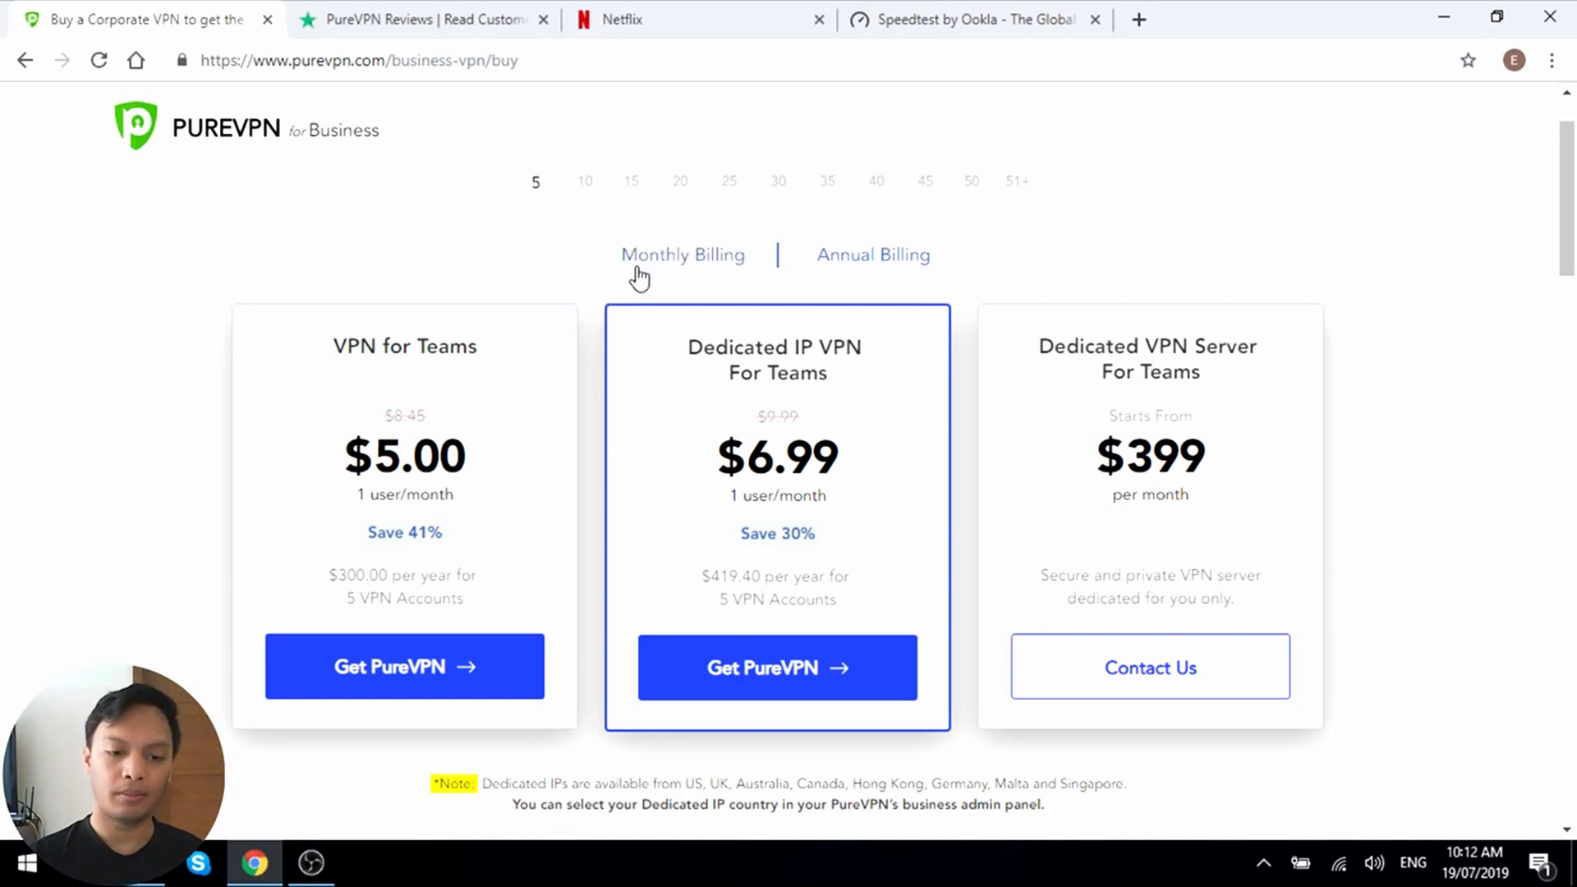
# - Switch to Monthly Billing: $8.45 and $9.99 per user, plus the $399 dedicated server
pyautogui.click(682, 255)
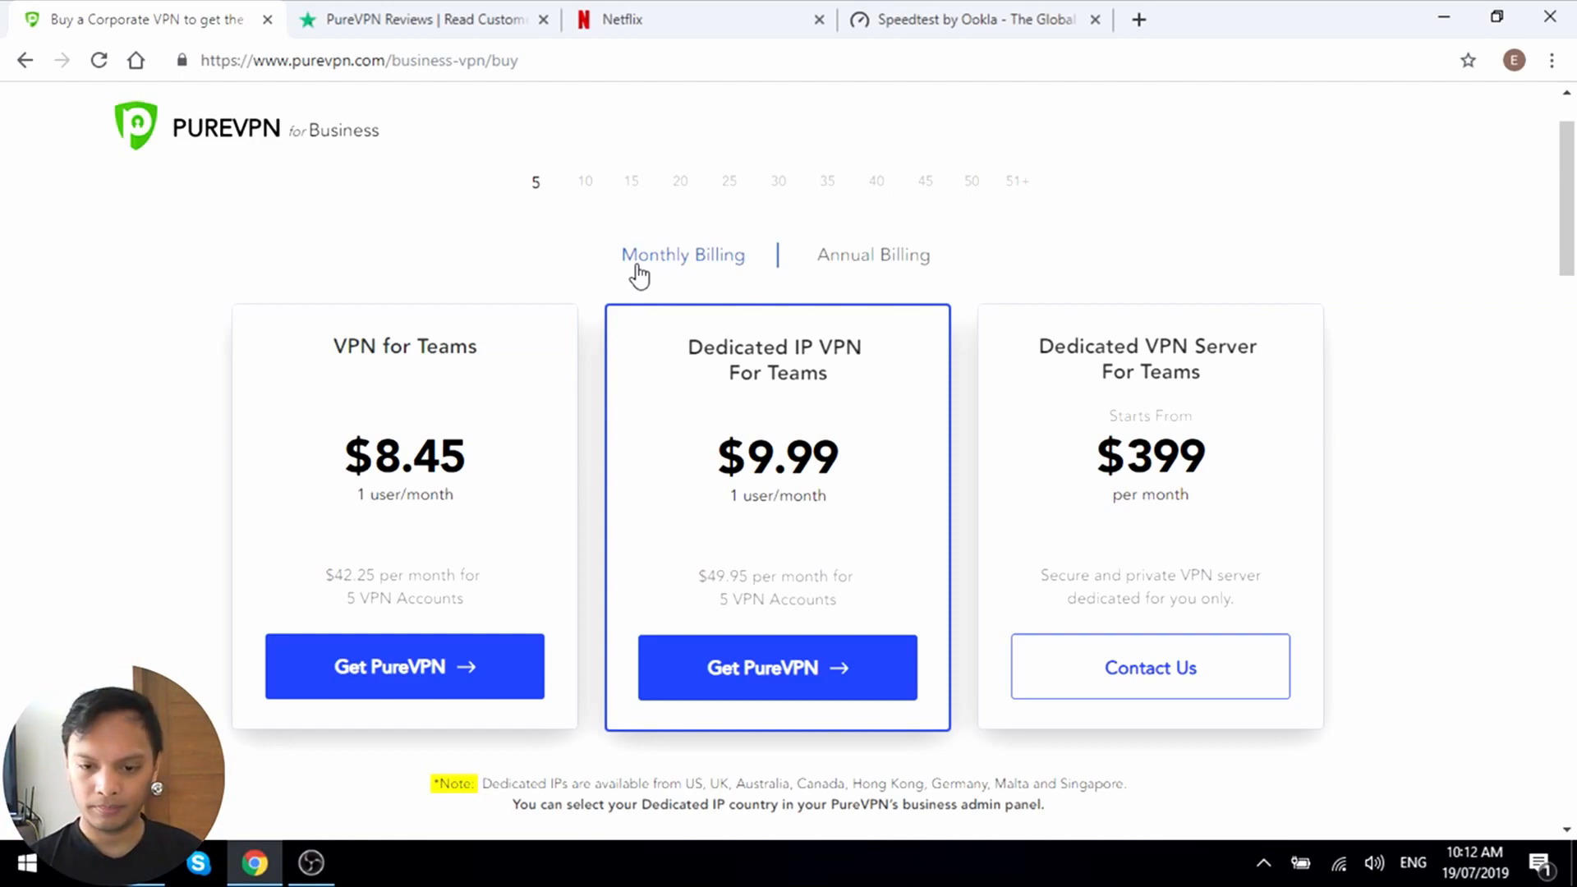
pyautogui.moveTo(1095, 430)
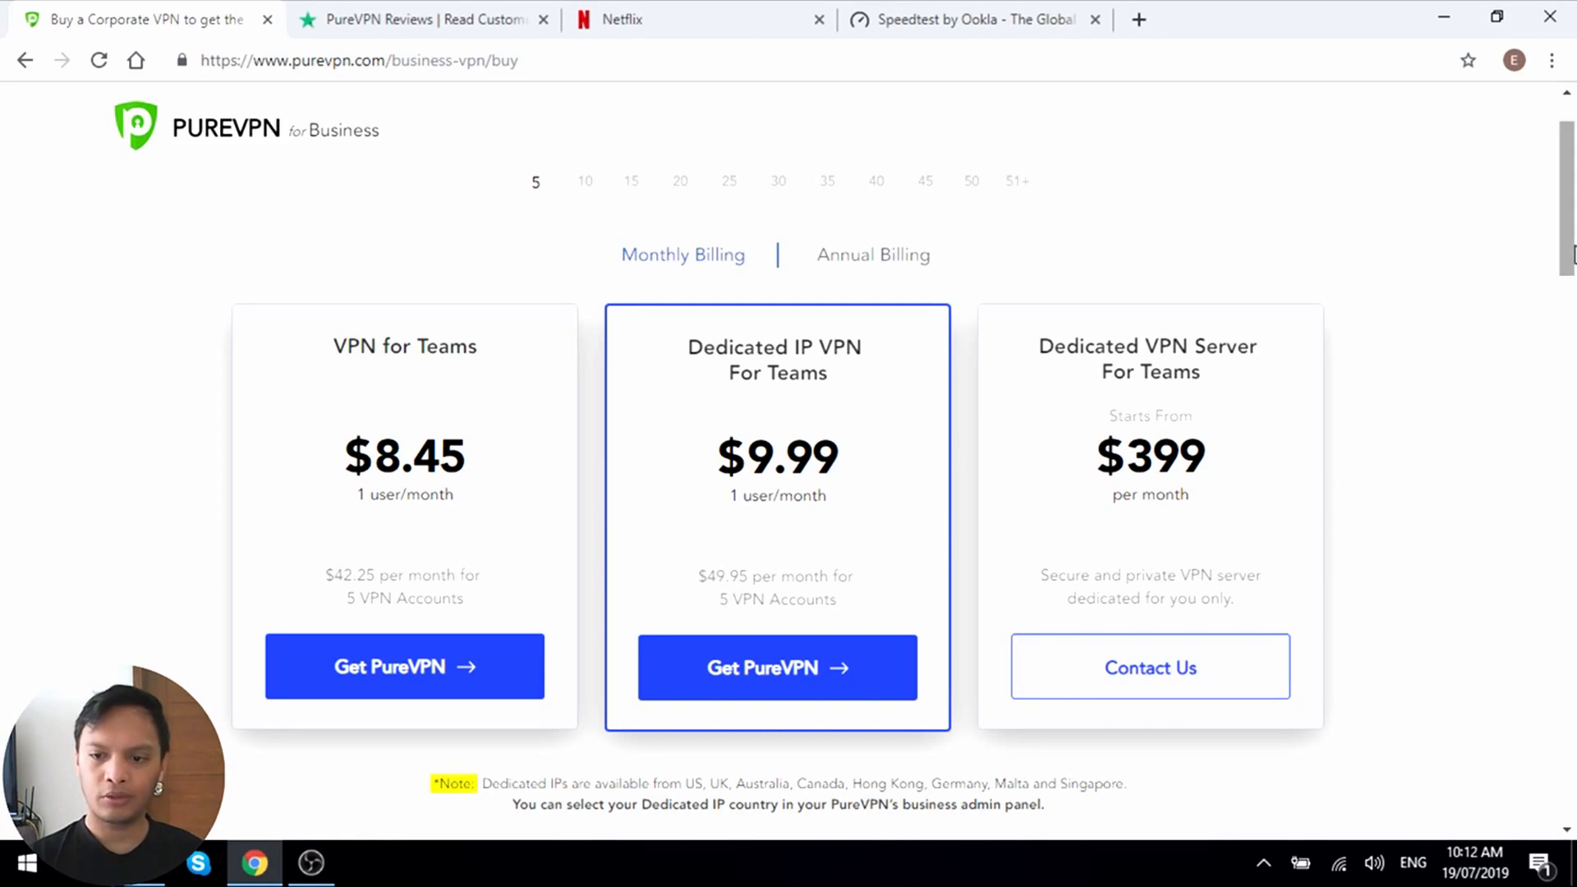
pyautogui.scroll(-3)
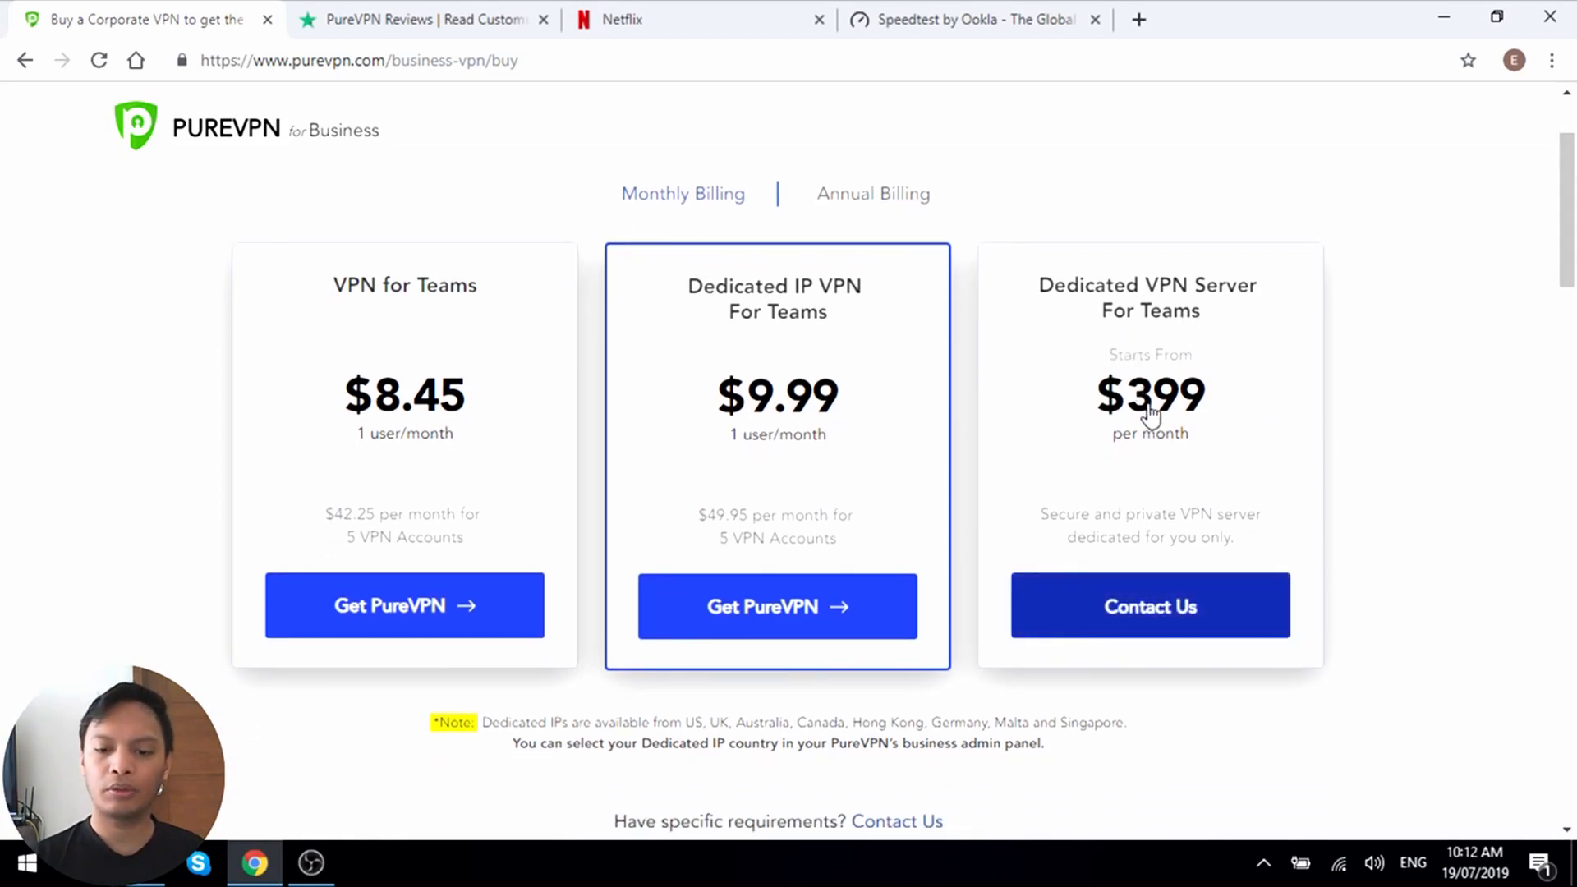
pyautogui.moveTo(1042, 404)
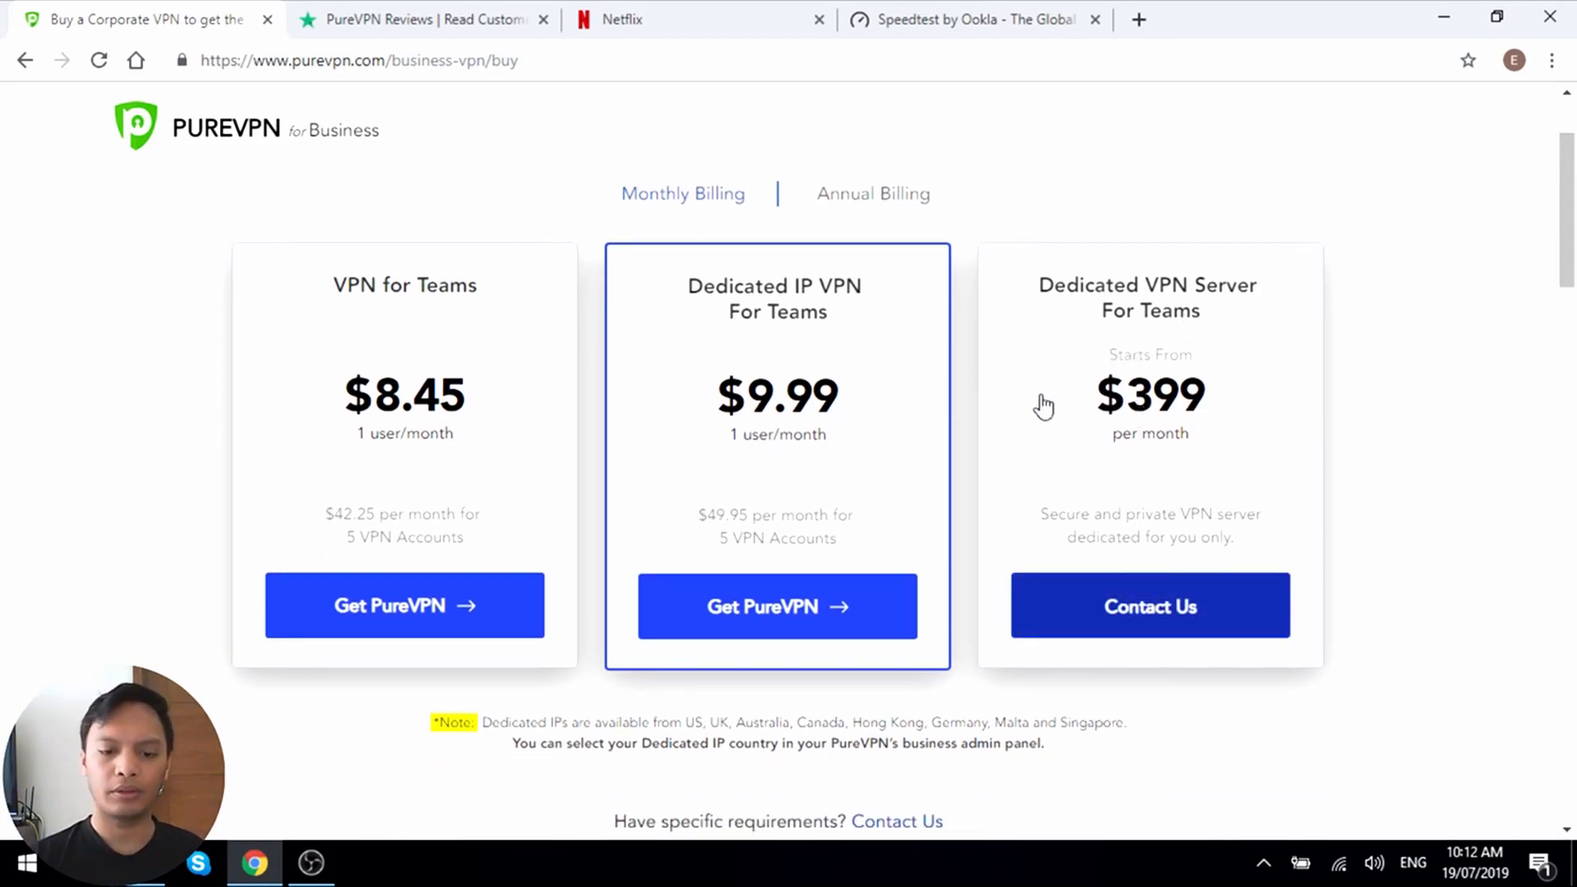
pyautogui.moveTo(1237, 462)
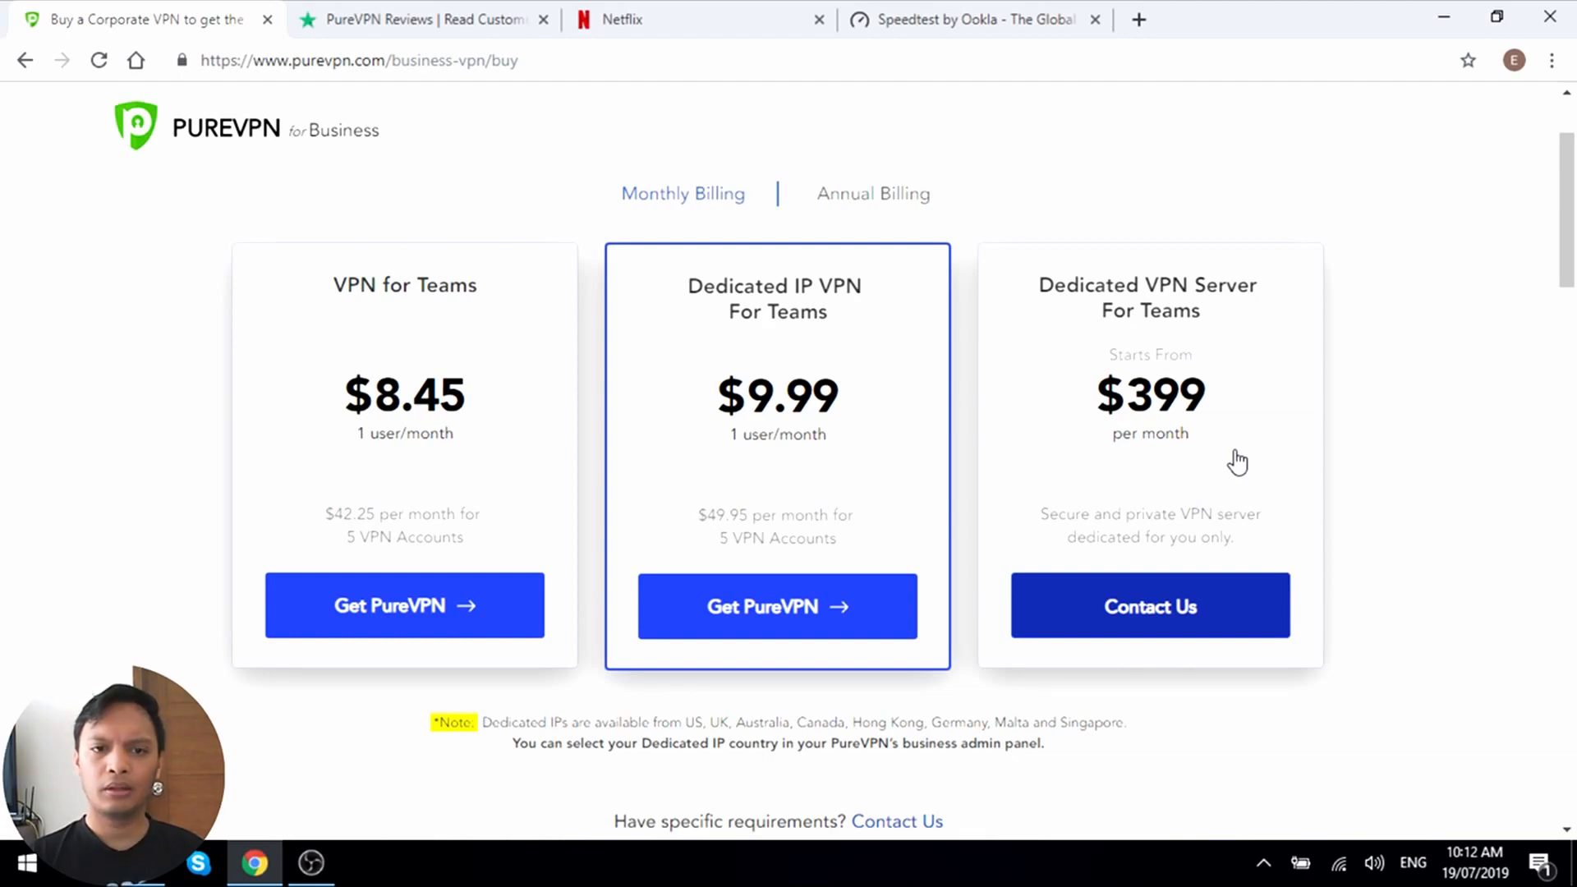
pyautogui.moveTo(1135, 628)
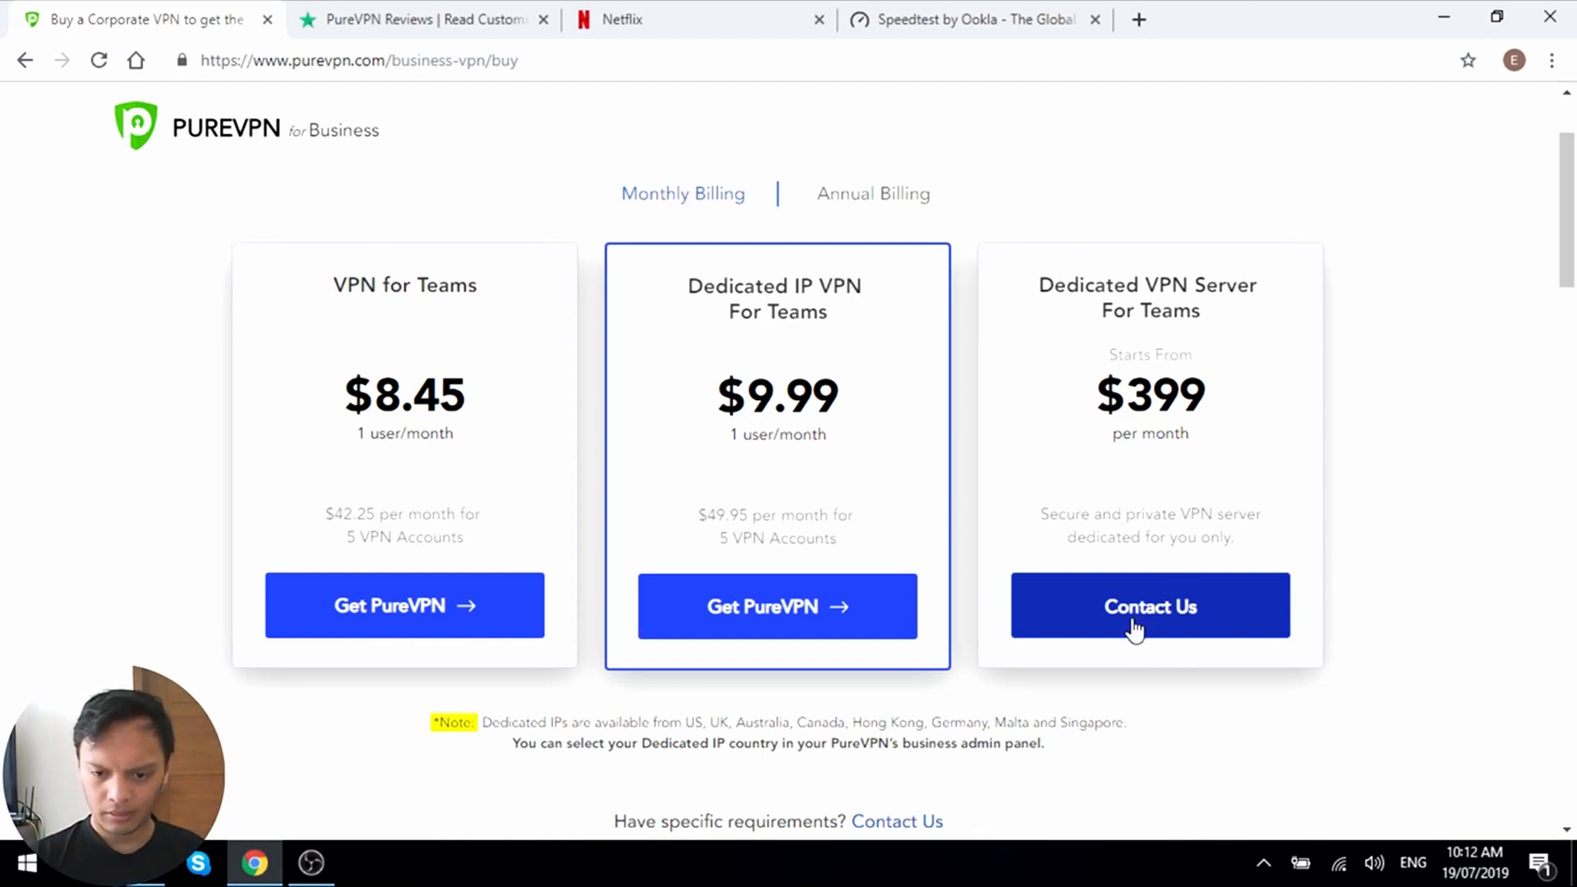
pyautogui.moveTo(1162, 441)
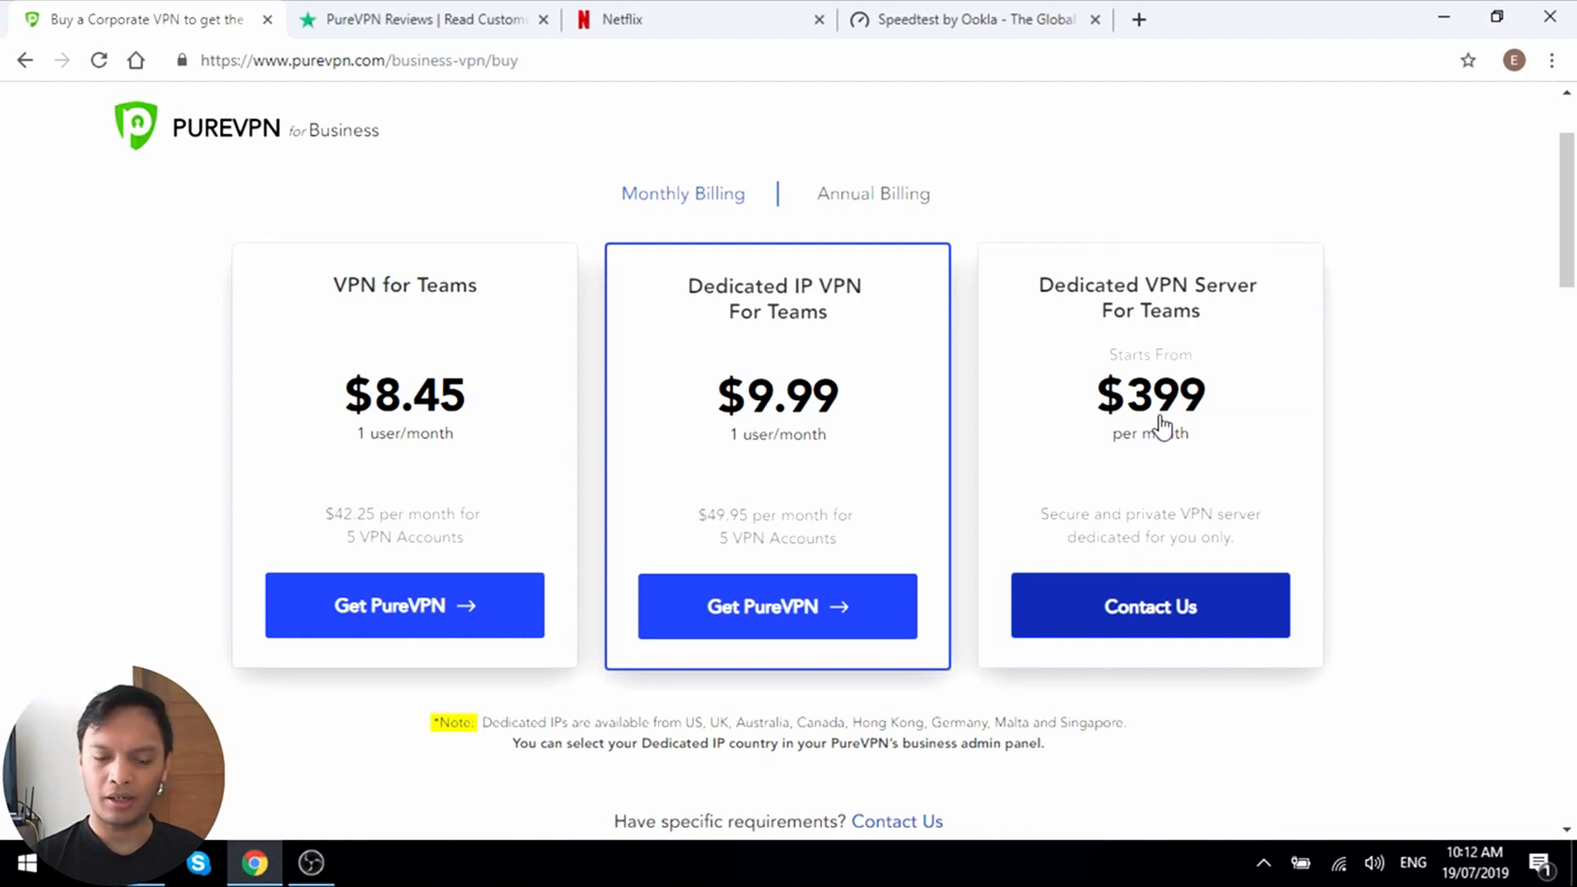
pyautogui.moveTo(1163, 454)
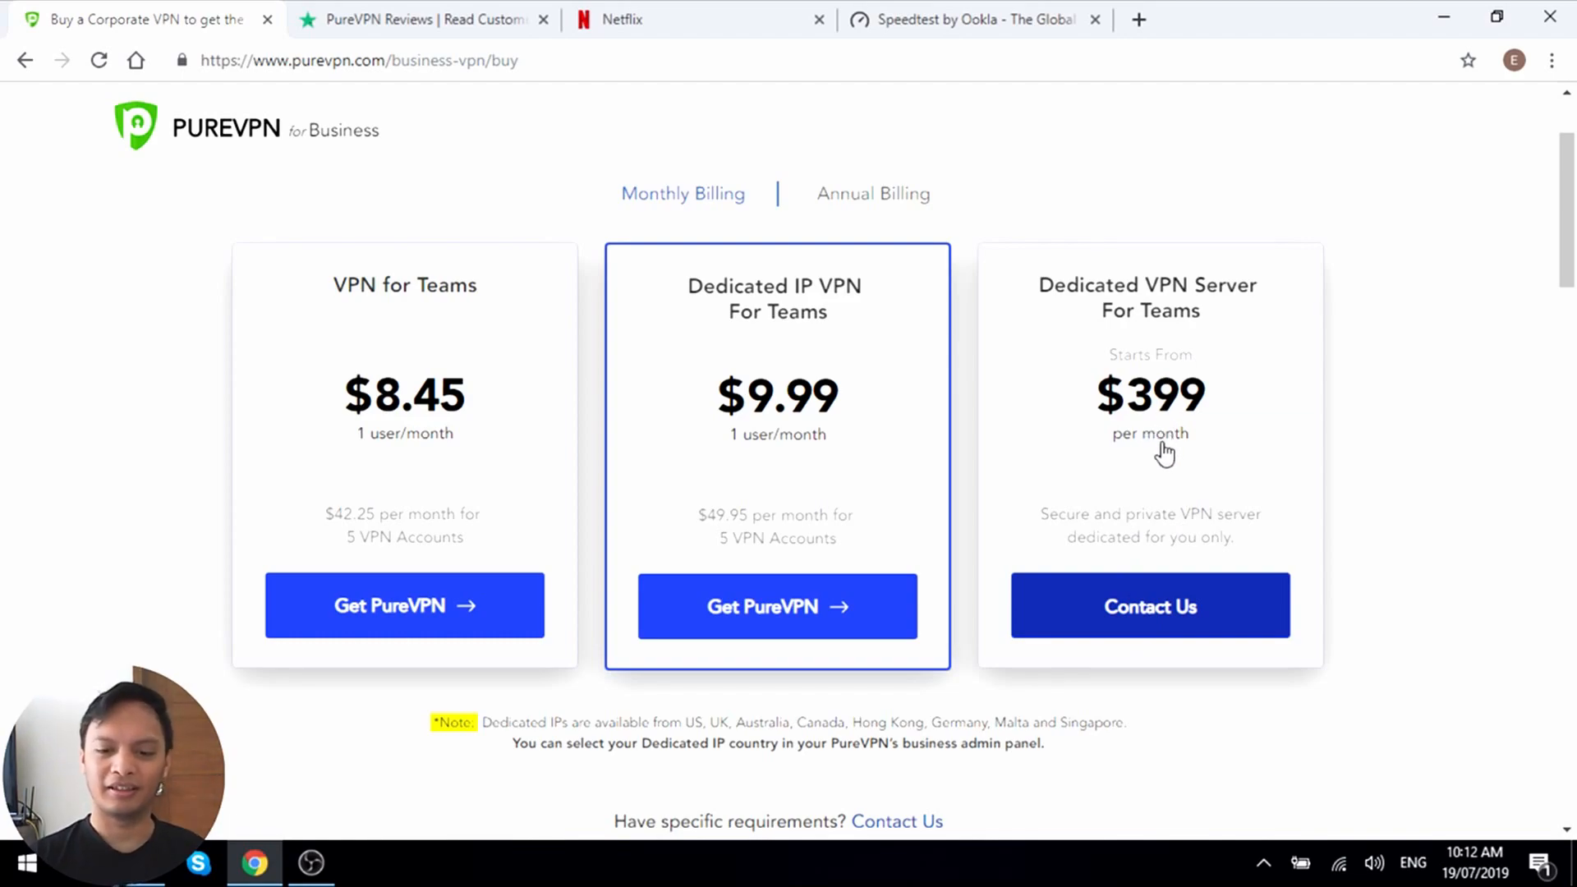
pyautogui.moveTo(1172, 470)
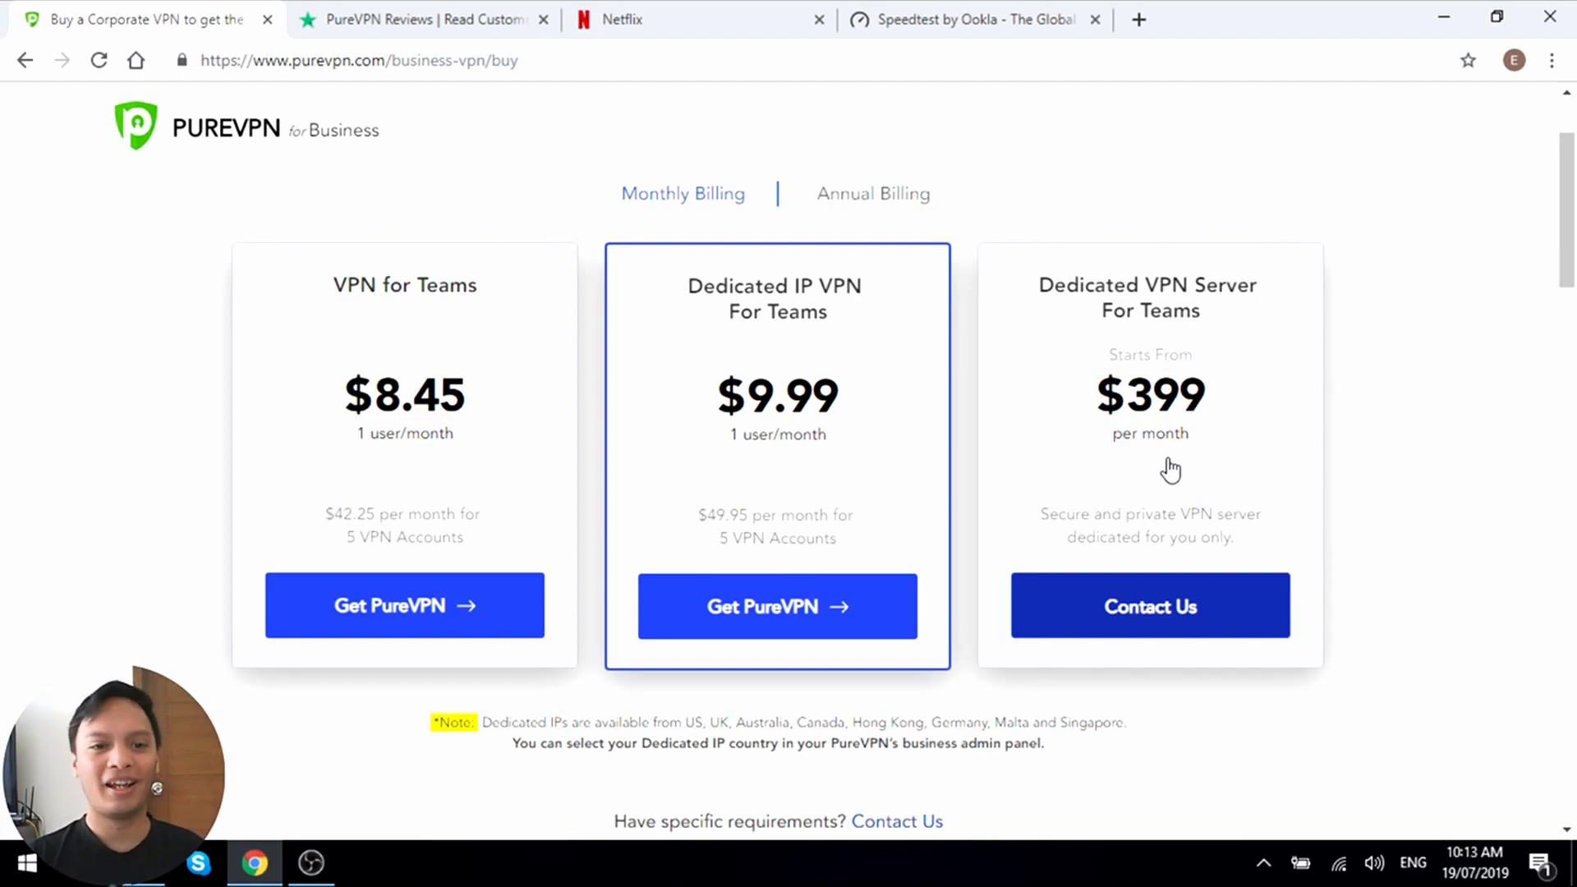
pyautogui.moveTo(839, 499)
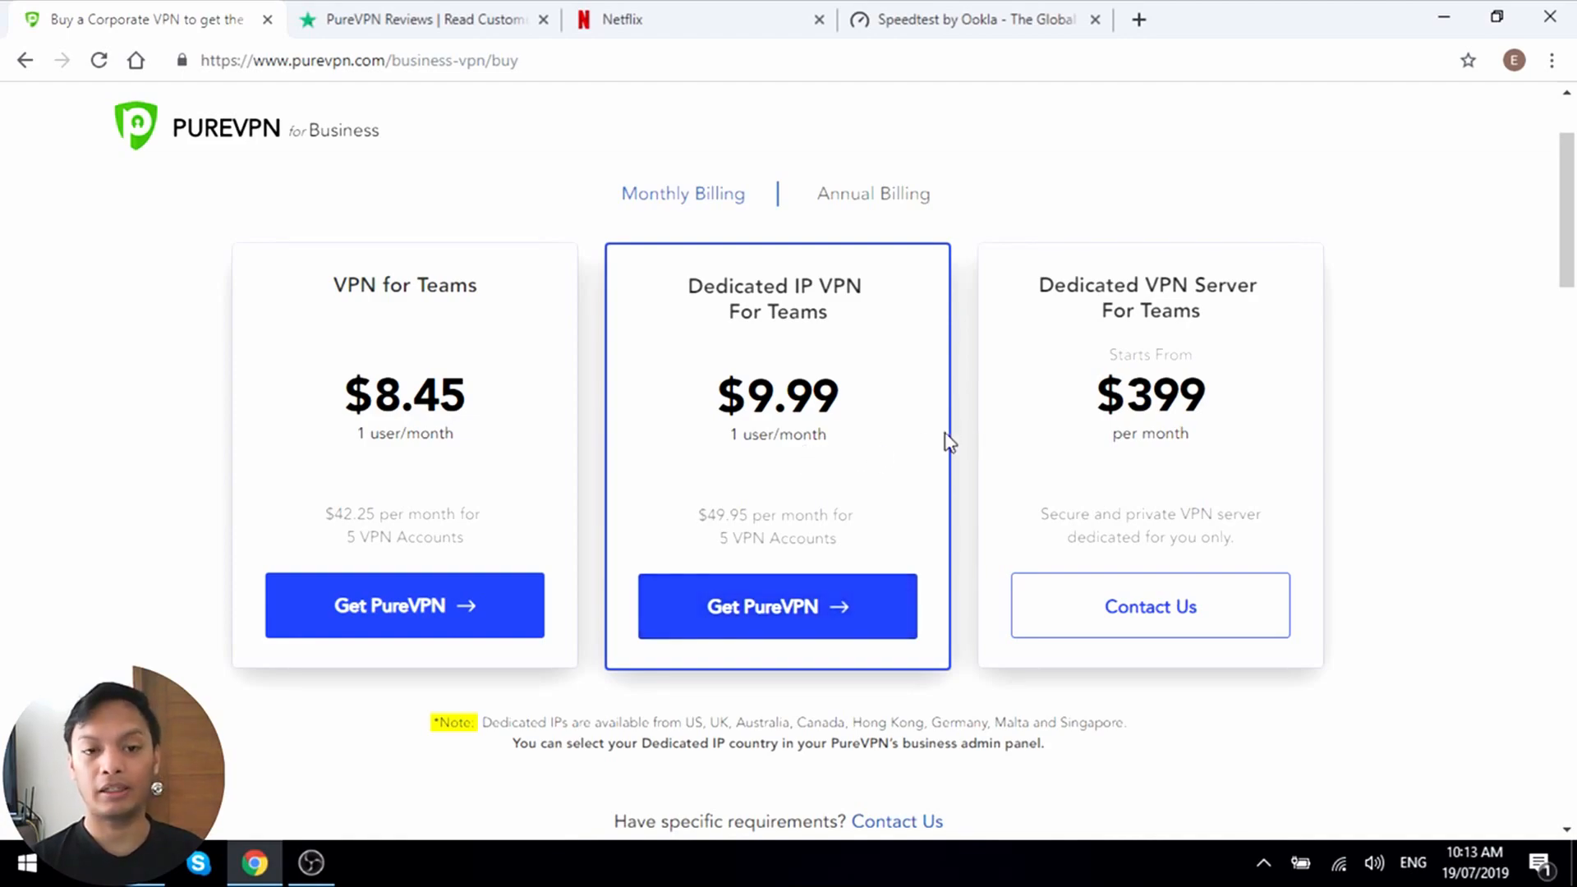
pyautogui.moveTo(808, 453)
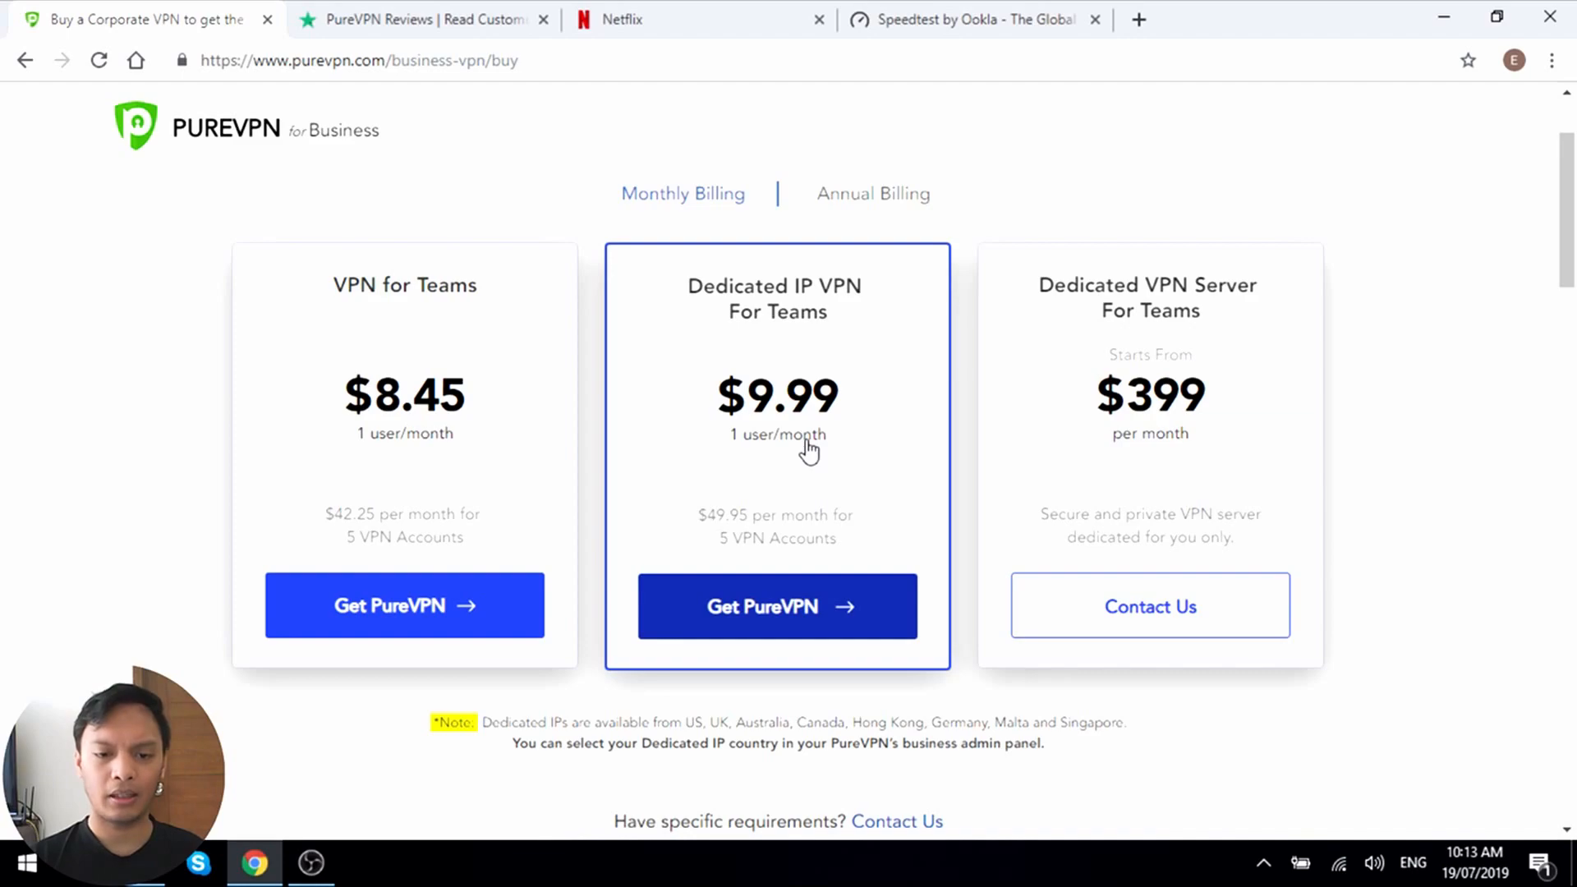
pyautogui.moveTo(898, 159)
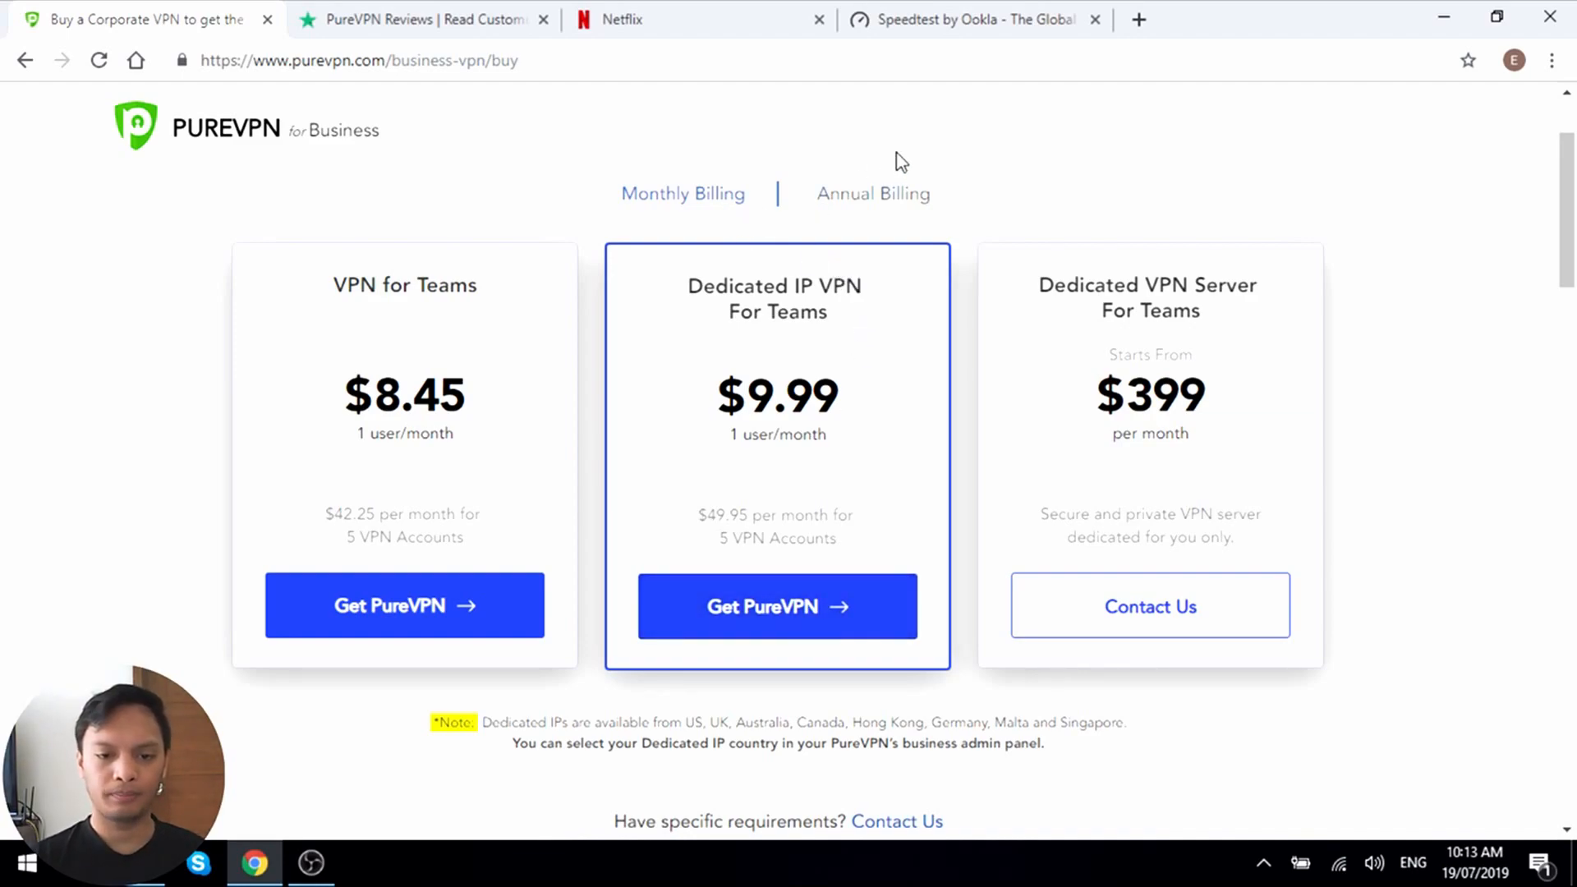
pyautogui.moveTo(856, 210)
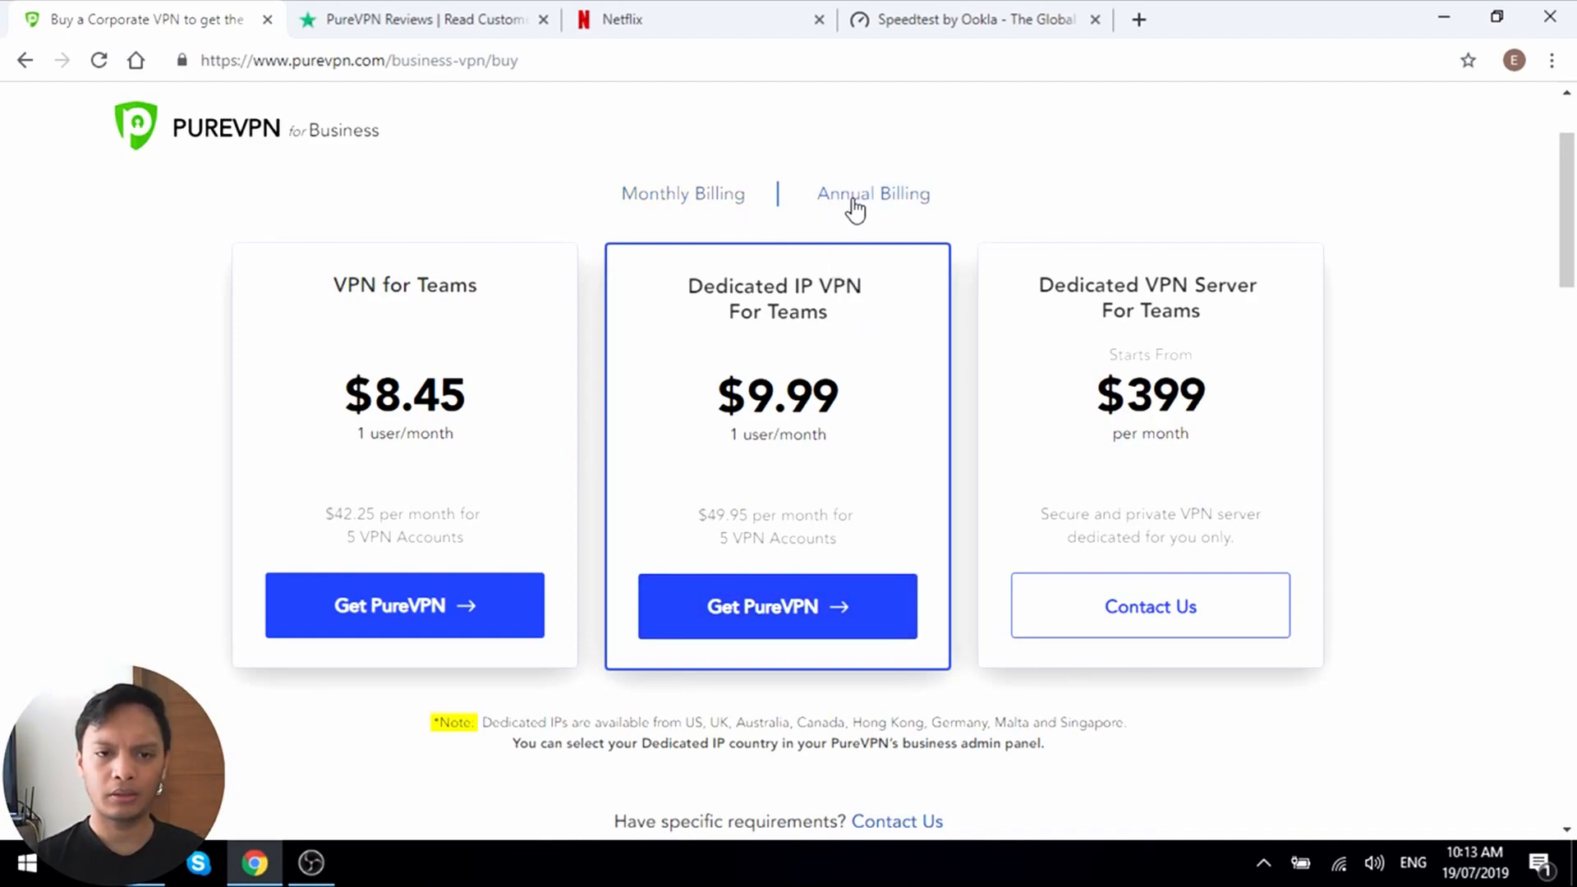
# - Show annual prices with 41% and 30% savings, then open PureVPN's Trustpilot page
pyautogui.click(873, 194)
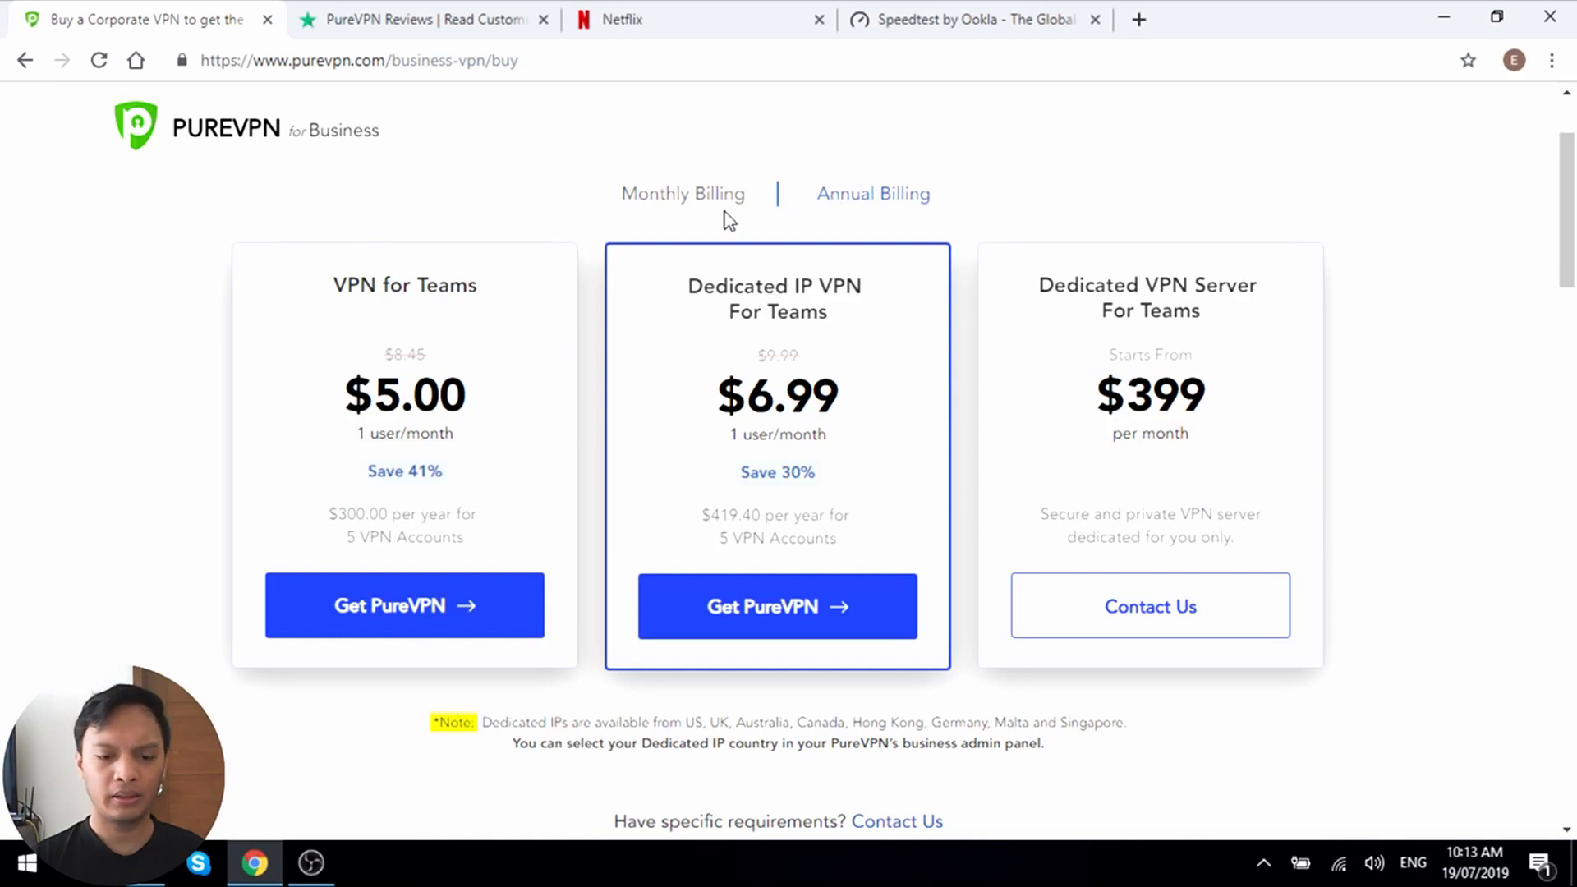
pyautogui.click(682, 194)
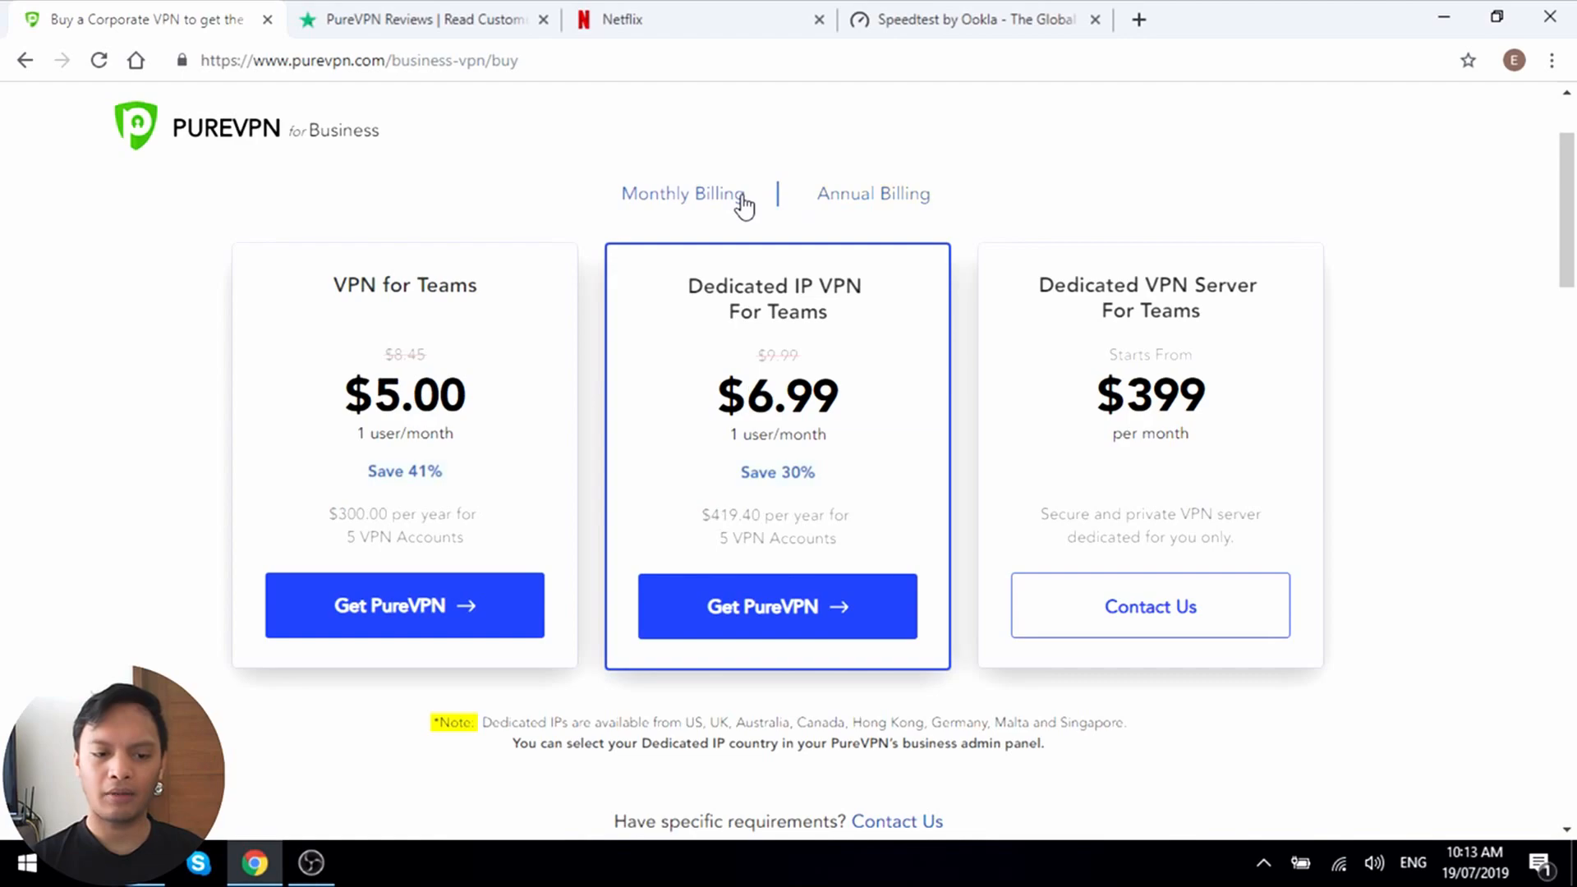
pyautogui.click(716, 201)
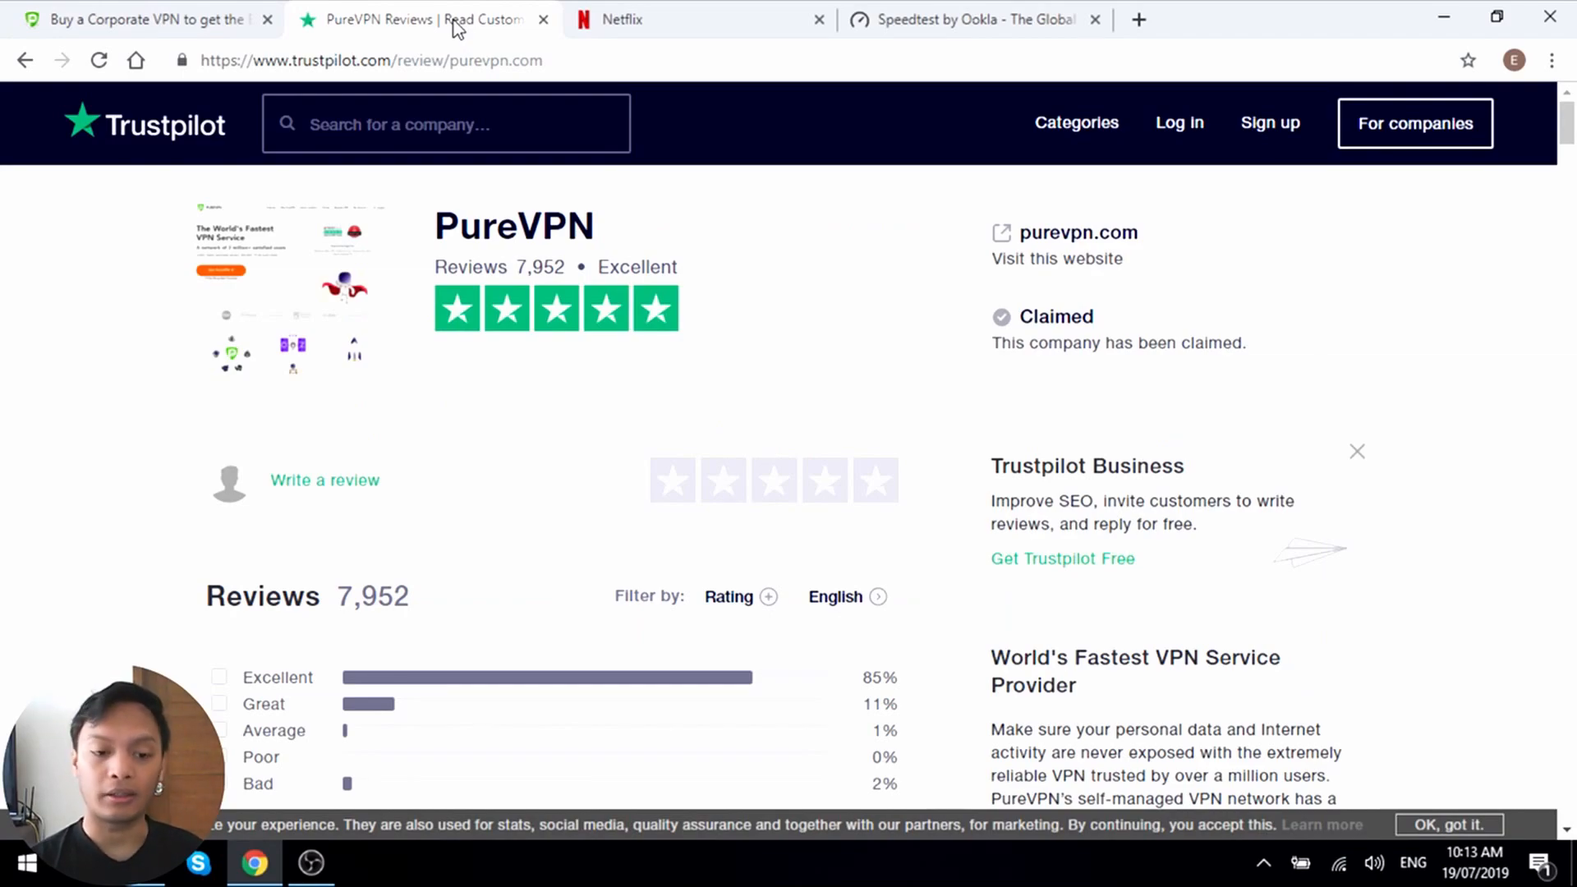
# - Read recent mostly five-star reviews (TrustScore 9.4/10), then return to the rating summary
pyautogui.scroll(-3)
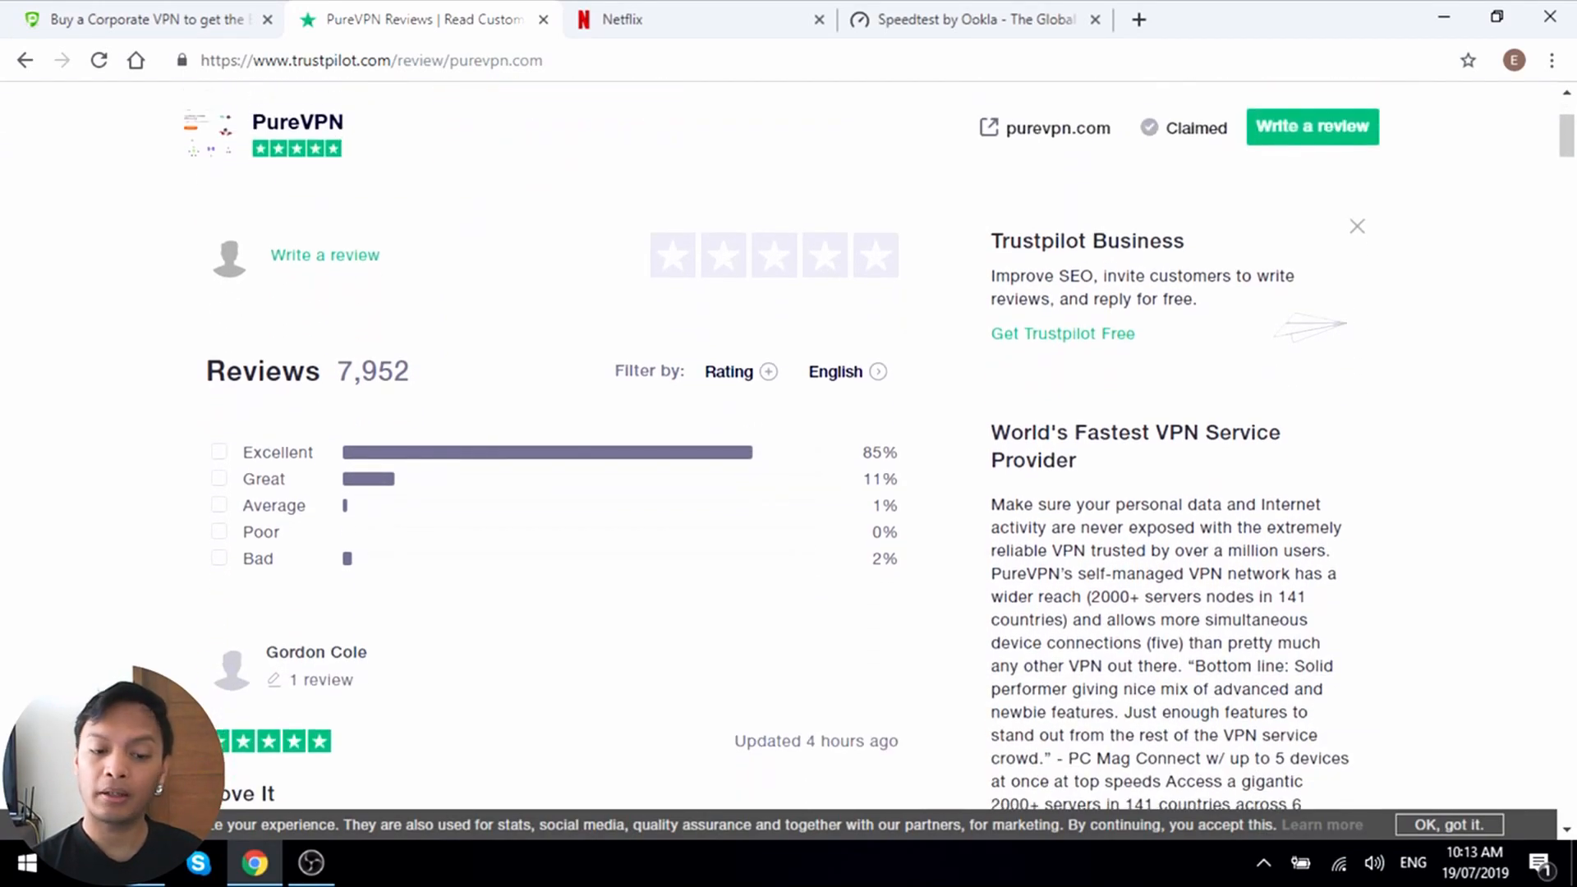
pyautogui.scroll(-3)
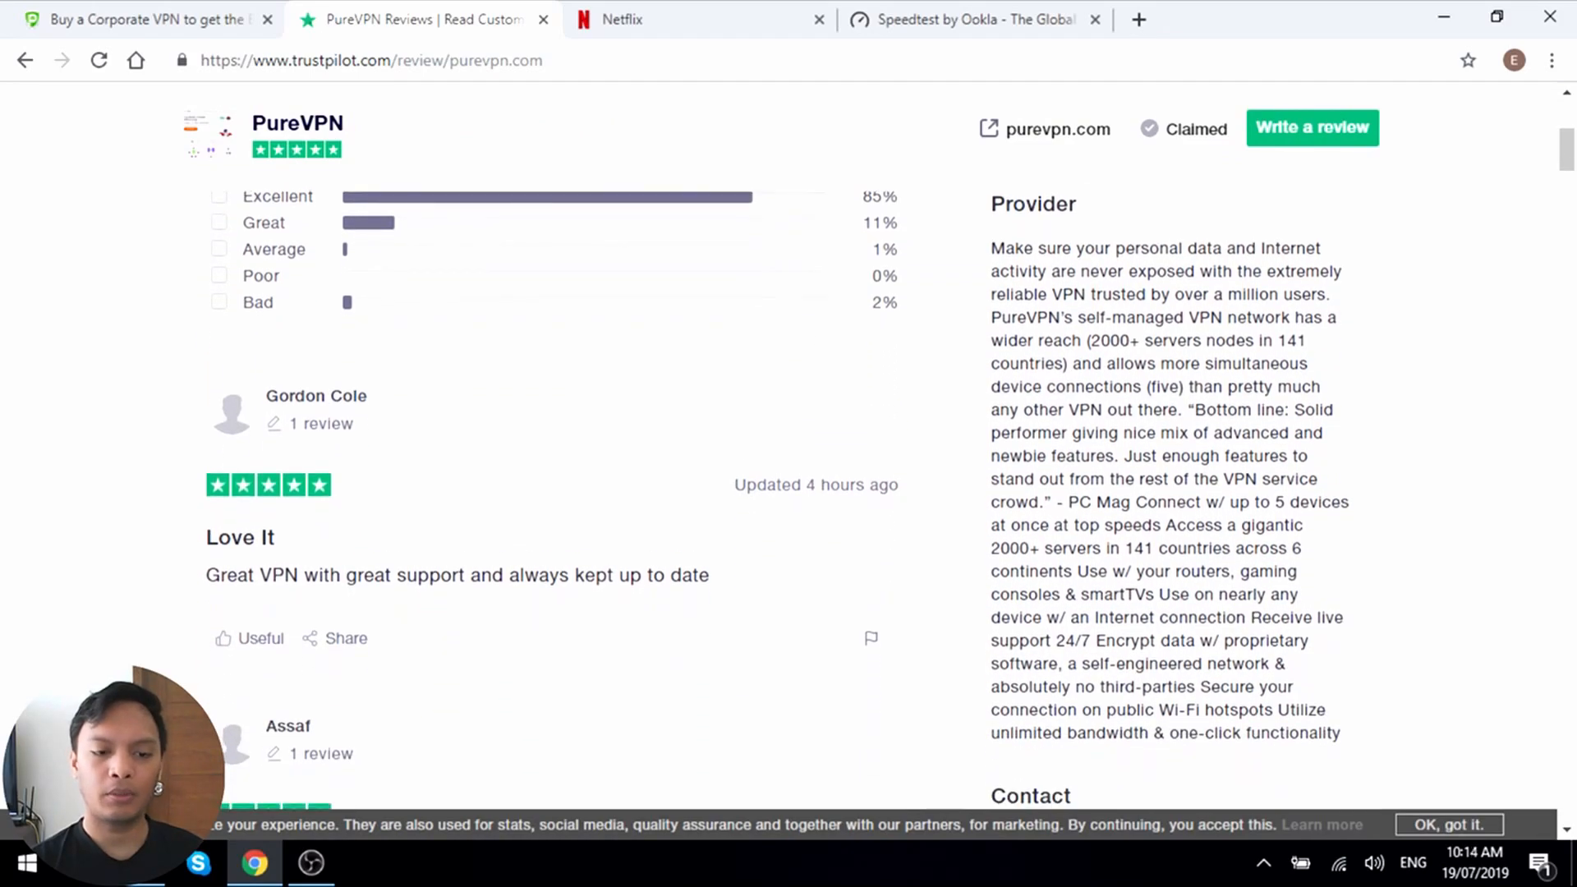
pyautogui.scroll(-3)
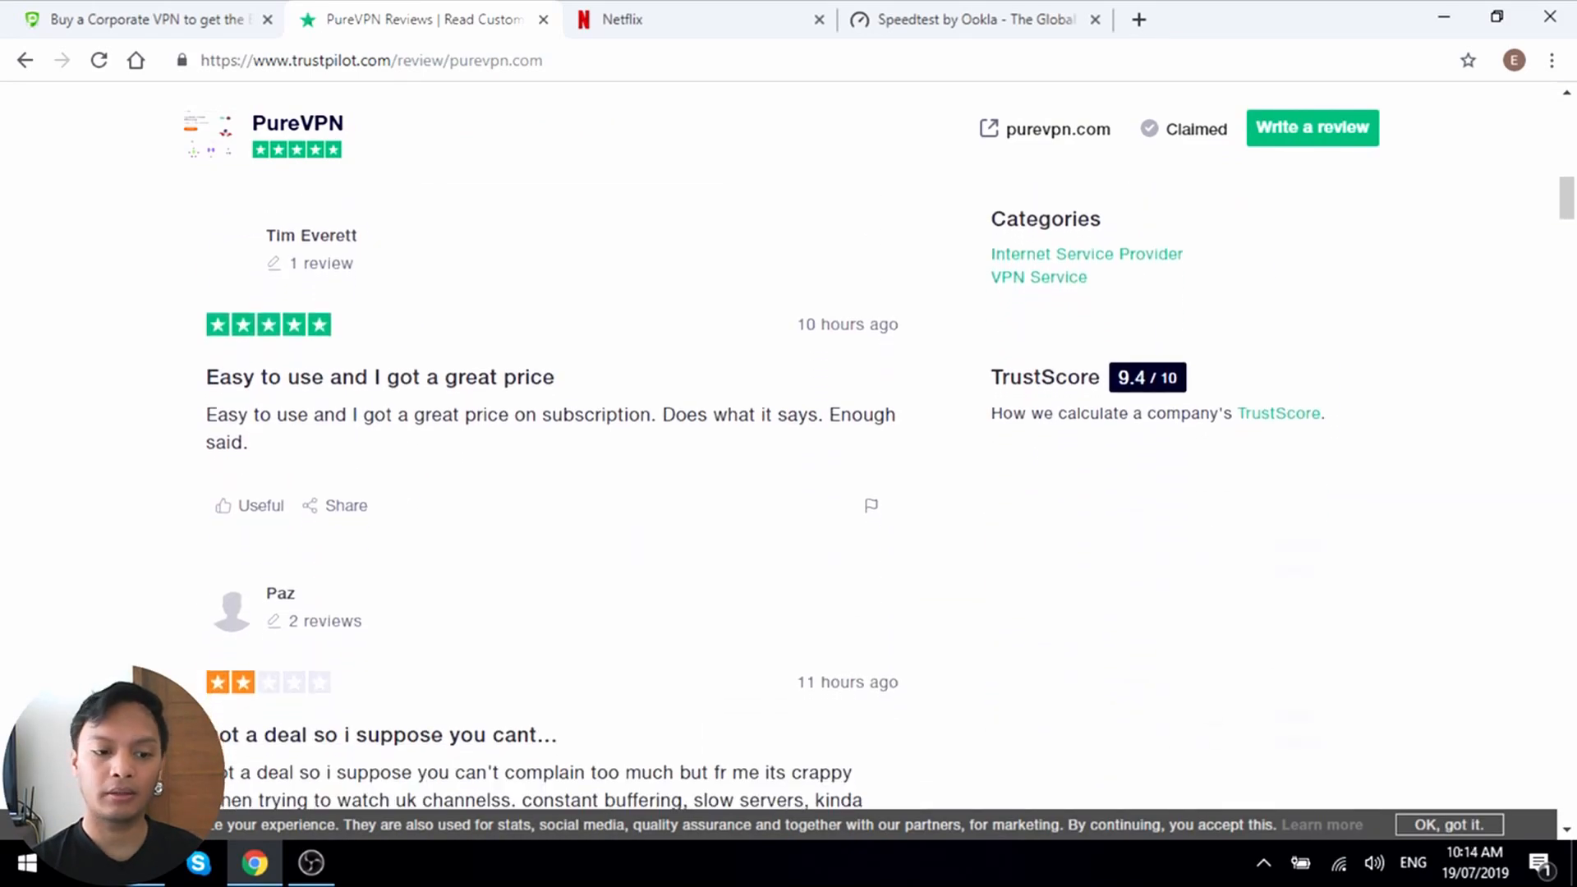
pyautogui.scroll(-3)
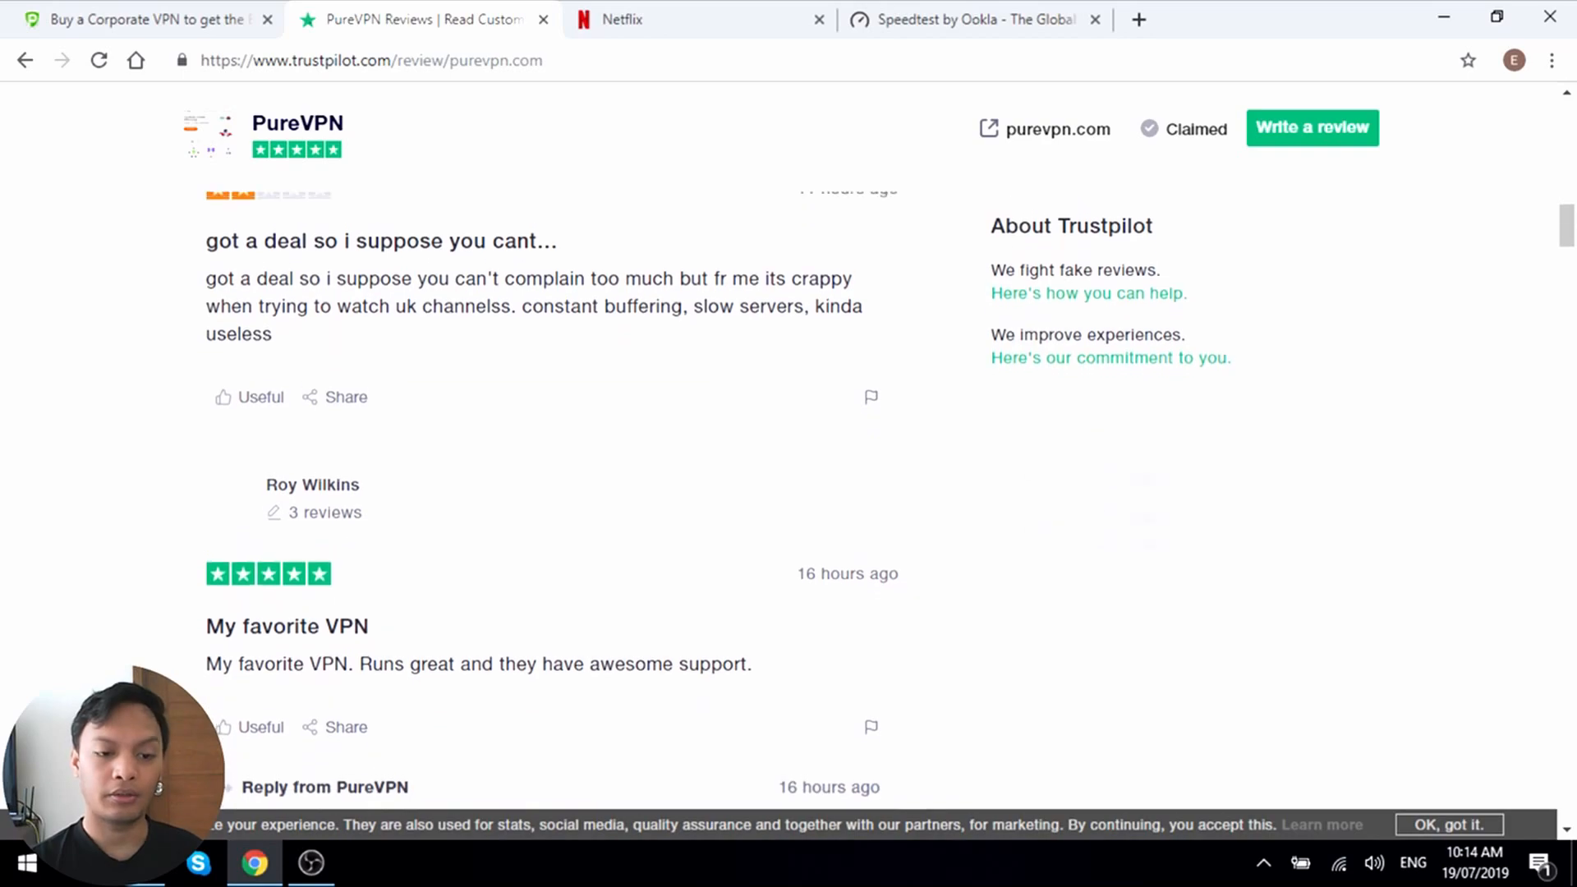
pyautogui.scroll(-3)
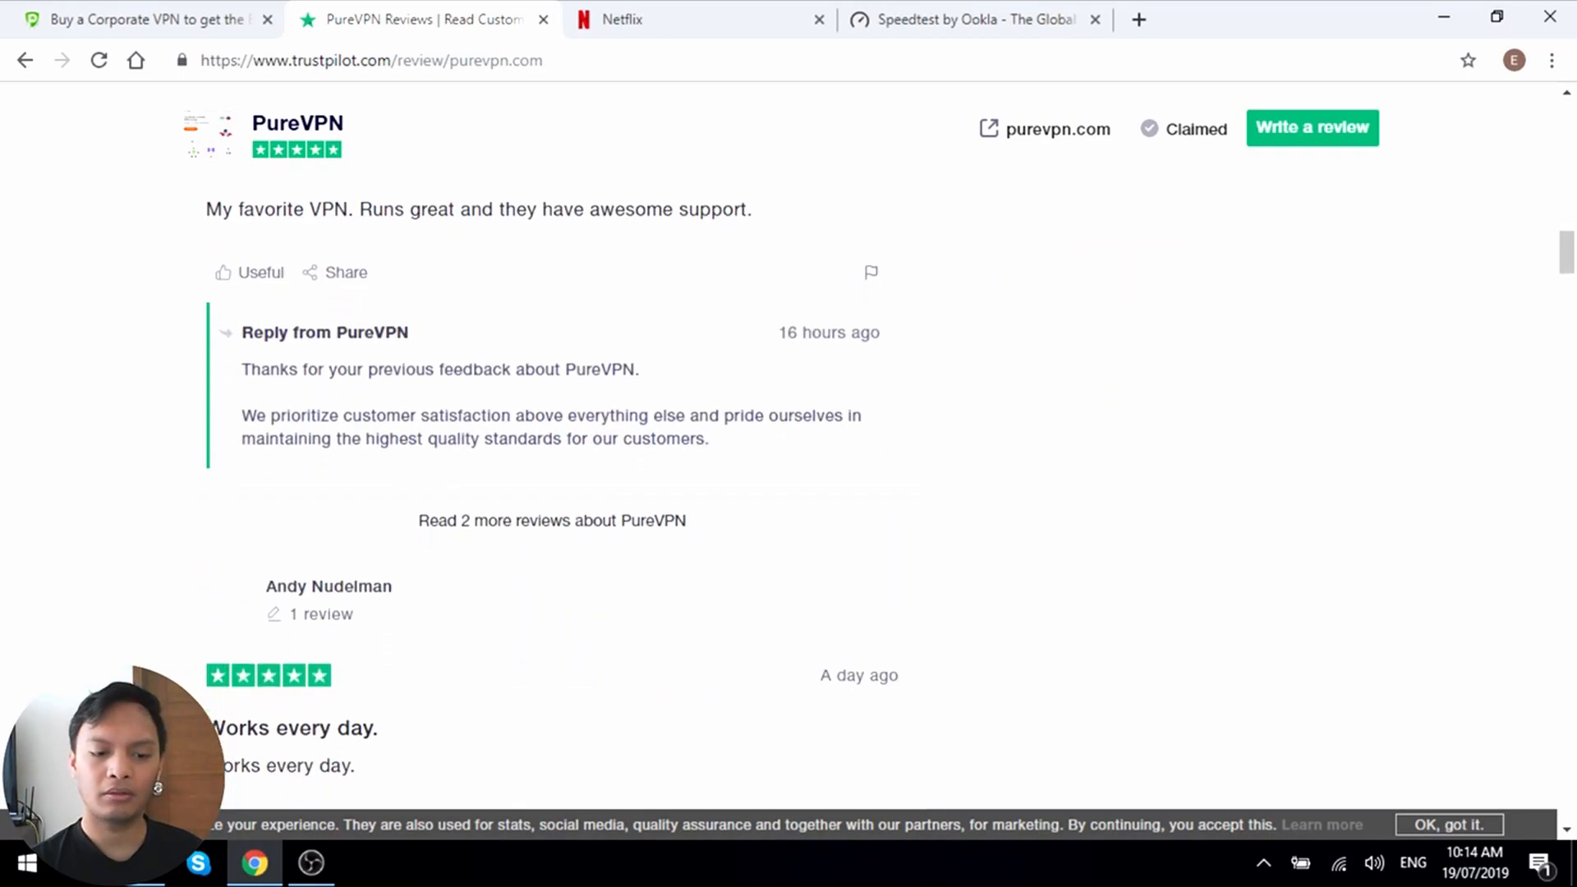
pyautogui.scroll(-3)
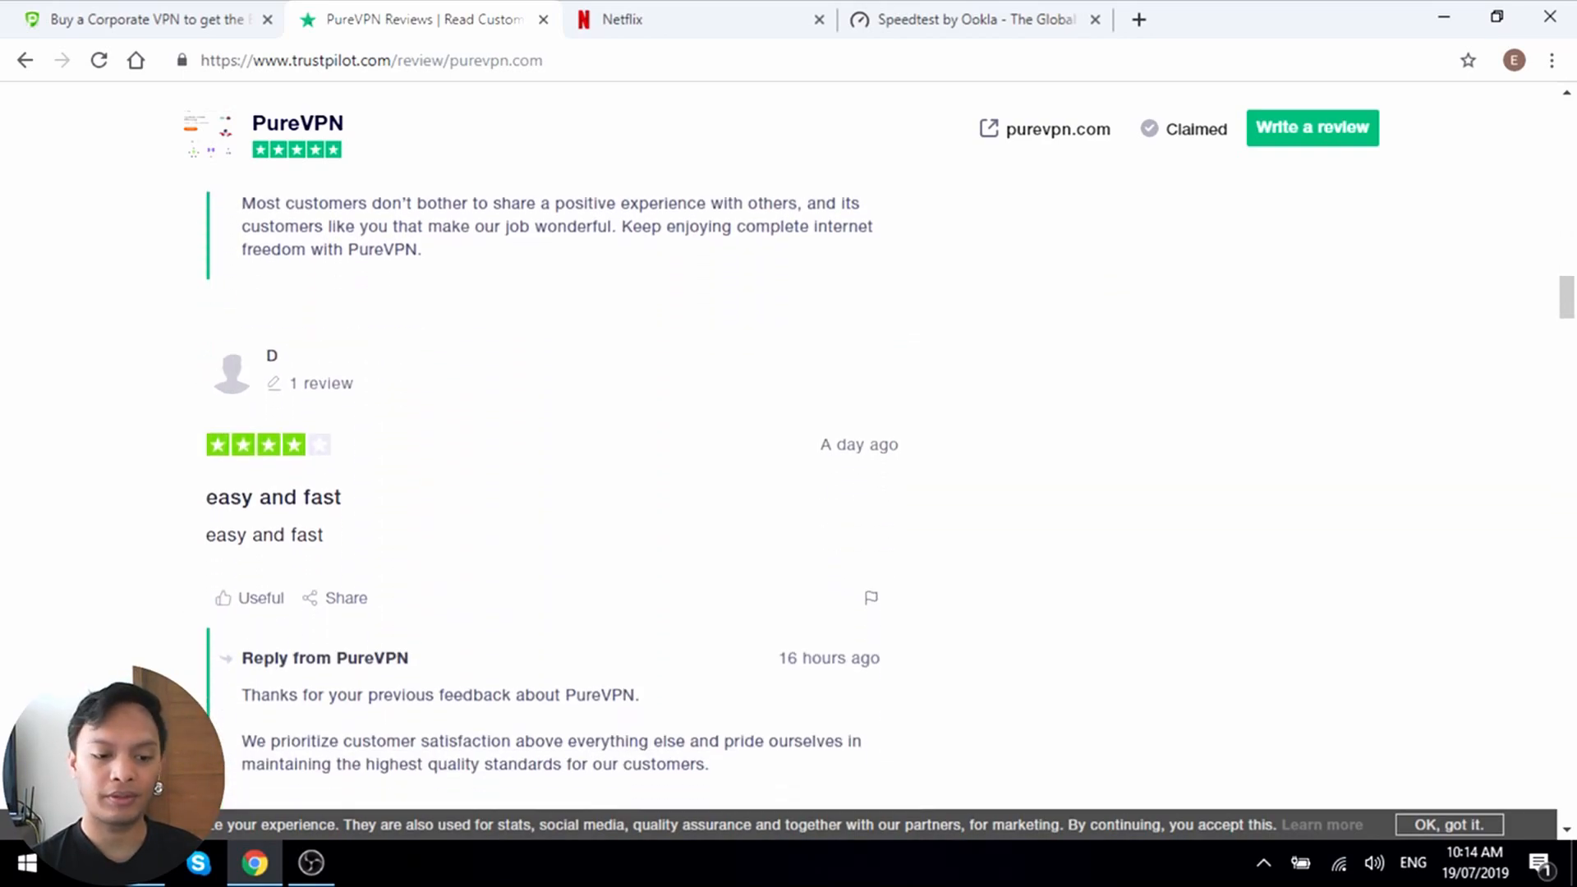
pyautogui.scroll(3)
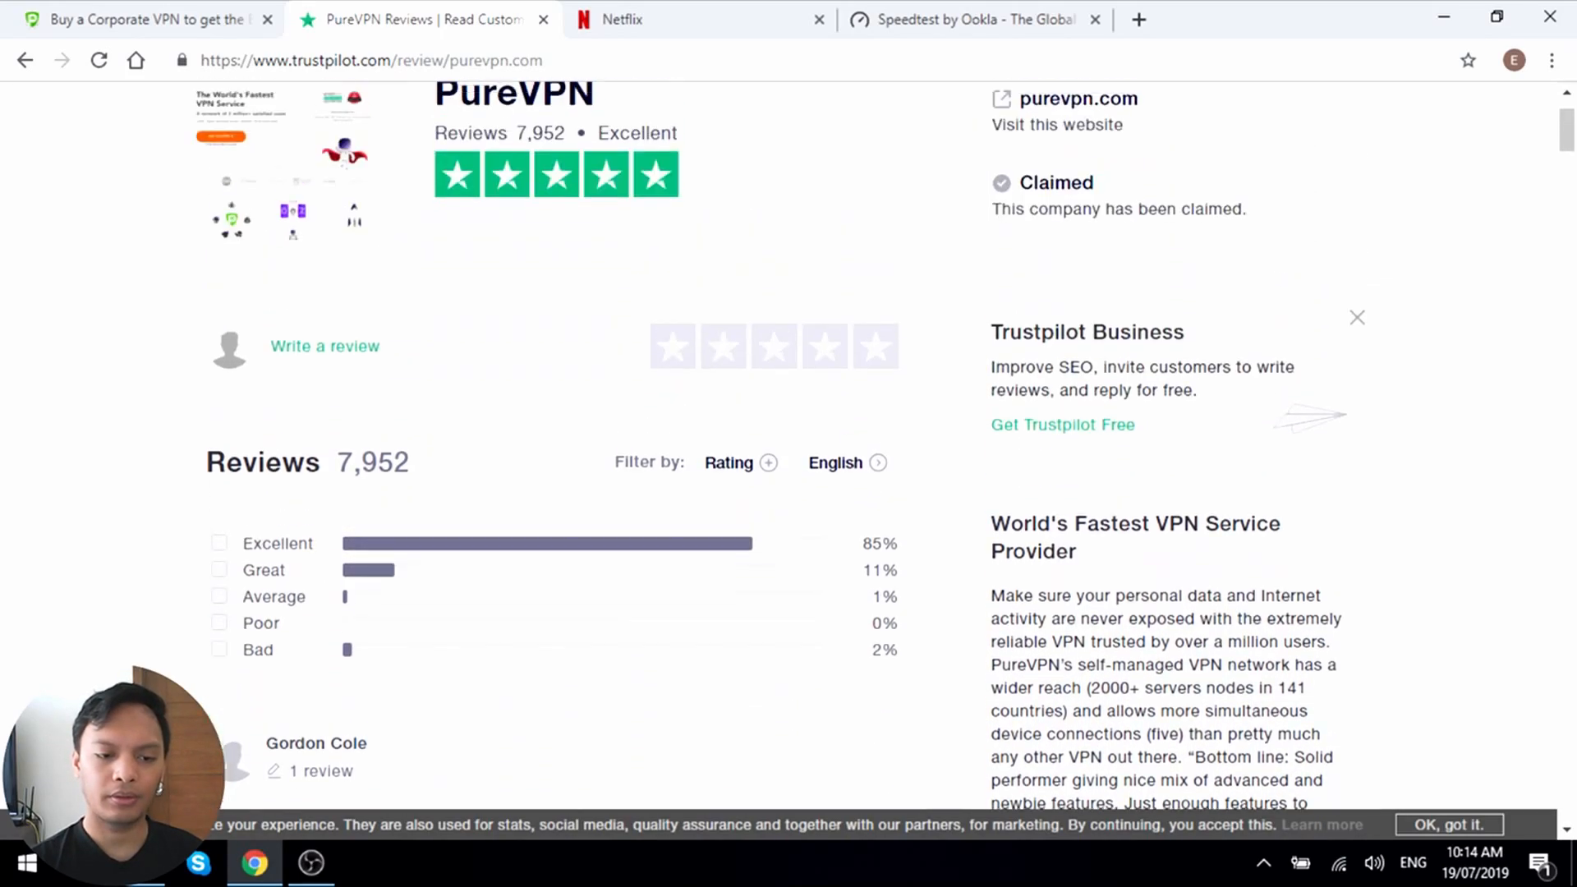
pyautogui.scroll(3)
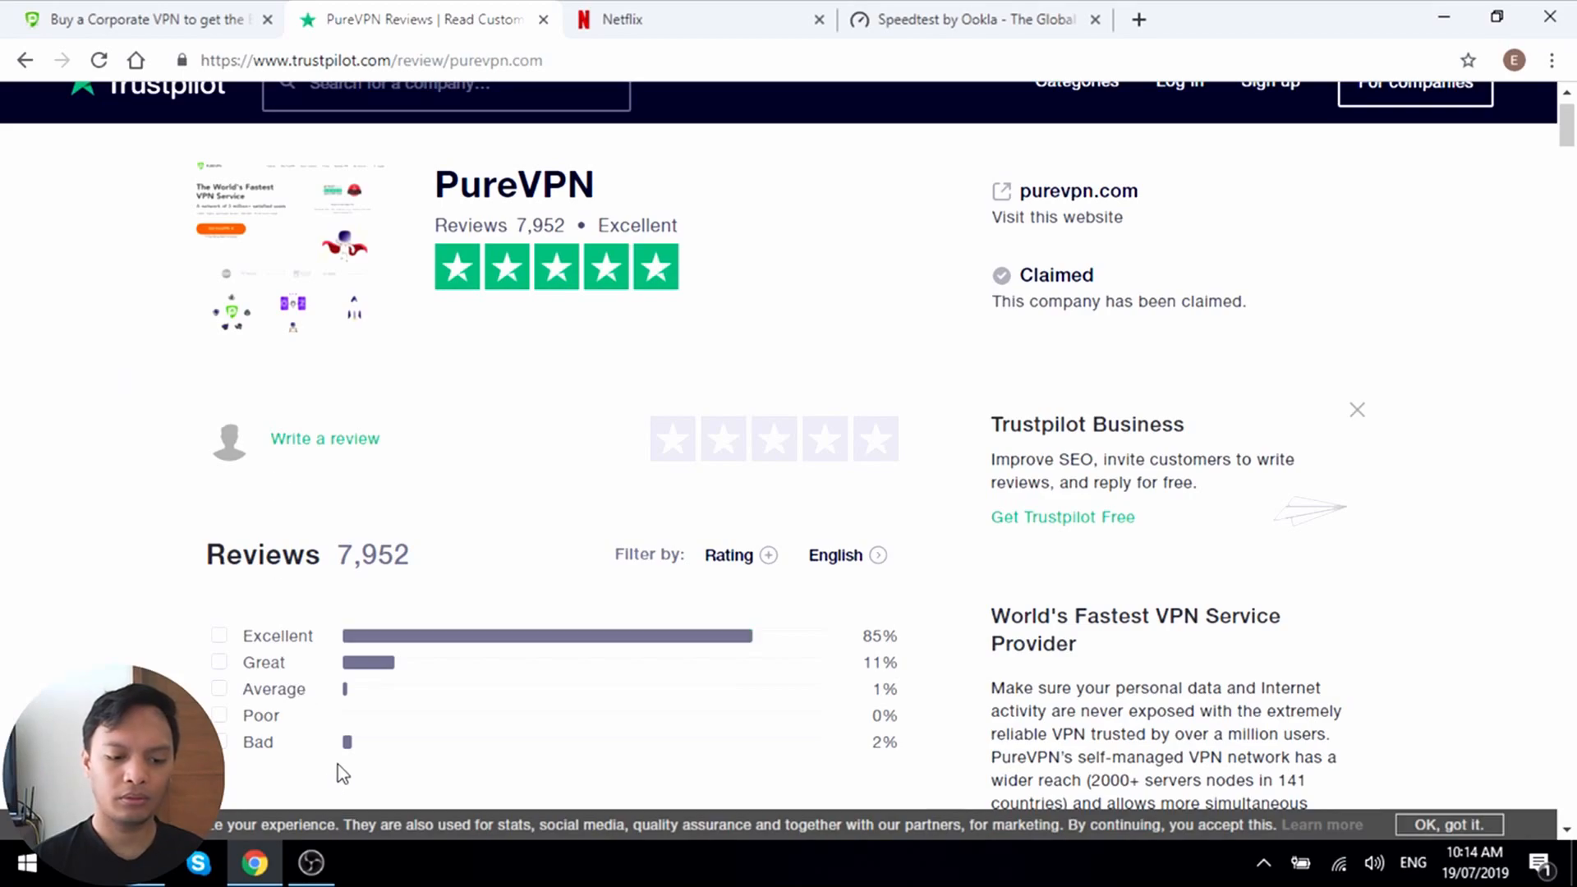
# - Filter to Bad one-star reviews and read the support and refund complaints
pyautogui.click(218, 742)
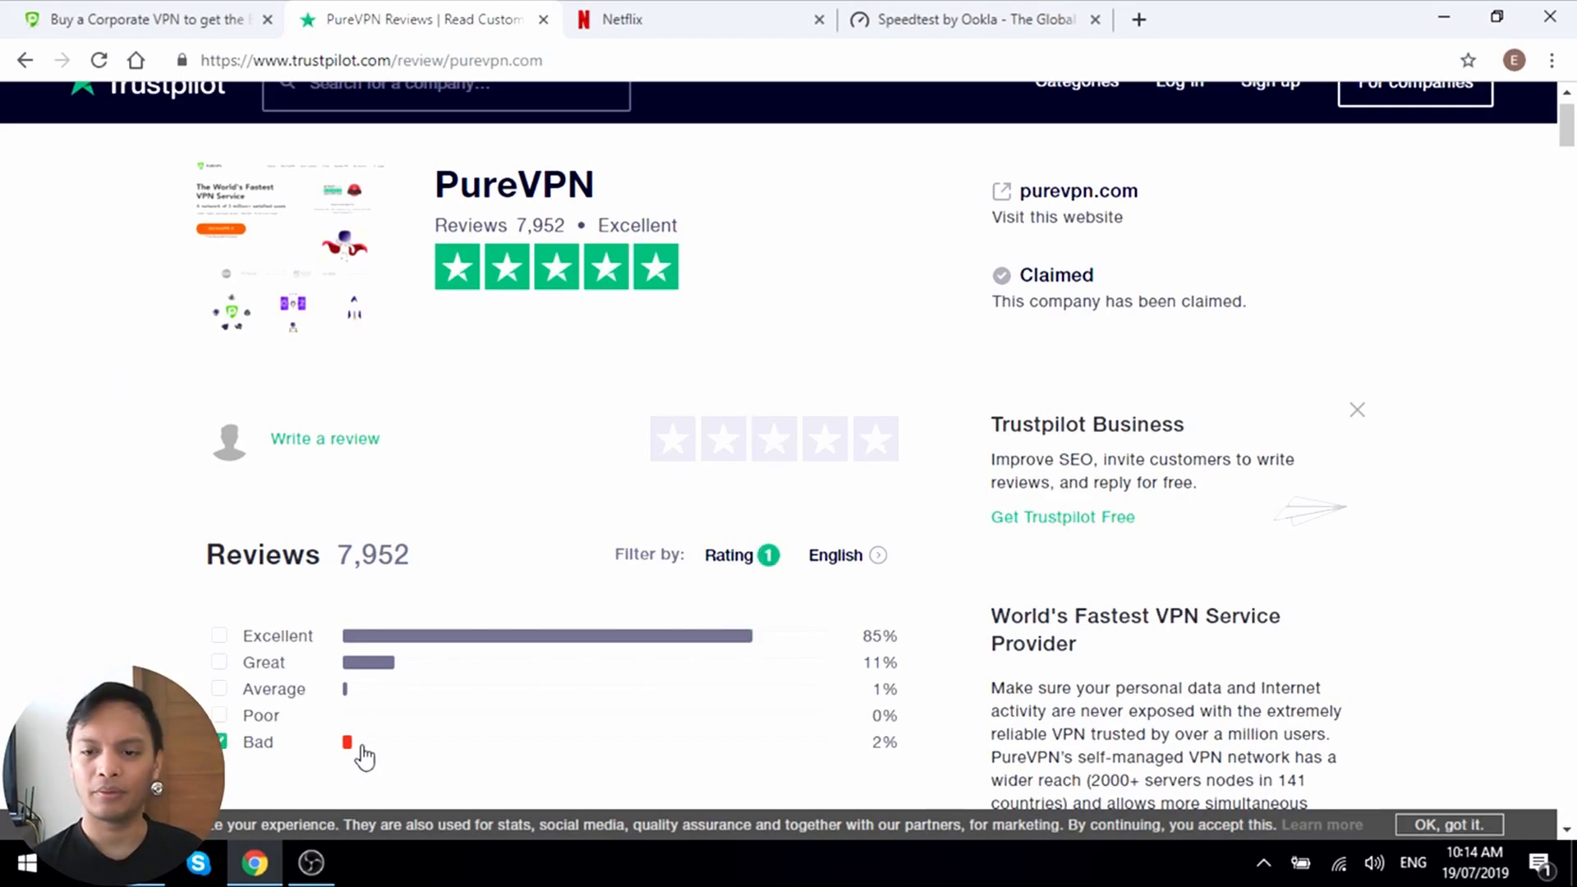
pyautogui.click(219, 742)
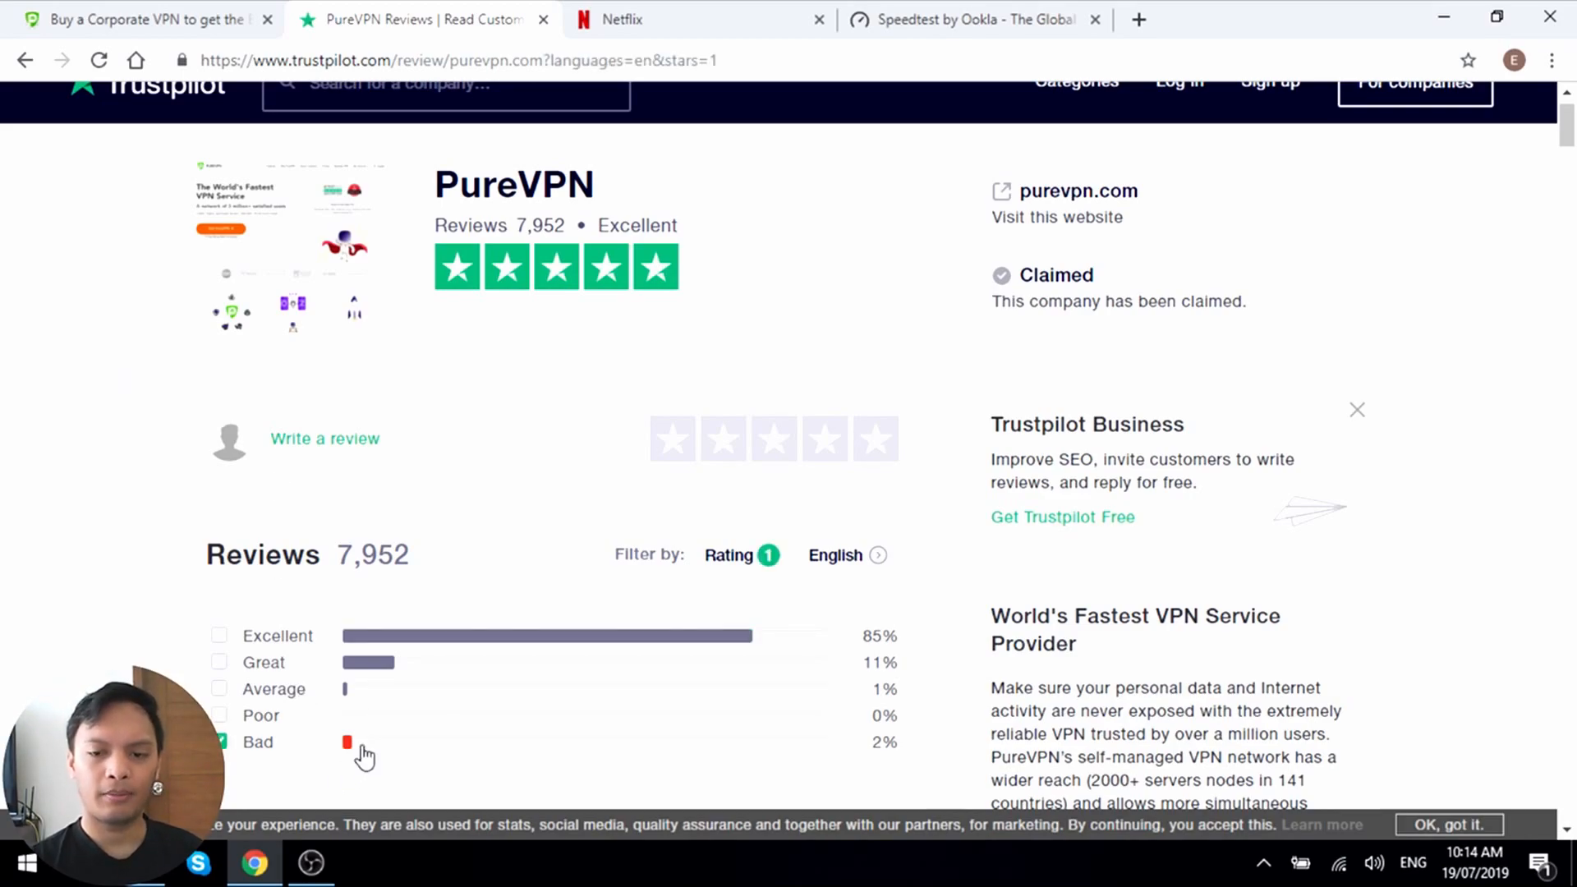
pyautogui.scroll(-3)
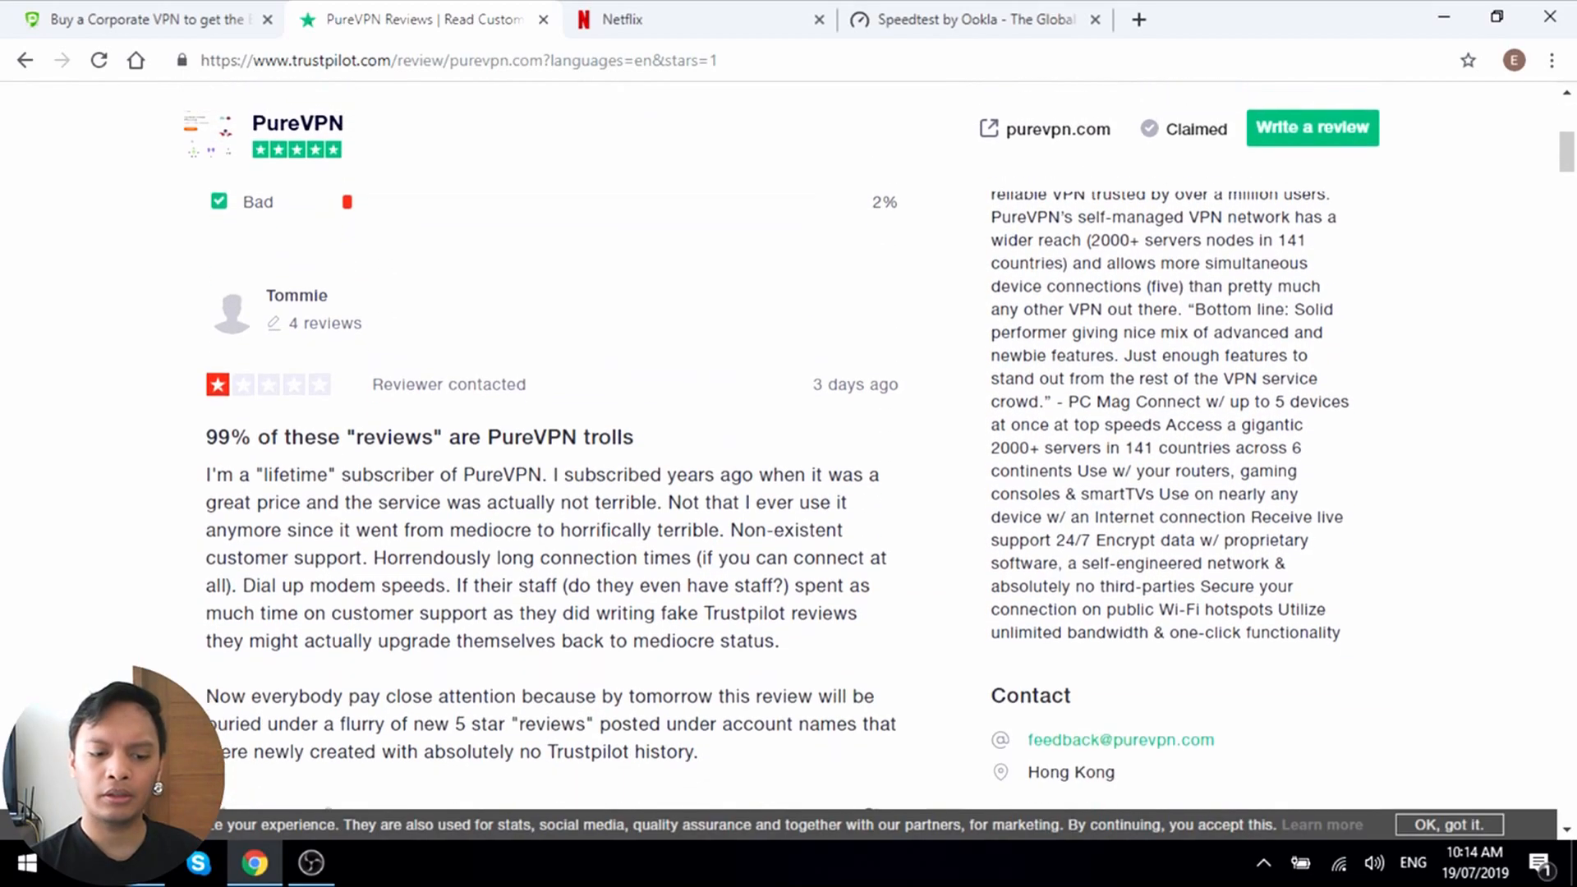
pyautogui.scroll(-3)
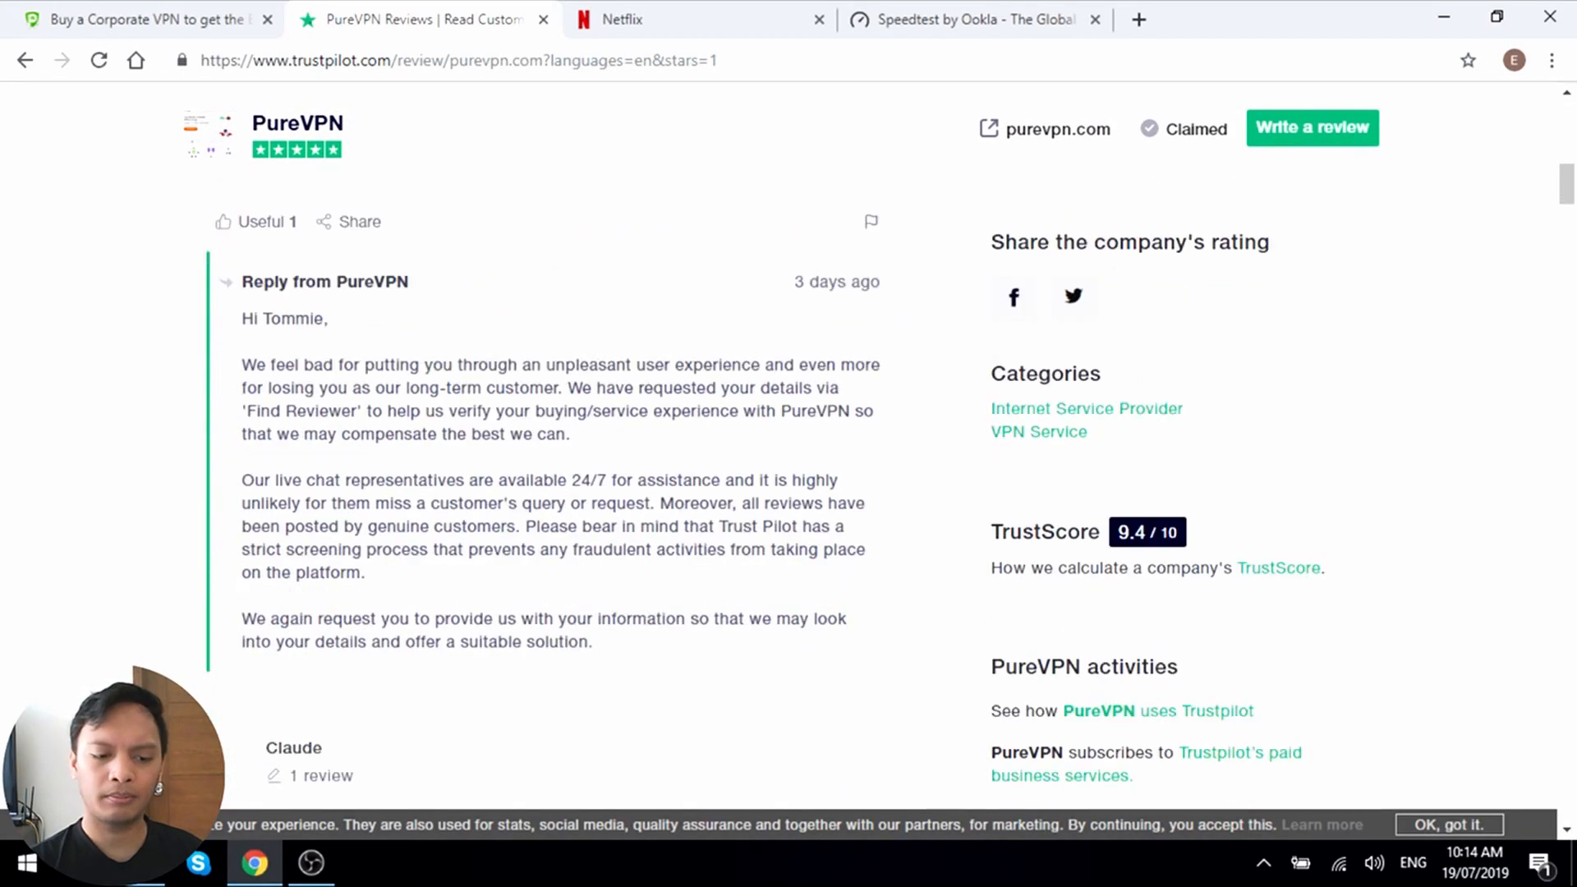
pyautogui.scroll(-3)
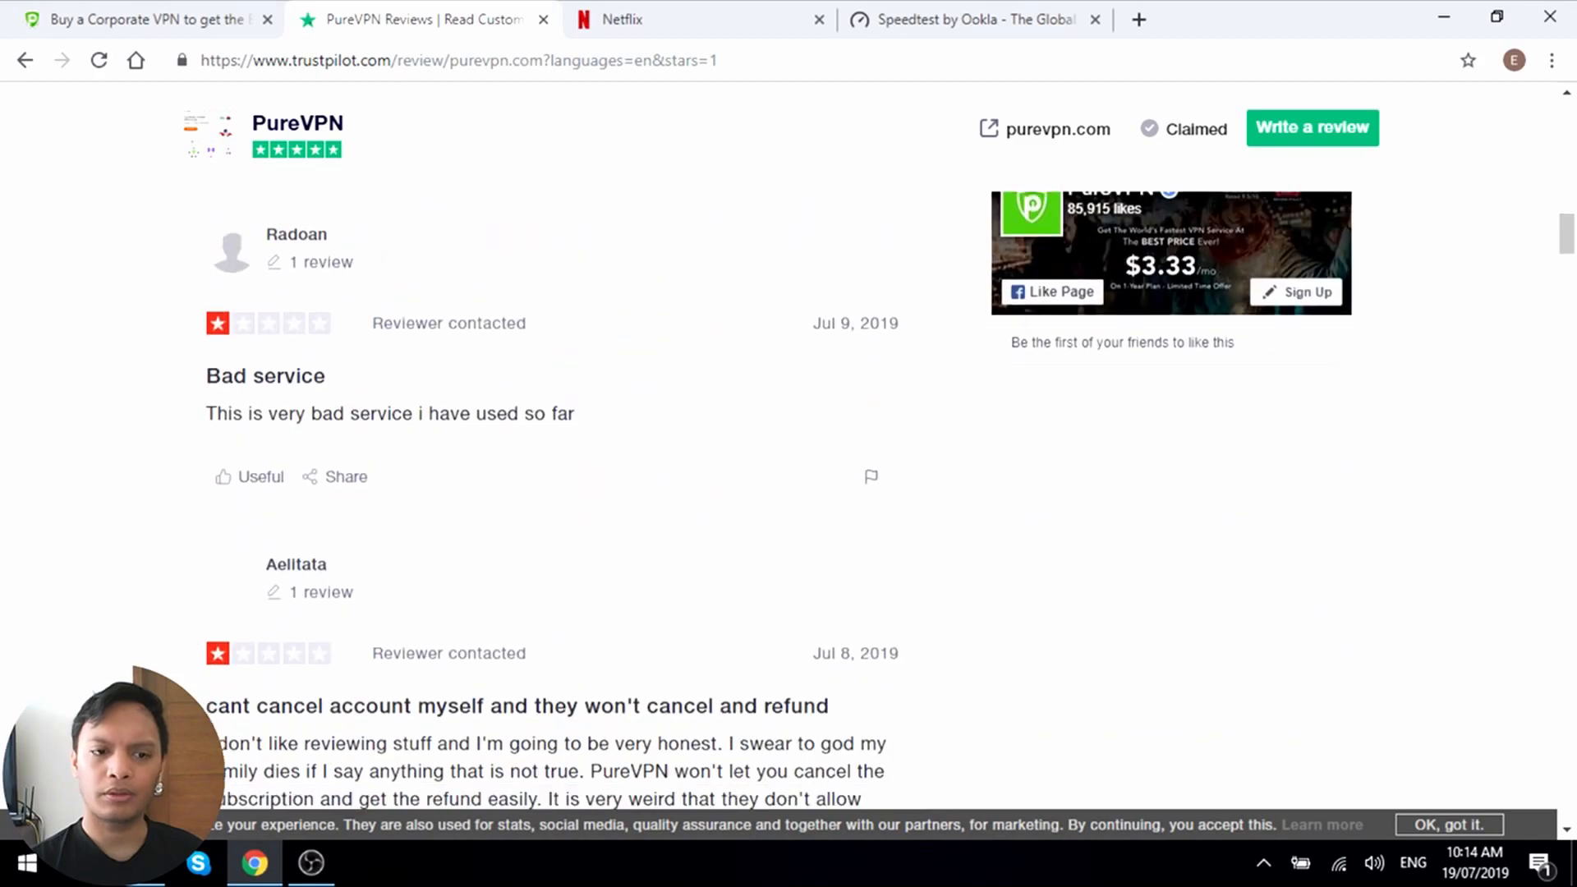
pyautogui.scroll(-3)
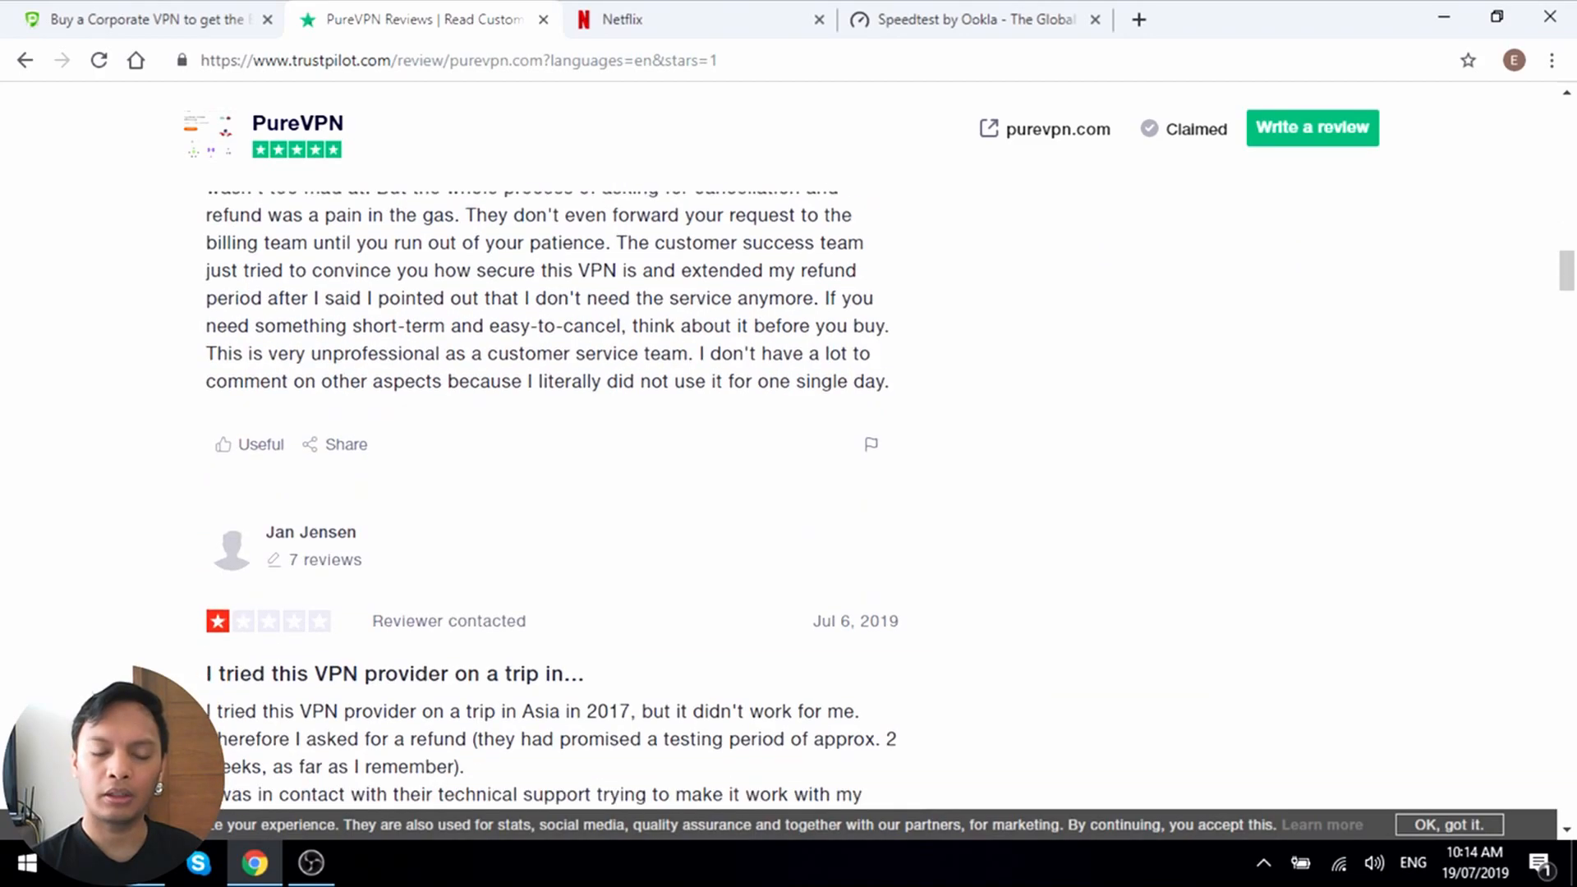
pyautogui.scroll(-3)
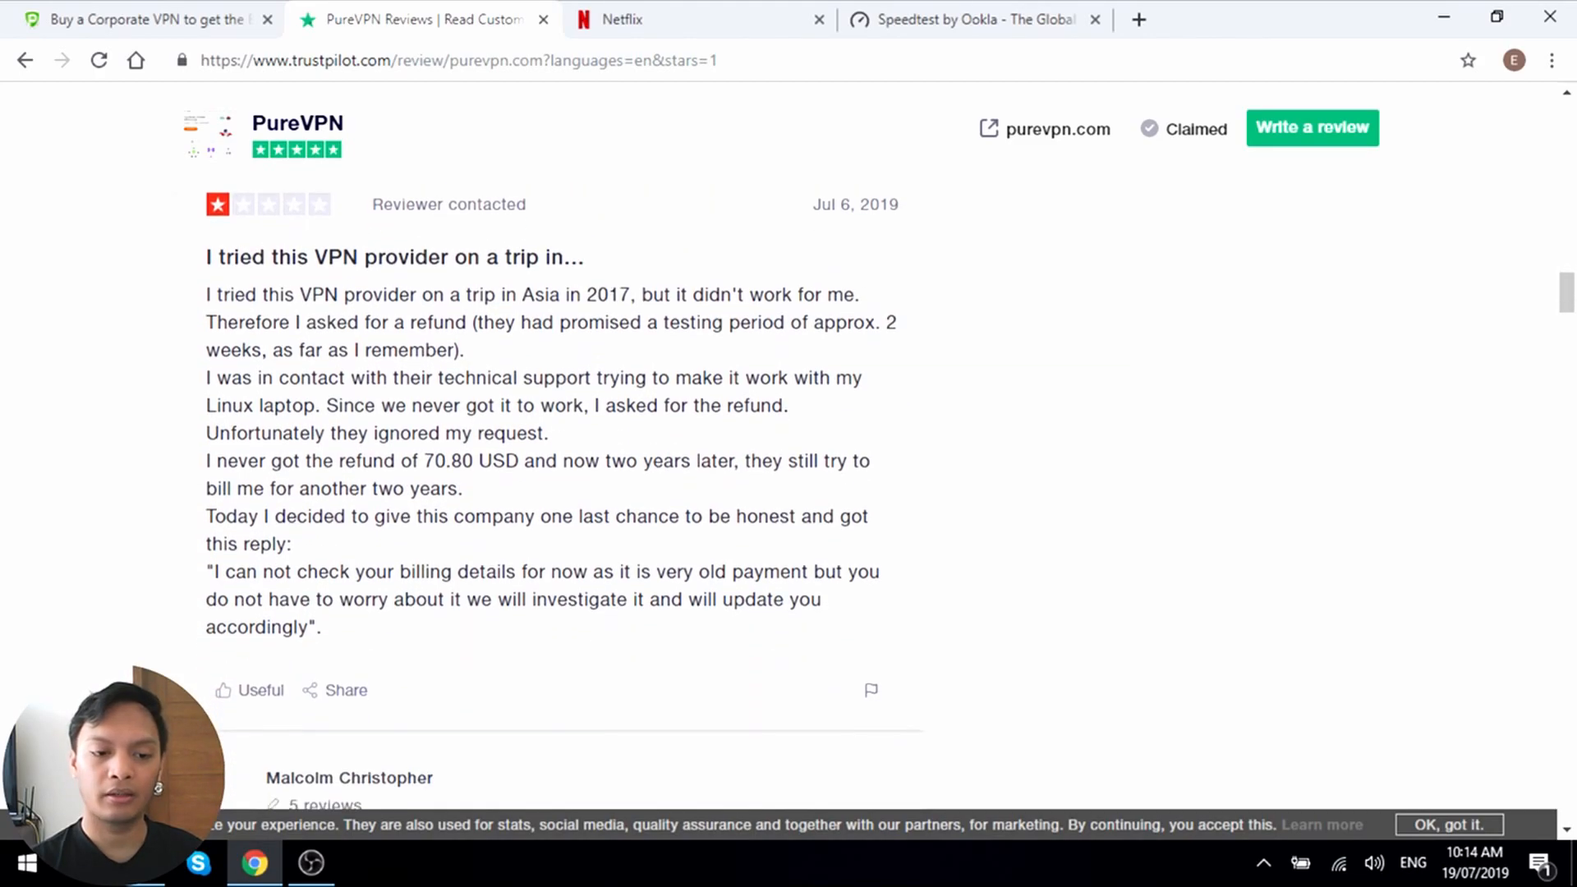
pyautogui.scroll(-3)
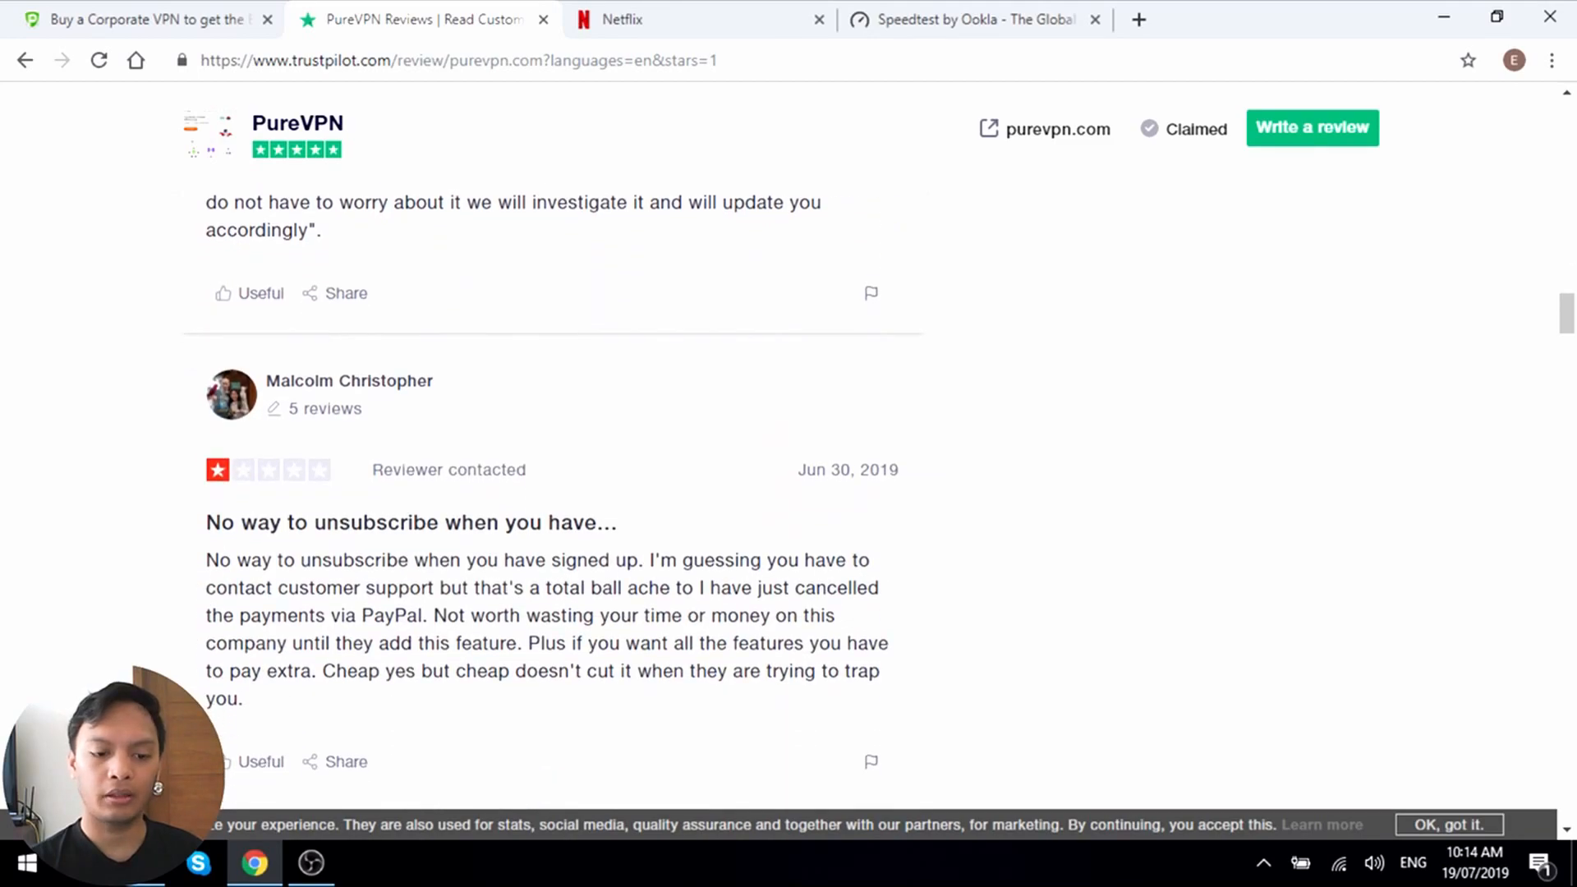
pyautogui.scroll(-3)
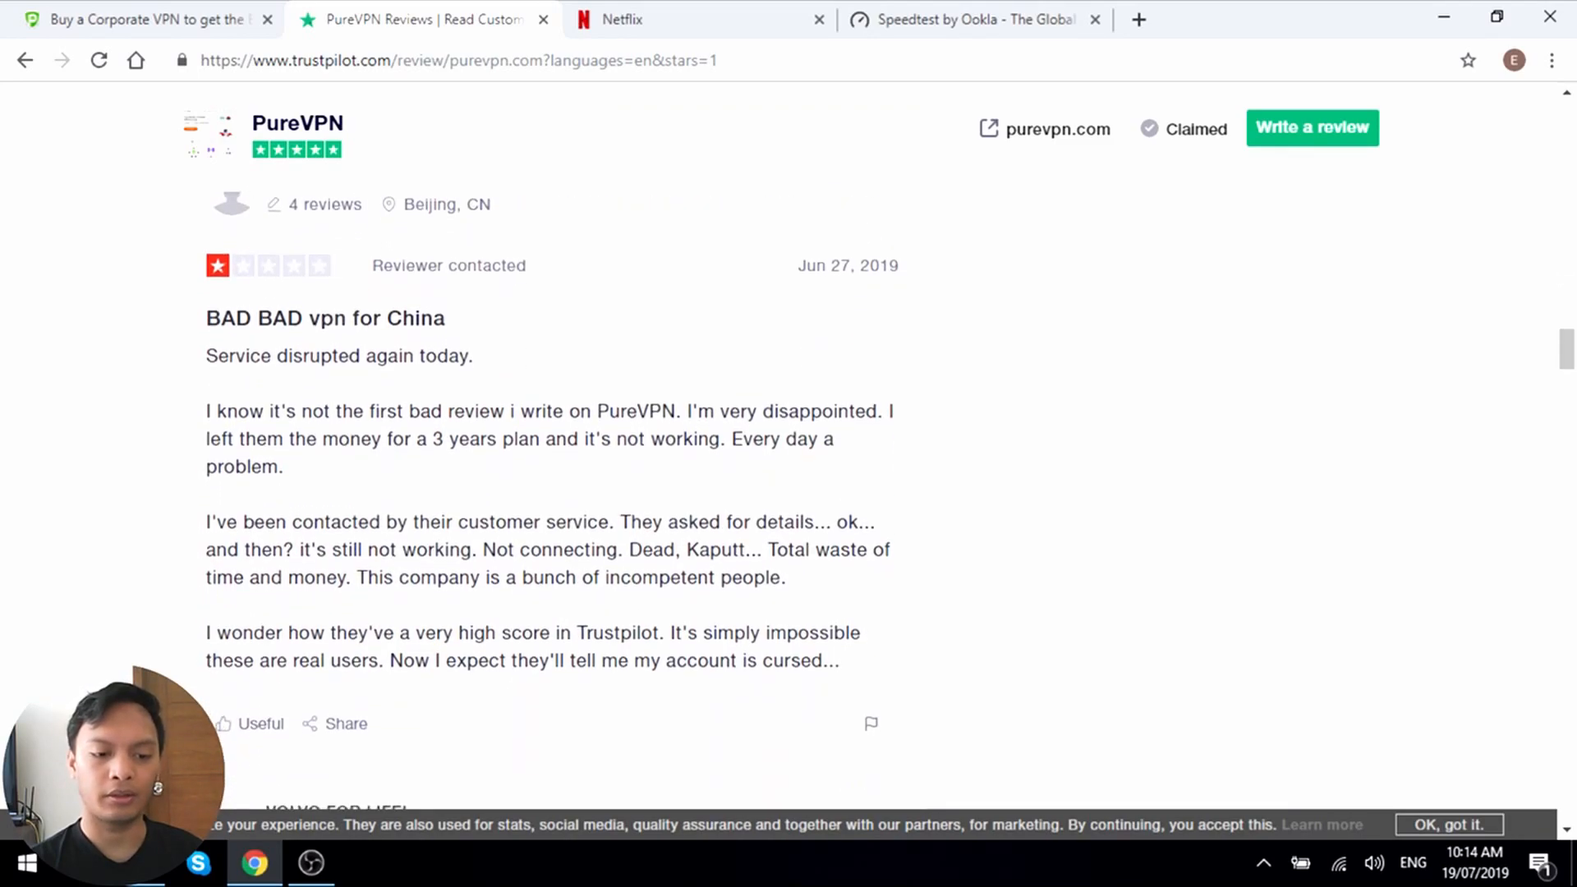
pyautogui.scroll(-3)
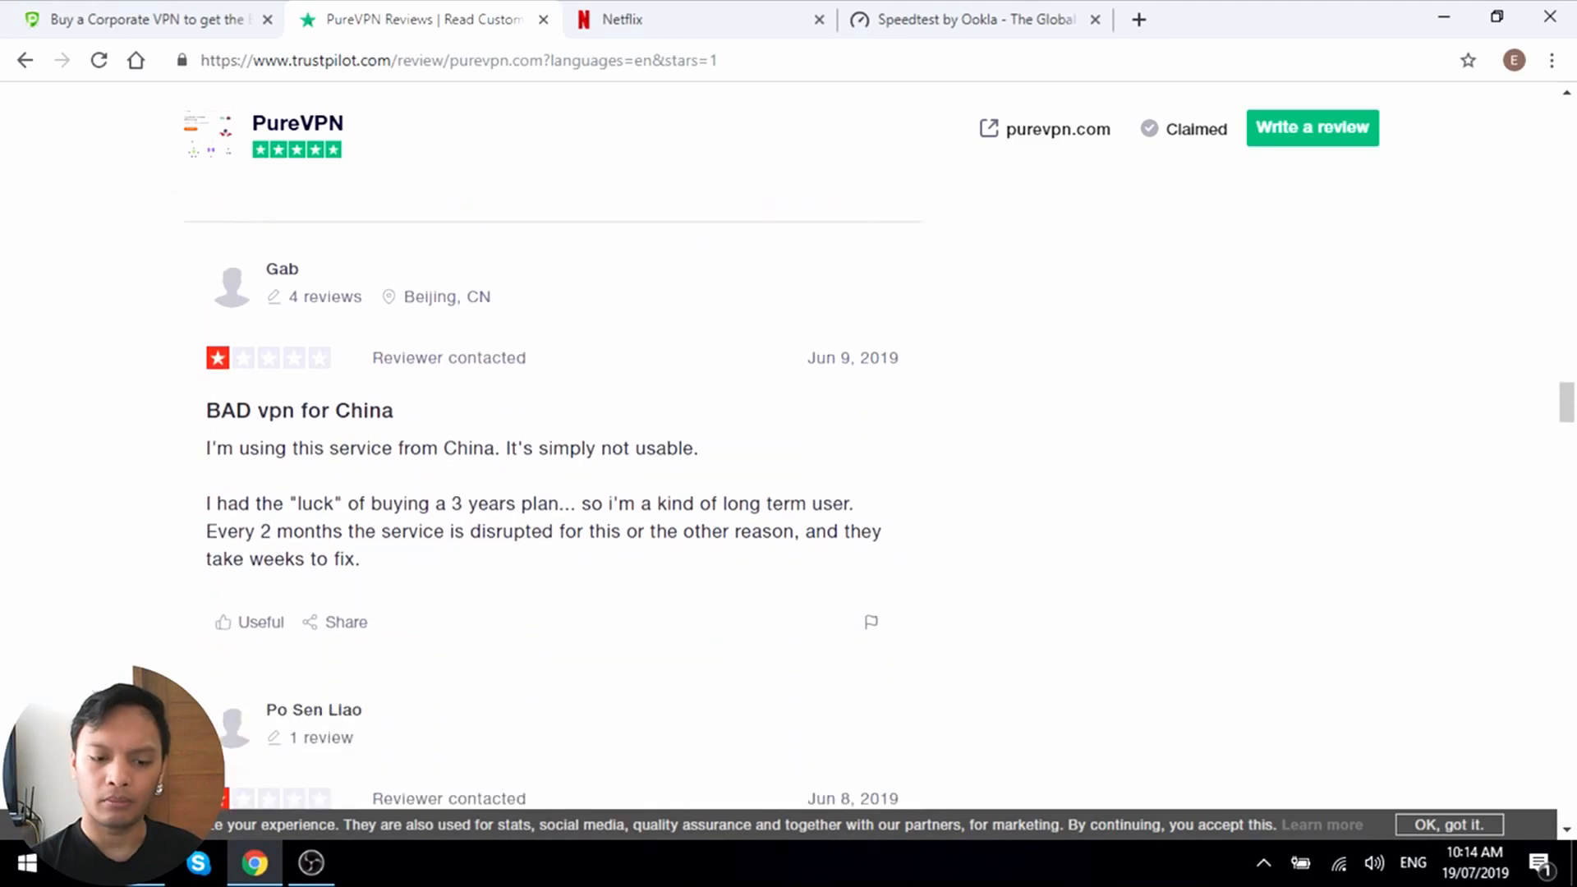
pyautogui.scroll(-3)
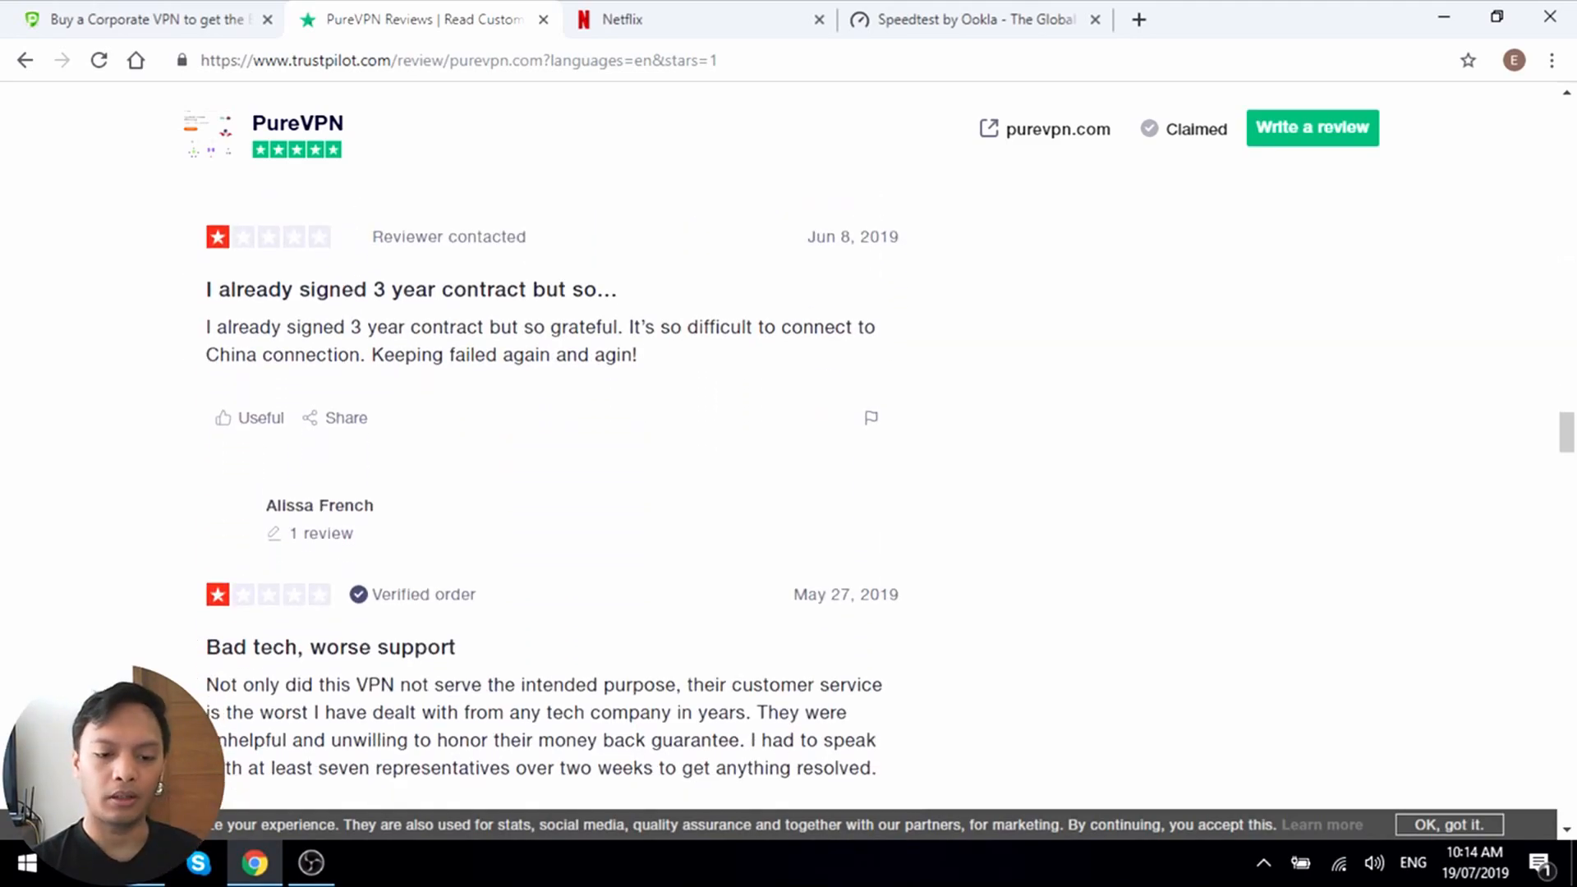
pyautogui.scroll(-3)
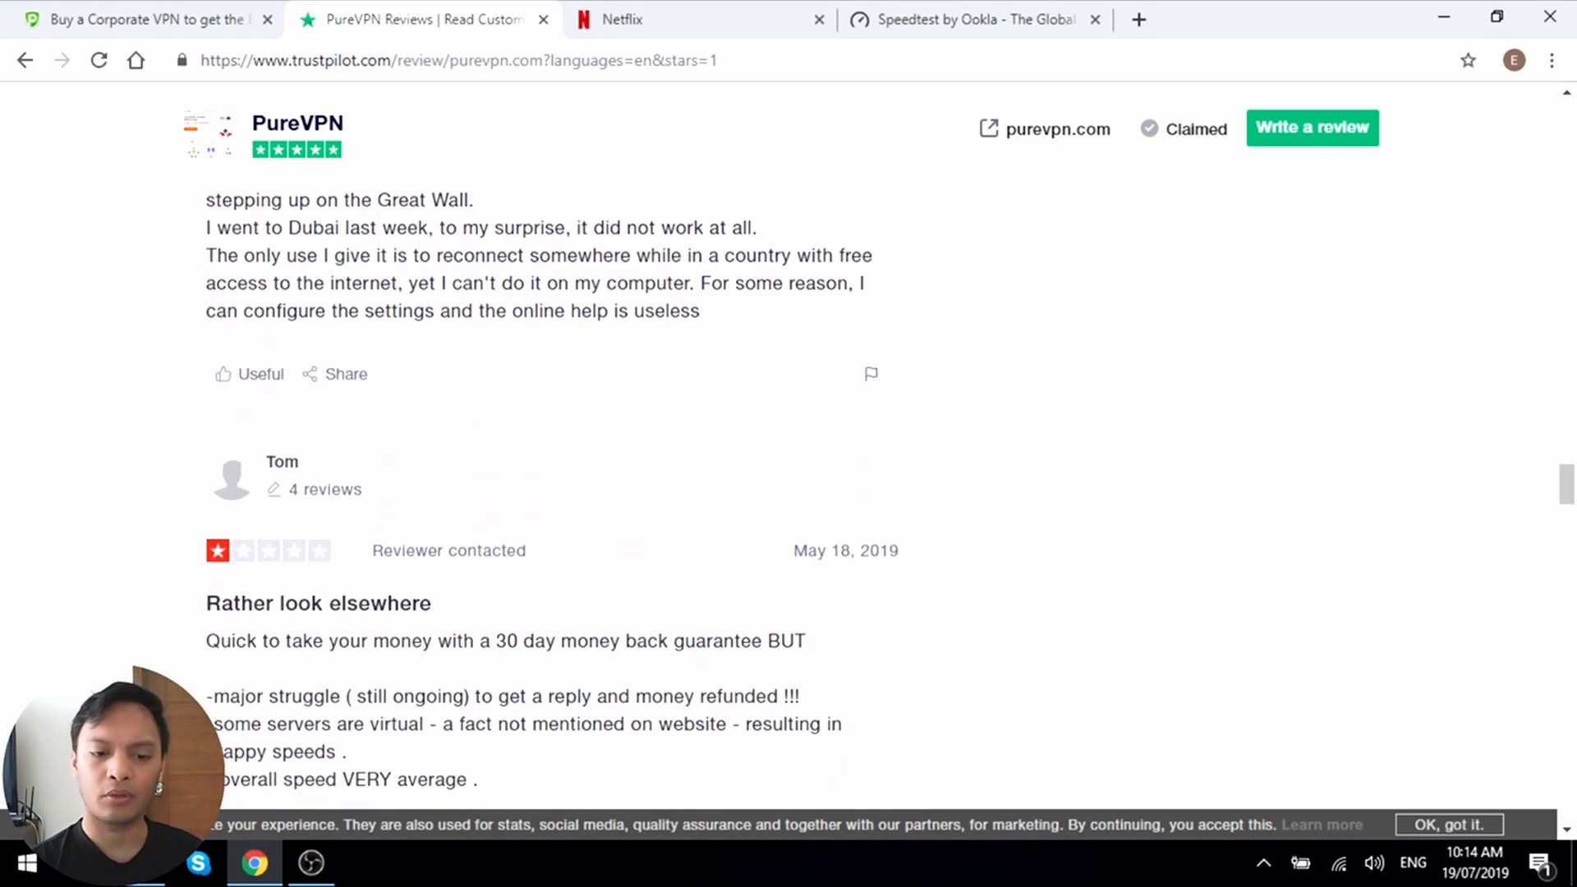
pyautogui.scroll(-3)
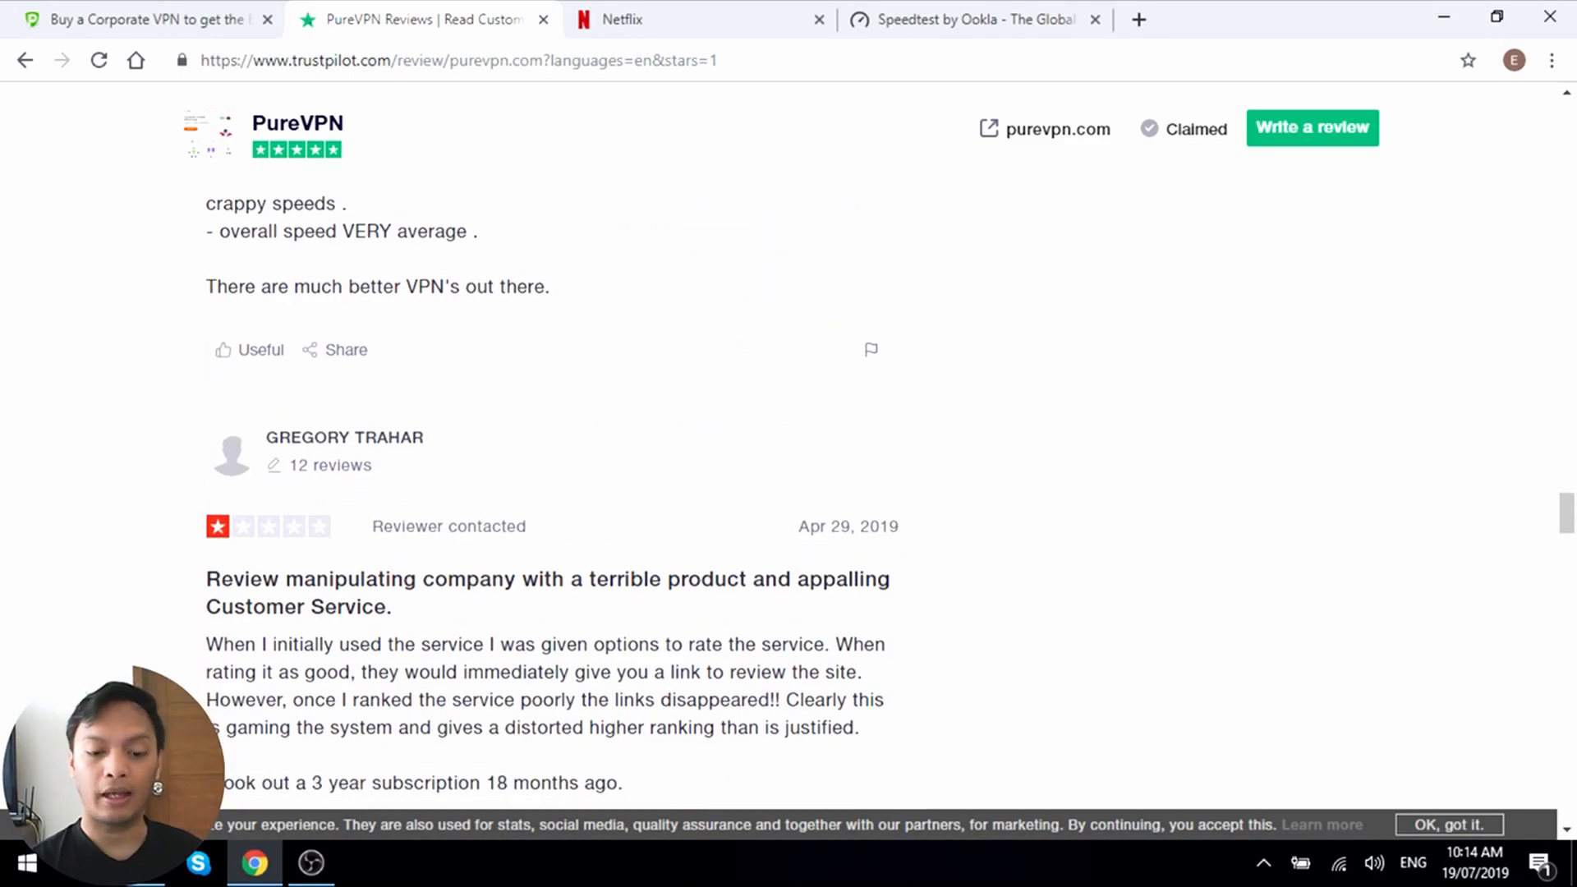
pyautogui.scroll(-3)
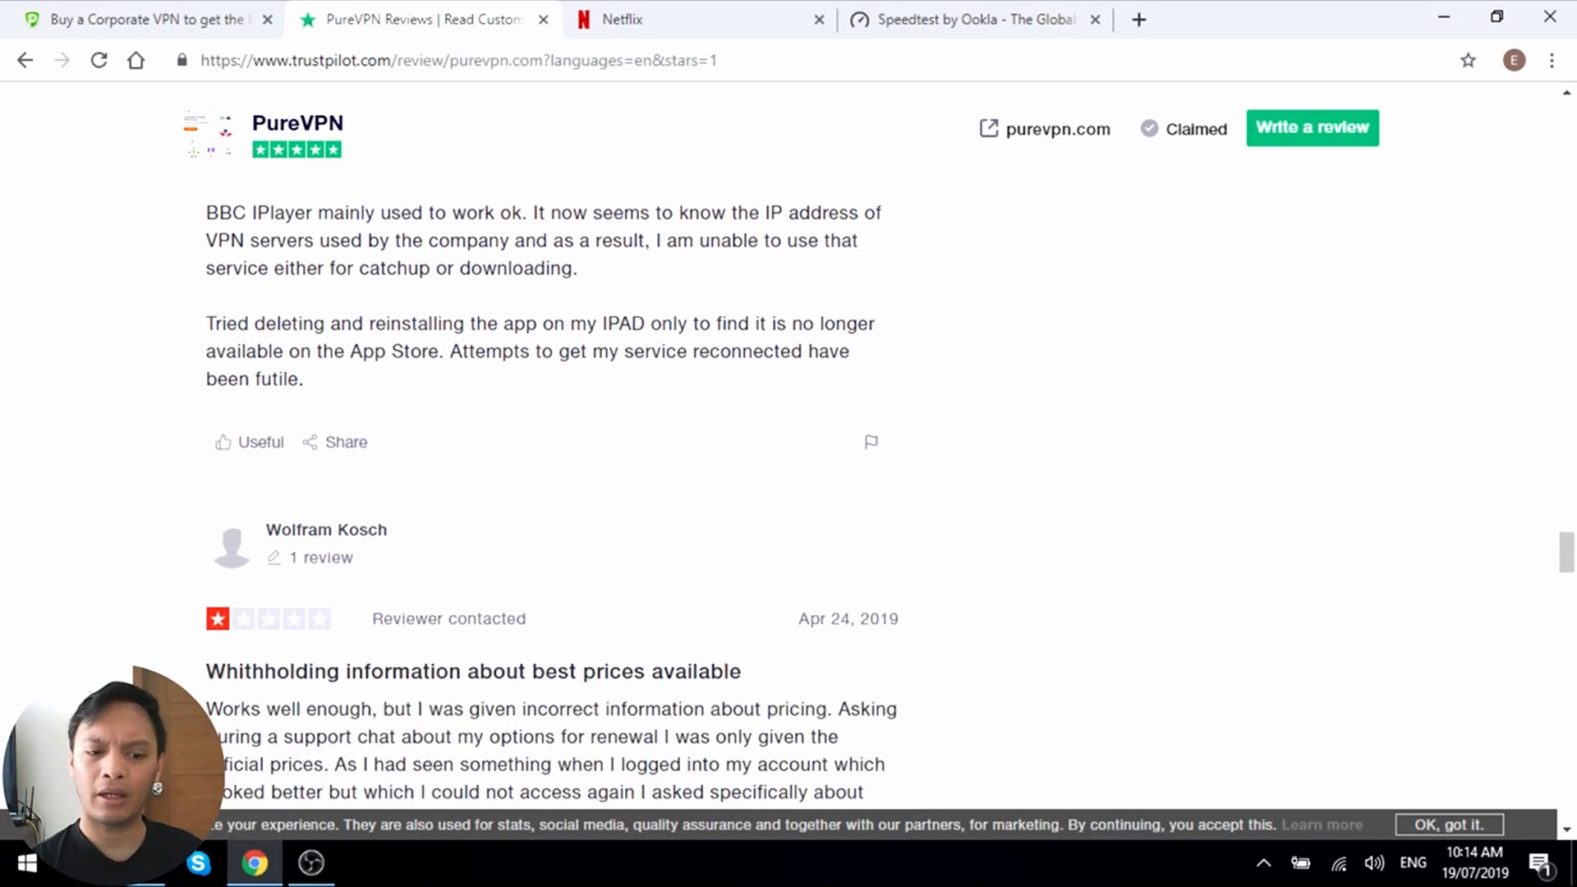
pyautogui.scroll(-3)
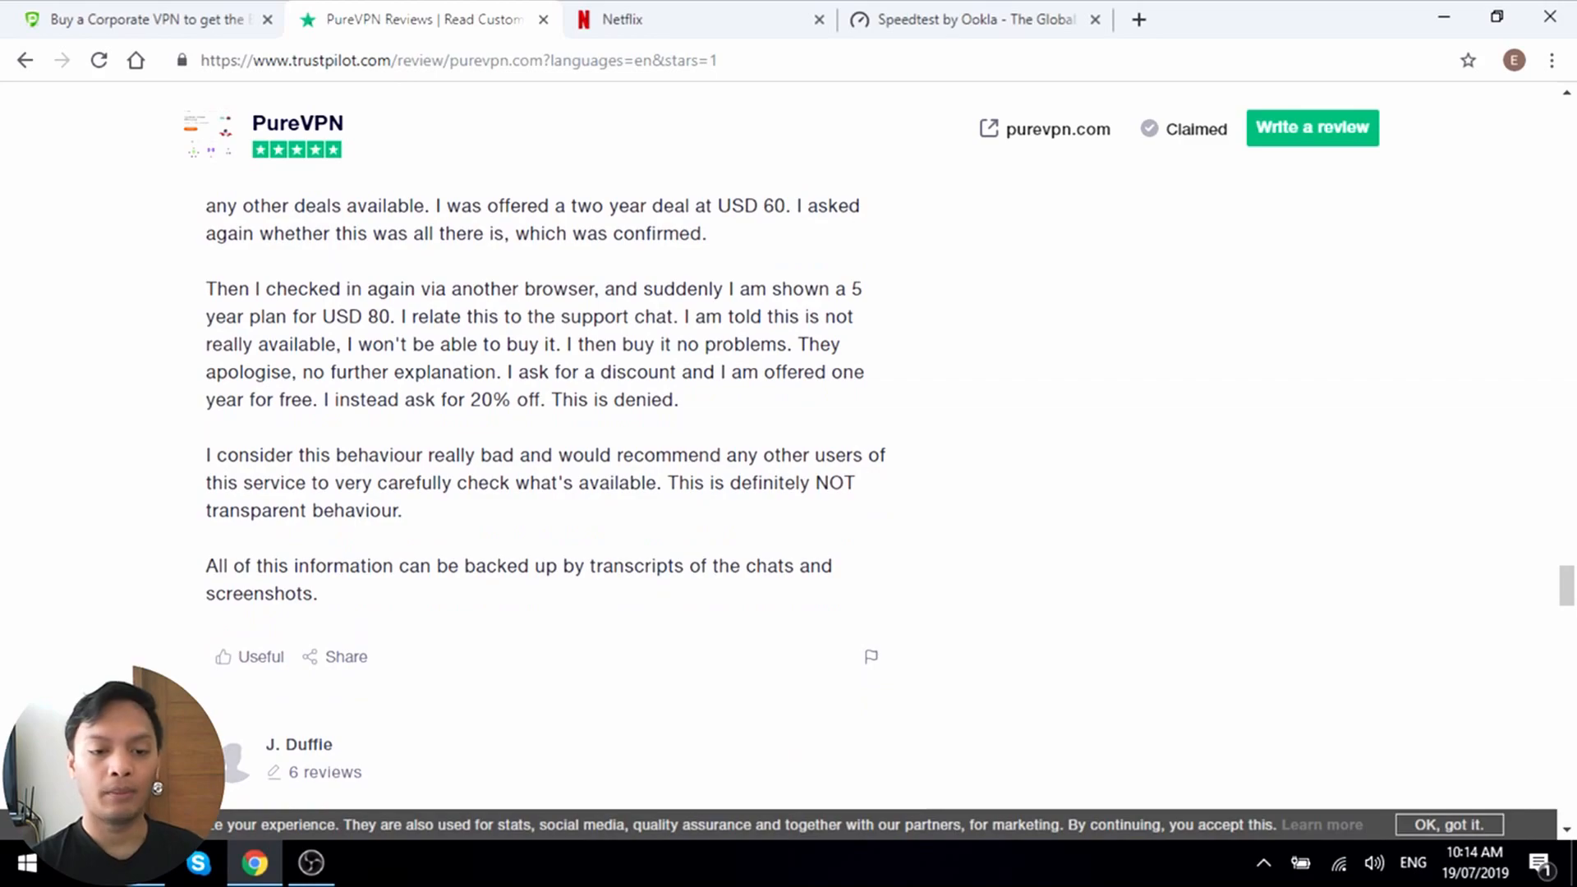
pyautogui.scroll(-3)
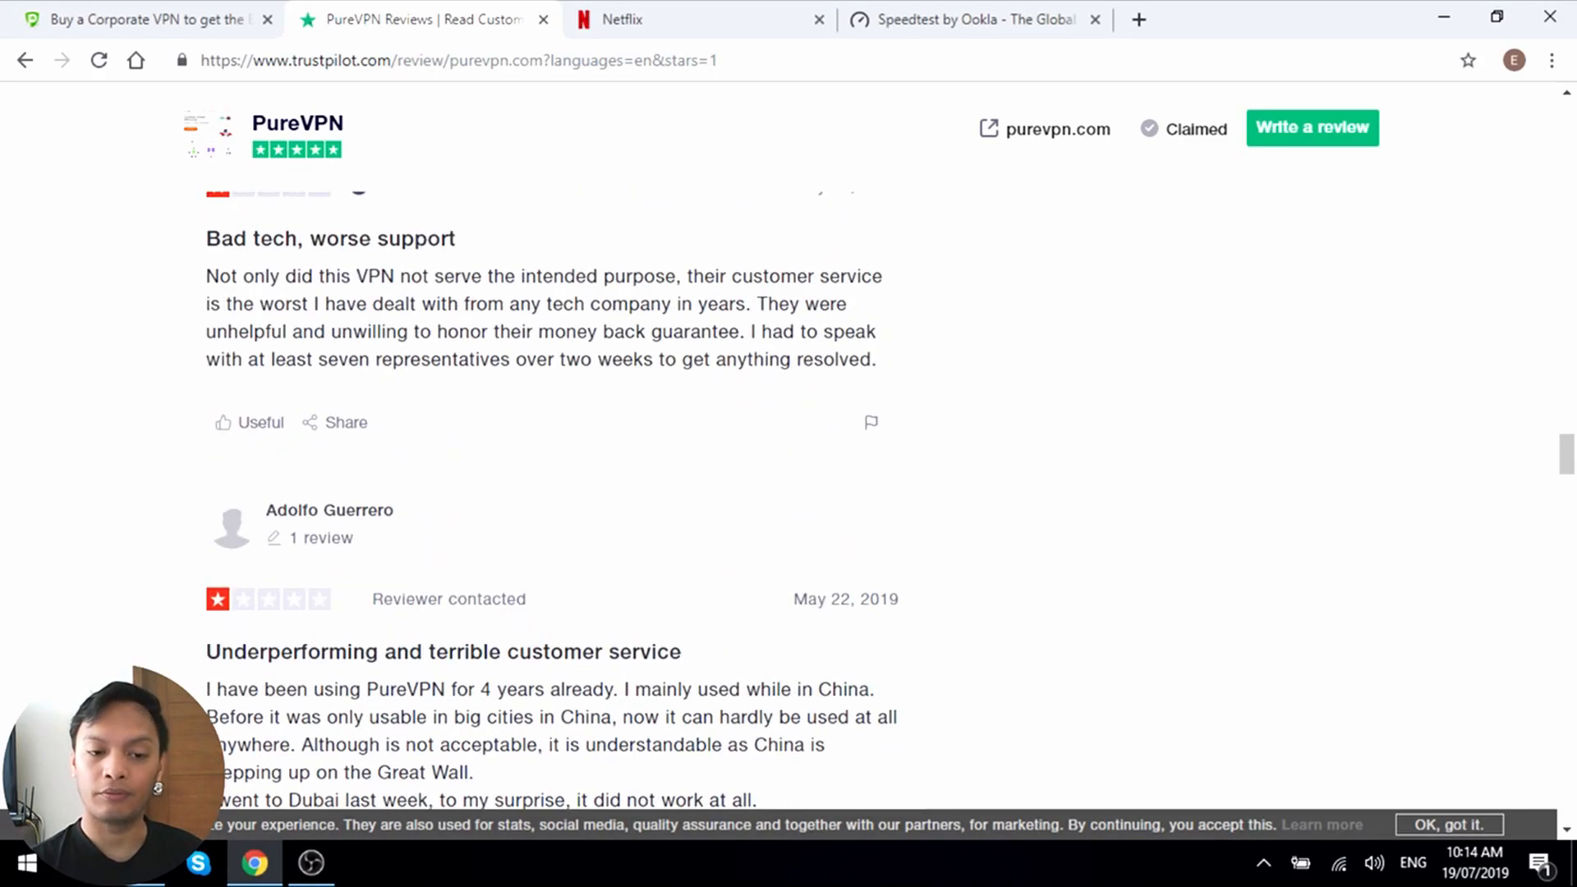
pyautogui.scroll(-3)
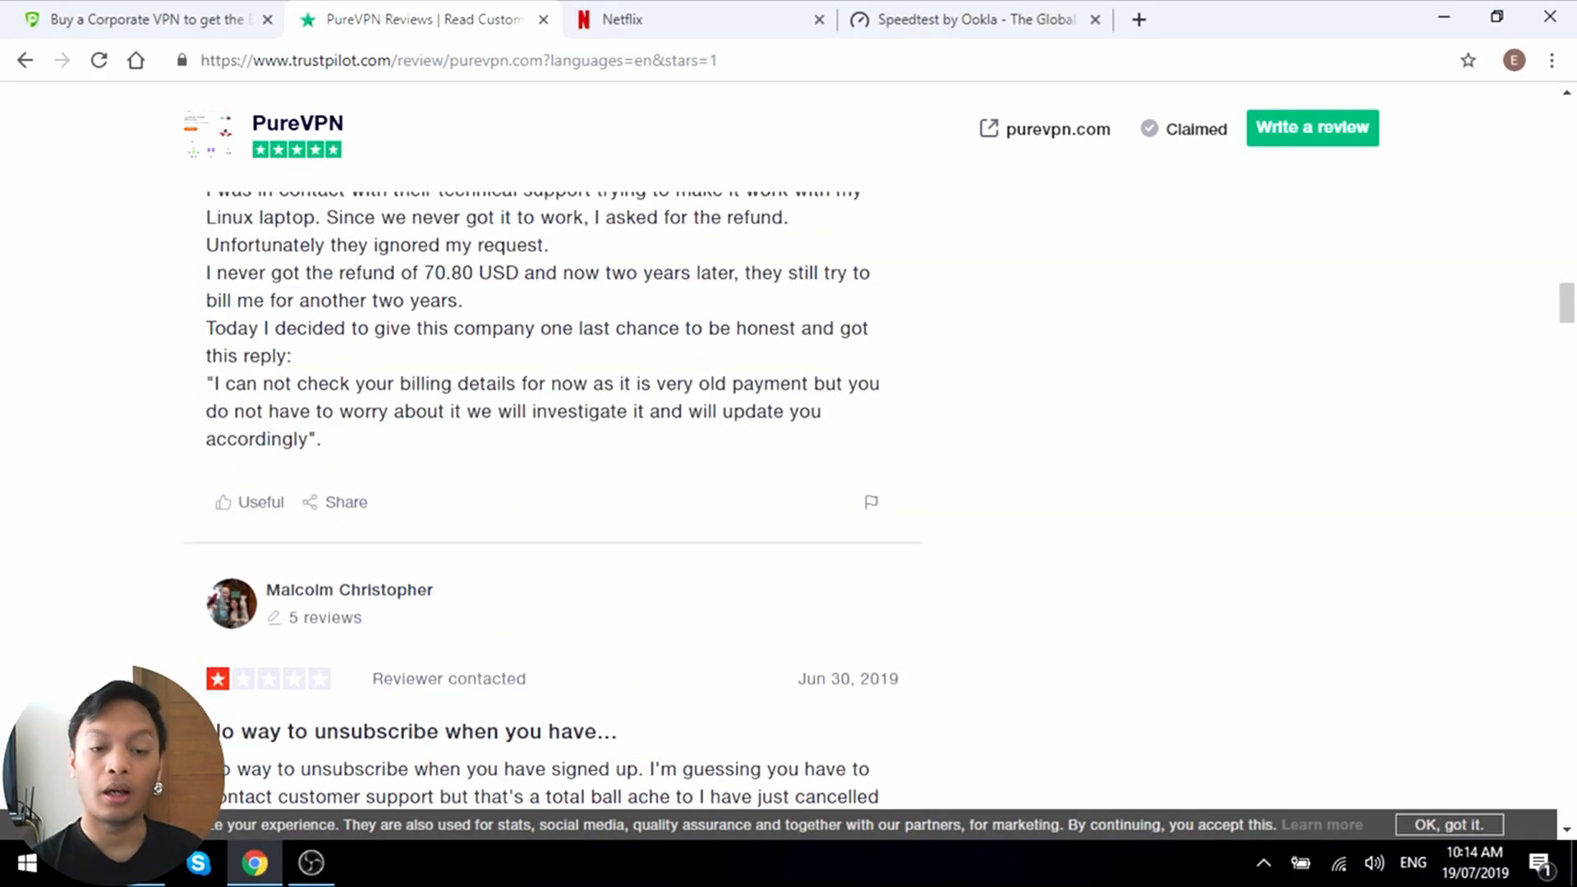
pyautogui.scroll(3)
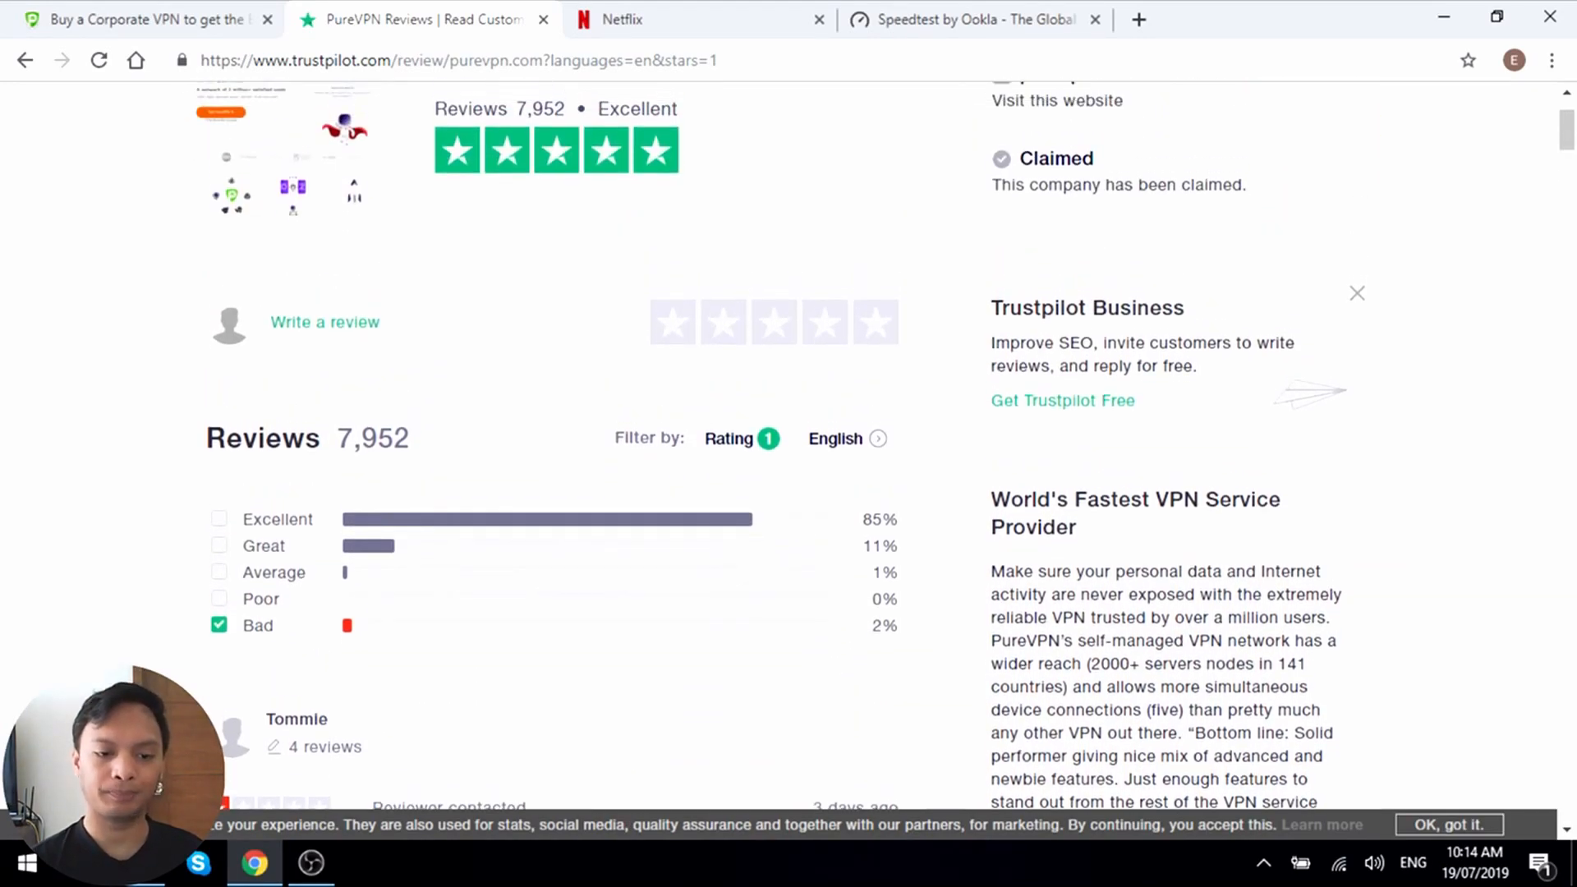
# - Return to the Buy a Corporate VPN tab and scroll to the $8.45, $9.99 and $399 plans
pyautogui.click(218, 625)
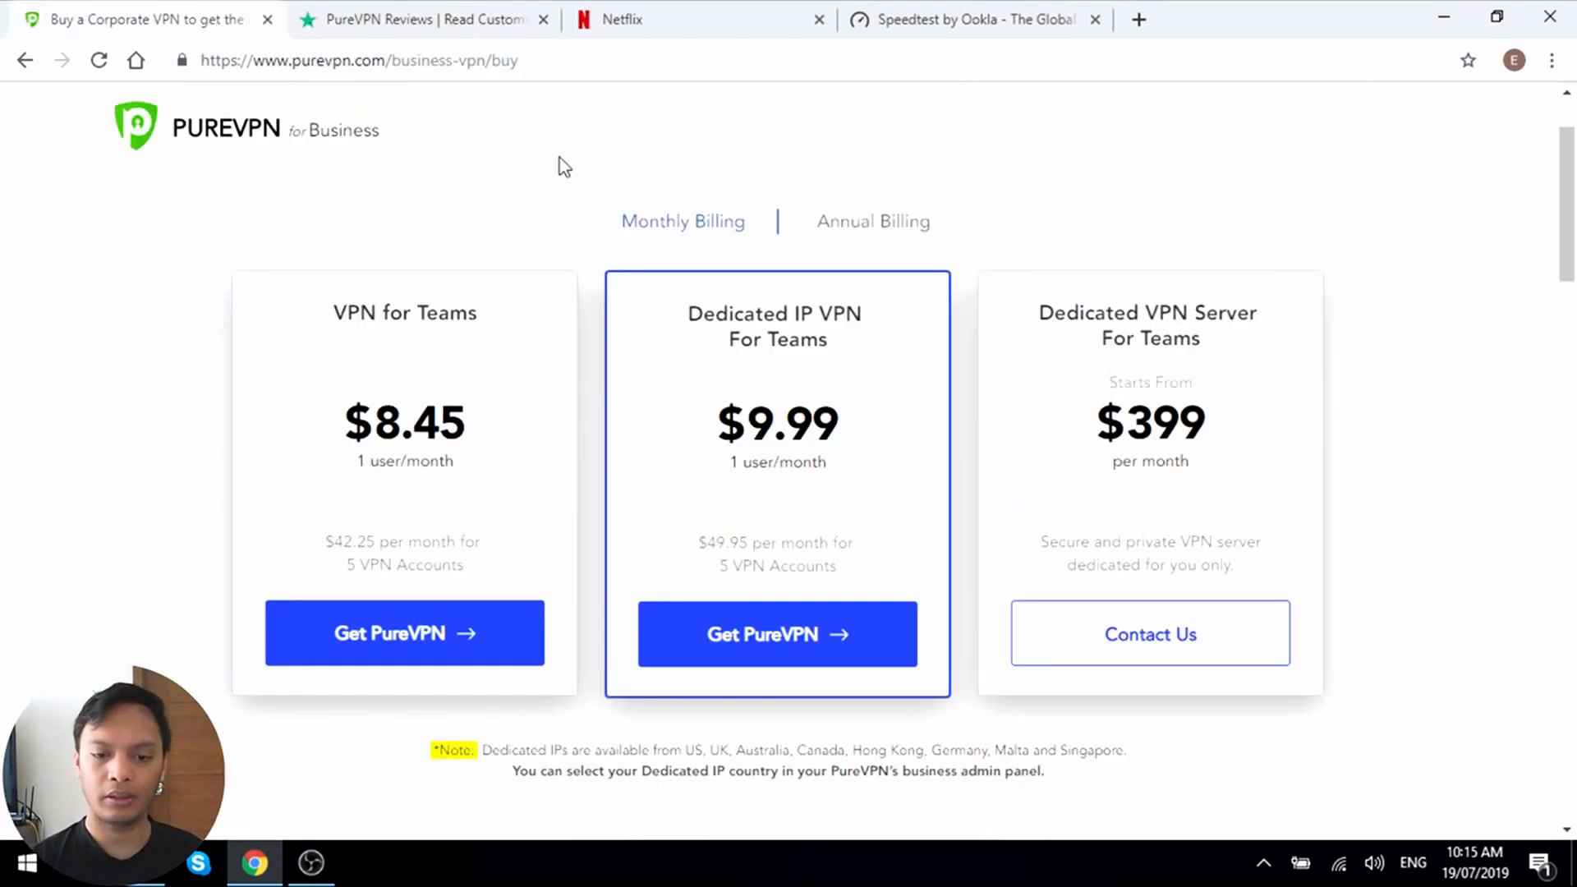
pyautogui.scroll(-3)
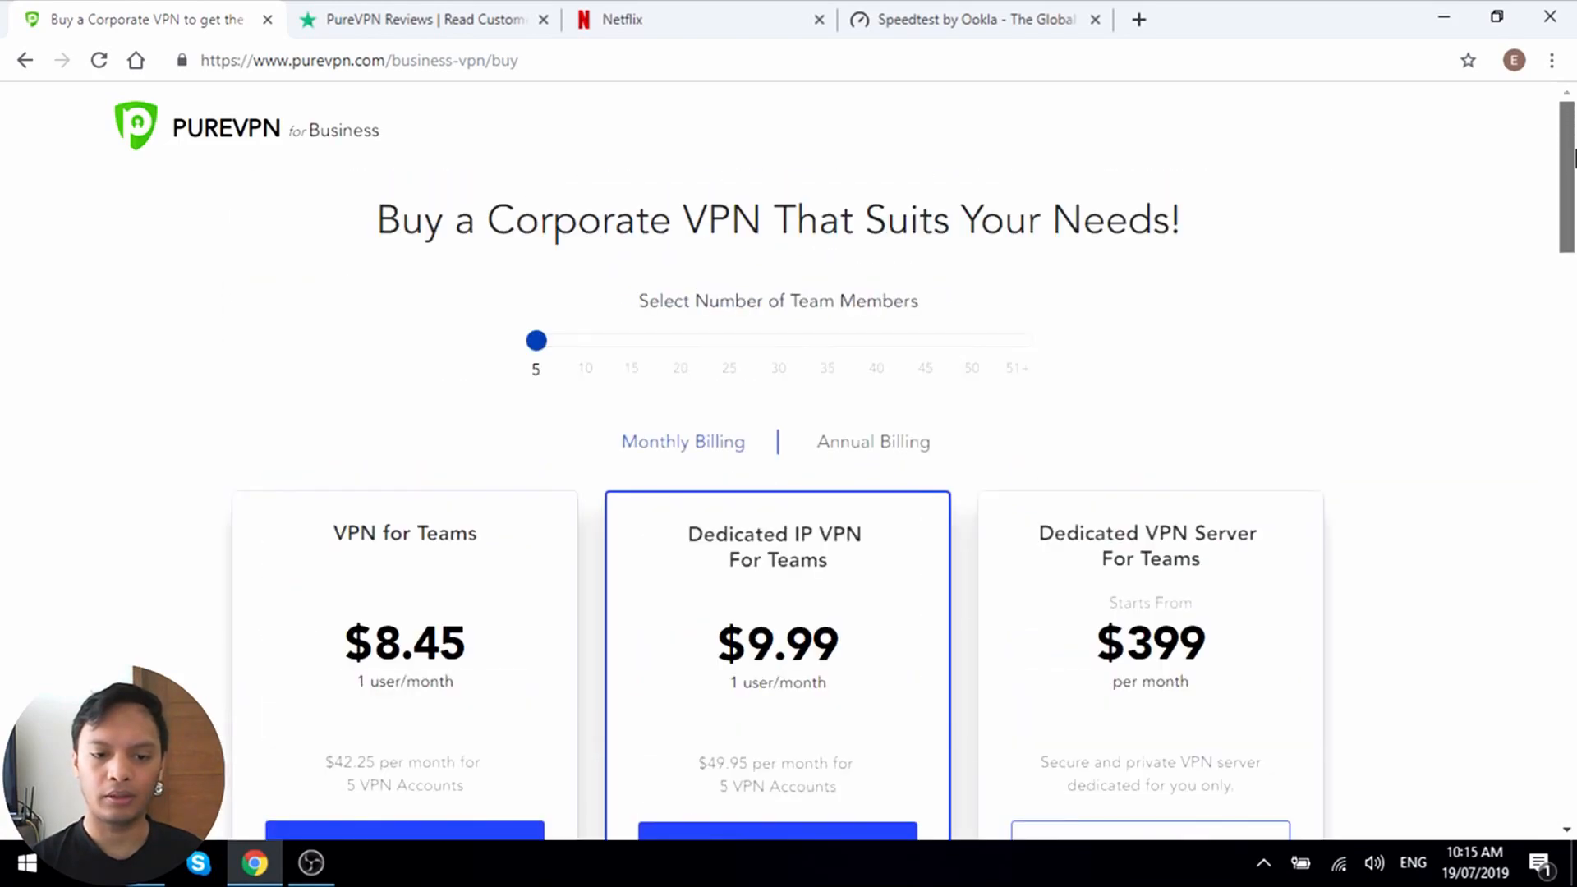
pyautogui.scroll(-3)
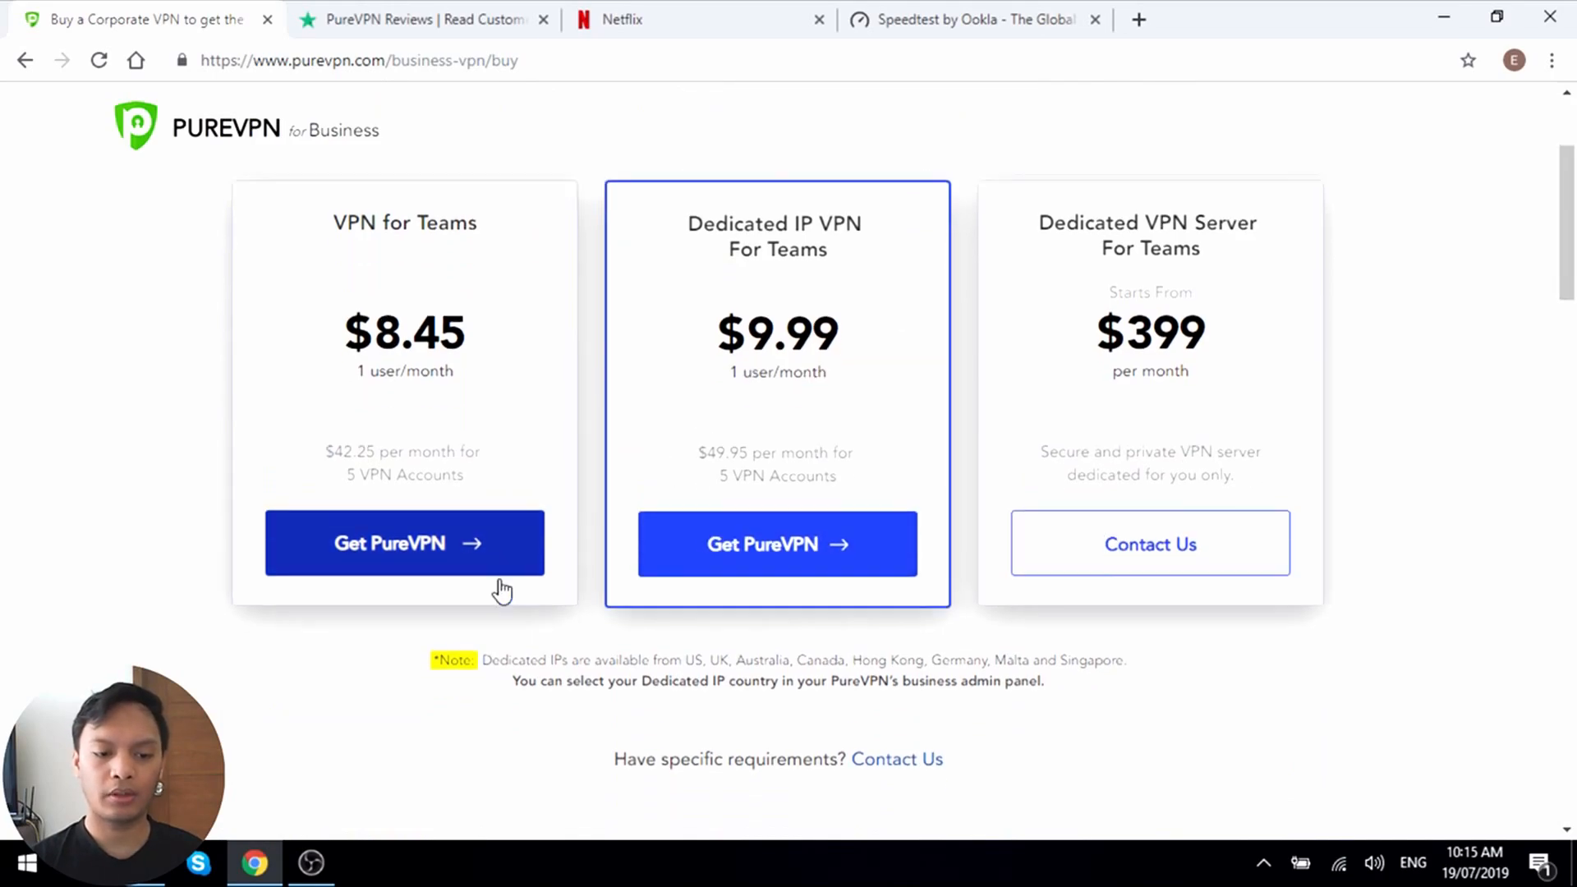
# - Start VPN for Teams checkout, review CoinPayments, then reach the homepage's $3.33/mo offer
pyautogui.click(404, 543)
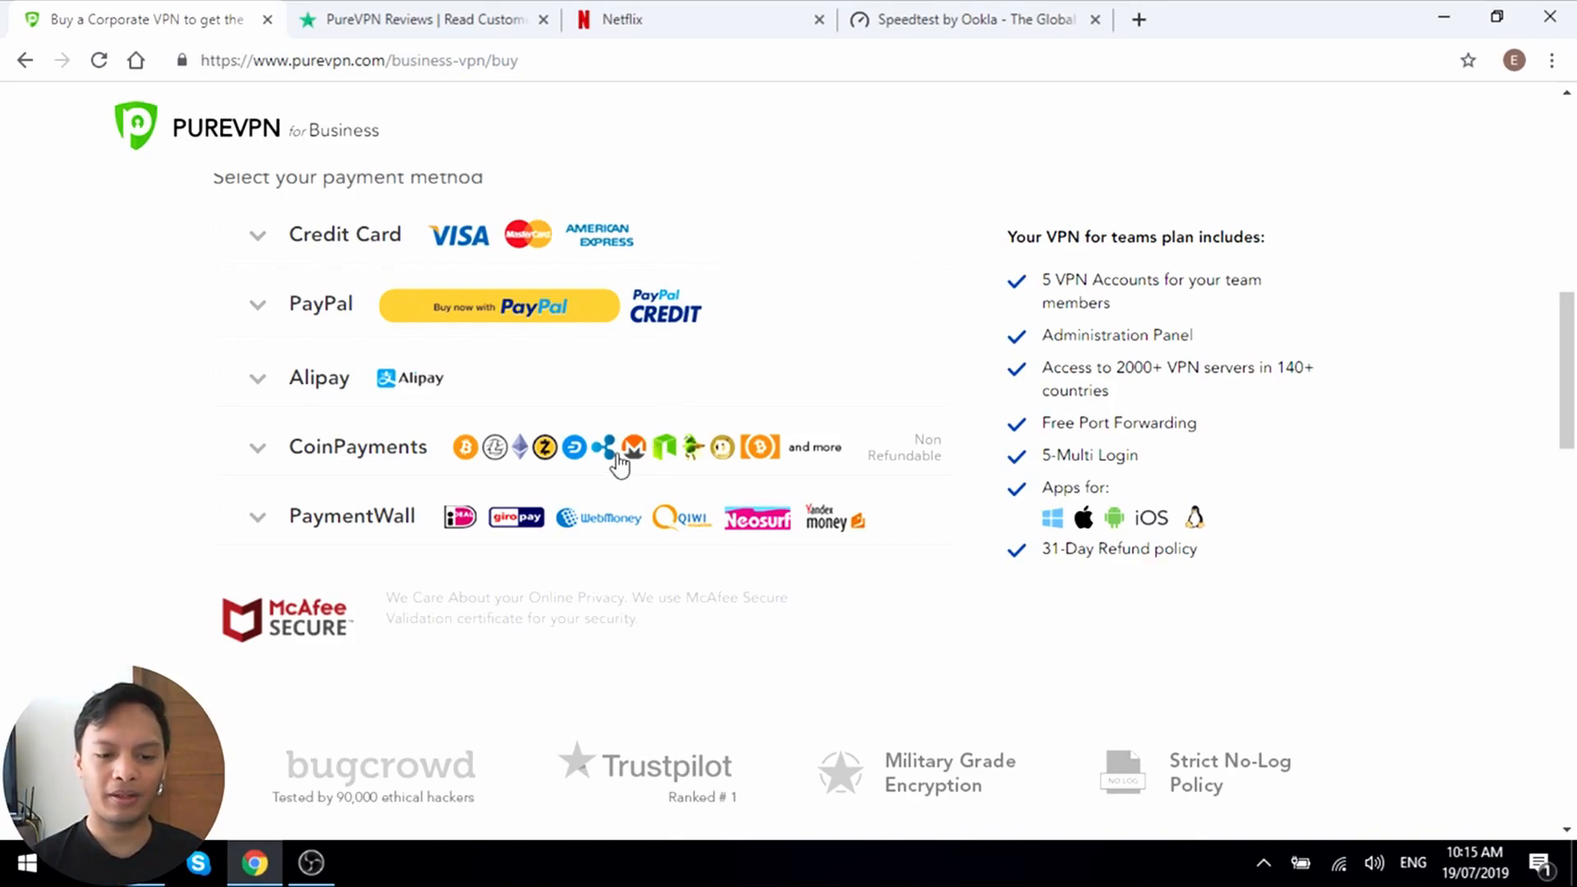
pyautogui.moveTo(340, 520)
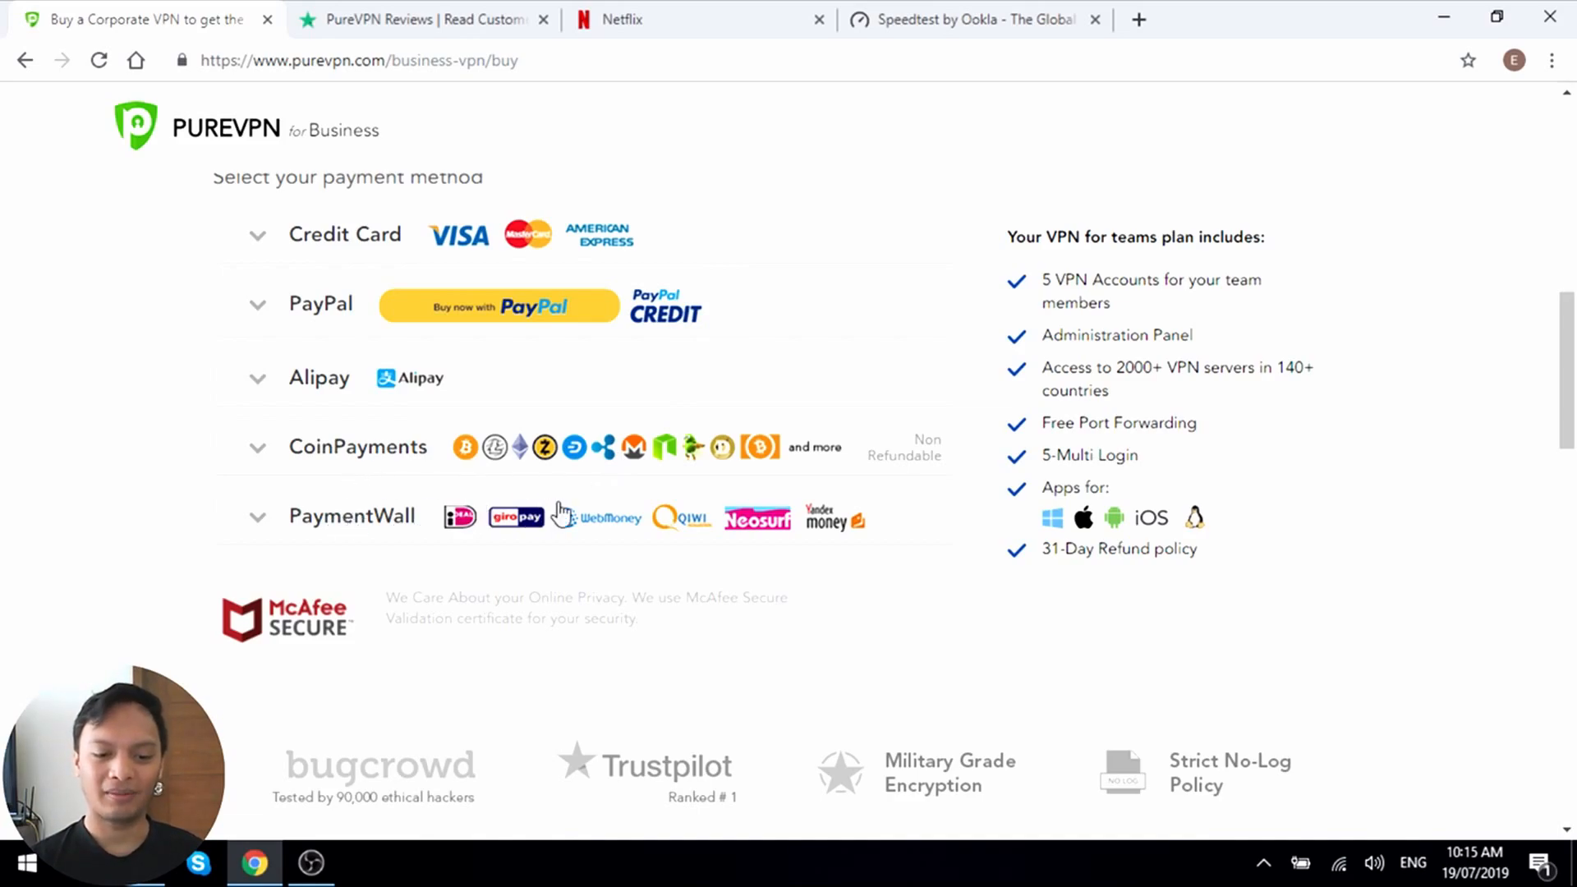
pyautogui.moveTo(757, 459)
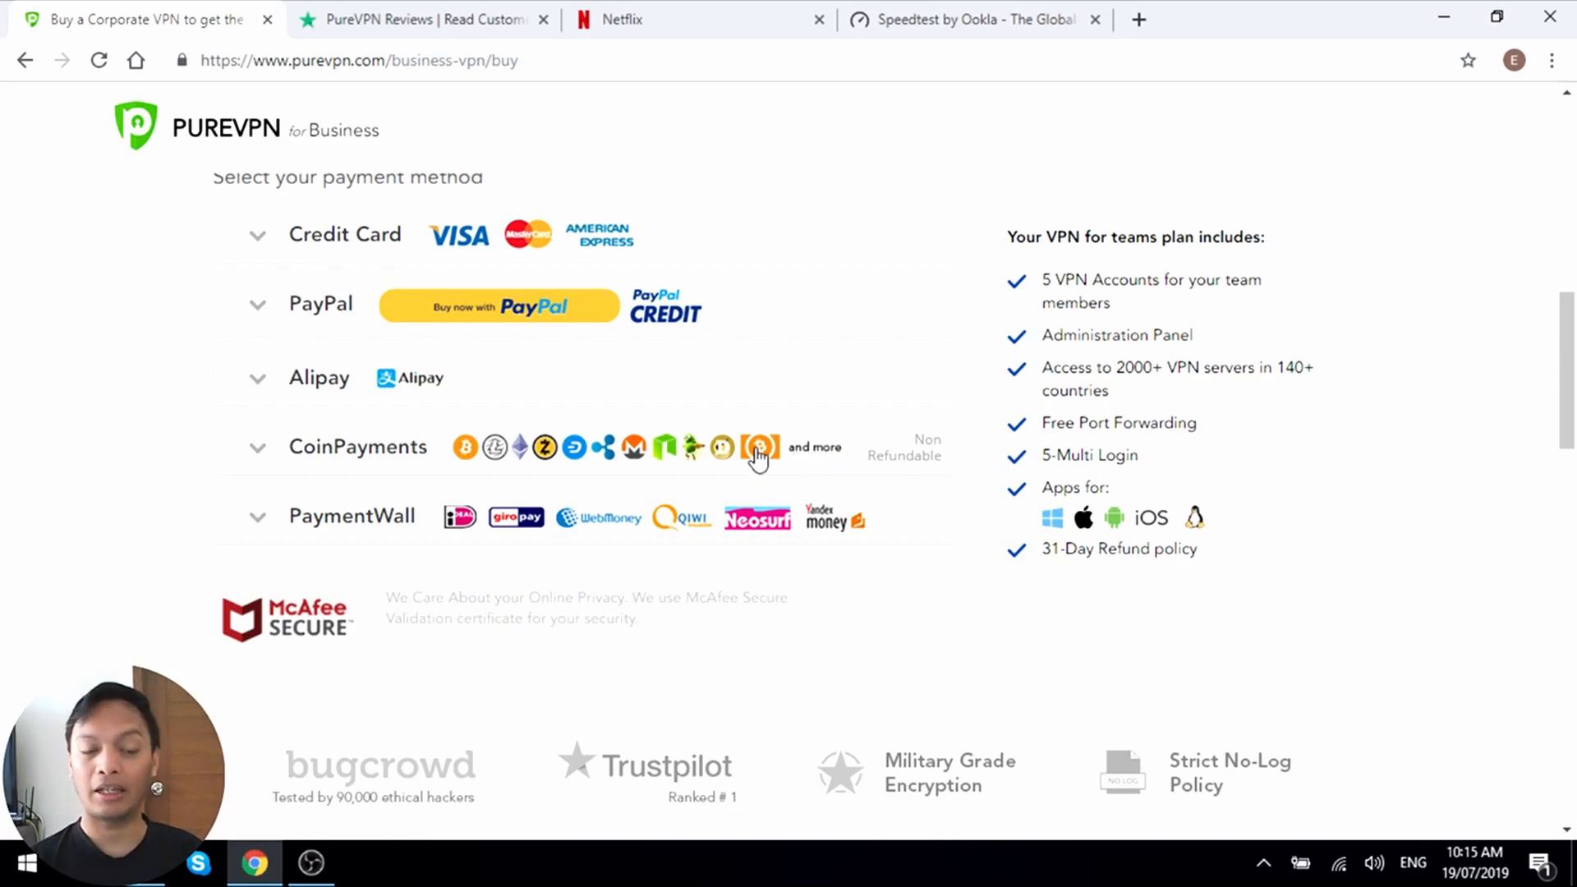
pyautogui.moveTo(717, 451)
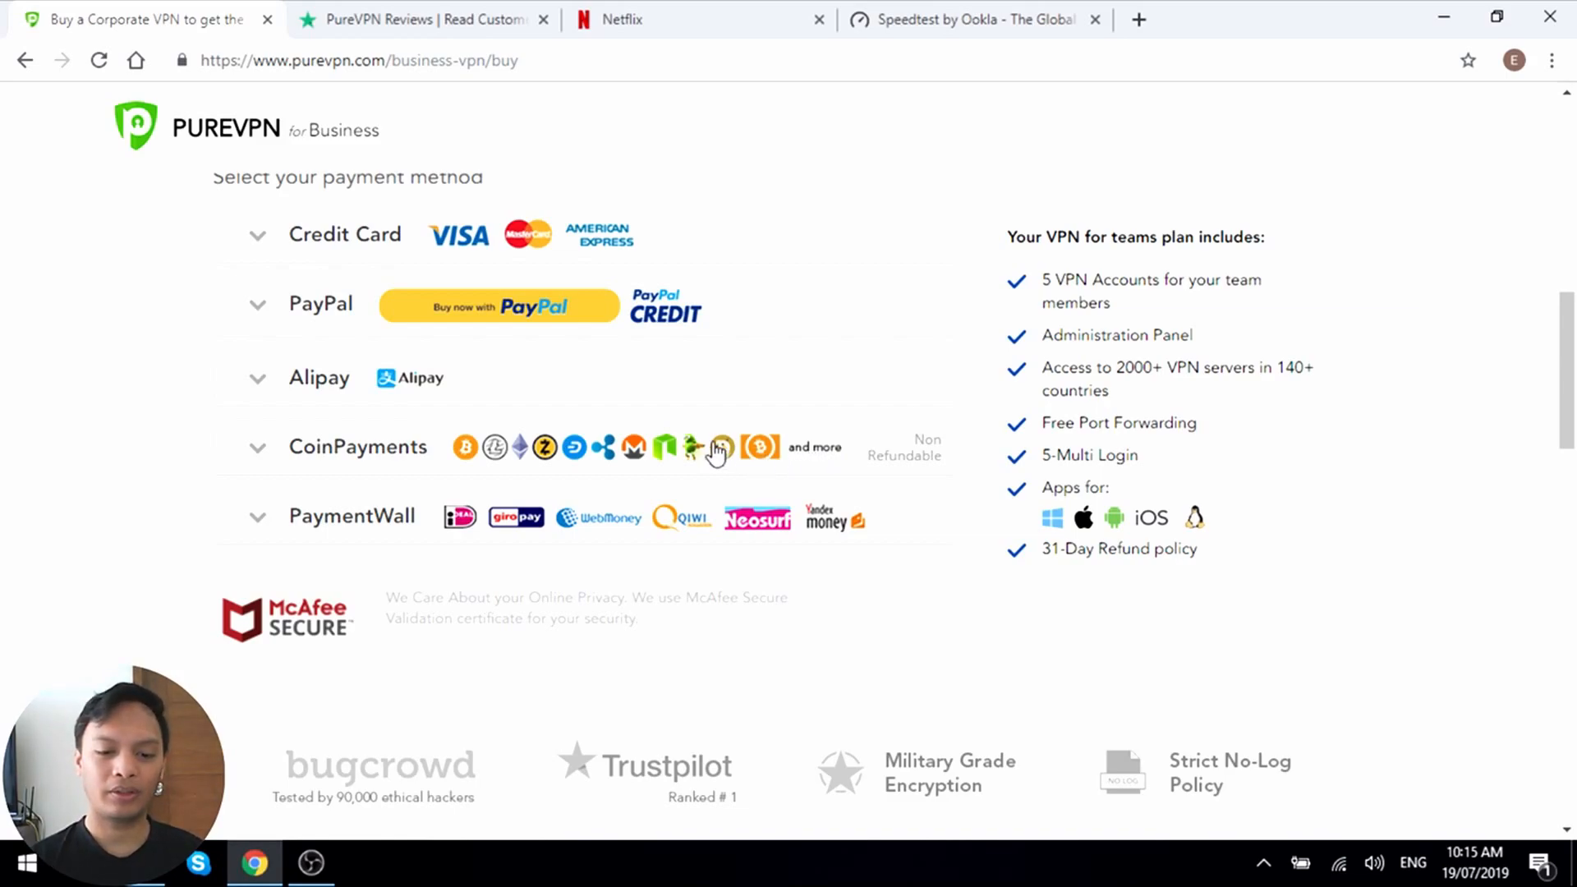
pyautogui.moveTo(542, 453)
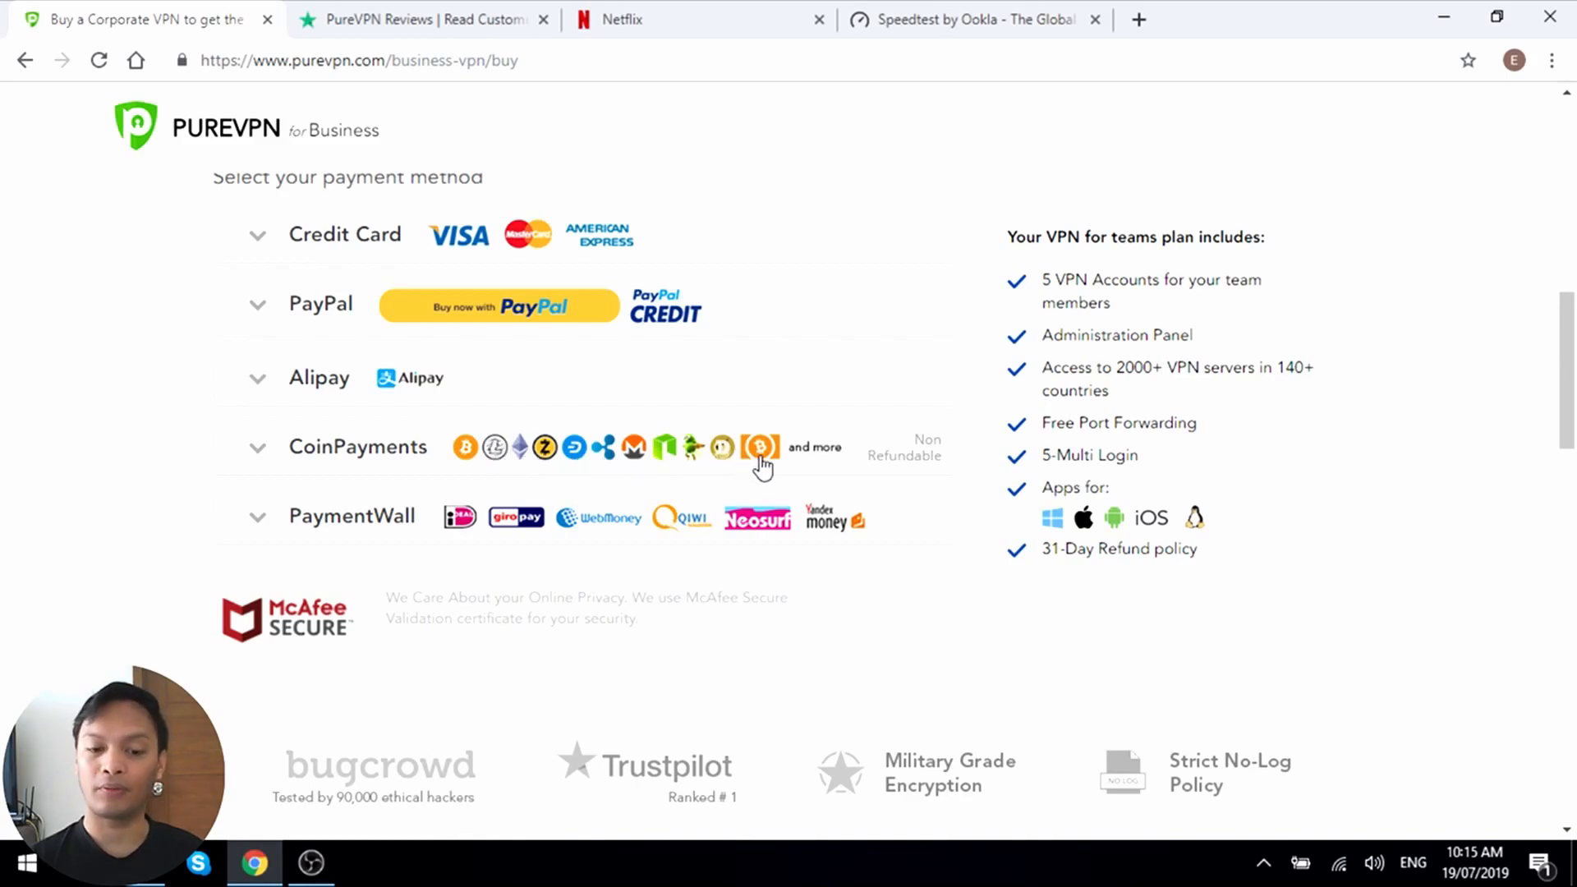
pyautogui.moveTo(898, 453)
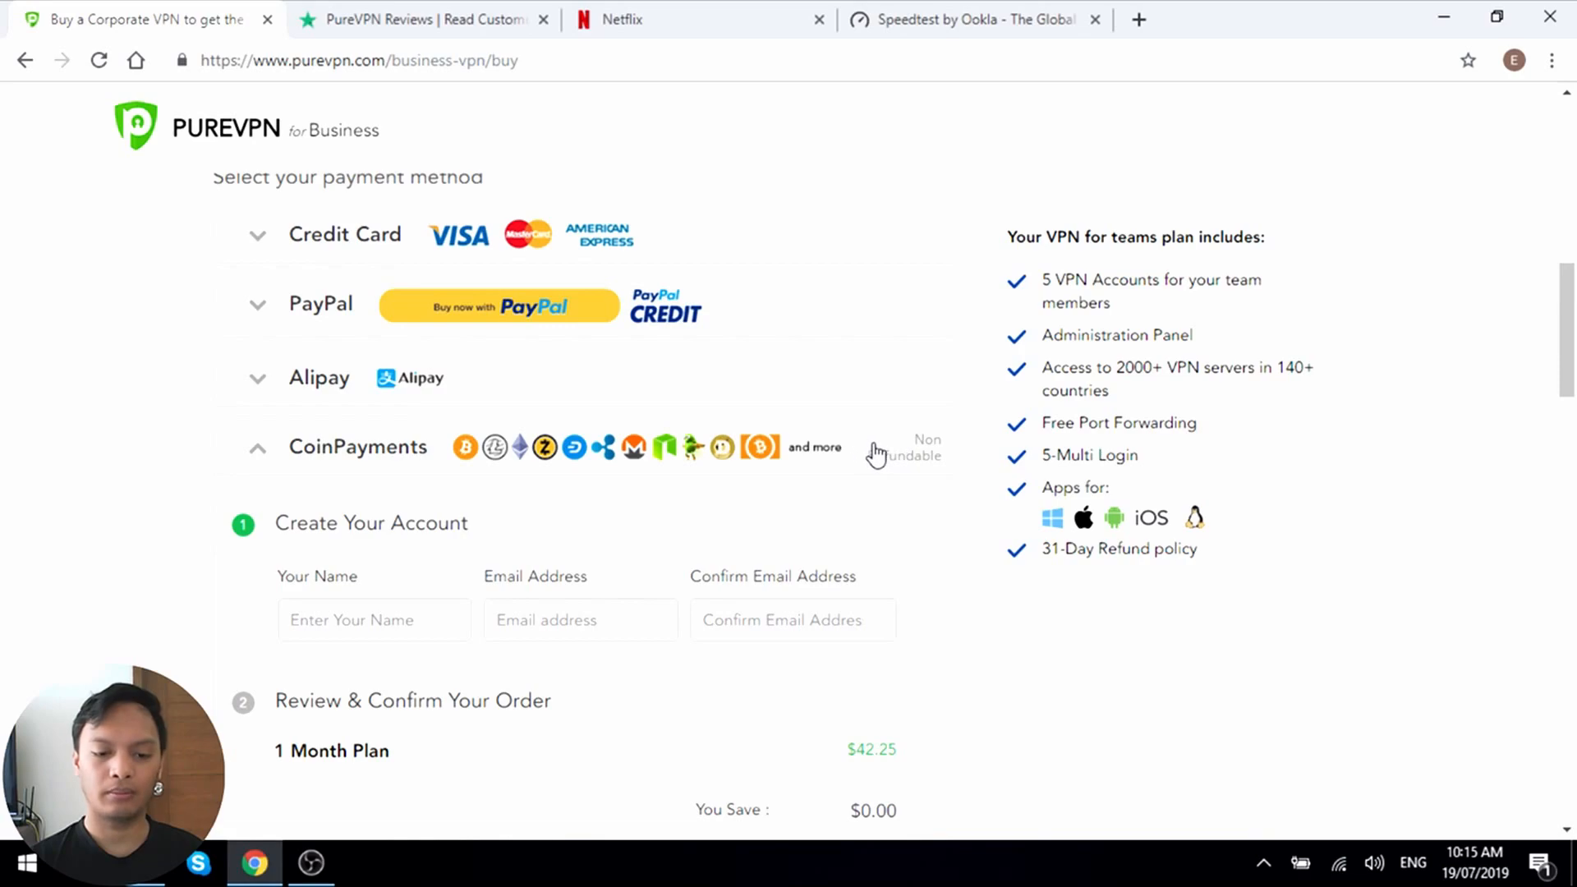
pyautogui.click(257, 447)
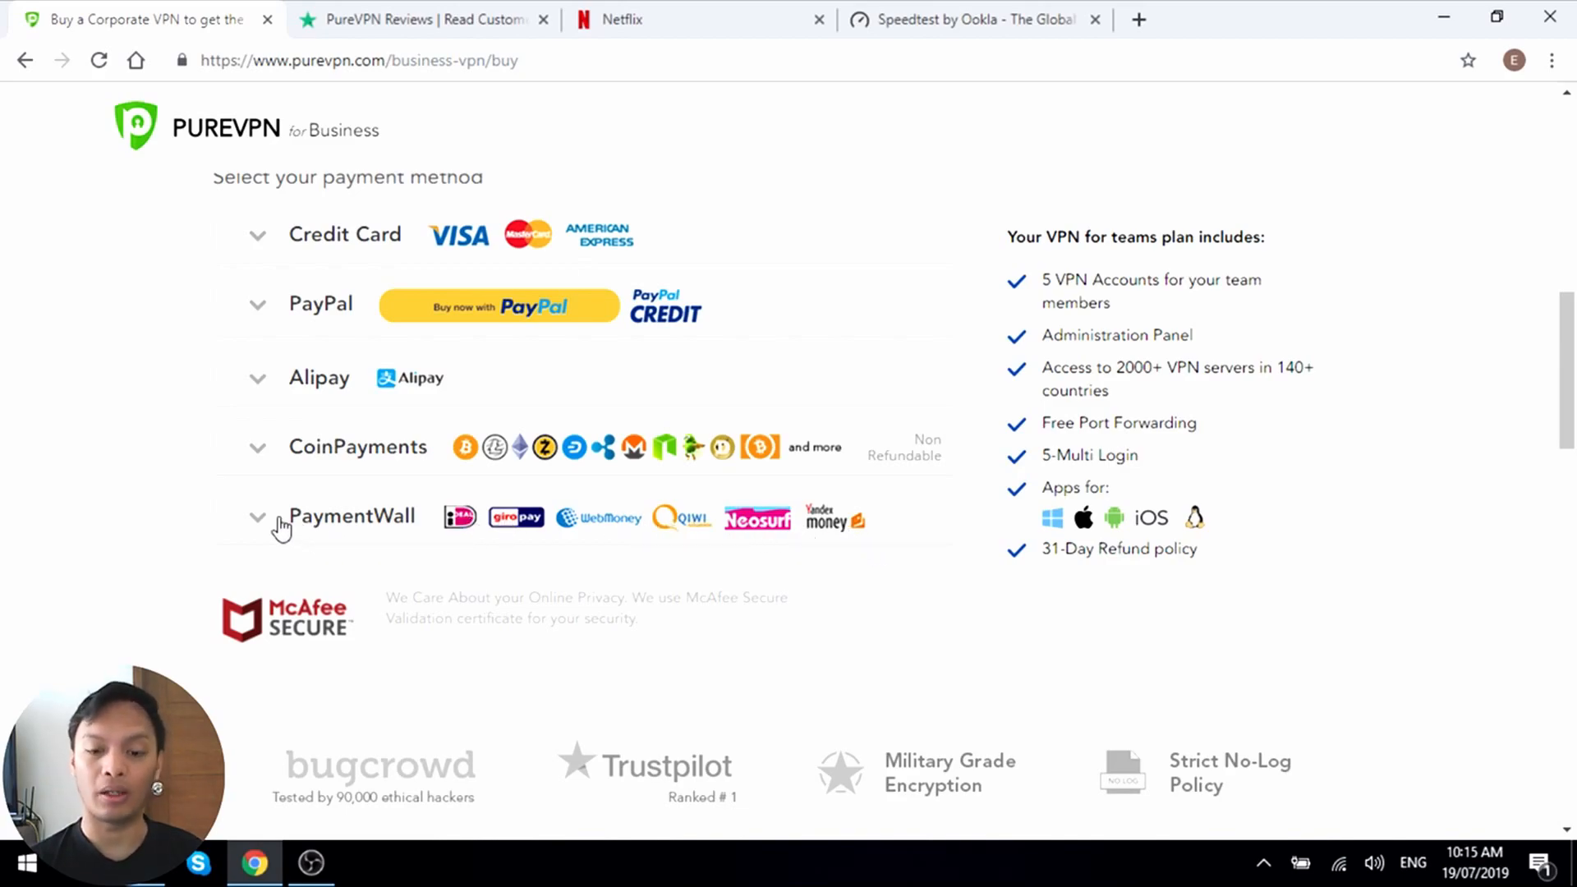
pyautogui.moveTo(1532, 366)
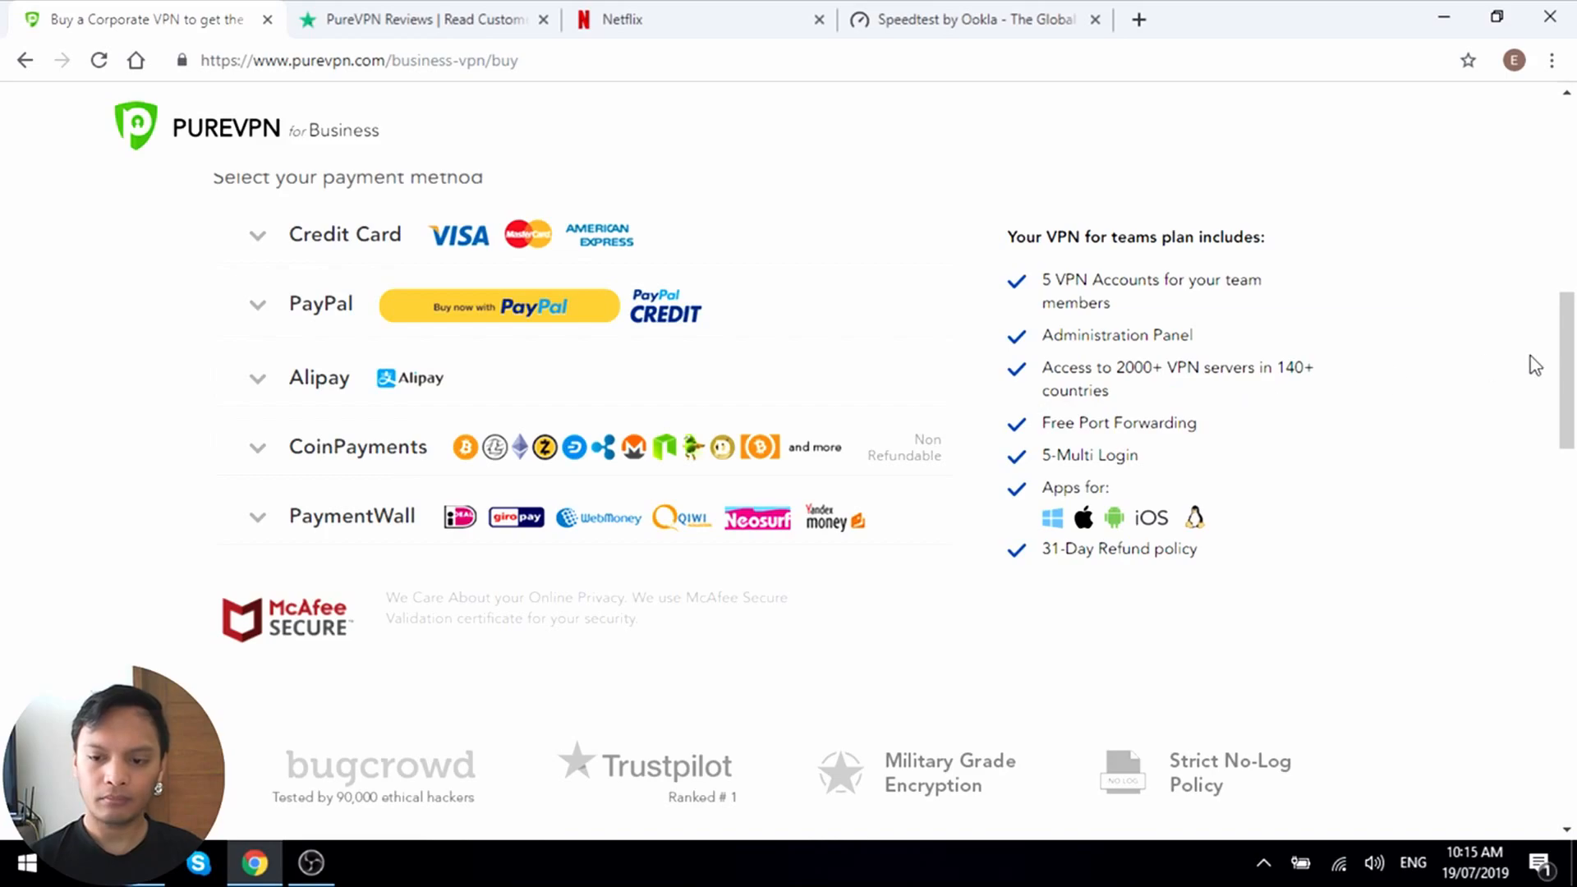
pyautogui.scroll(-3)
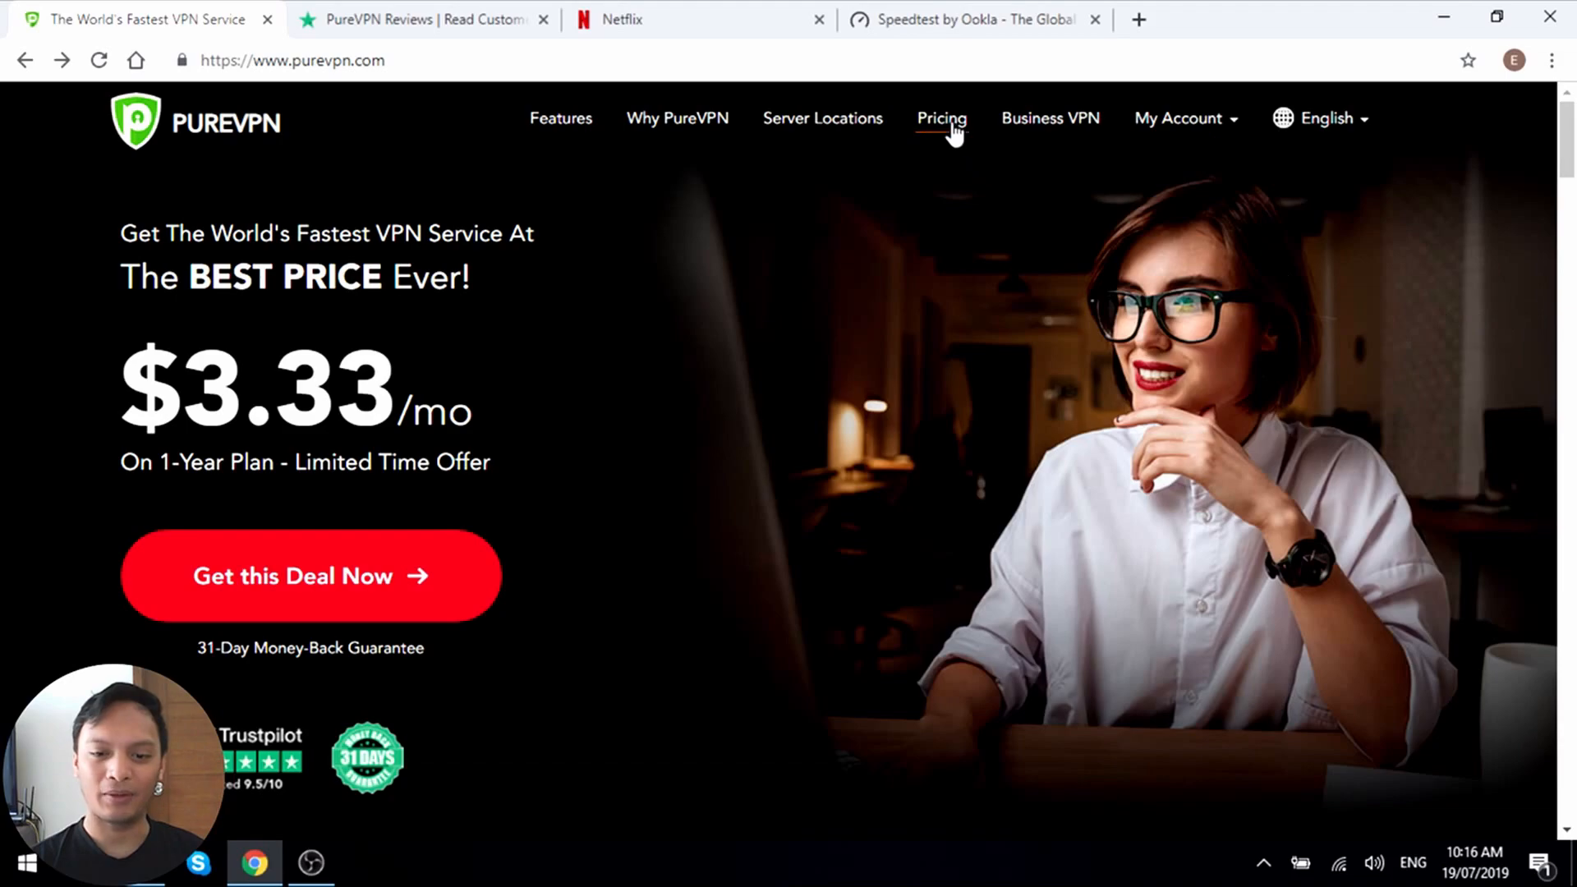
# - Open the consumer VPN plans and scroll through the plans and payment methods list
pyautogui.click(941, 117)
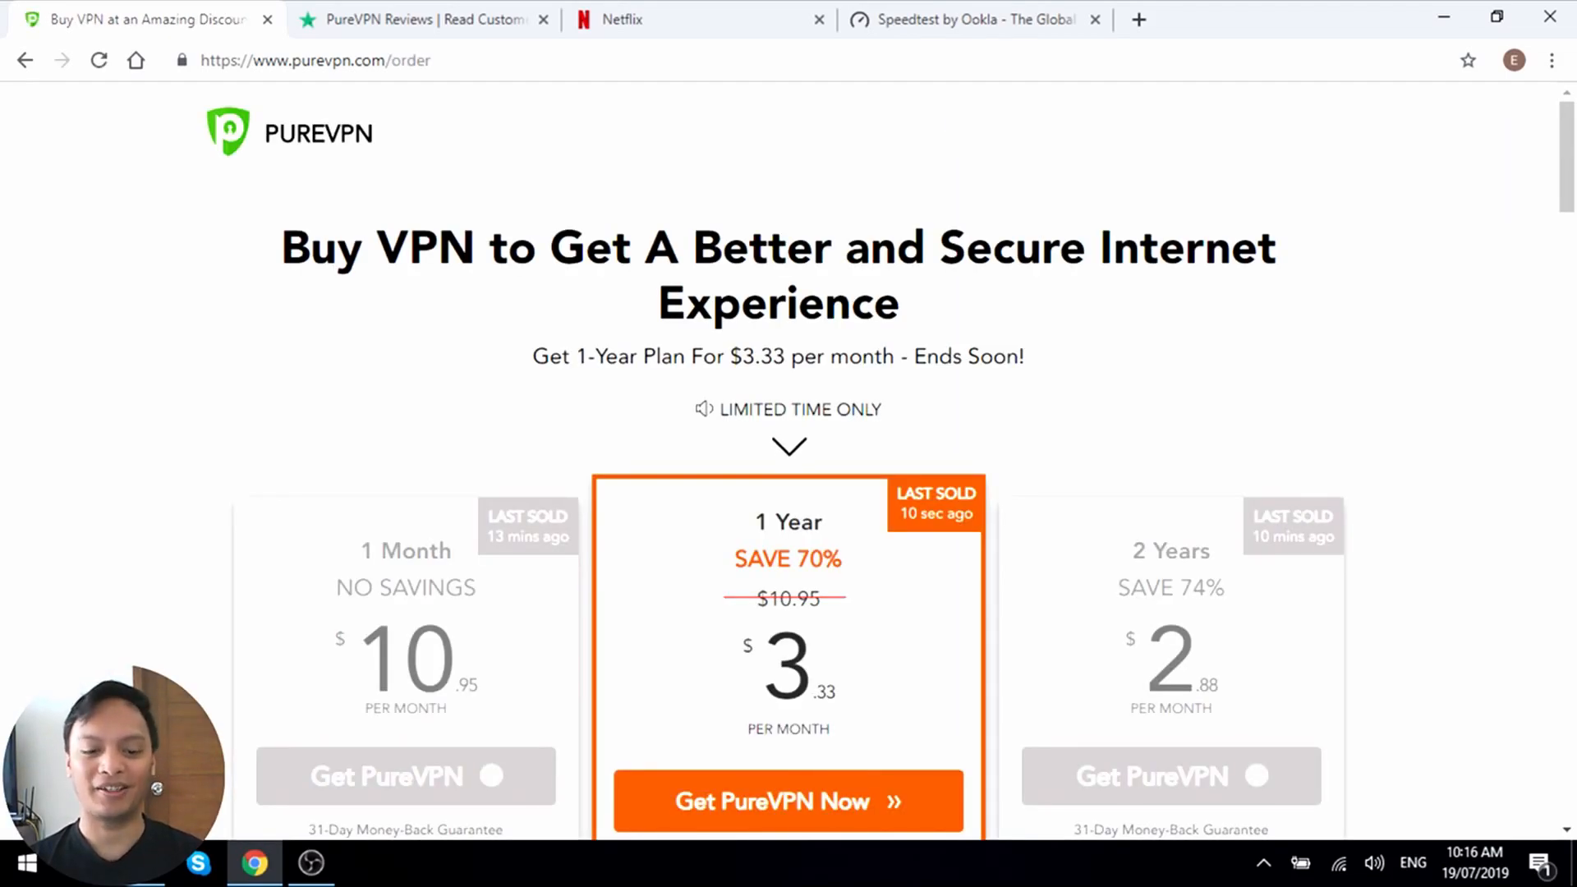
pyautogui.scroll(-3)
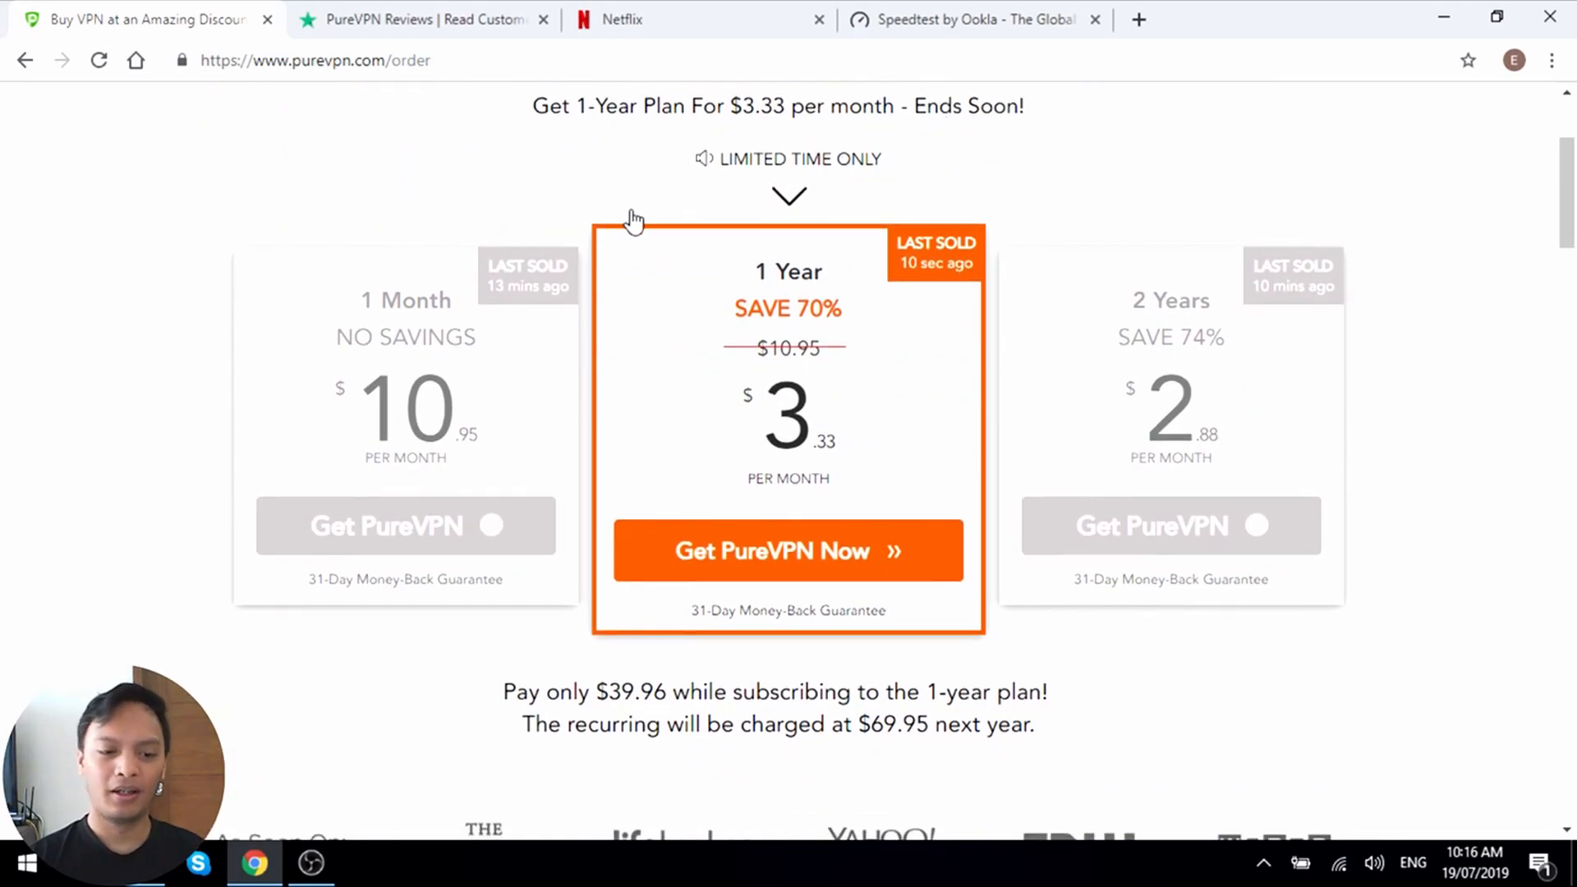
pyautogui.scroll(-3)
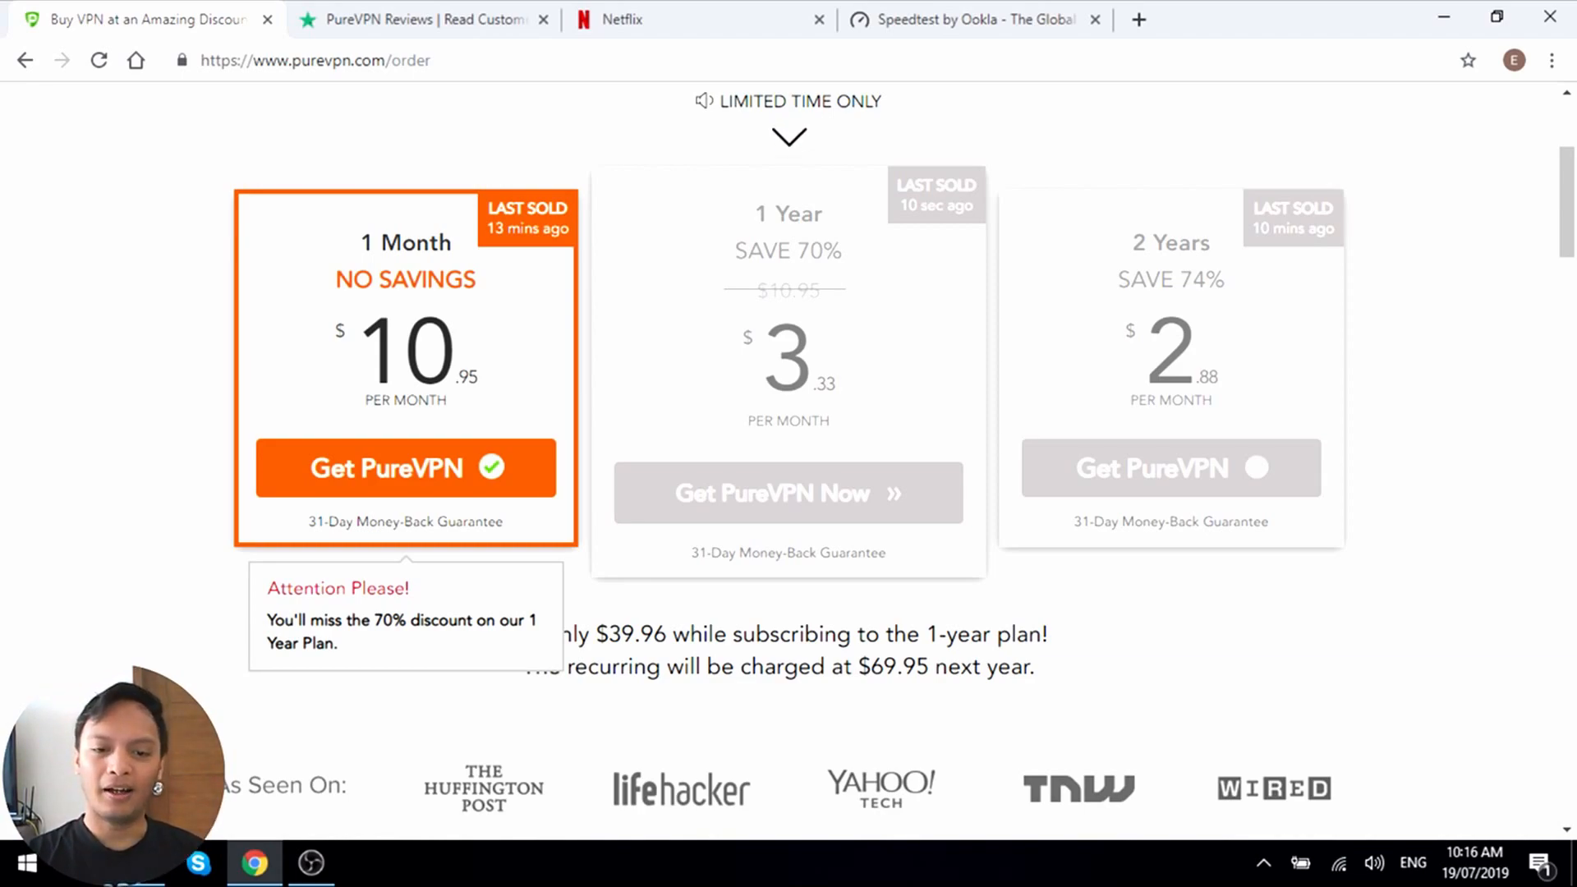
pyautogui.moveTo(813, 337)
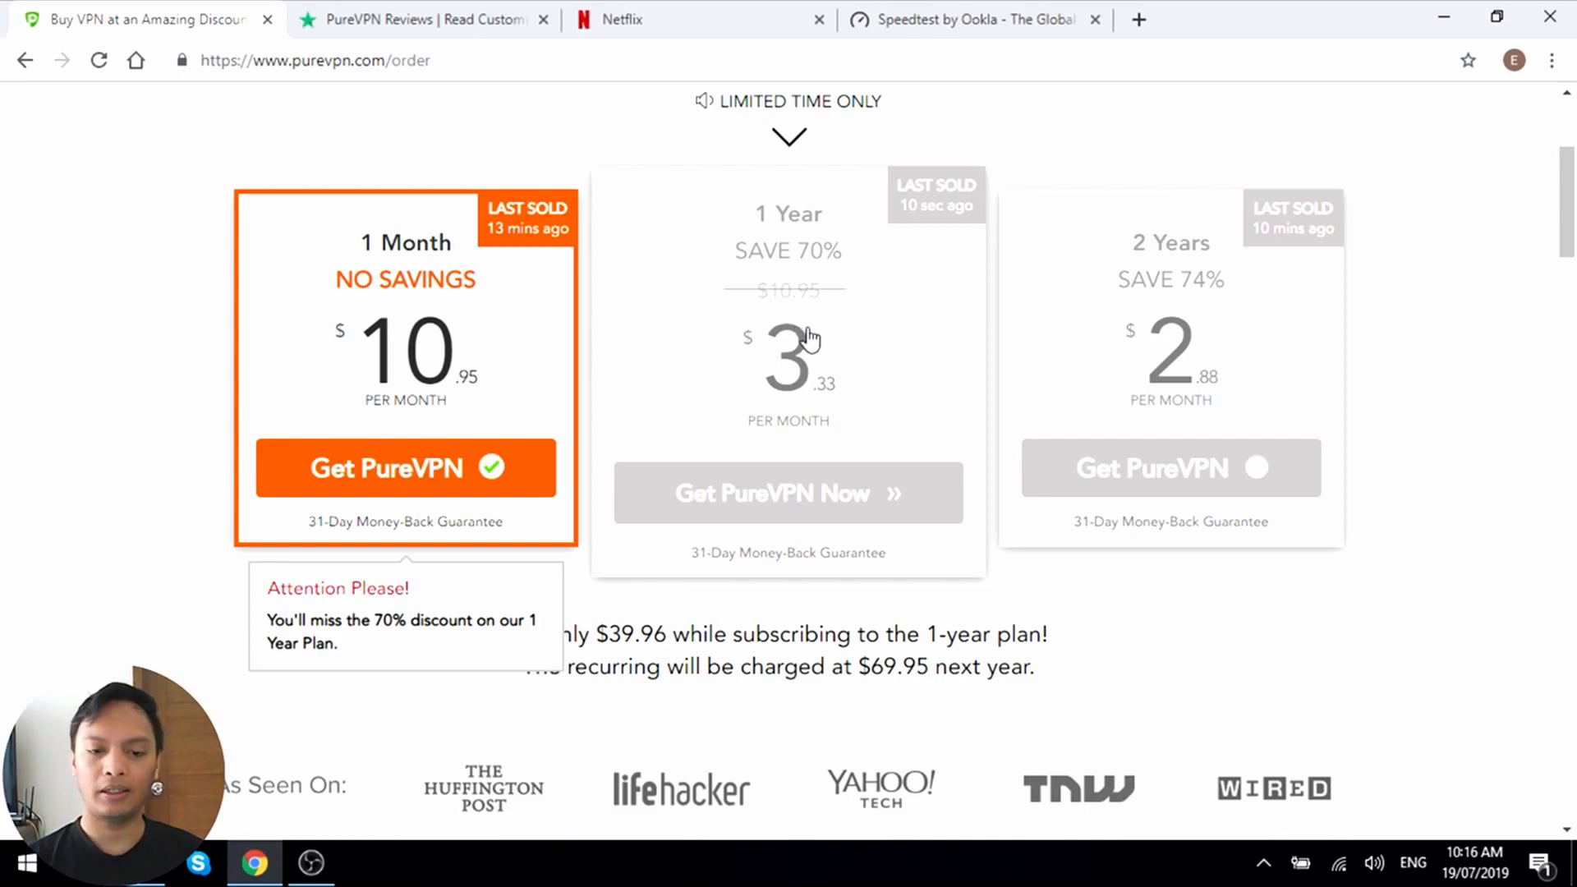
pyautogui.moveTo(891, 331)
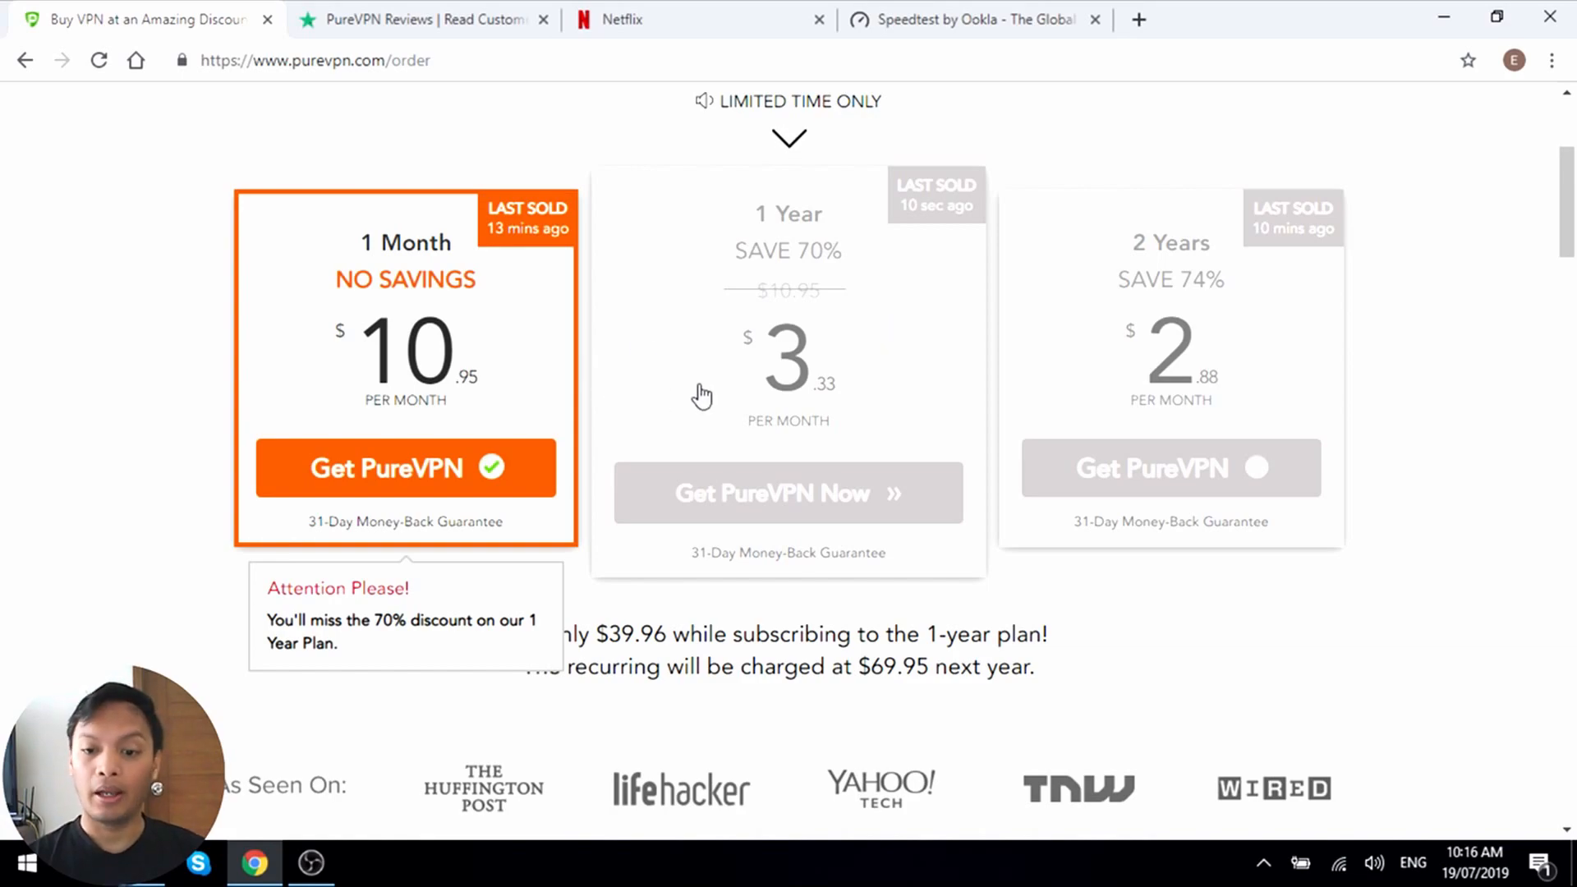
pyautogui.moveTo(1107, 373)
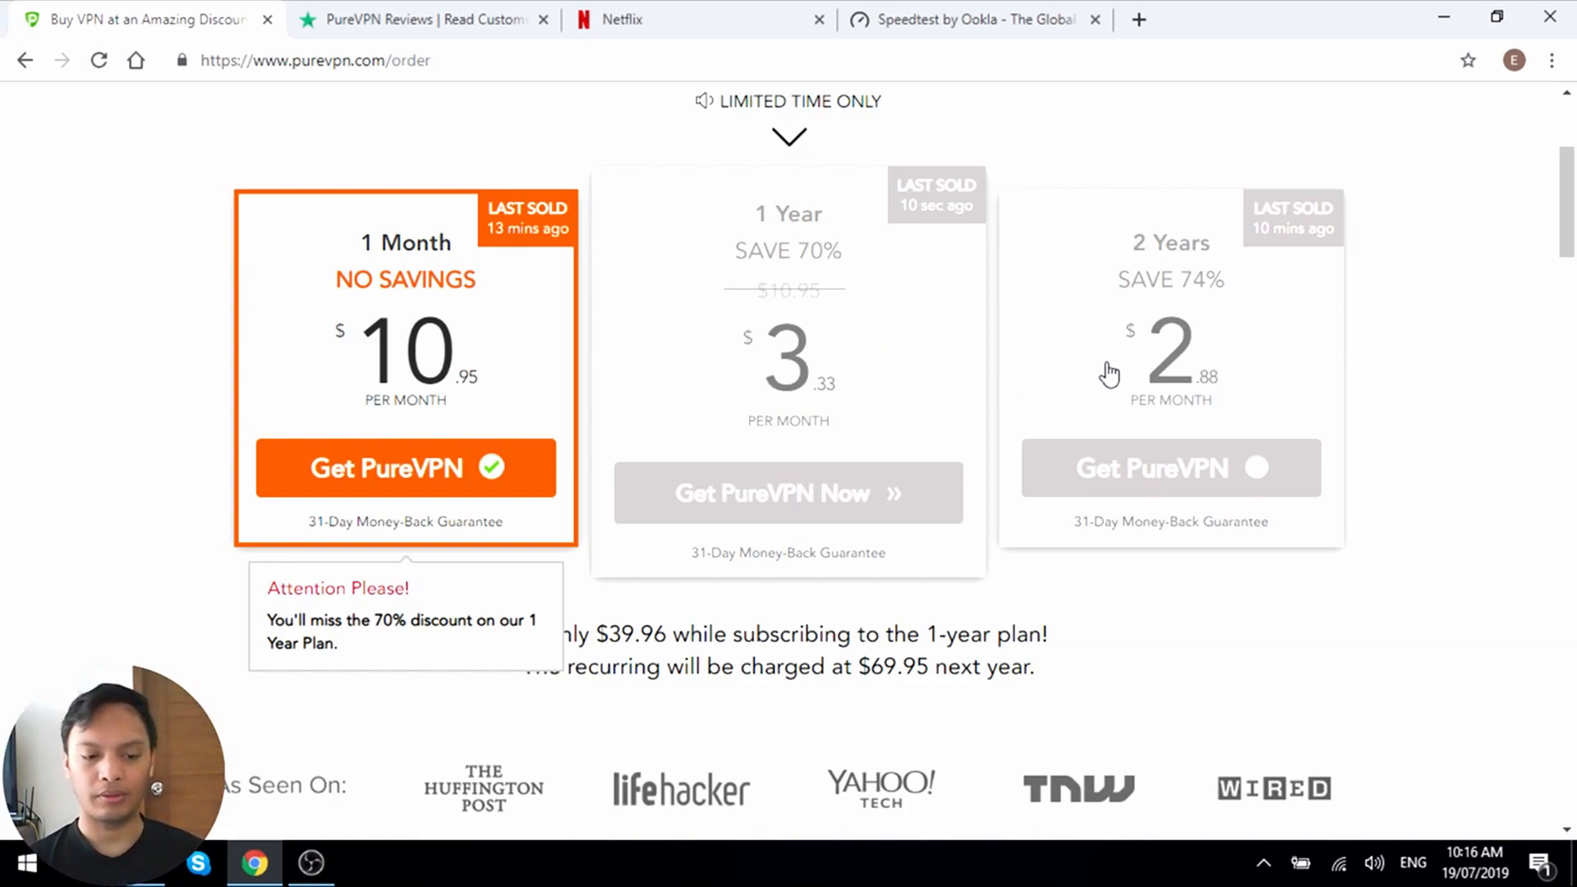
pyautogui.moveTo(1091, 514)
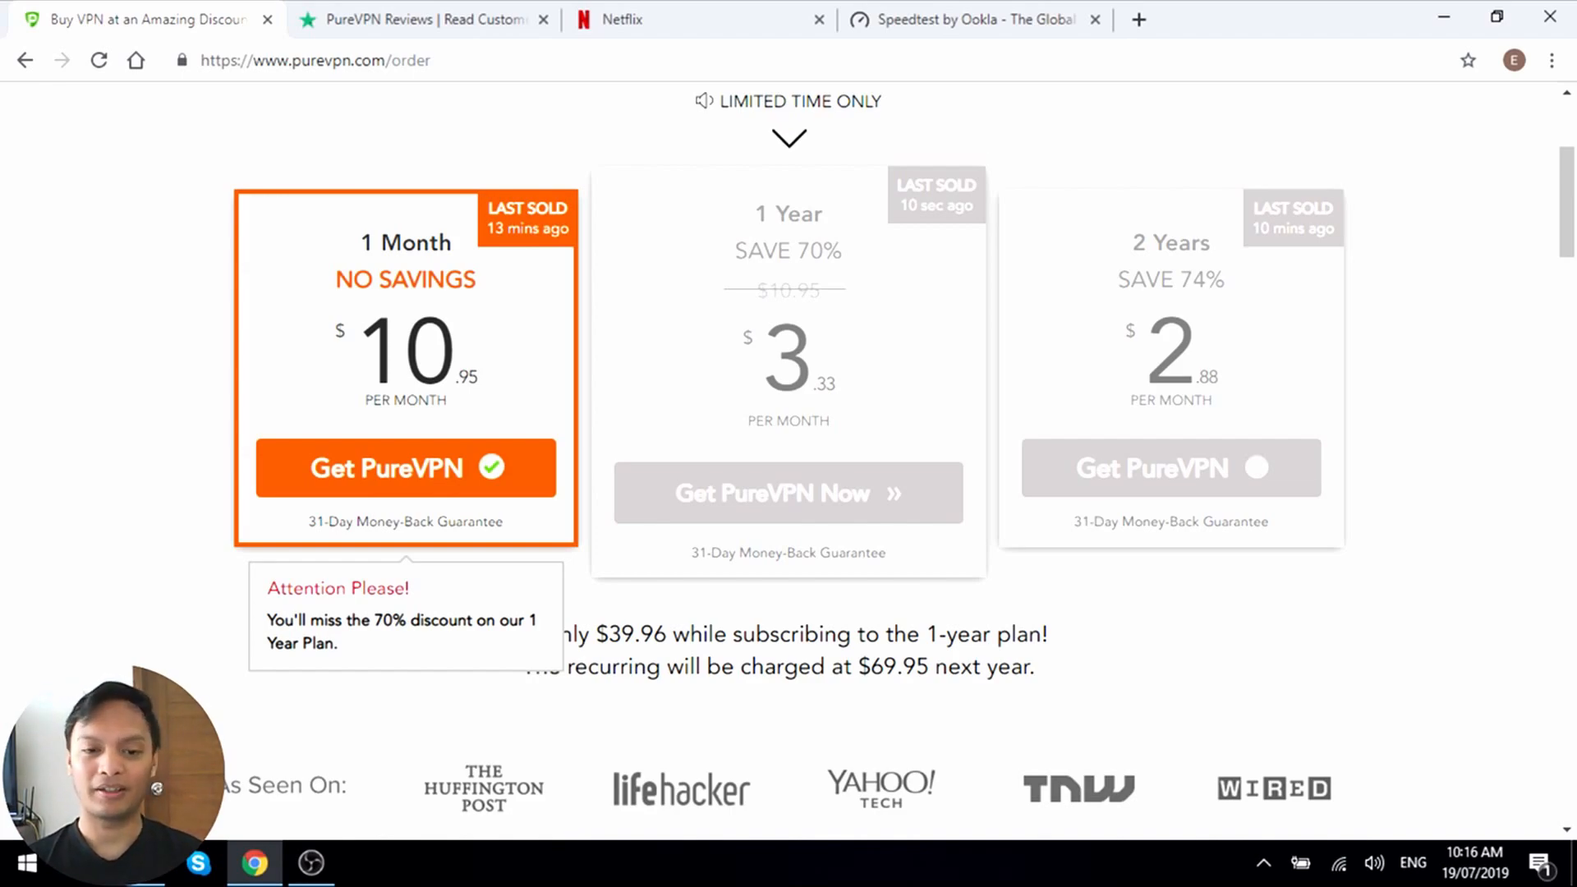
pyautogui.scroll(-3)
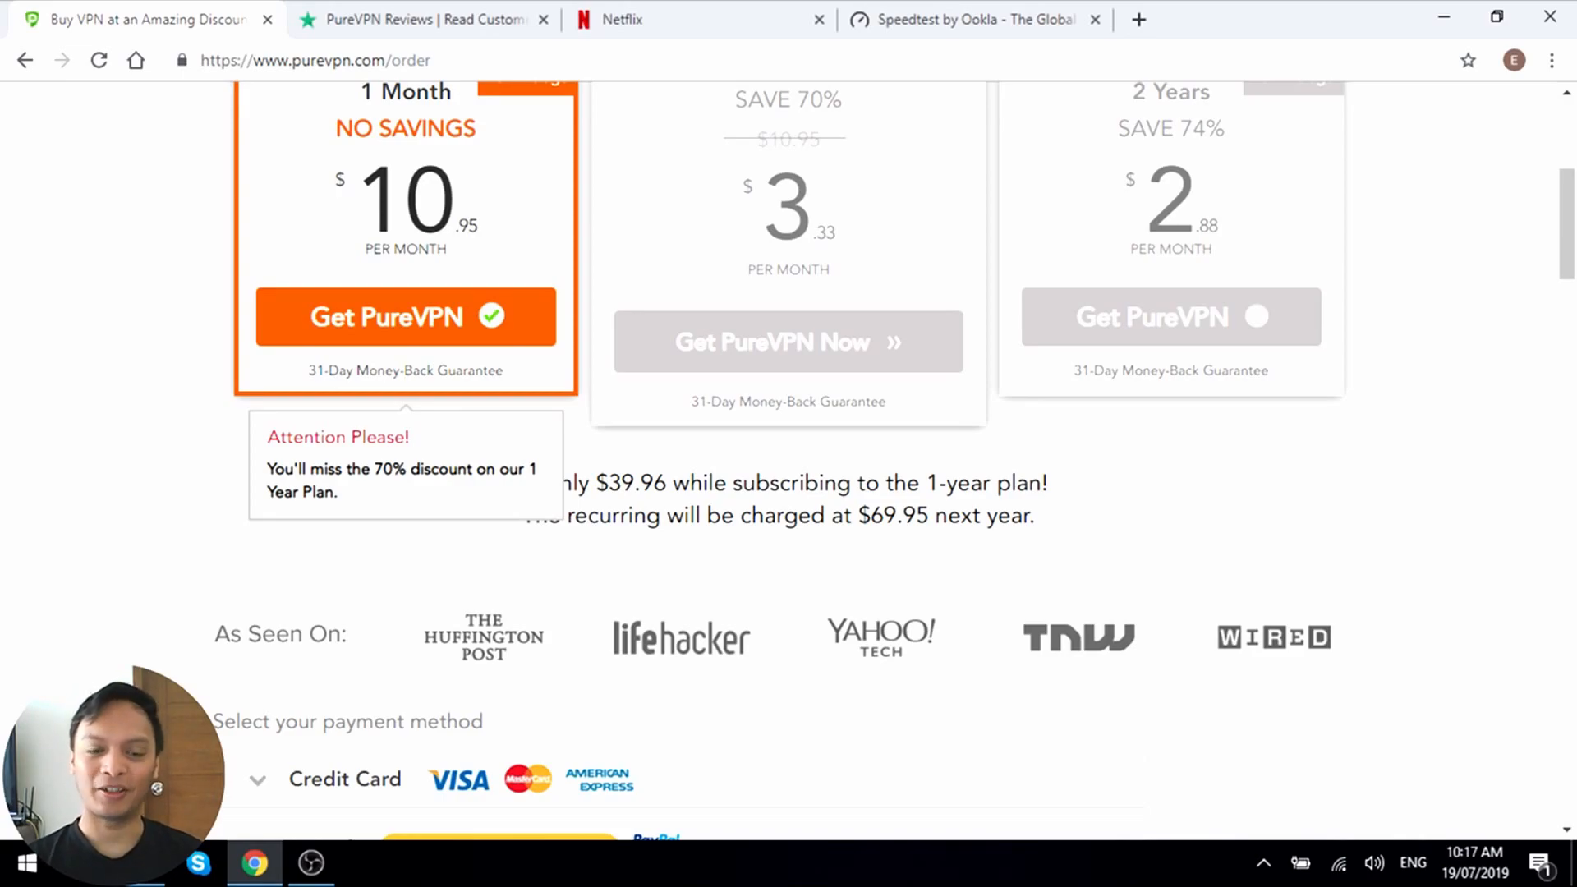
pyautogui.scroll(-3)
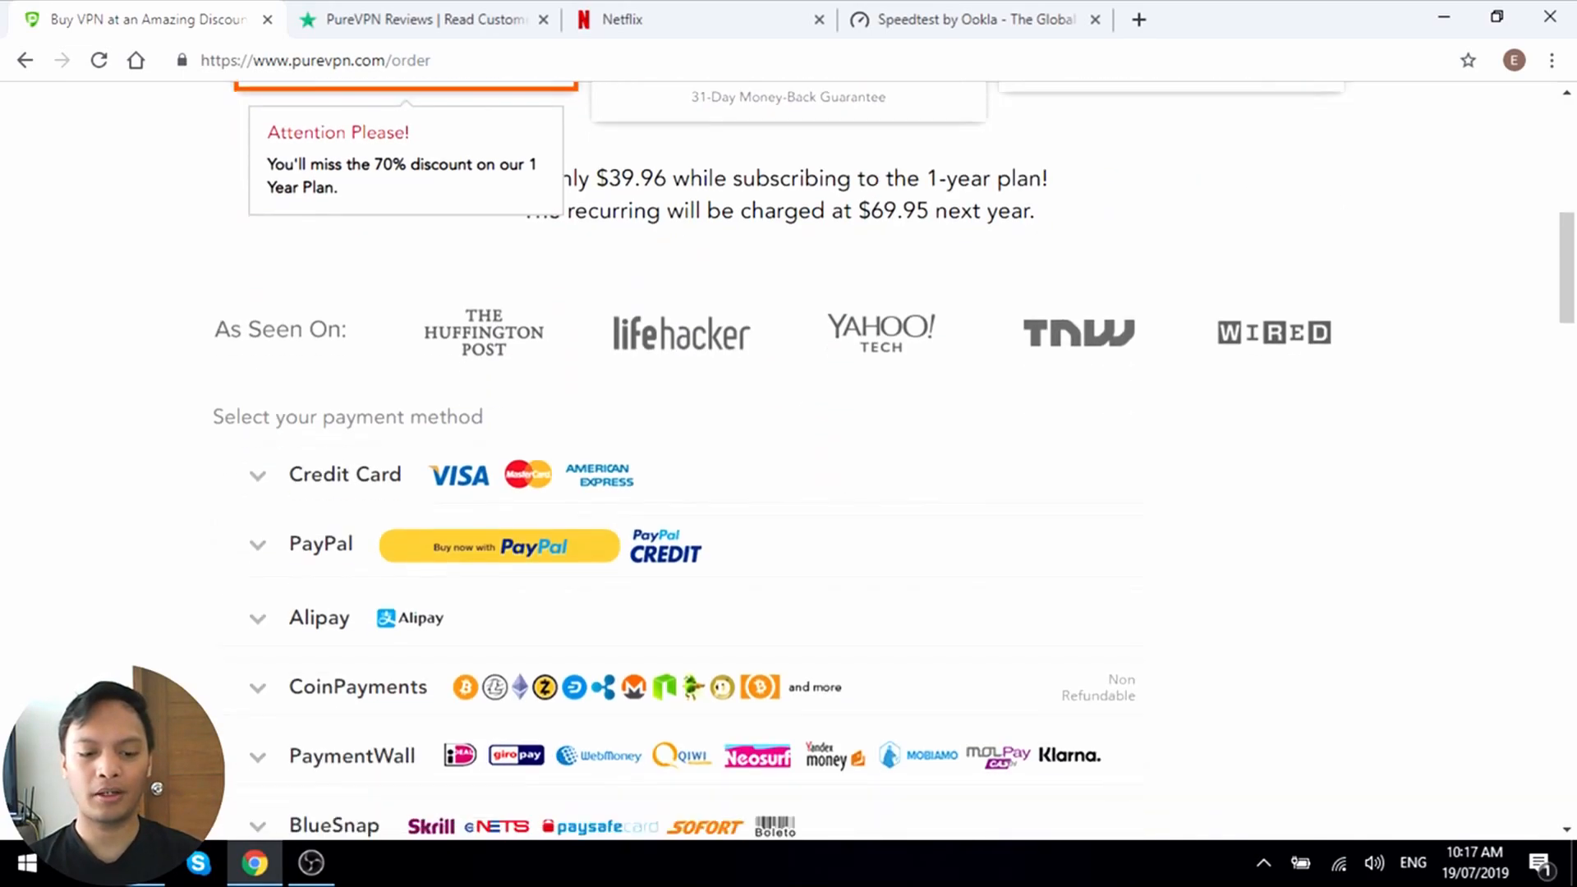
pyautogui.scroll(-3)
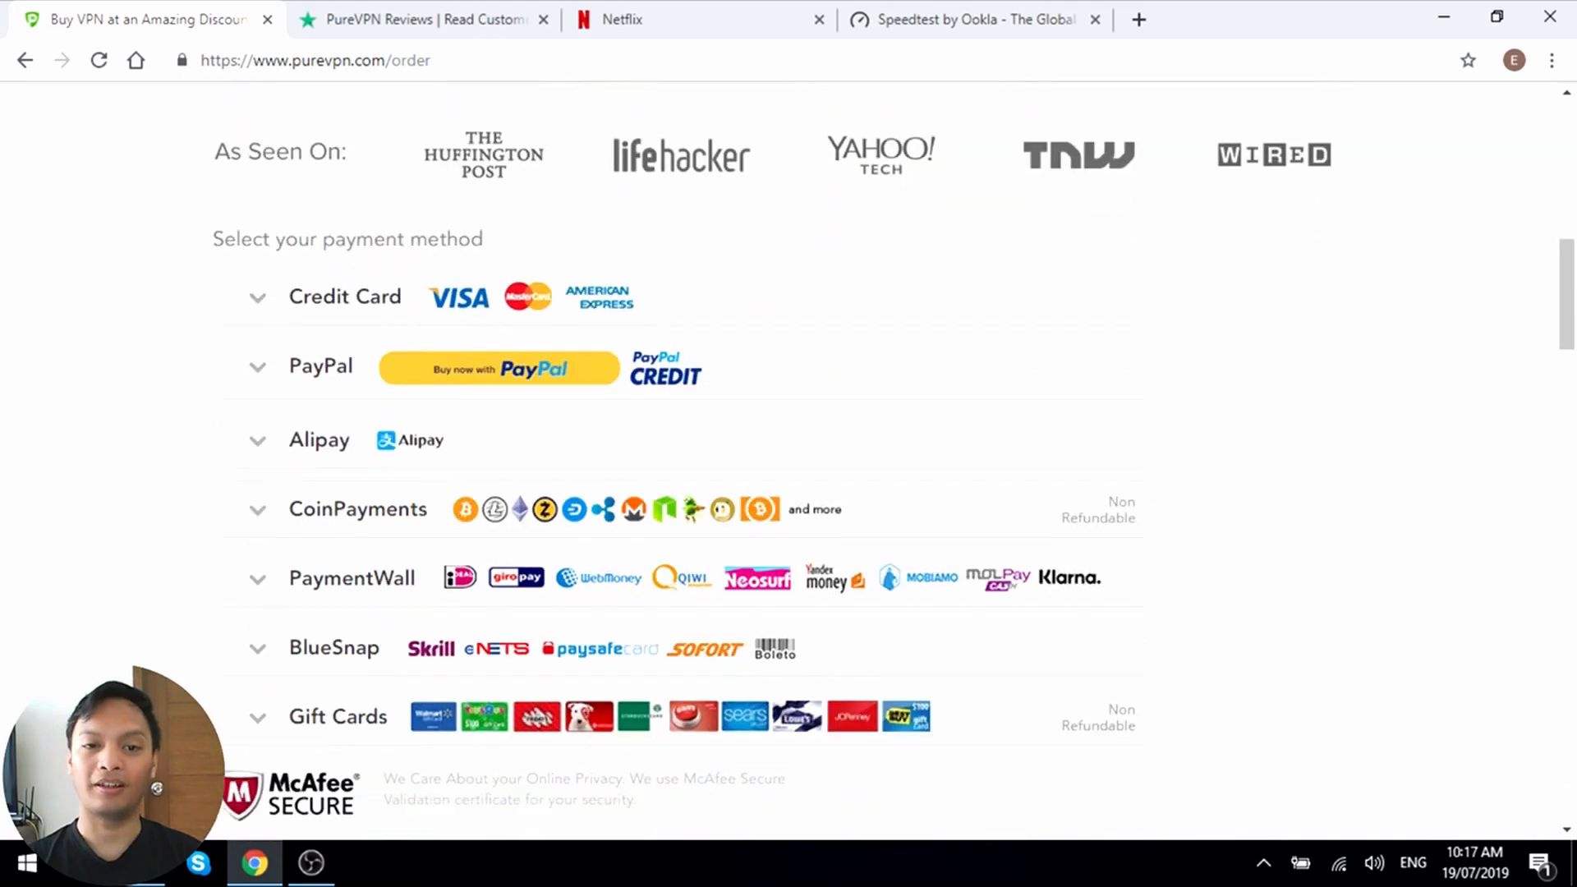
pyautogui.scroll(-3)
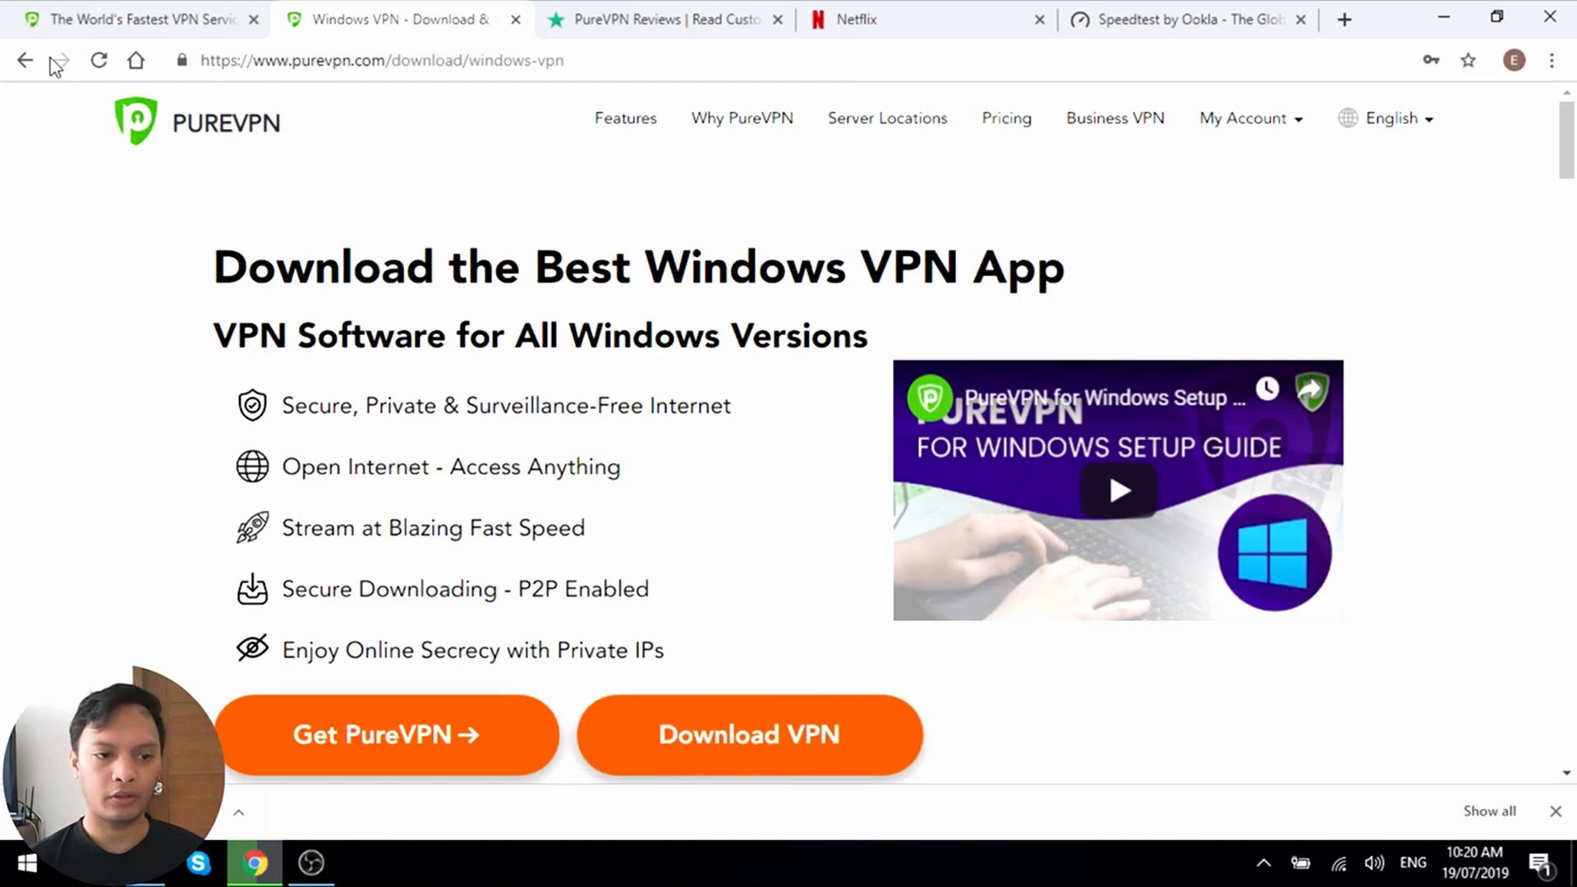
# - Go back to the Download page, browse the device tiles, and open the Windows download page
pyautogui.click(28, 60)
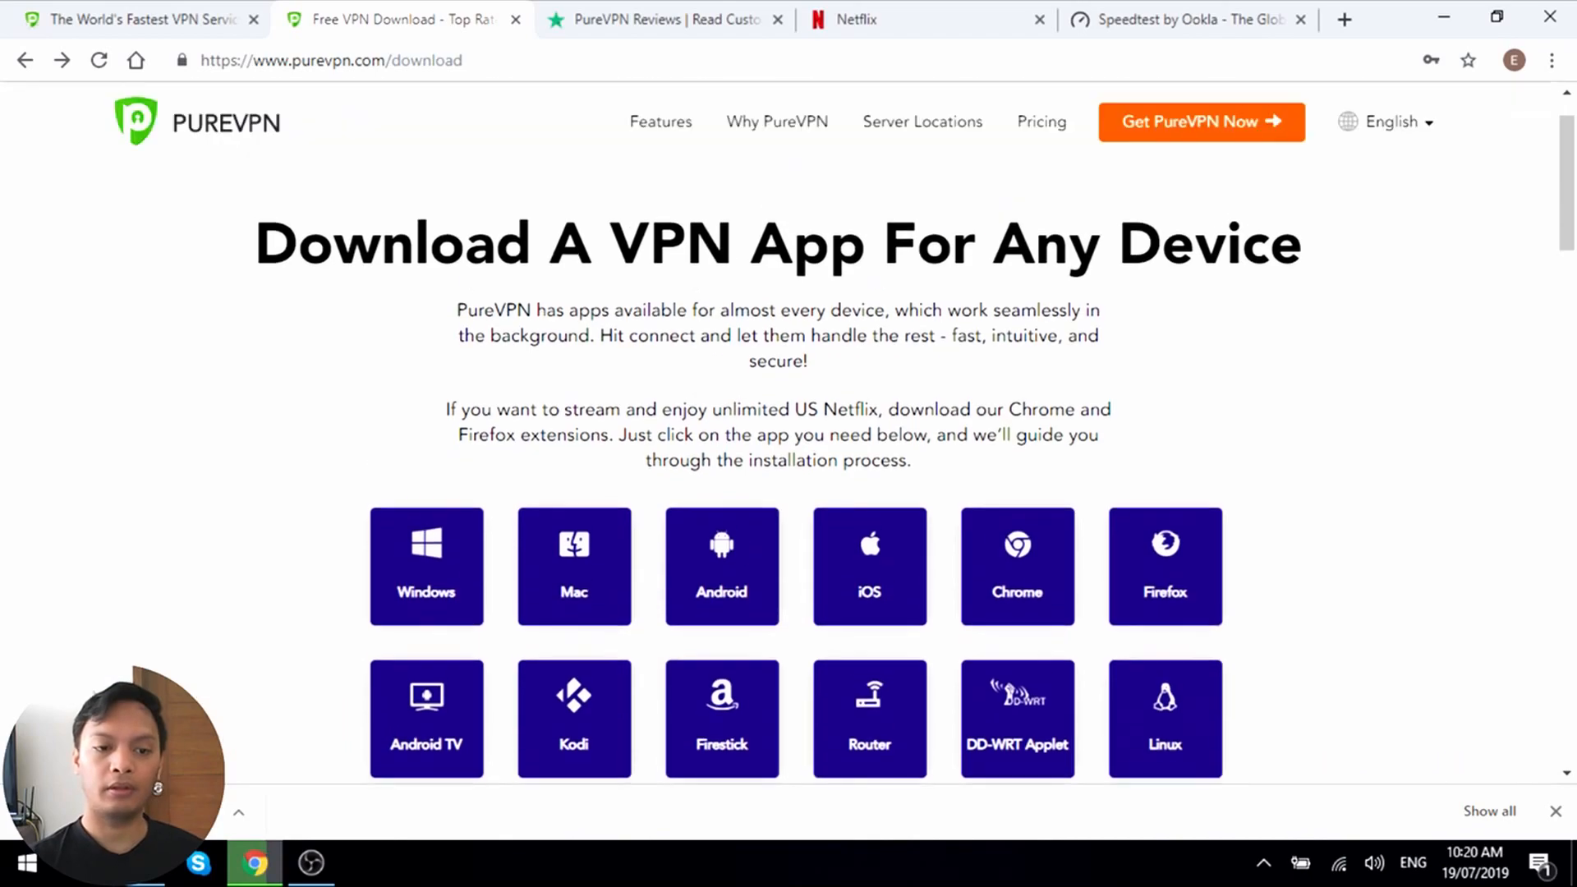
pyautogui.scroll(-3)
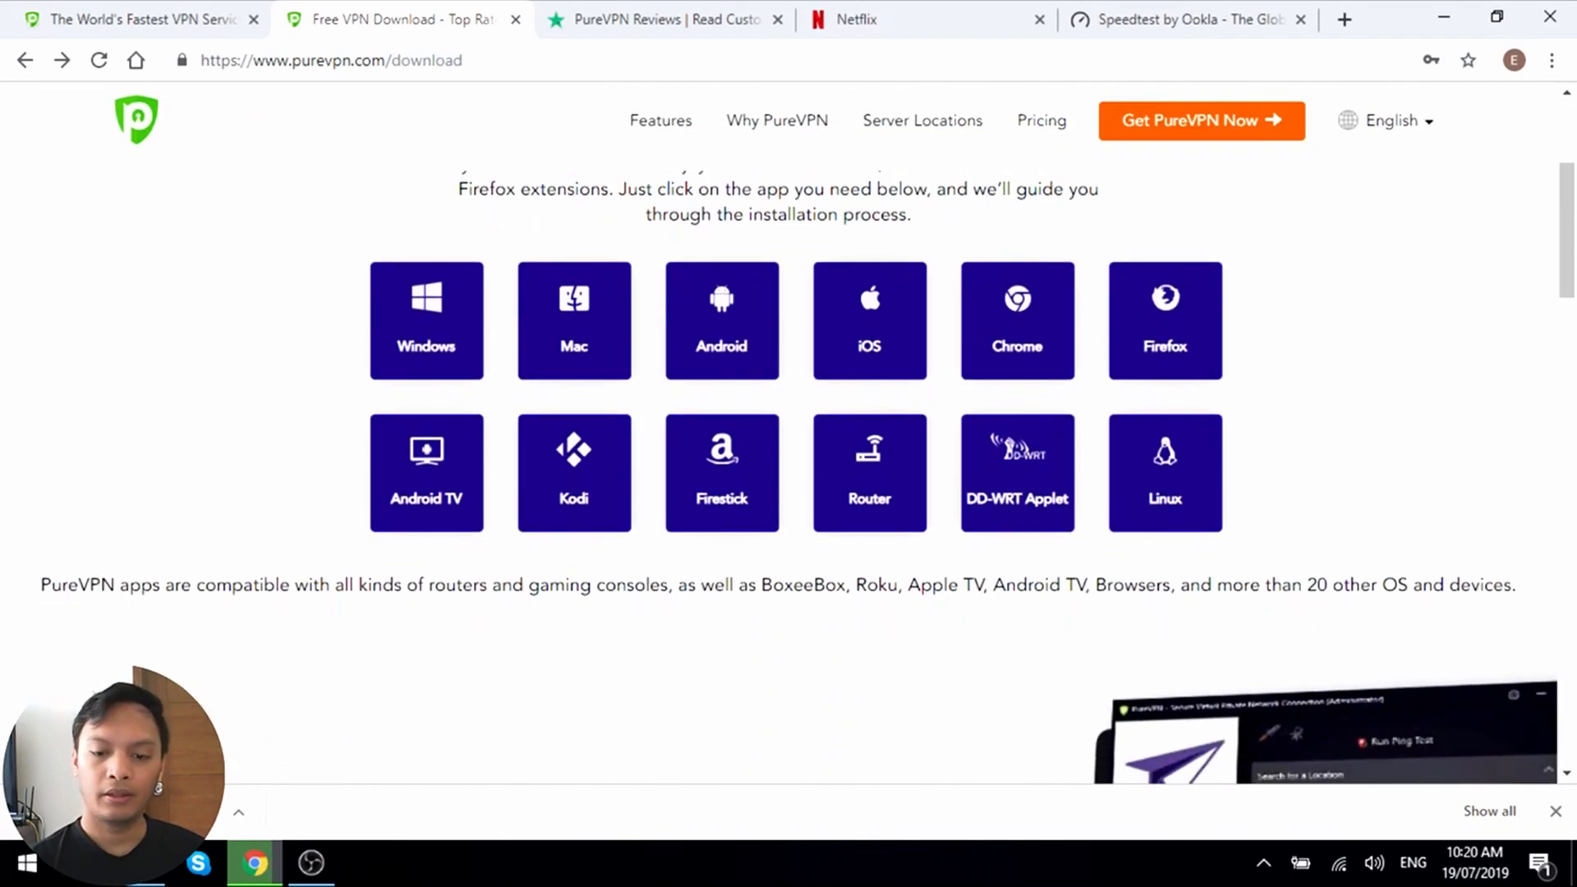
pyautogui.scroll(3)
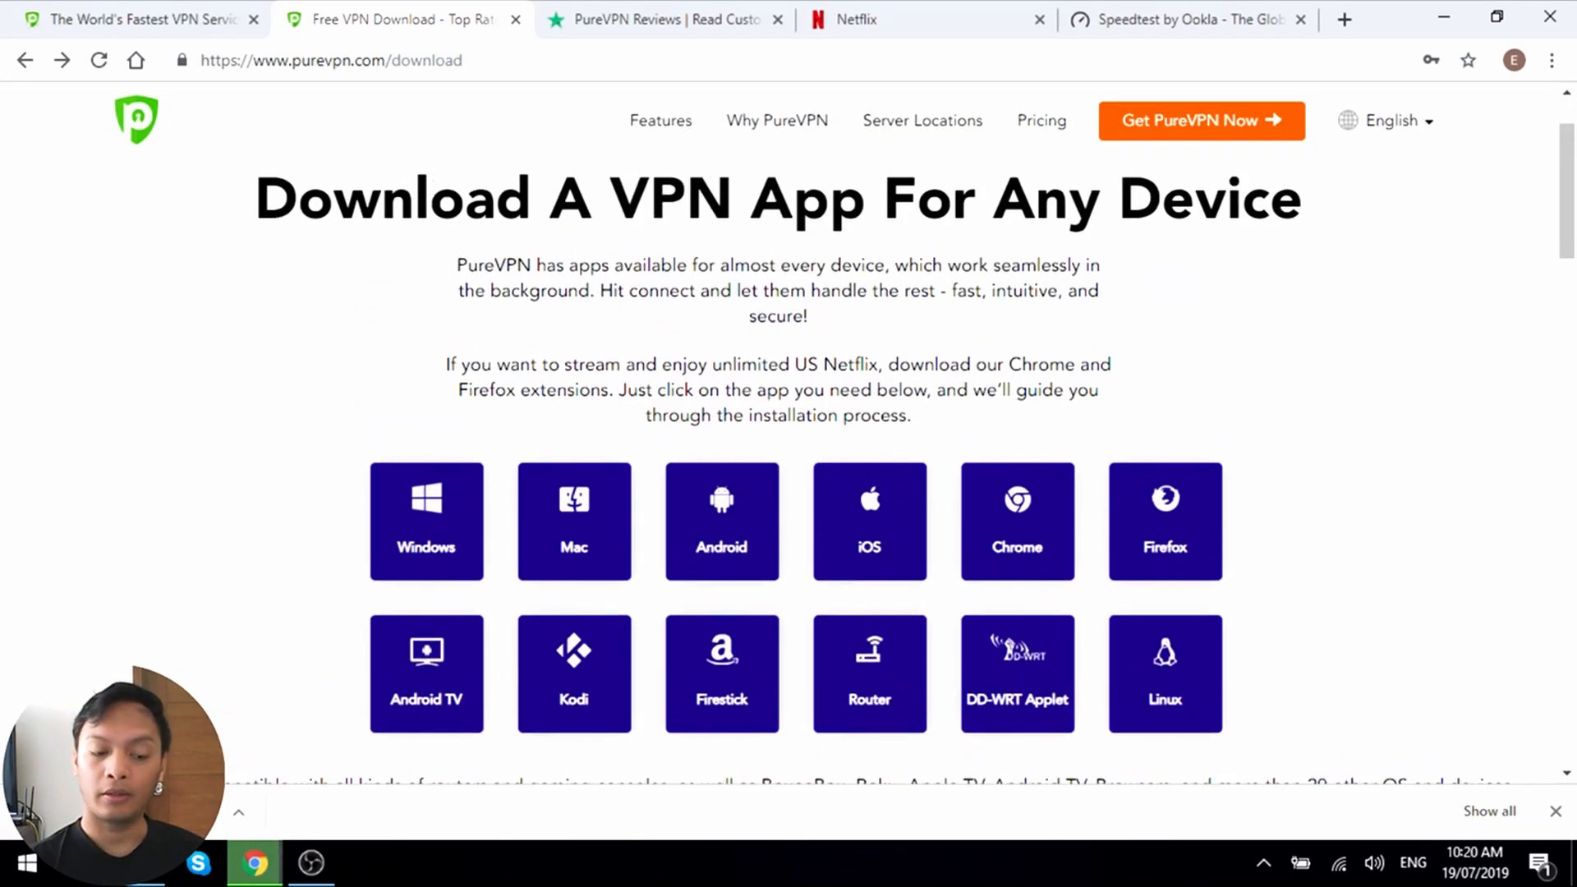
pyautogui.scroll(-3)
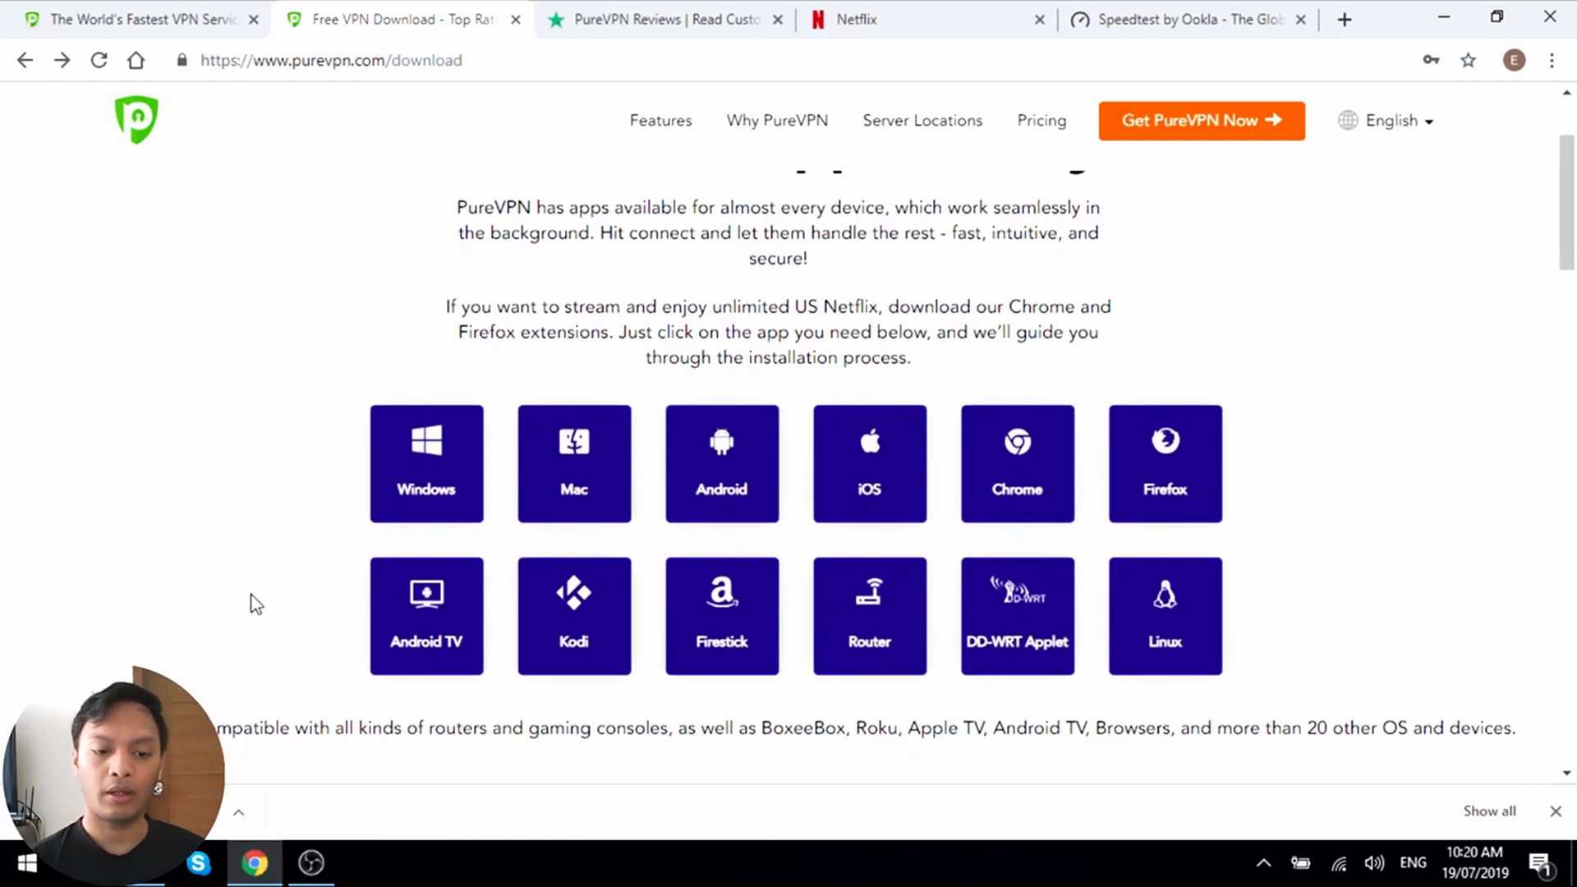
pyautogui.moveTo(562, 598)
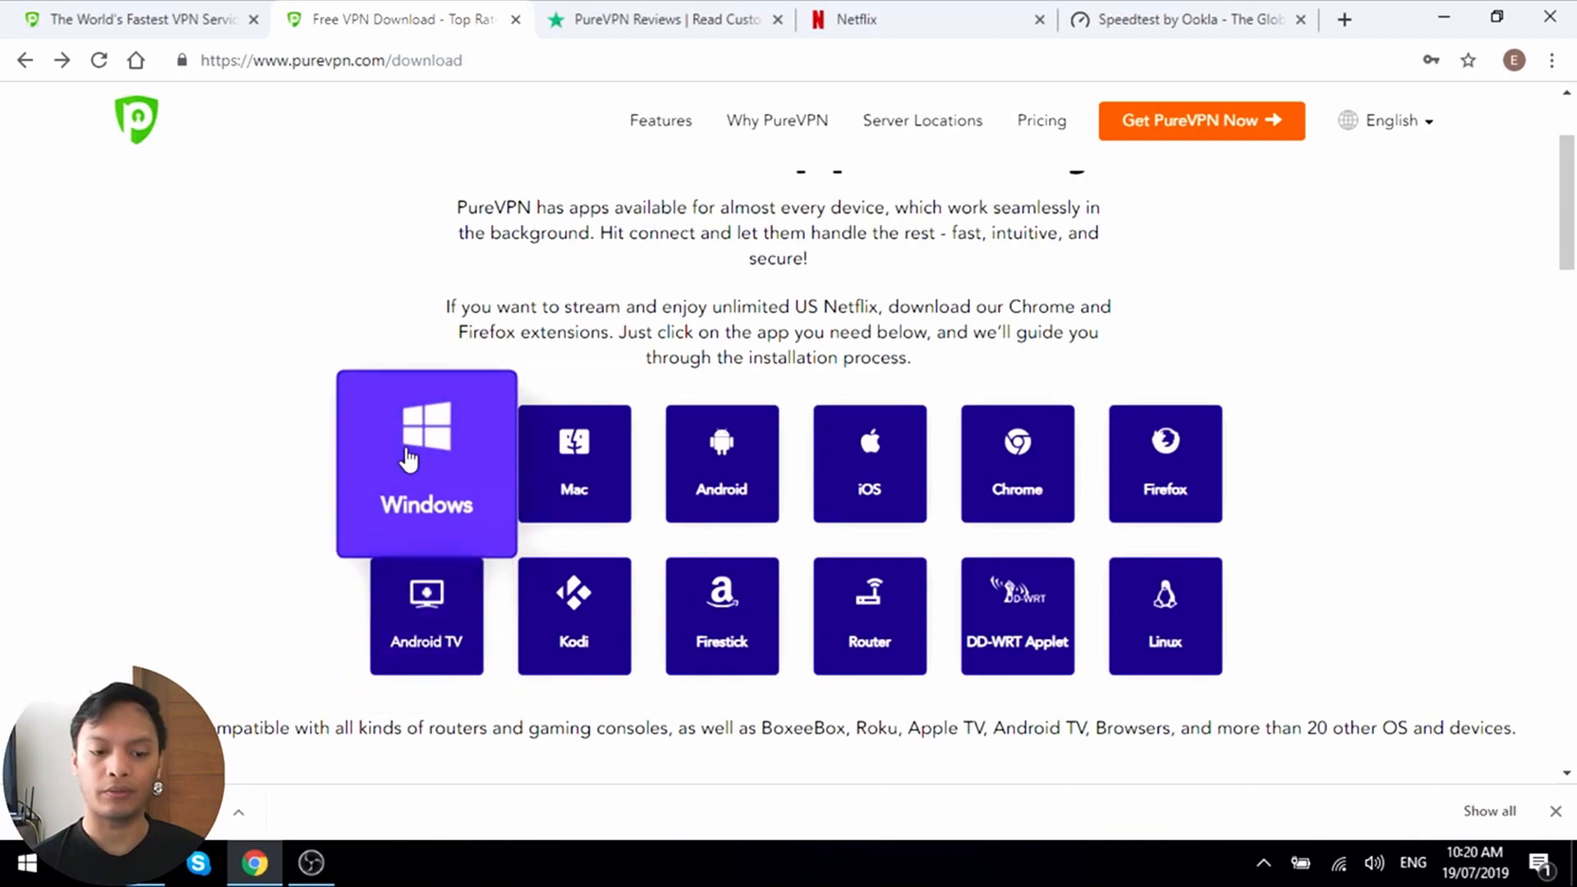
pyautogui.click(412, 459)
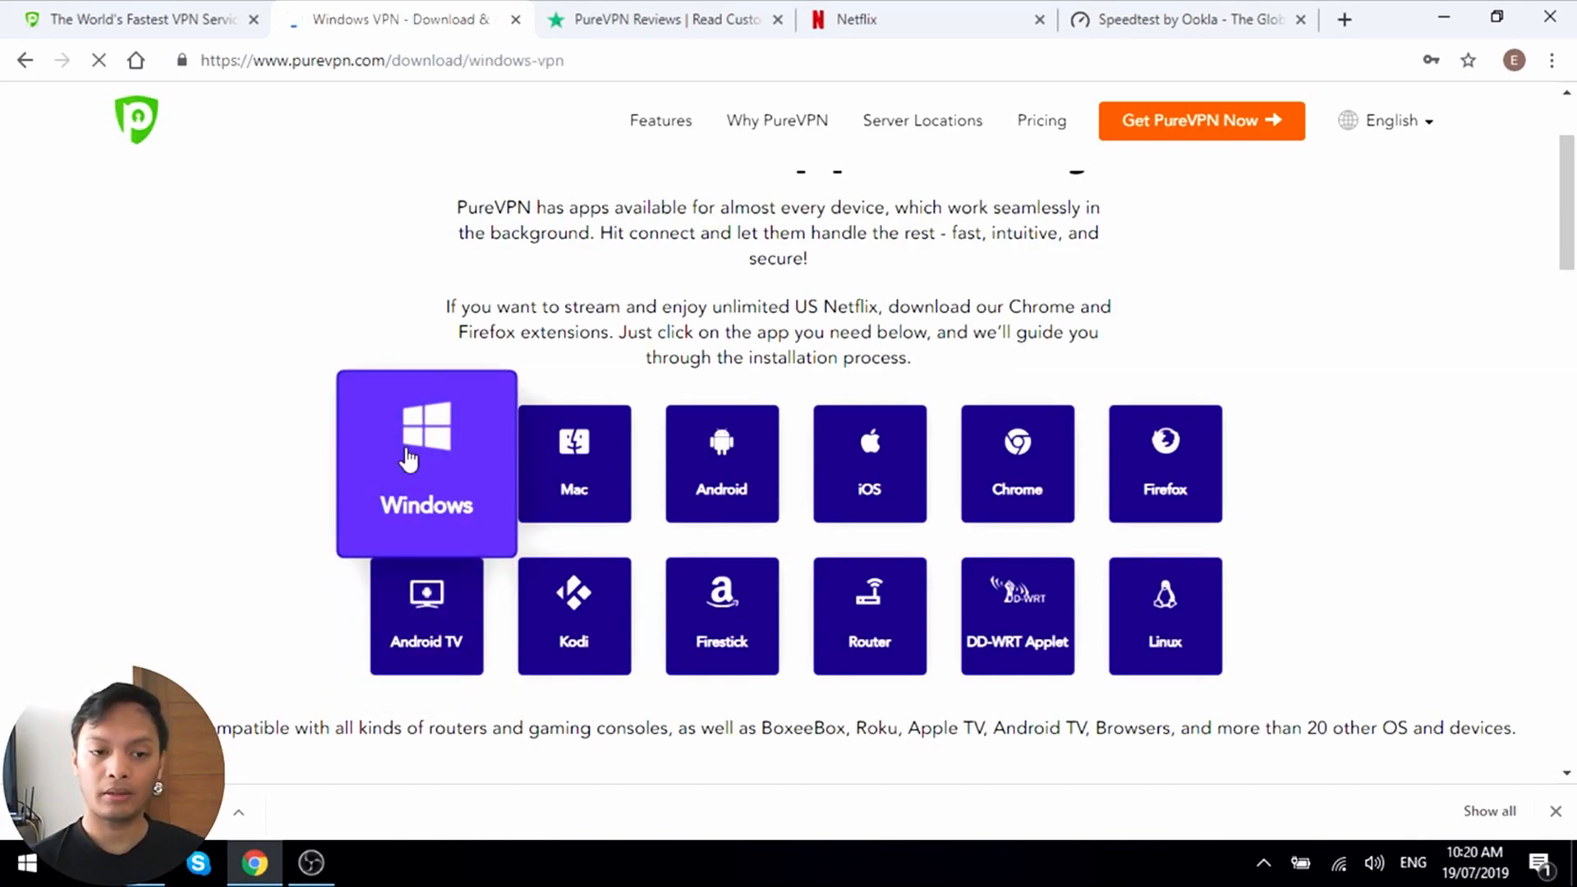
pyautogui.click(426, 463)
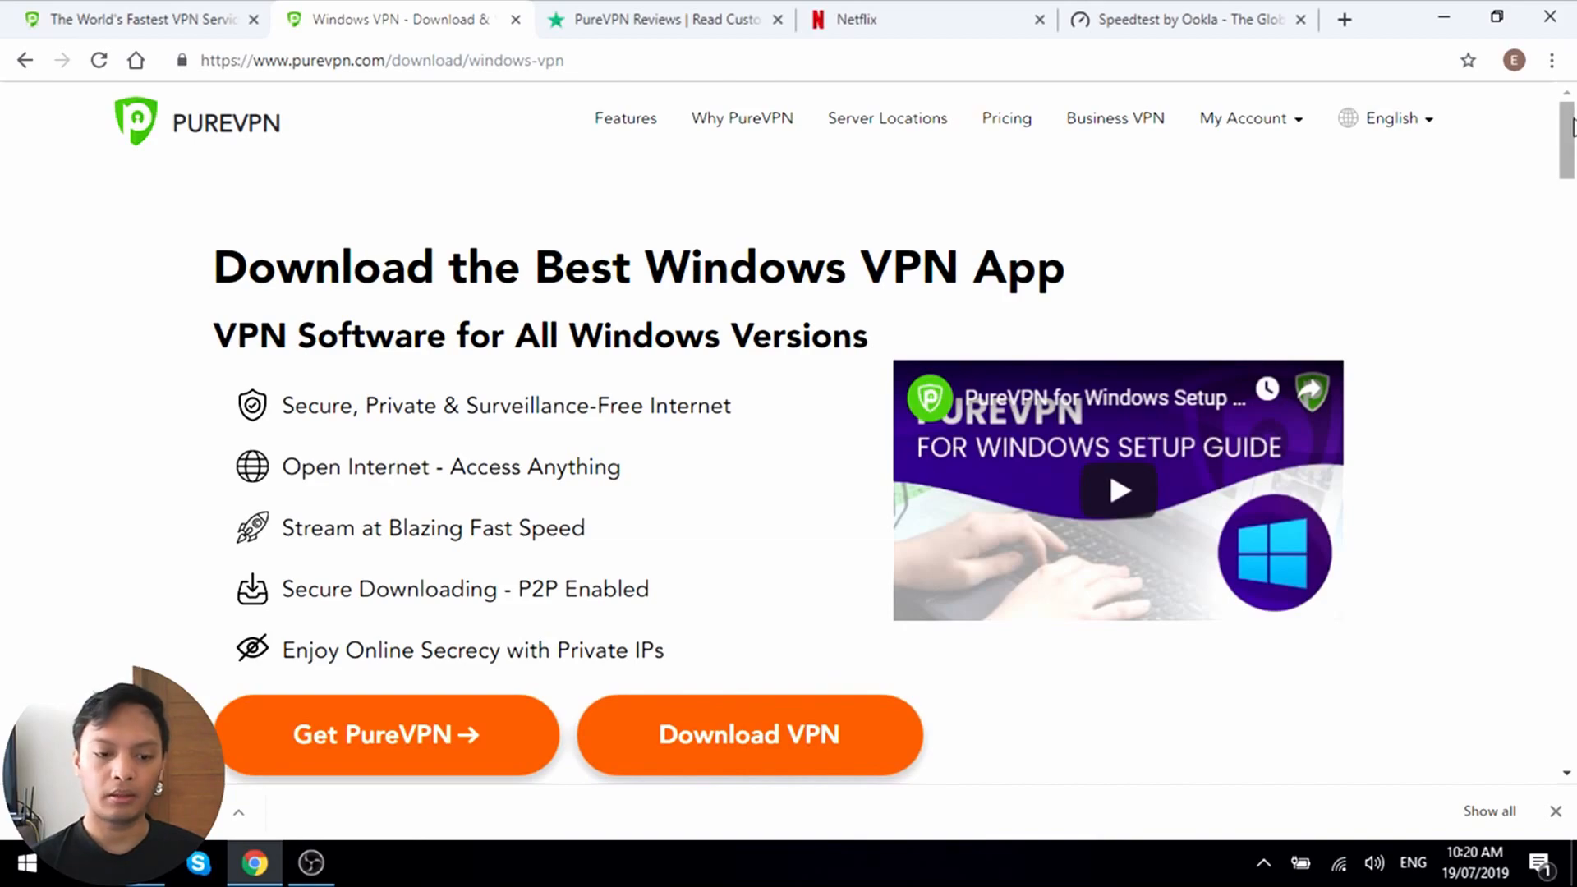
pyautogui.moveTo(1337, 437)
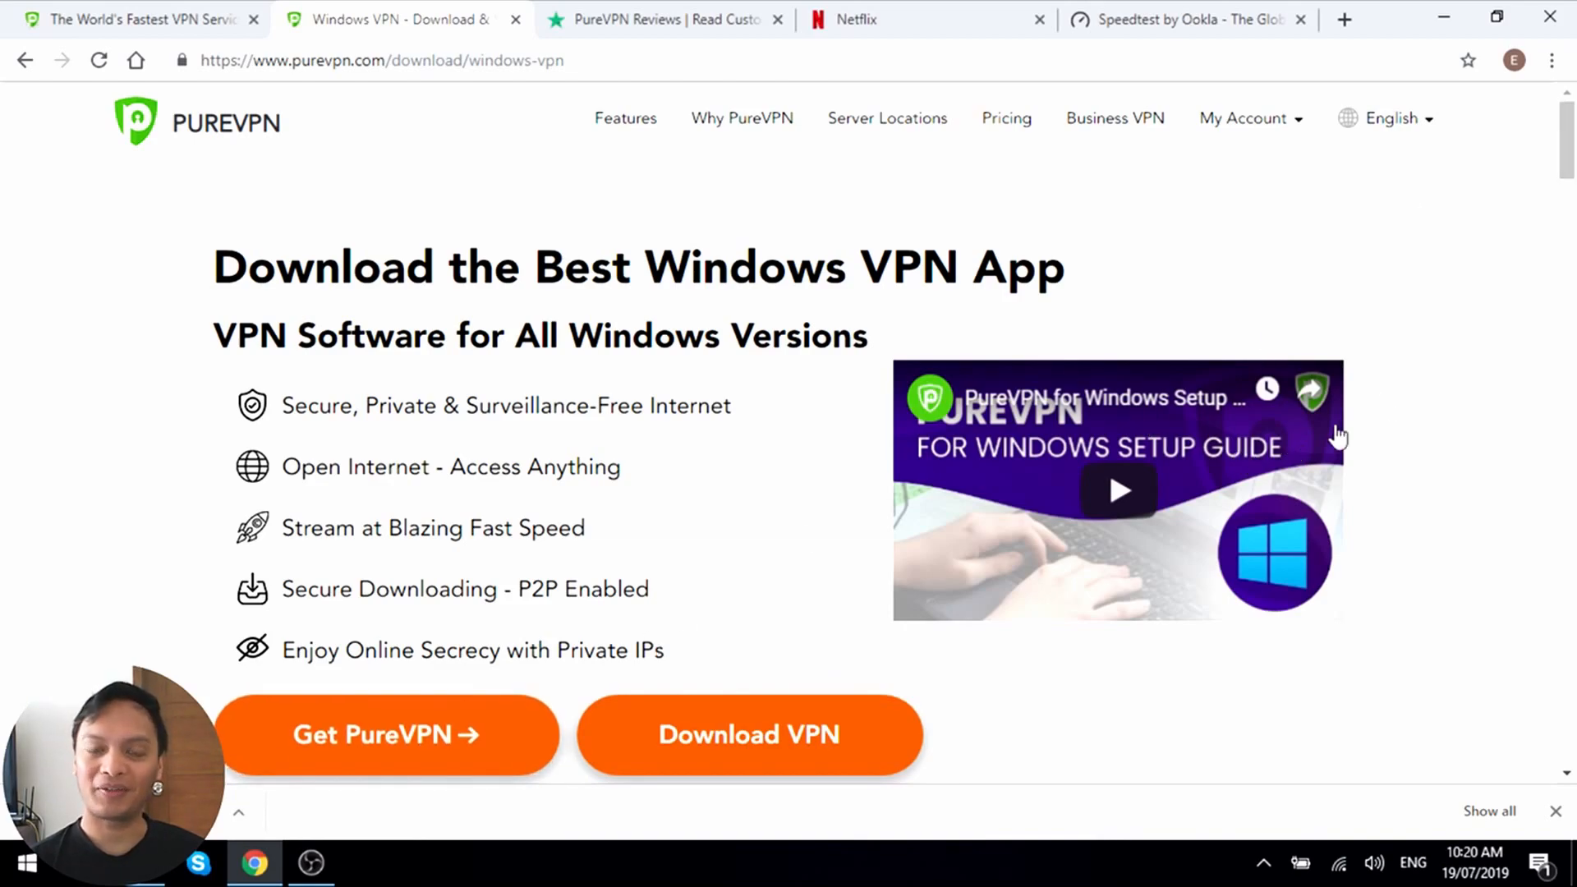
pyautogui.scroll(-3)
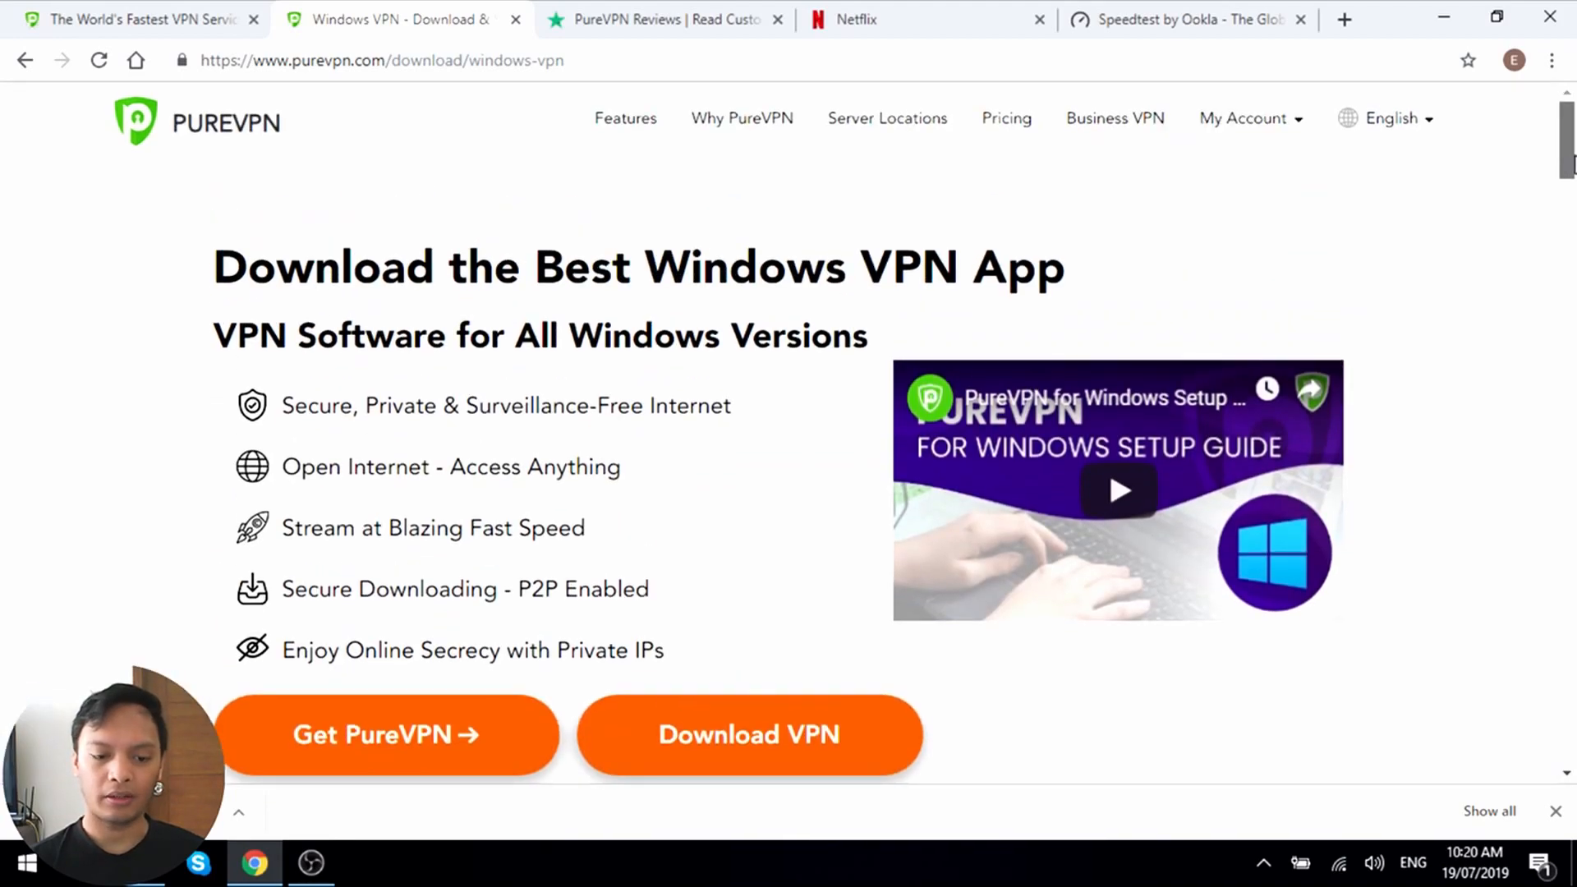
pyautogui.scroll(-3)
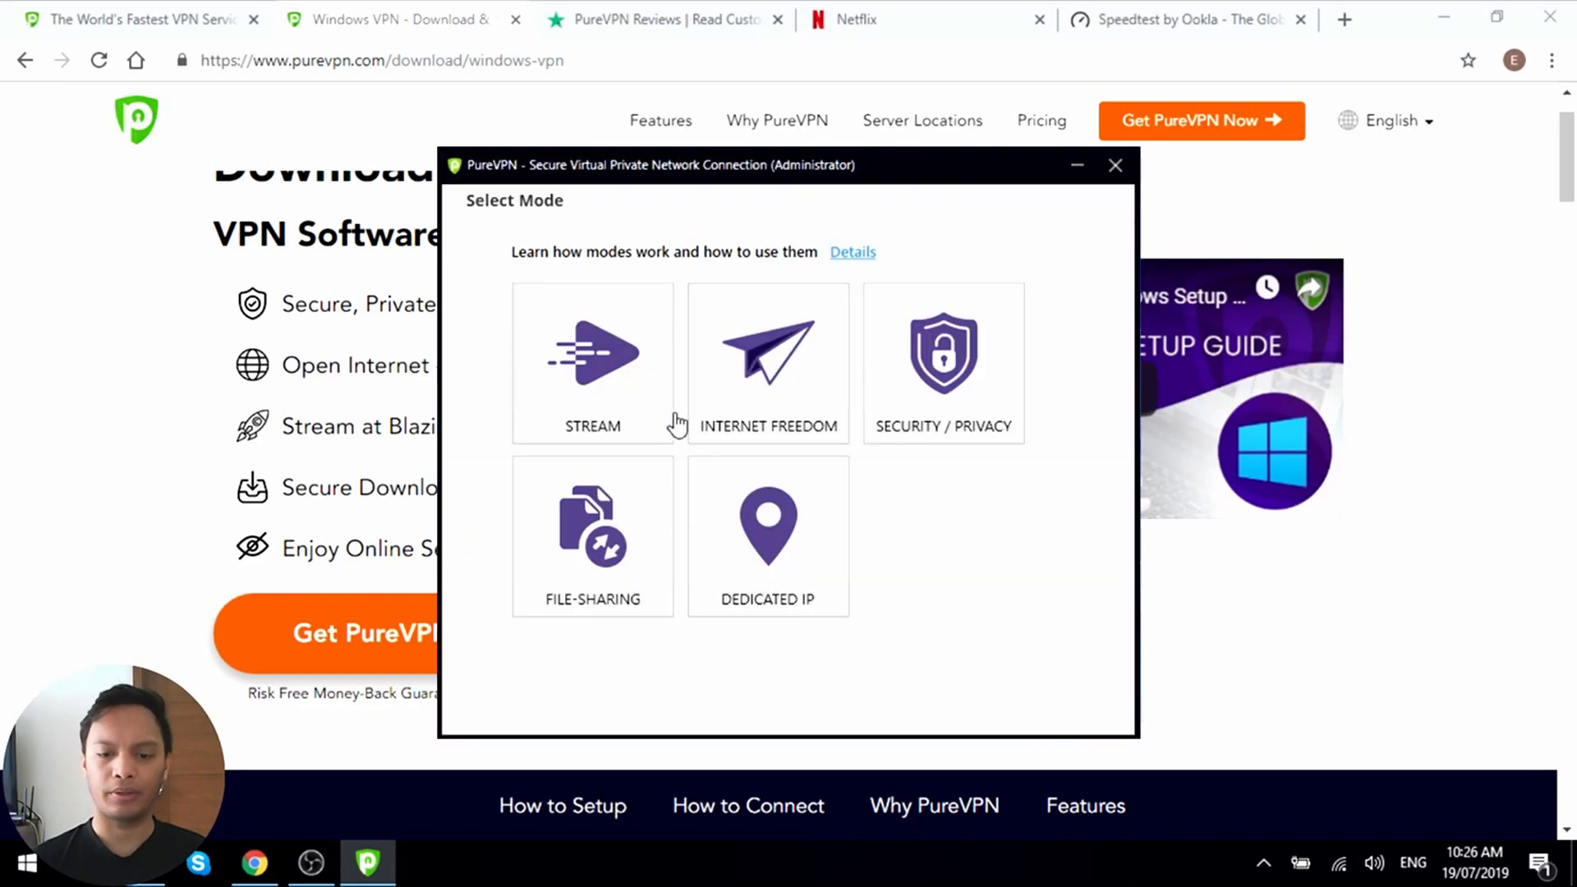
pyautogui.moveTo(622, 403)
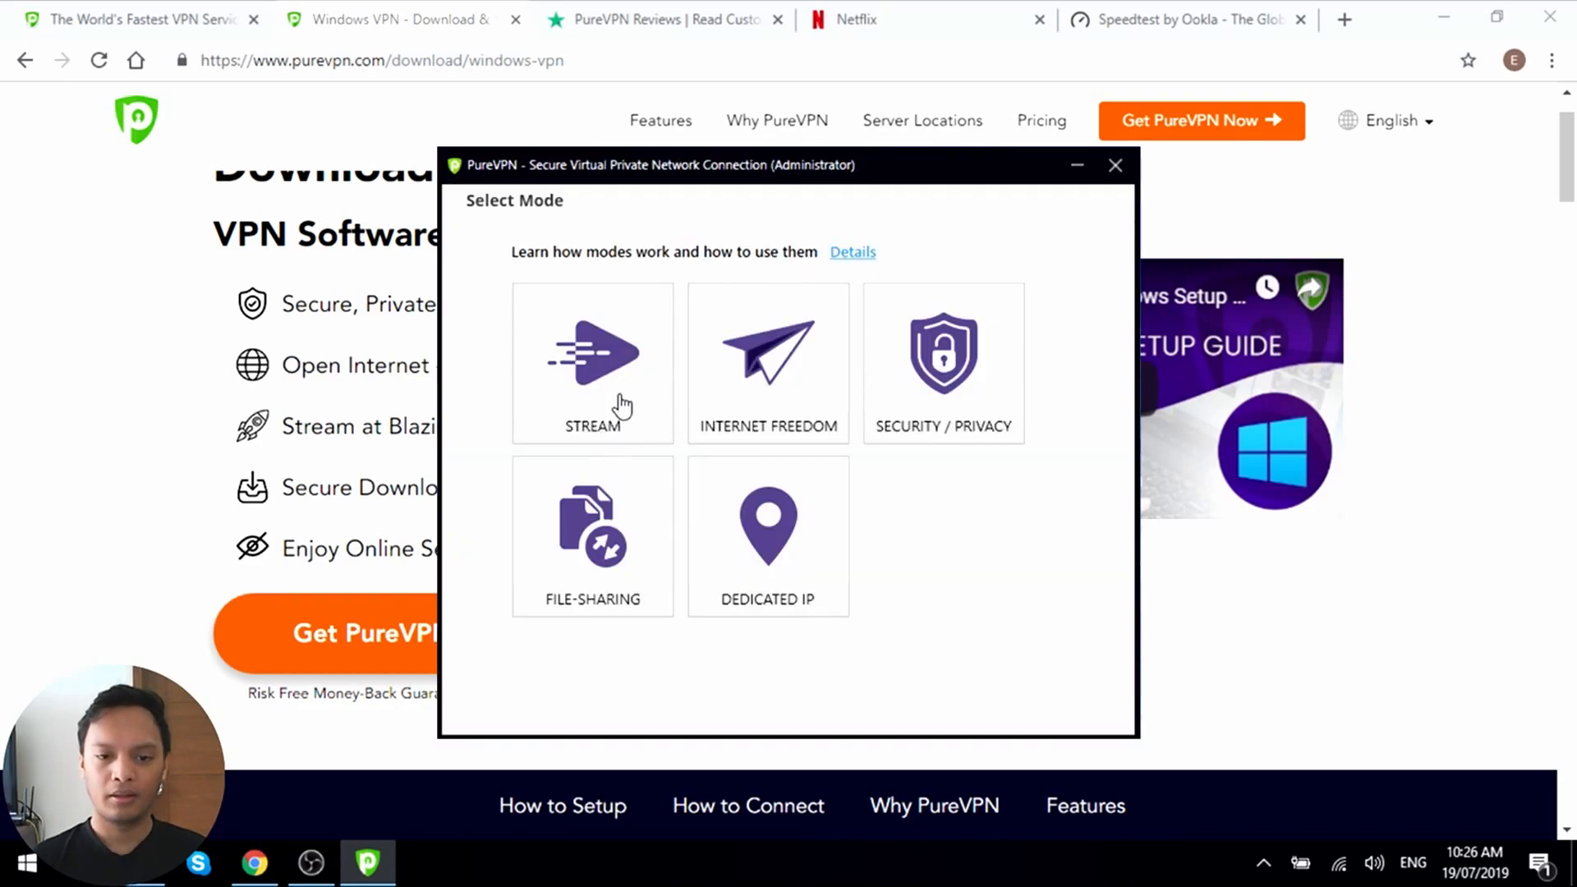
# - Select STREAM on the app's Select Mode screen
pyautogui.click(592, 361)
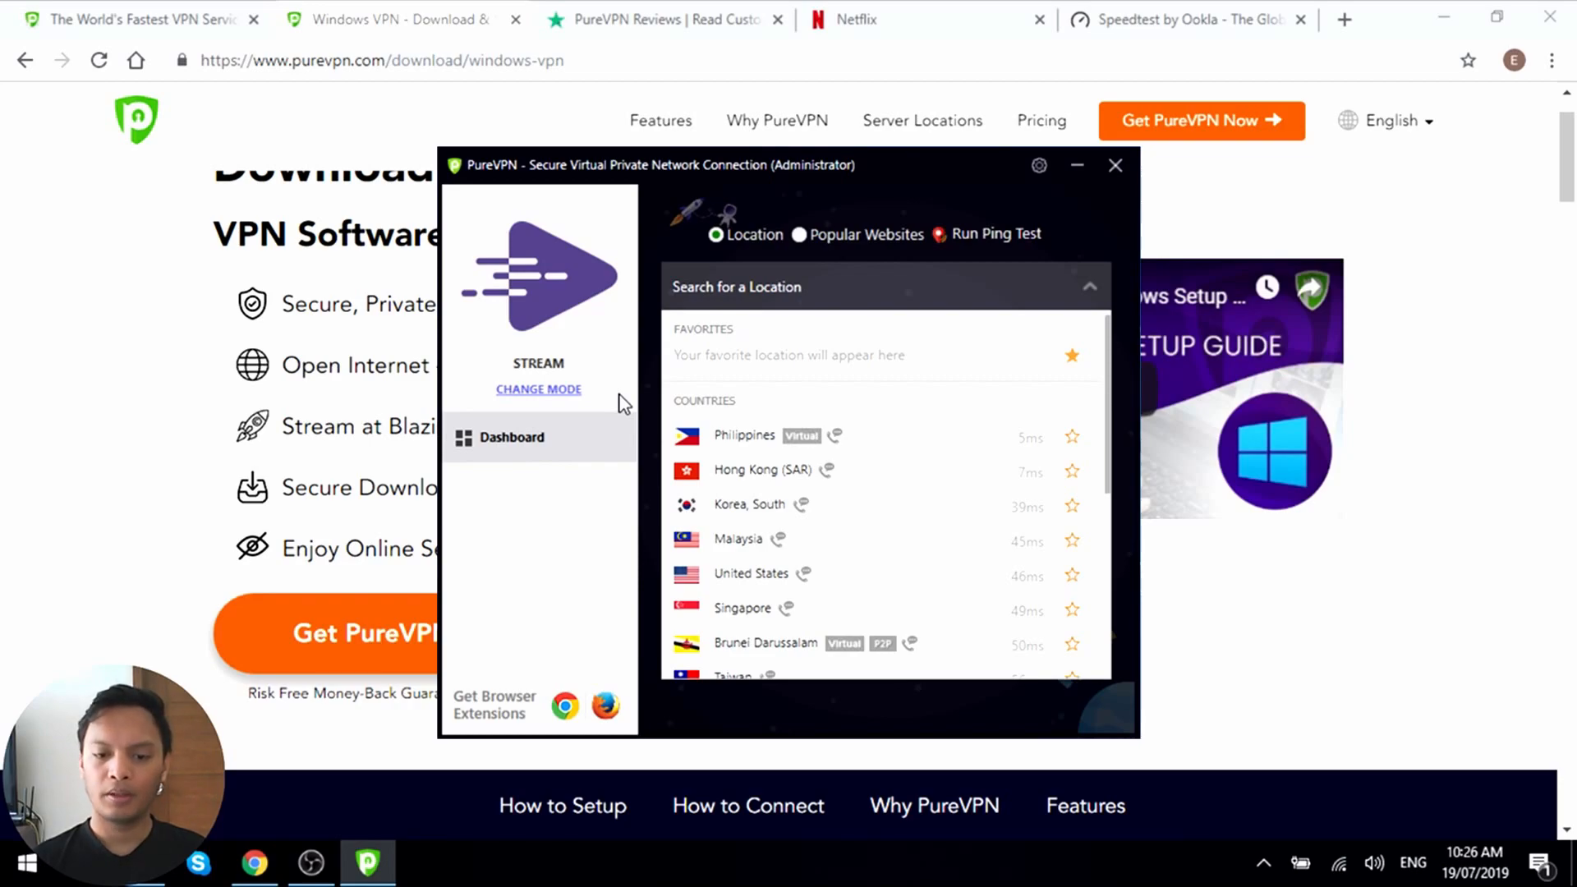
pyautogui.moveTo(1011, 411)
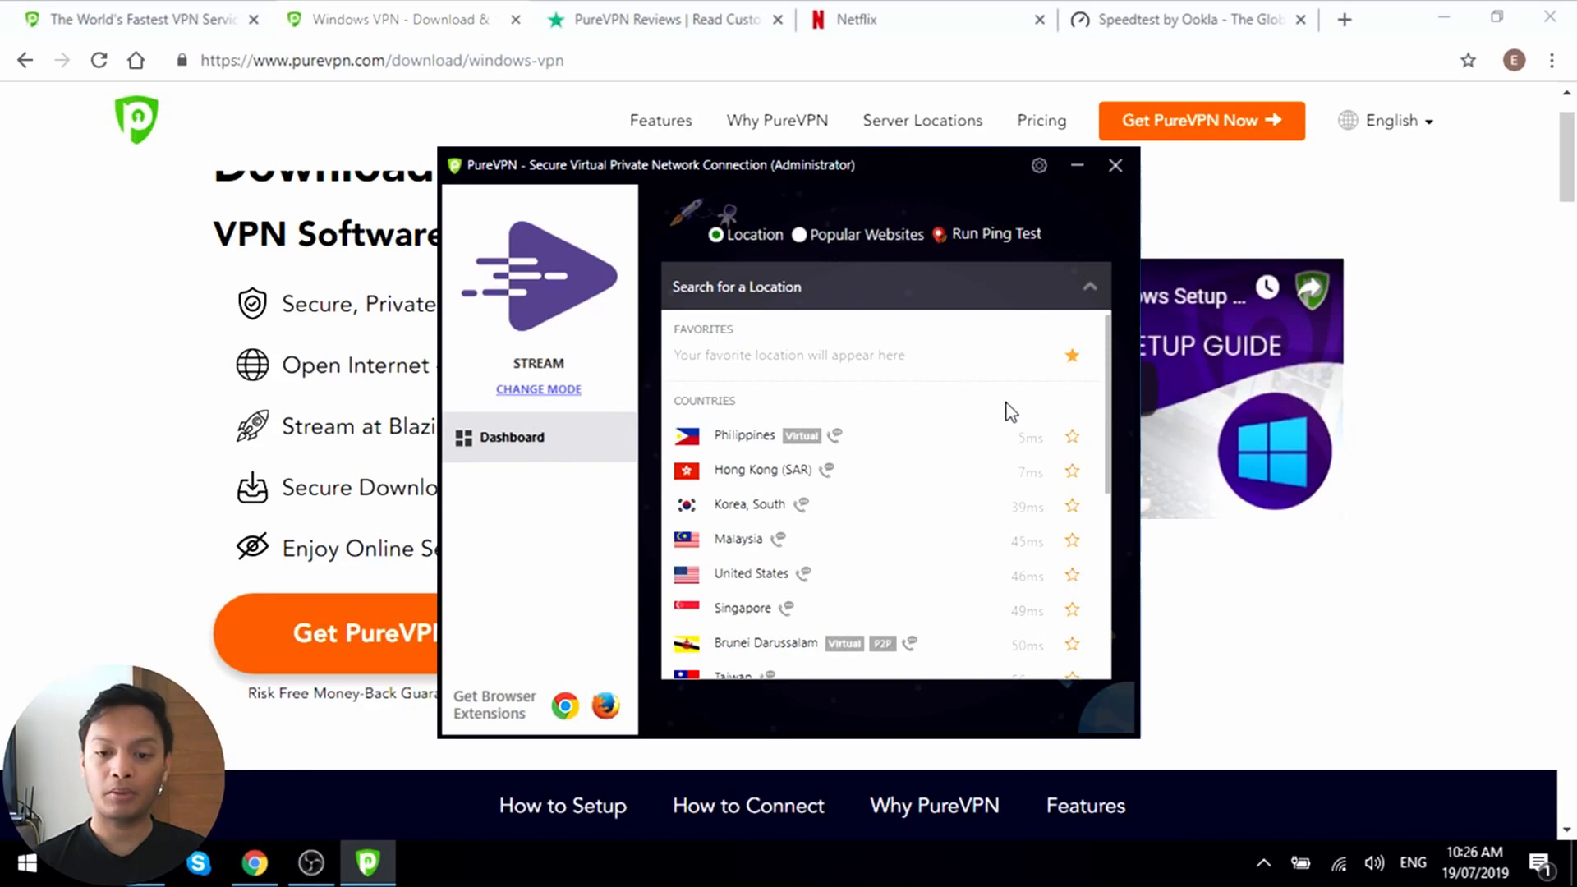
pyautogui.moveTo(1081, 295)
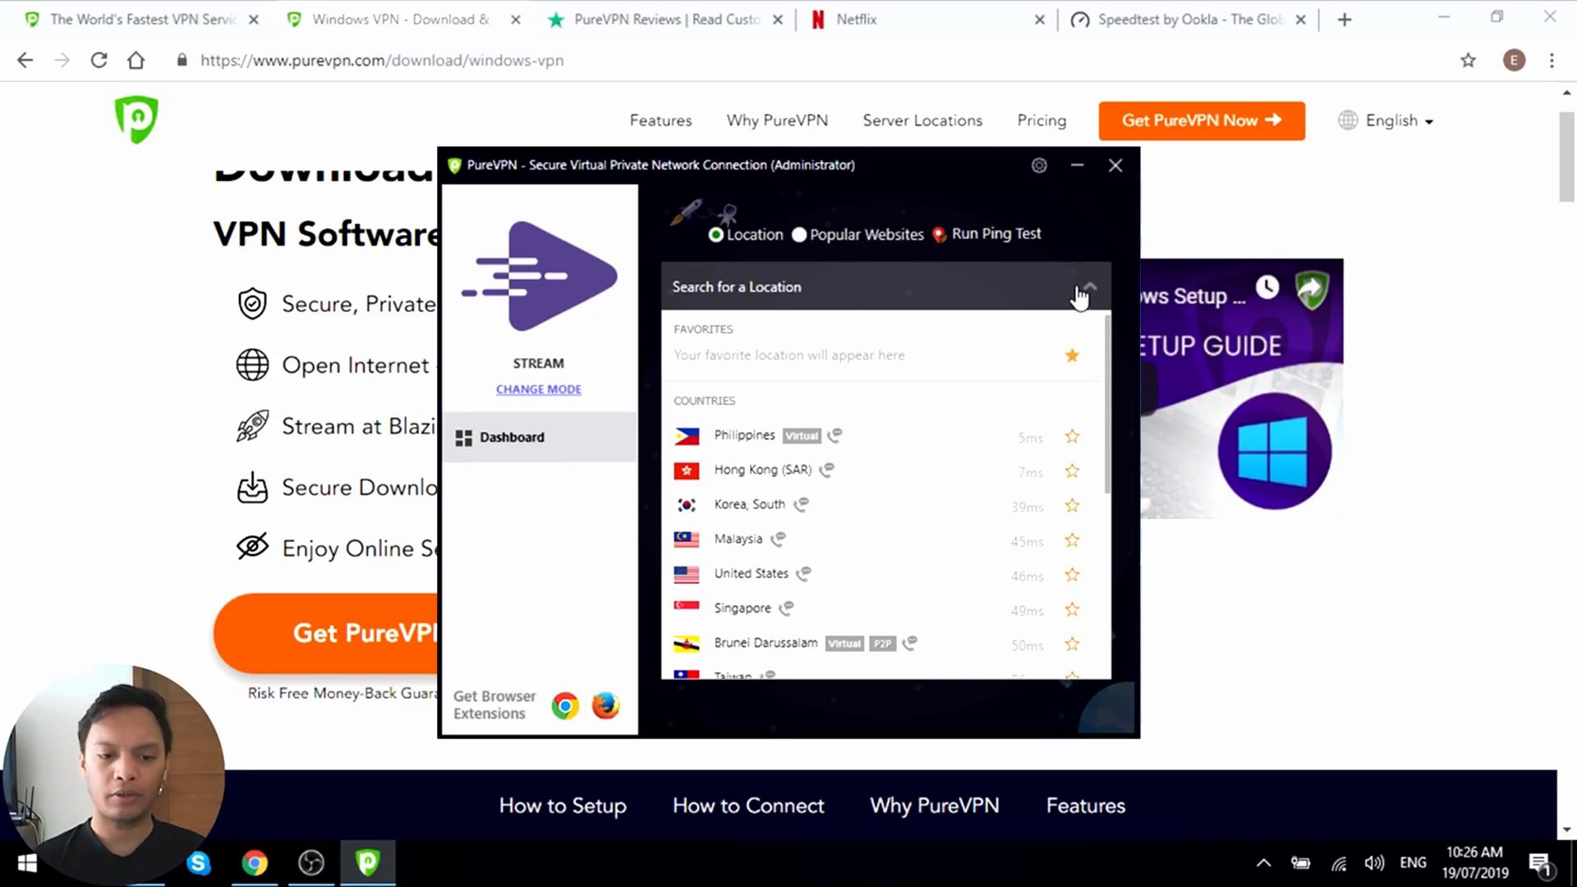
pyautogui.moveTo(648, 394)
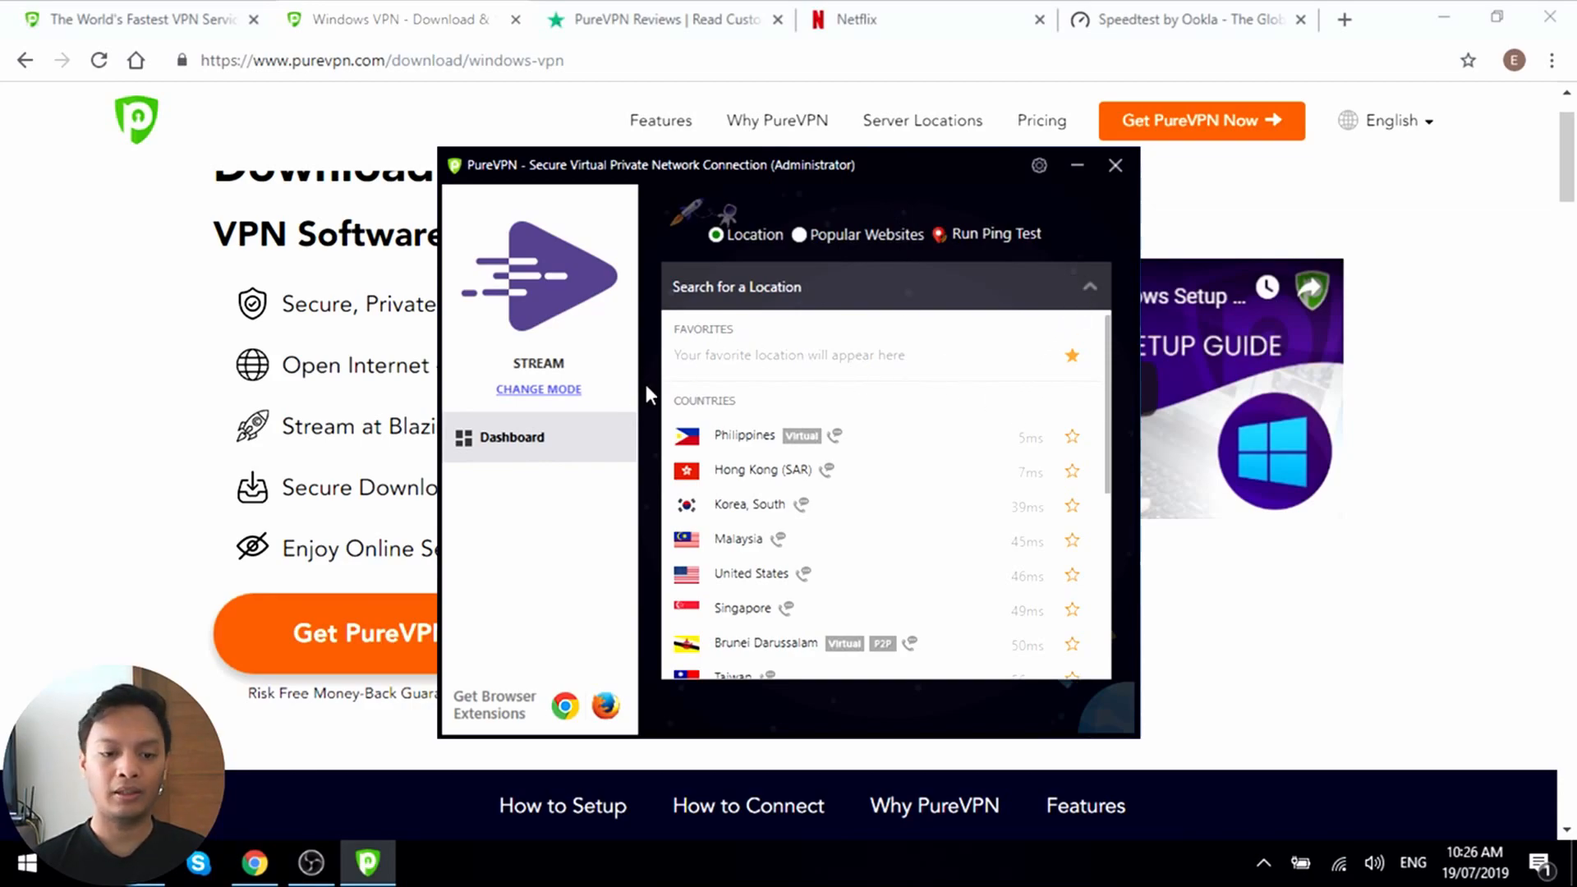
pyautogui.moveTo(732, 403)
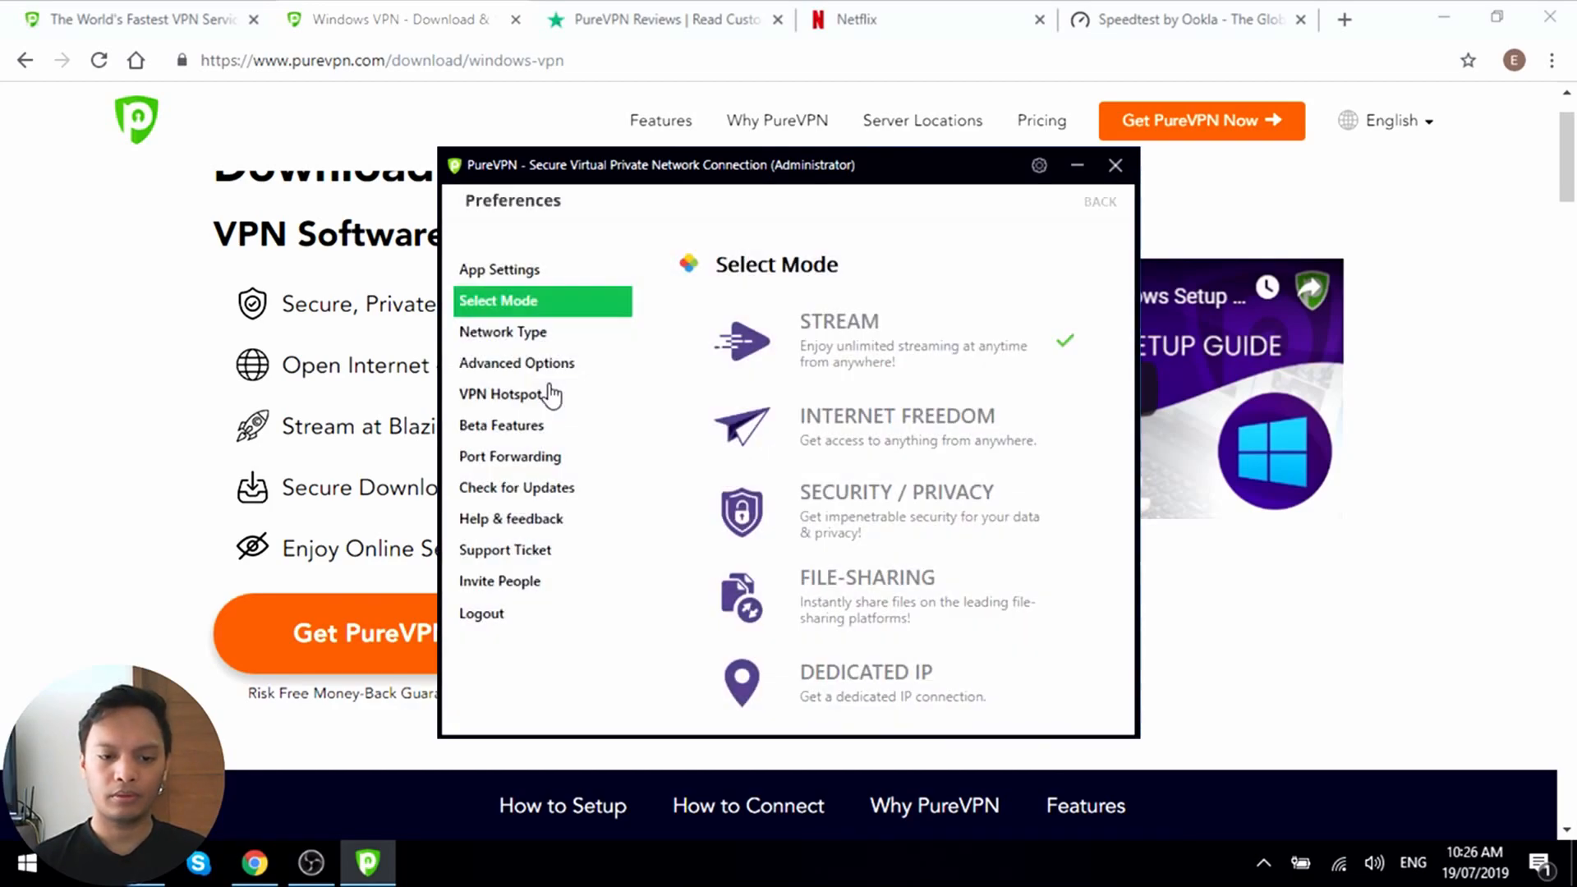
pyautogui.moveTo(907, 432)
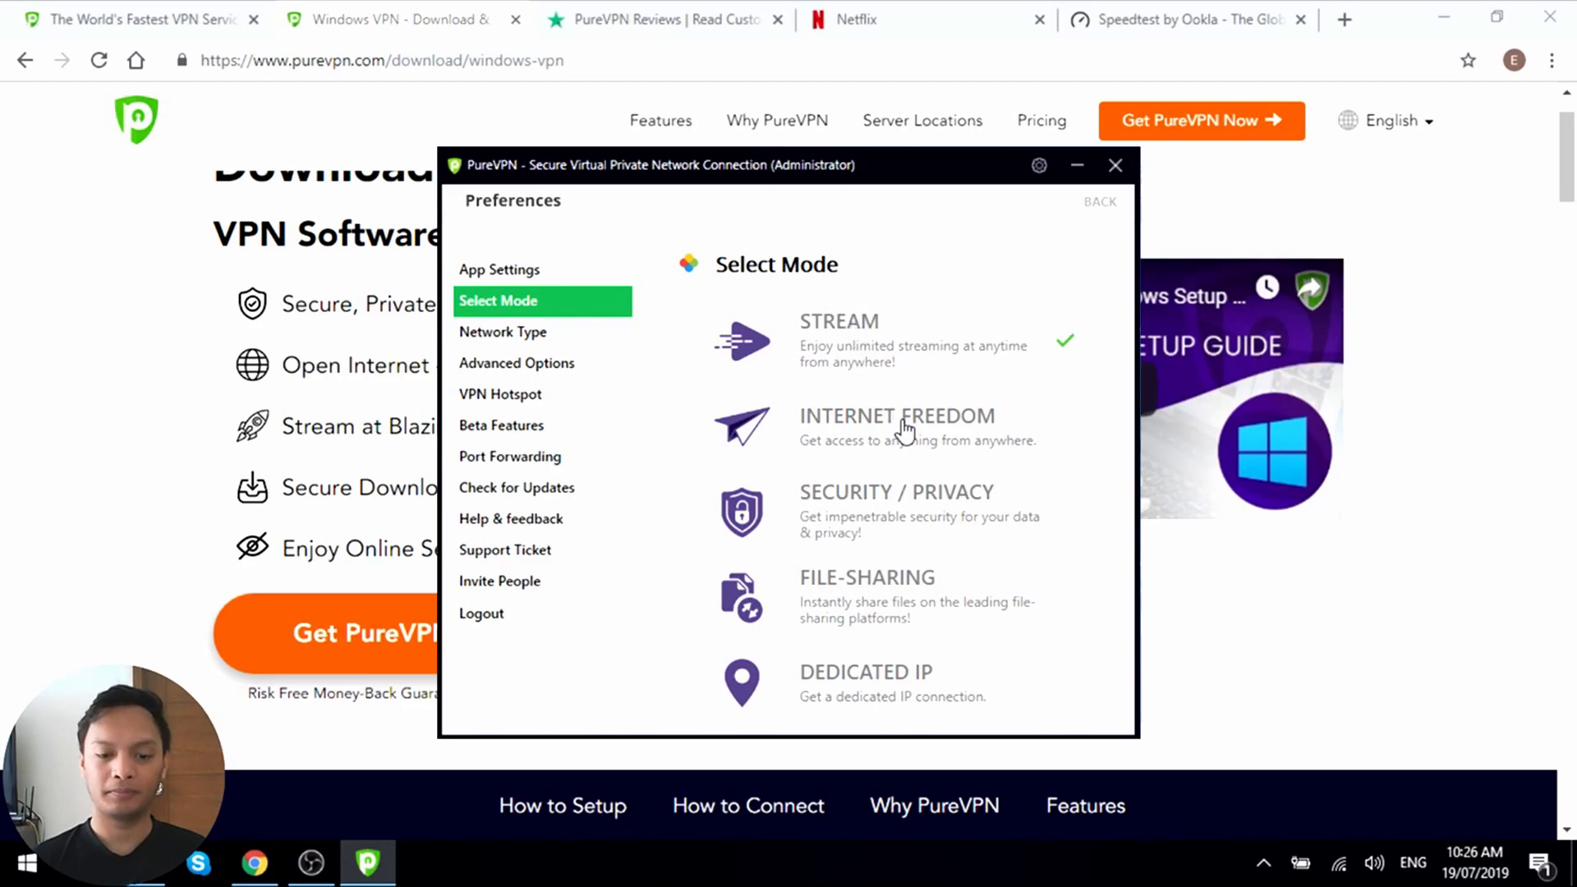
pyautogui.moveTo(843, 457)
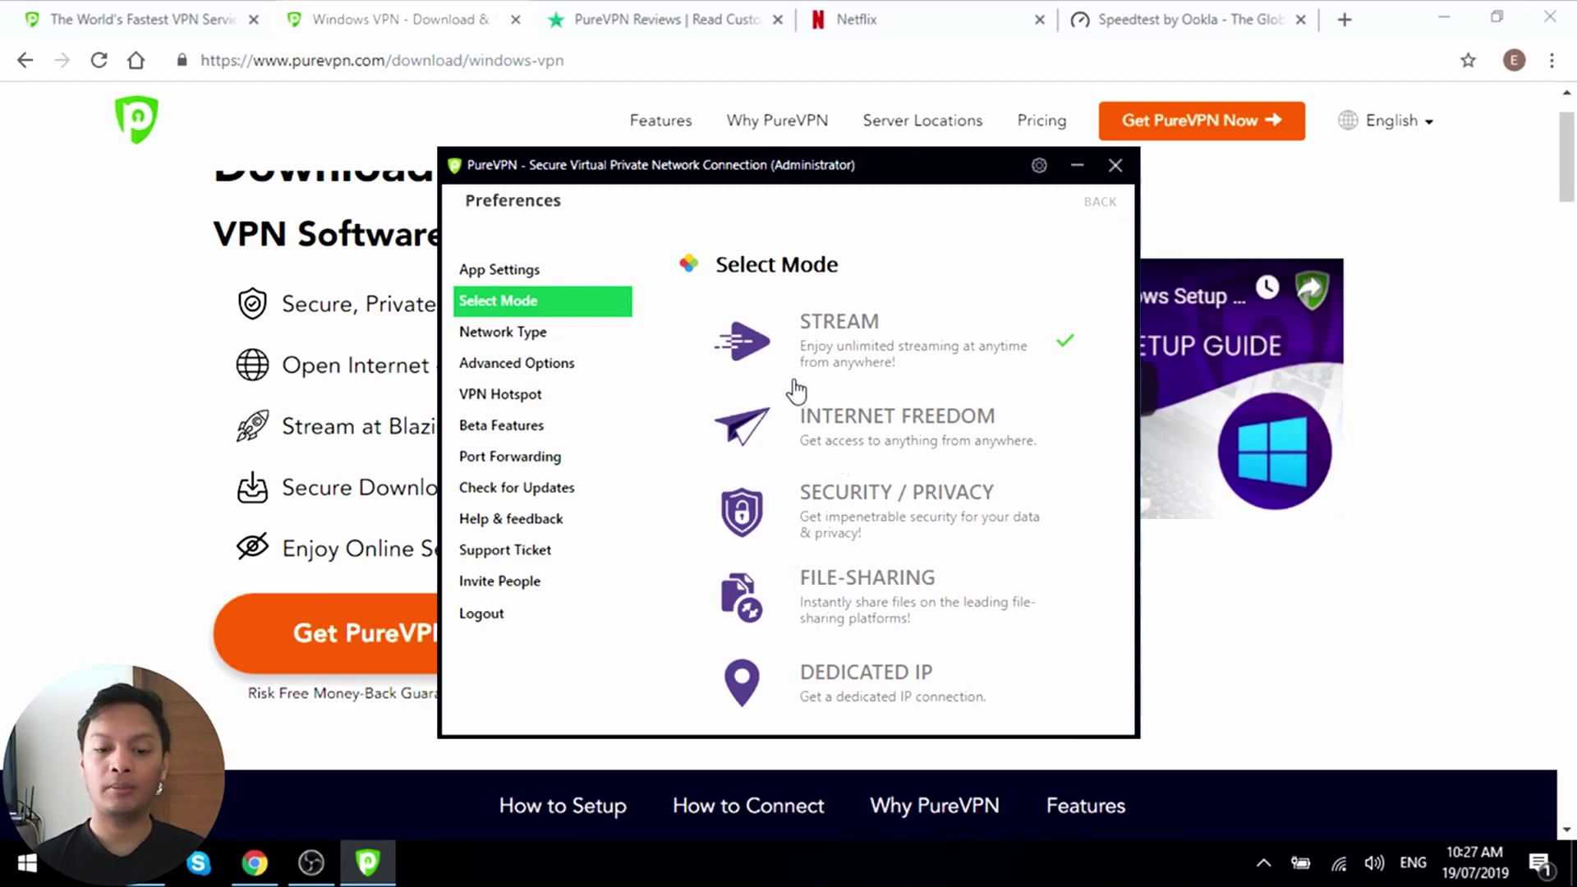
pyautogui.moveTo(880, 352)
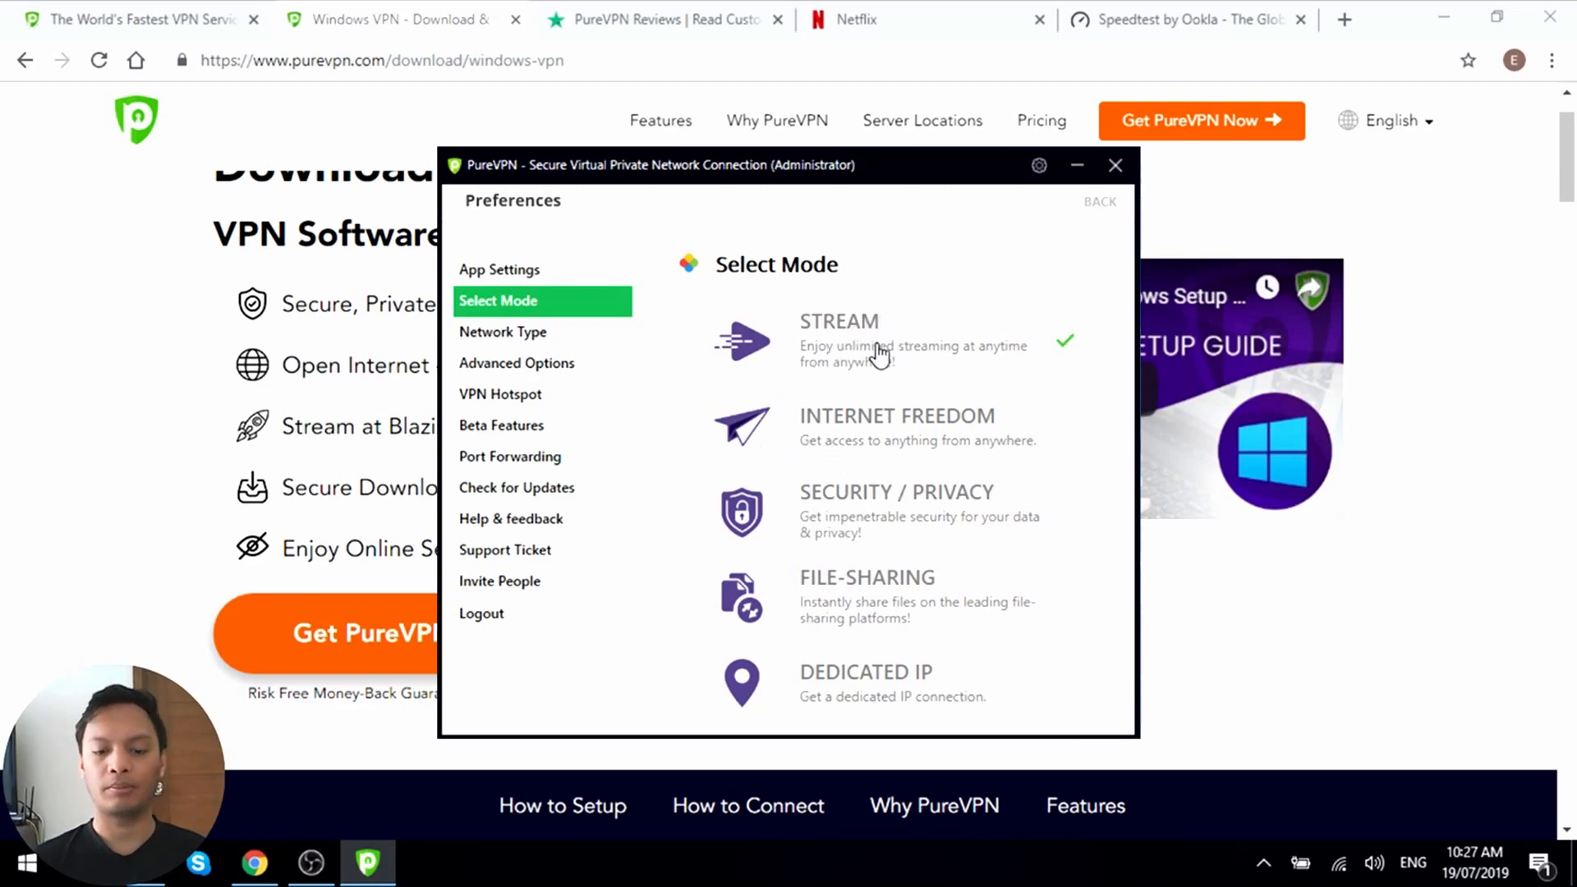
pyautogui.moveTo(955, 449)
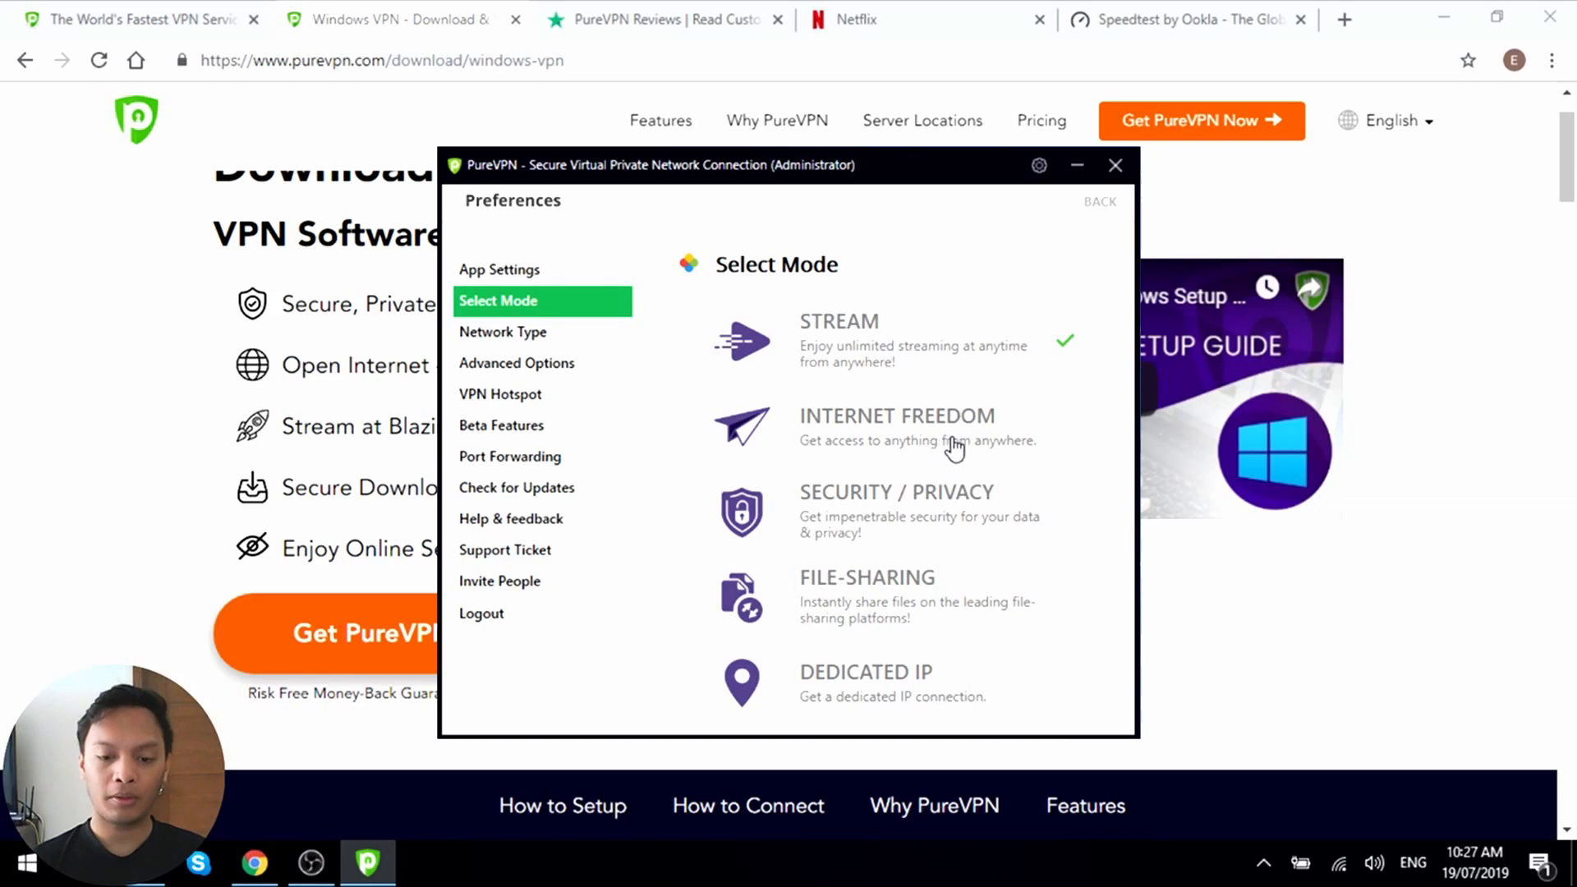
pyautogui.moveTo(976, 523)
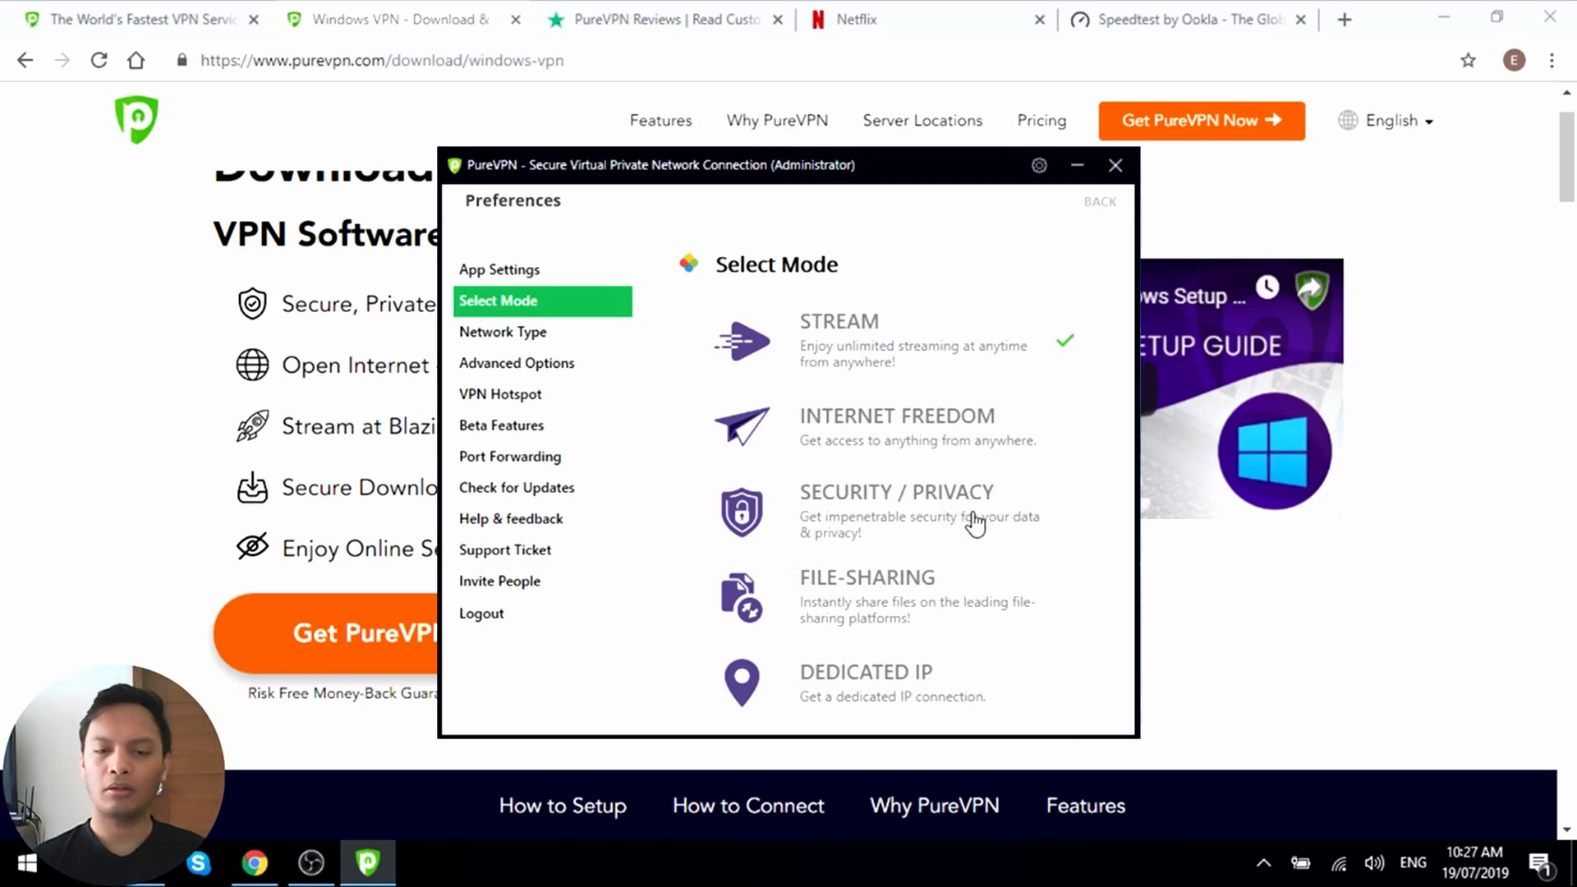
pyautogui.moveTo(991, 522)
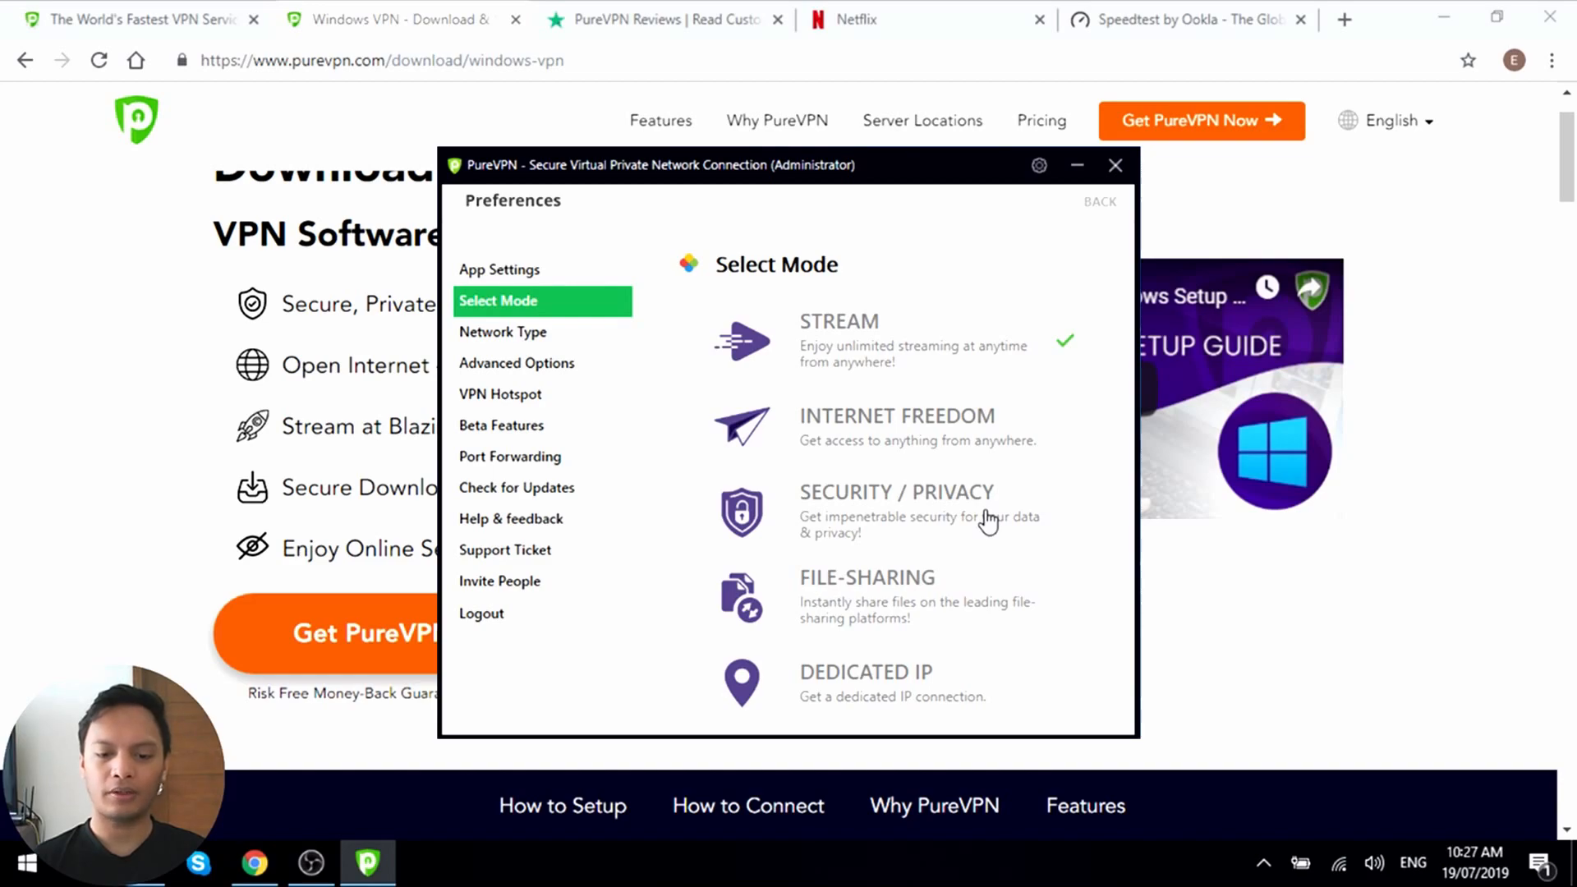
pyautogui.moveTo(977, 530)
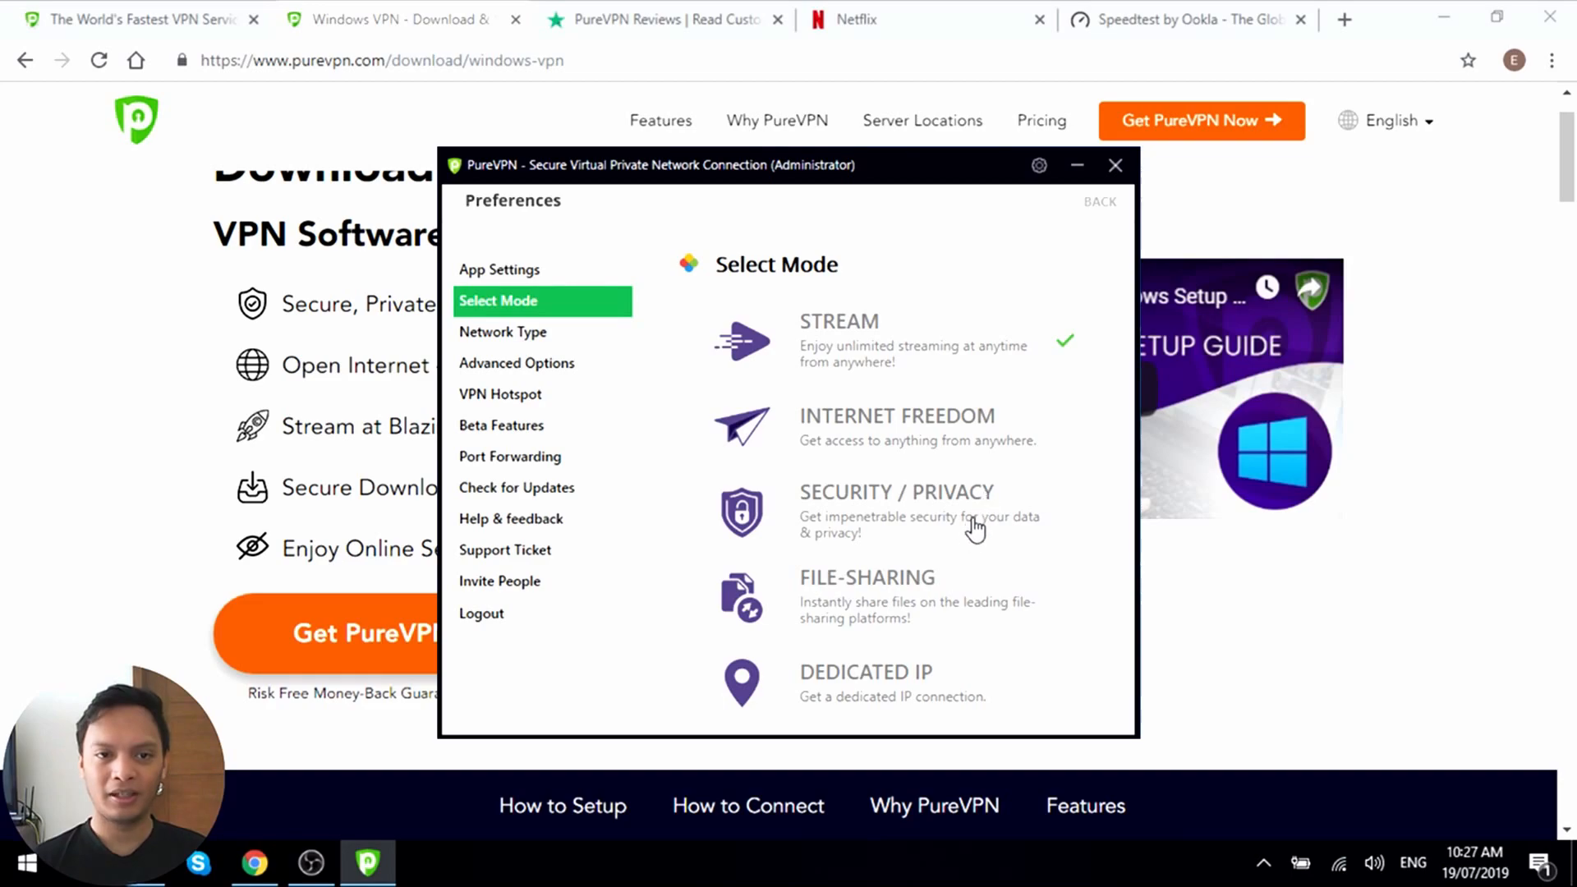
pyautogui.moveTo(984, 536)
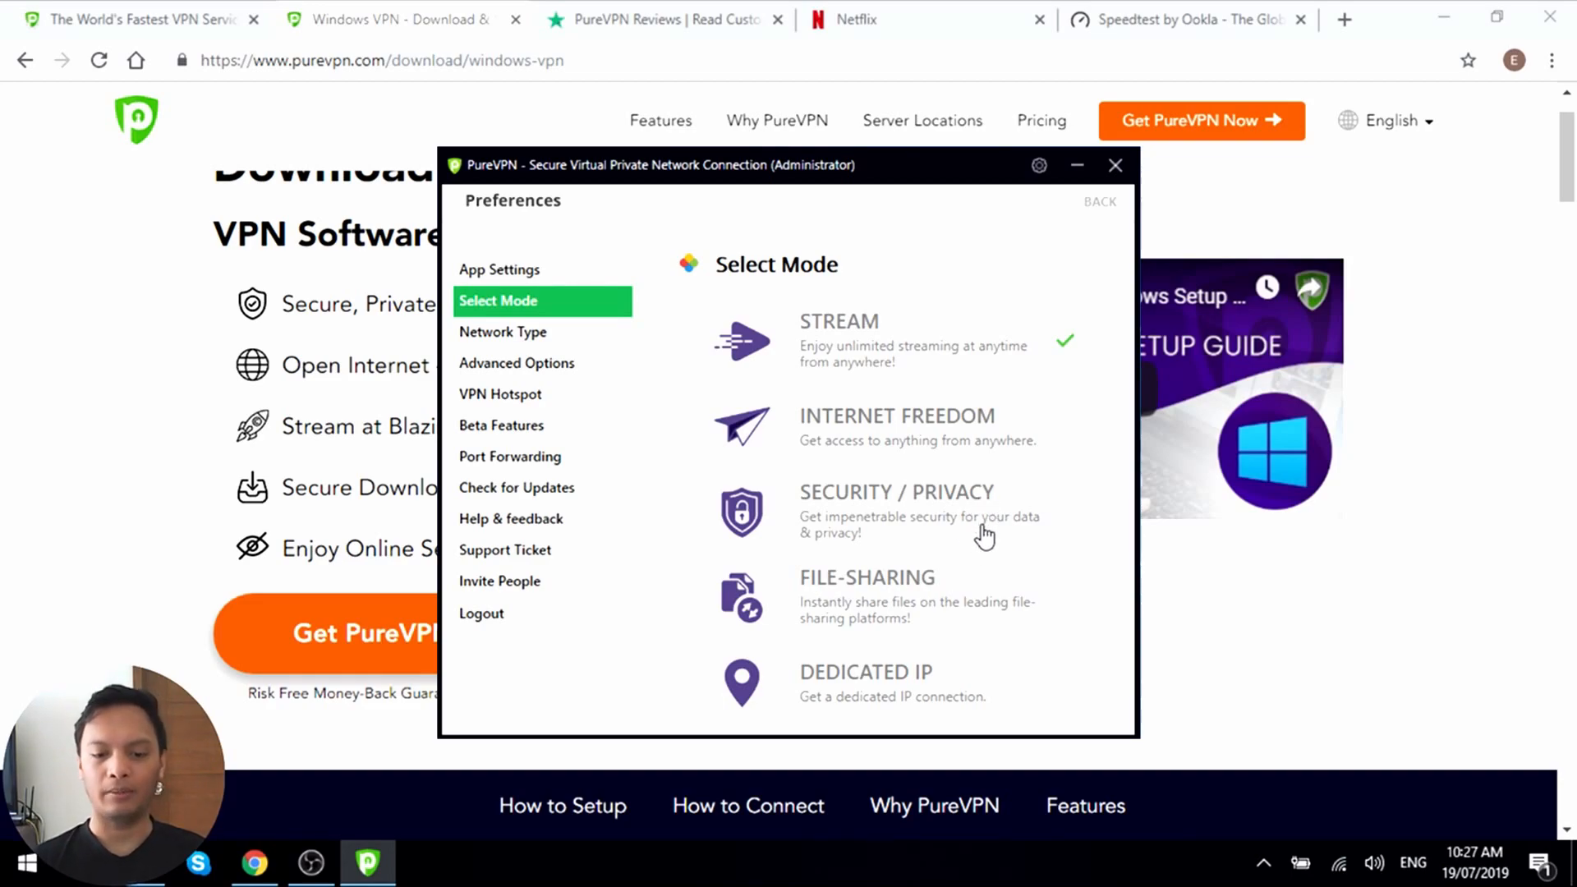
pyautogui.moveTo(1048, 632)
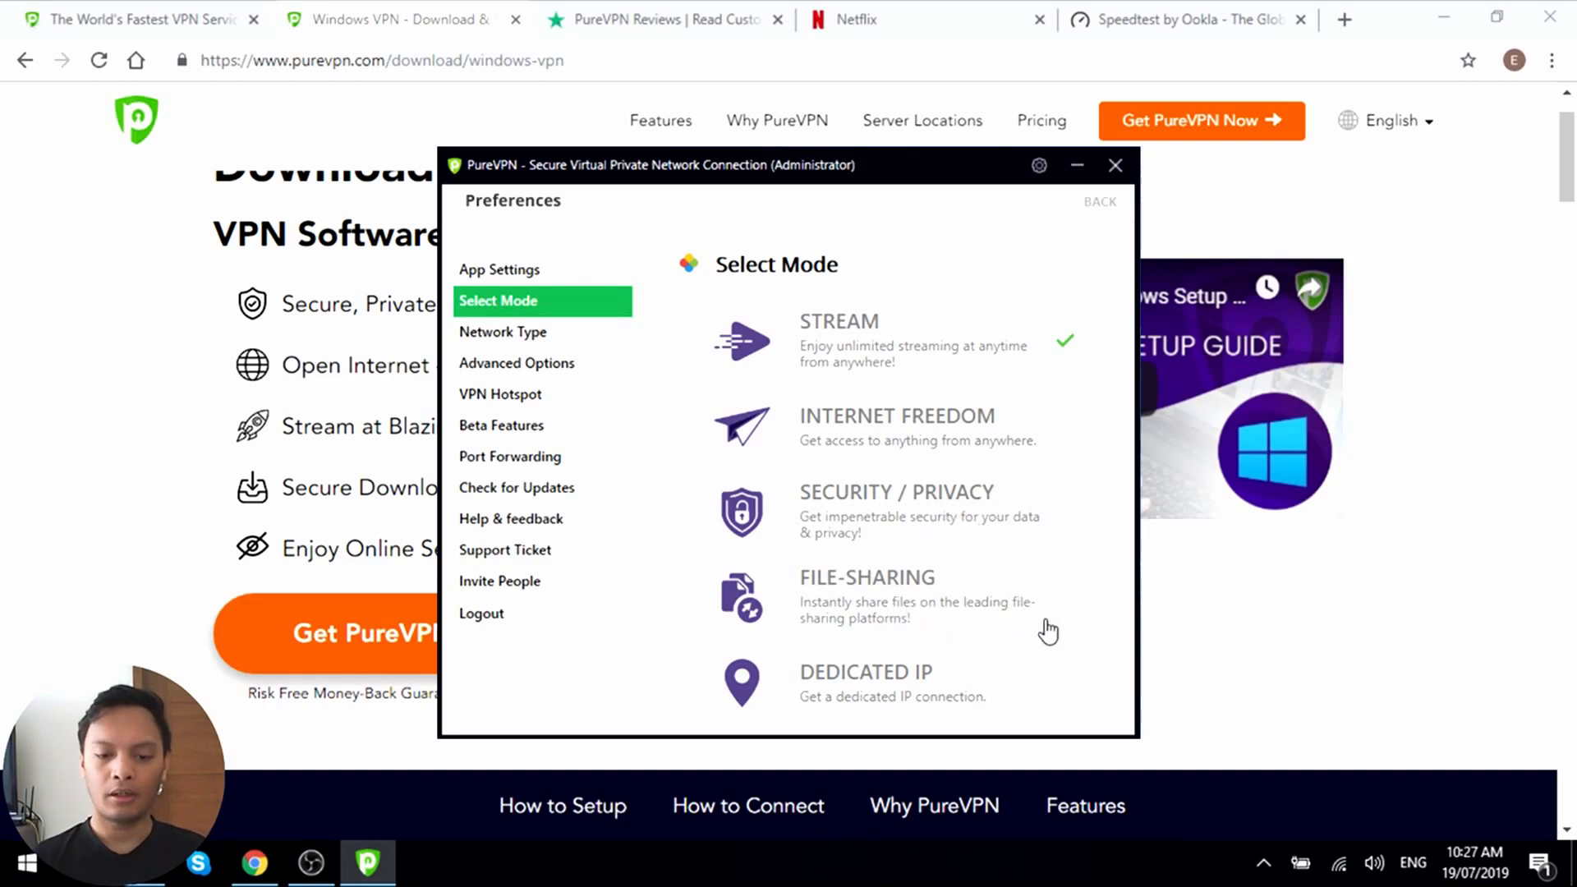
pyautogui.moveTo(881, 467)
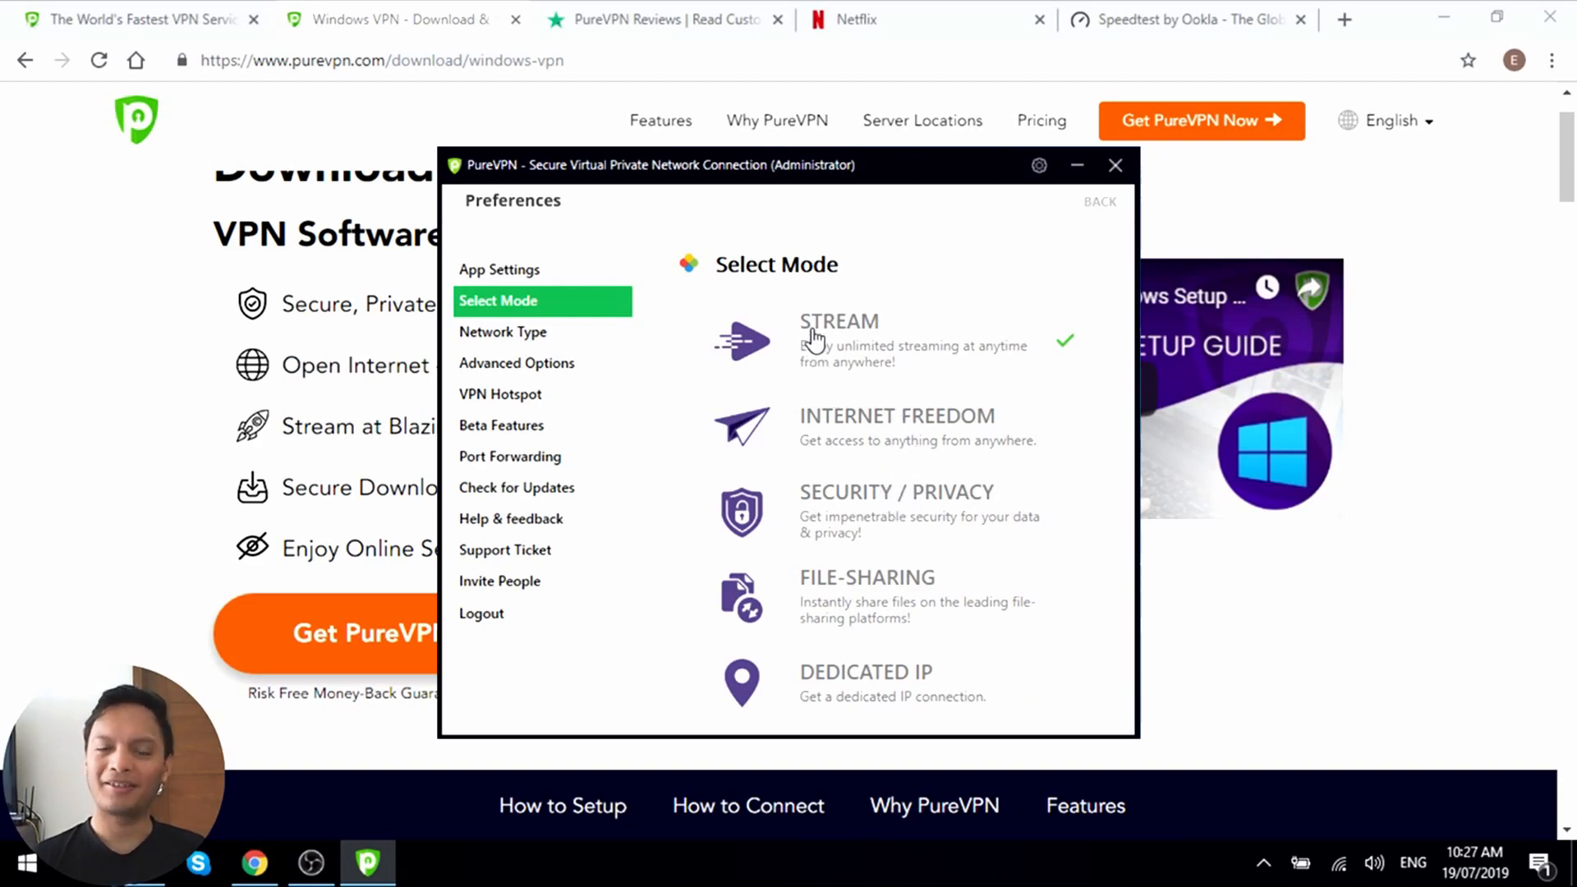
pyautogui.moveTo(905, 329)
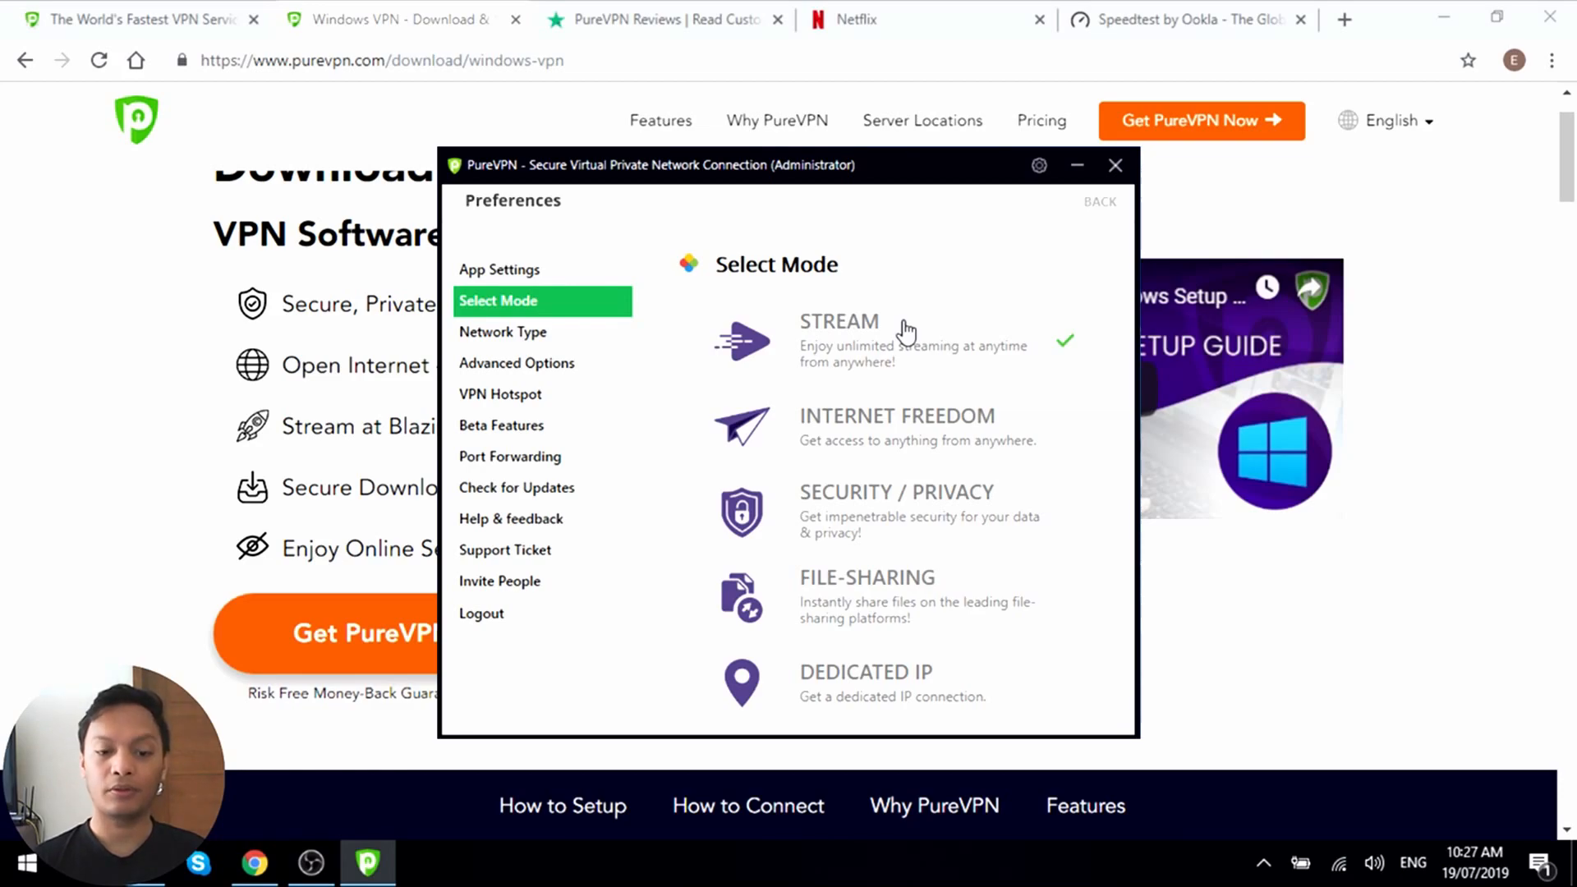
pyautogui.moveTo(773, 427)
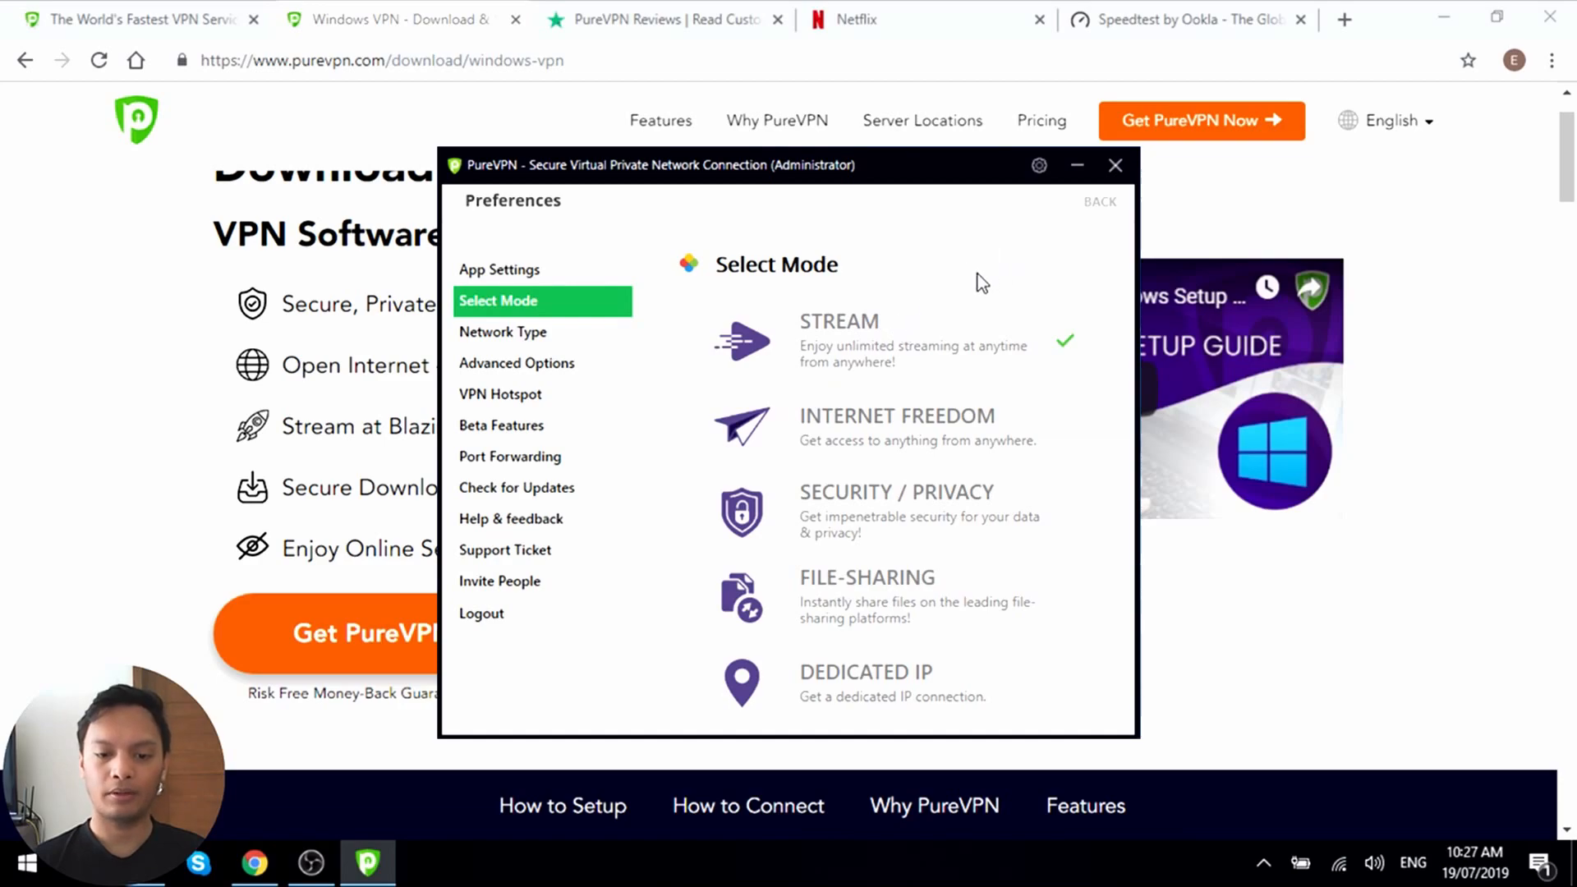
# - Open Network Type in the Preferences menu, showing Automatic selected
pyautogui.click(503, 332)
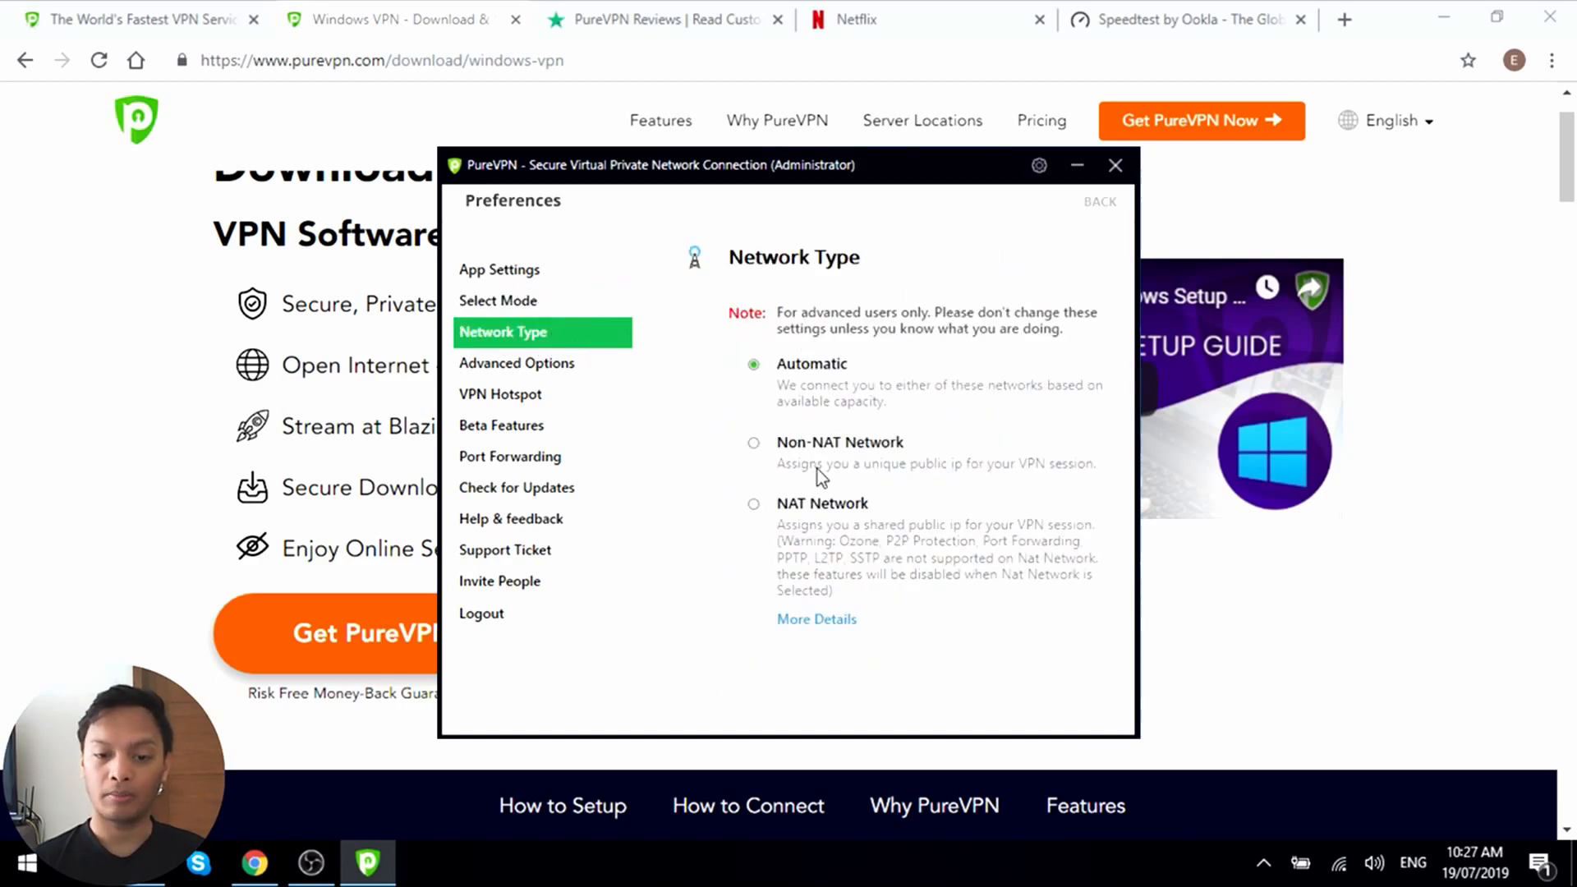
pyautogui.moveTo(887, 412)
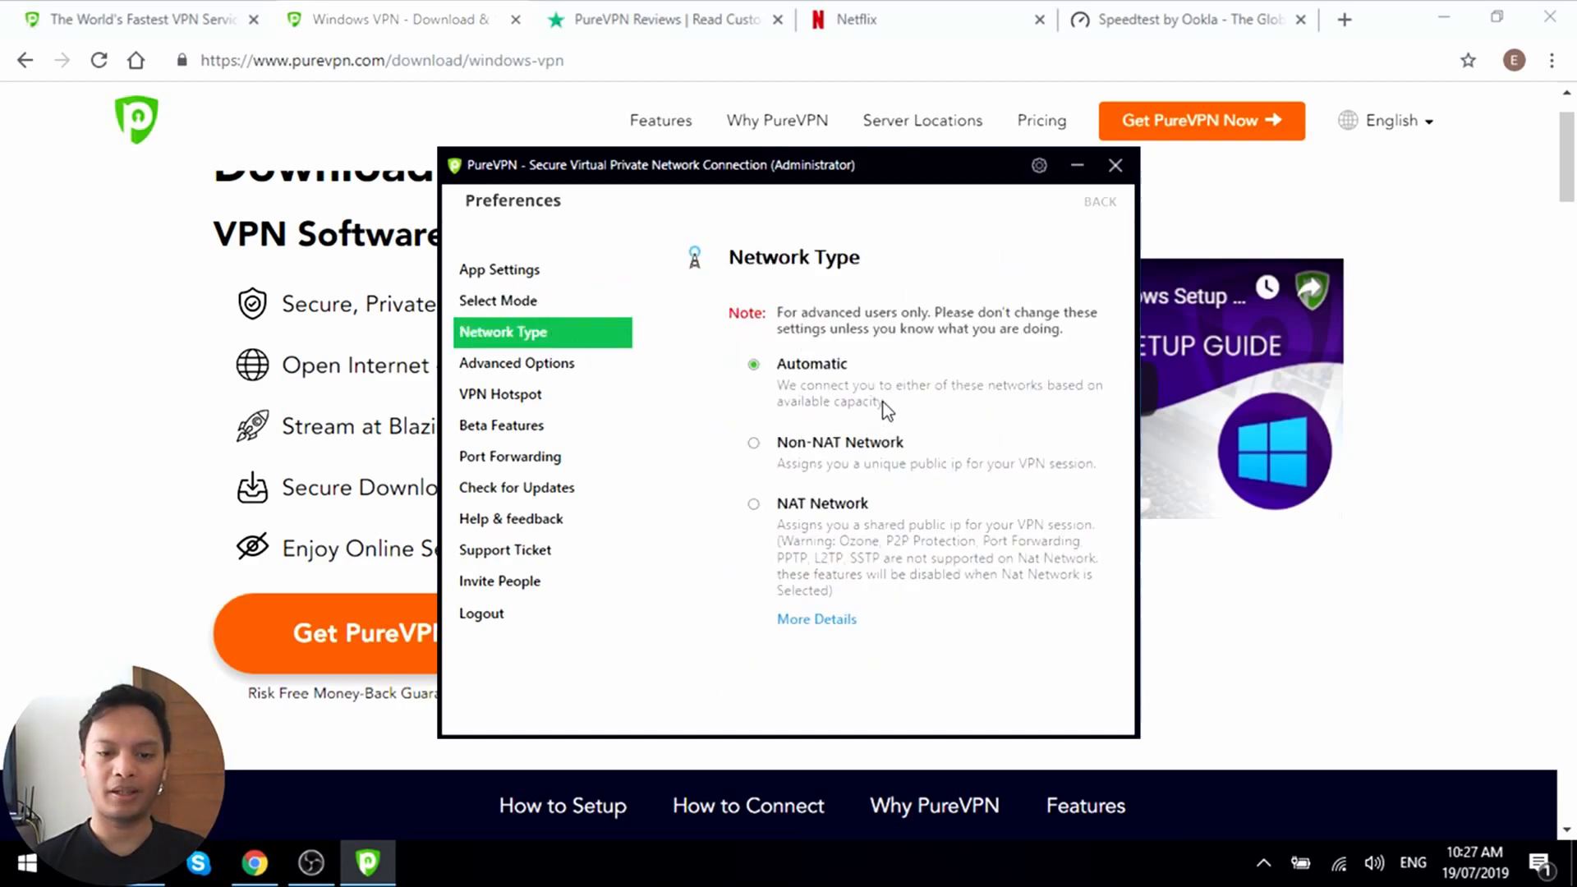
pyautogui.moveTo(917, 404)
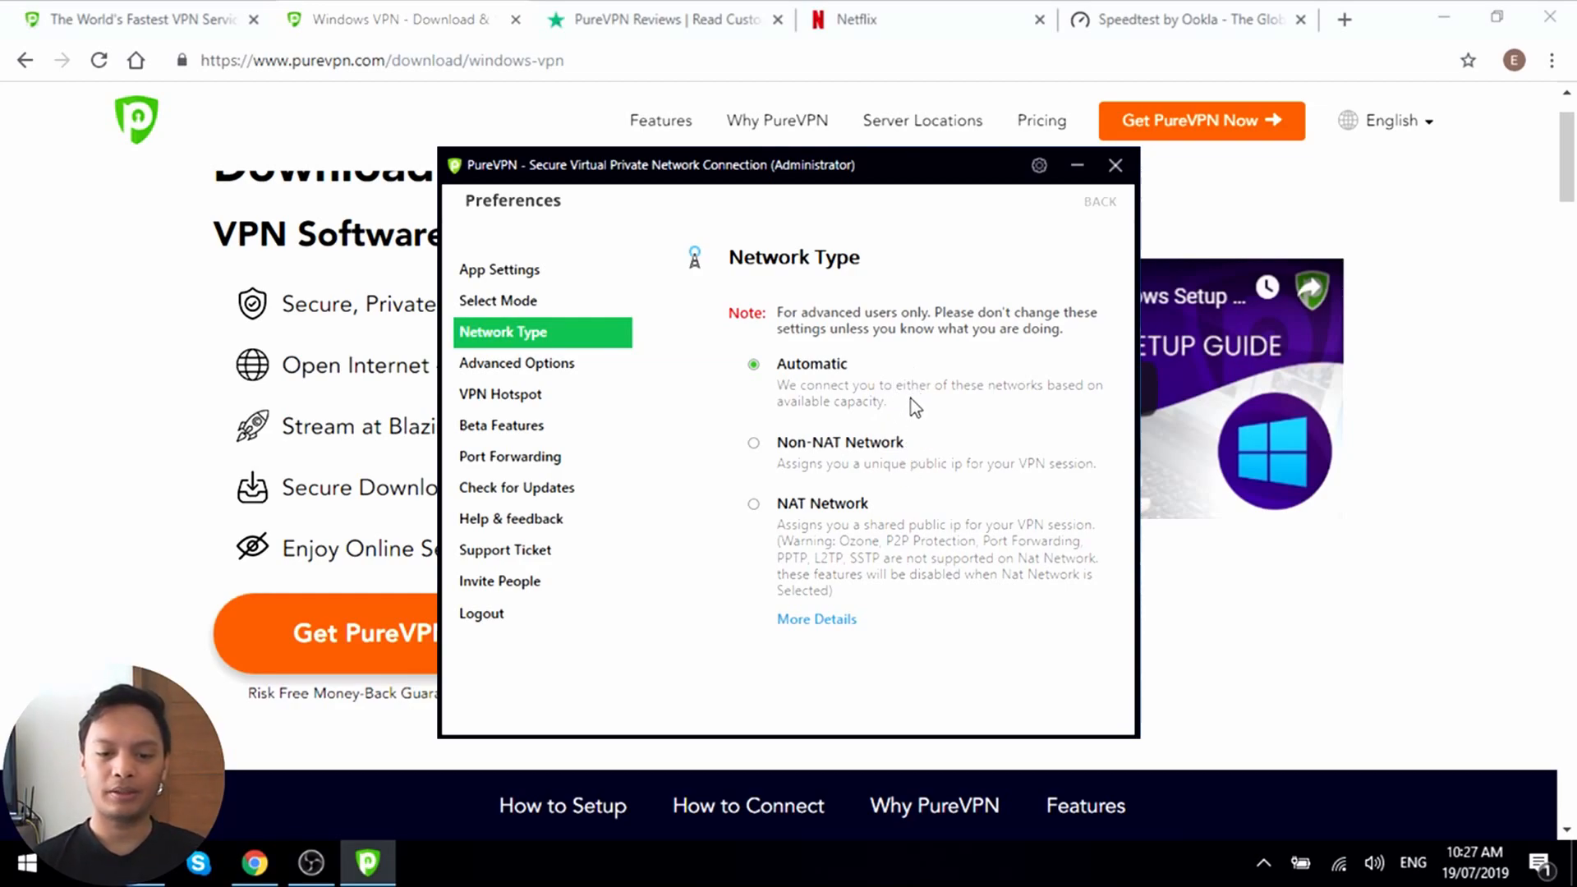
pyautogui.moveTo(934, 411)
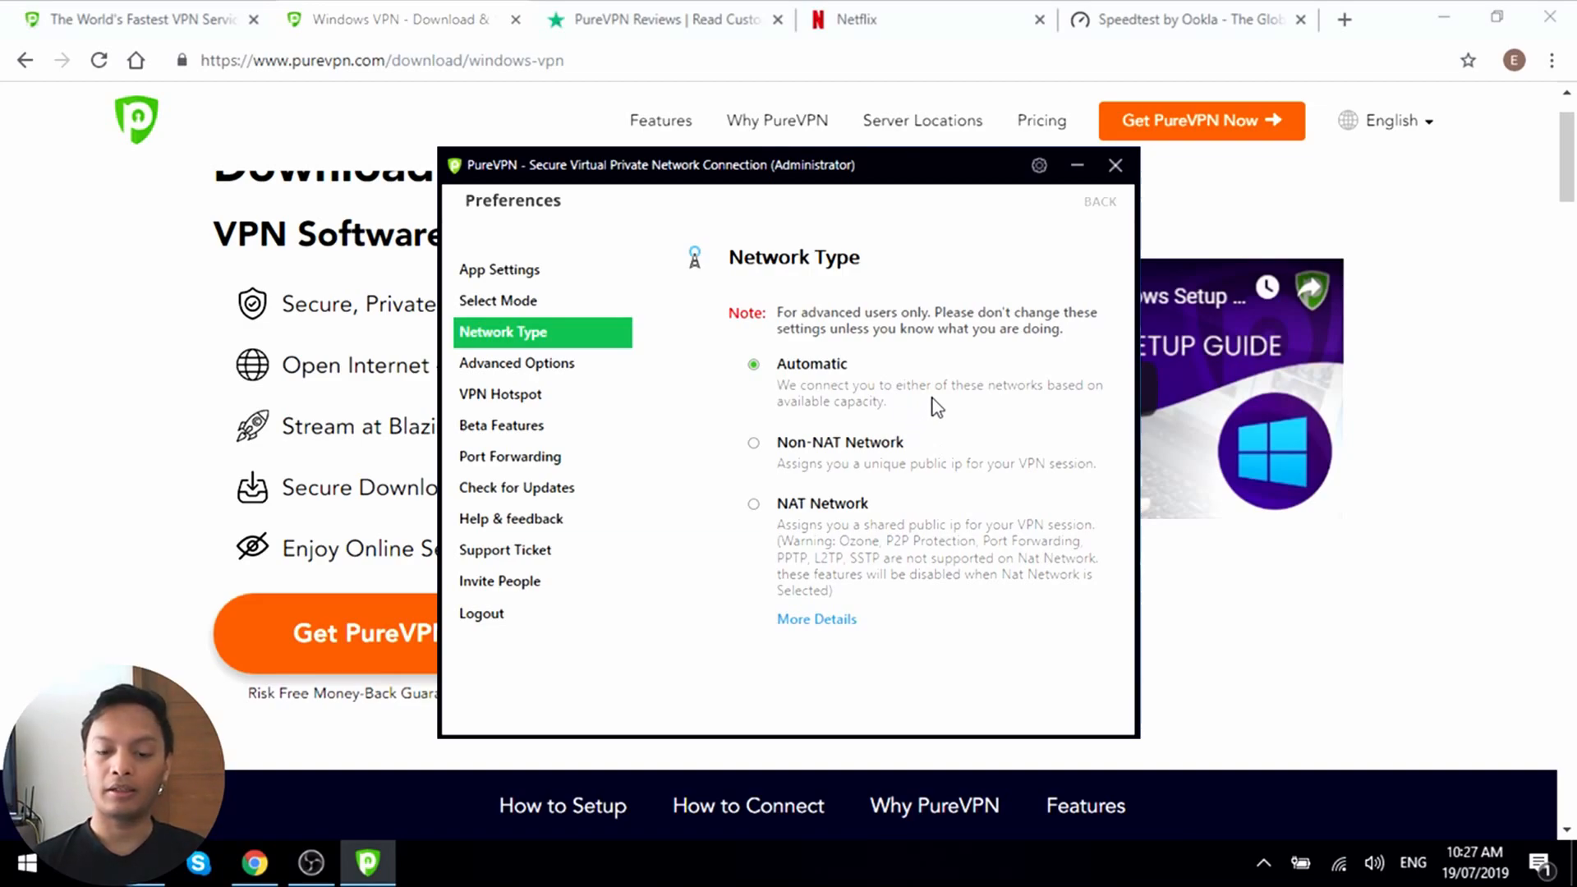
pyautogui.moveTo(925, 472)
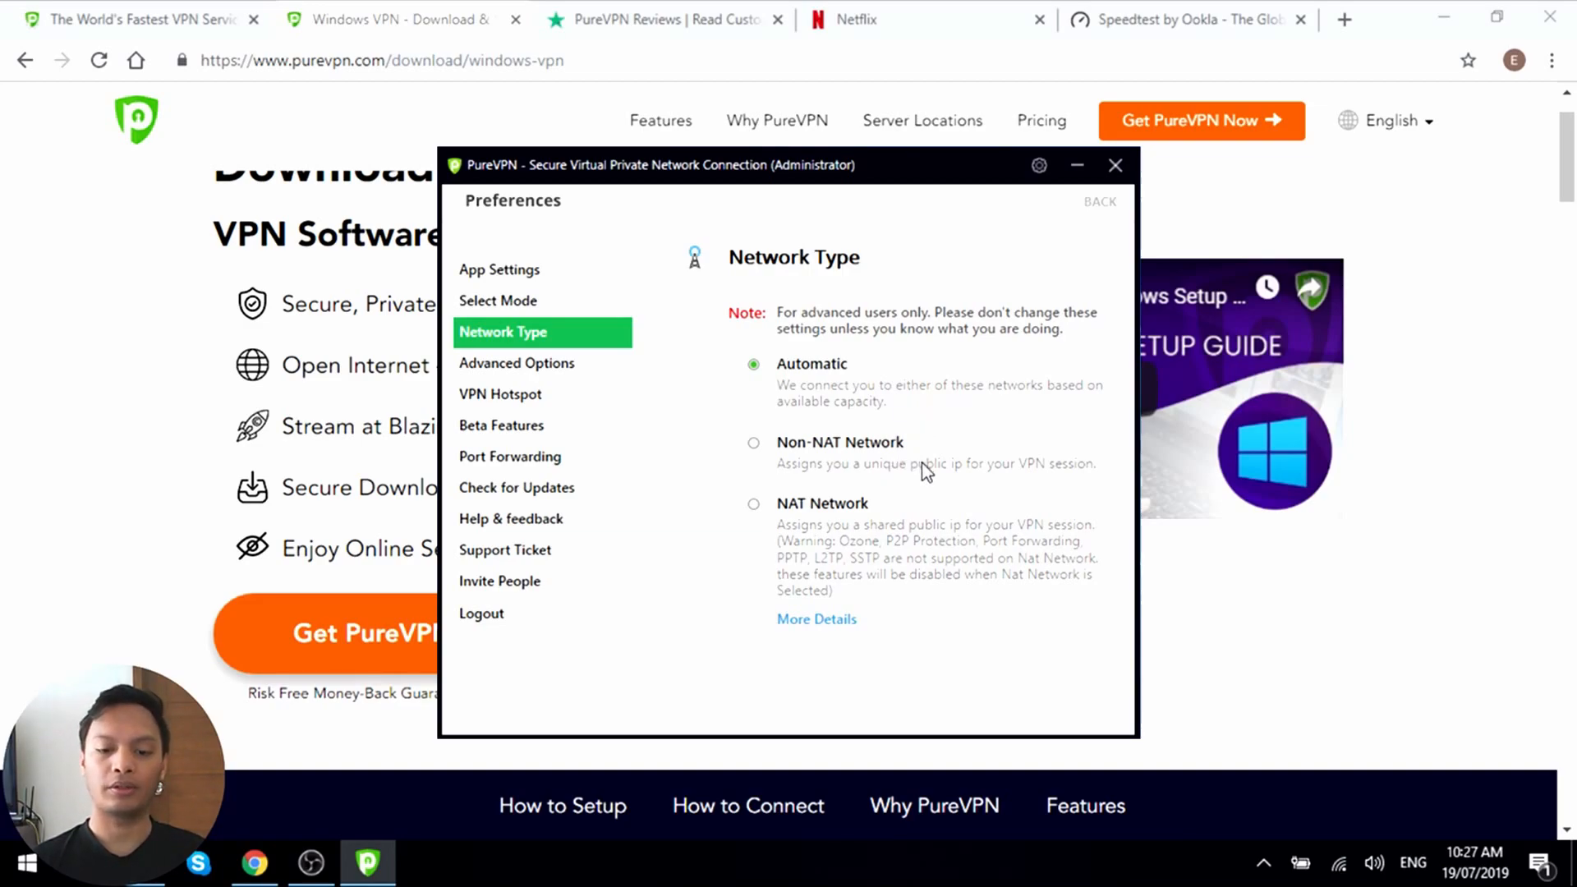
pyautogui.moveTo(933, 594)
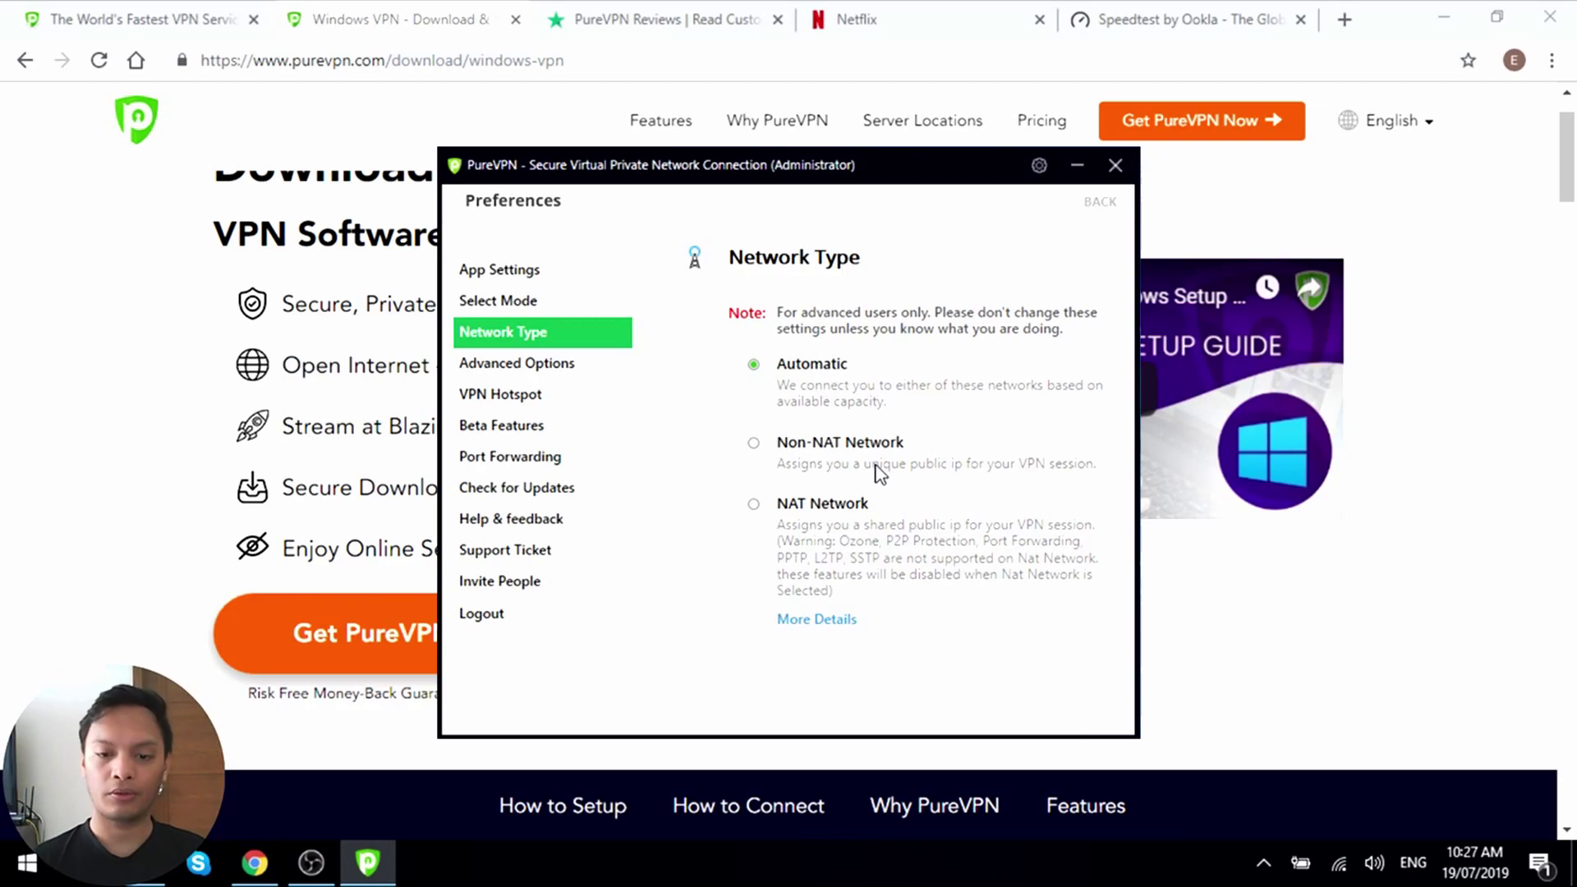
pyautogui.moveTo(710, 416)
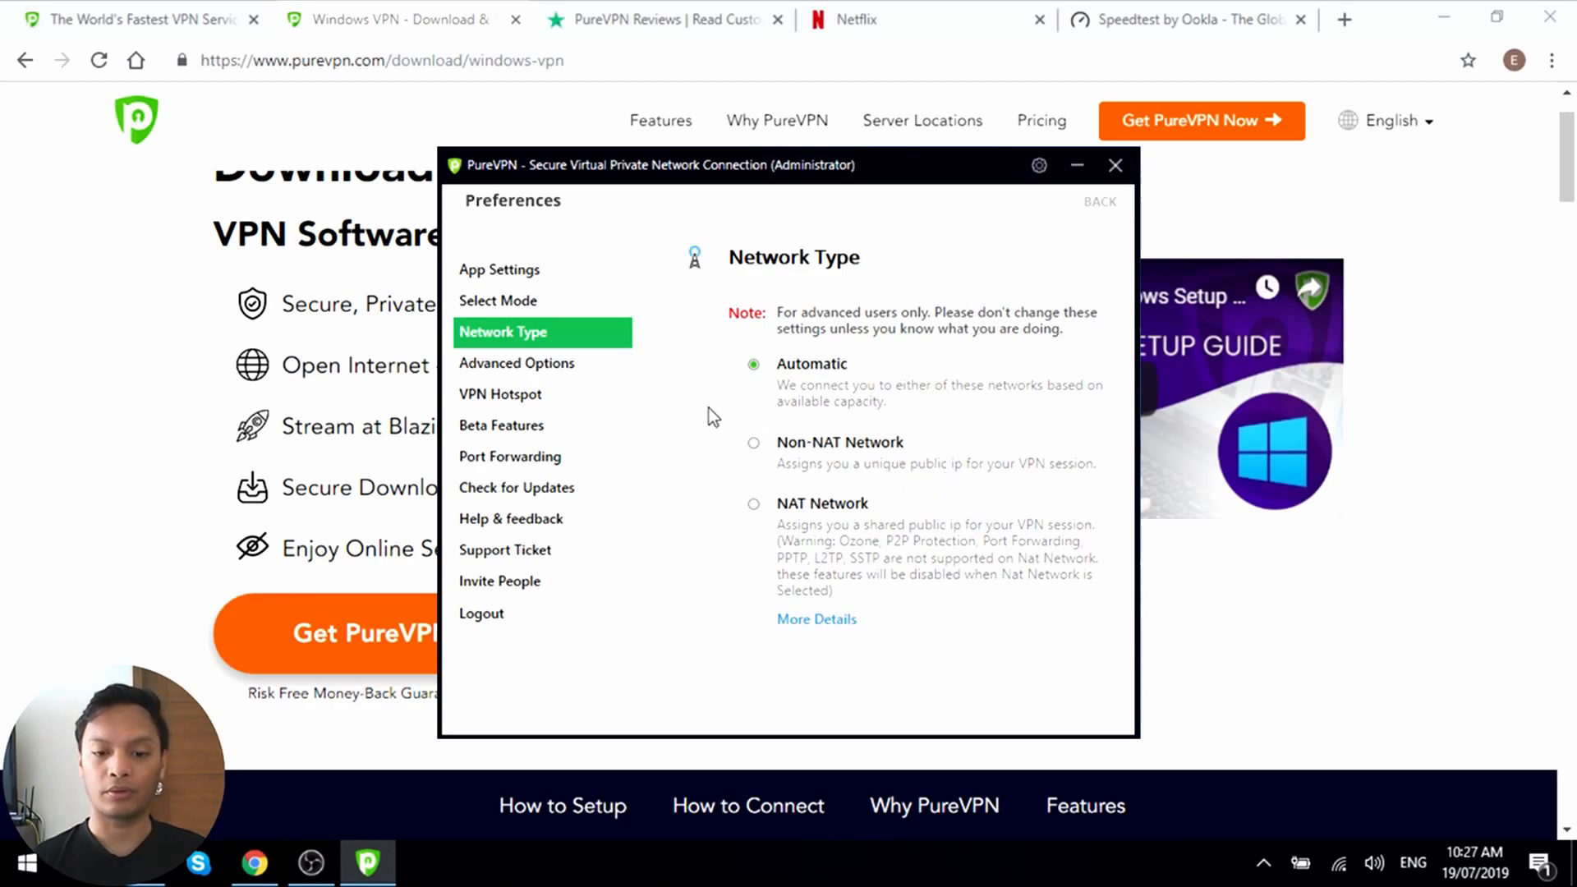
# - Open Advanced Options, toggle the Security section, and expand Multi Port showing manual port 5500
pyautogui.click(517, 363)
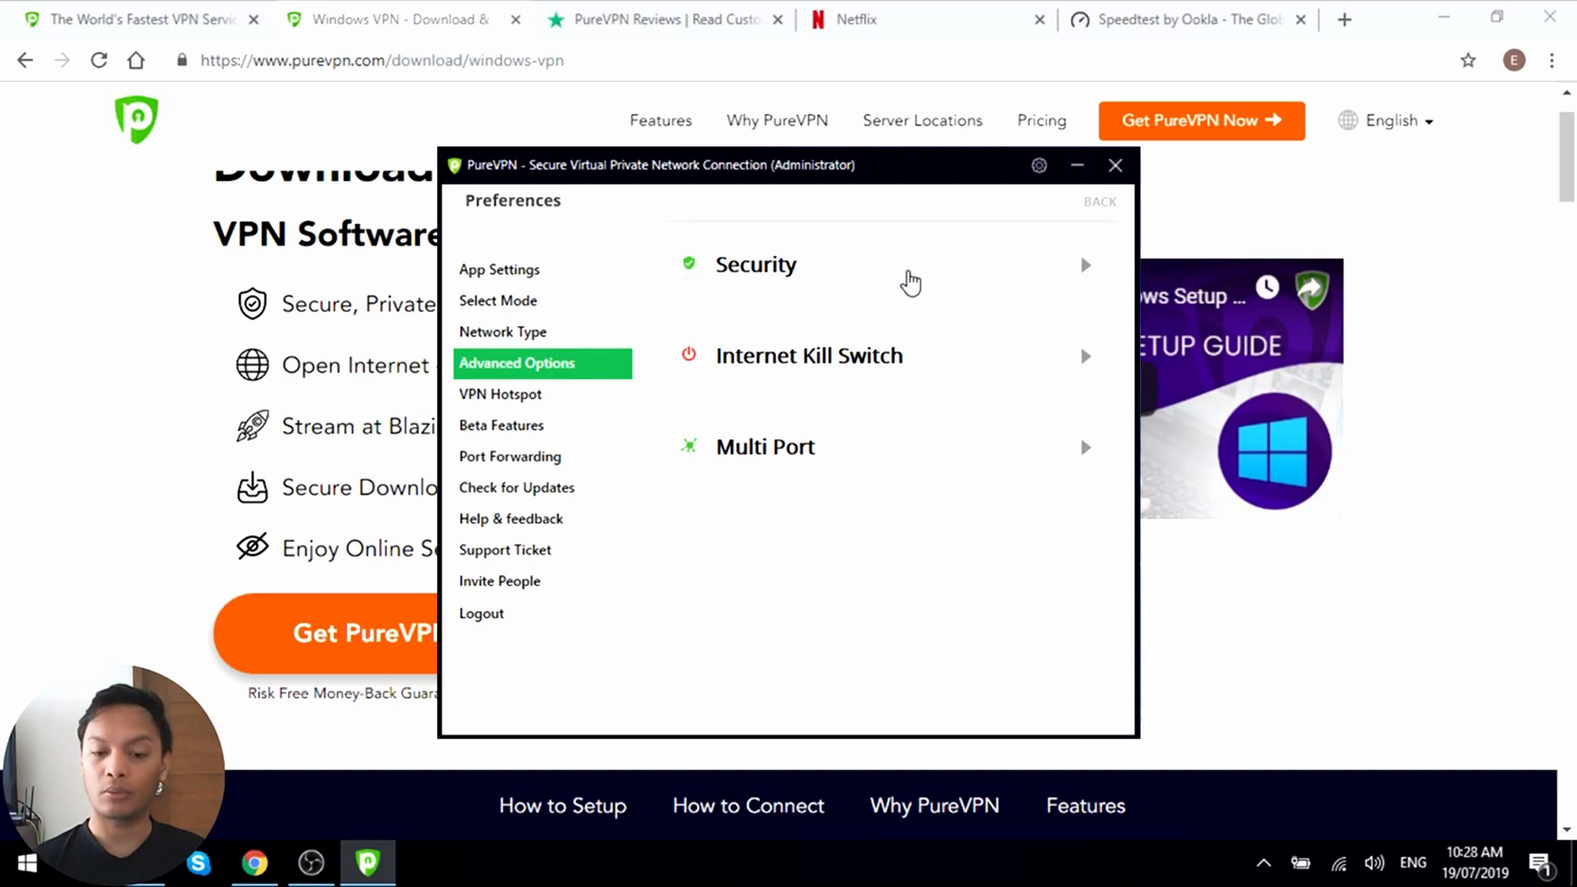
pyautogui.click(756, 265)
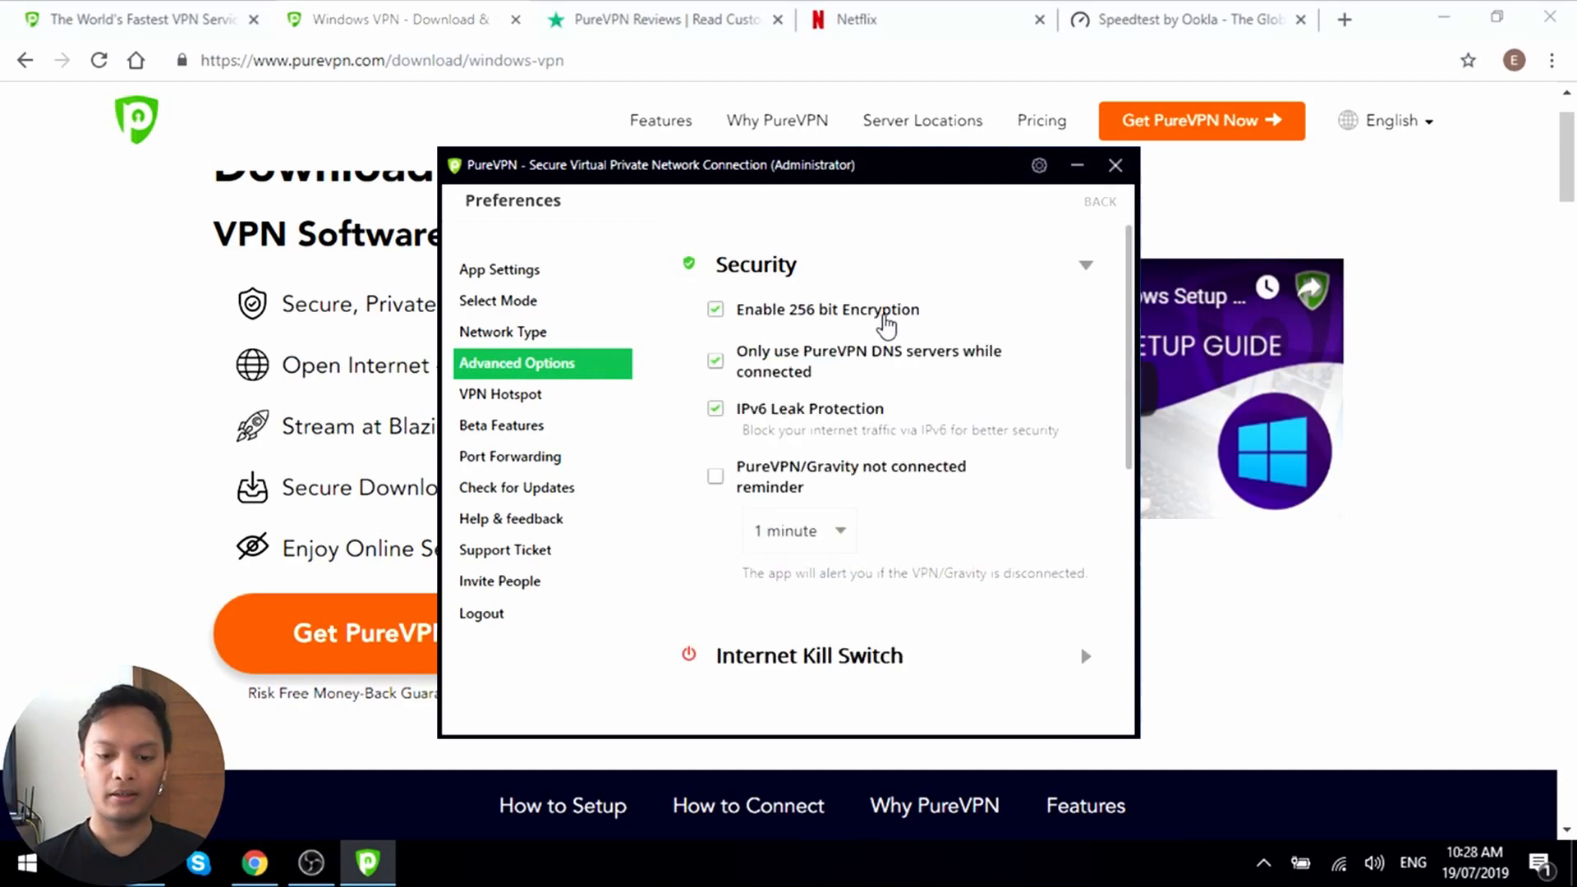
pyautogui.moveTo(849, 429)
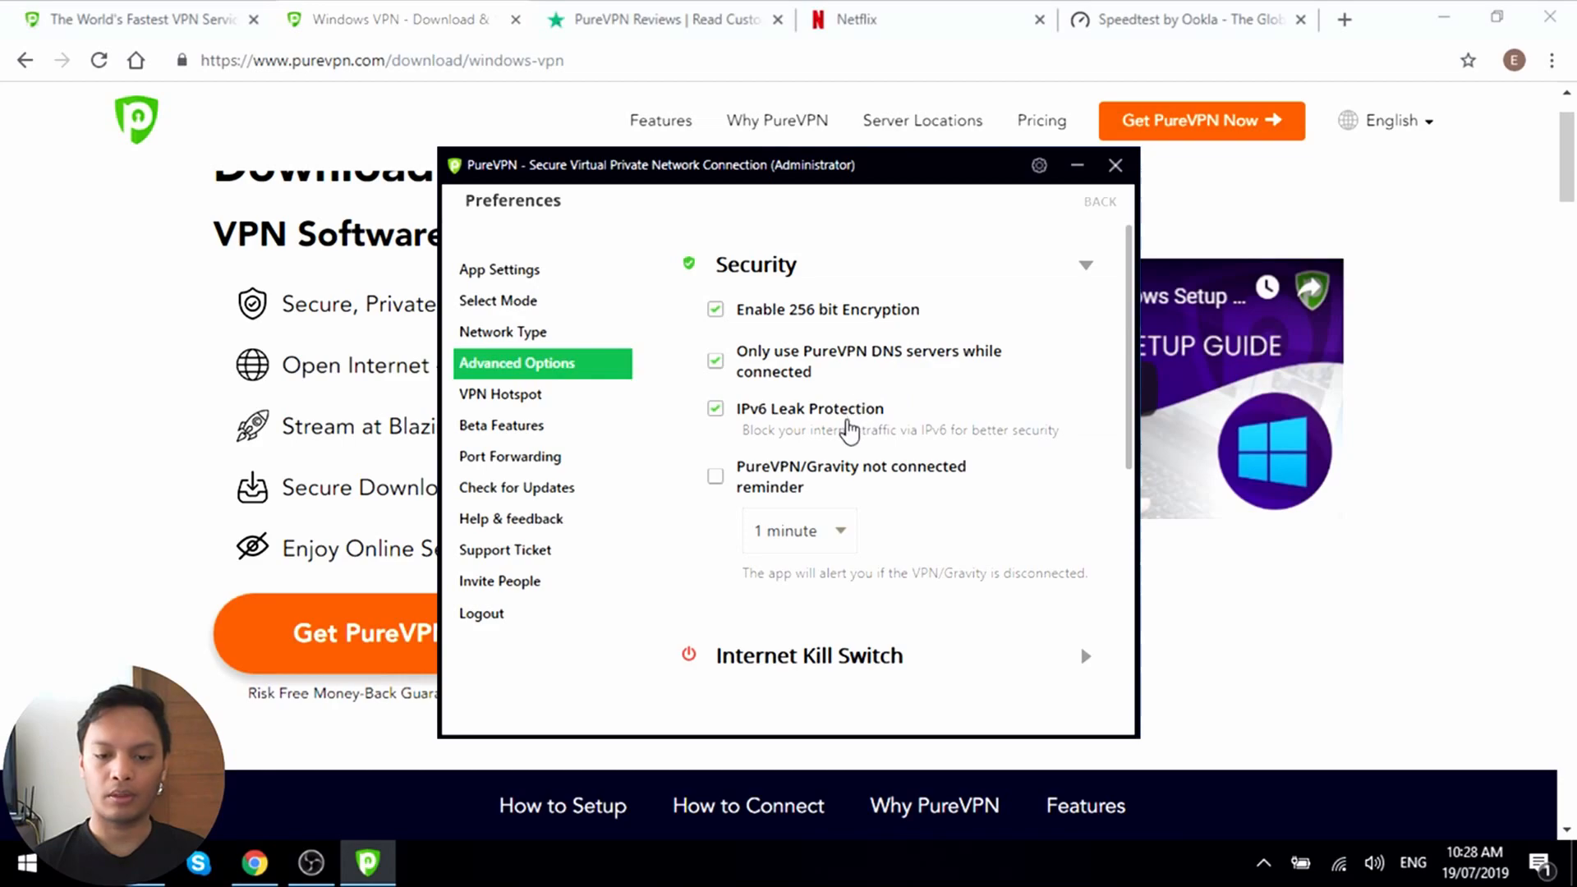
pyautogui.moveTo(886, 460)
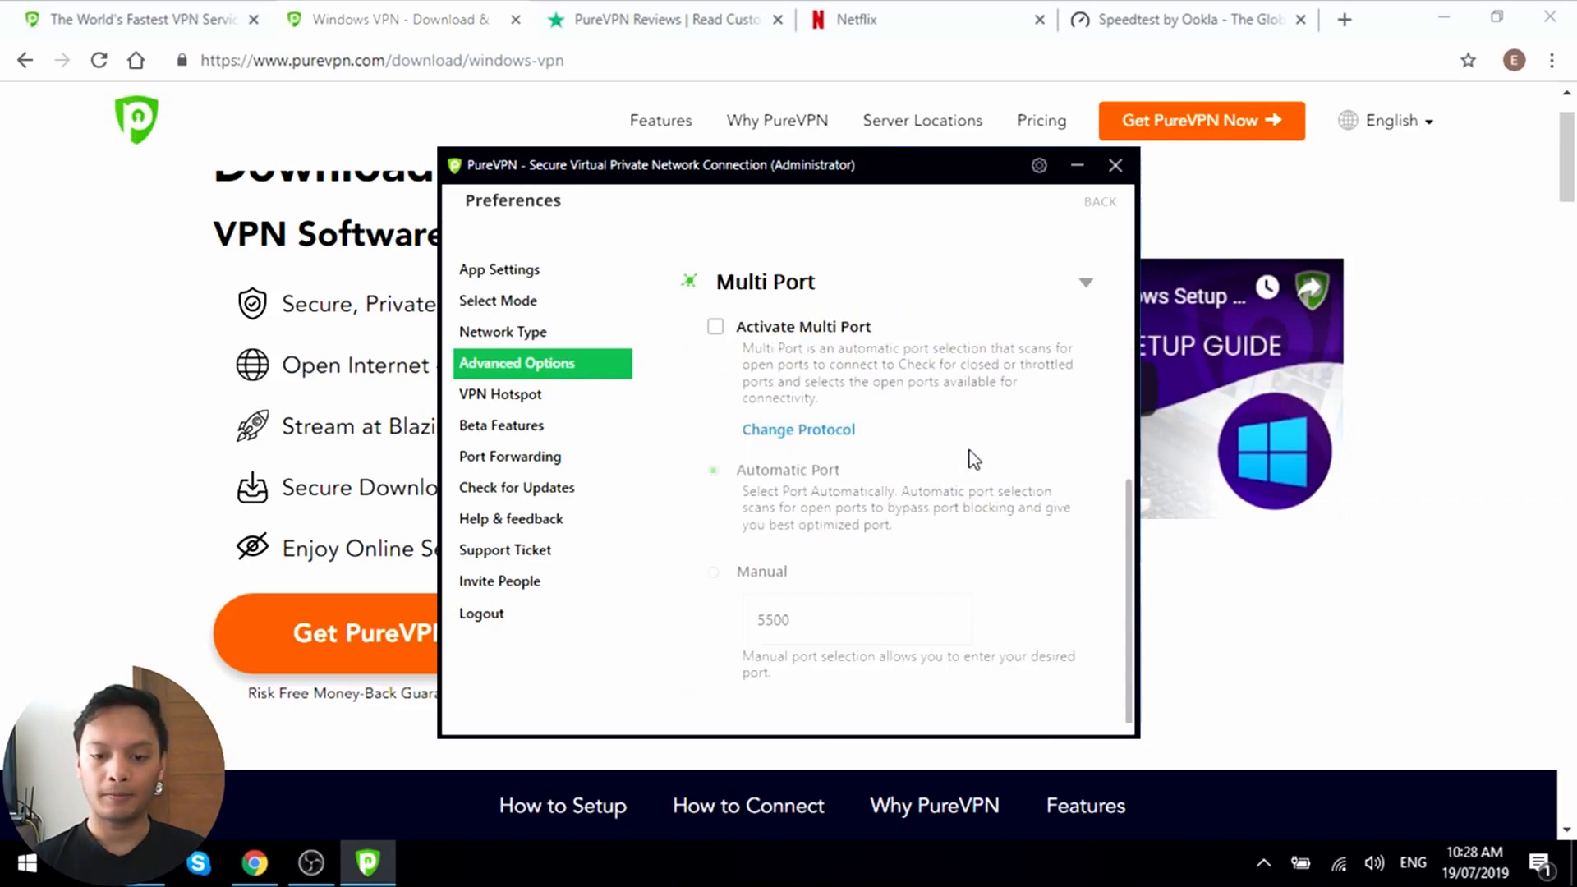
pyautogui.click(1084, 281)
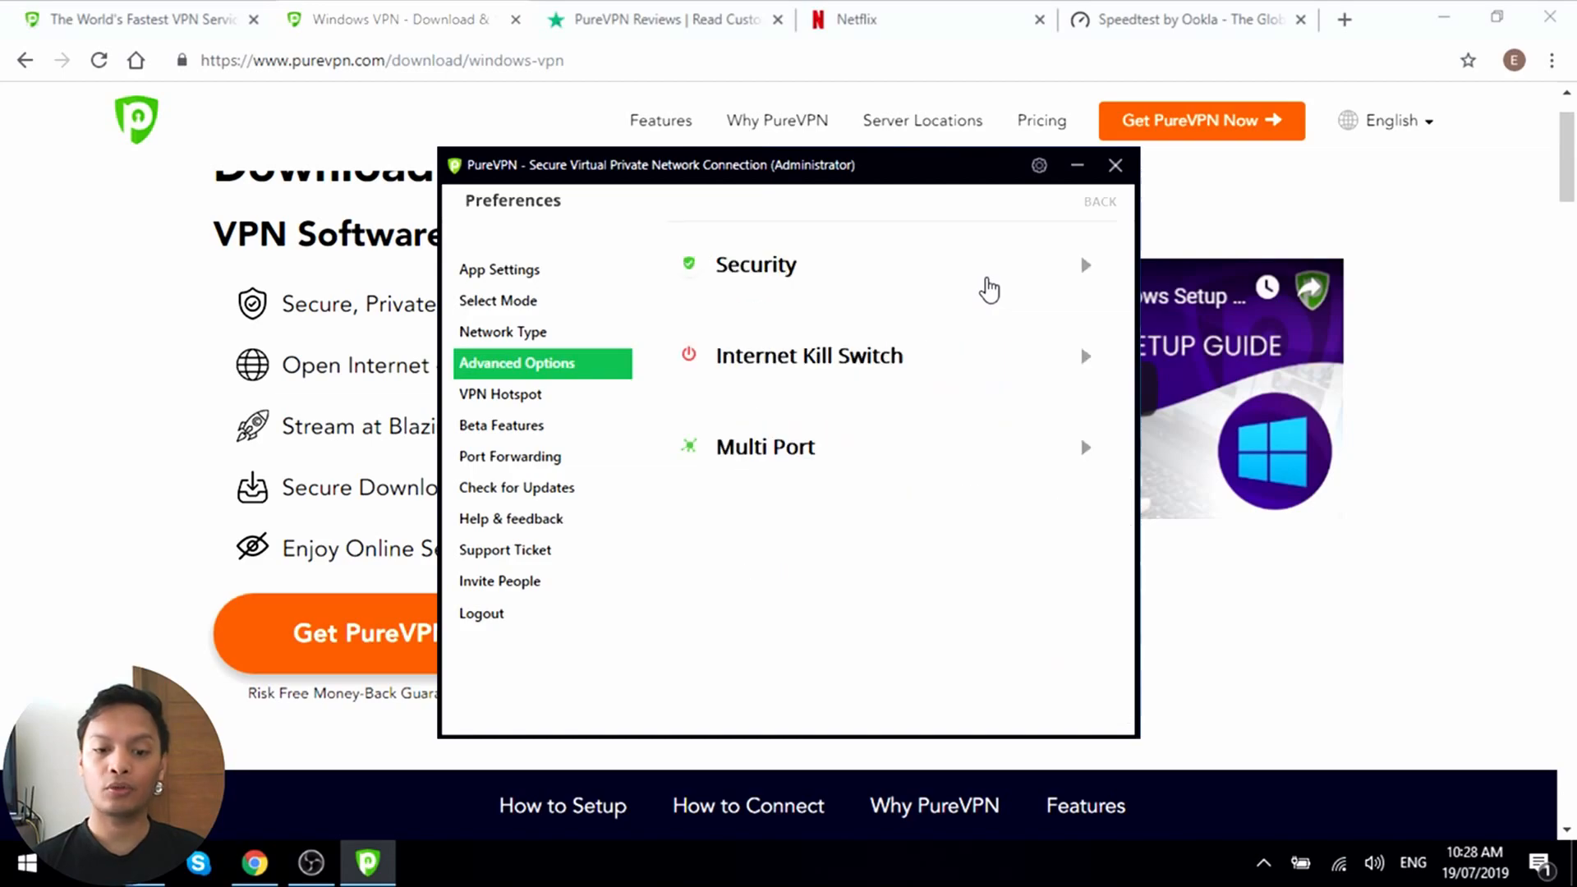
pyautogui.moveTo(925, 439)
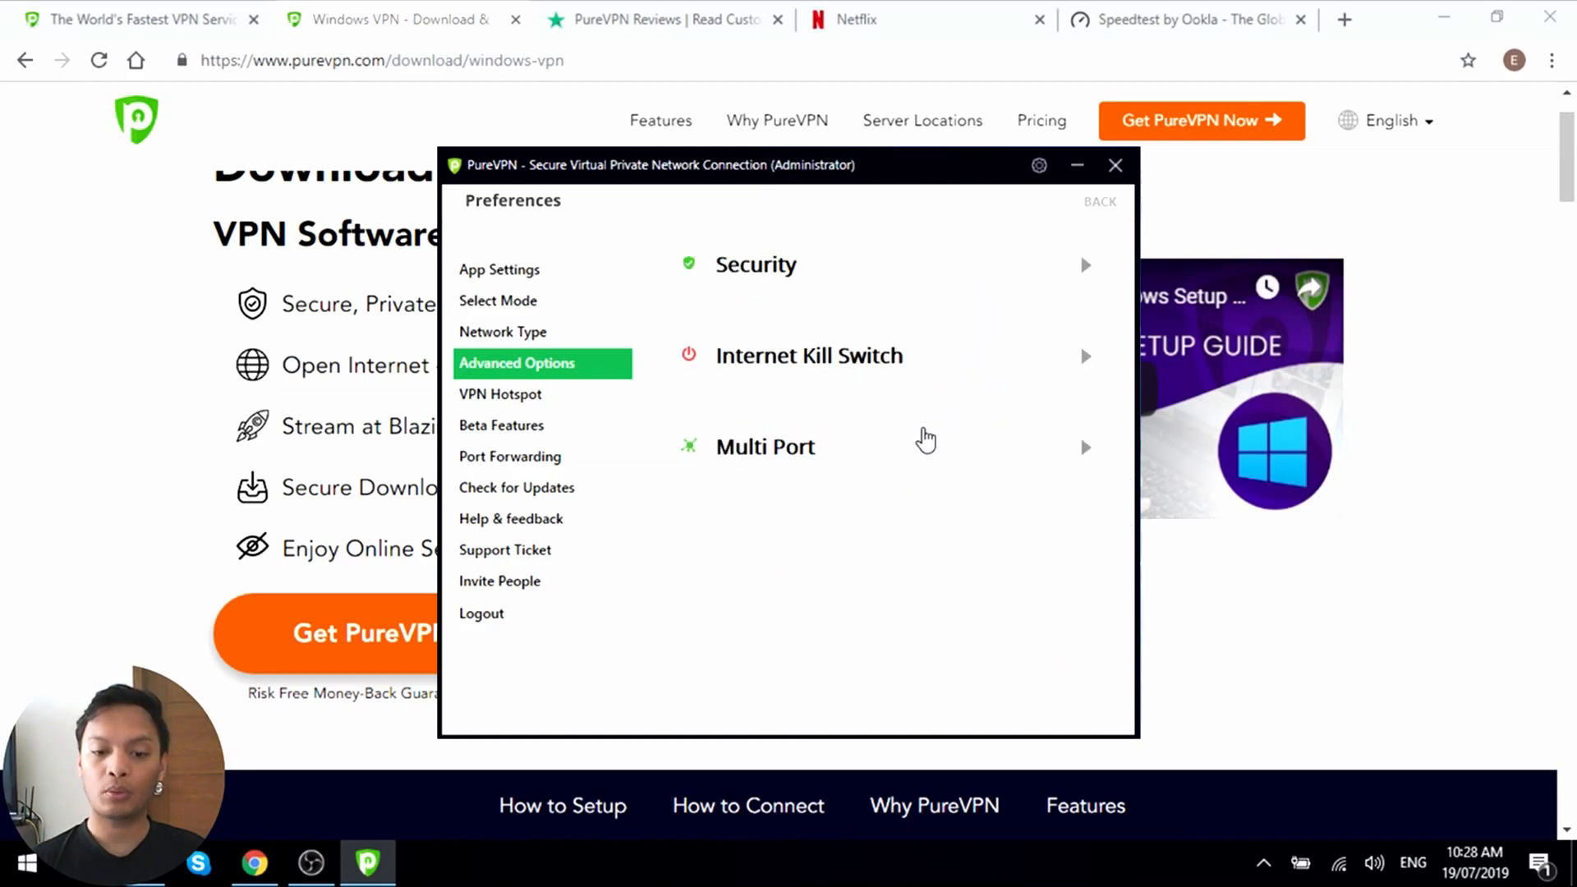
pyautogui.click(765, 447)
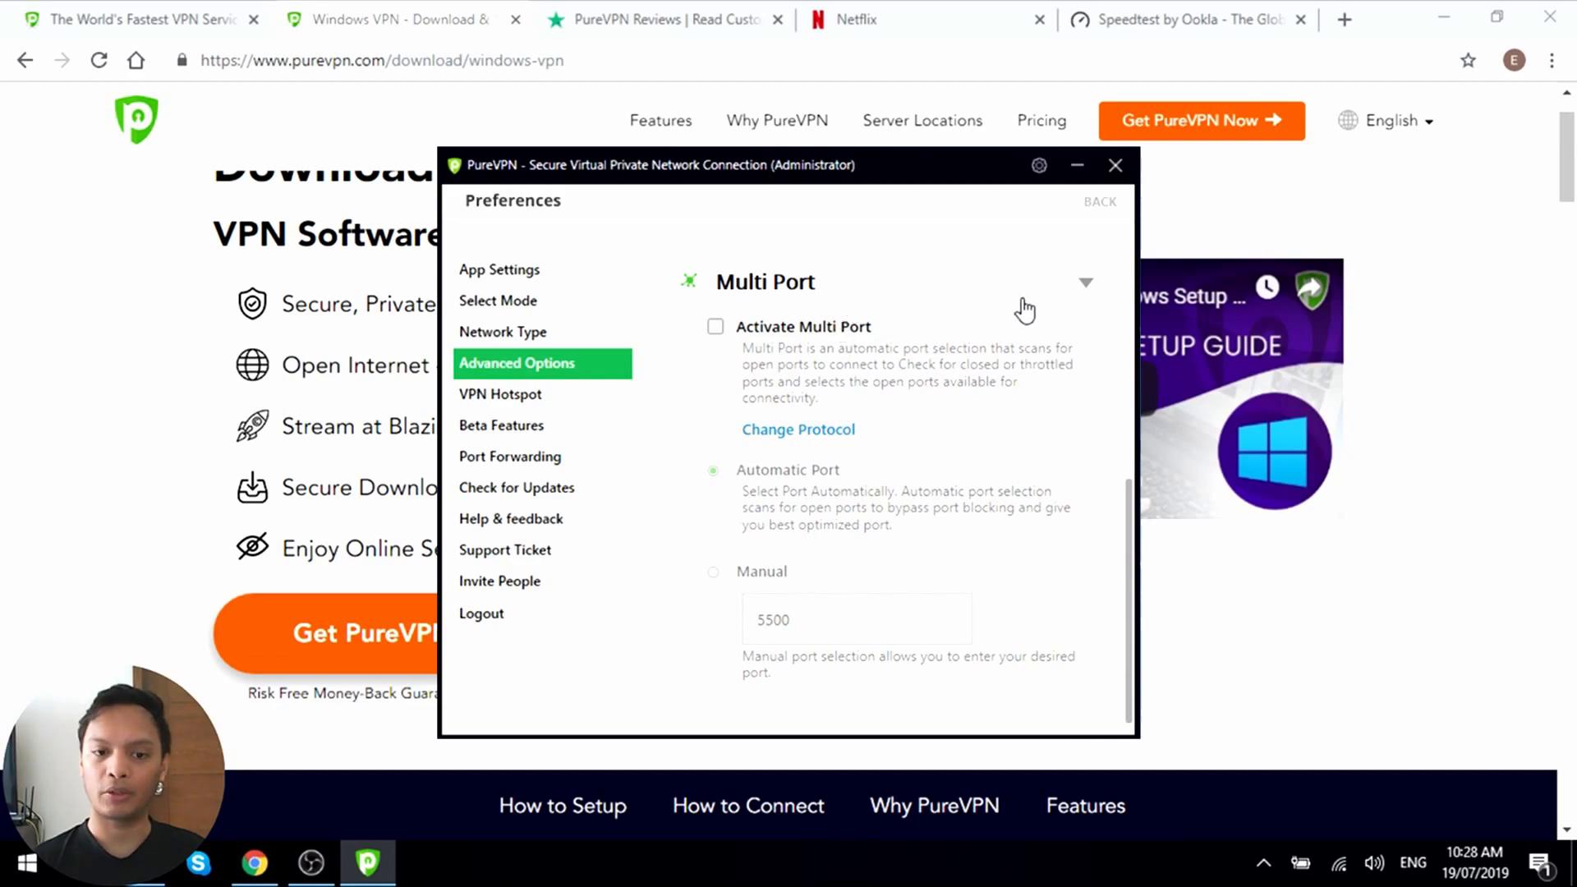
pyautogui.moveTo(1010, 403)
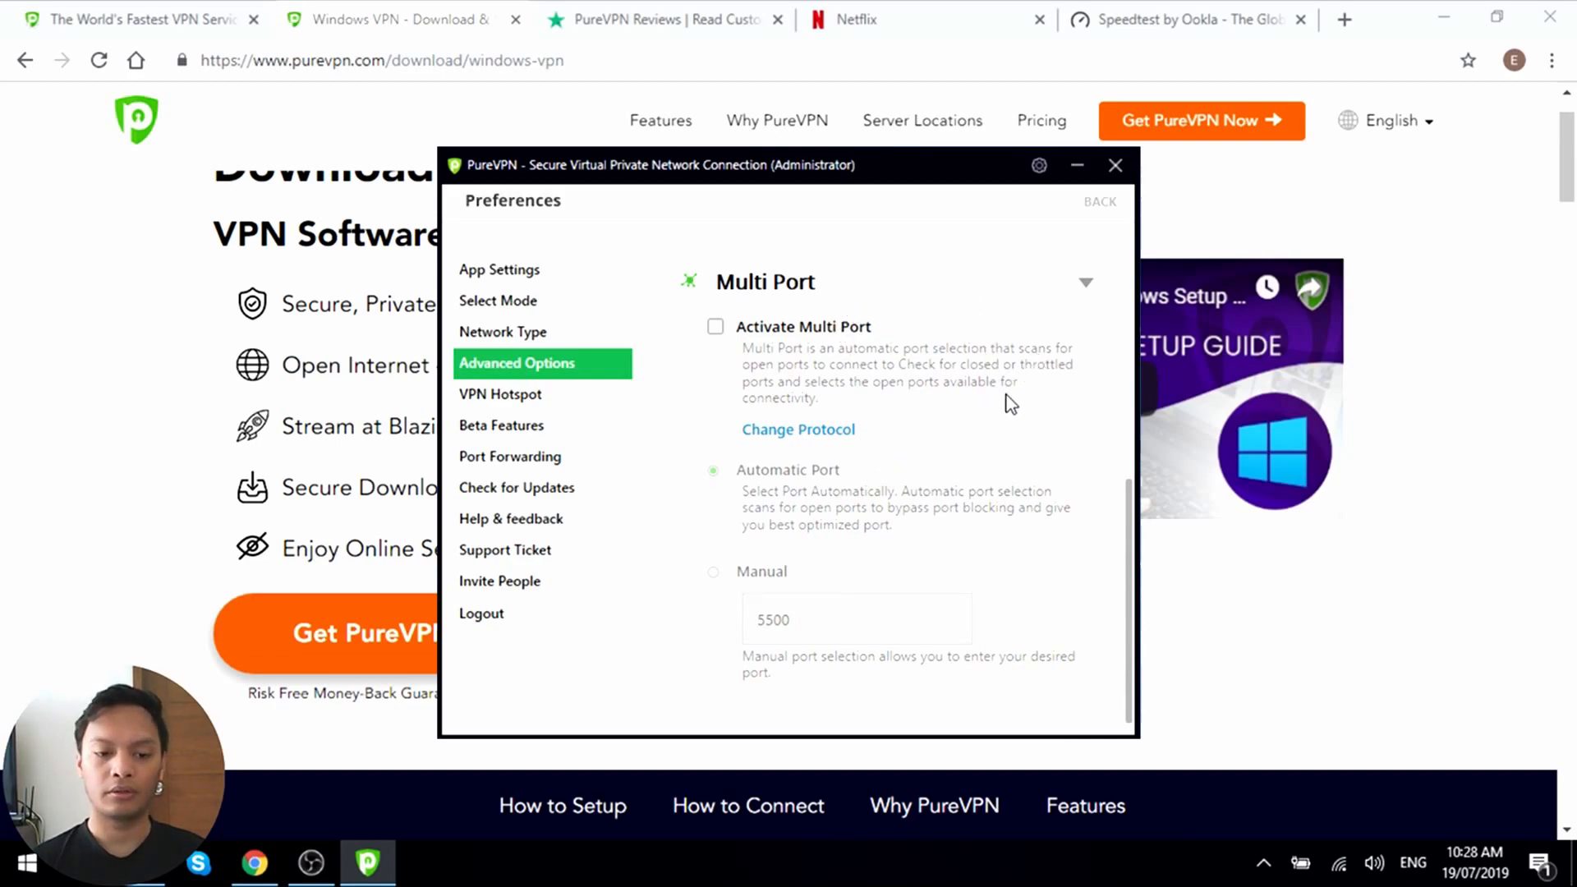
pyautogui.moveTo(1058, 382)
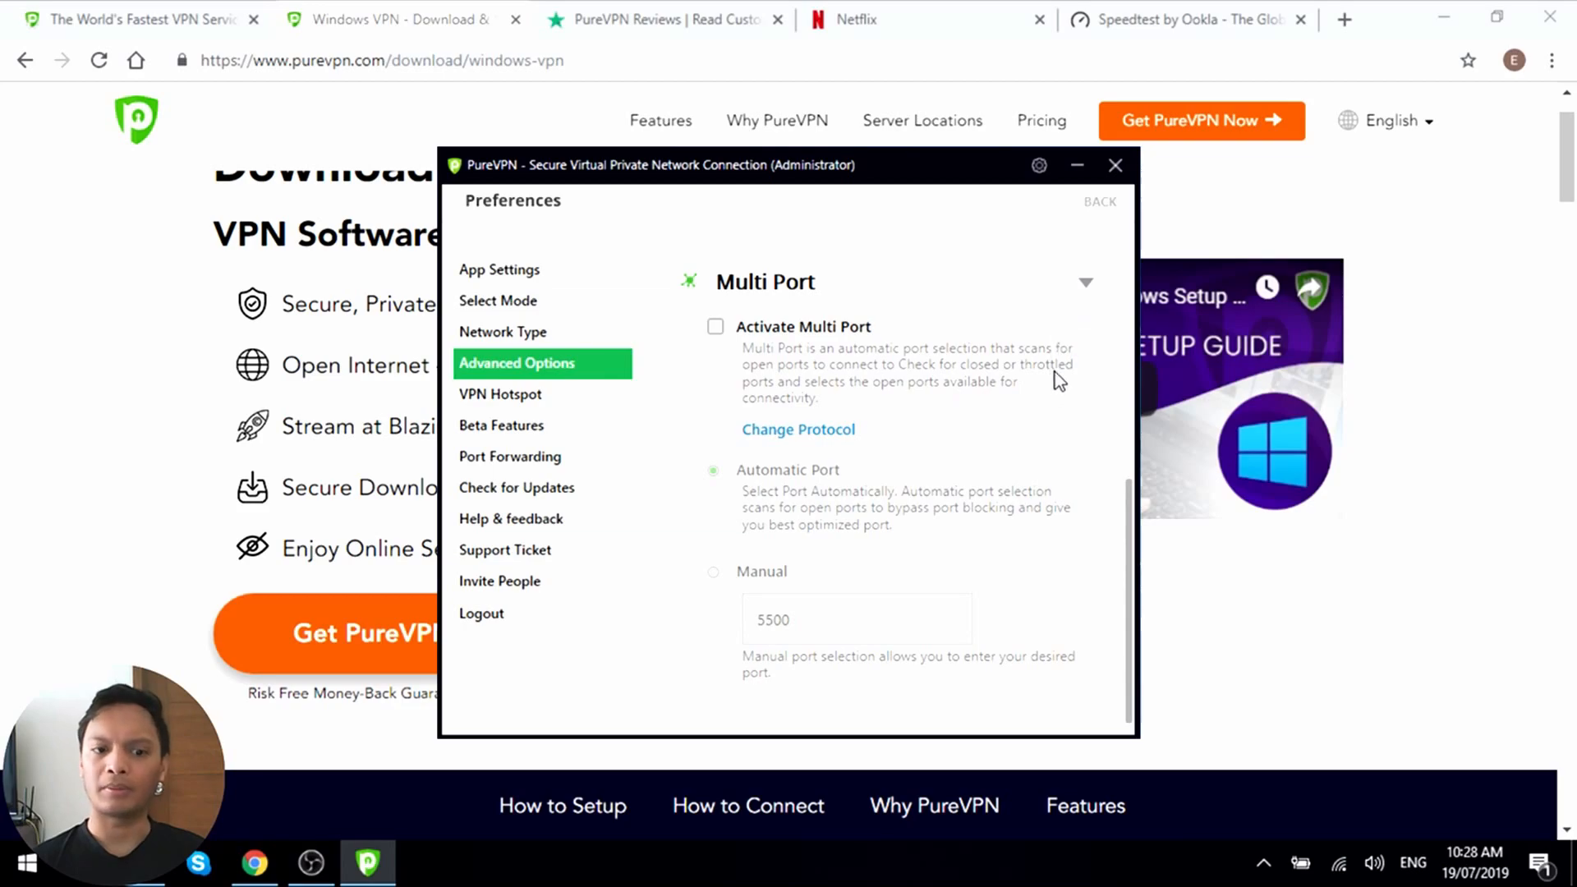
pyautogui.moveTo(1105, 251)
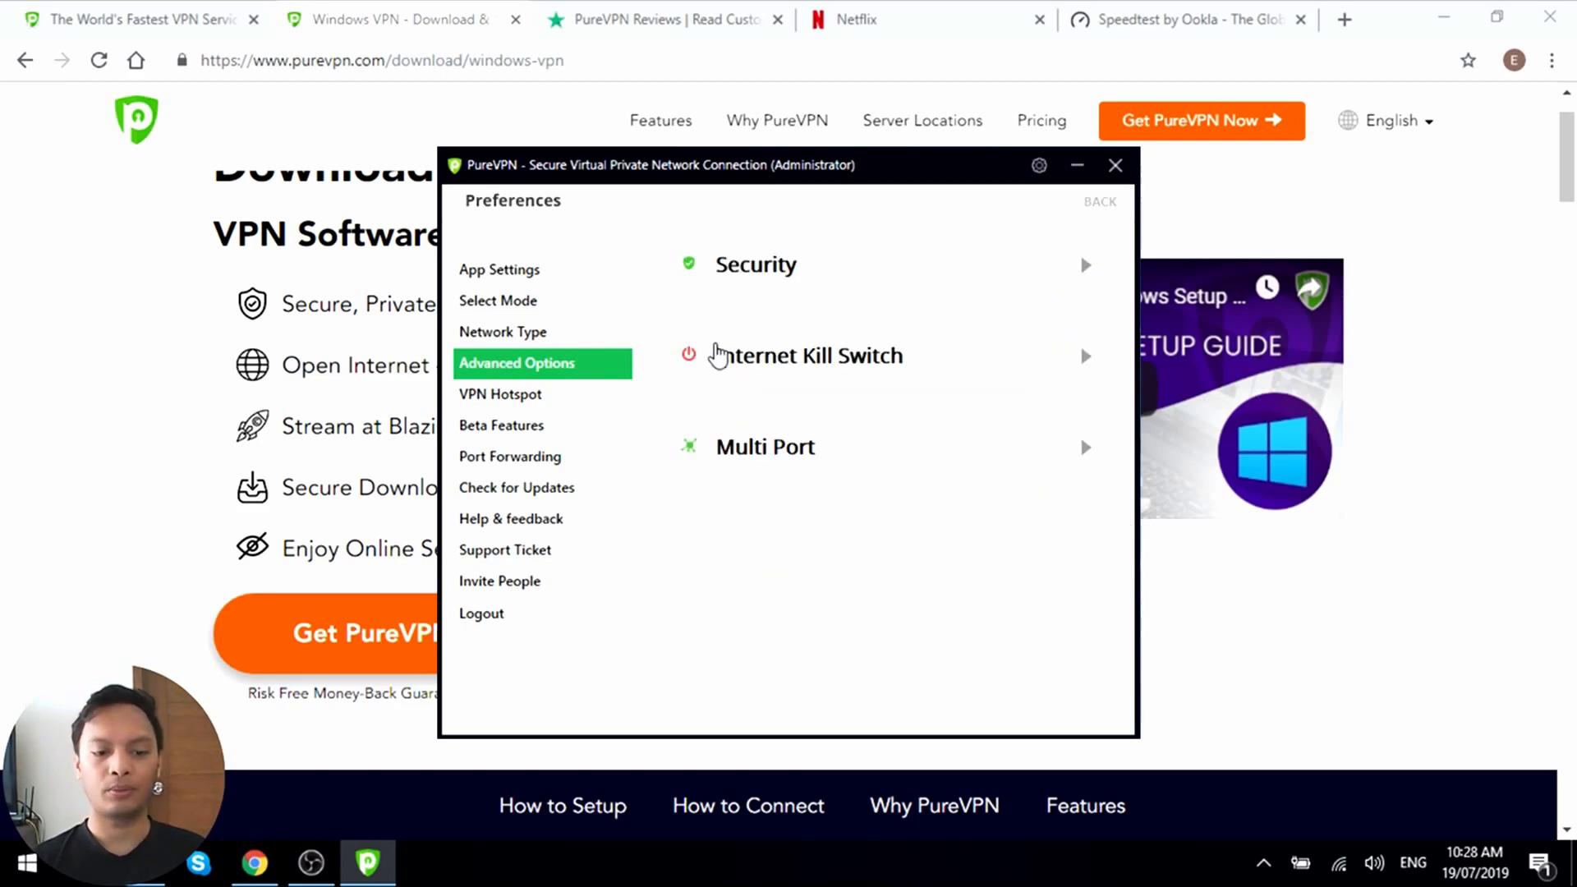
pyautogui.click(765, 447)
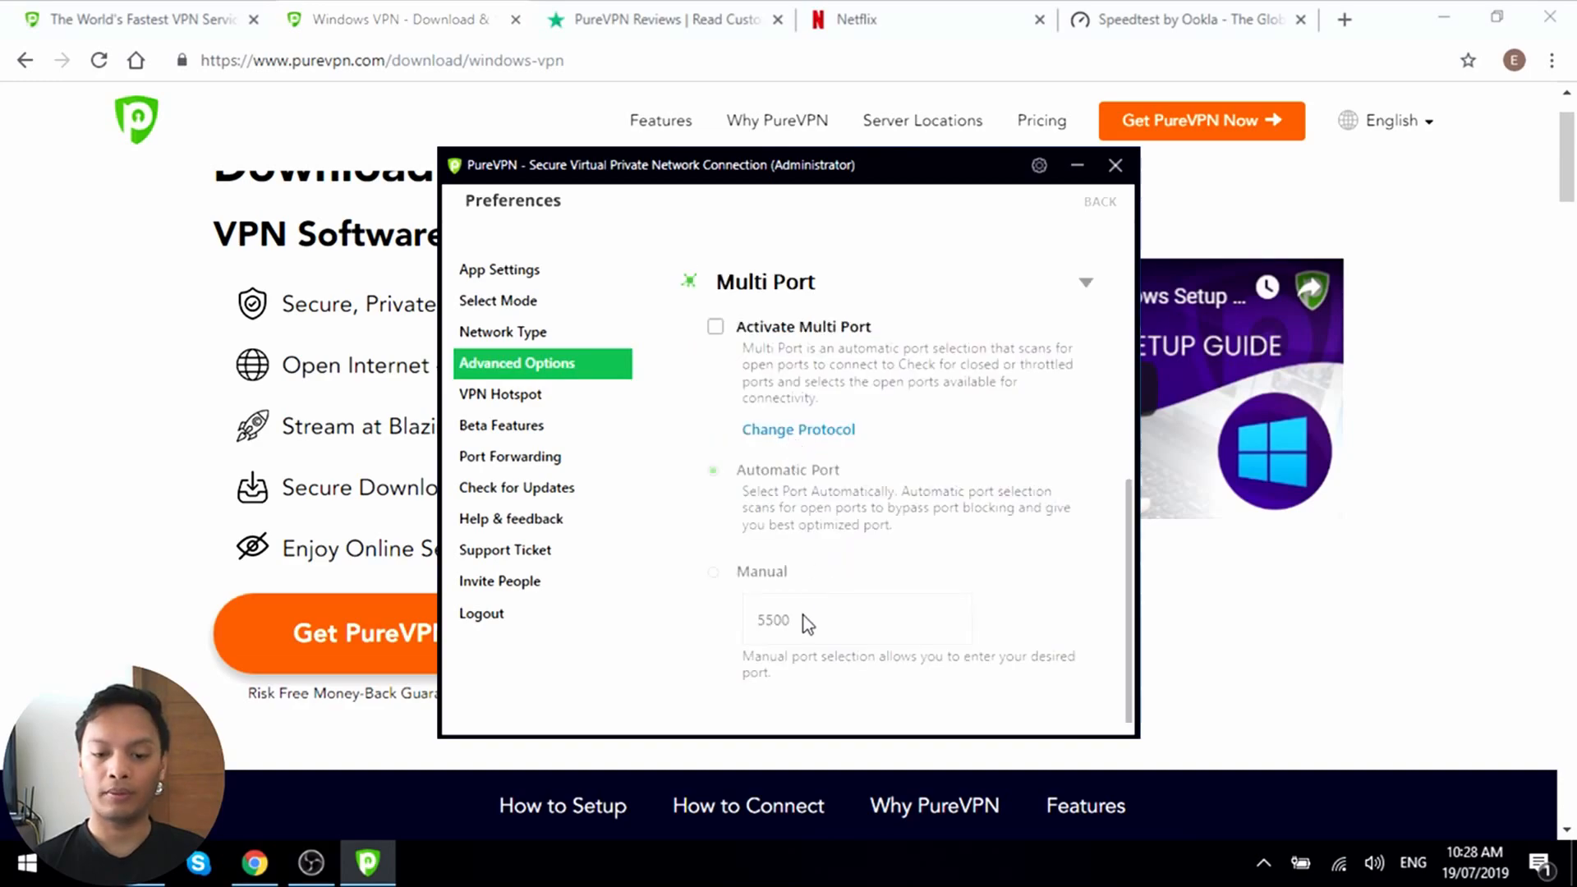
pyautogui.moveTo(545, 414)
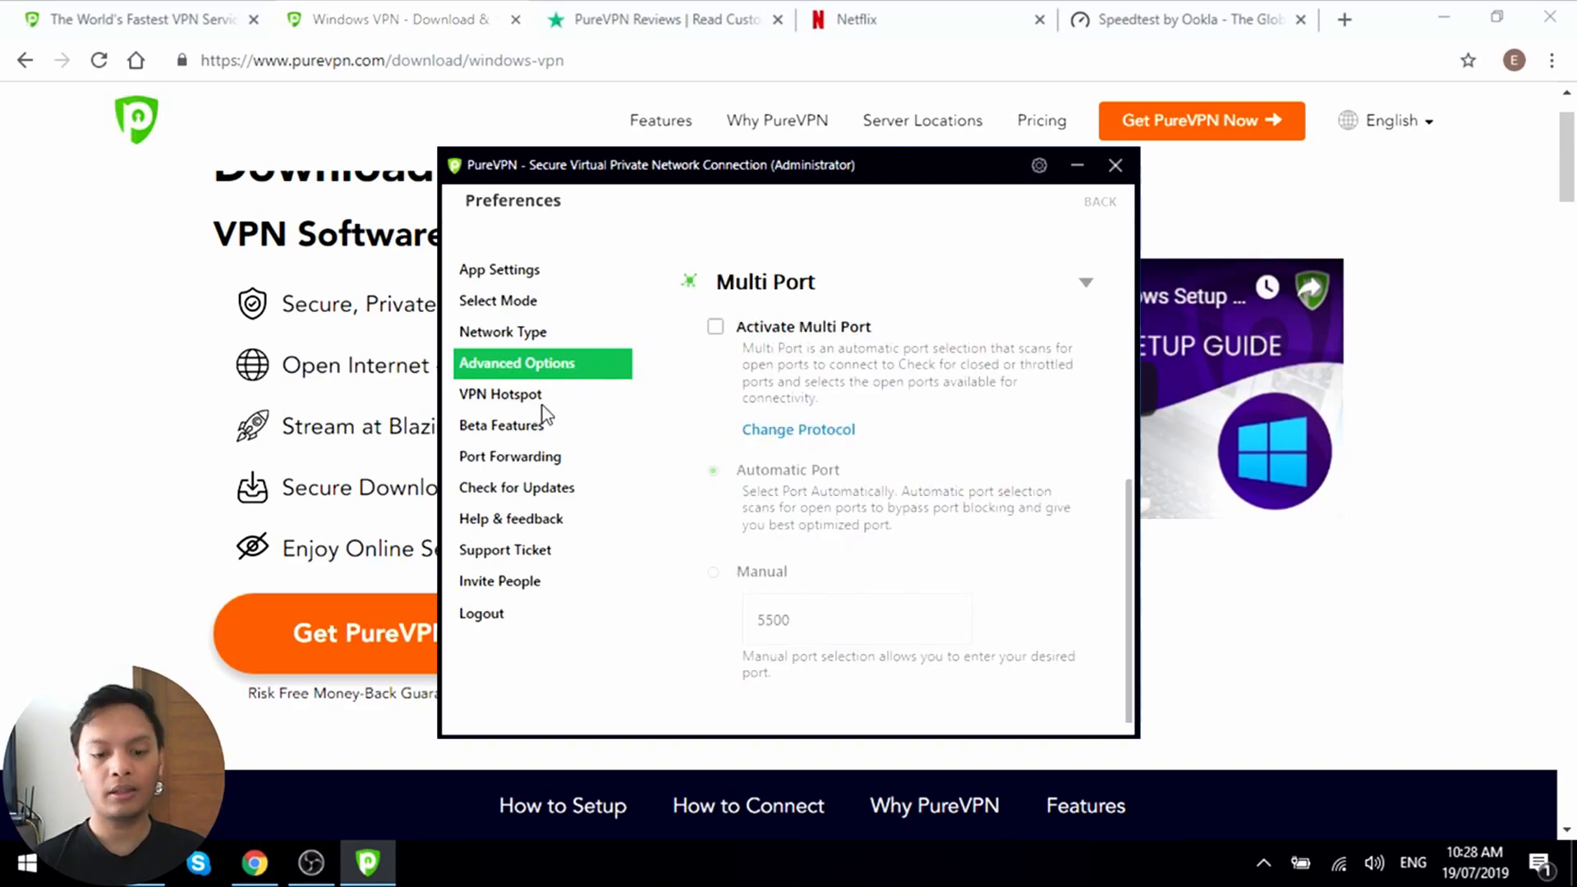
# - View VPN Hotspot preferences, dismiss its usage instructions, and open Port Forwarding
pyautogui.click(500, 395)
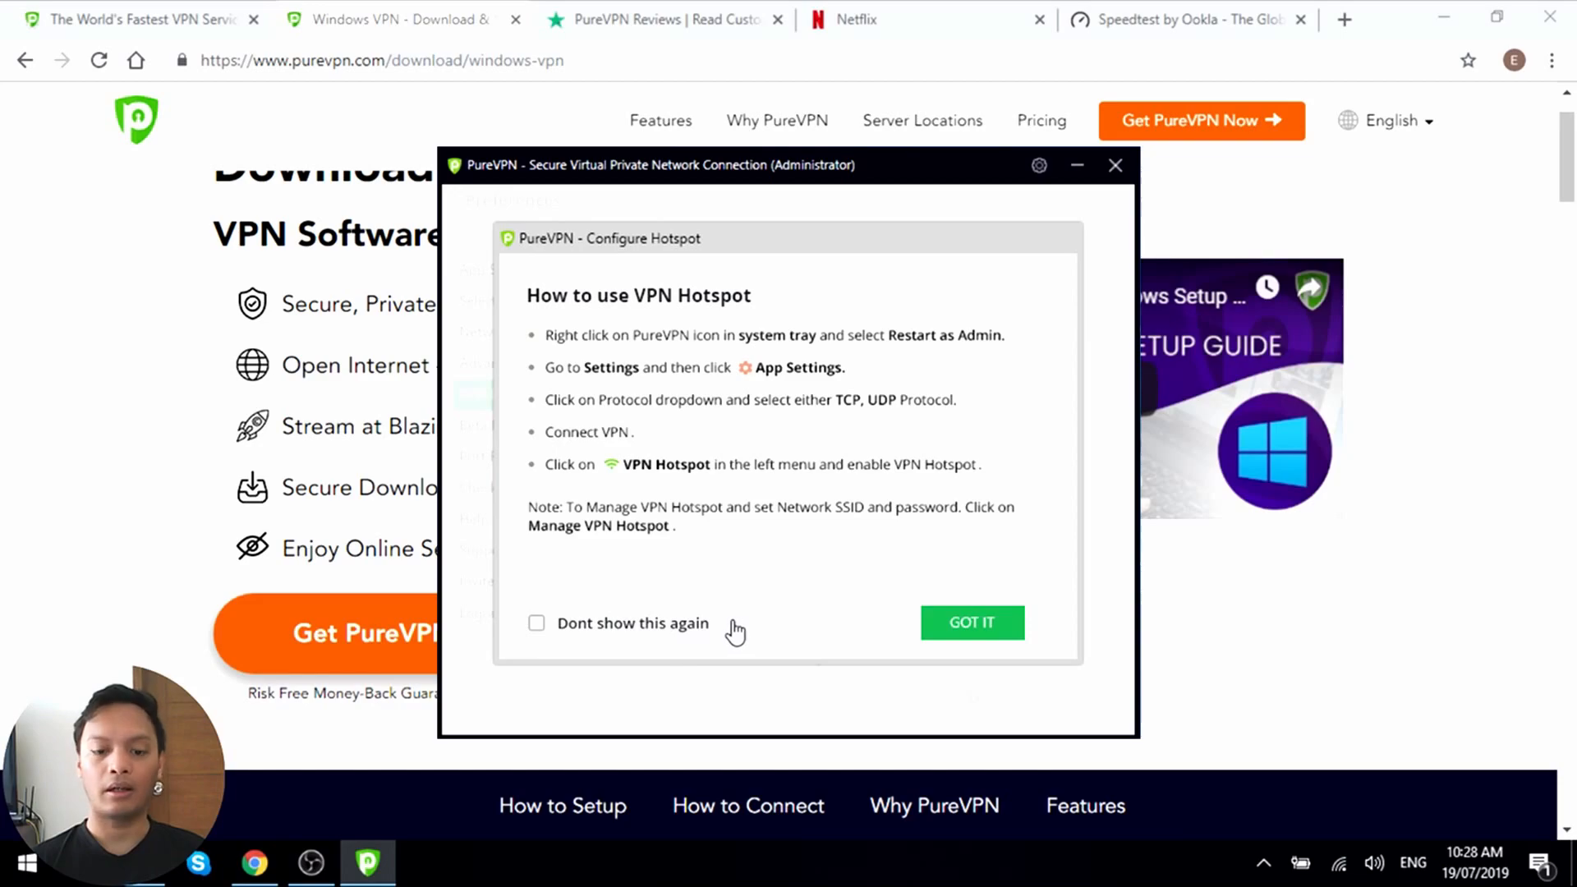
pyautogui.click(973, 622)
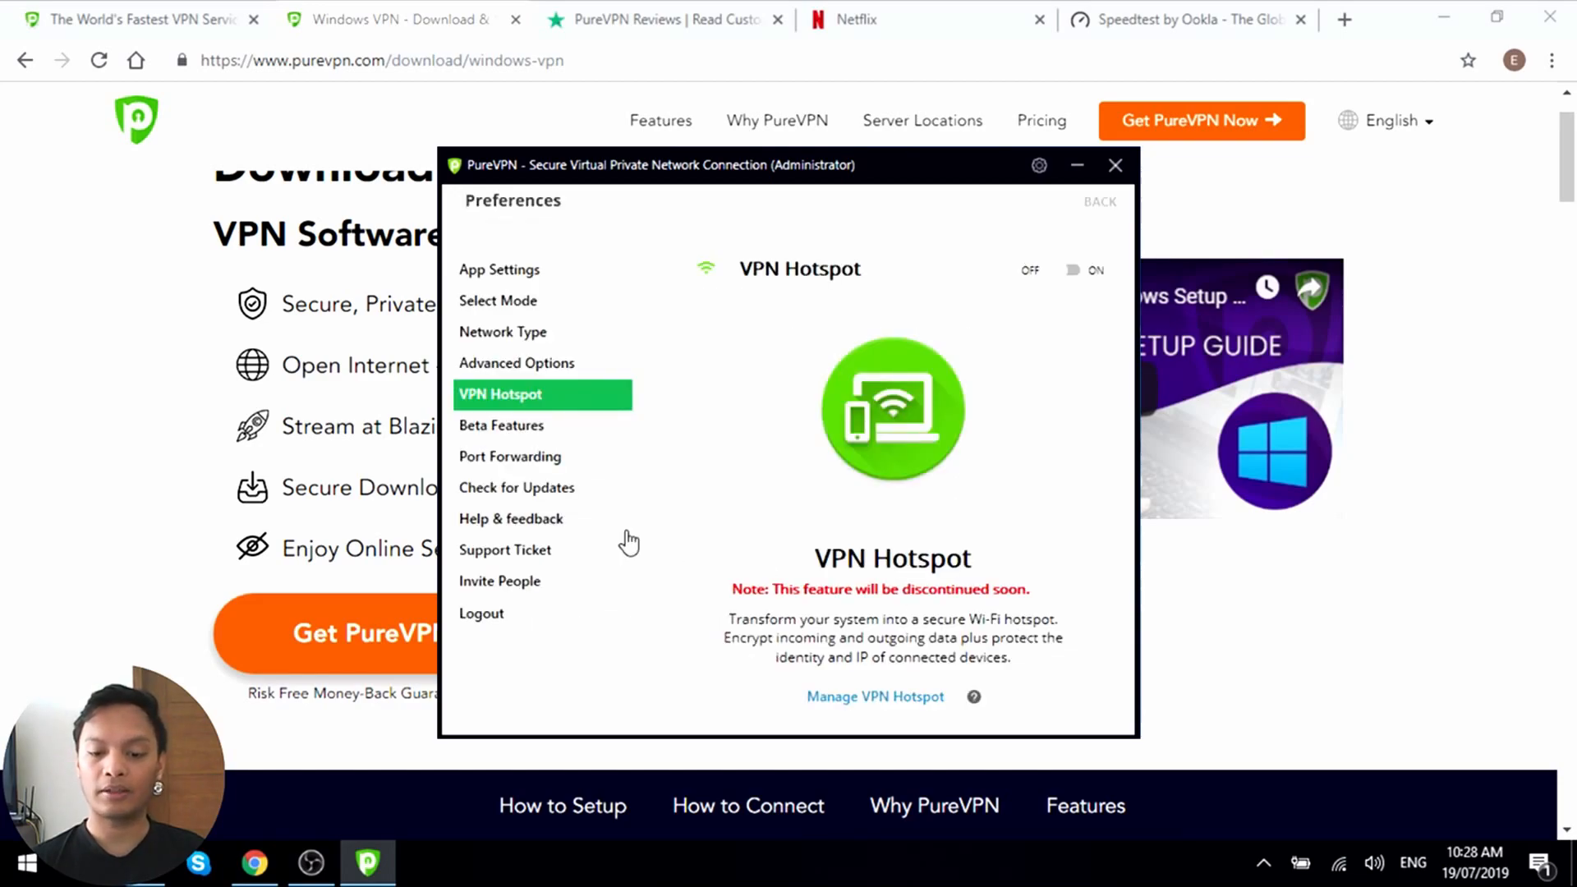
pyautogui.click(510, 457)
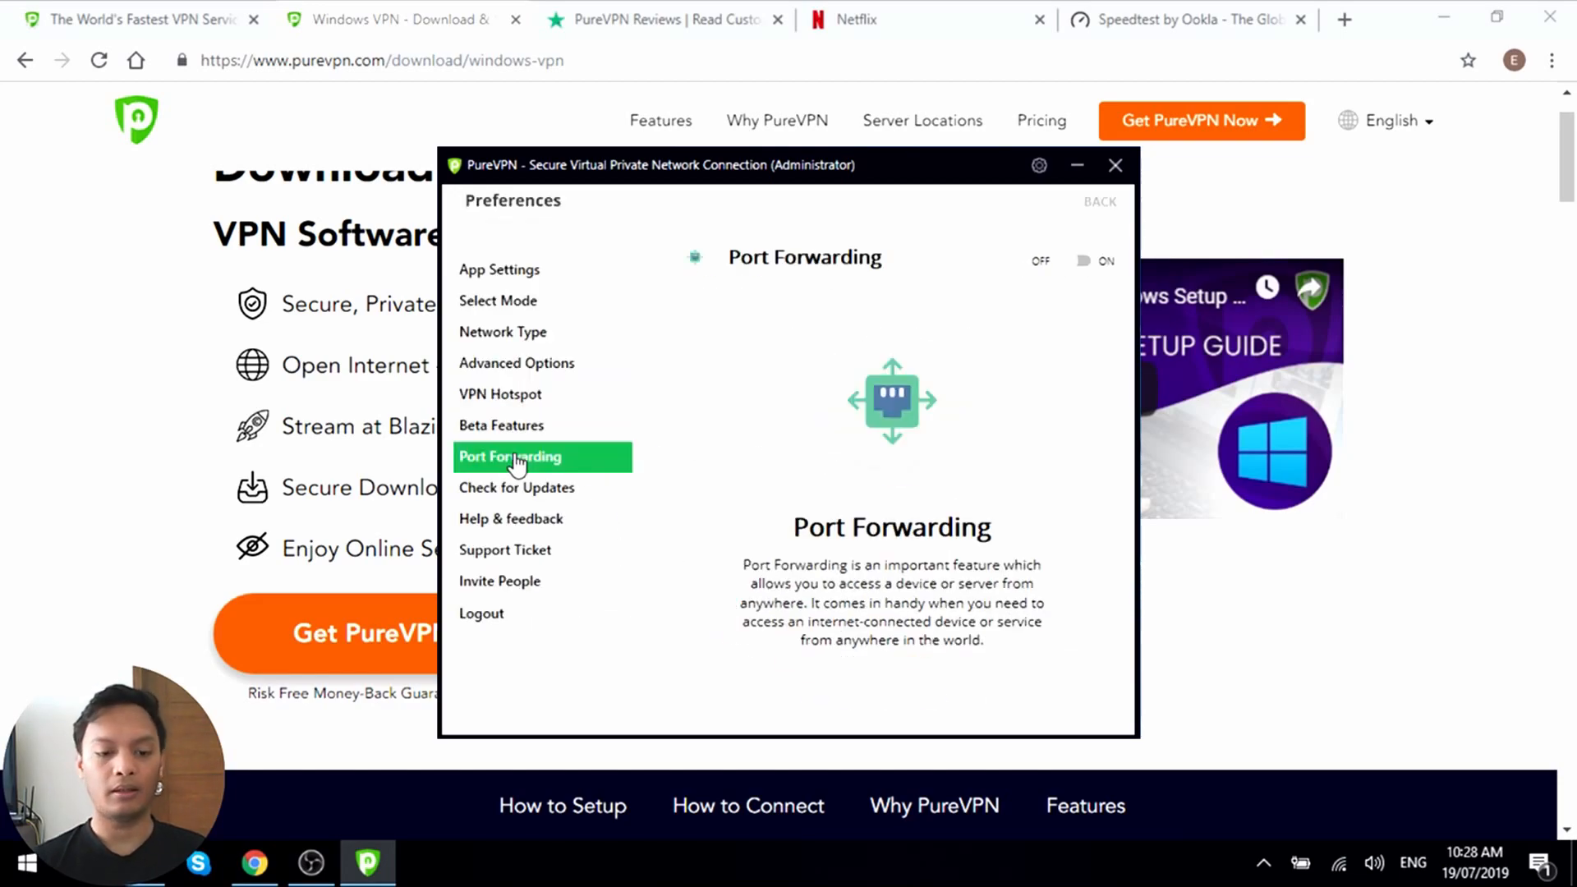
pyautogui.moveTo(720, 433)
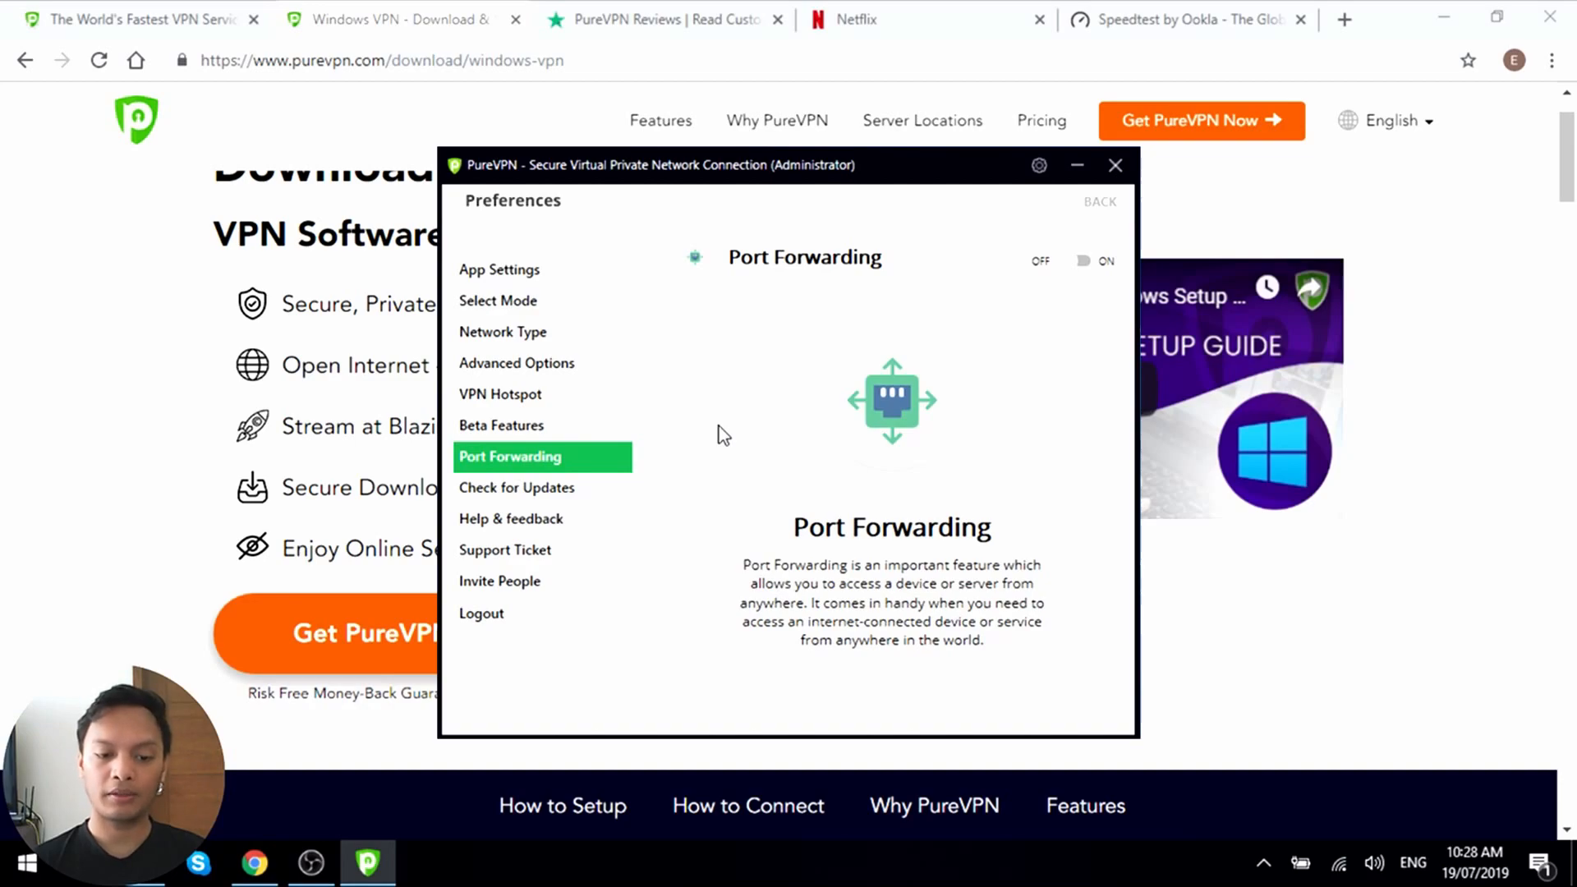
pyautogui.moveTo(577, 503)
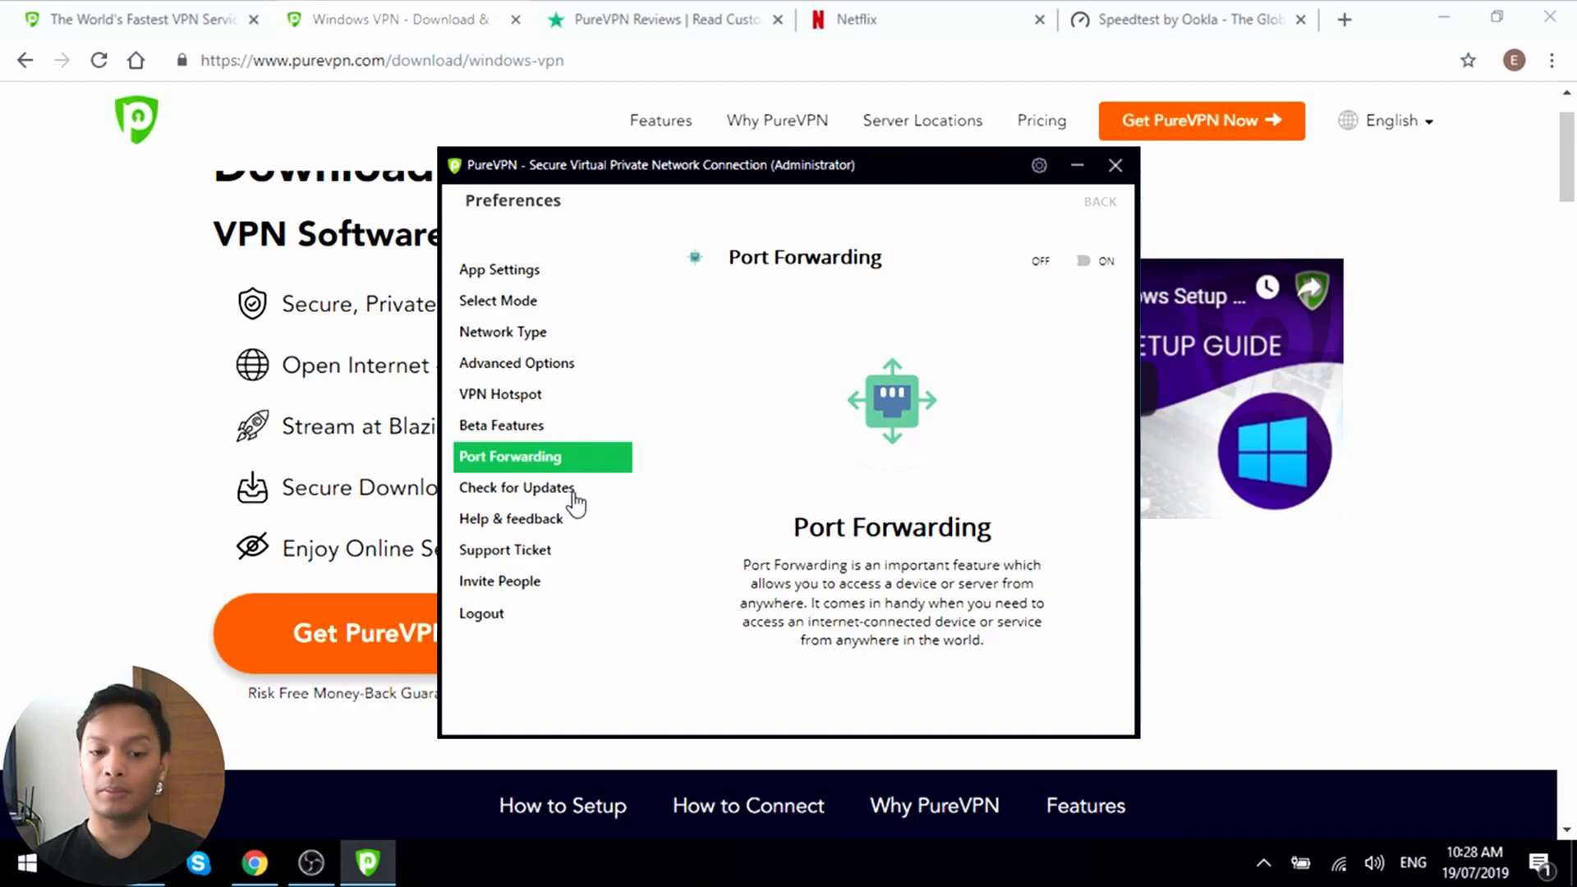
pyautogui.moveTo(533, 602)
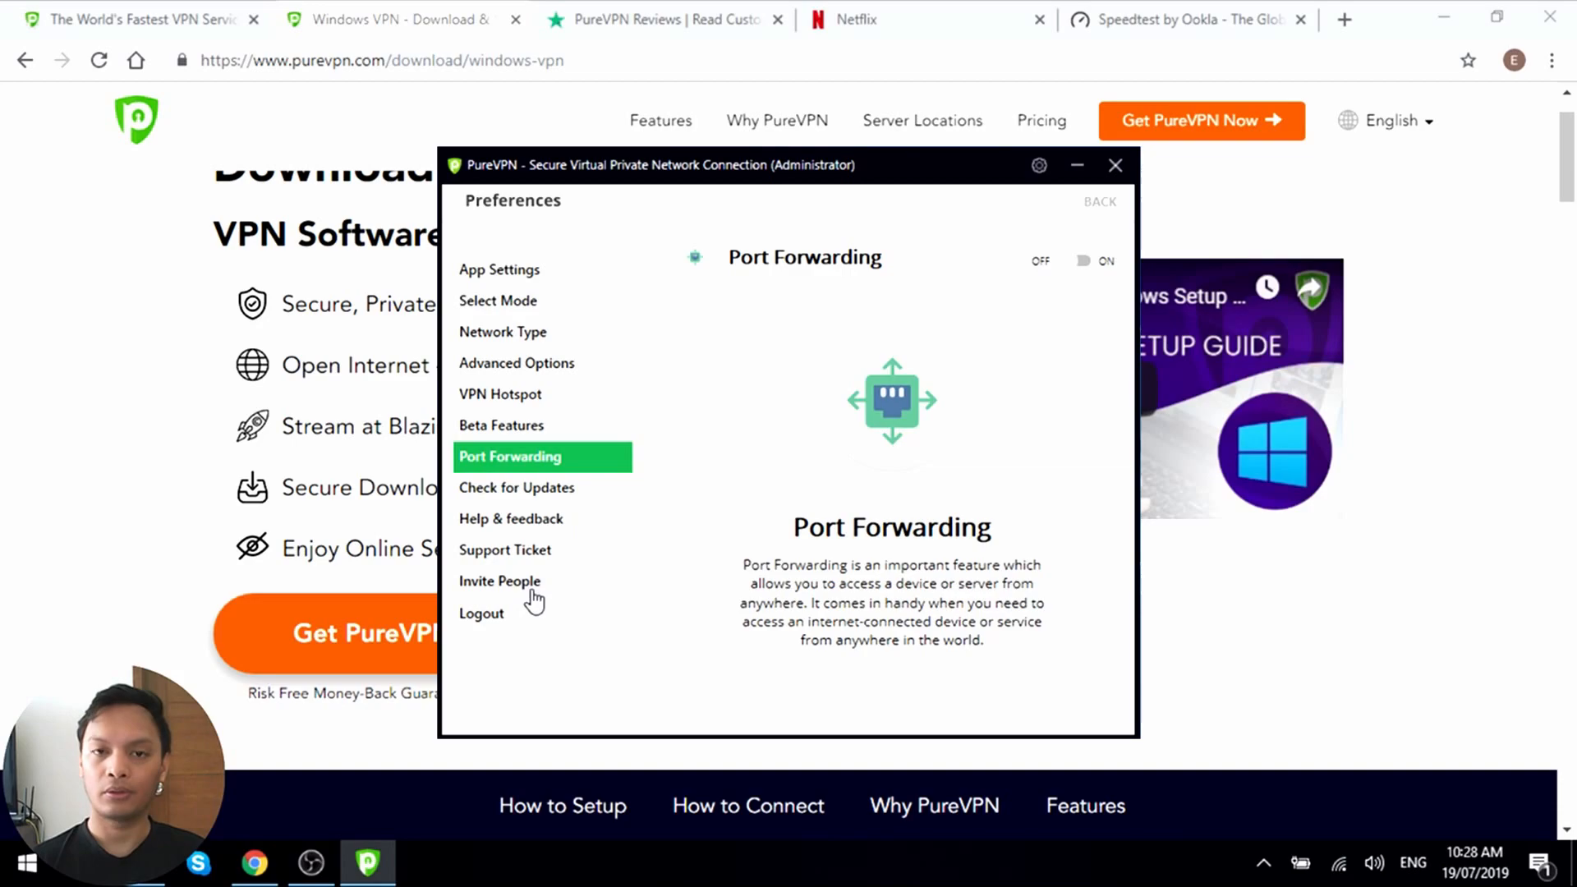
pyautogui.moveTo(558, 602)
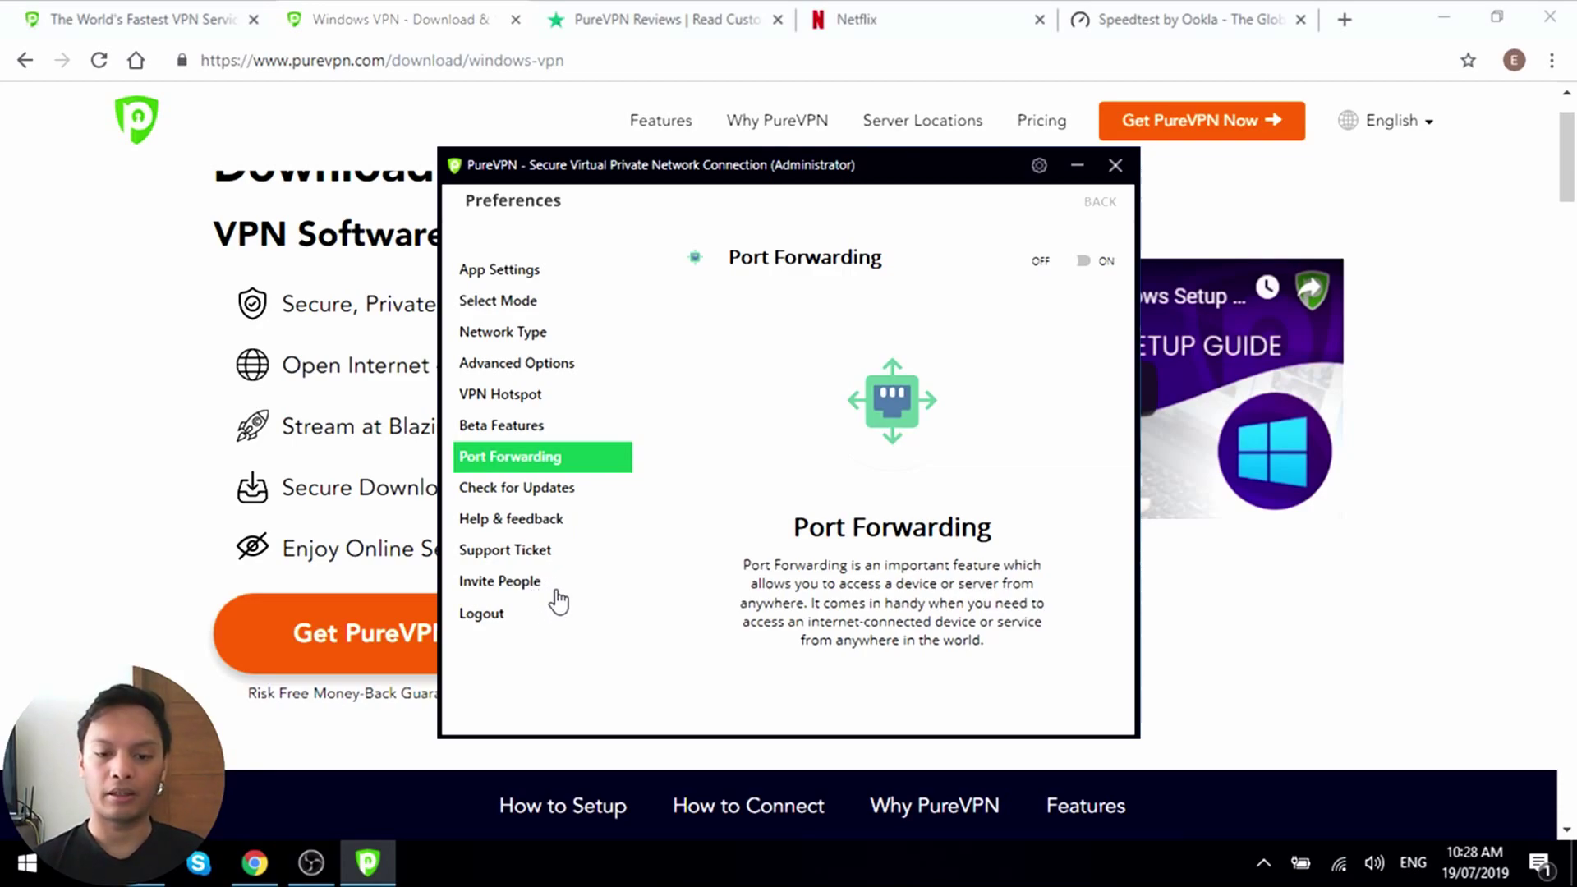
pyautogui.moveTo(562, 591)
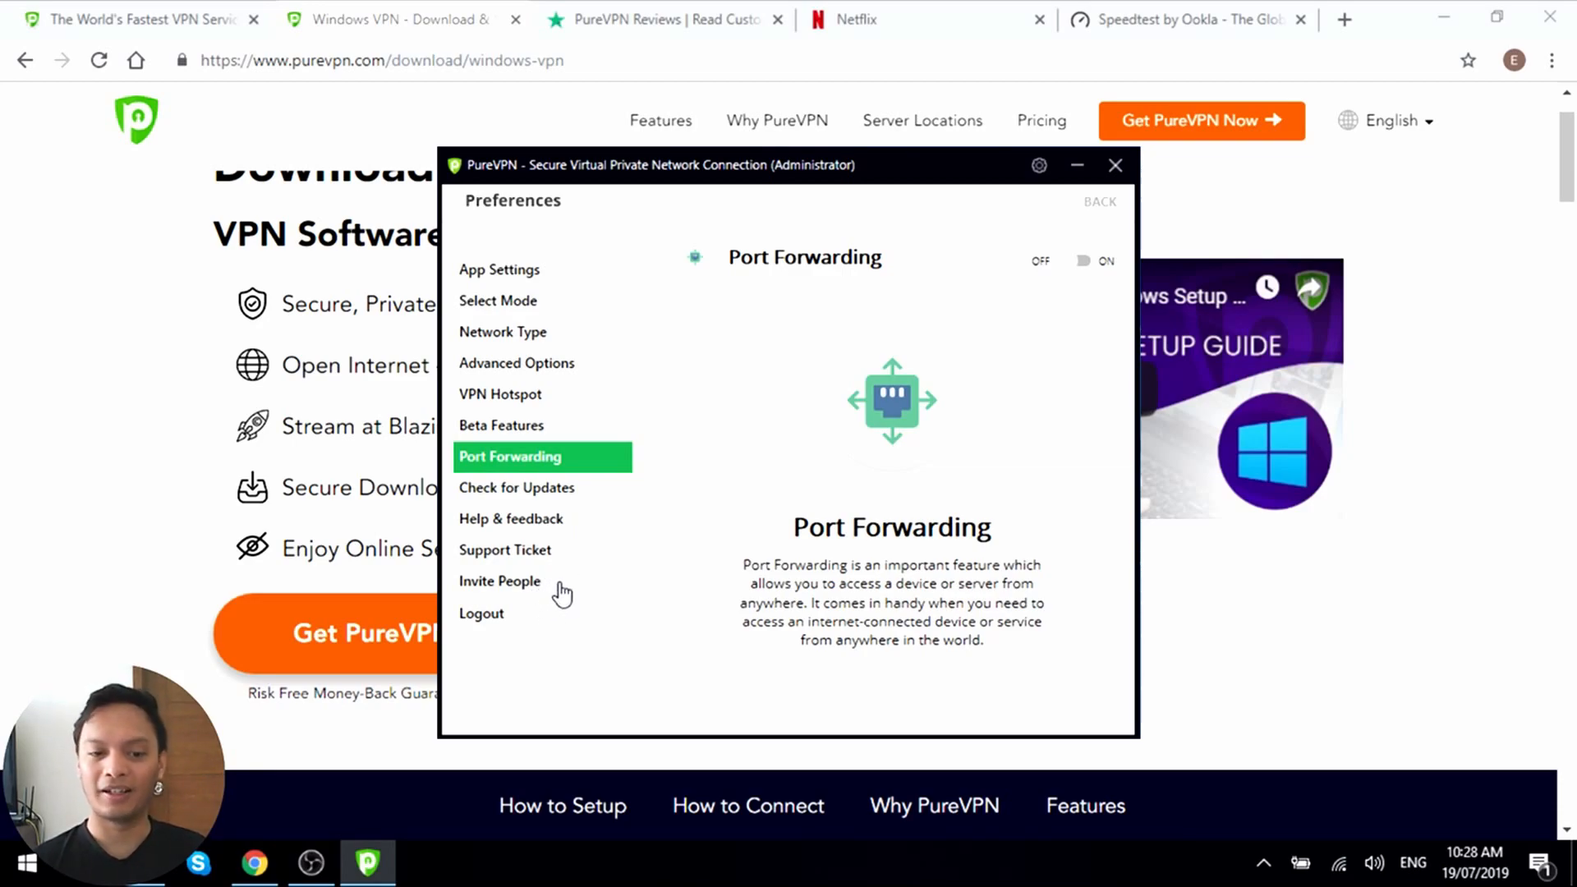
pyautogui.moveTo(560, 573)
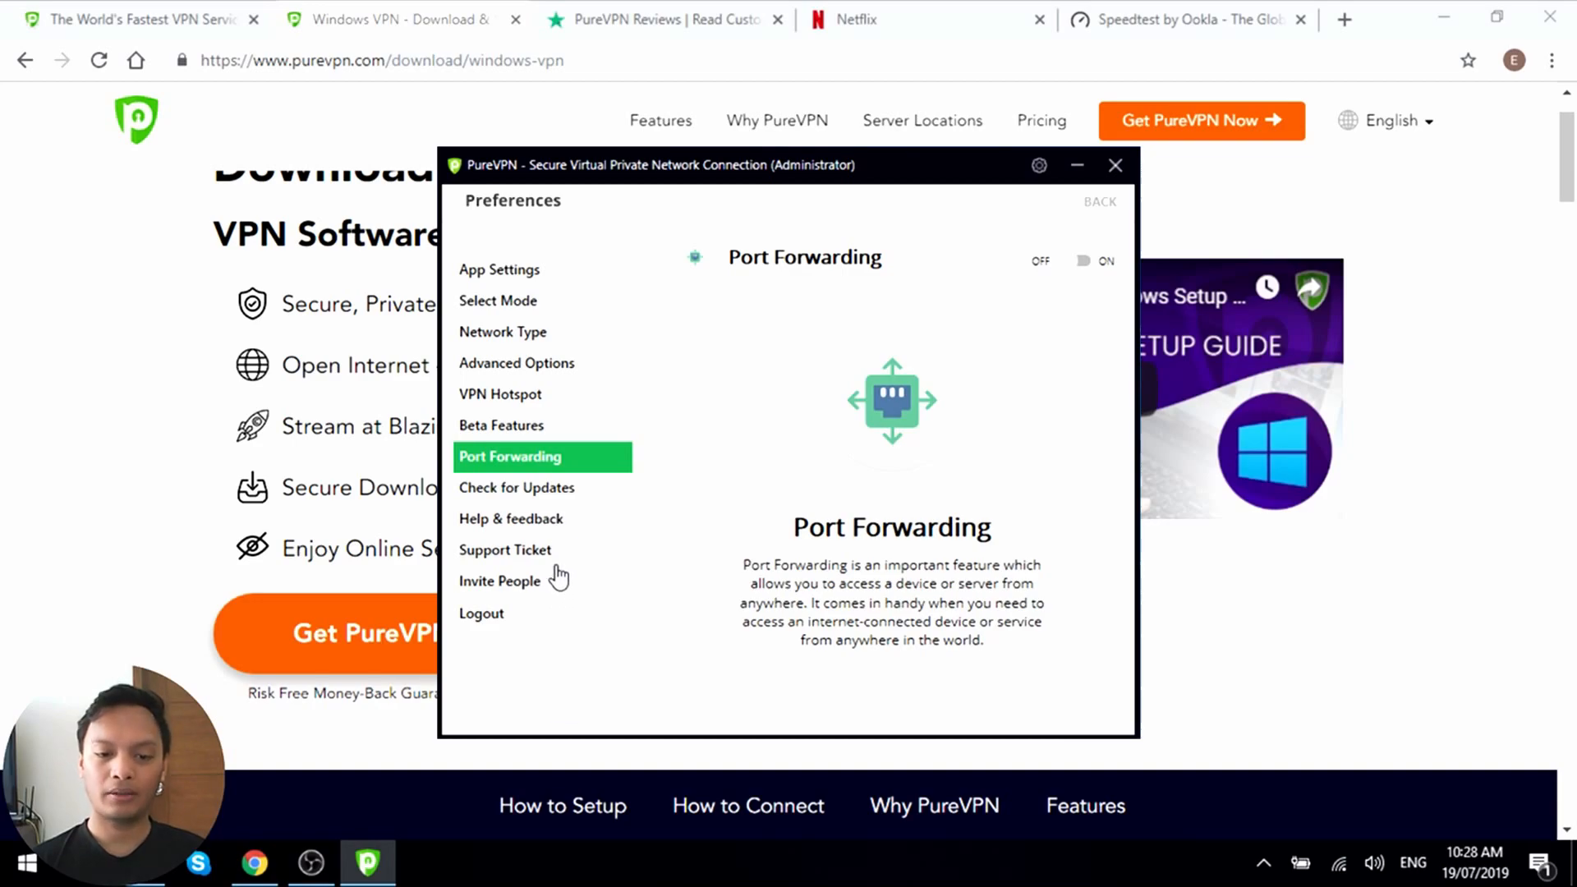
pyautogui.moveTo(1050, 205)
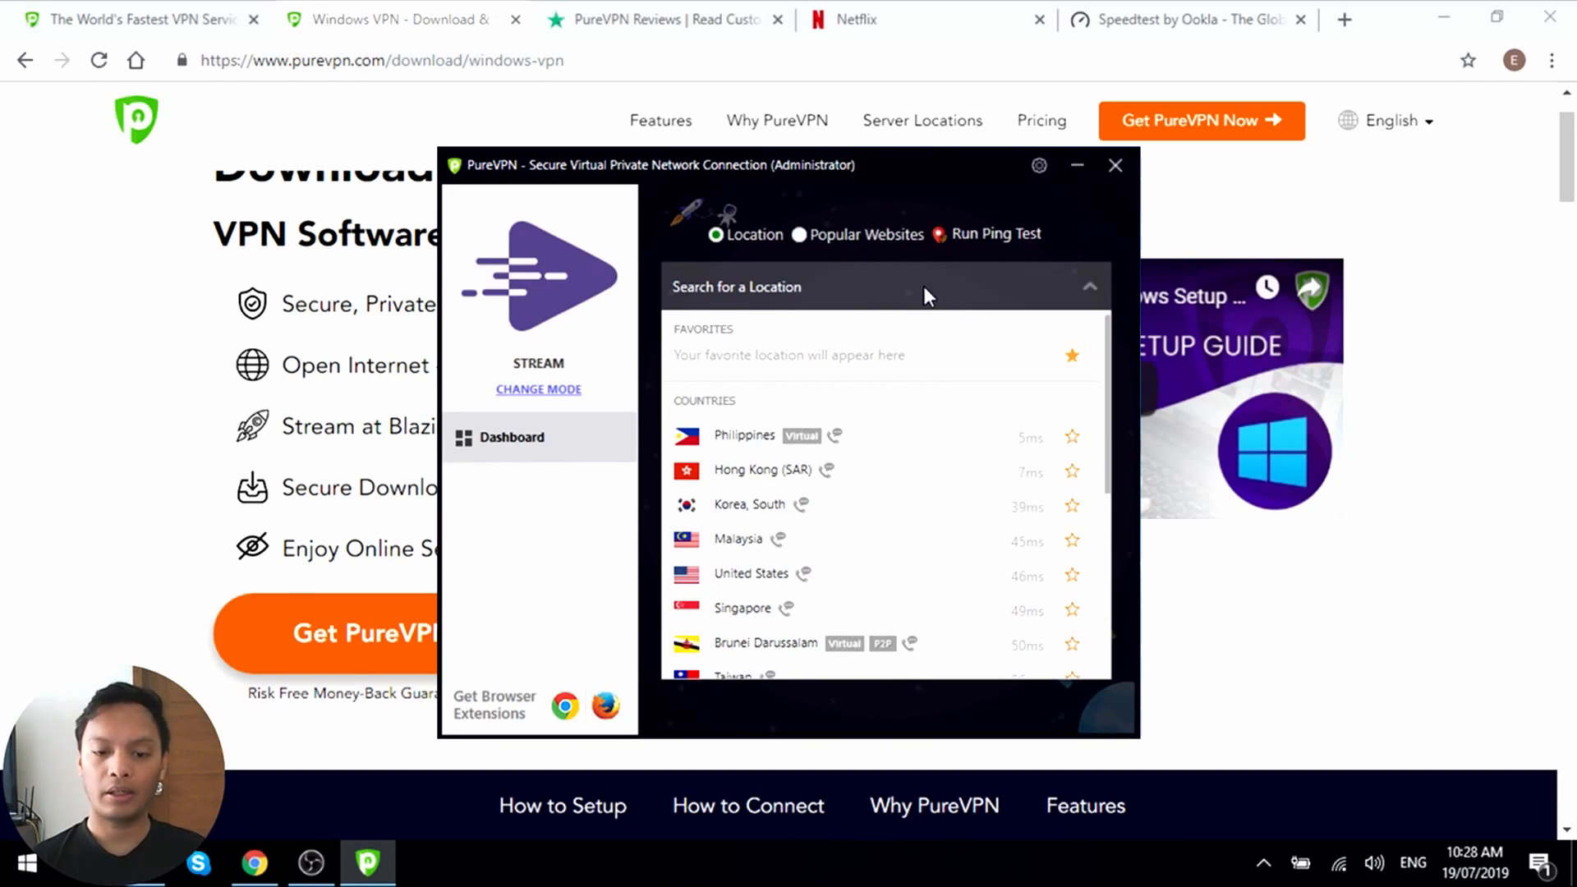
pyautogui.moveTo(607, 428)
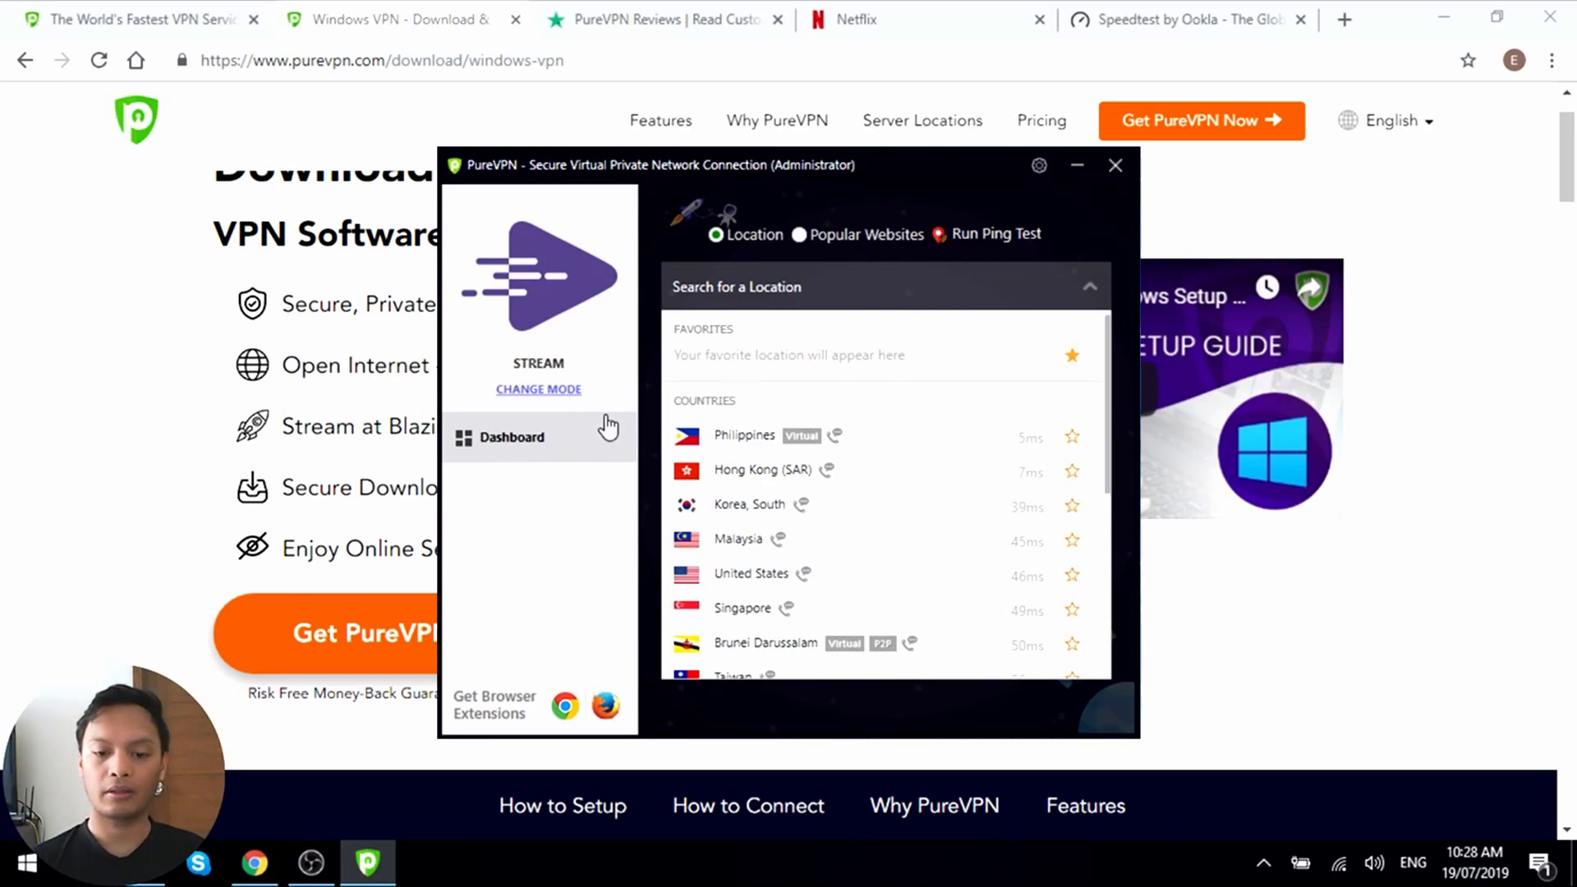
pyautogui.moveTo(569, 403)
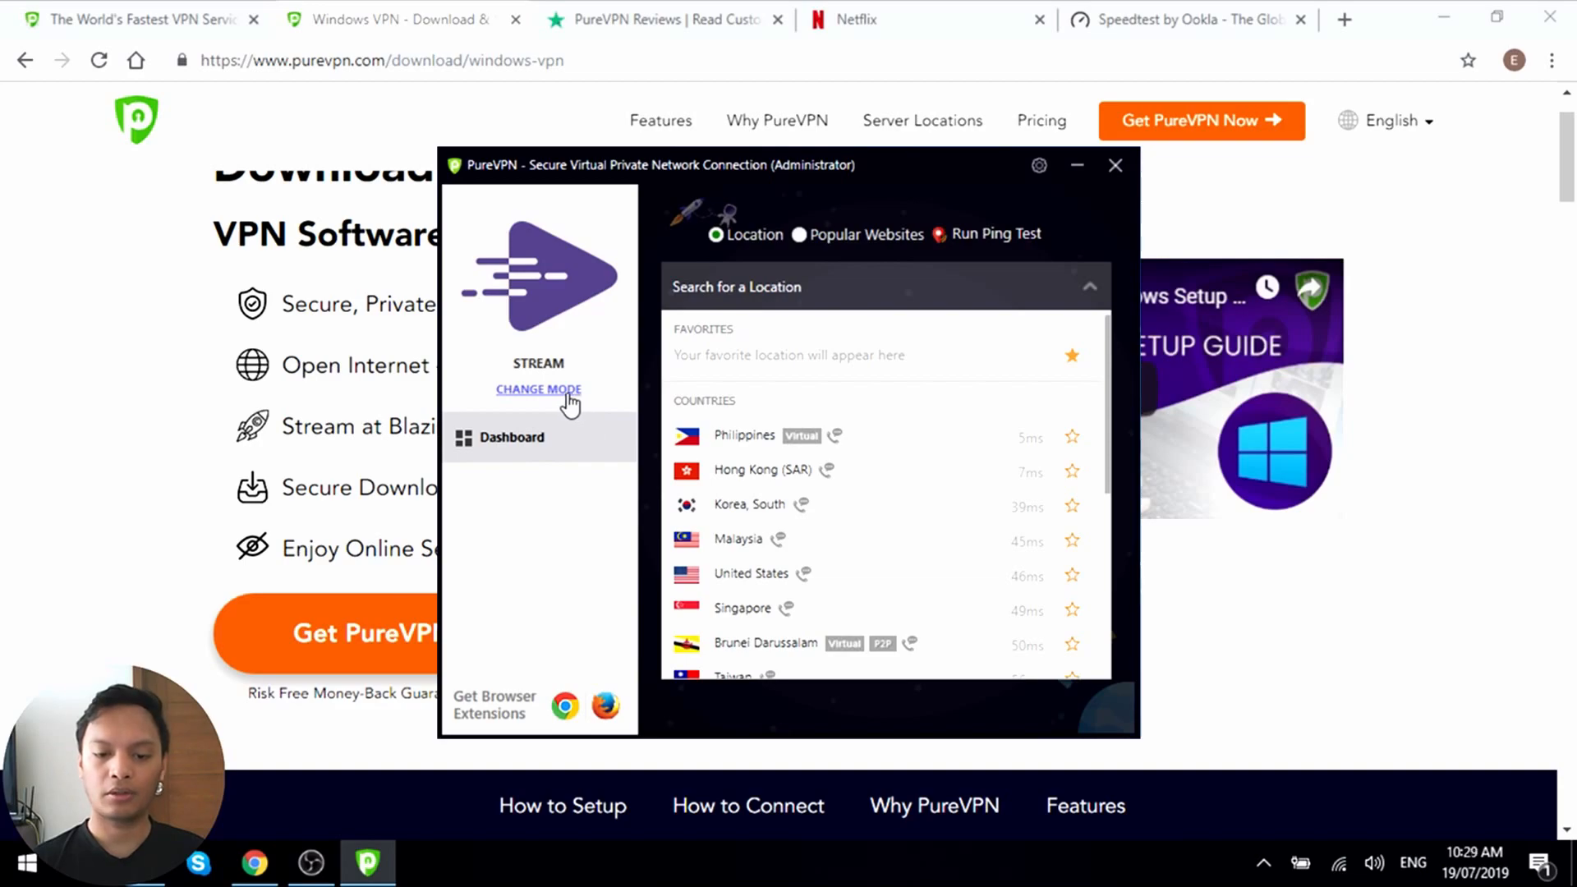
# - Use CHANGE MODE to reach Preferences, then open App Settings
pyautogui.click(538, 390)
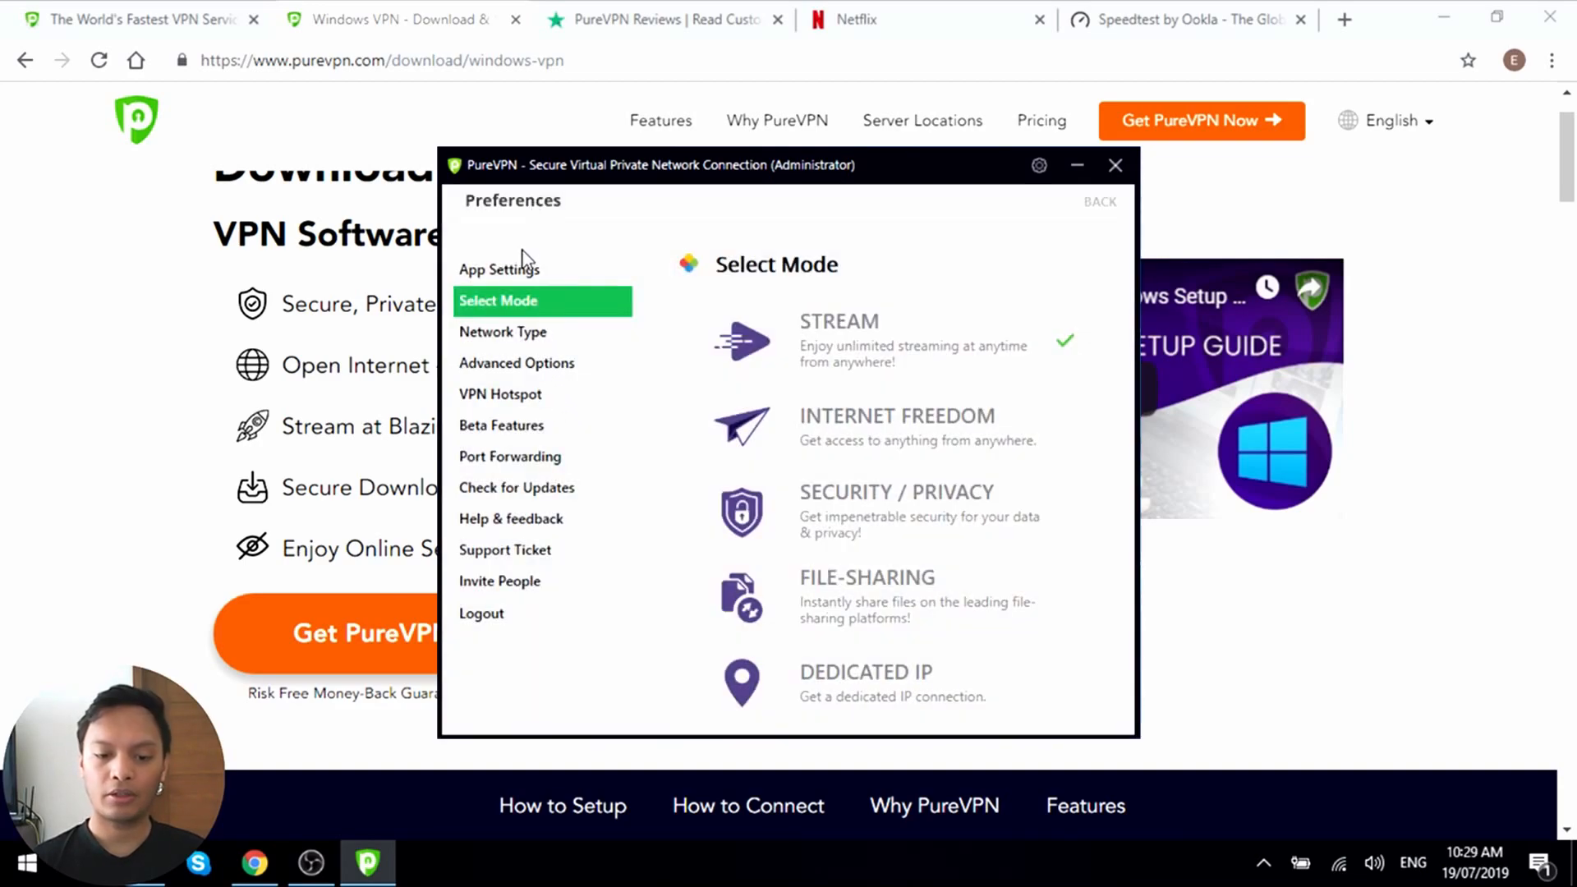
pyautogui.click(498, 270)
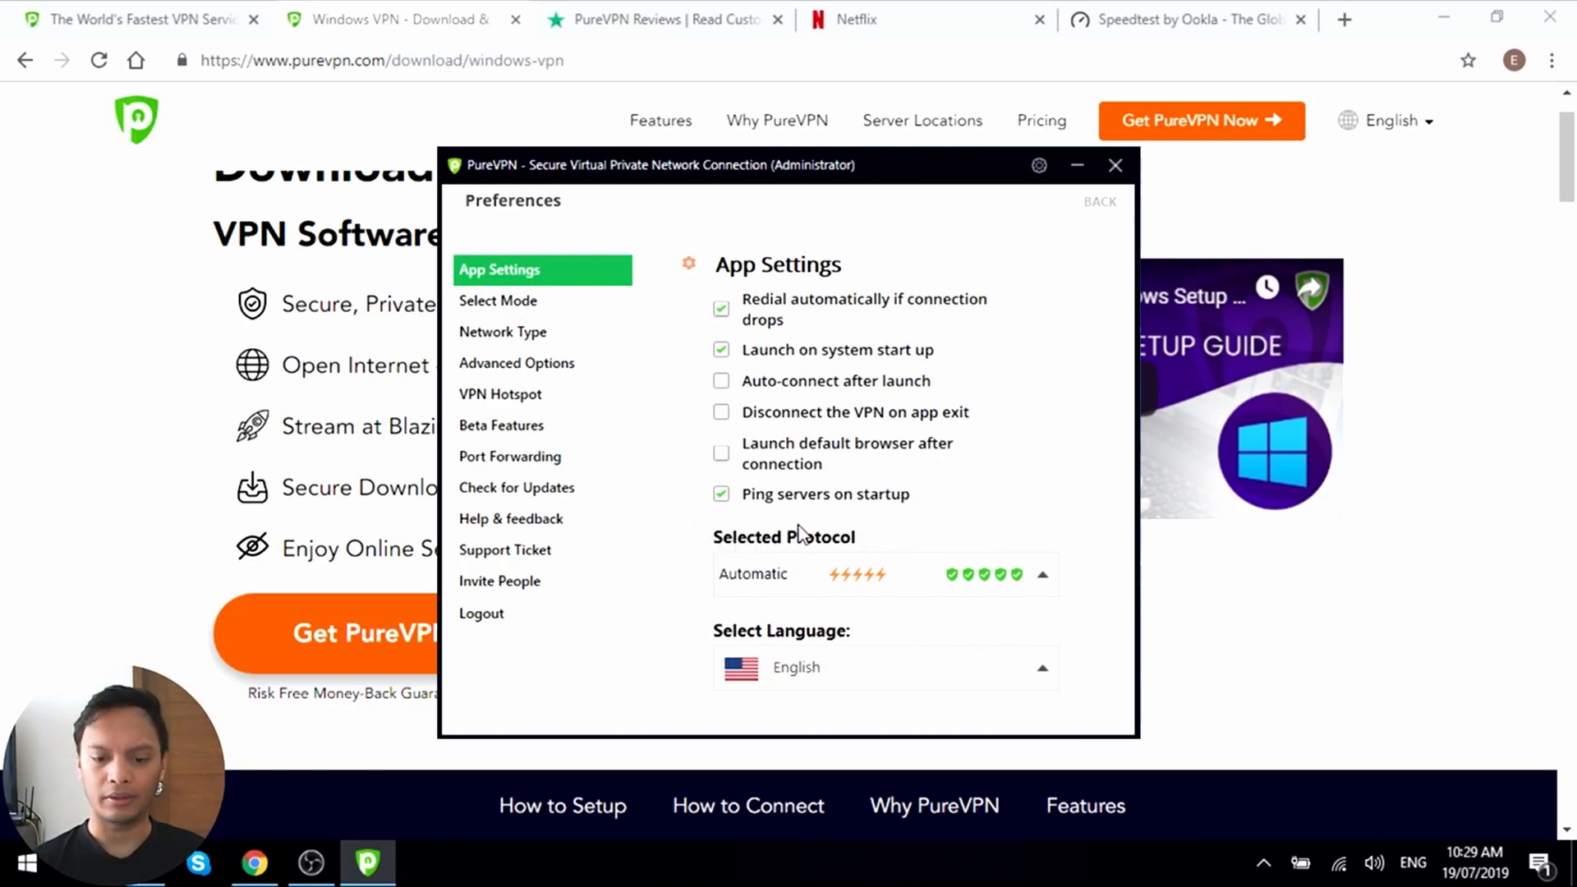
pyautogui.moveTo(926, 596)
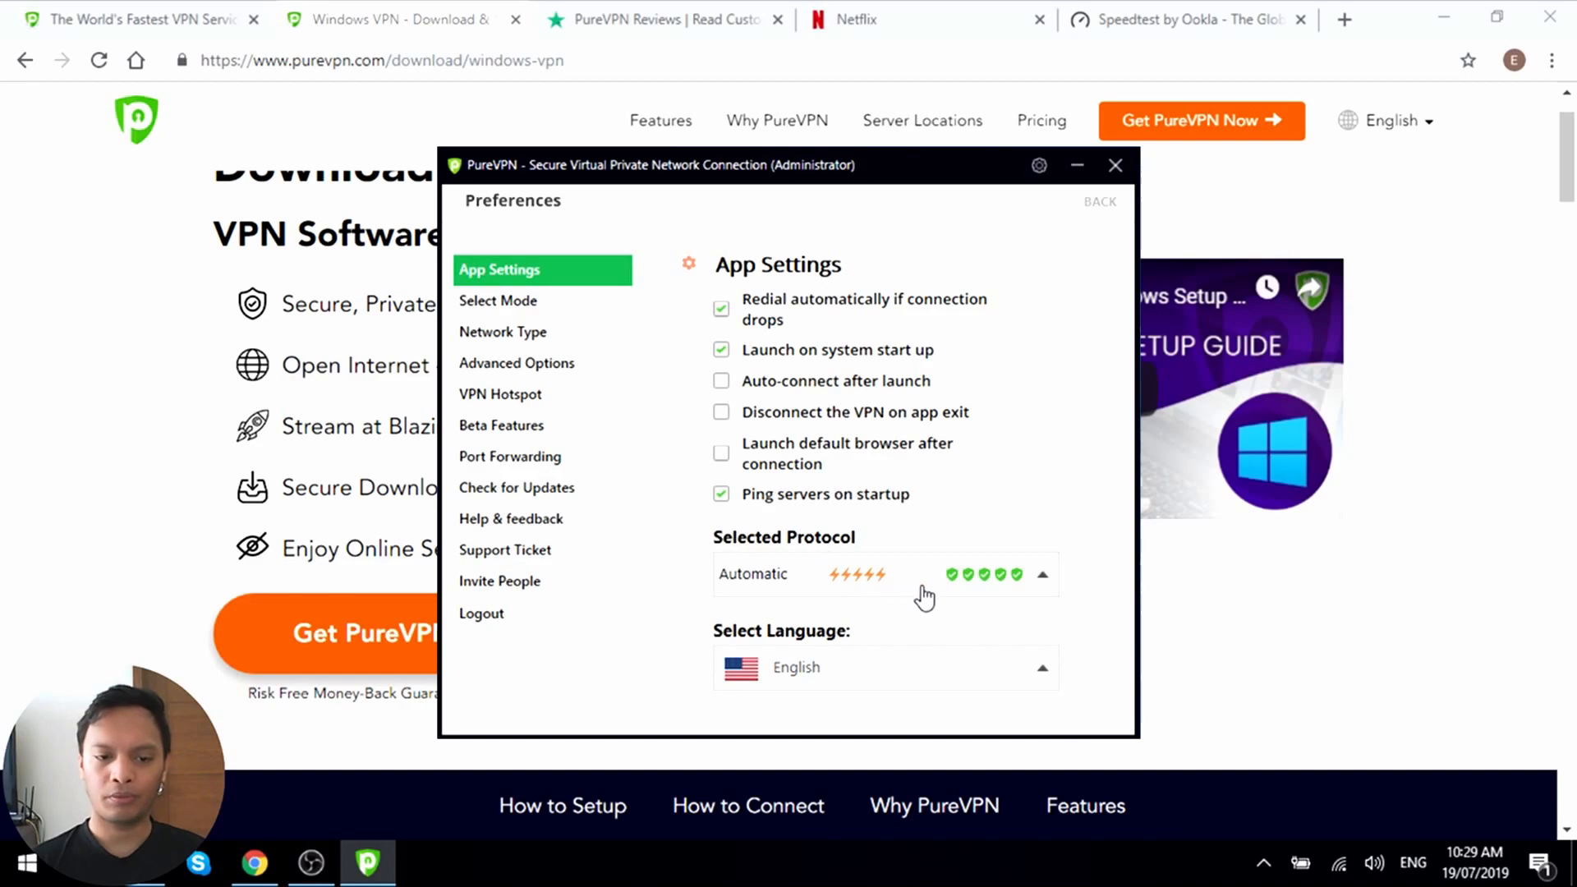
pyautogui.moveTo(1002, 590)
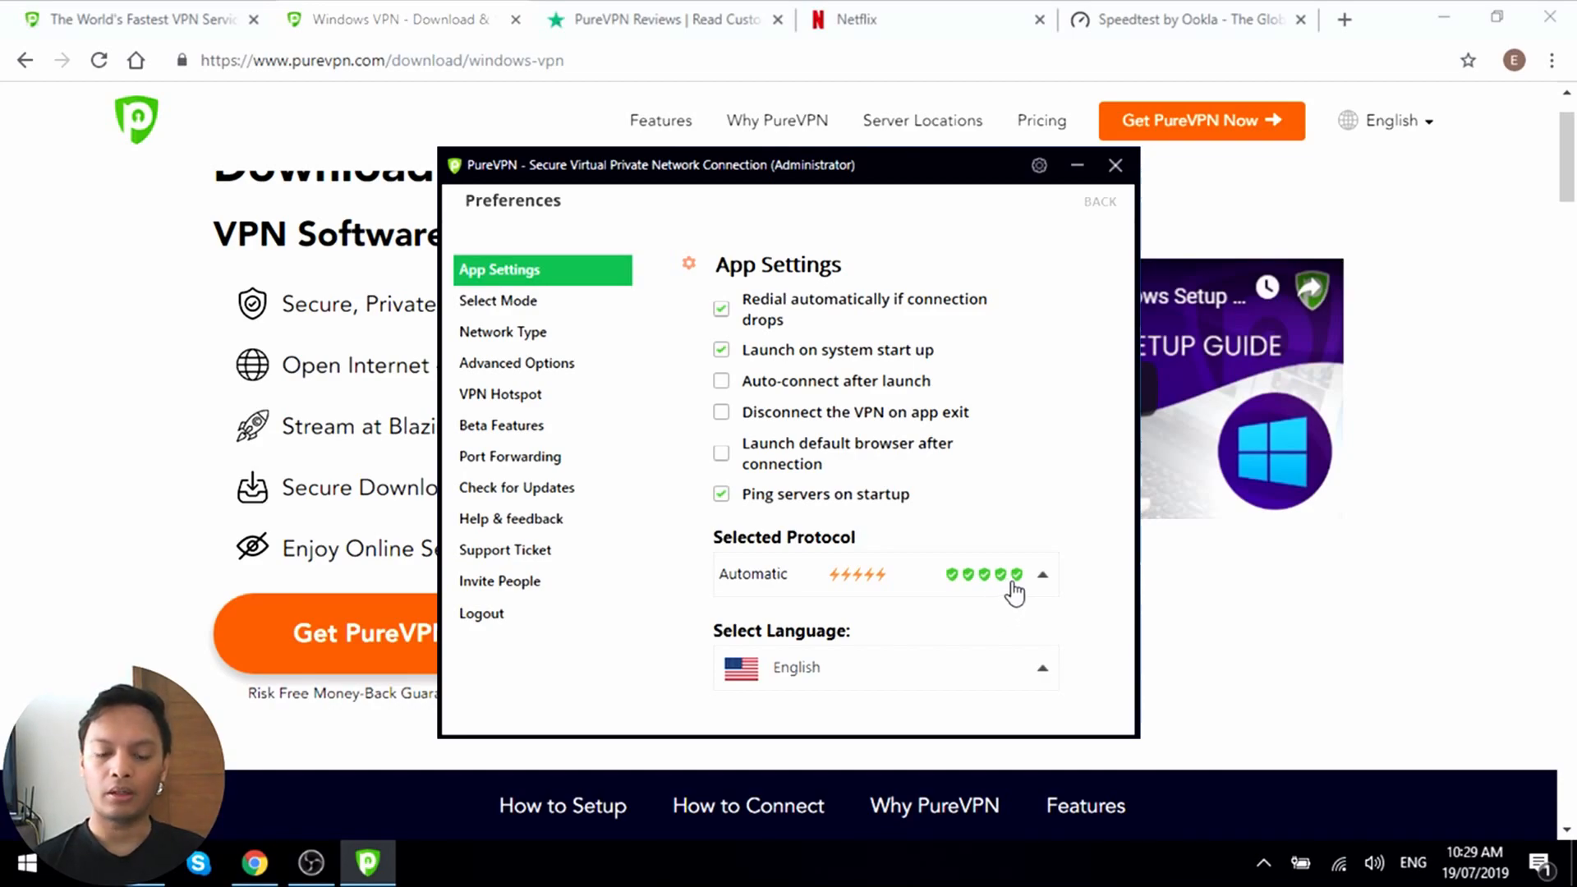
pyautogui.click(1042, 574)
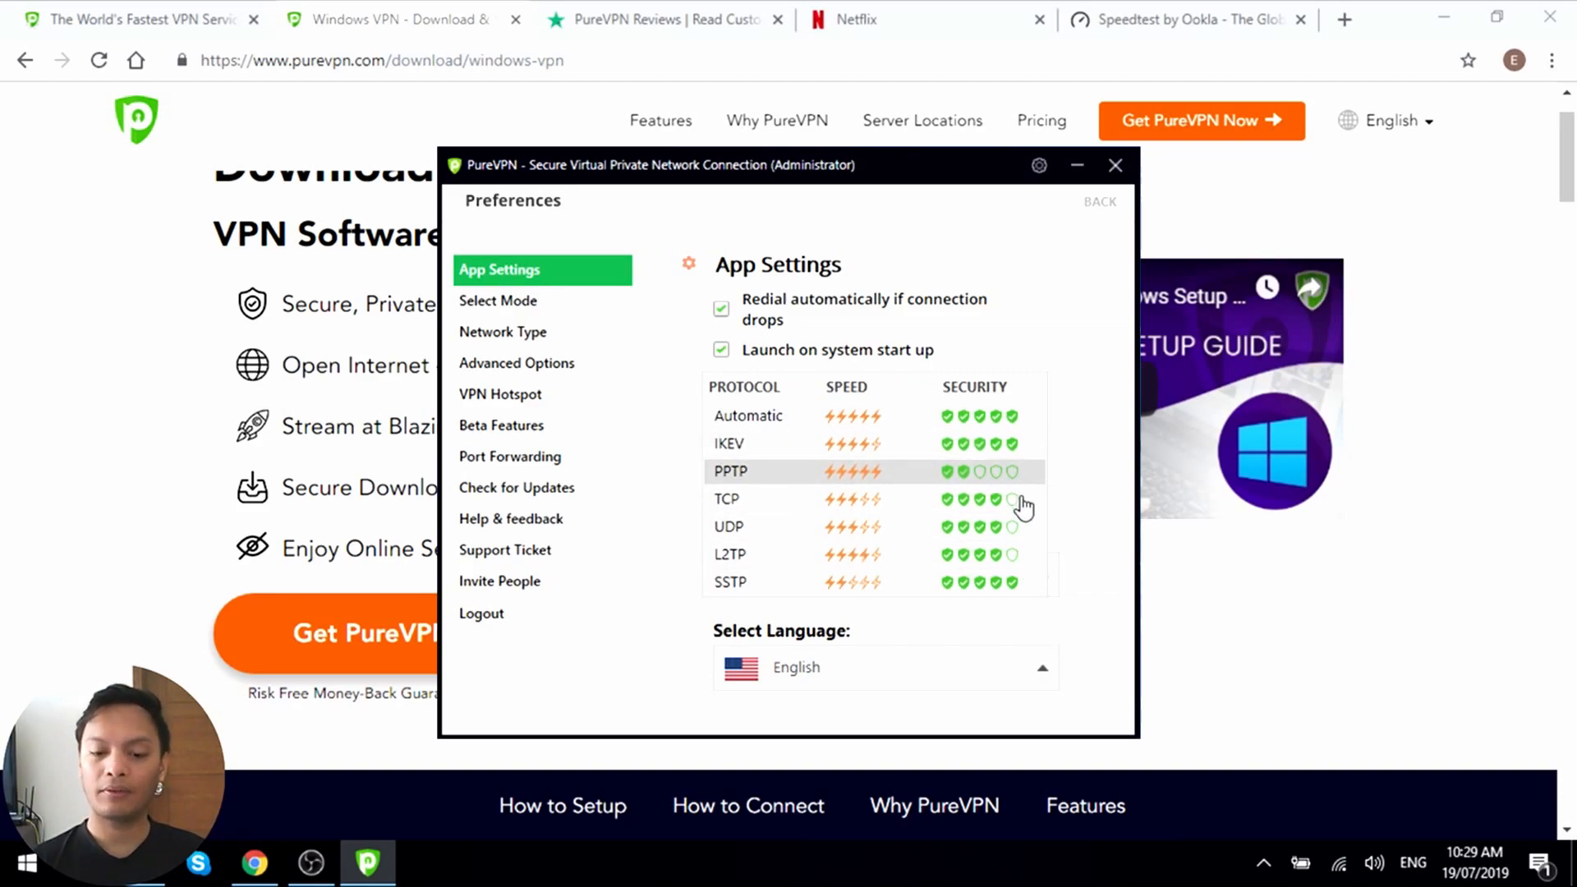
pyautogui.moveTo(1061, 501)
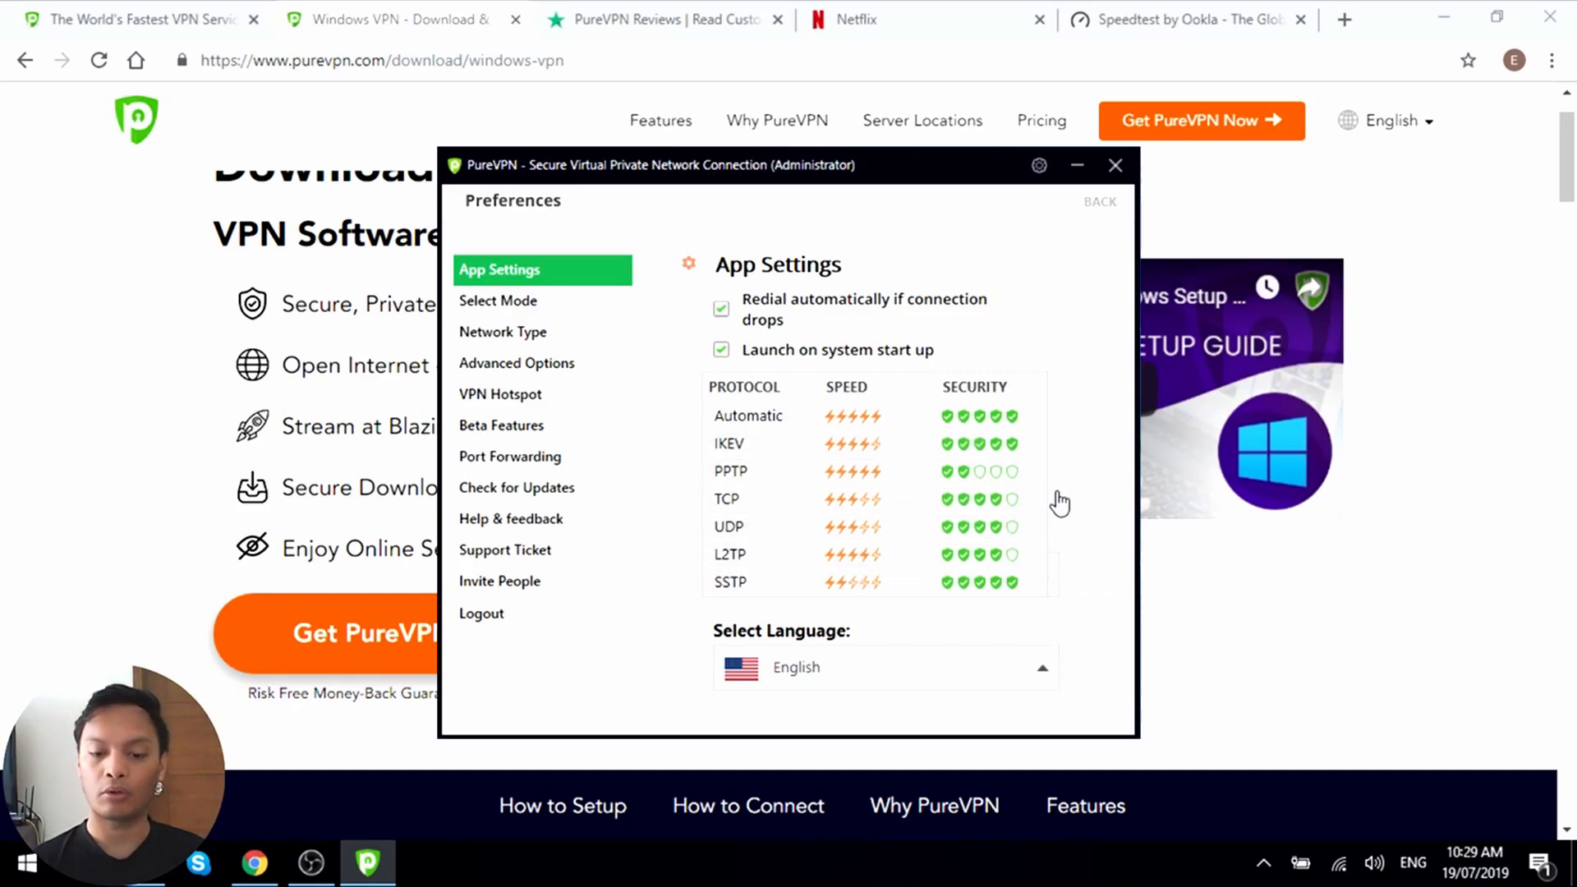
pyautogui.moveTo(1030, 539)
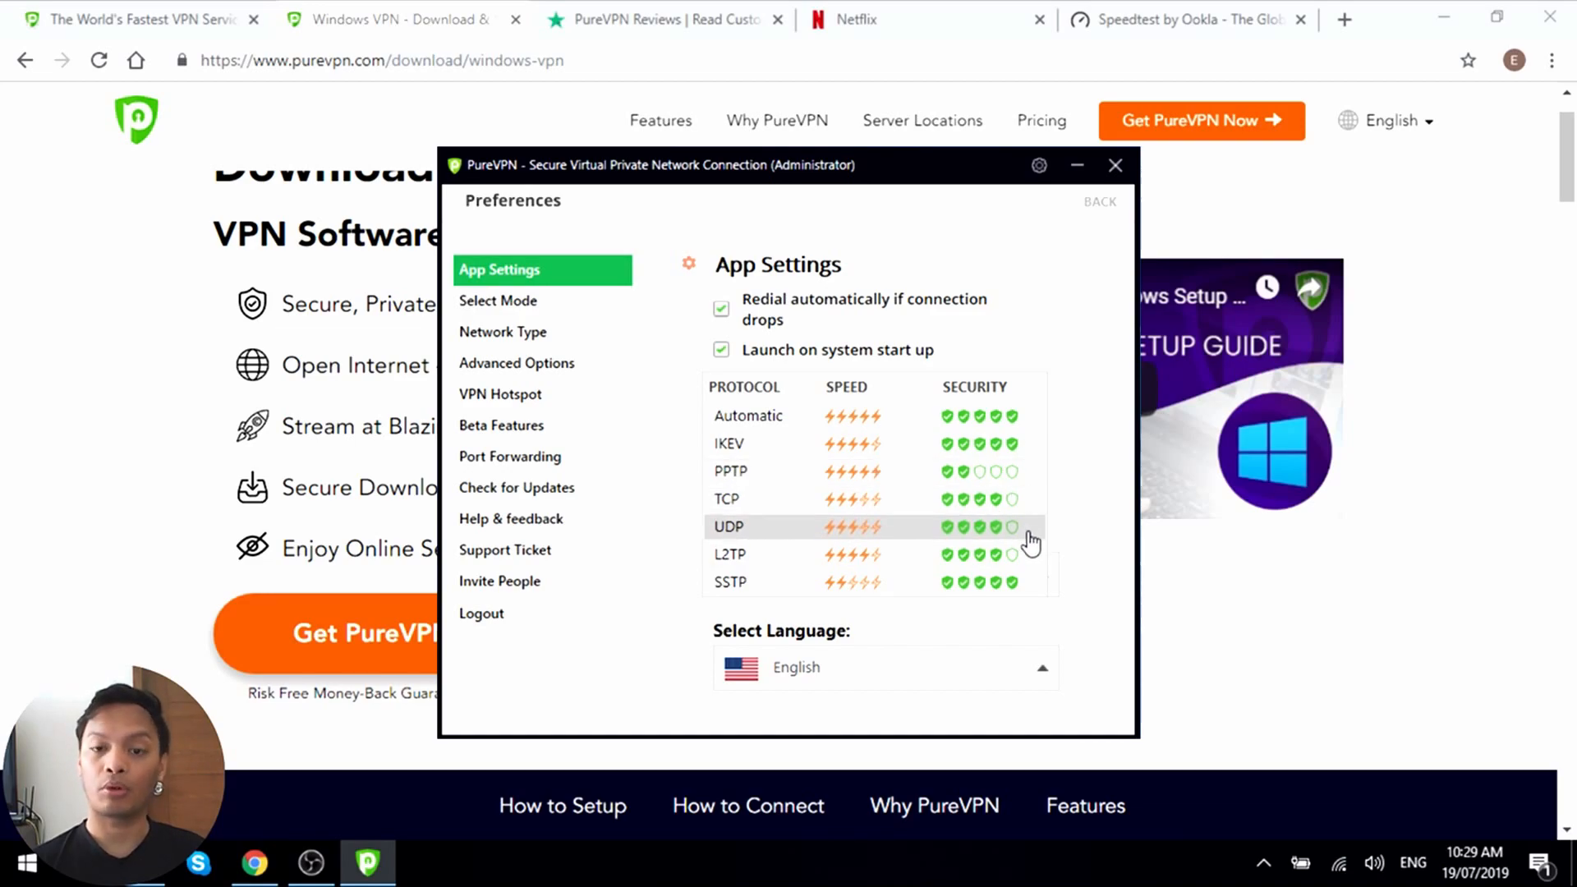
pyautogui.moveTo(1036, 523)
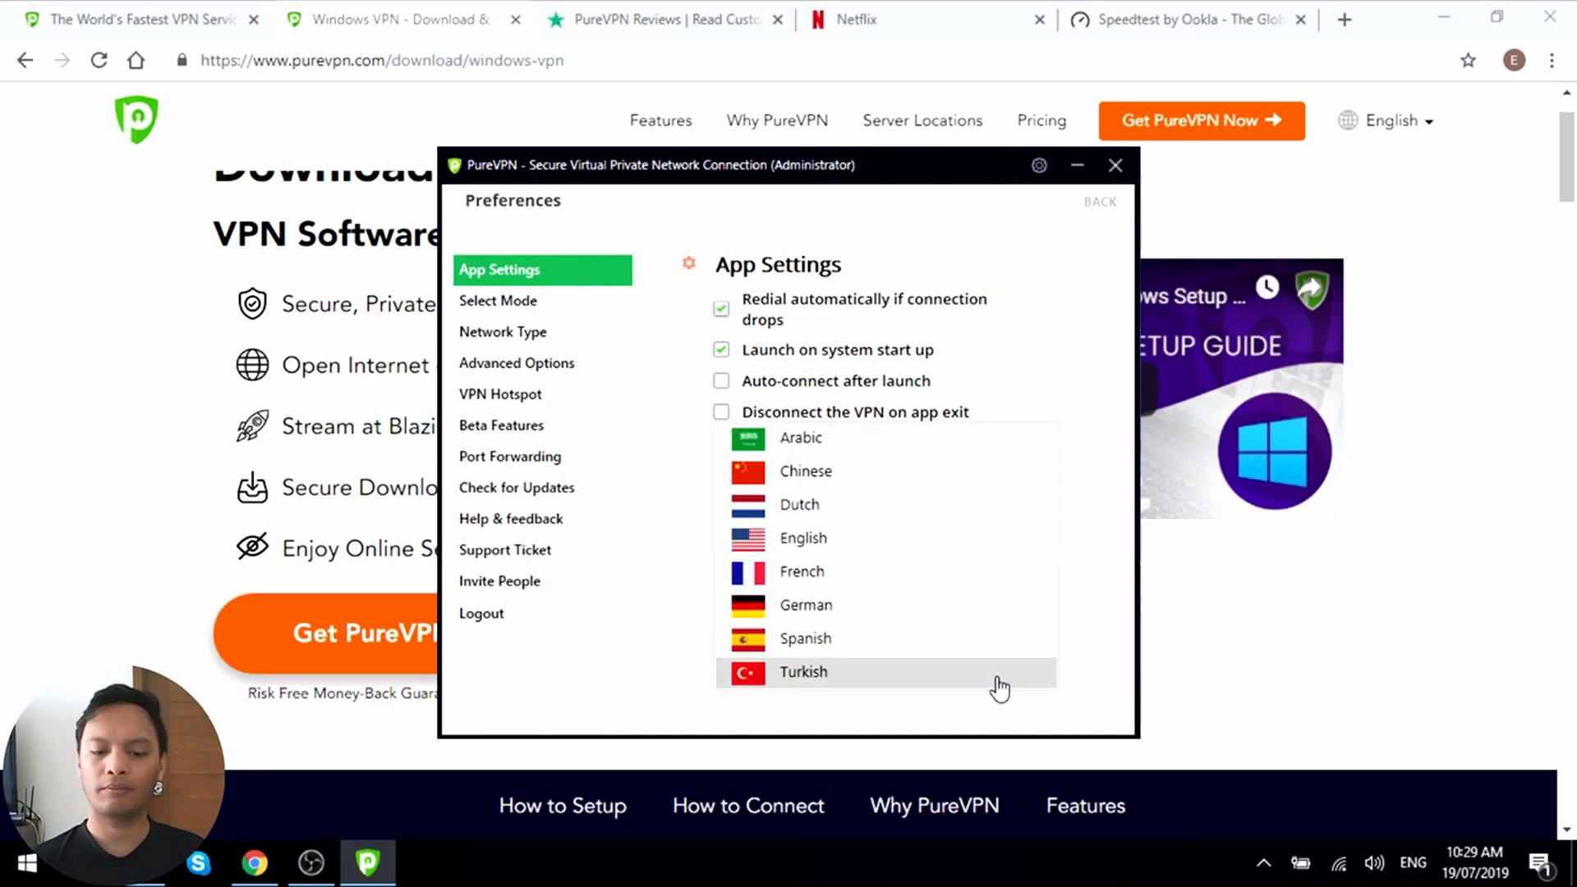
pyautogui.moveTo(1042, 456)
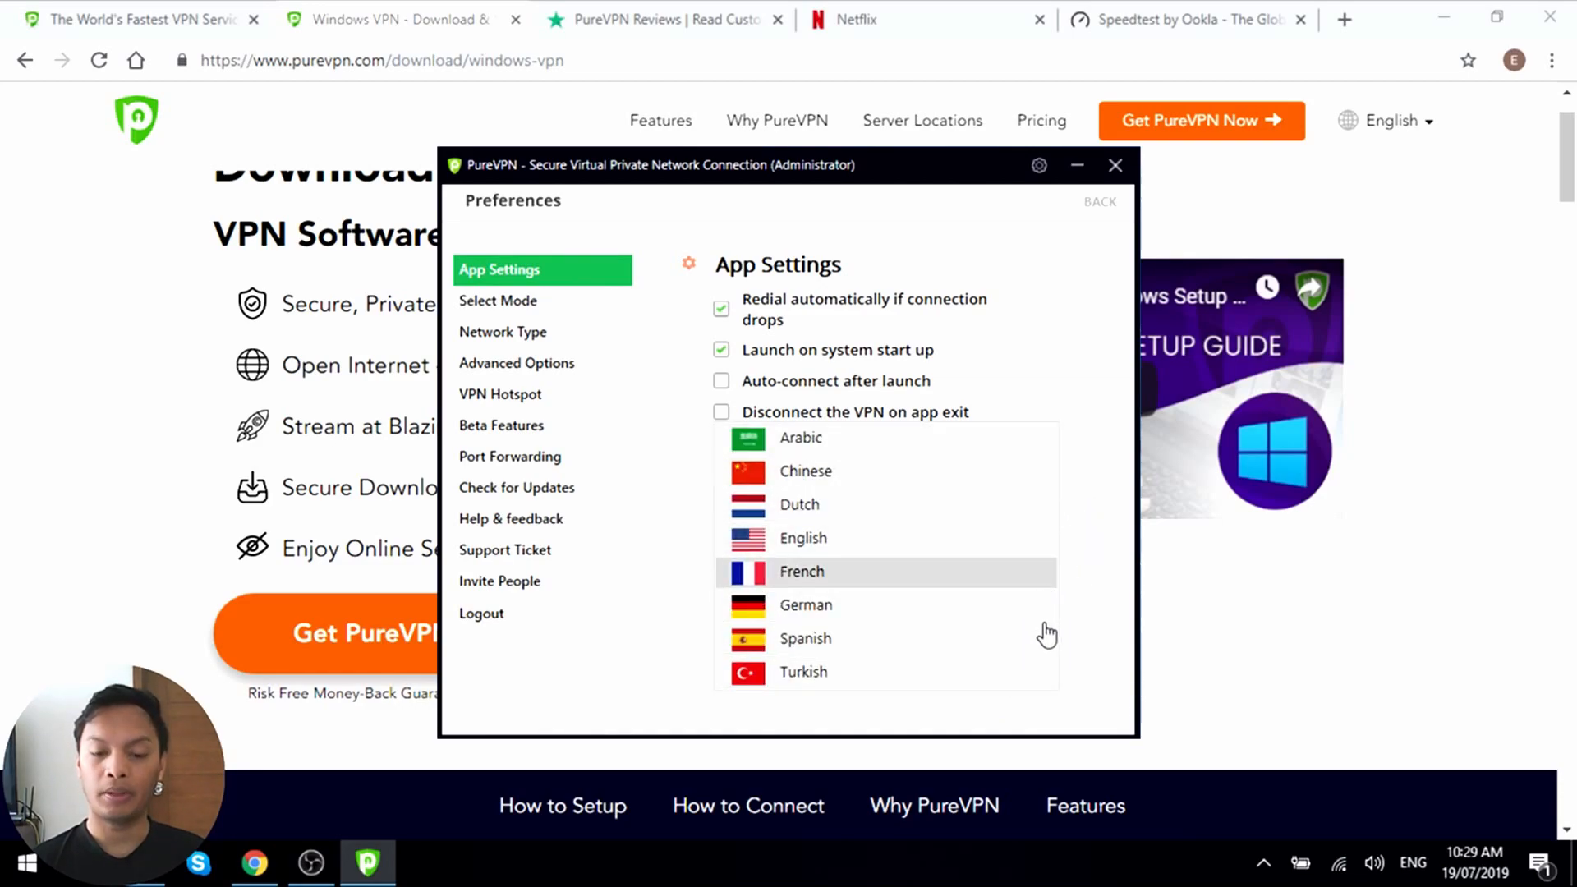
pyautogui.moveTo(1123, 614)
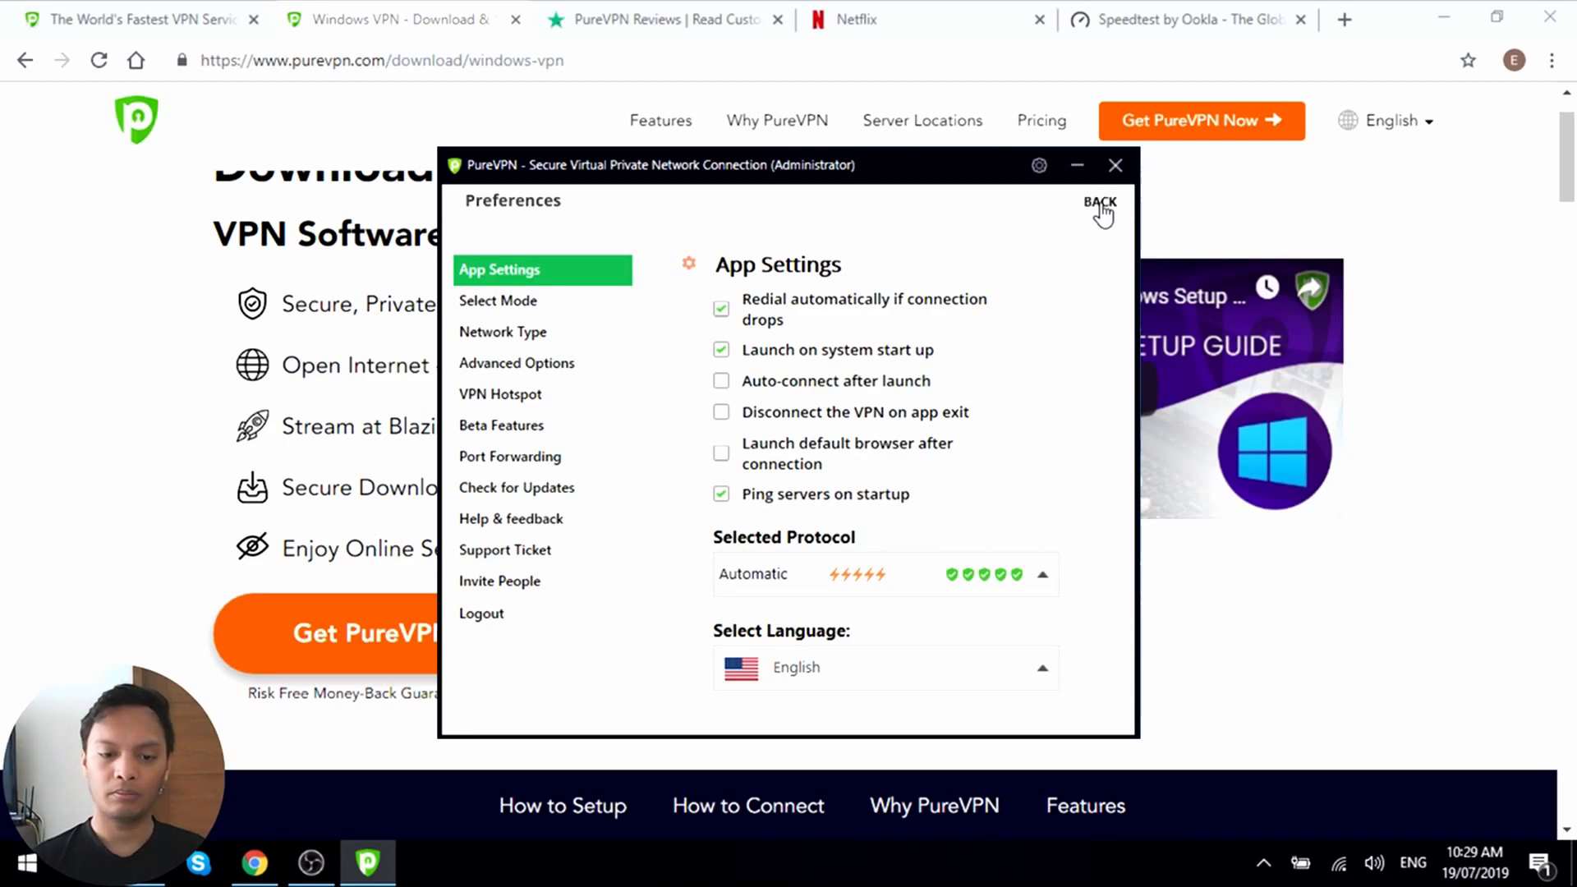
# - Use BACK in Preferences to return to the Stream dashboard's country list
pyautogui.click(1099, 202)
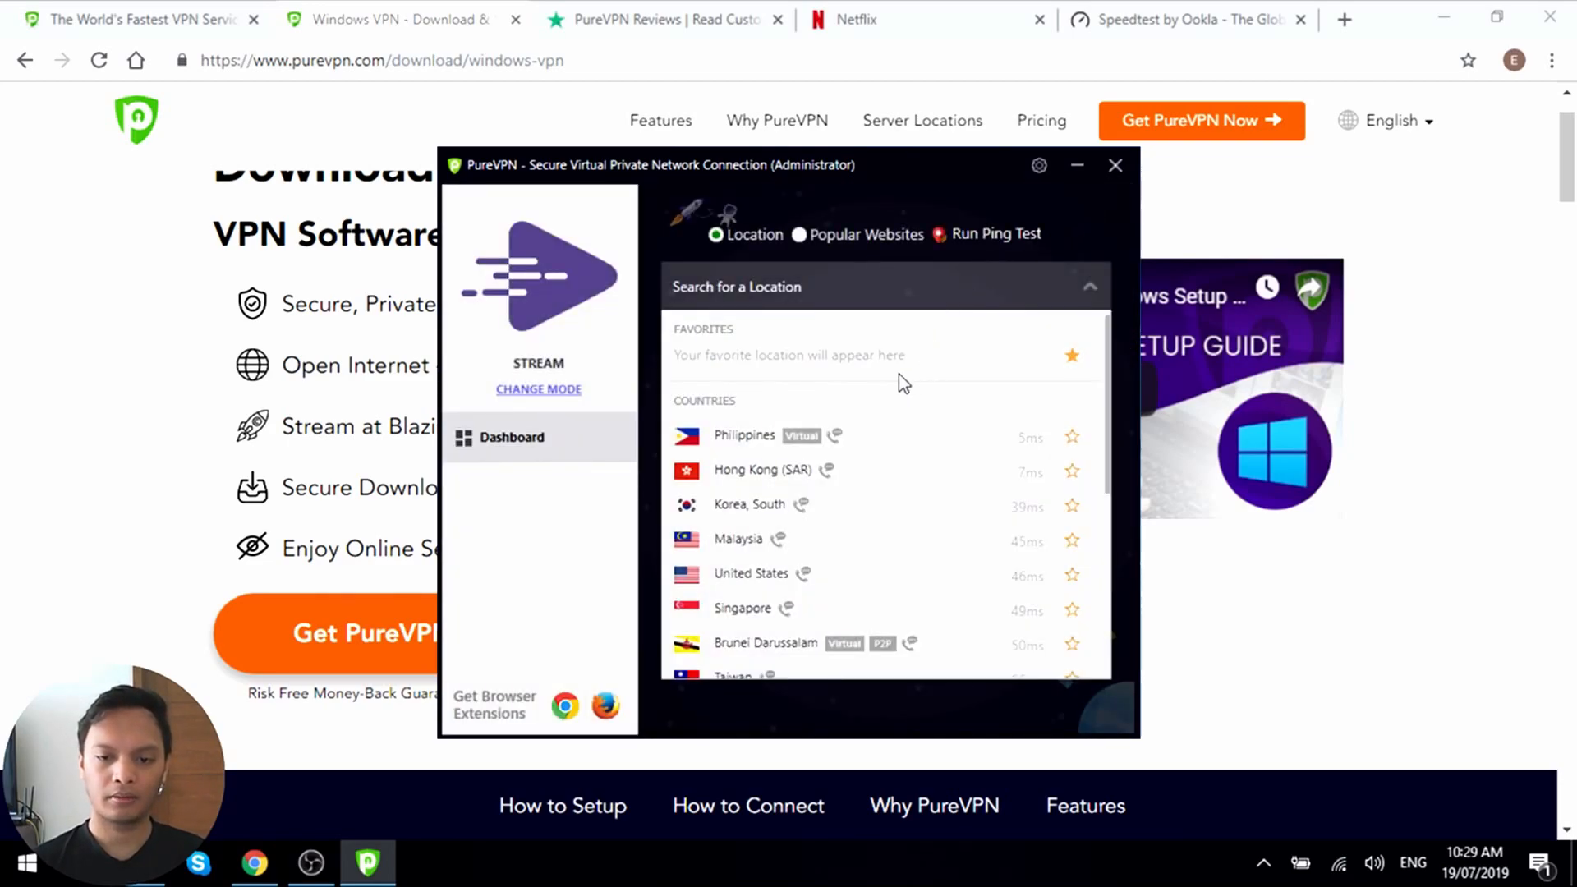
pyautogui.moveTo(753, 363)
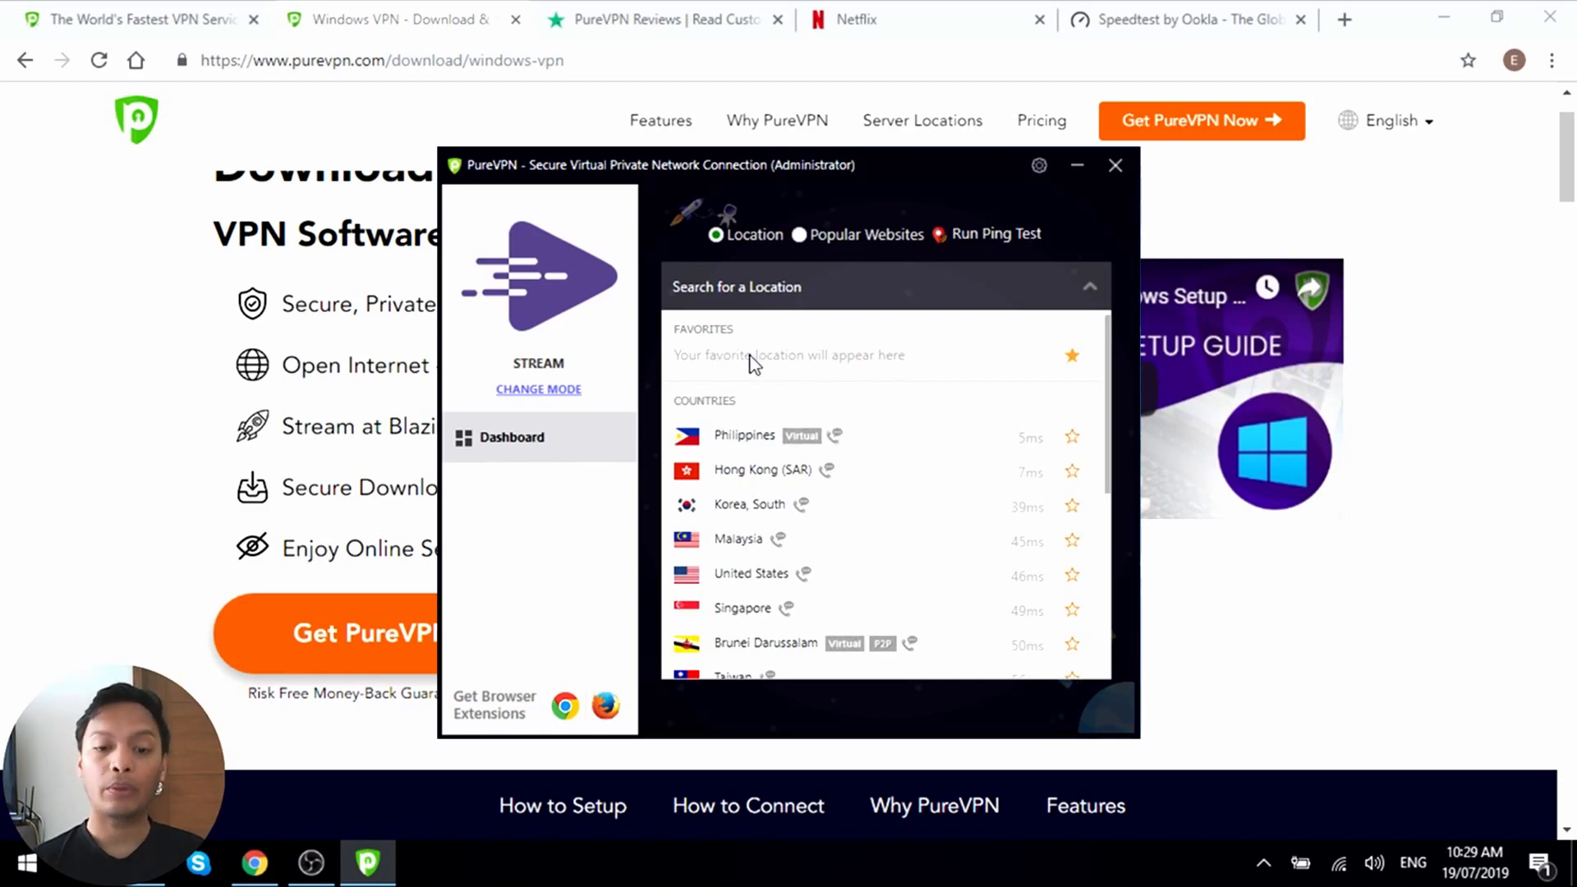
pyautogui.moveTo(764, 415)
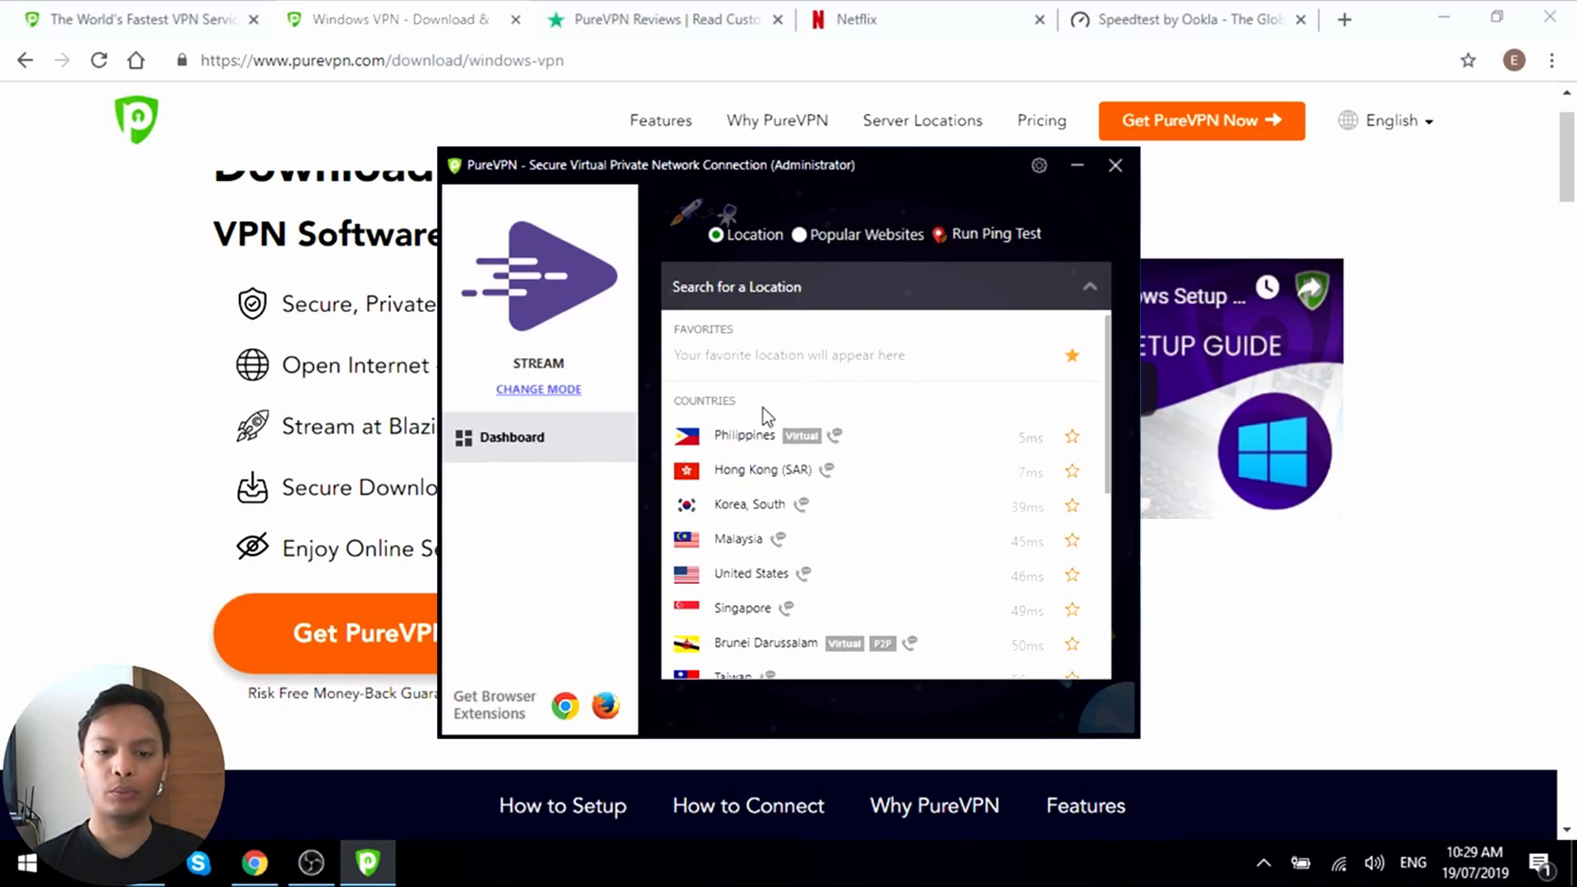
pyautogui.moveTo(945, 457)
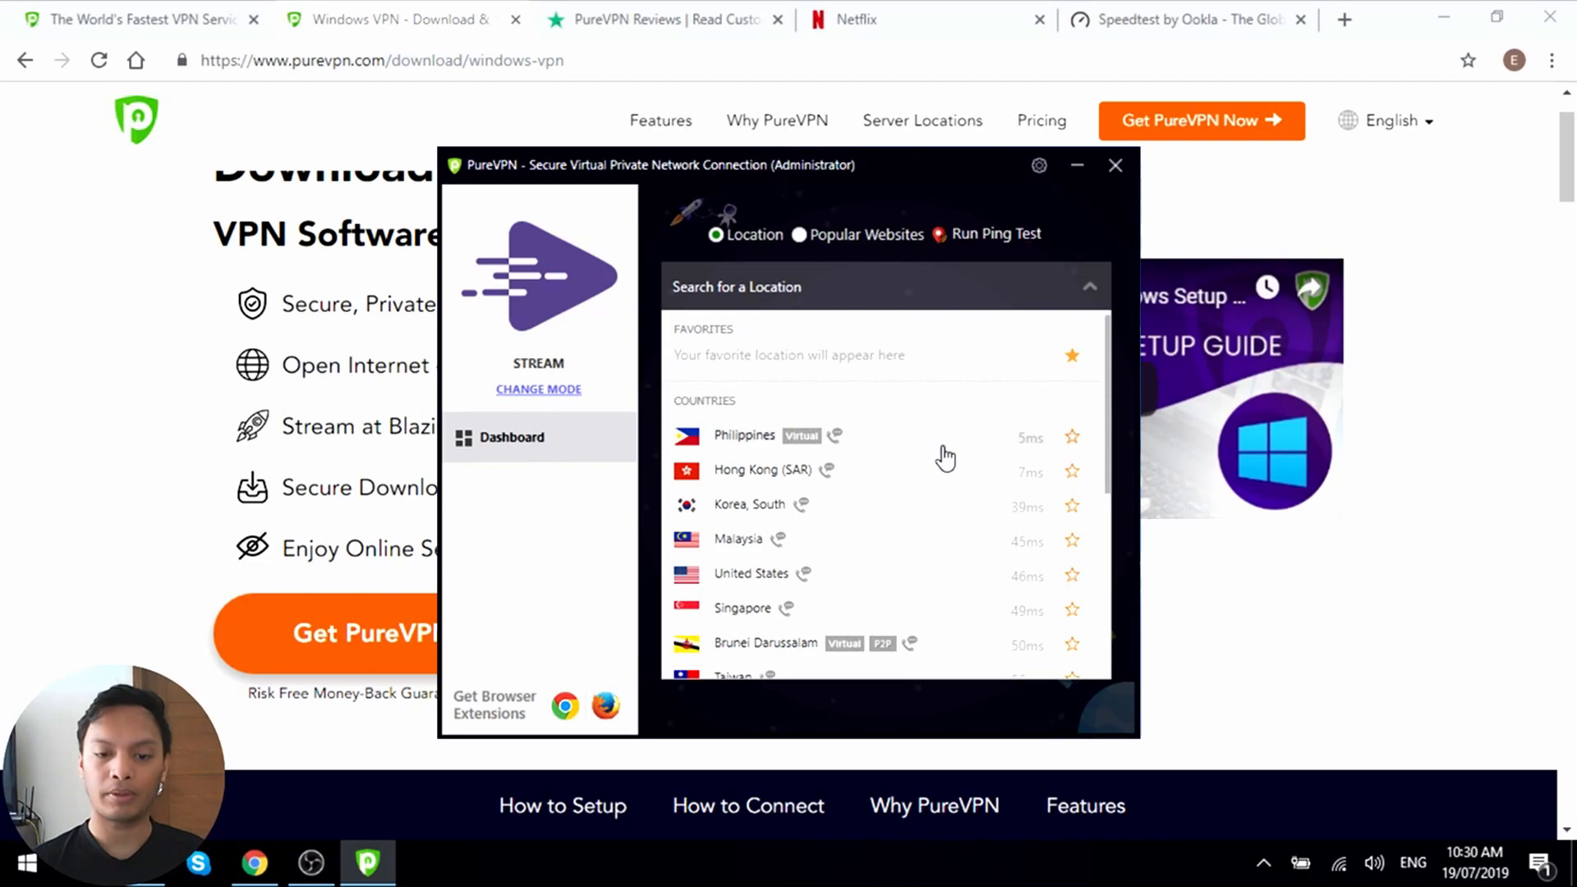
pyautogui.moveTo(1101, 397)
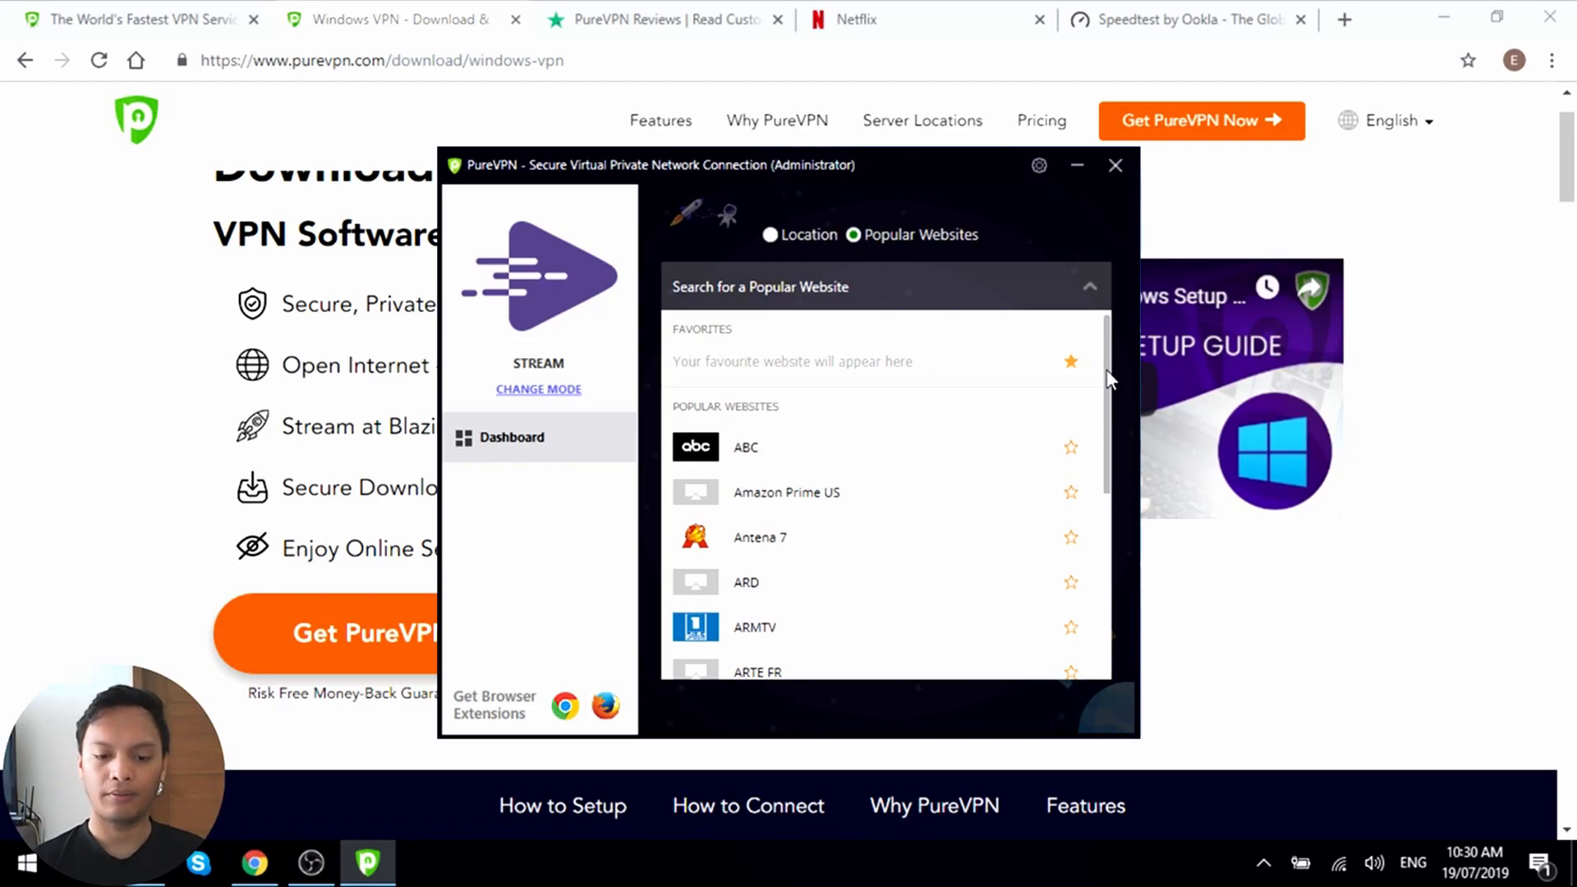
# - Scroll through the Popular Websites list to reach Netflix US
pyautogui.scroll(-3)
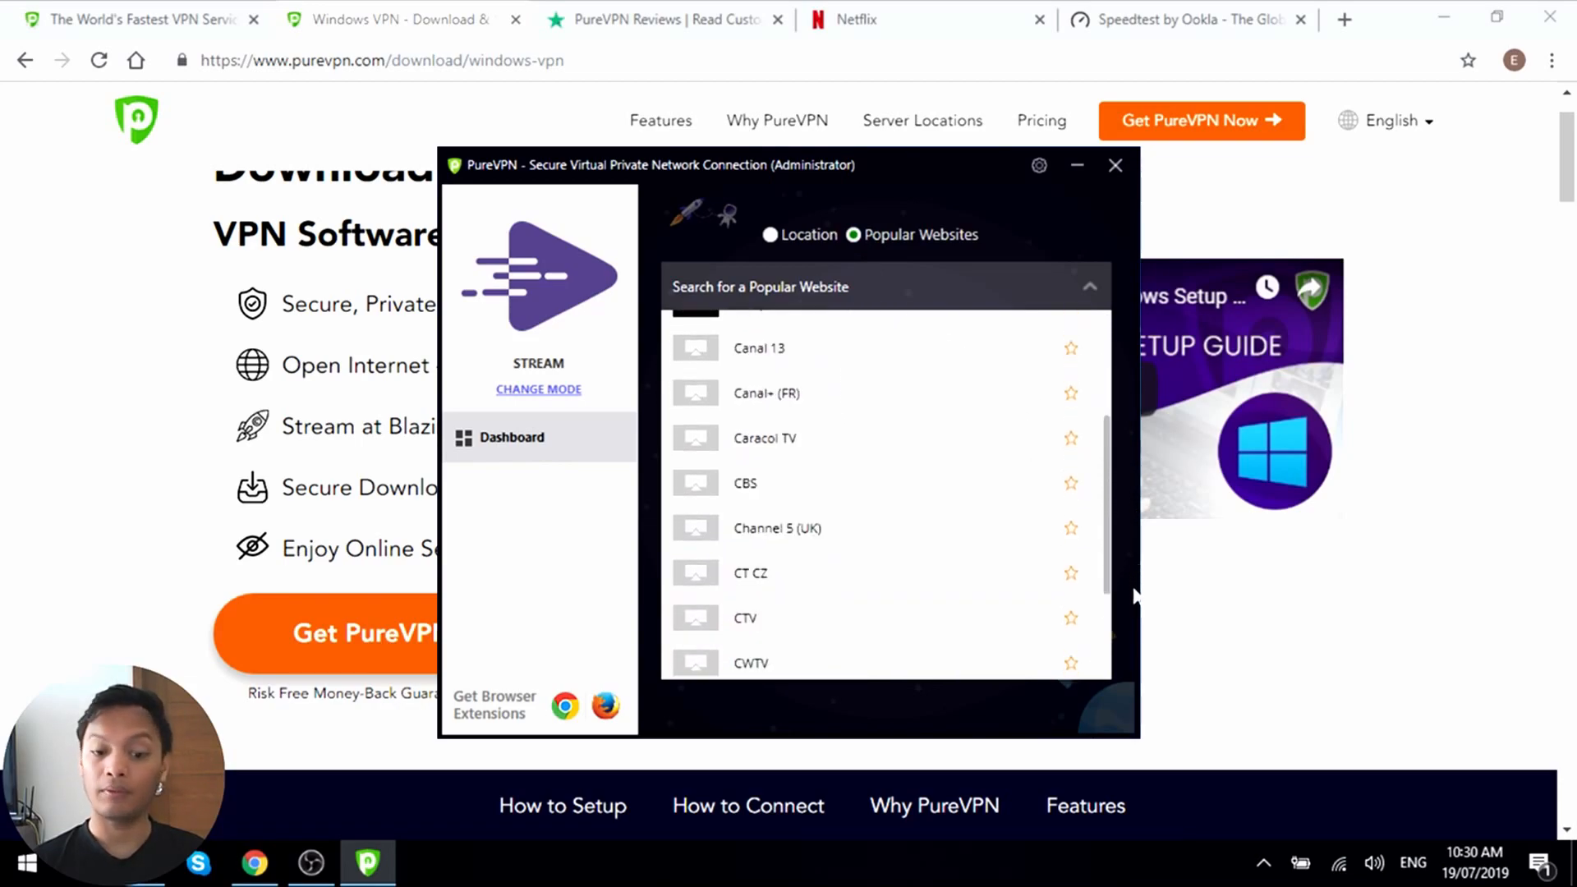
pyautogui.scroll(-3)
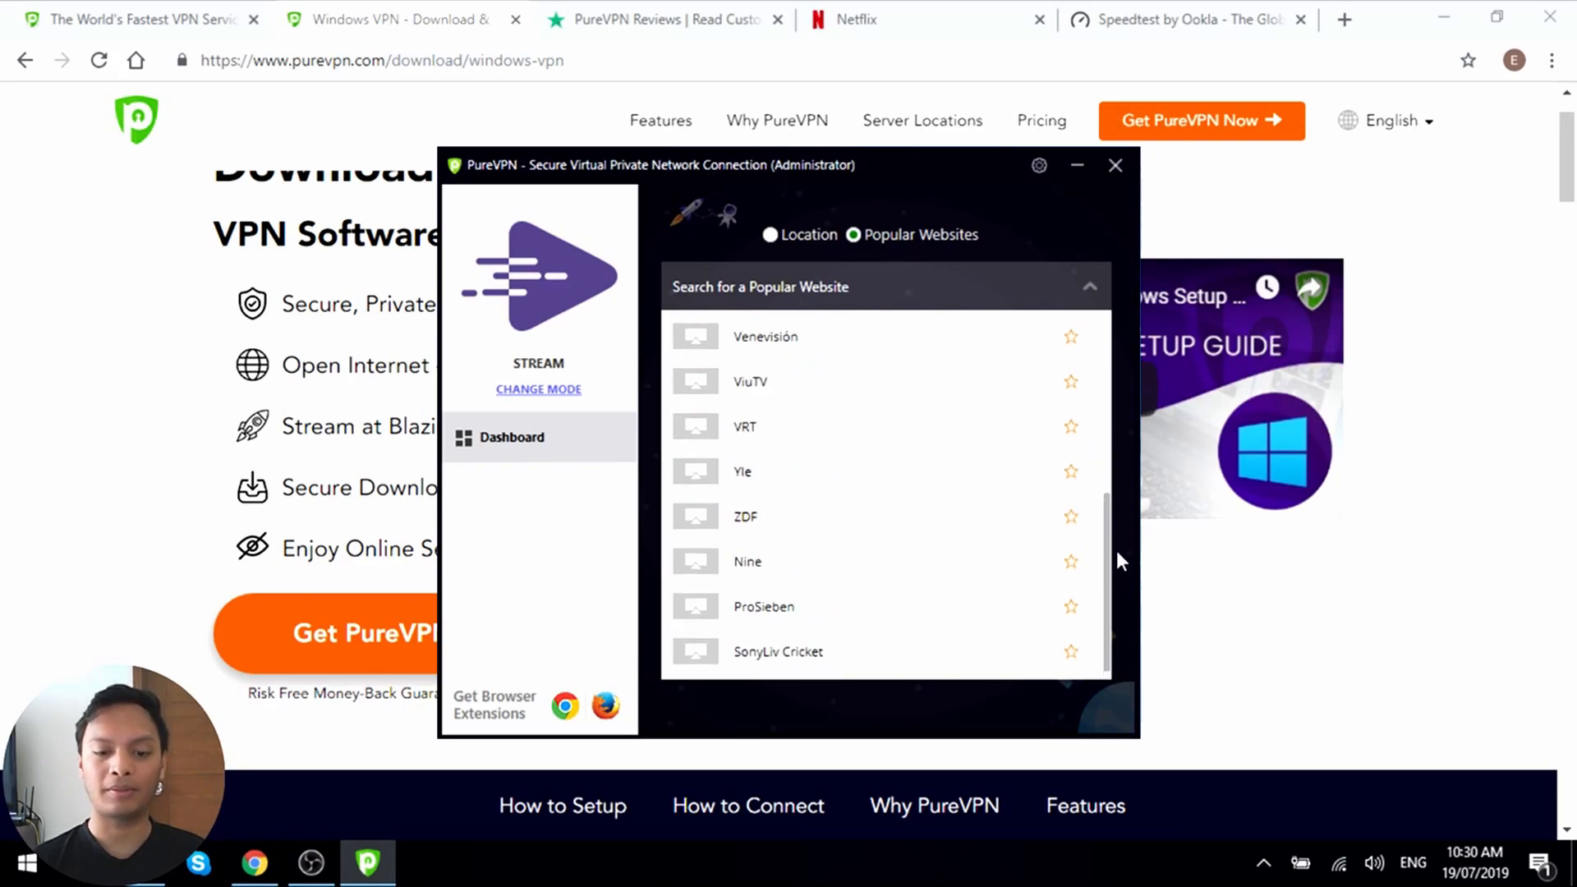
pyautogui.scroll(-3)
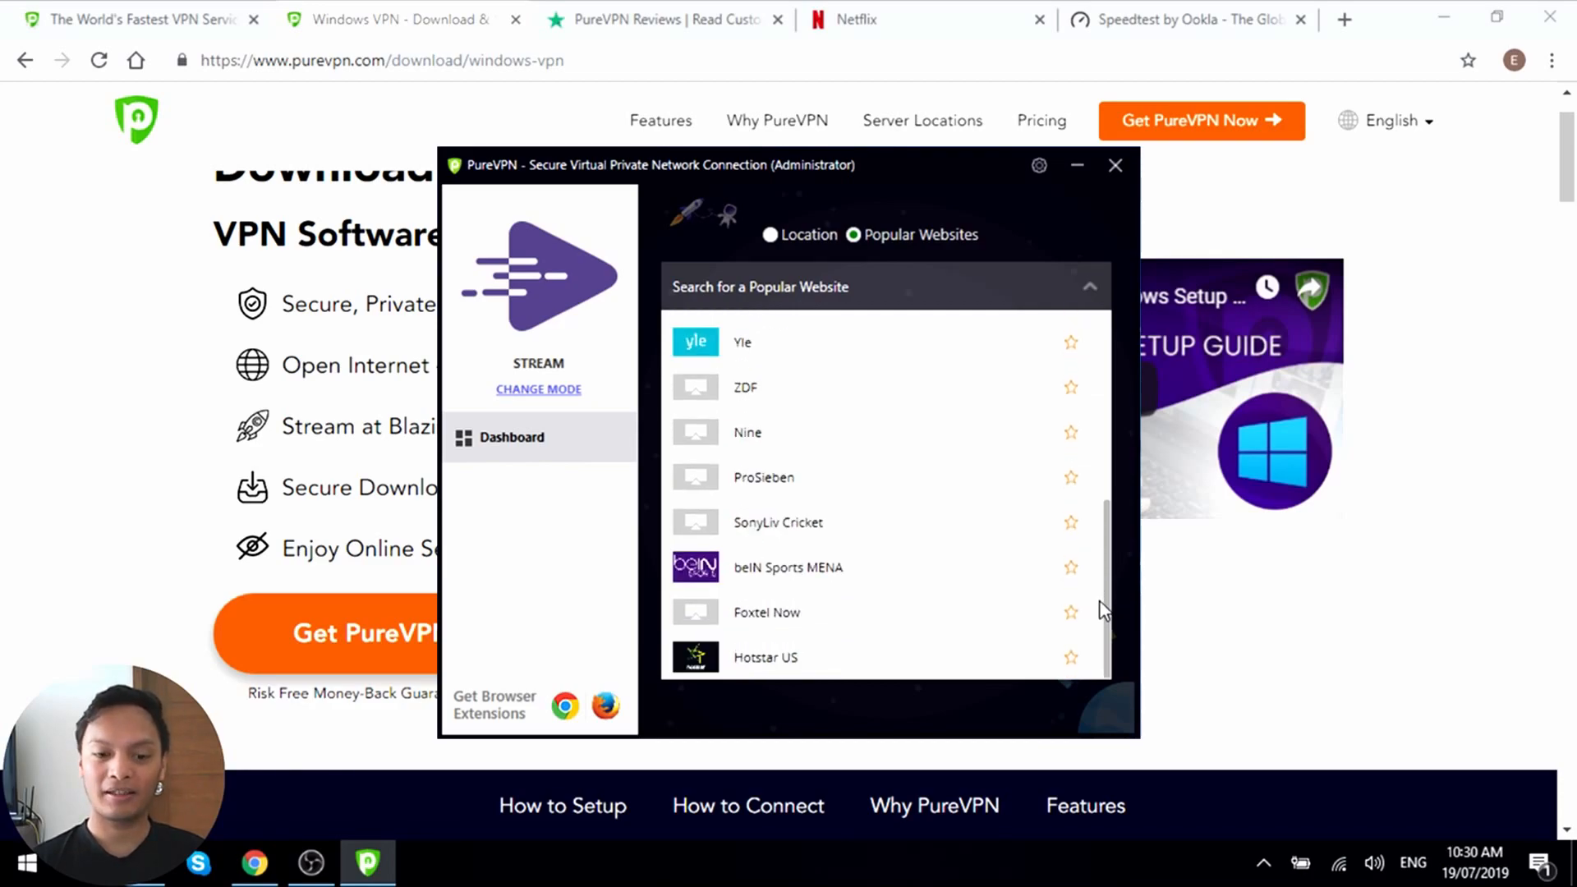
pyautogui.scroll(-3)
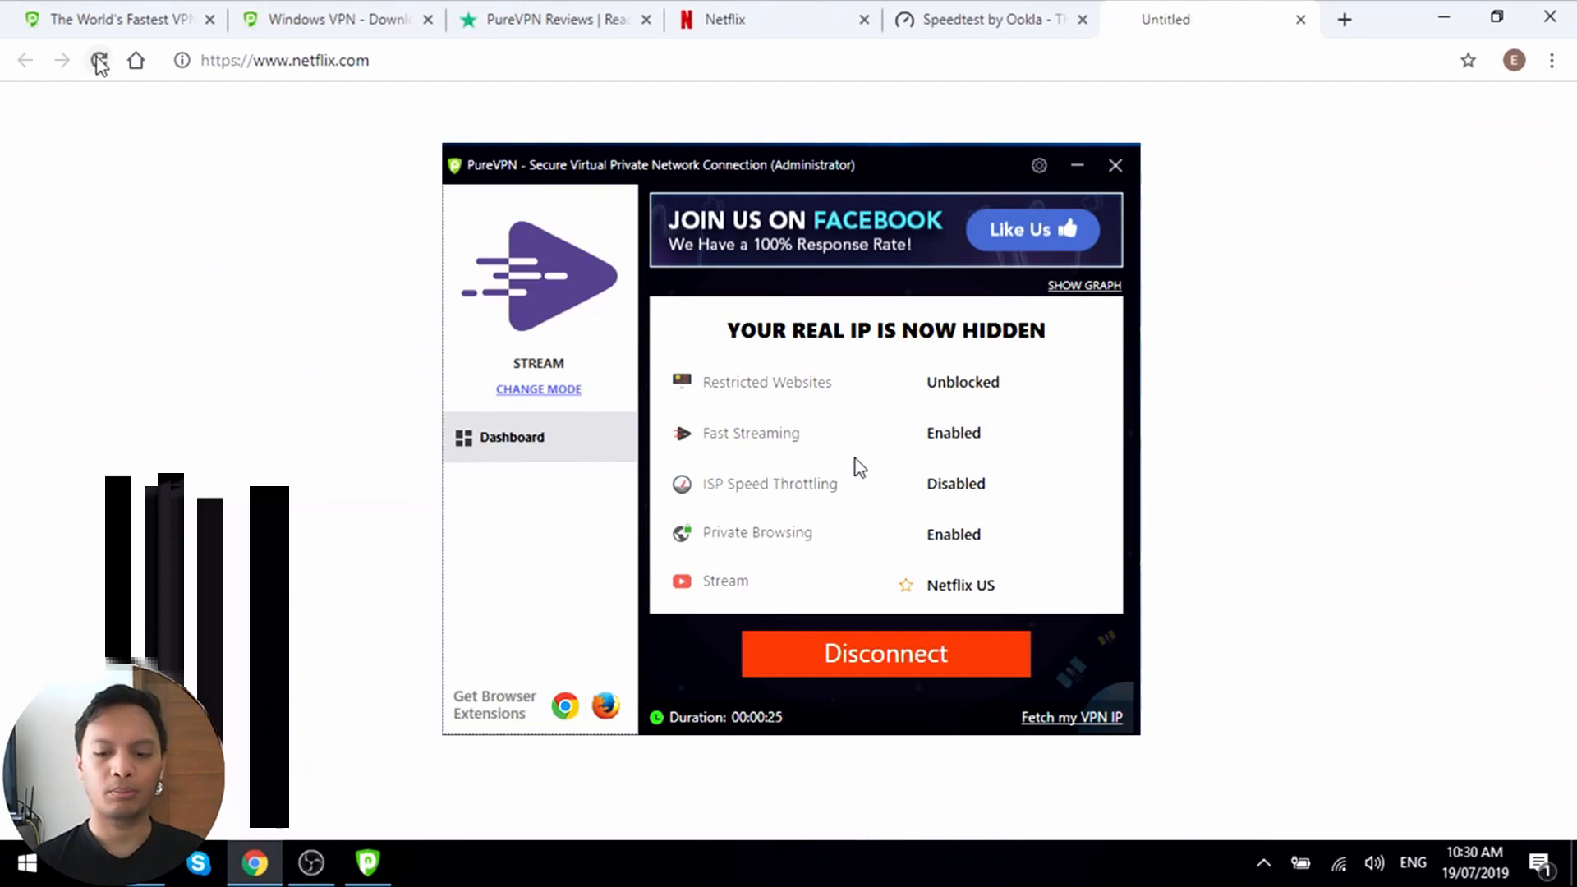
pyautogui.moveTo(873, 636)
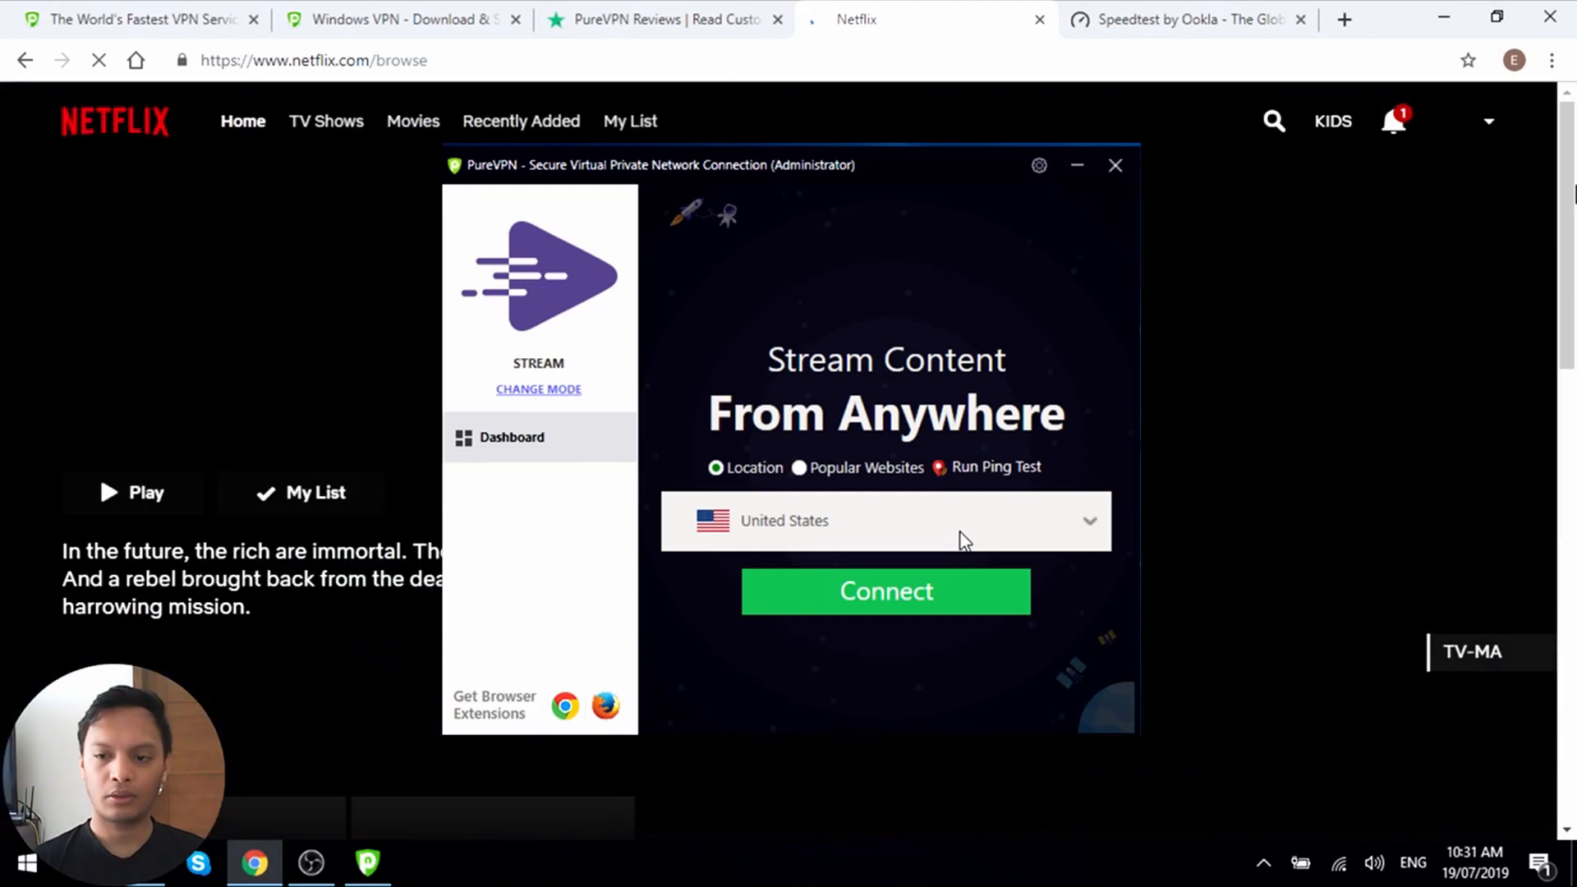
# - Try playing a title from Netflix's My List, then switch to the Speedtest by Ookla tab
pyautogui.scroll(-3)
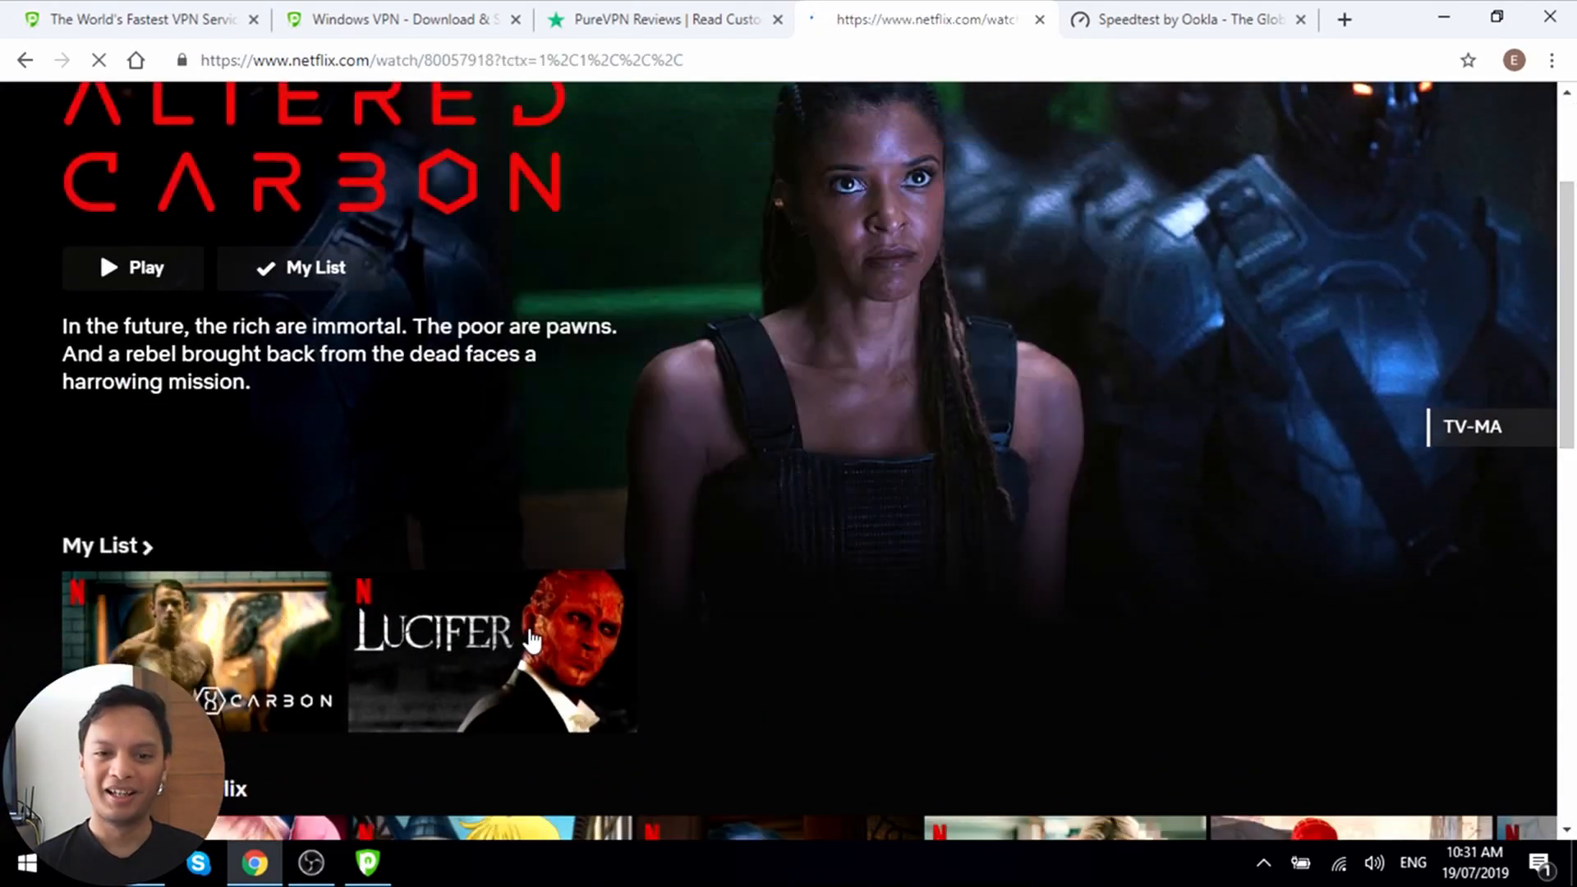
pyautogui.click(527, 644)
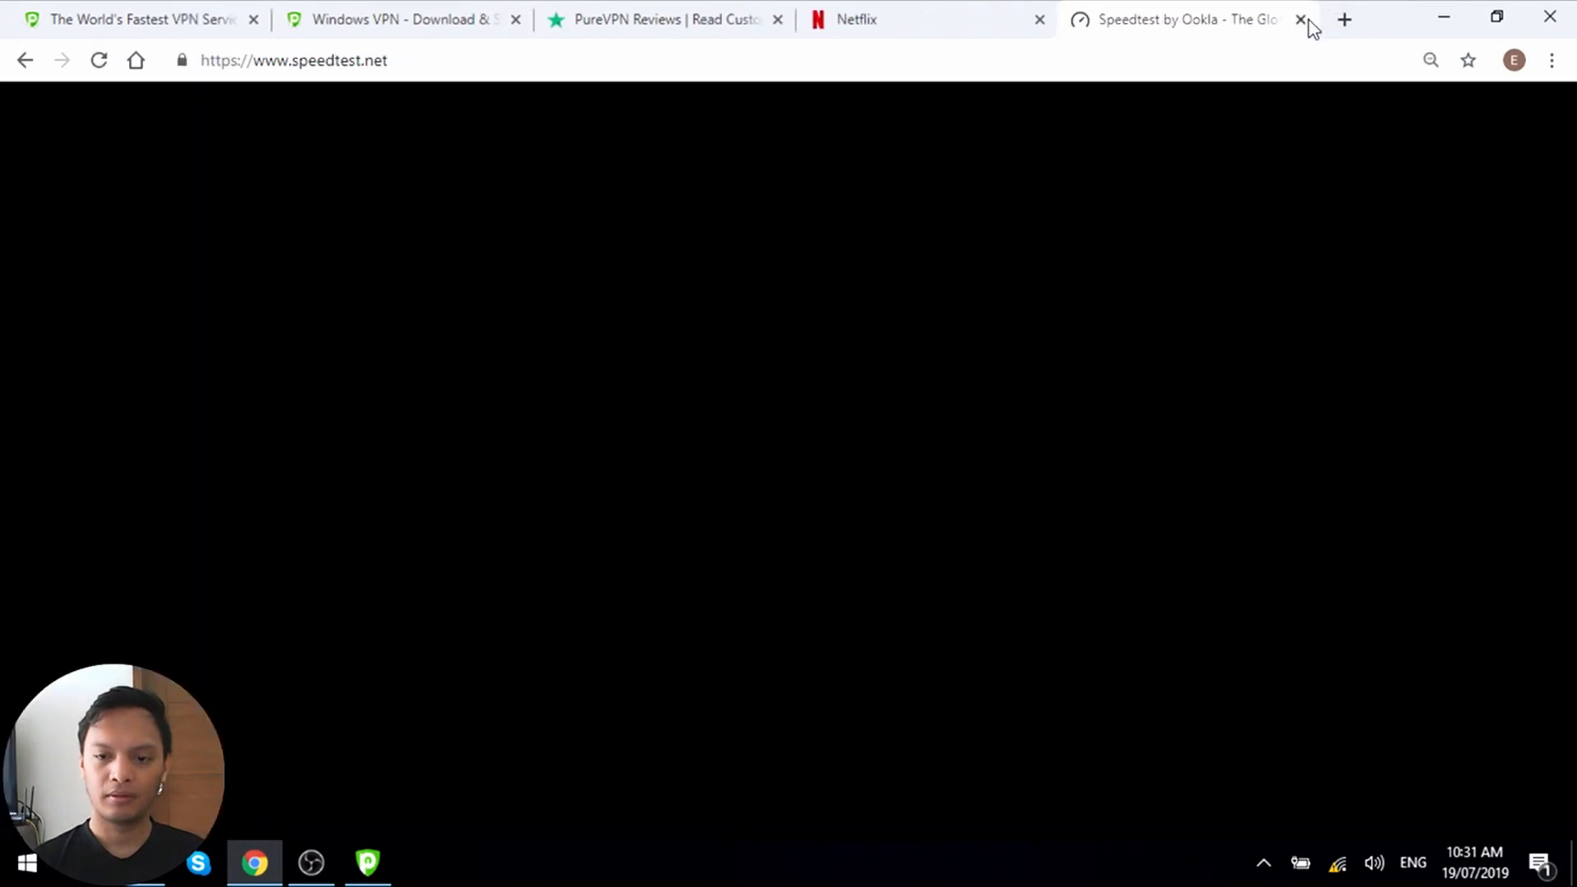
pyautogui.click(663, 19)
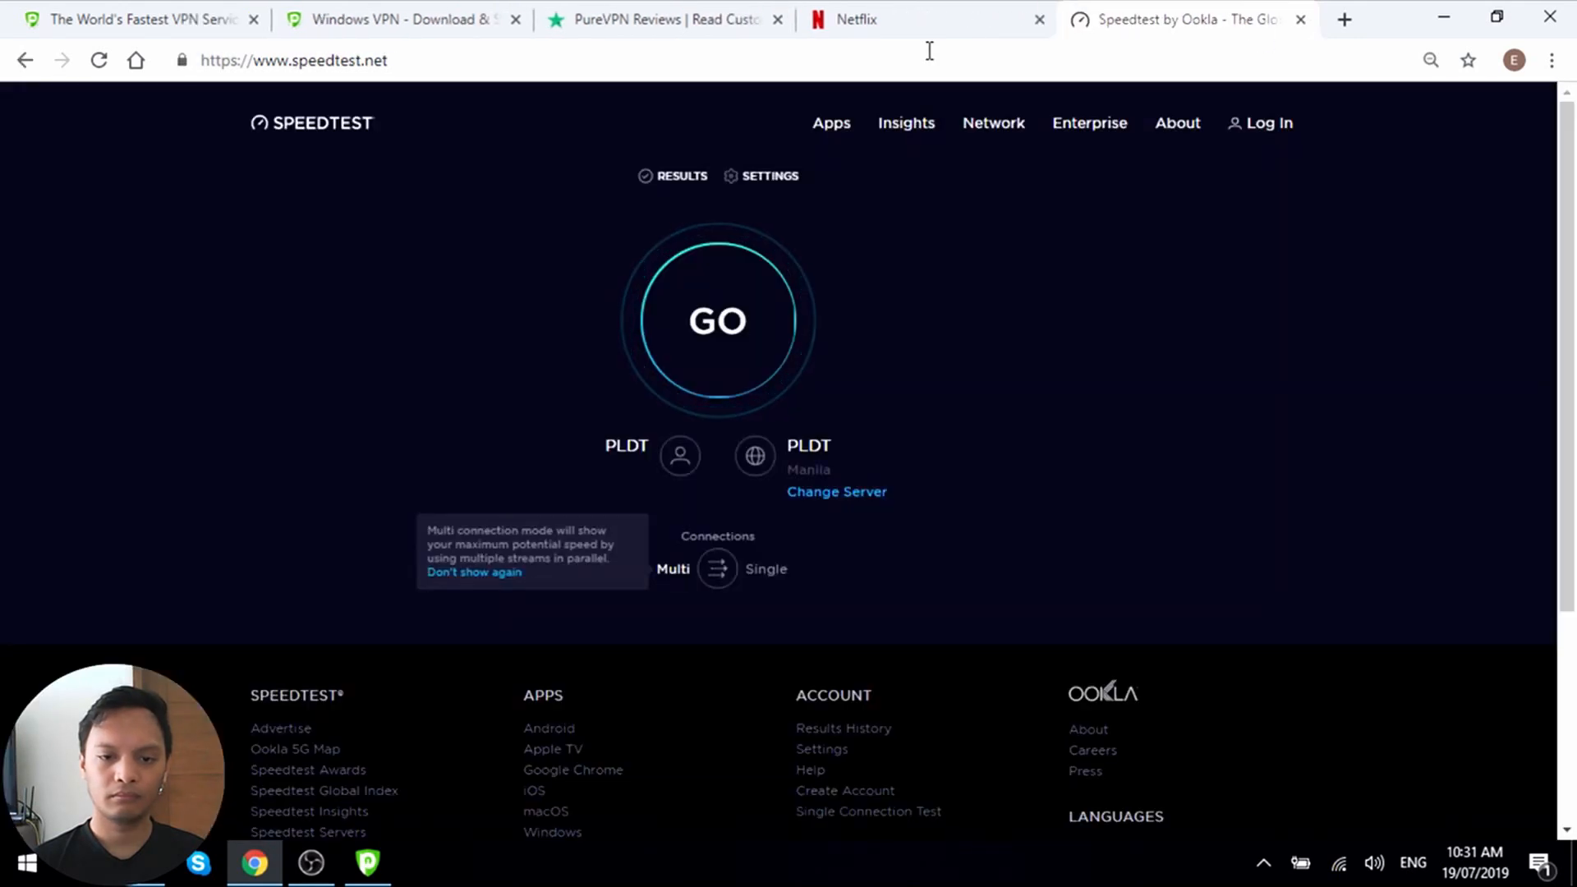
# - Check Netflix, then connect and disconnect the United States VPN server
pyautogui.click(875, 19)
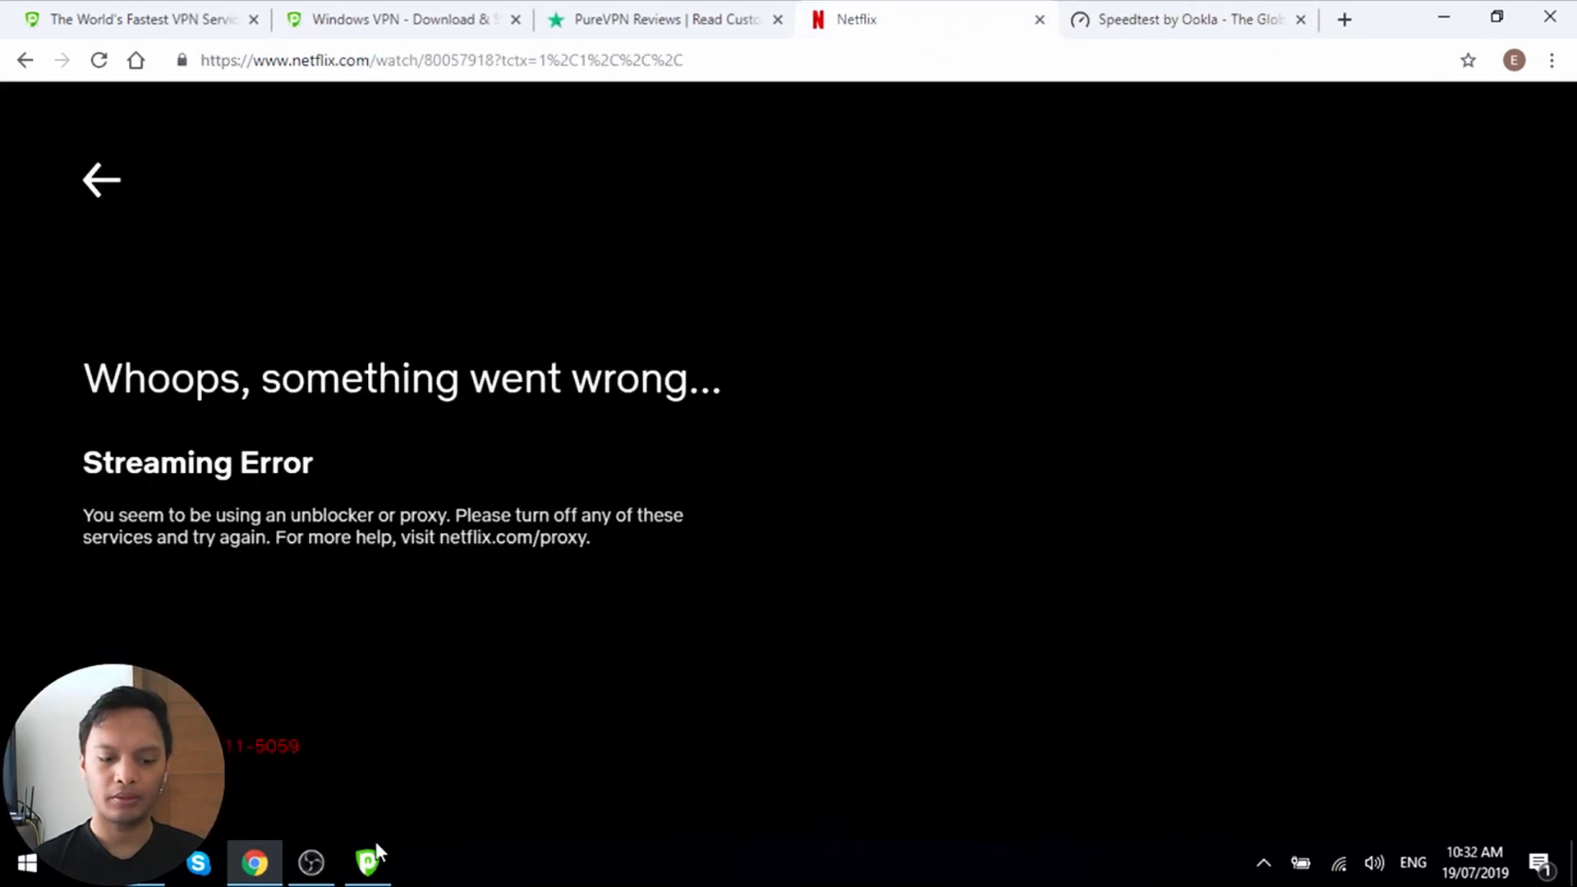
pyautogui.click(367, 864)
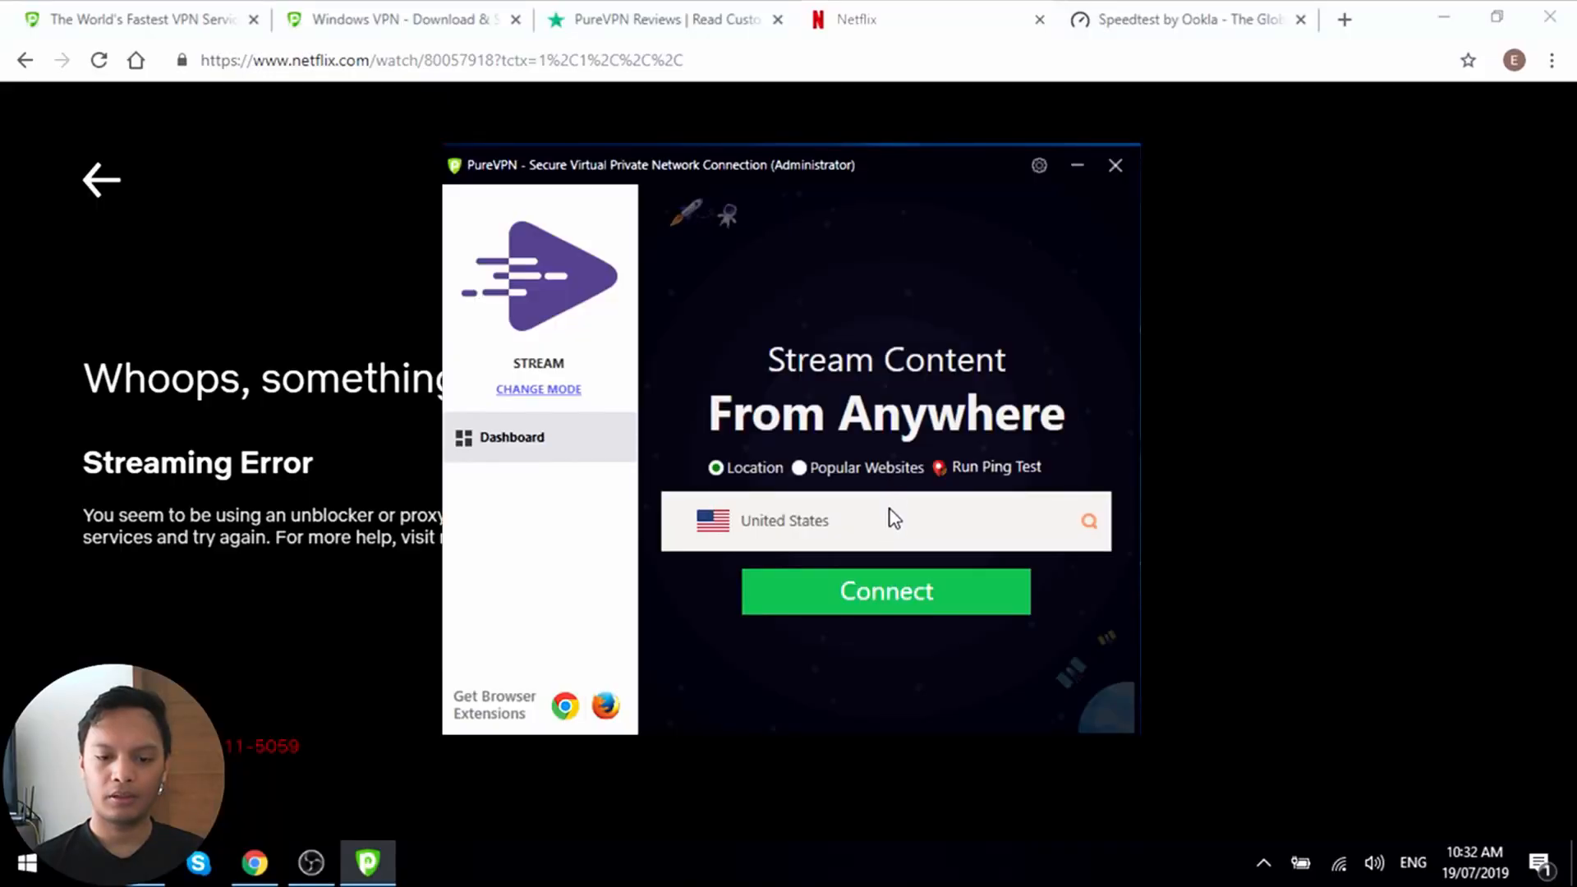
pyautogui.click(884, 520)
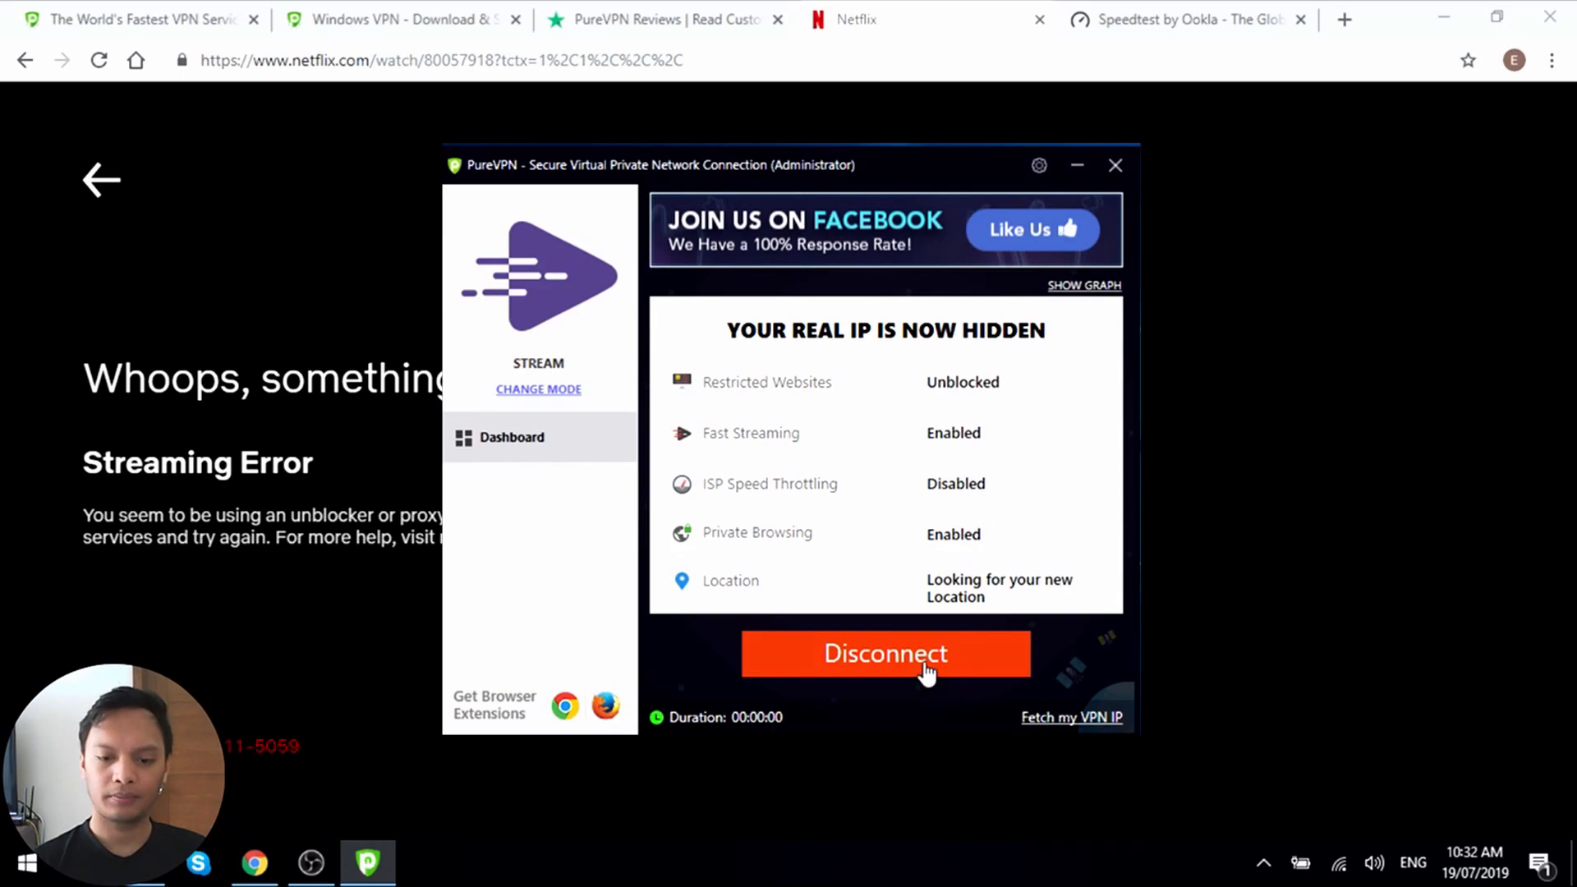
pyautogui.click(885, 653)
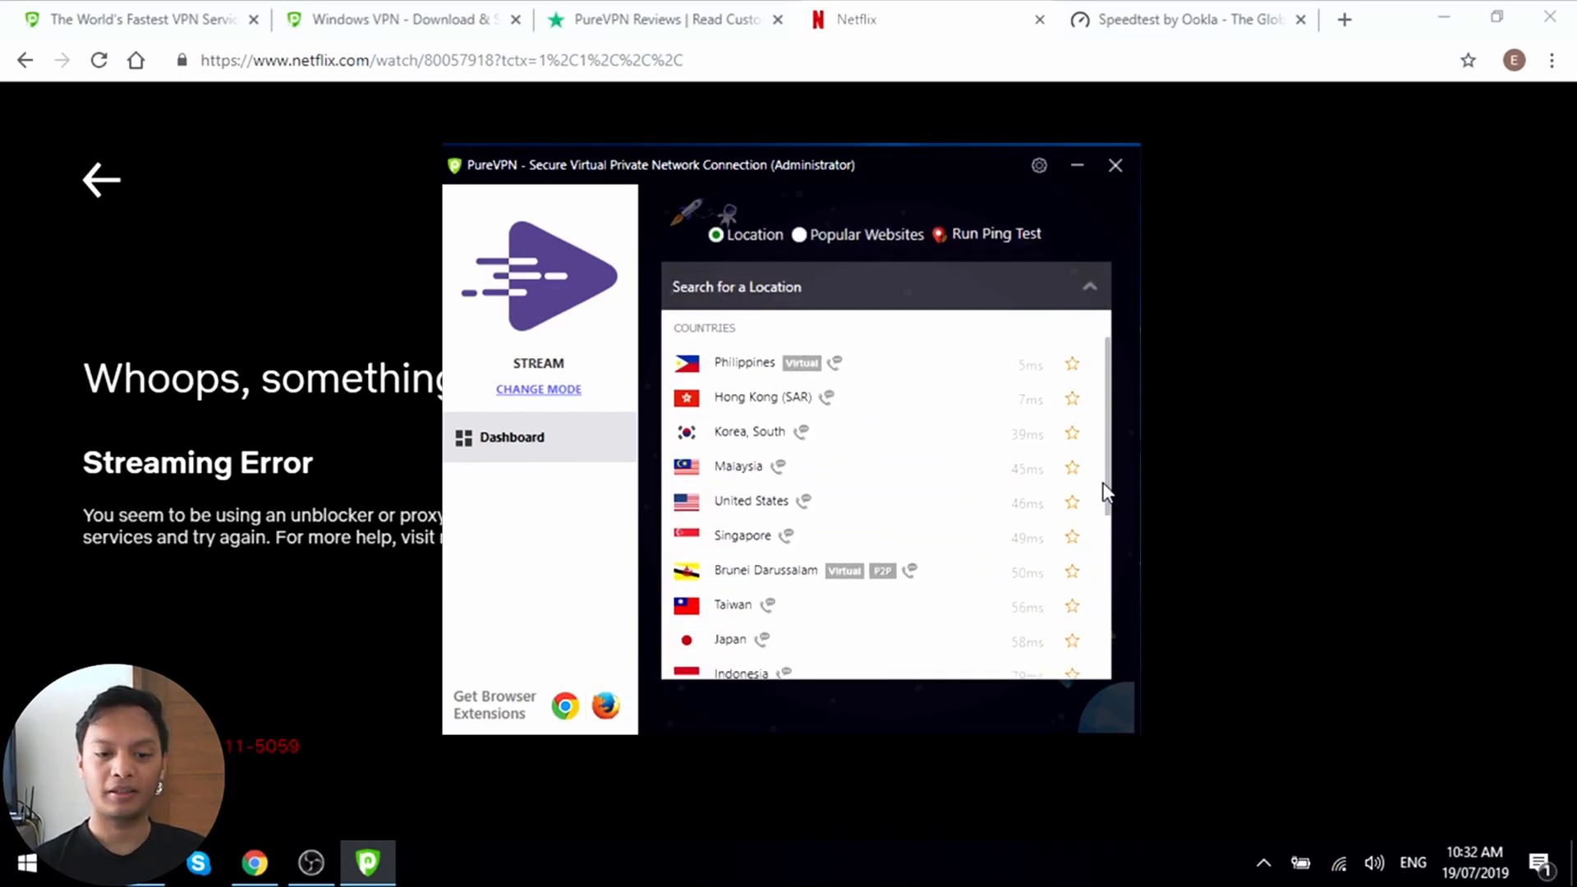
# - Scroll the PureVPN country list and select Canada as the new location
pyautogui.scroll(-3)
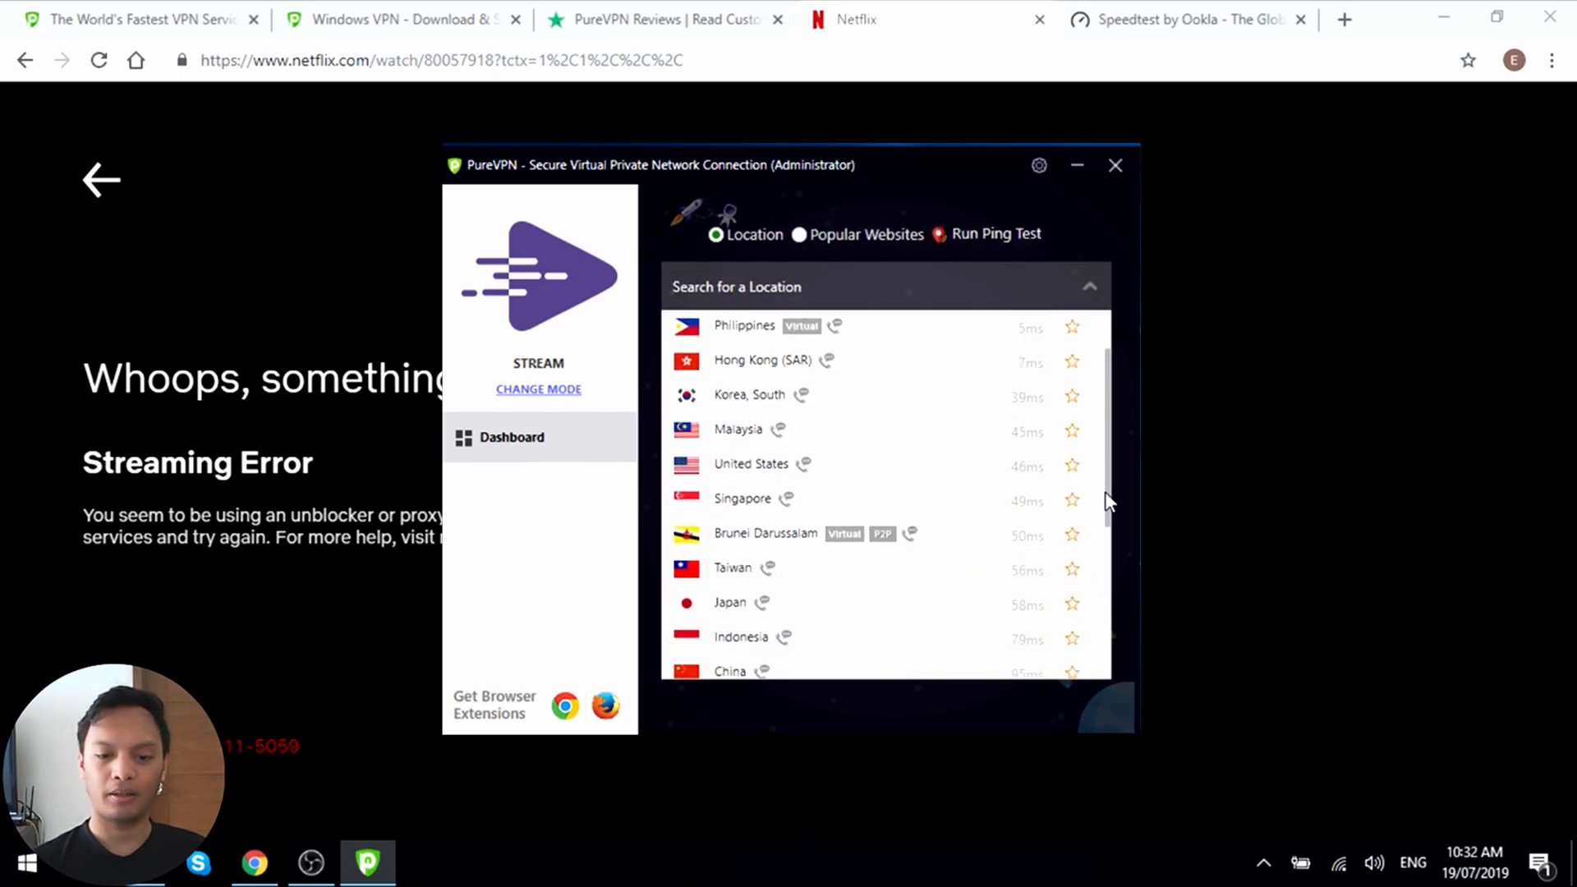
pyautogui.scroll(-3)
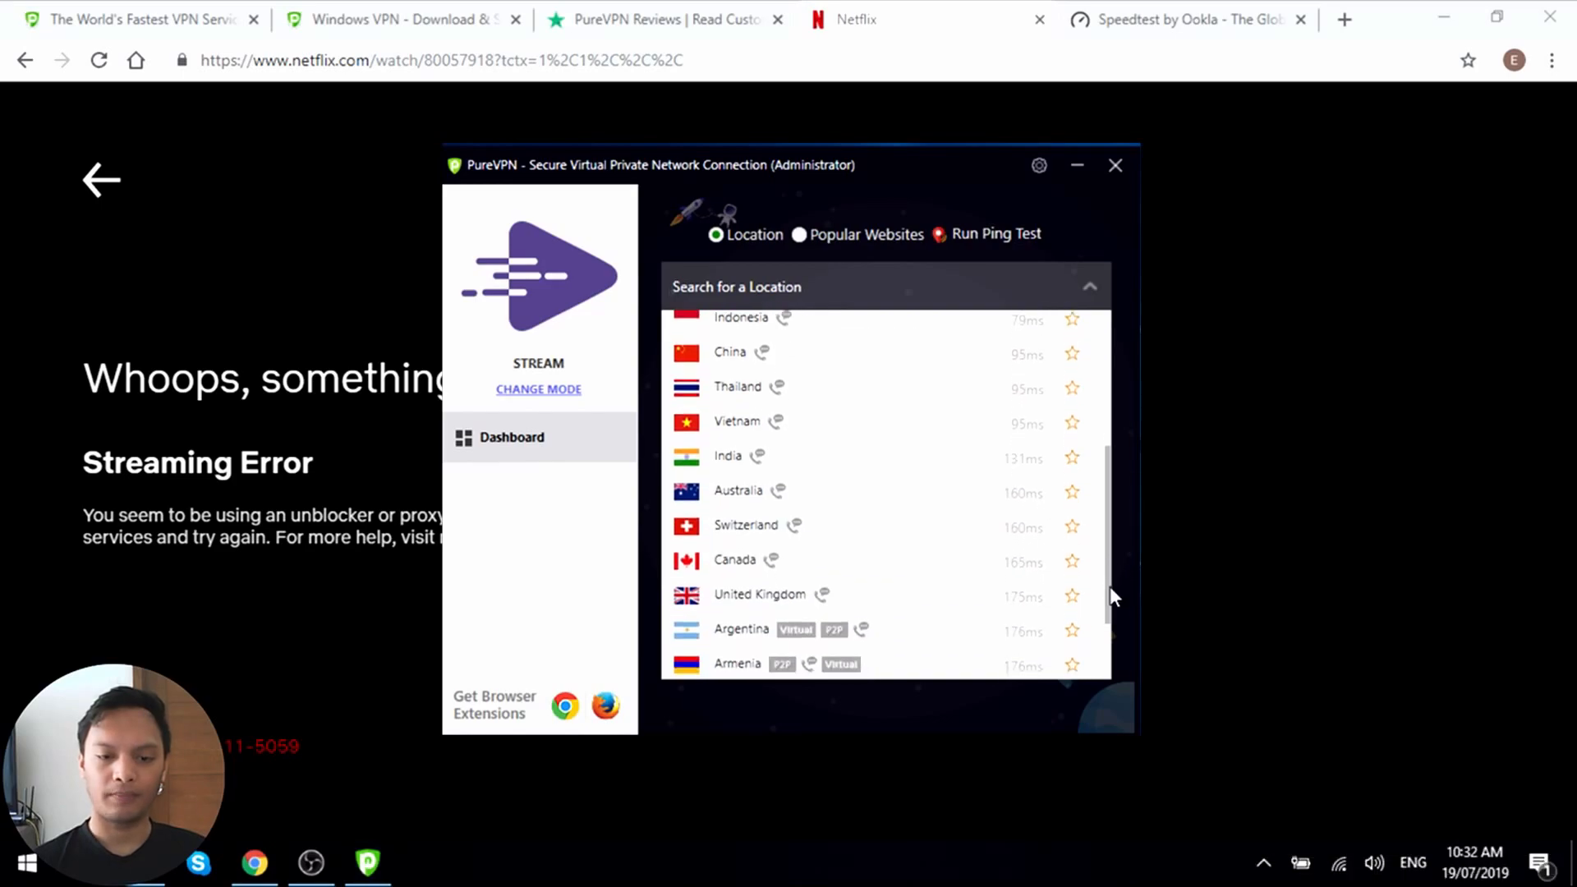
pyautogui.click(734, 561)
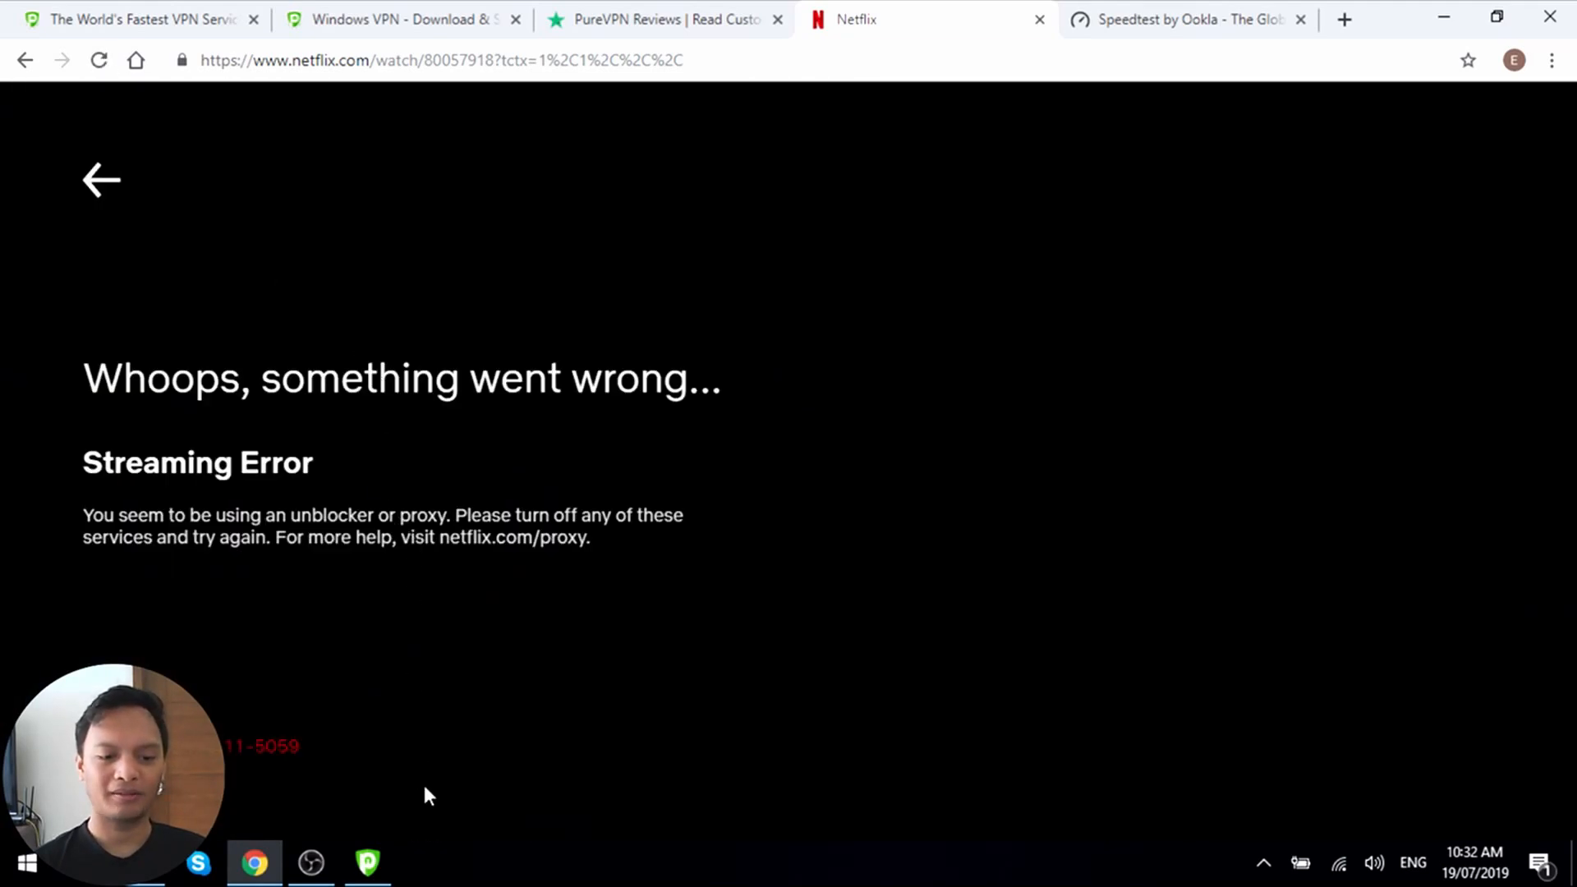
pyautogui.moveTo(414, 886)
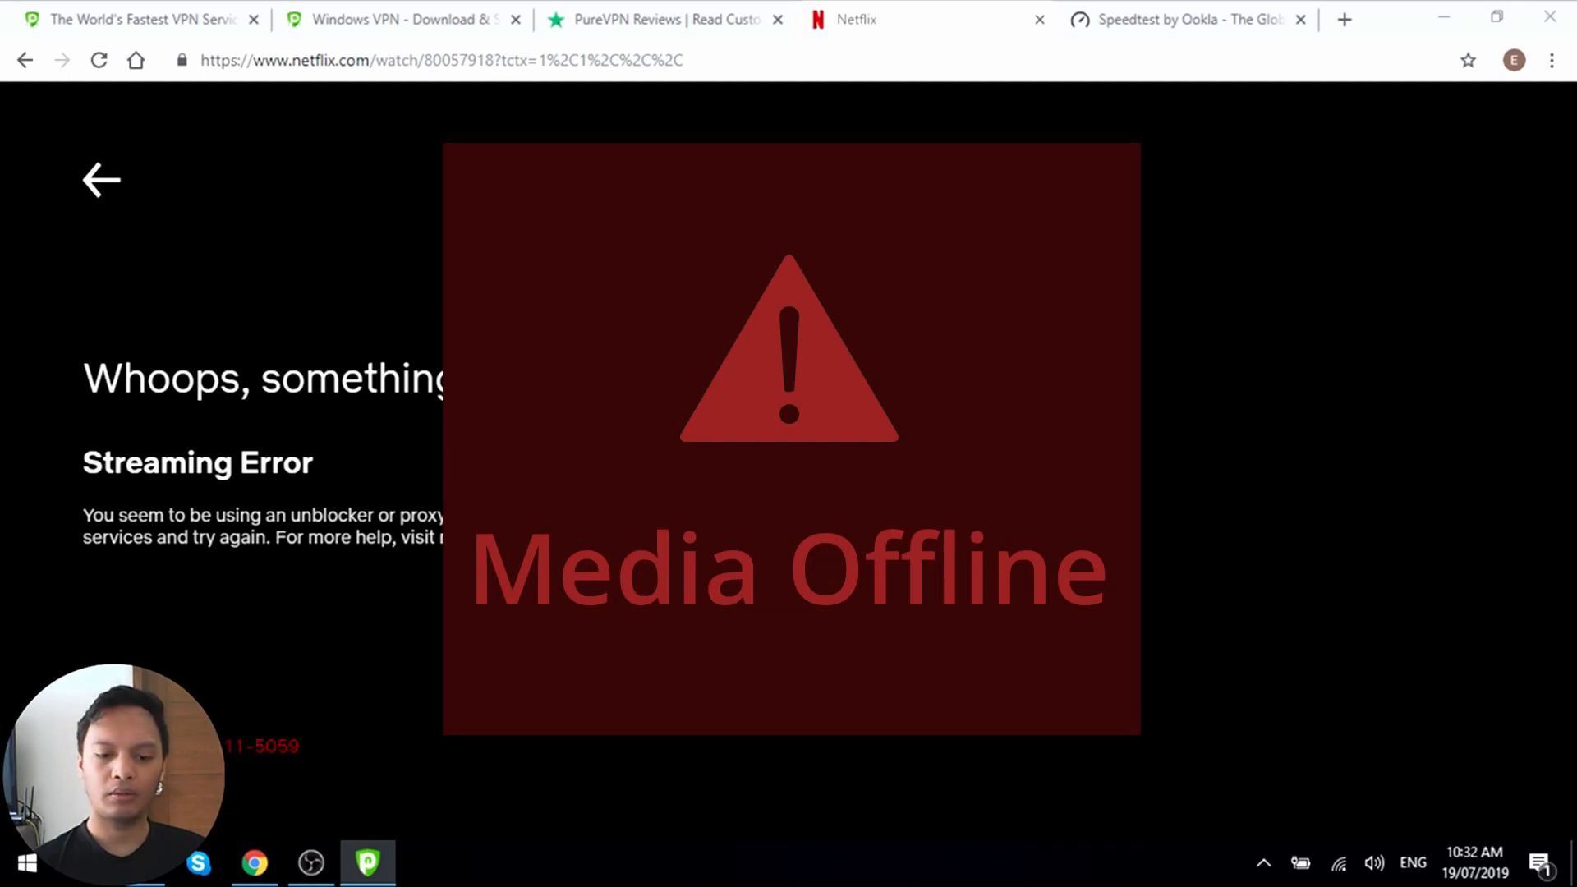
# - Search PureVPN locations for 'united' and connect to the United Kingdom server
pyautogui.click(368, 861)
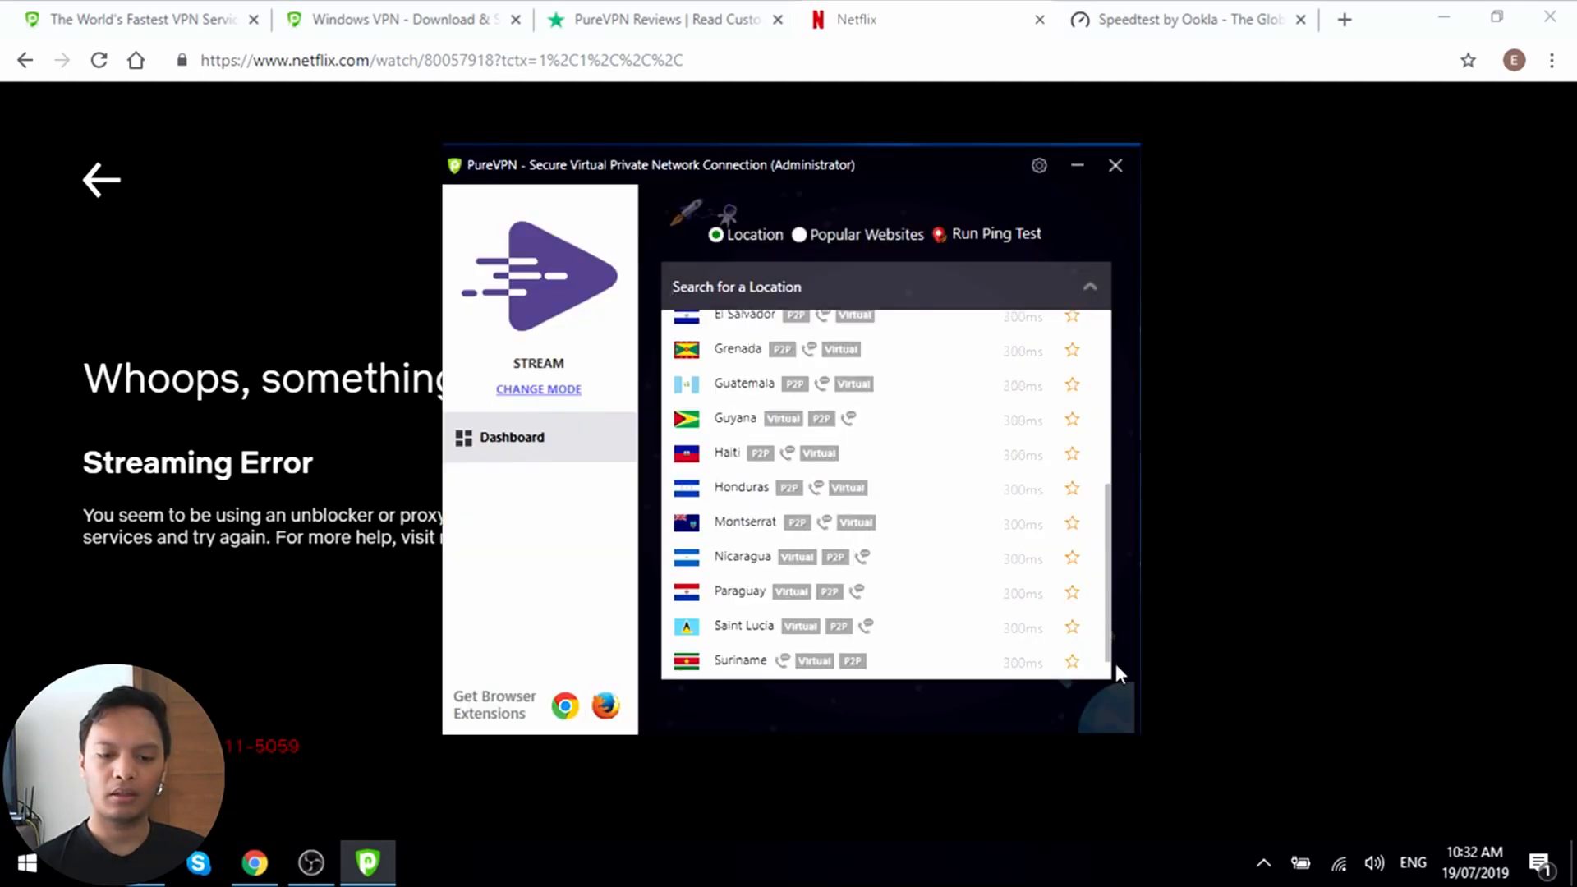
pyautogui.scroll(-3)
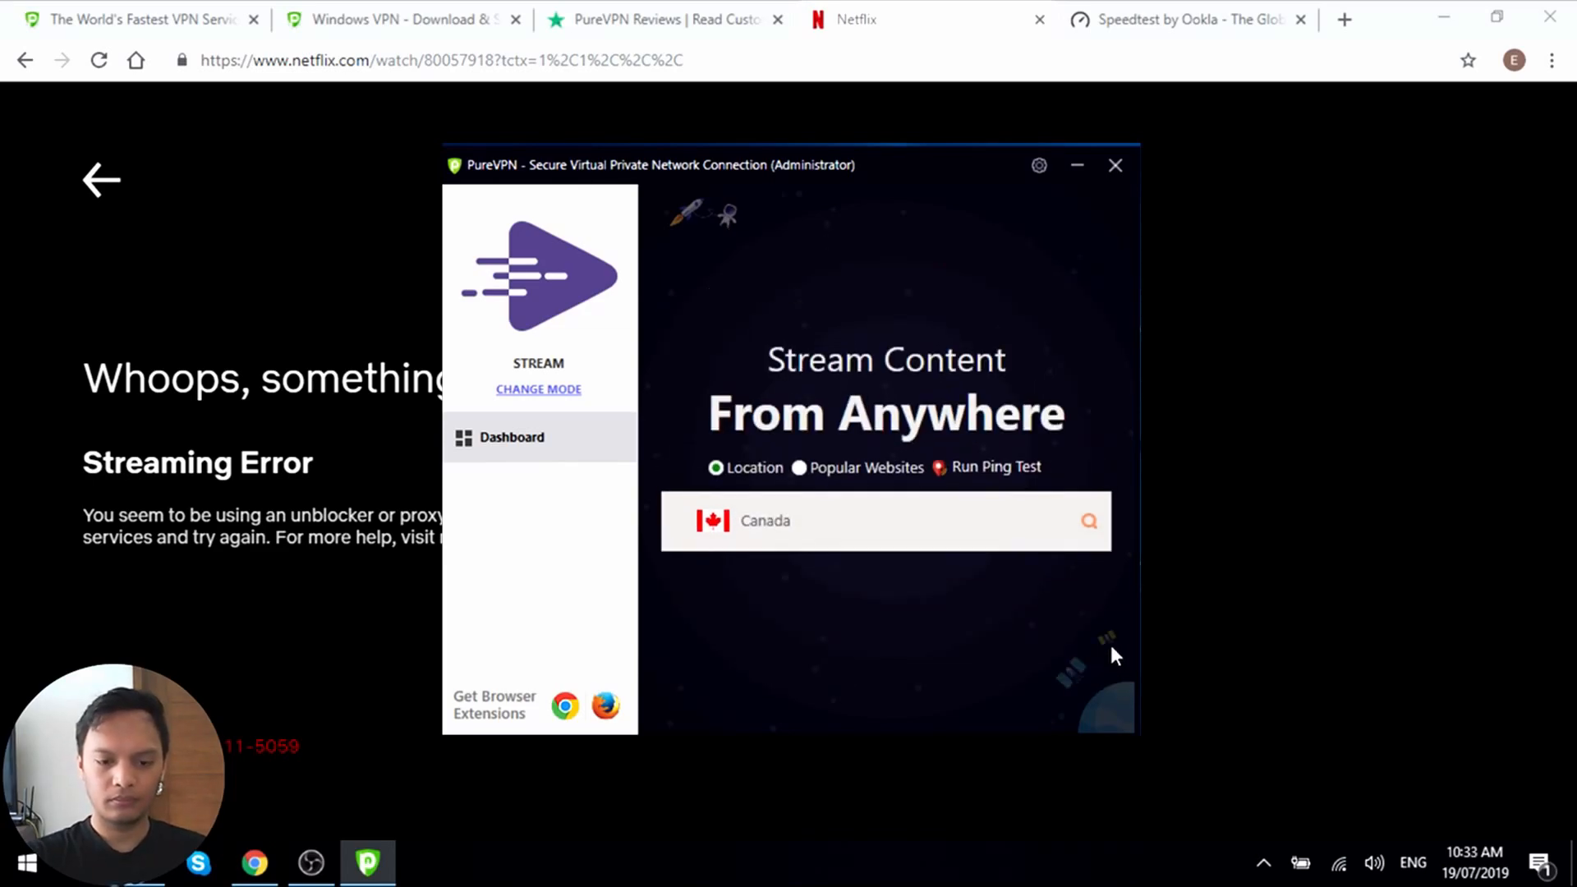
pyautogui.click(885, 521)
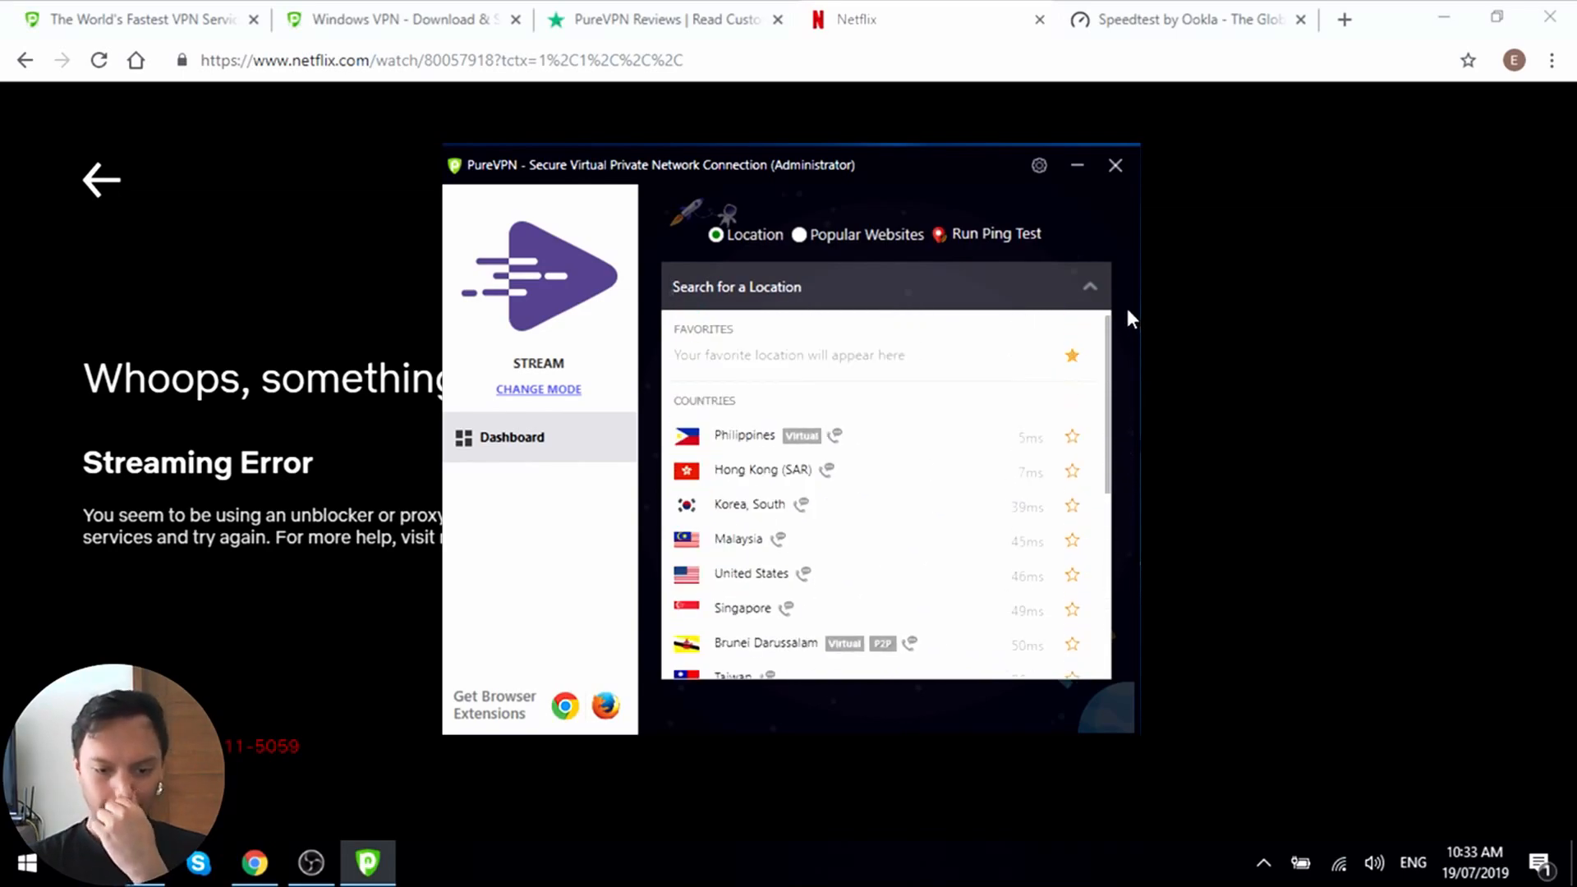
pyautogui.moveTo(936, 387)
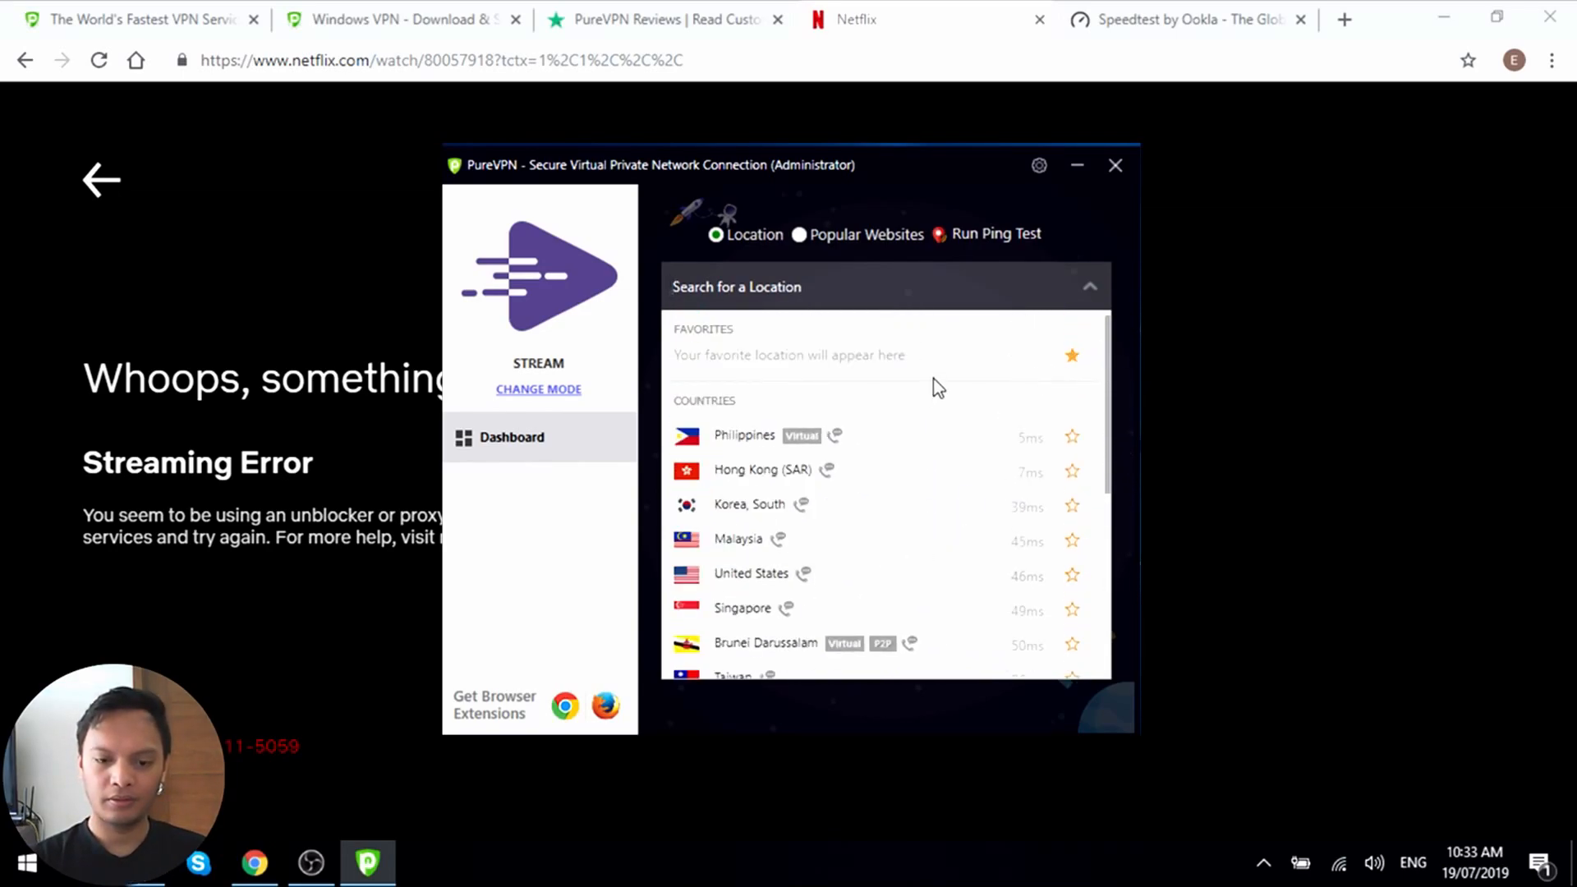
pyautogui.click(755, 287)
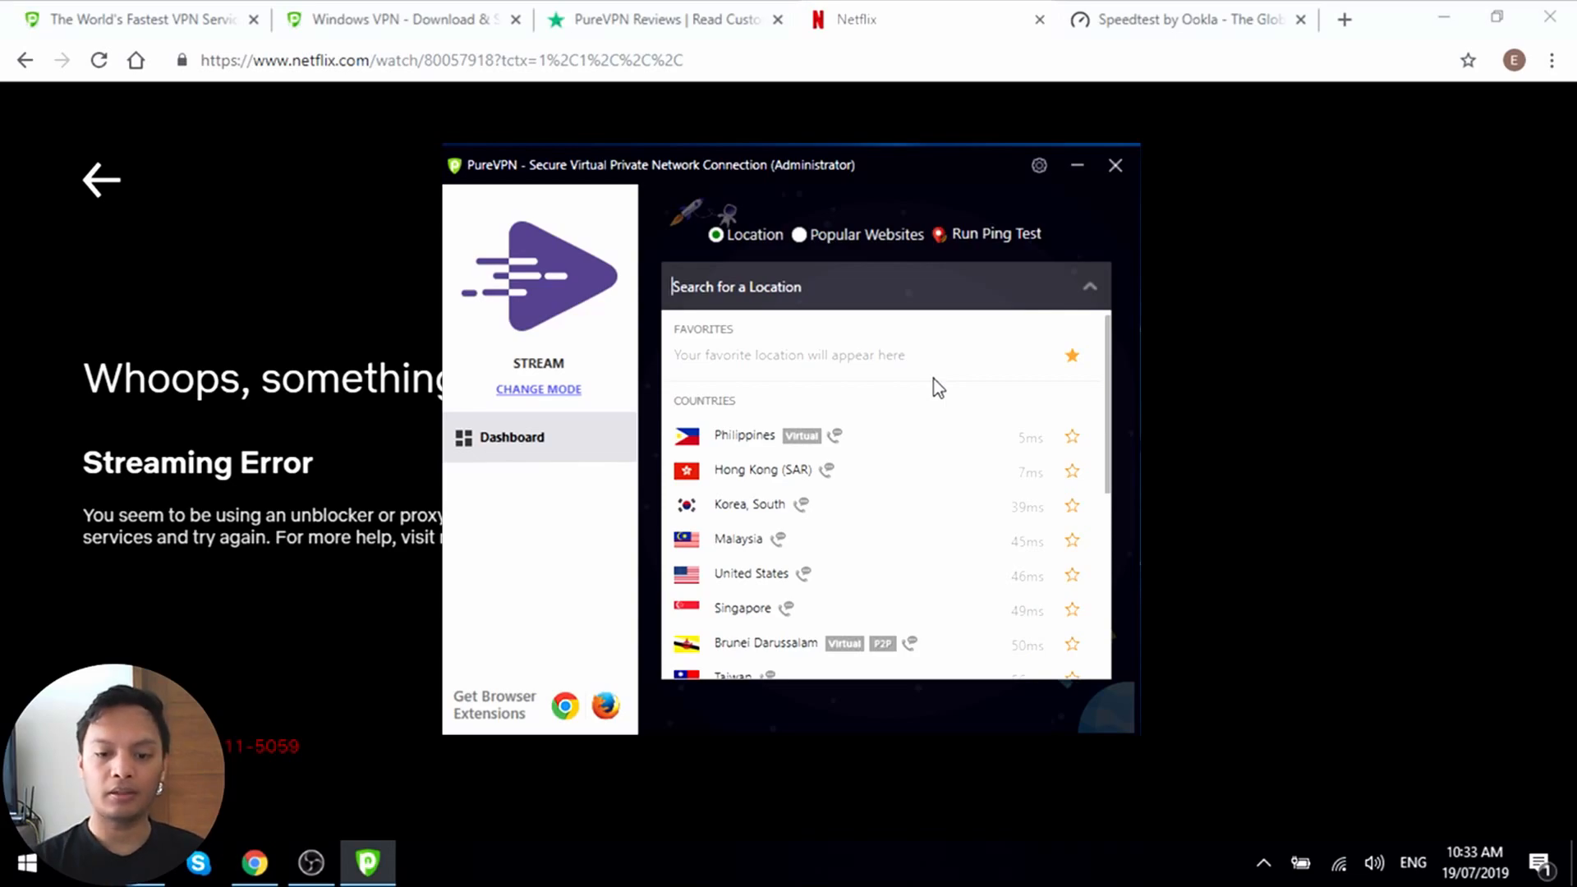
pyautogui.write('united')
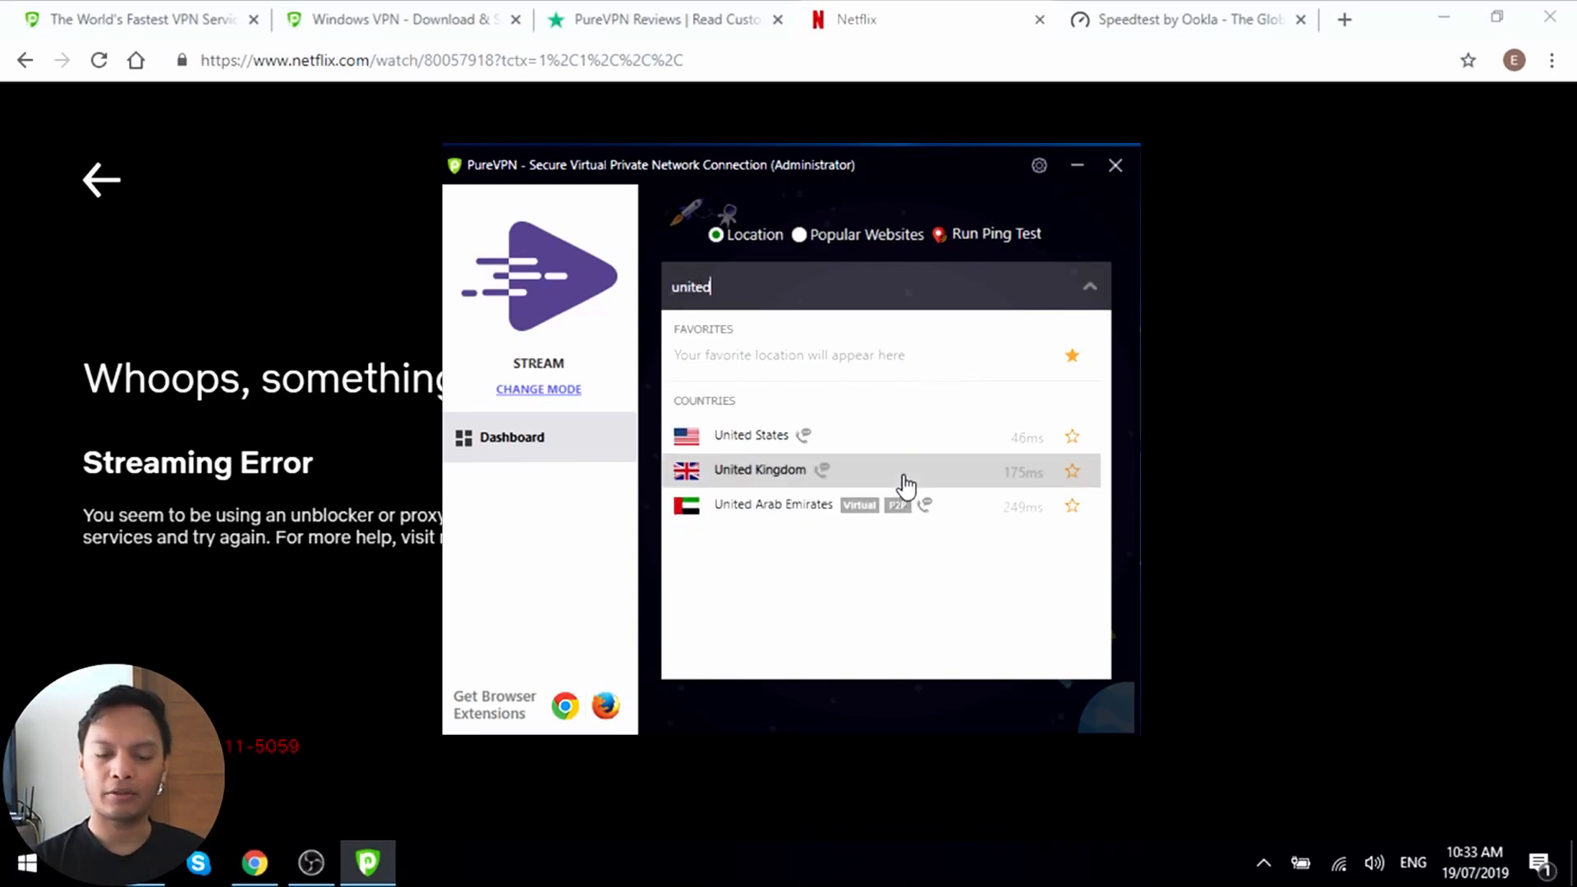
pyautogui.click(760, 470)
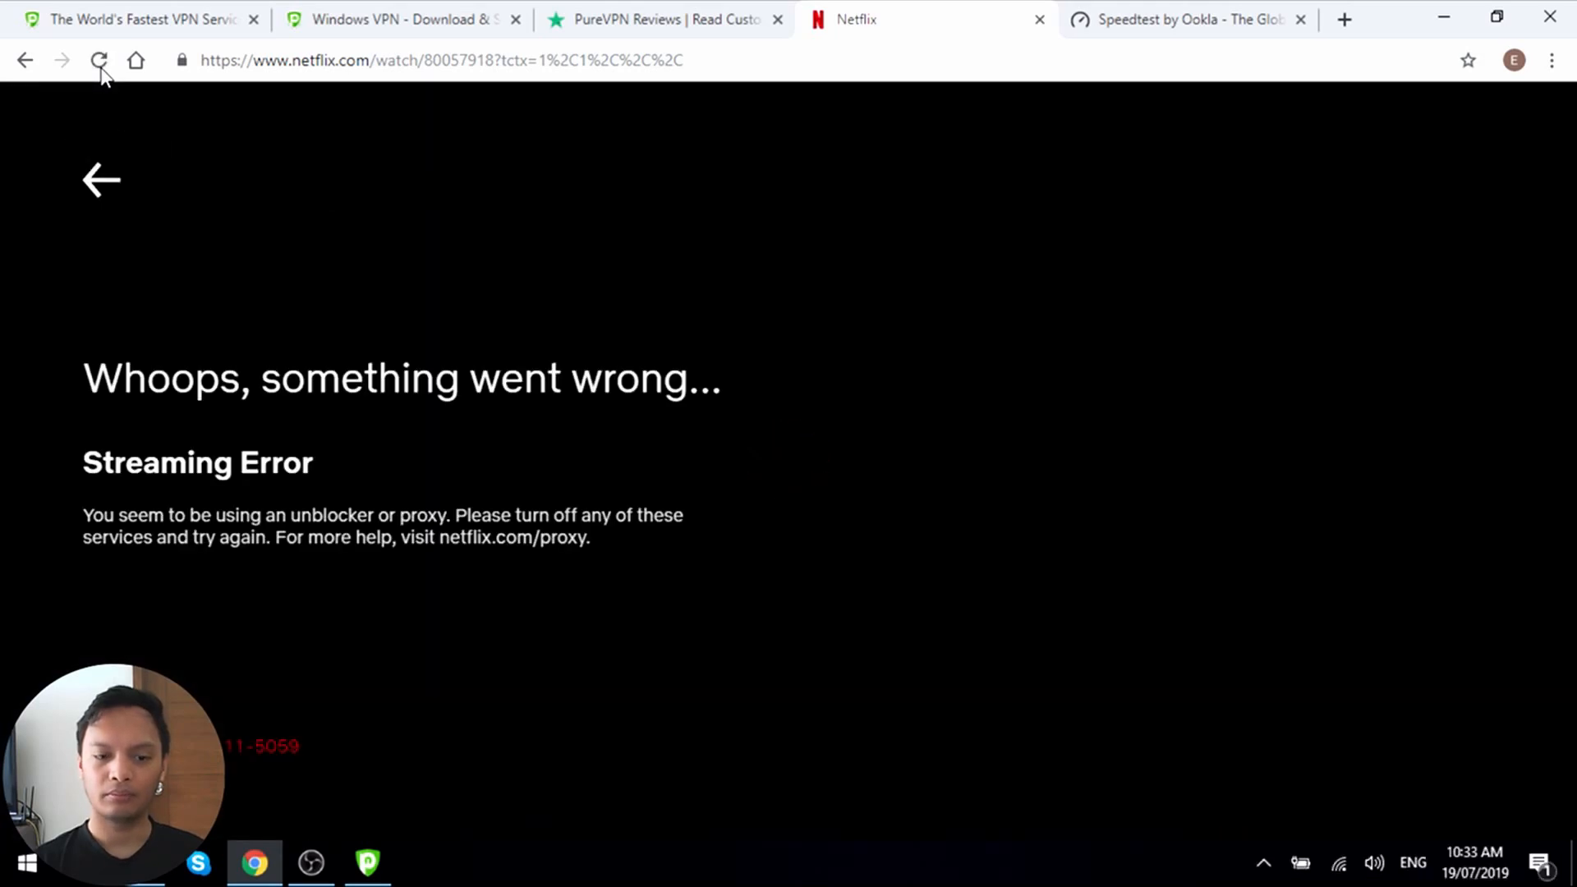
# - Reload the Netflix page, then switch to the Speedtest by Ookla tab
pyautogui.click(98, 60)
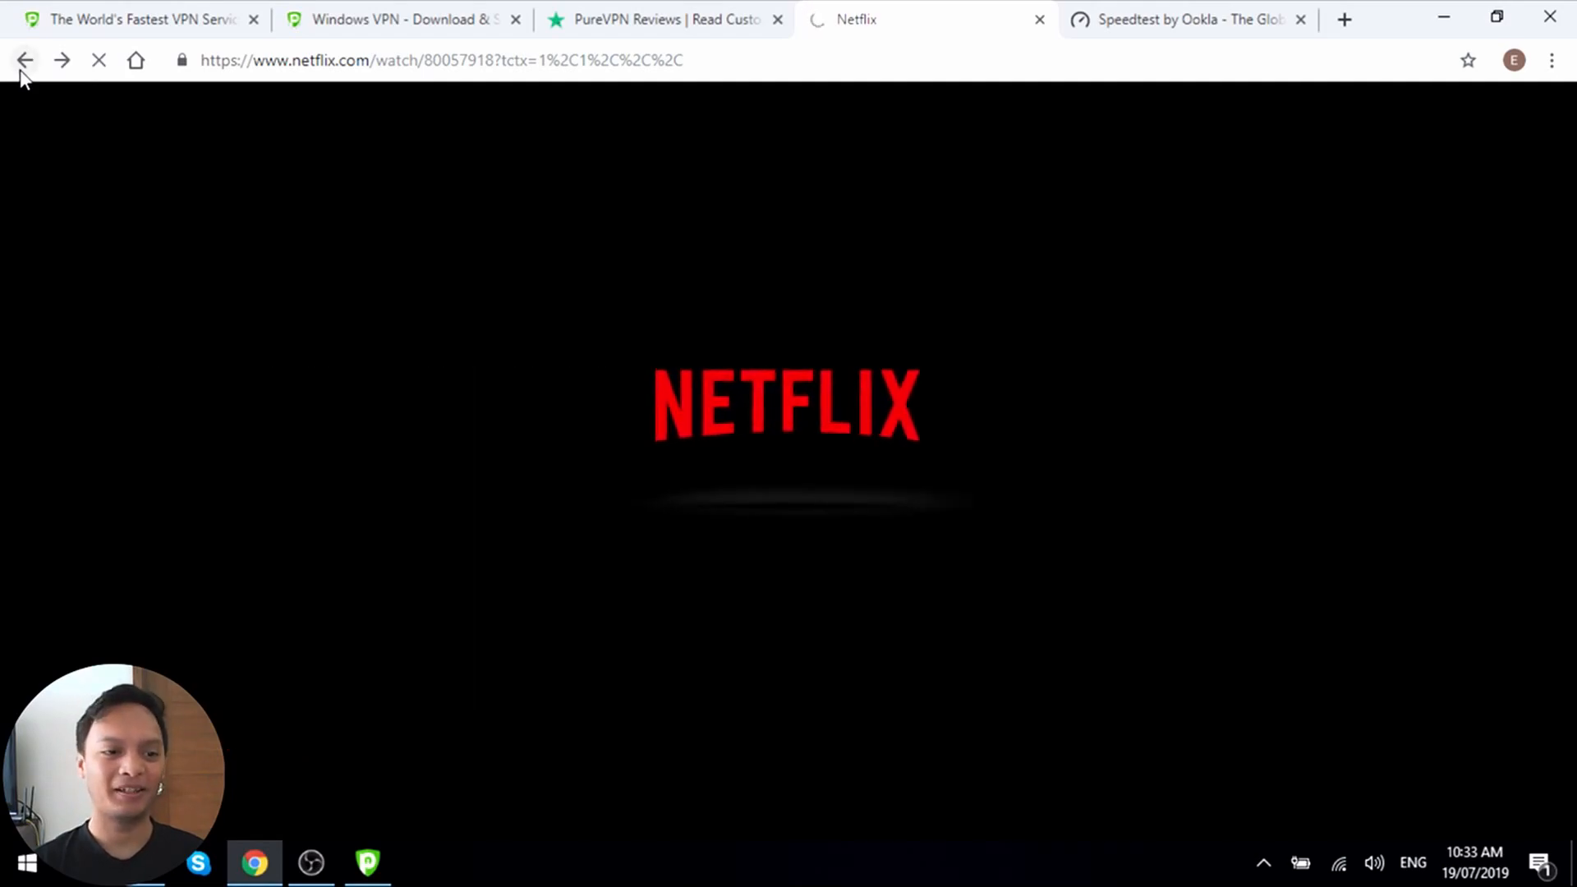
pyautogui.click(25, 60)
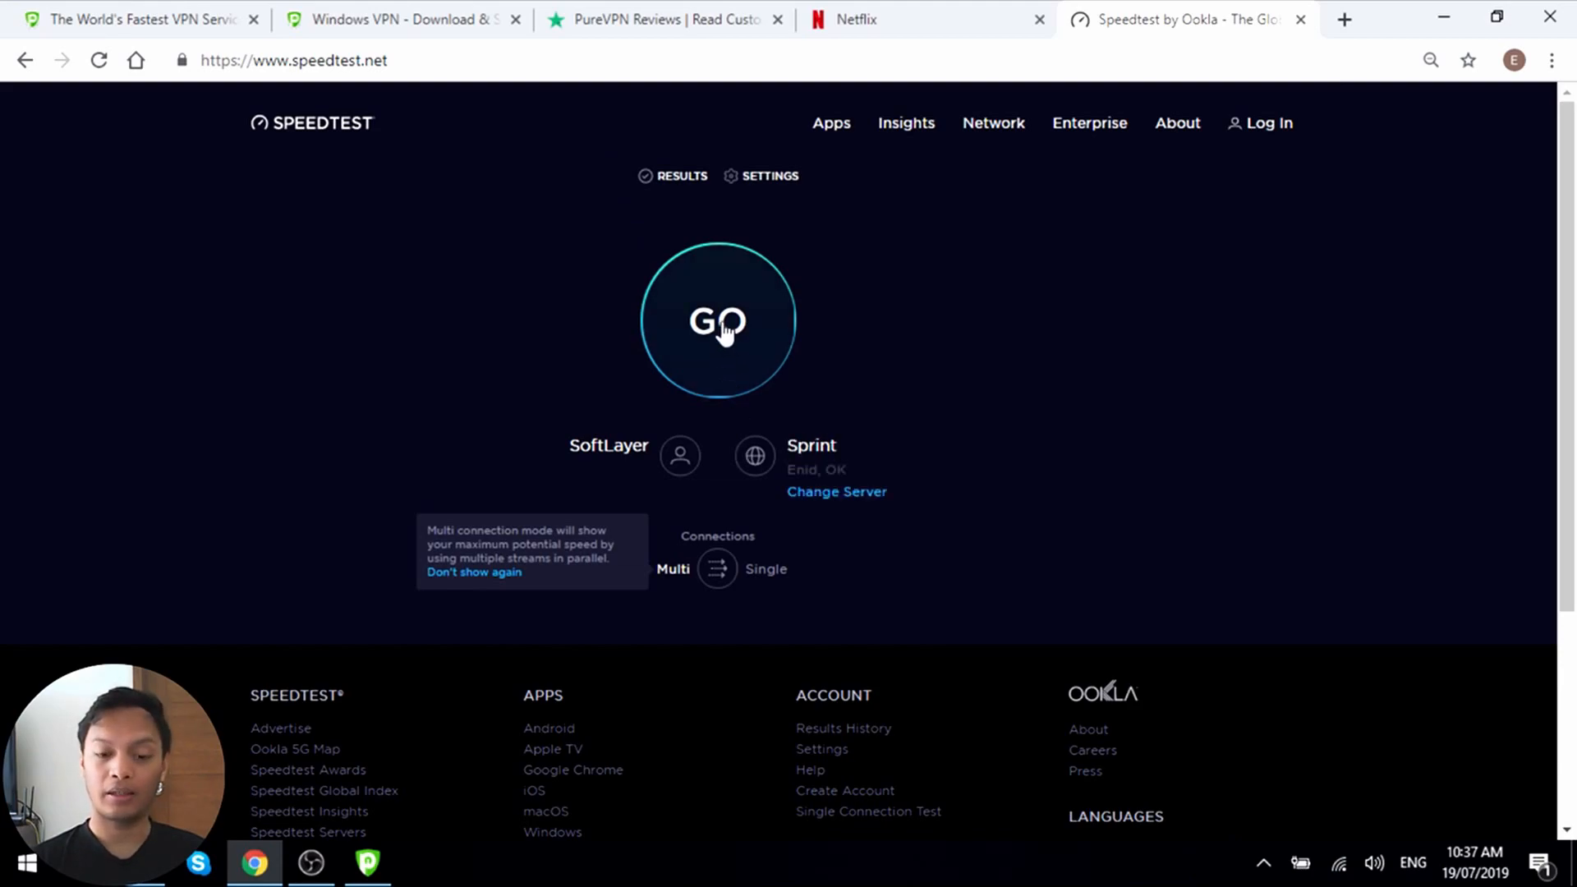
# - Run a Speedtest by Ookla test and wait for the results page
pyautogui.click(718, 321)
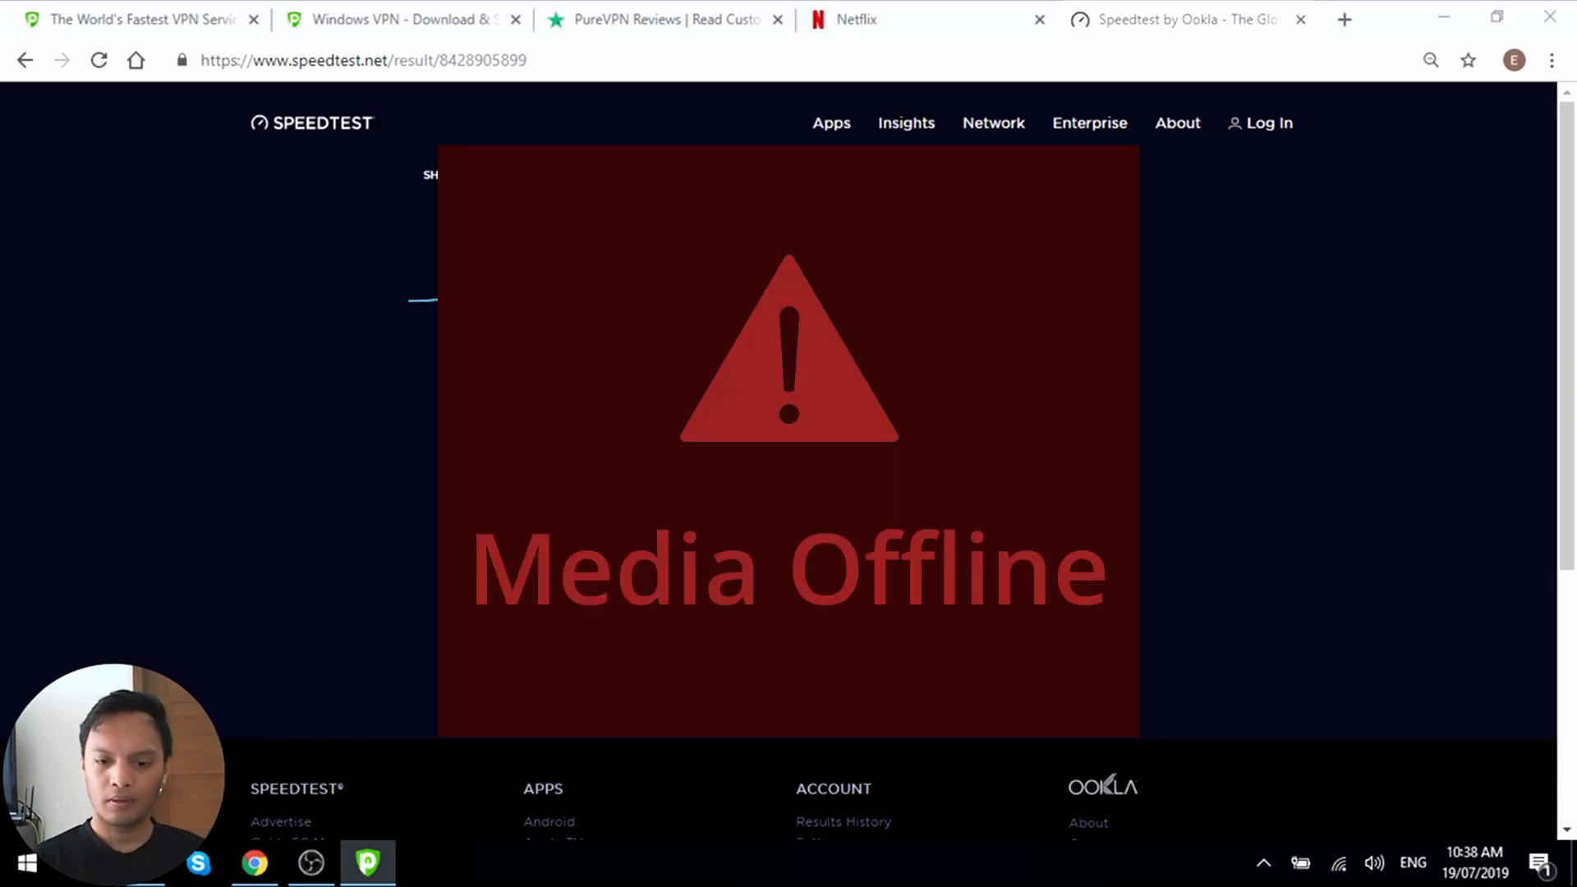
# - Search 'canada', connect to Canada, and minimize PureVPN to view the 198 ms, 14.84/2.52 Mbps results
pyautogui.click(365, 861)
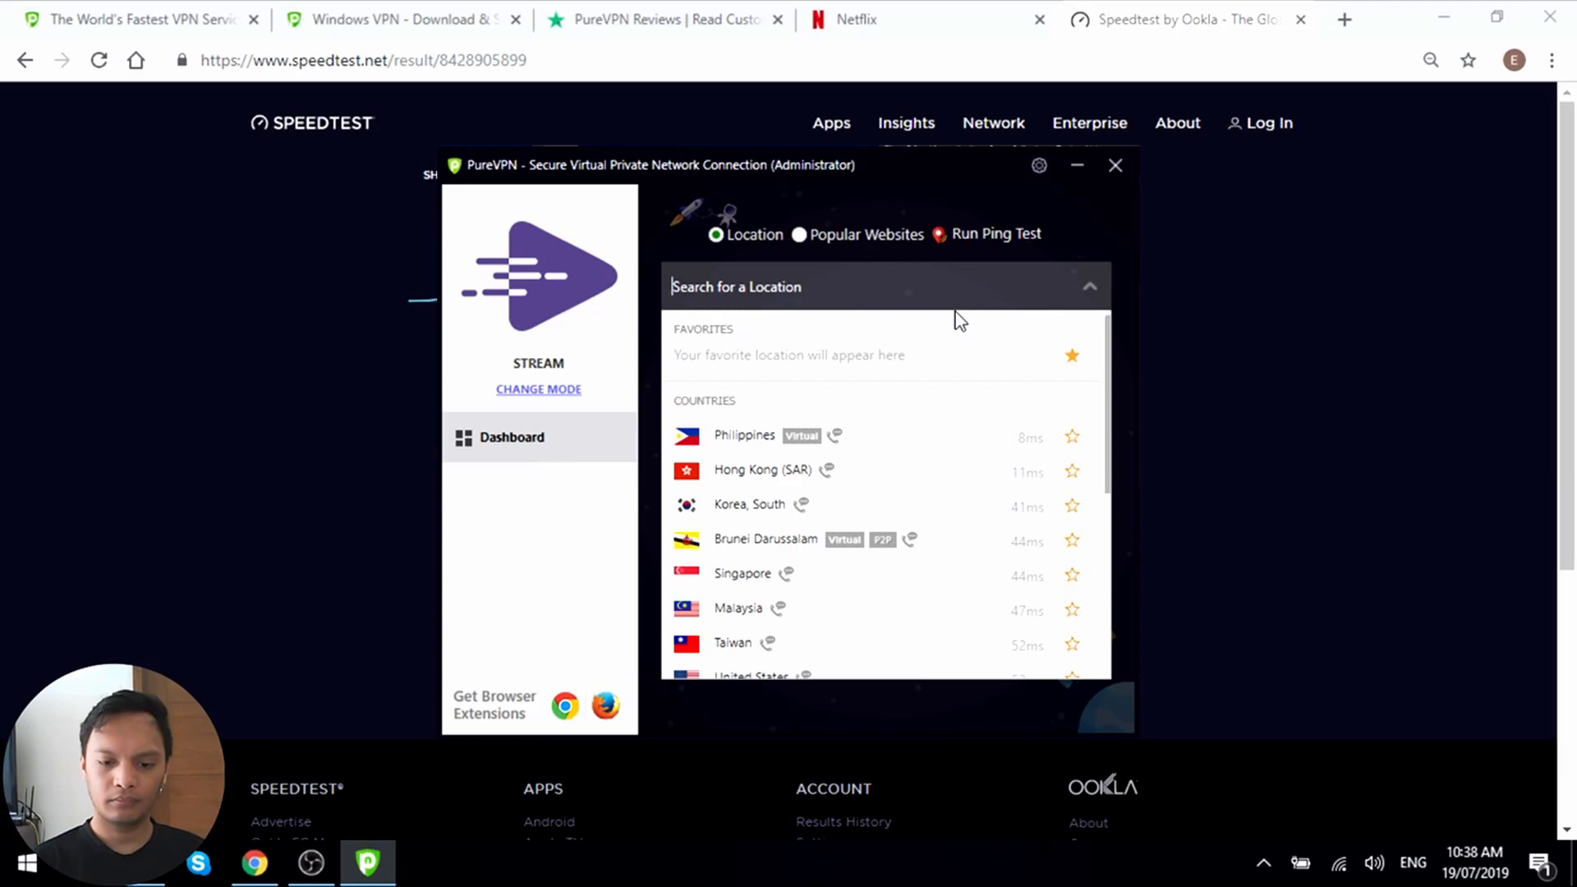
pyautogui.write('canada')
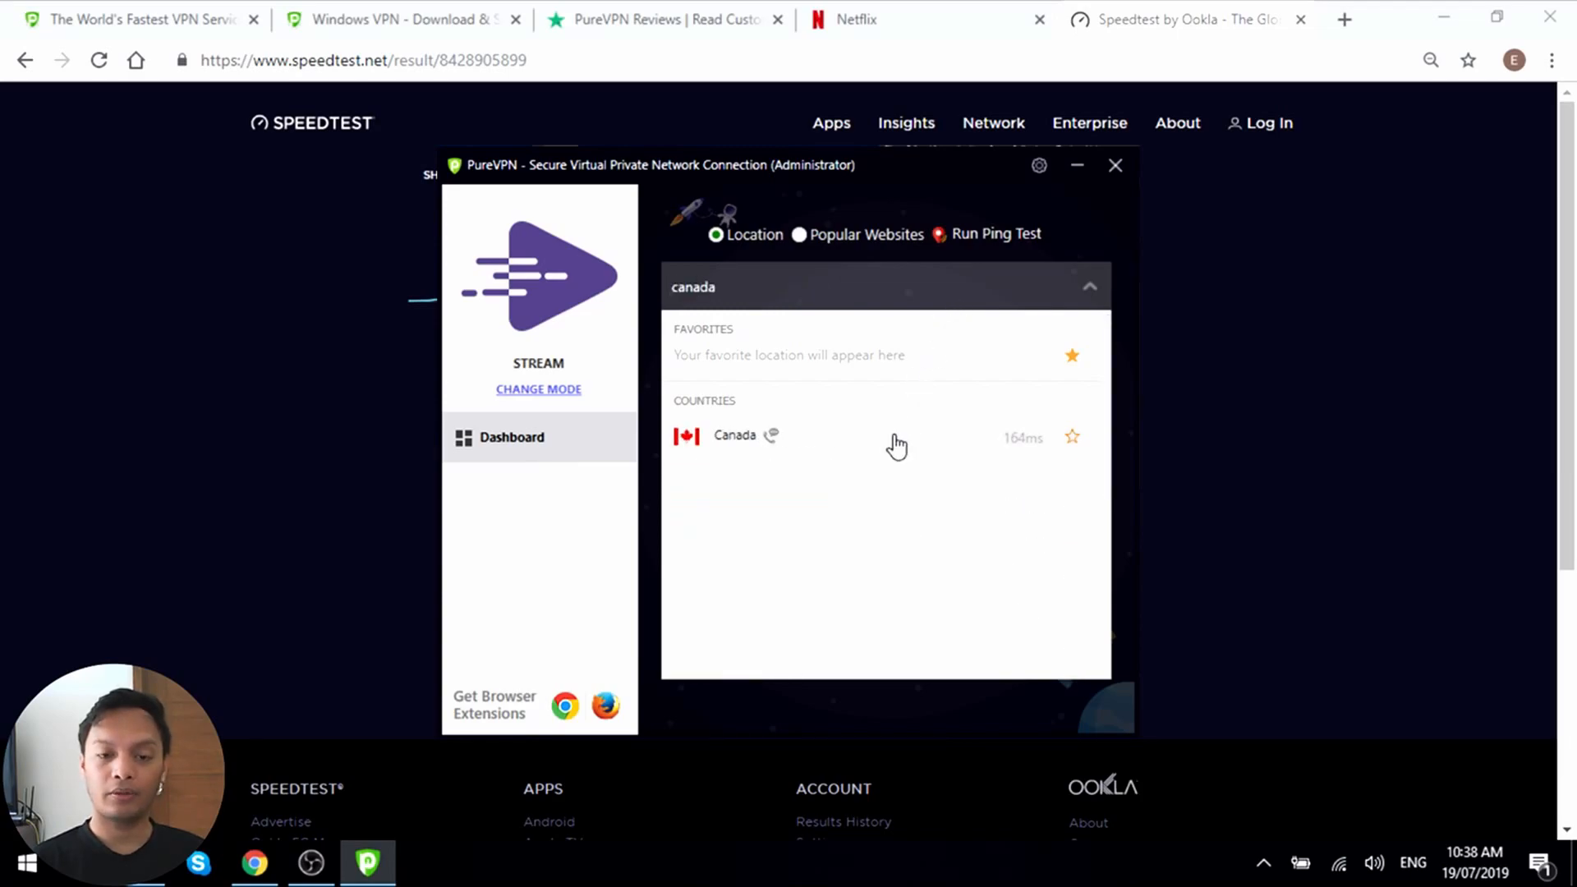
pyautogui.click(734, 436)
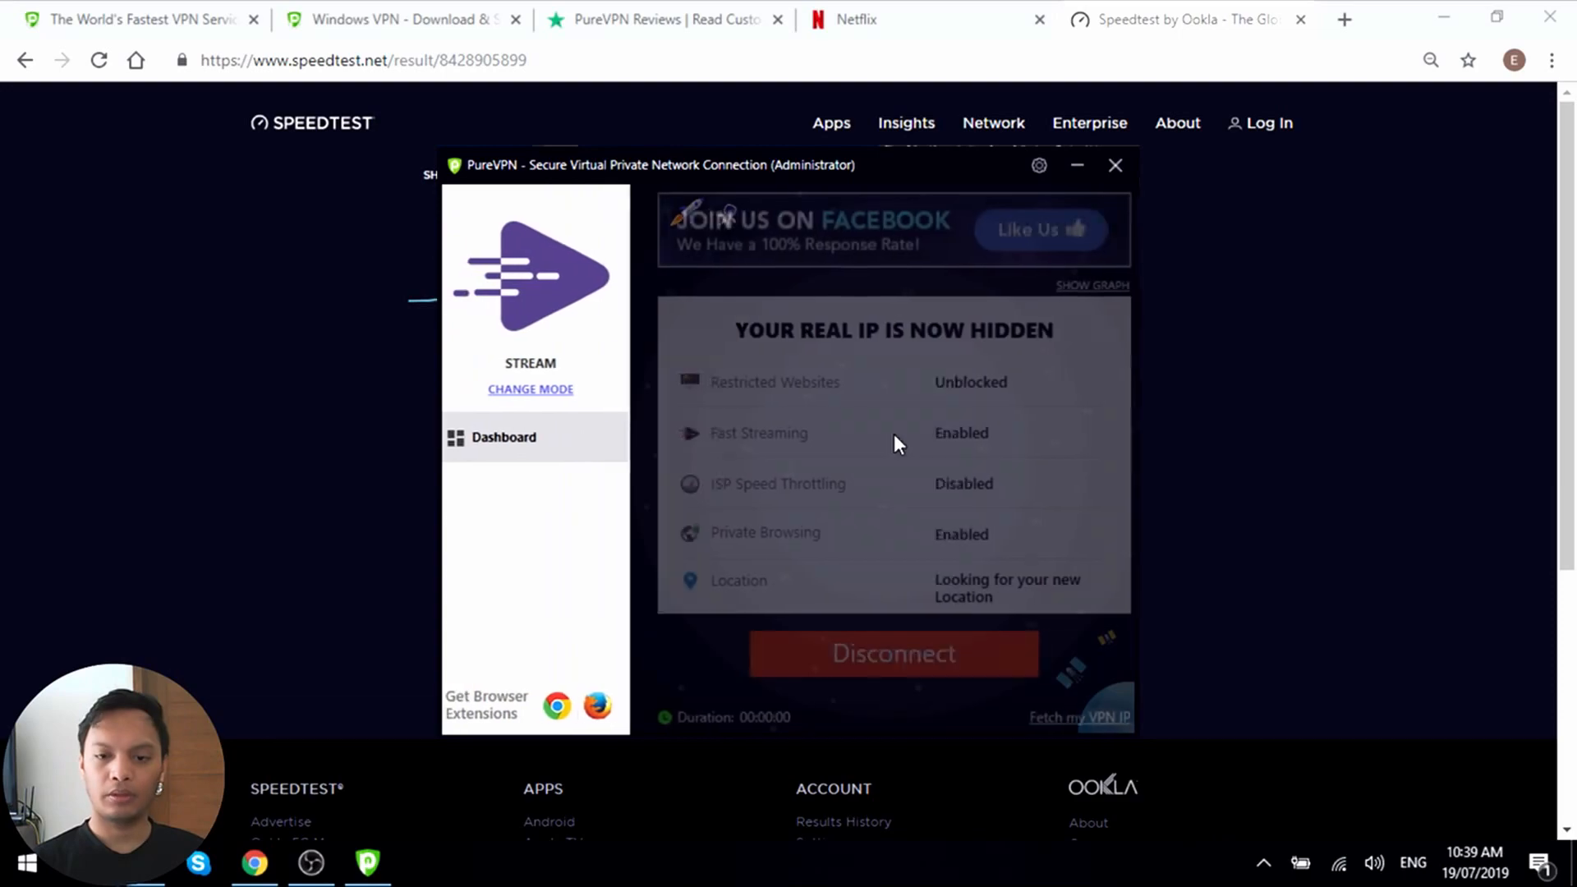
pyautogui.click(1077, 165)
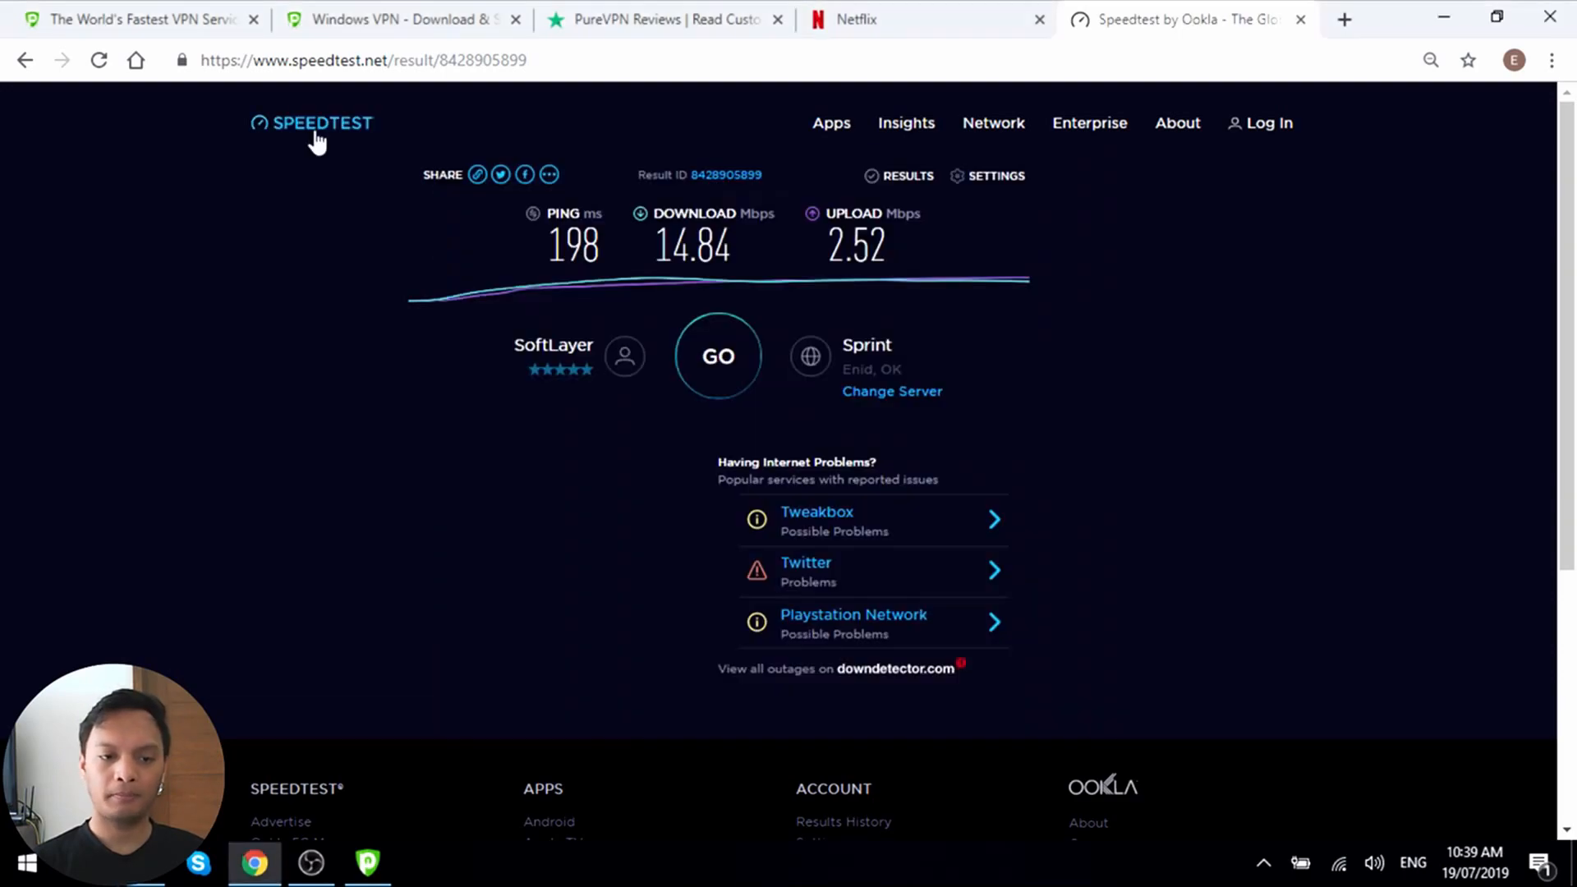
# - Reset Speedtest, run a new test via a Vancouver server, and reopen PureVPN
pyautogui.click(312, 123)
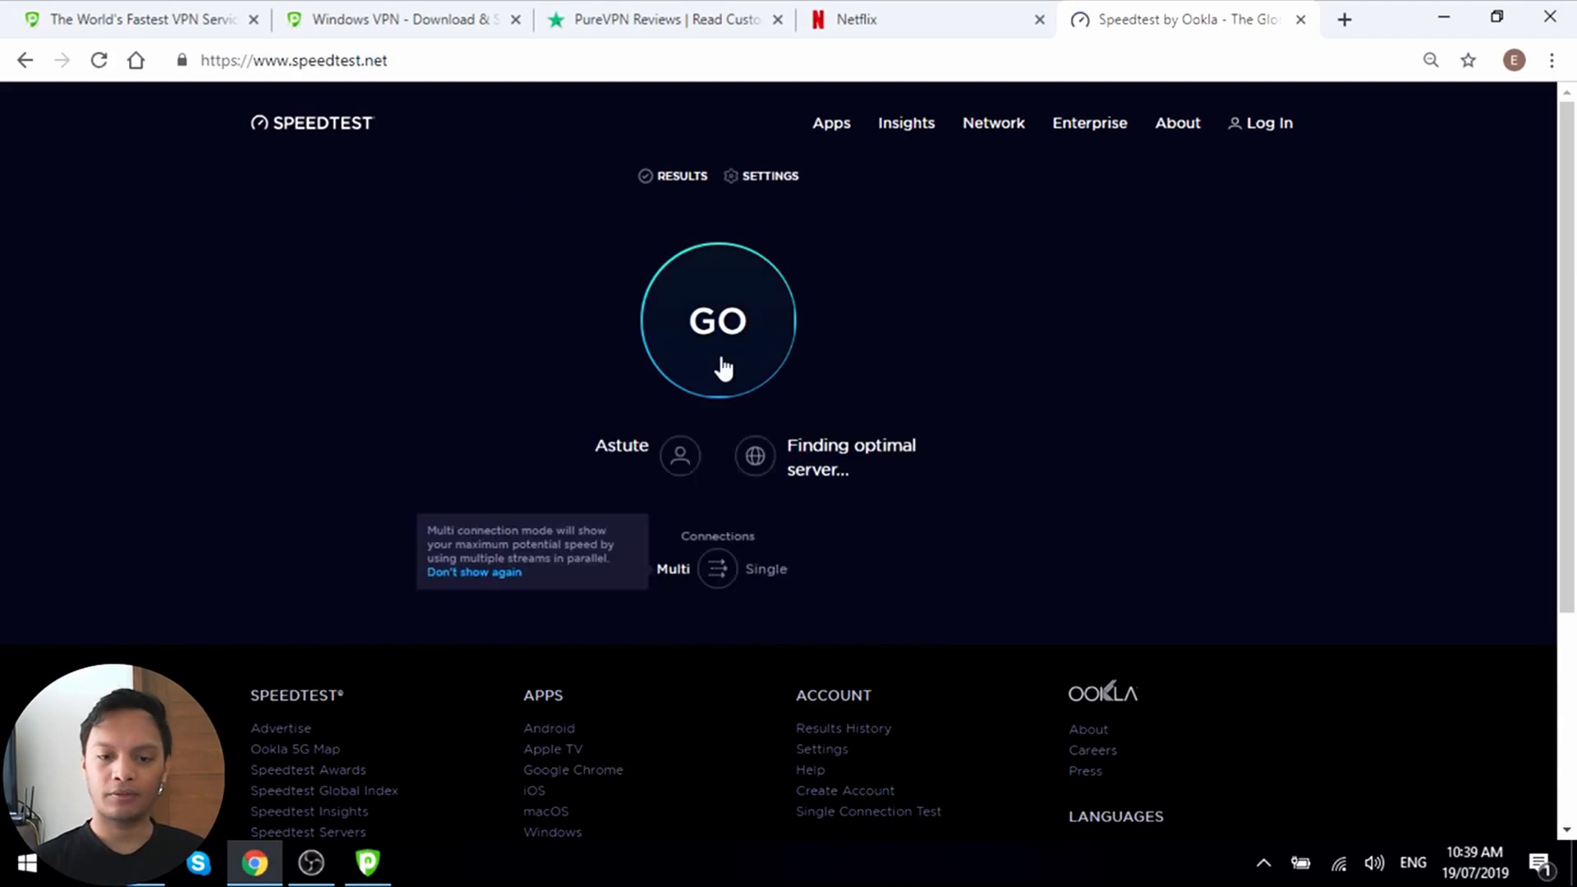
pyautogui.moveTo(737, 341)
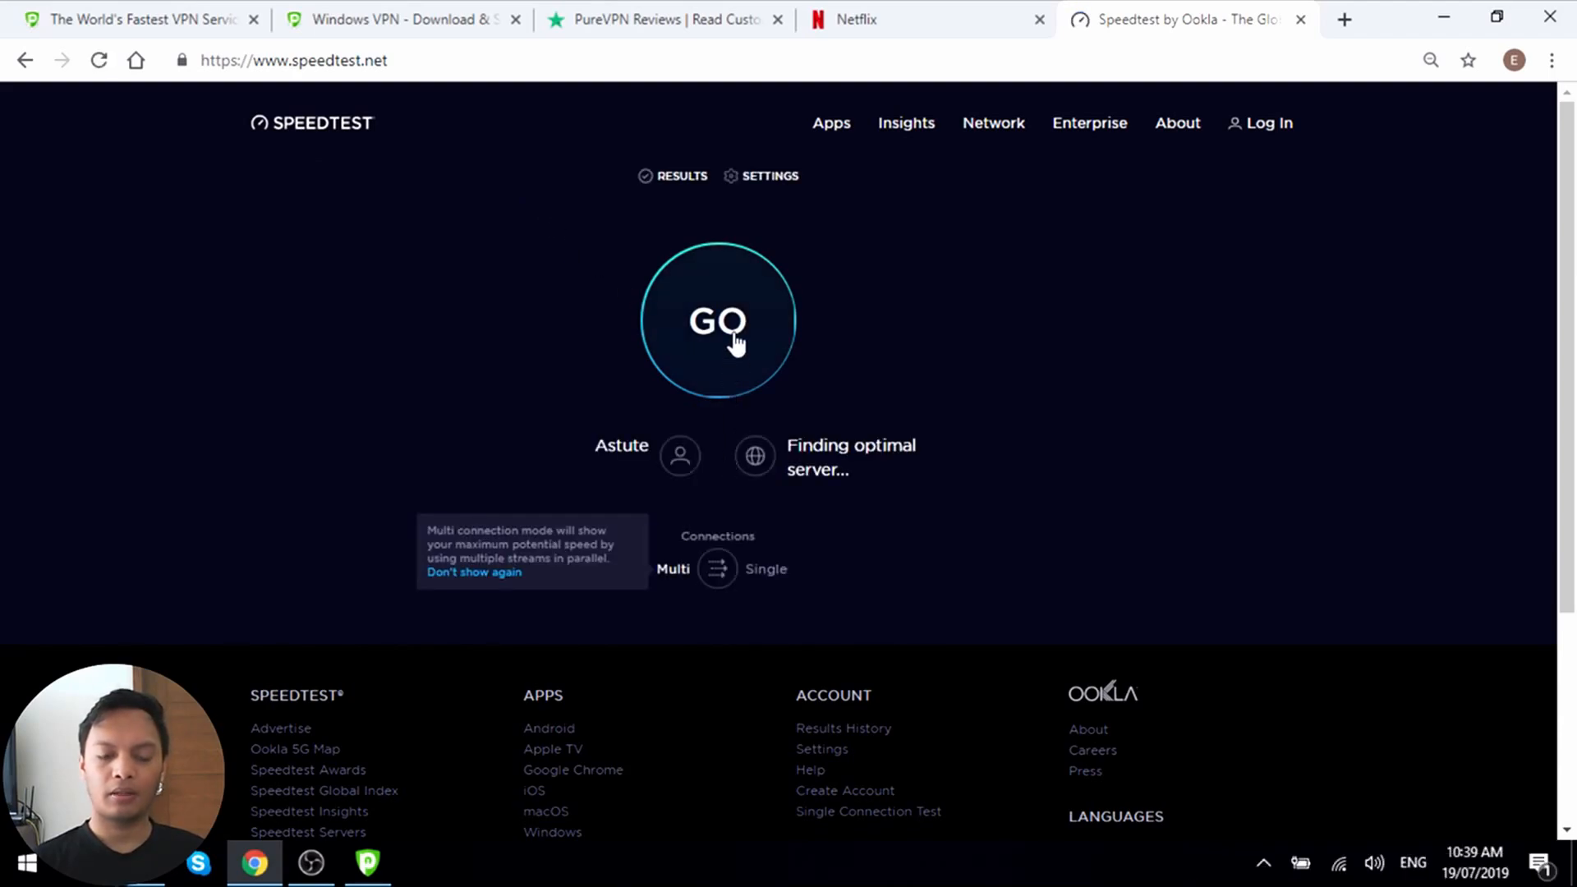
pyautogui.click(718, 321)
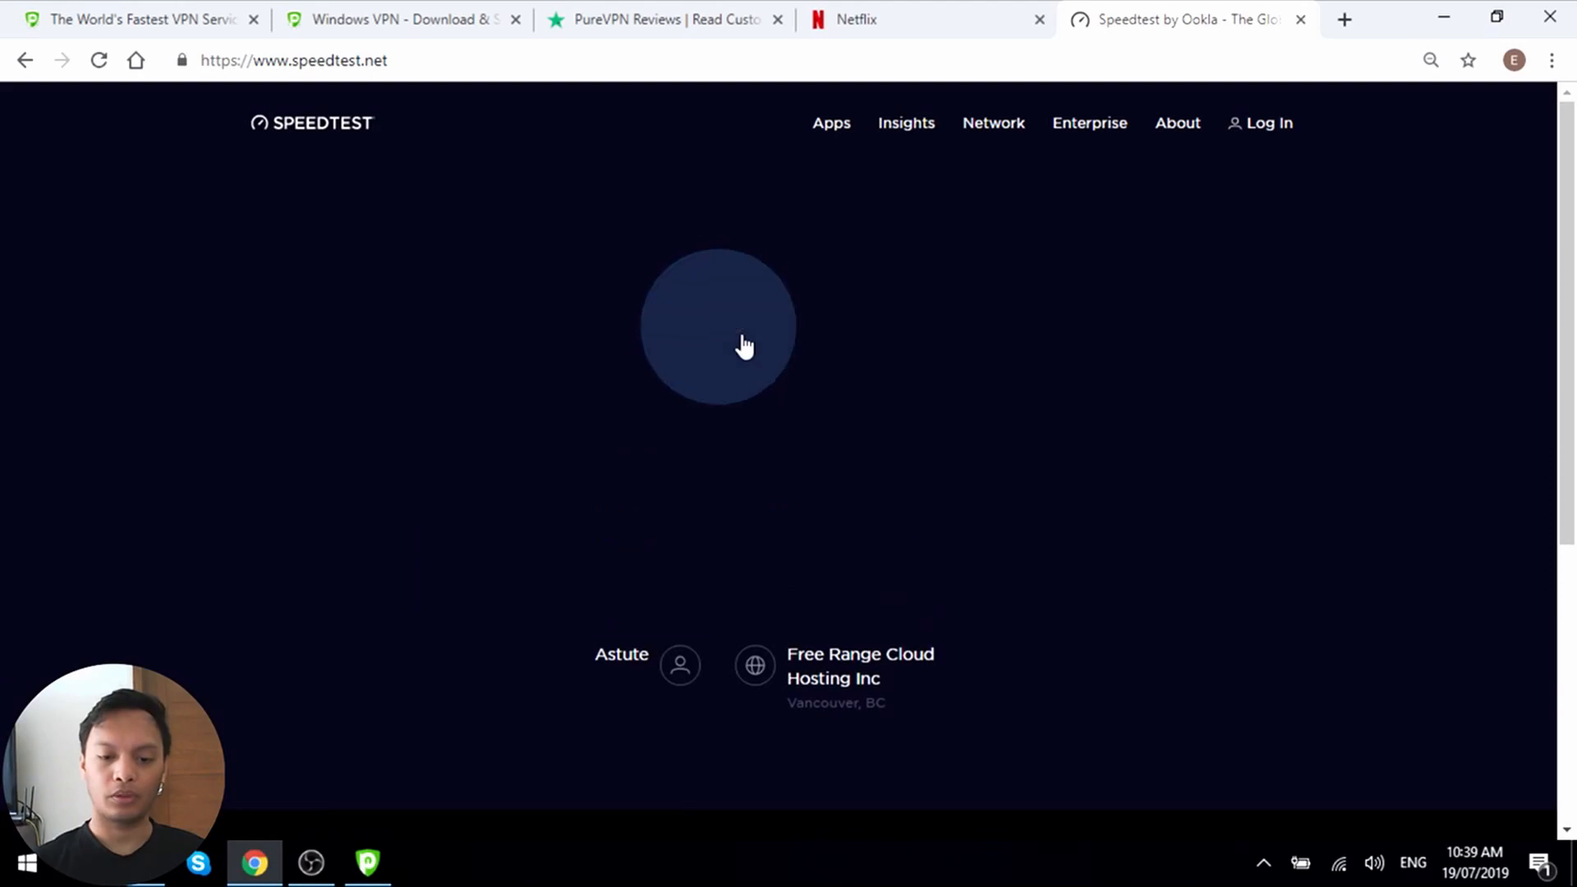
pyautogui.click(742, 345)
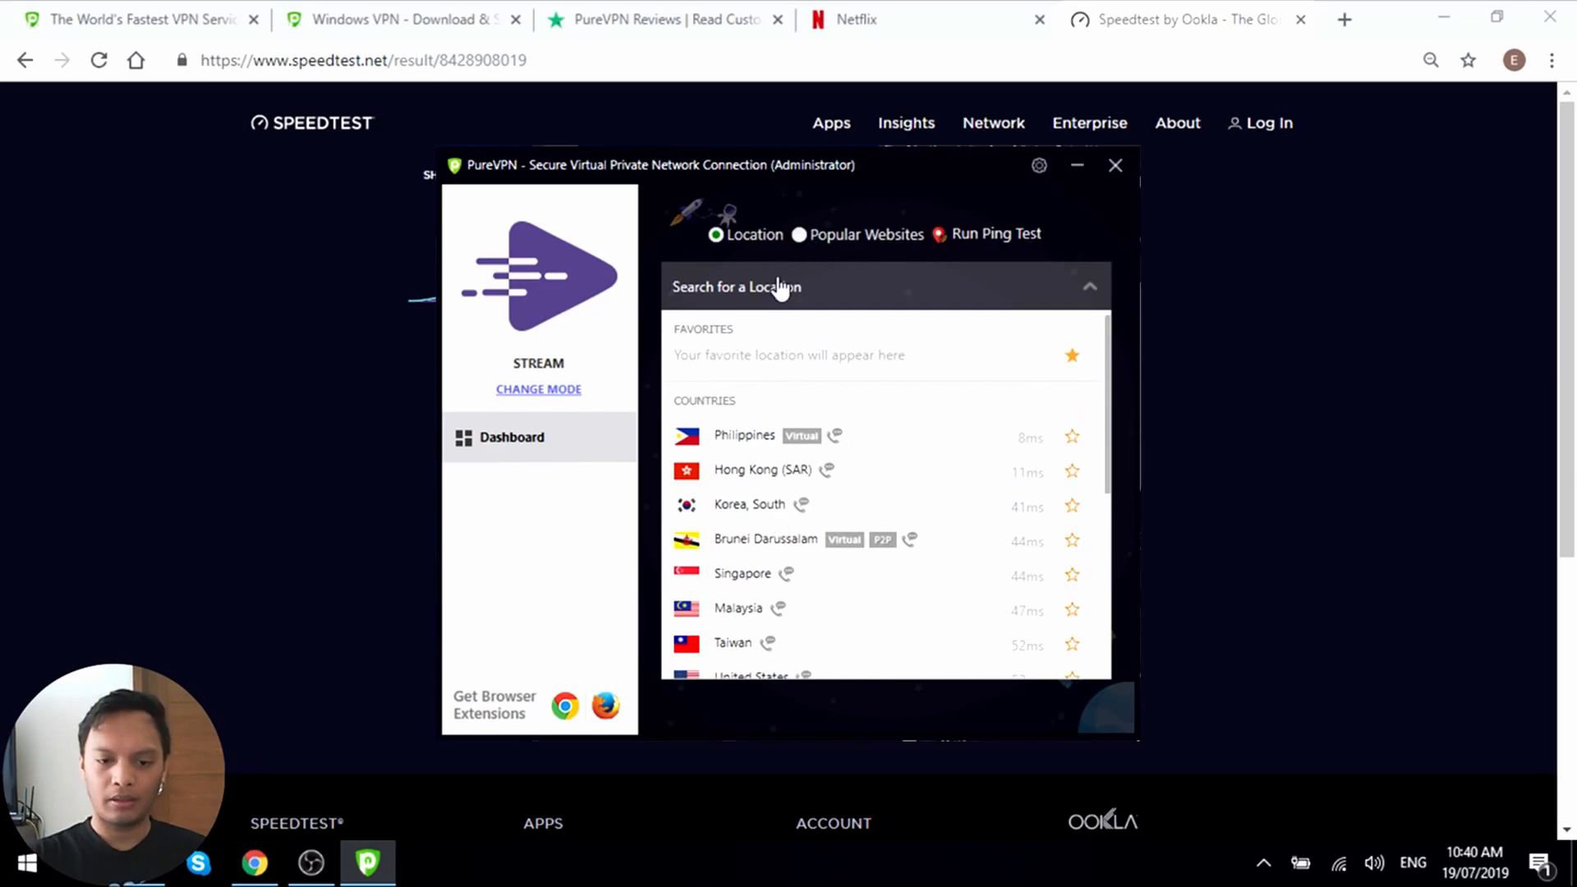
# - Connect to United Kingdom via location search, then start a speed test against a London server
pyautogui.write('uk')
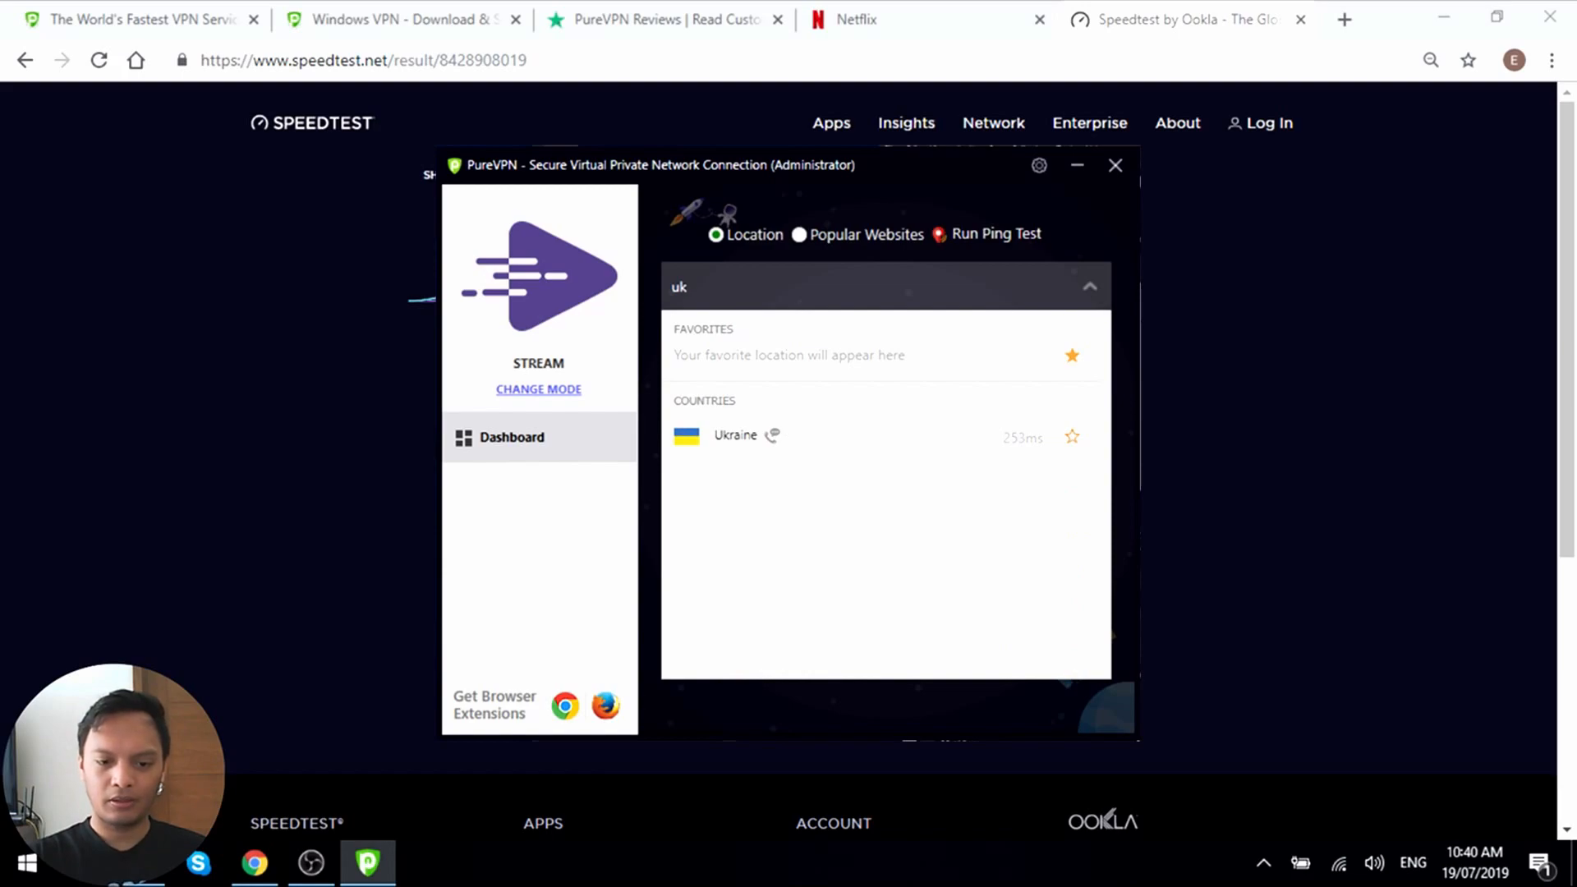
pyautogui.write('und')
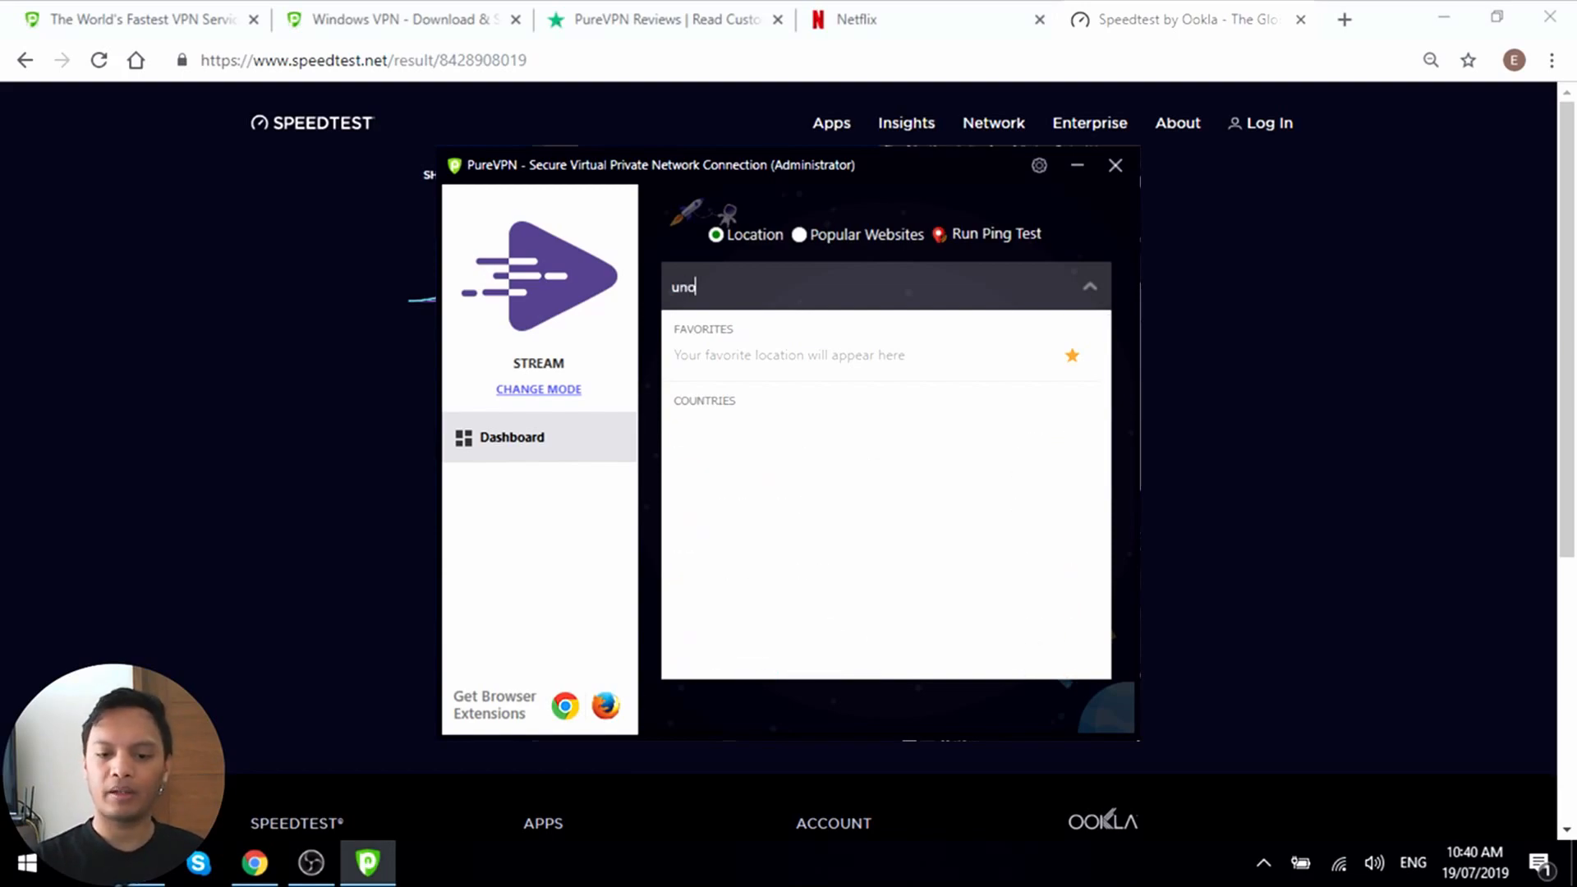
pyautogui.press('Backspace')
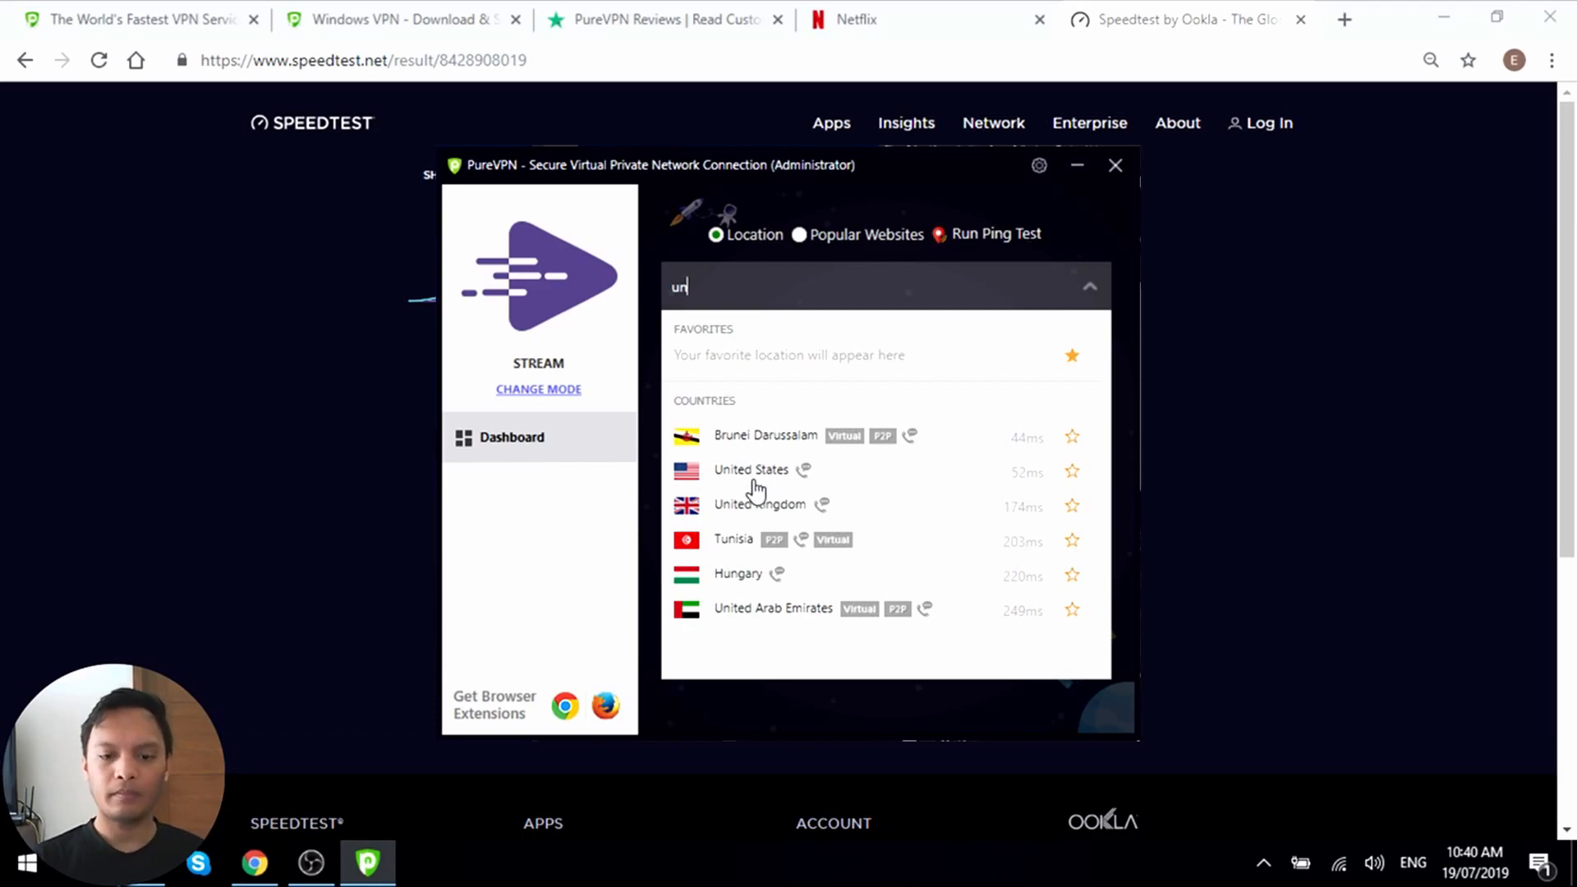
pyautogui.click(760, 504)
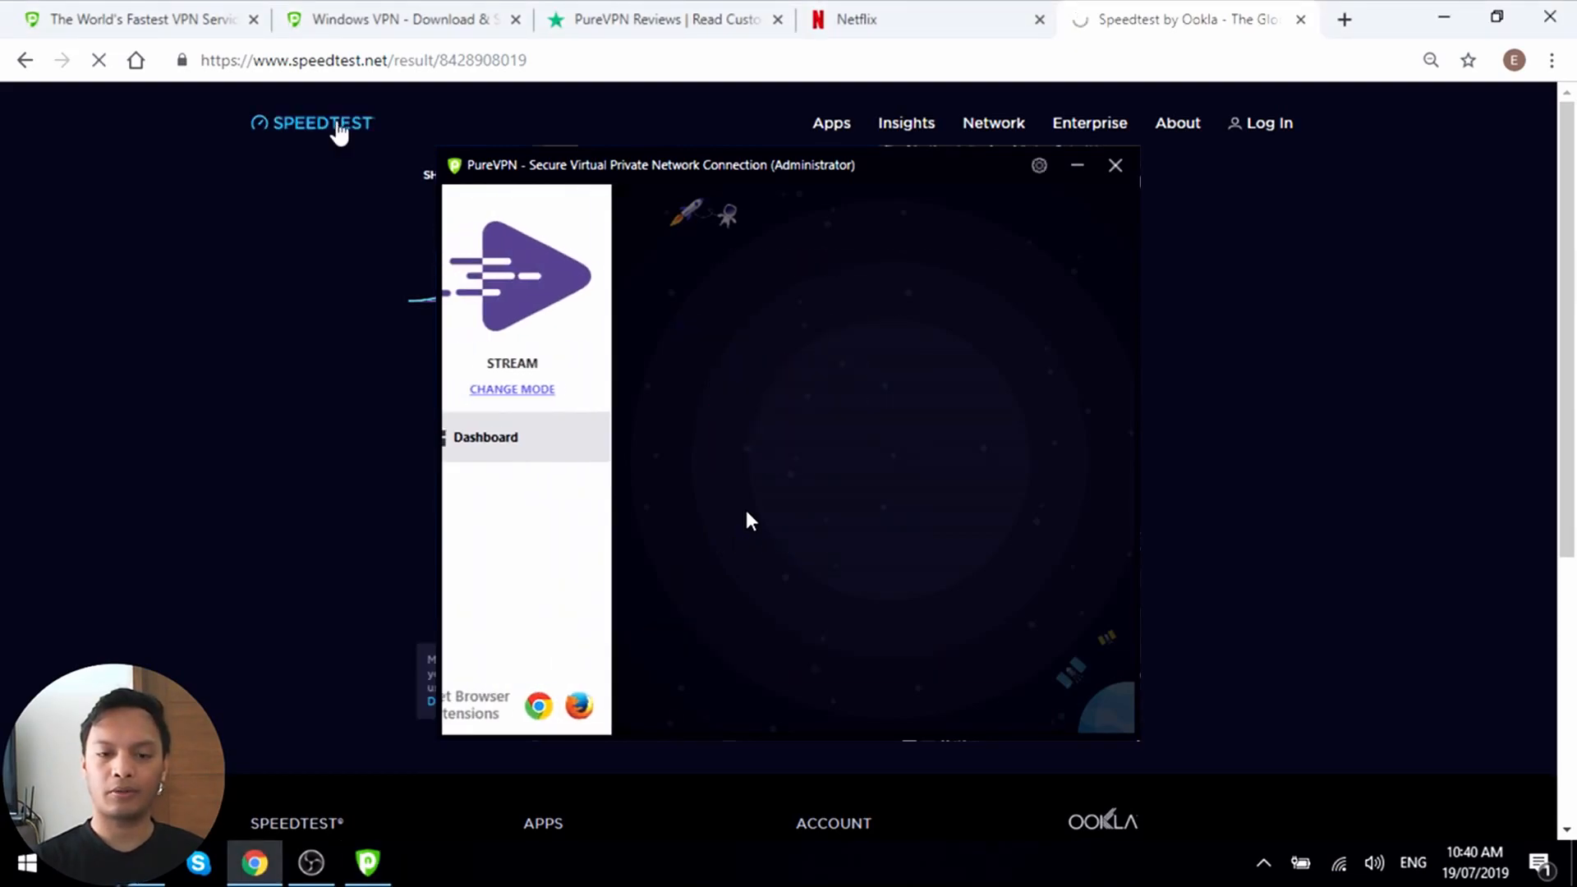
pyautogui.click(1115, 166)
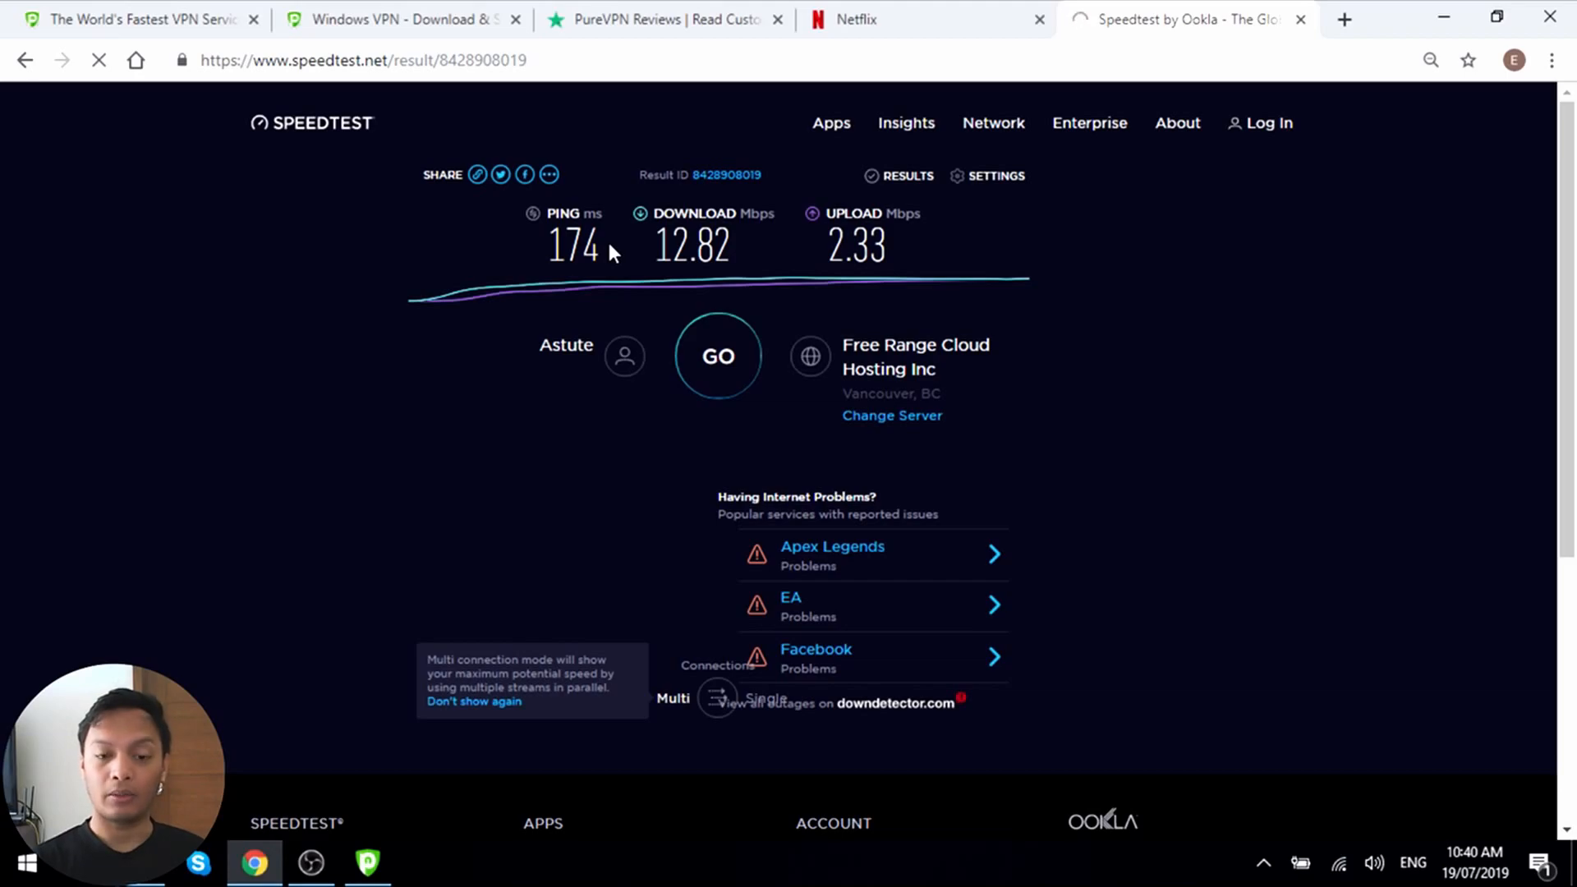
pyautogui.click(718, 356)
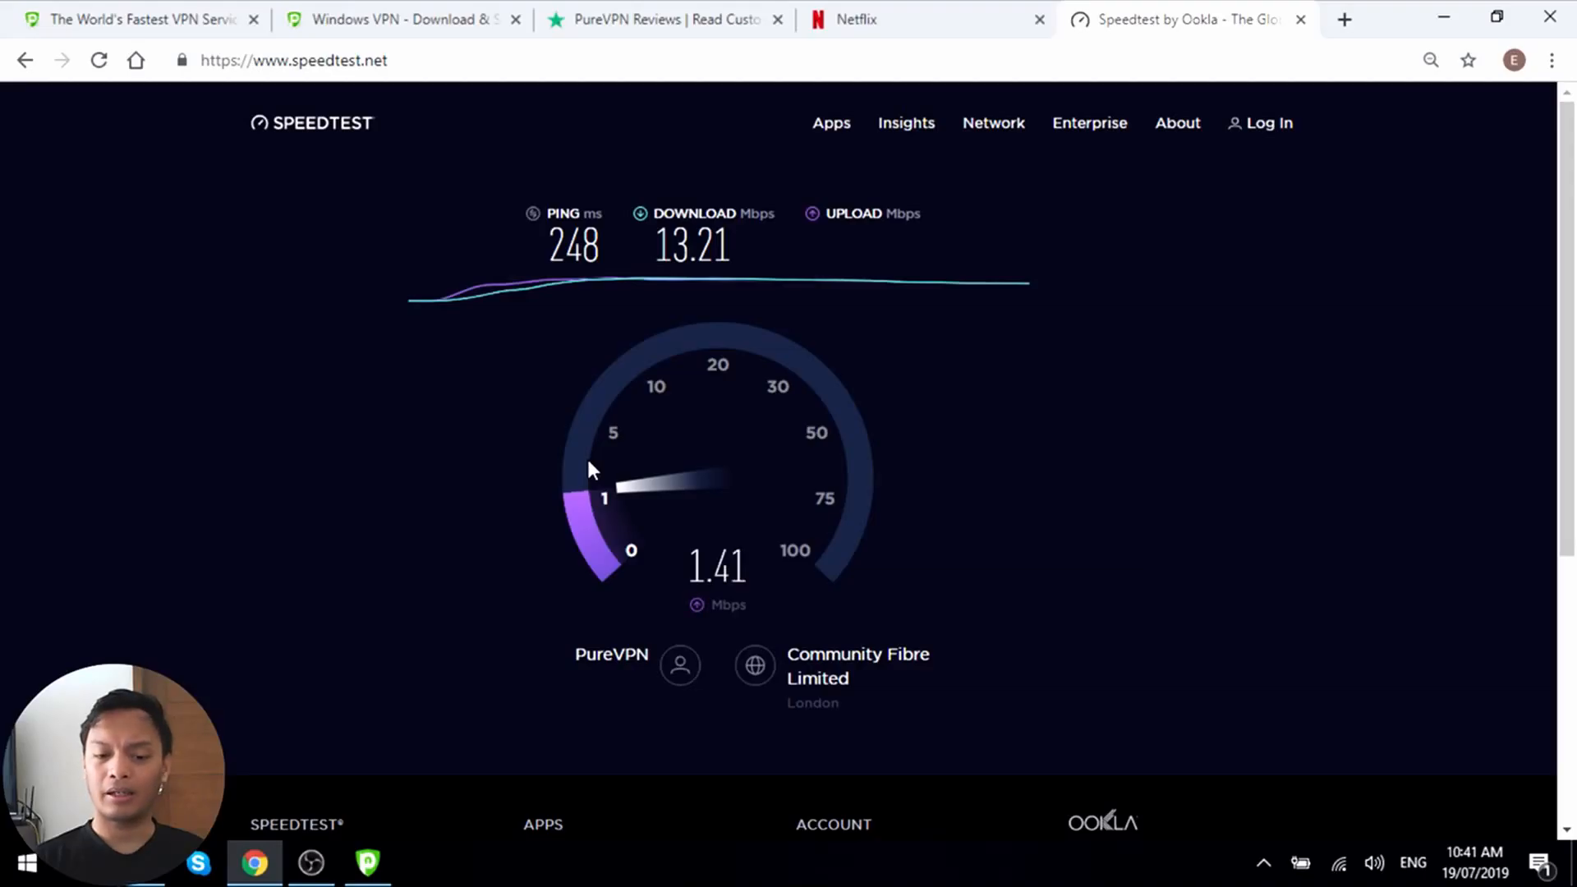